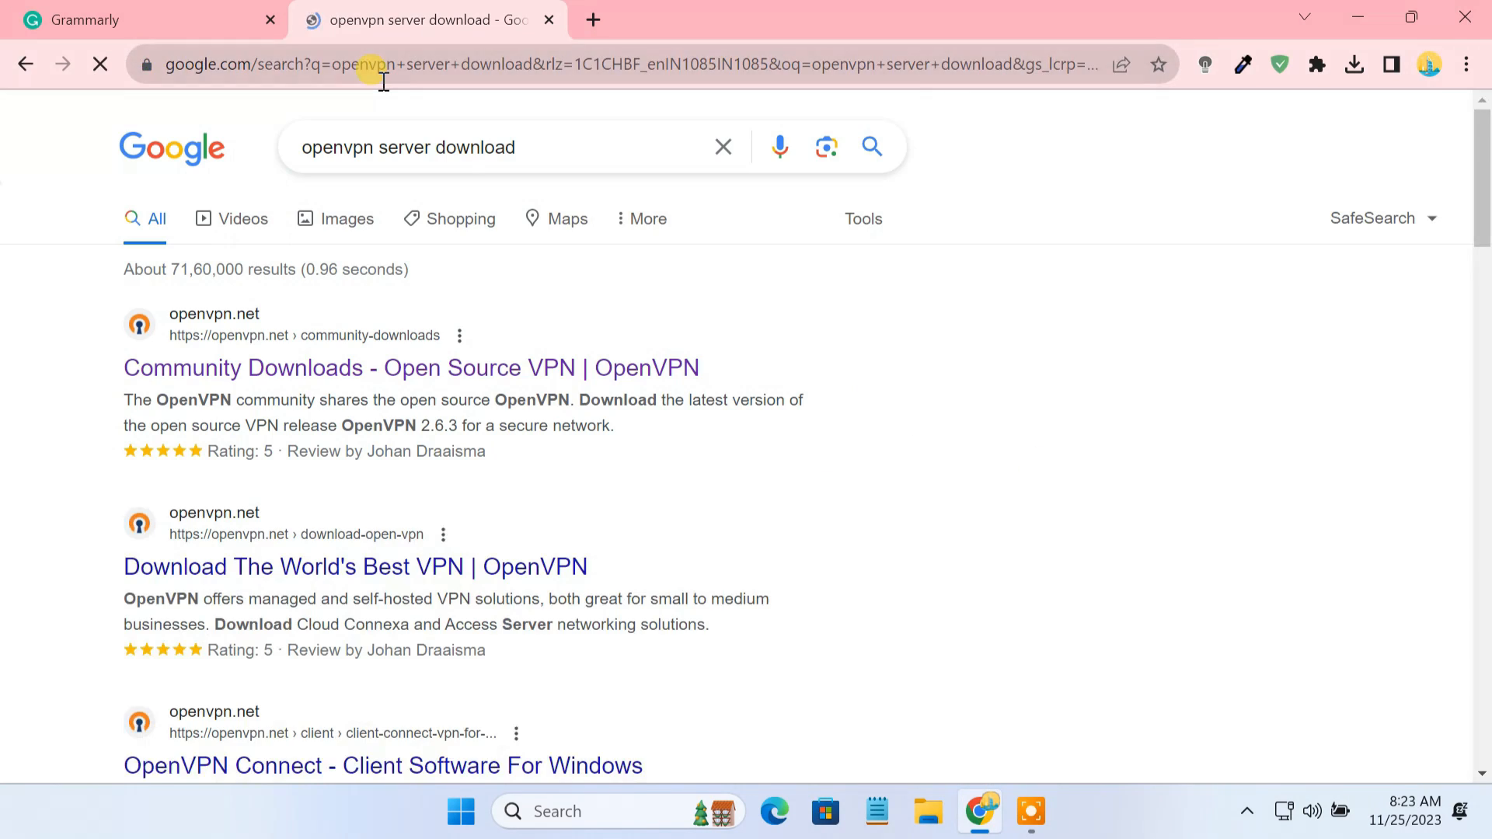
Download OpenVPN-2.6.8-I001-amd64.msi from the community downloads page, save it and launch the installer
click(410, 368)
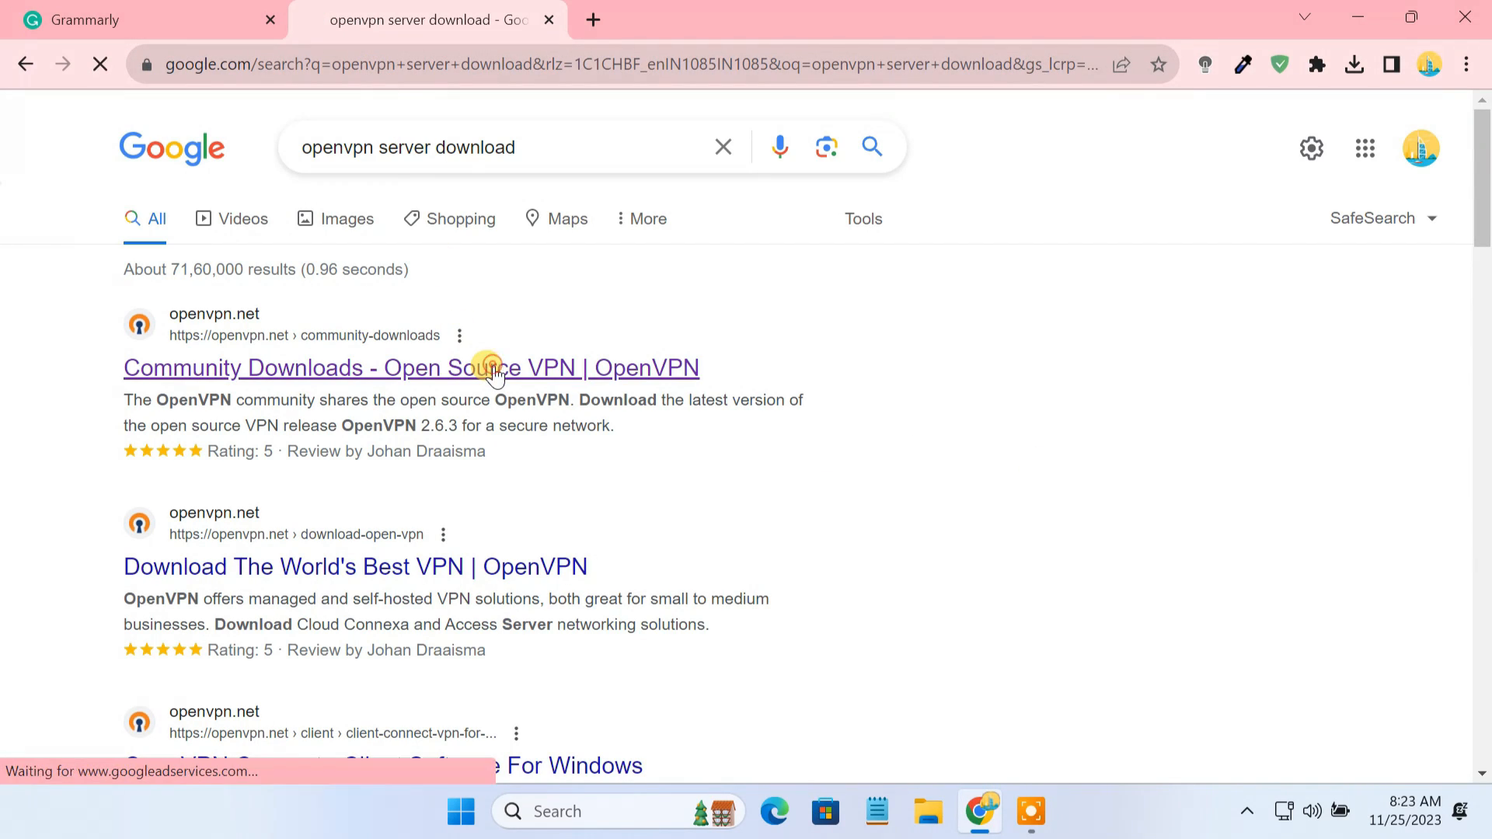
click(410, 367)
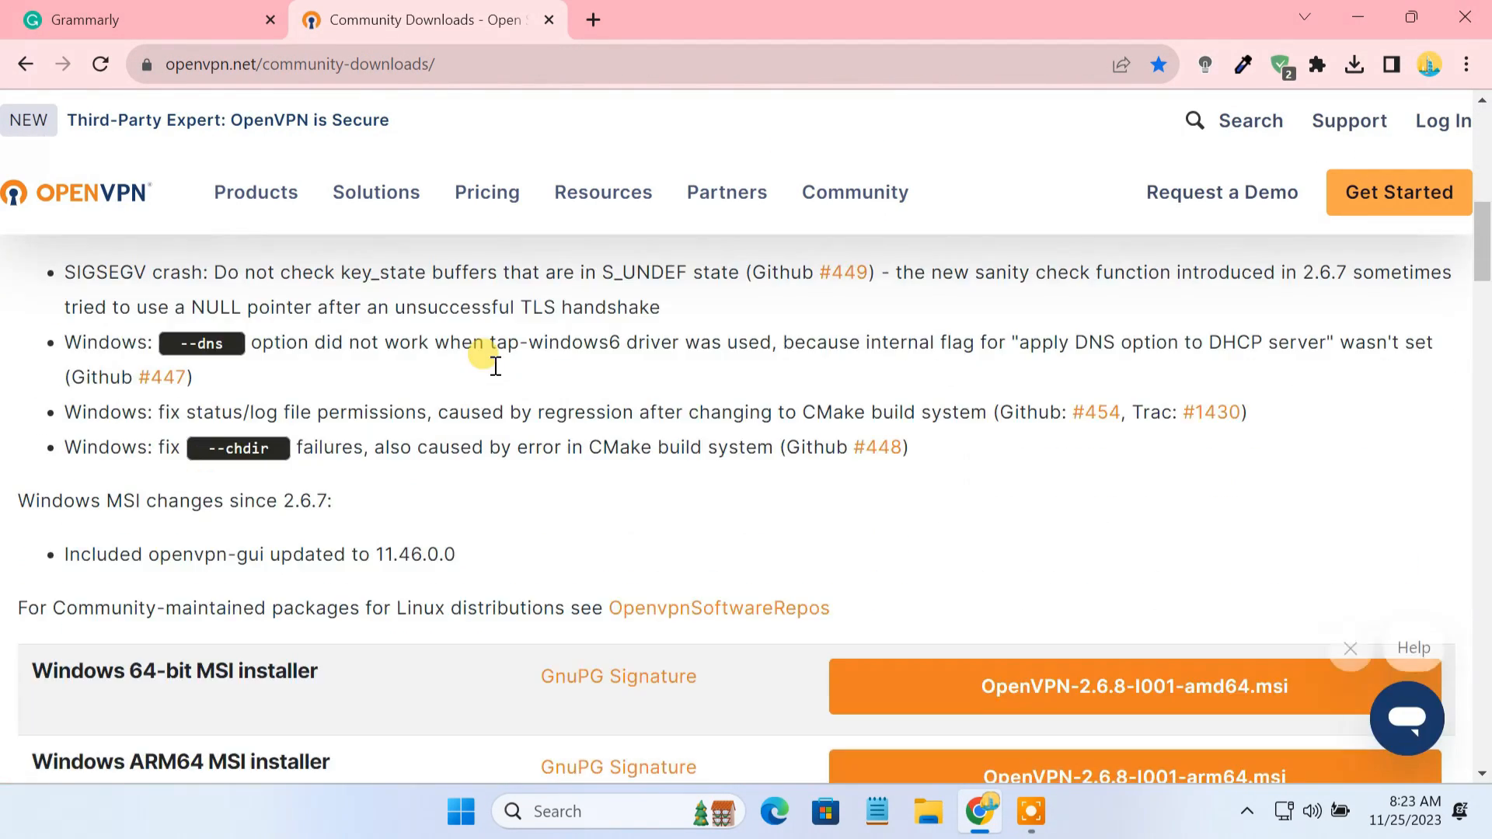
scroll(down, 3)
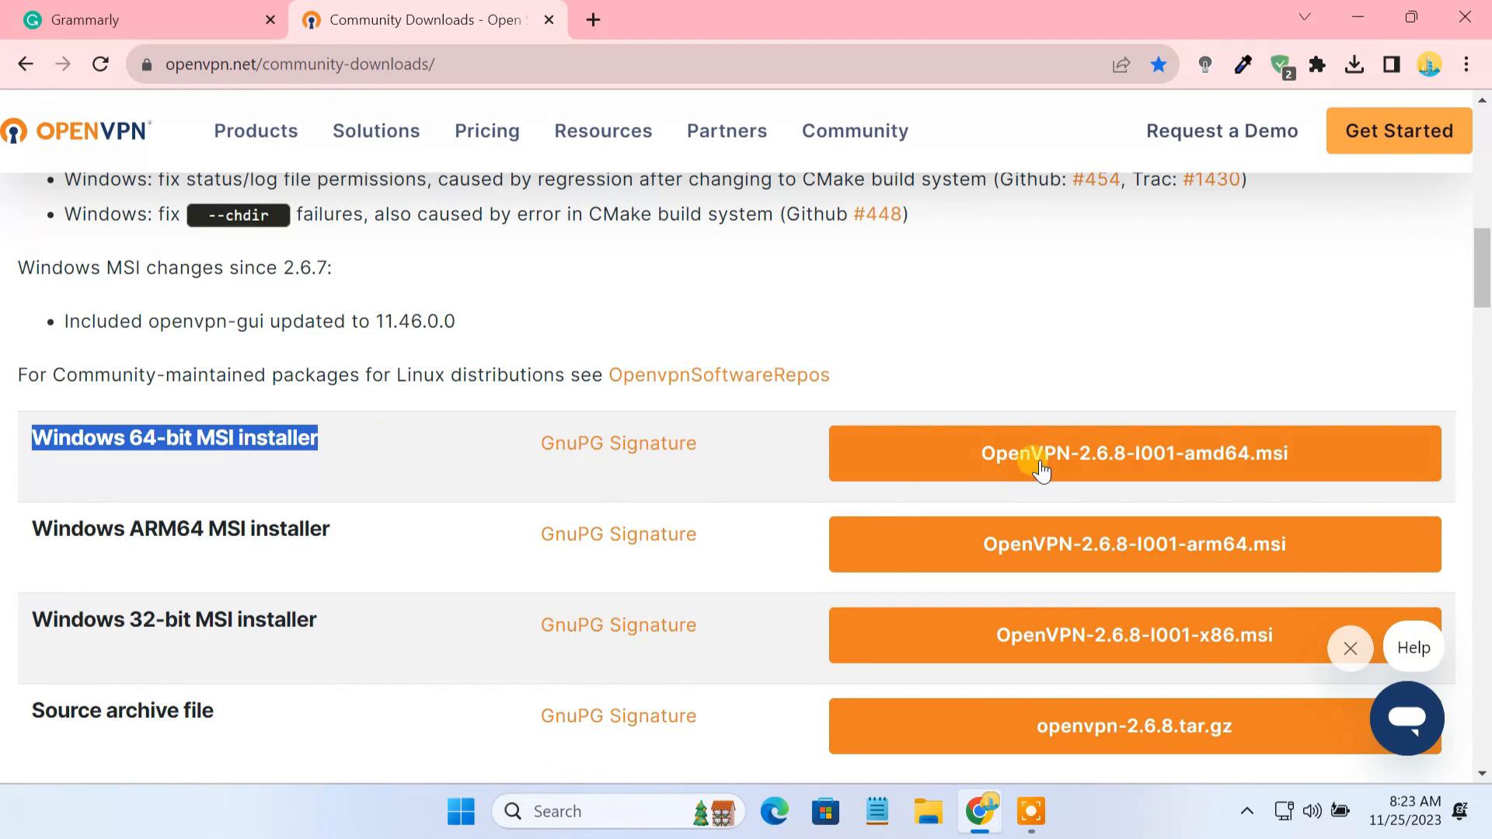
click(1132, 452)
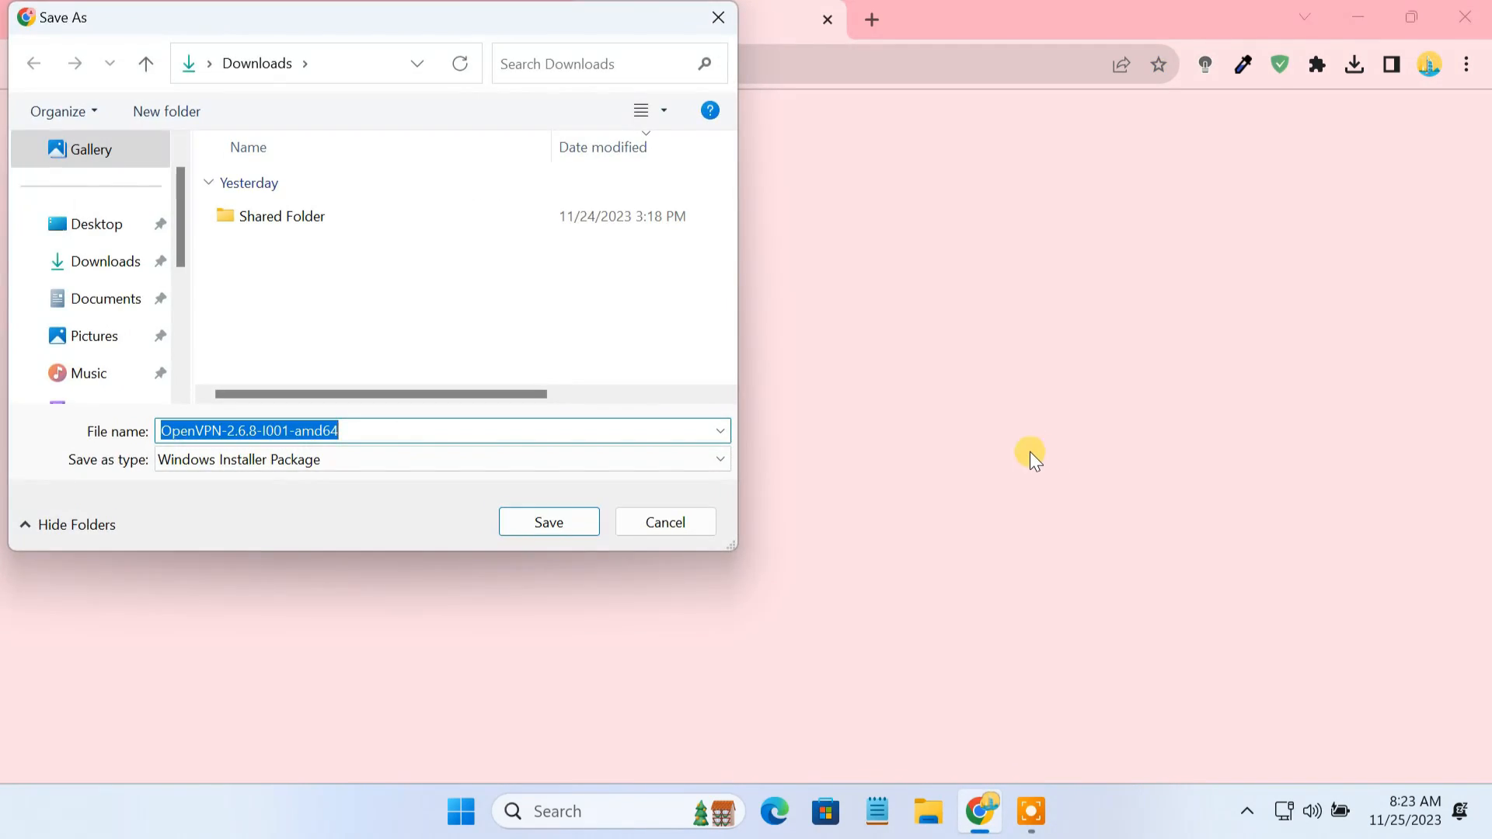
click(549, 522)
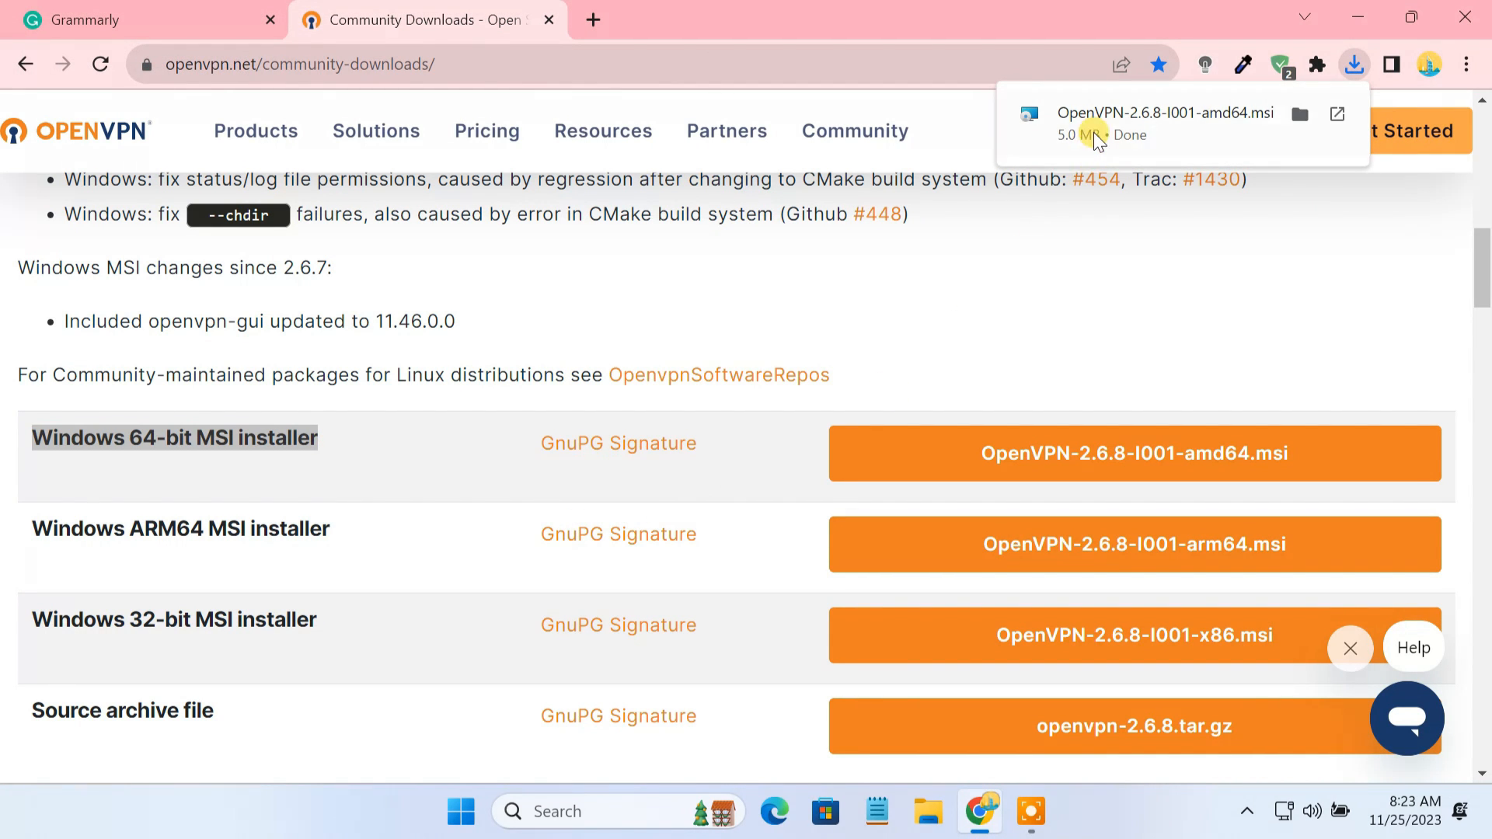
click(1164, 114)
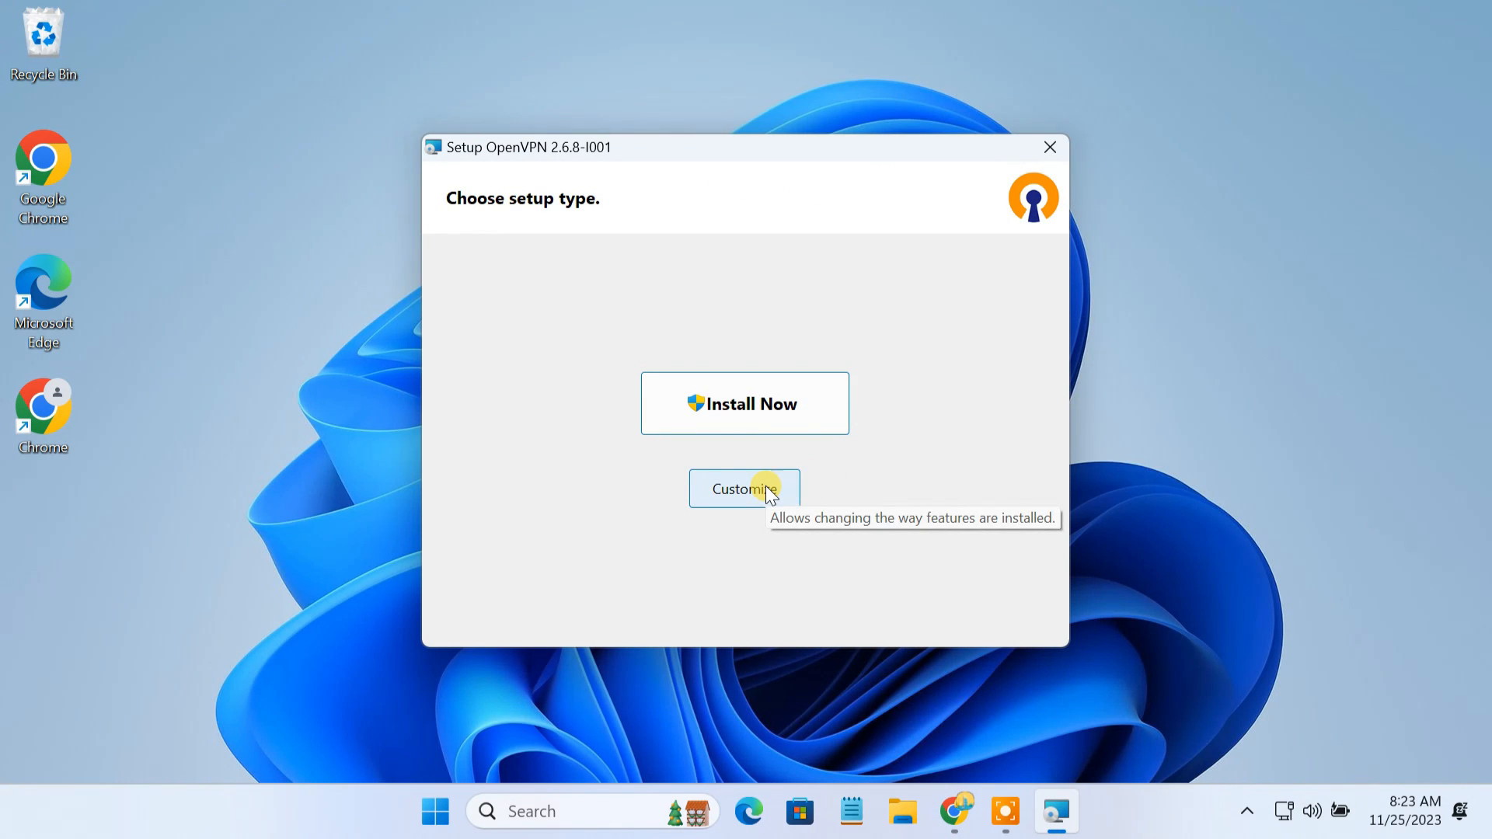
Customize the install so OpenSSL Utilities is installed entirely on the local hard drive
click(744, 488)
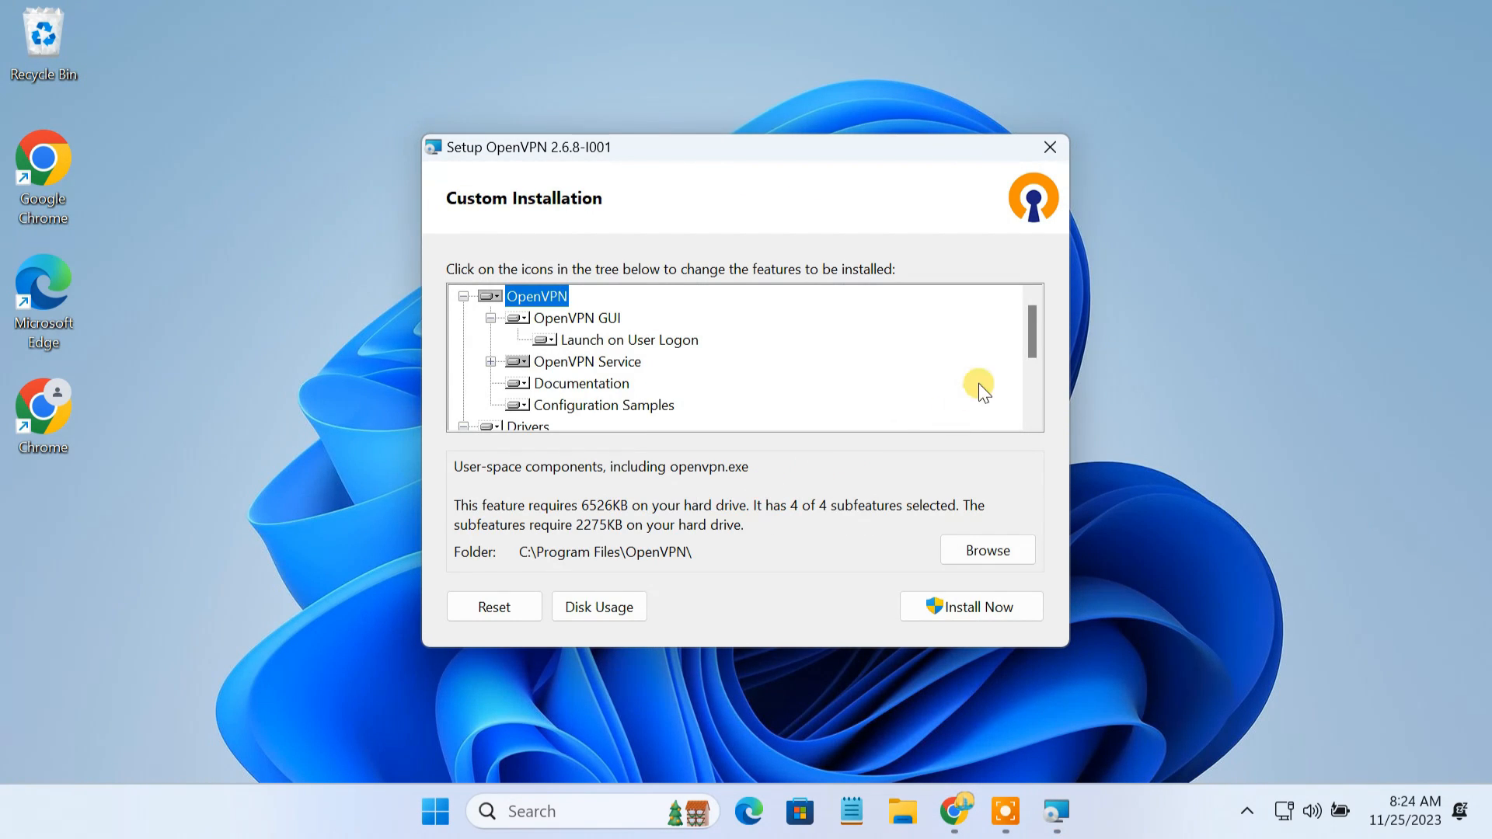
scroll(down, 3)
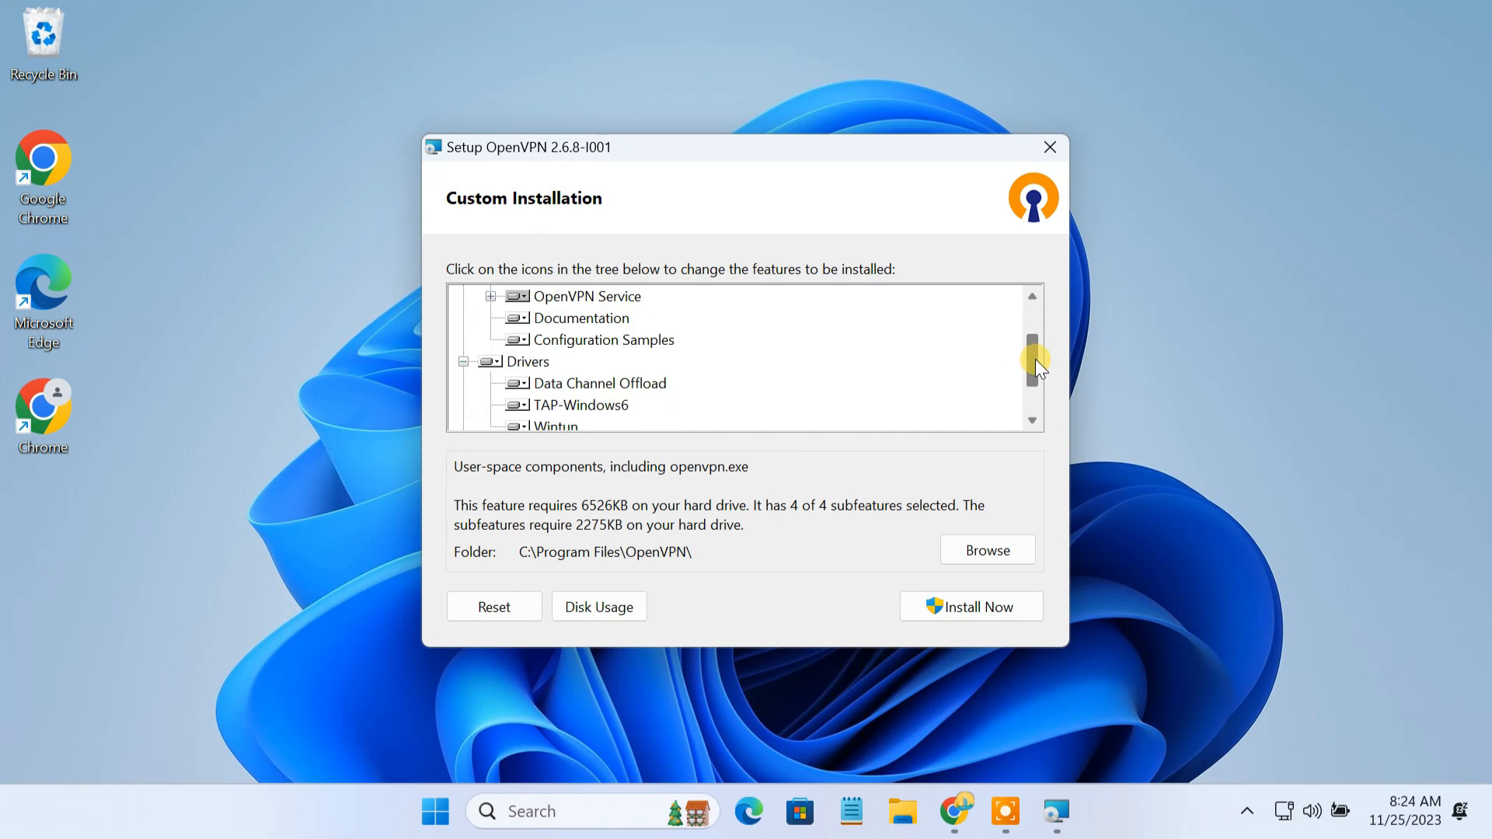
scroll(down, 3)
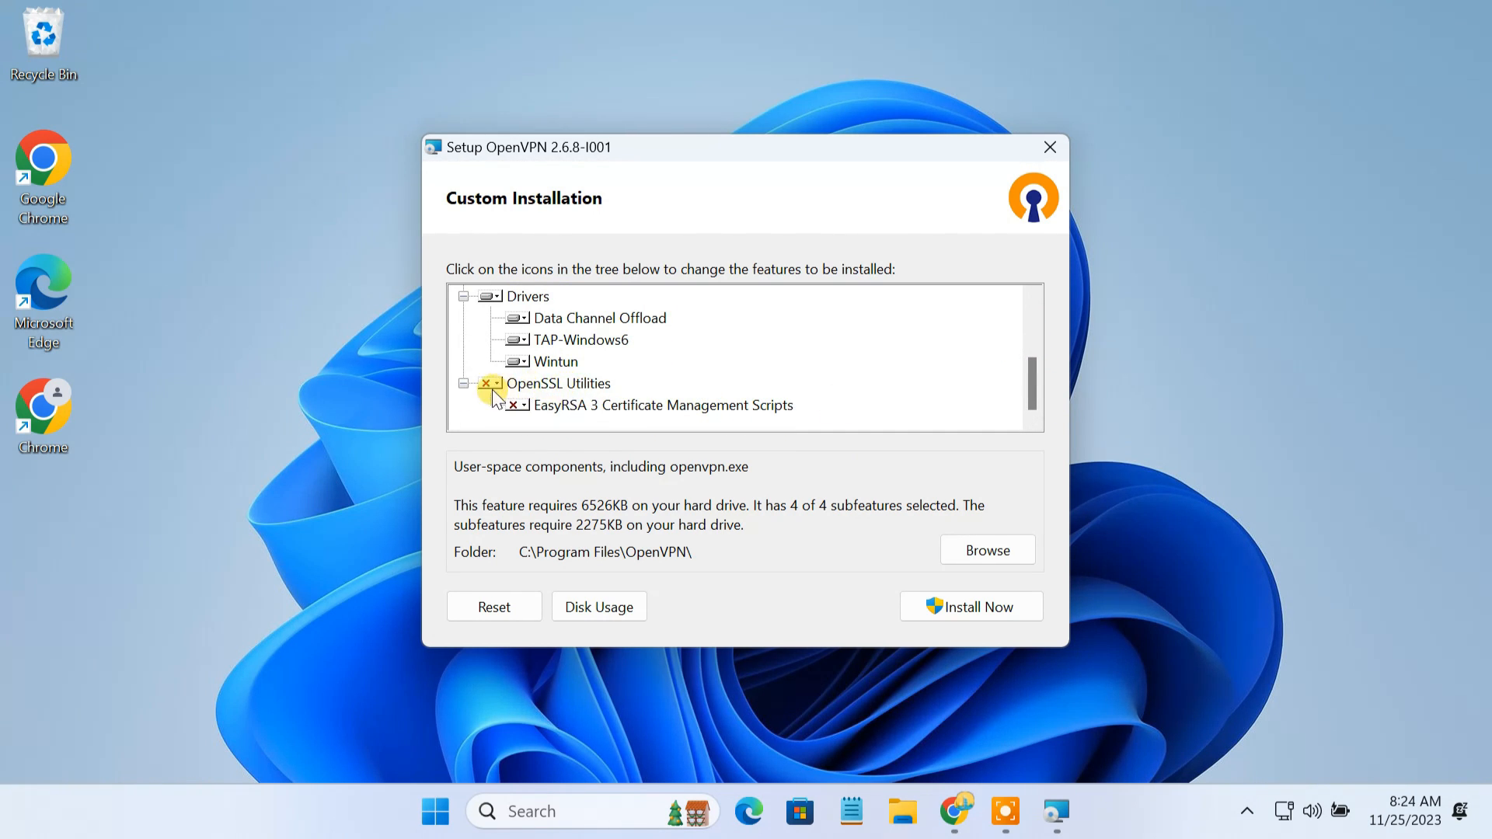
click(489, 384)
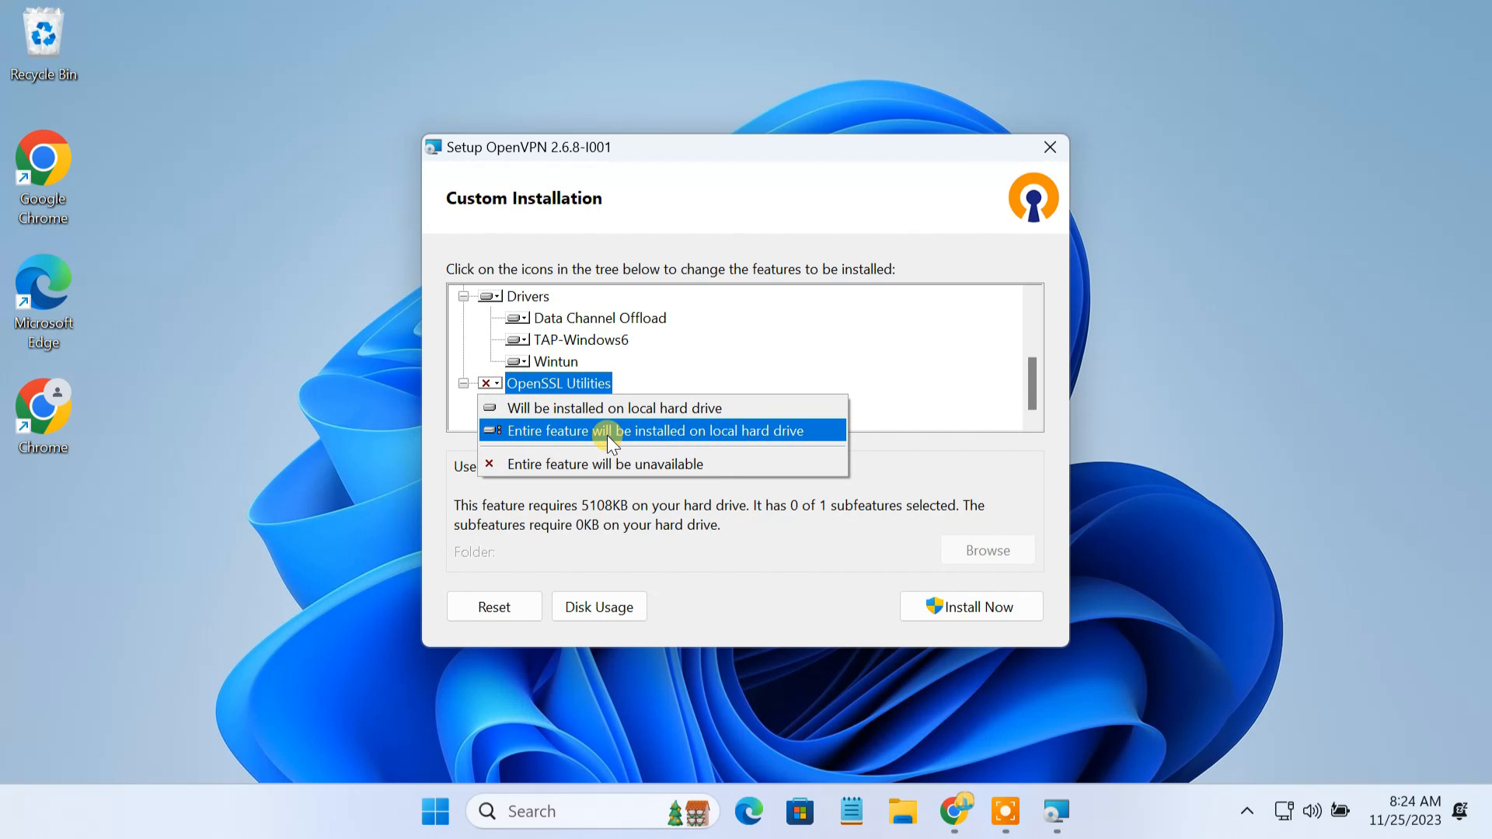
click(659, 430)
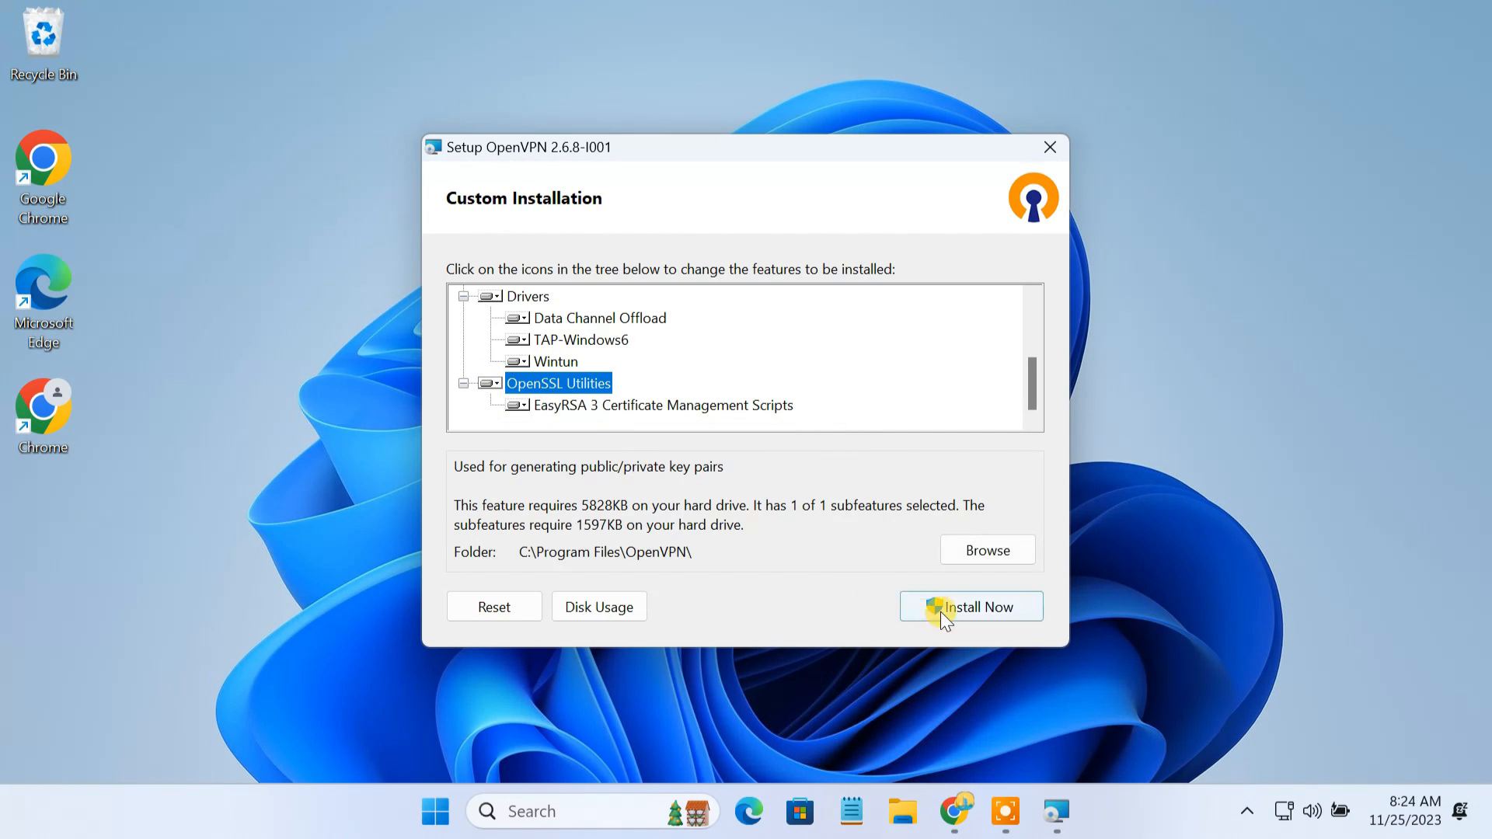
Install OpenVPN 2.6.8, close setup and dismiss the no connection profiles notice
click(969, 606)
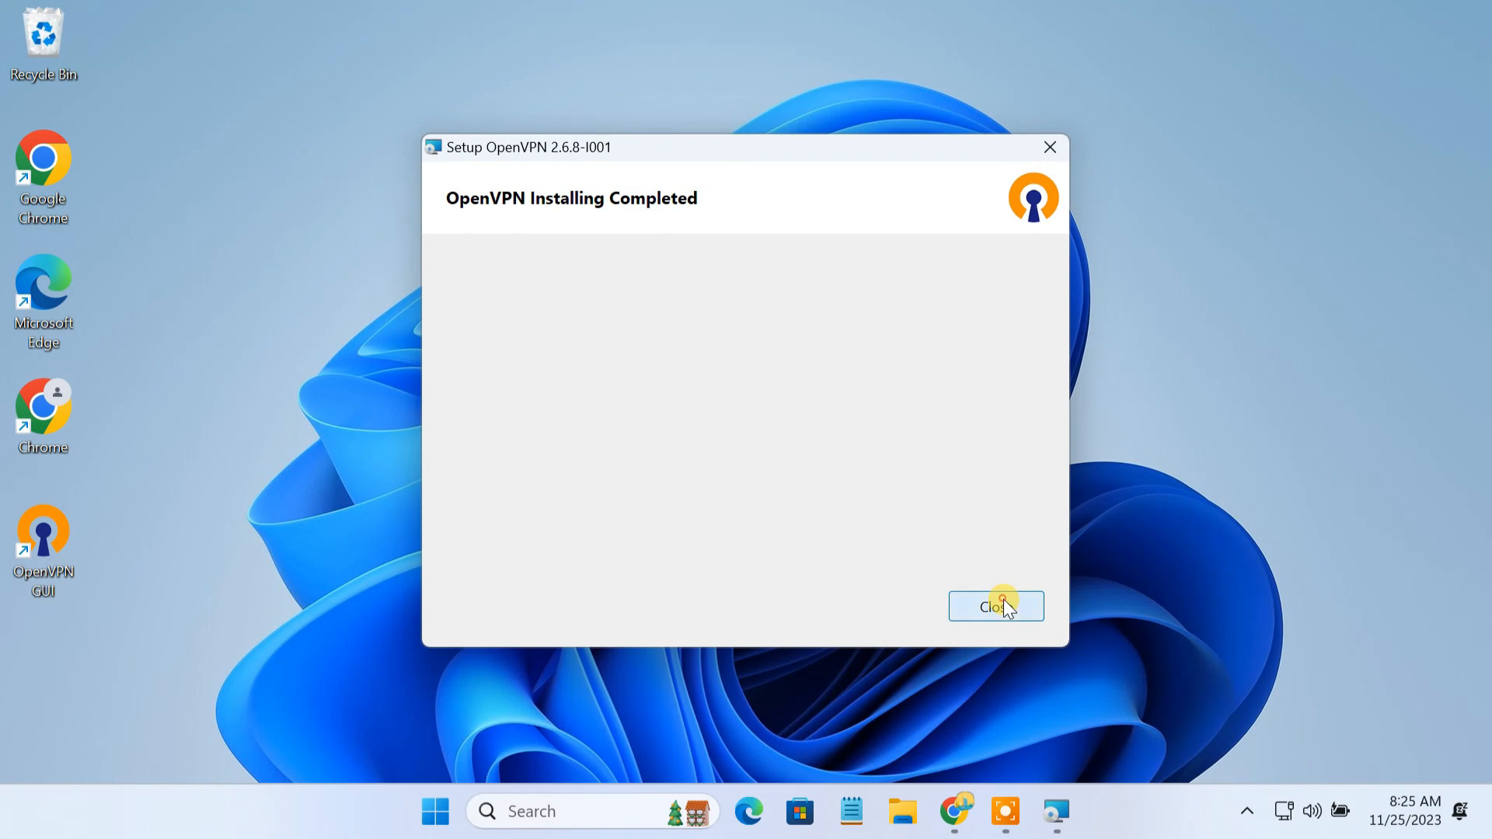
click(995, 606)
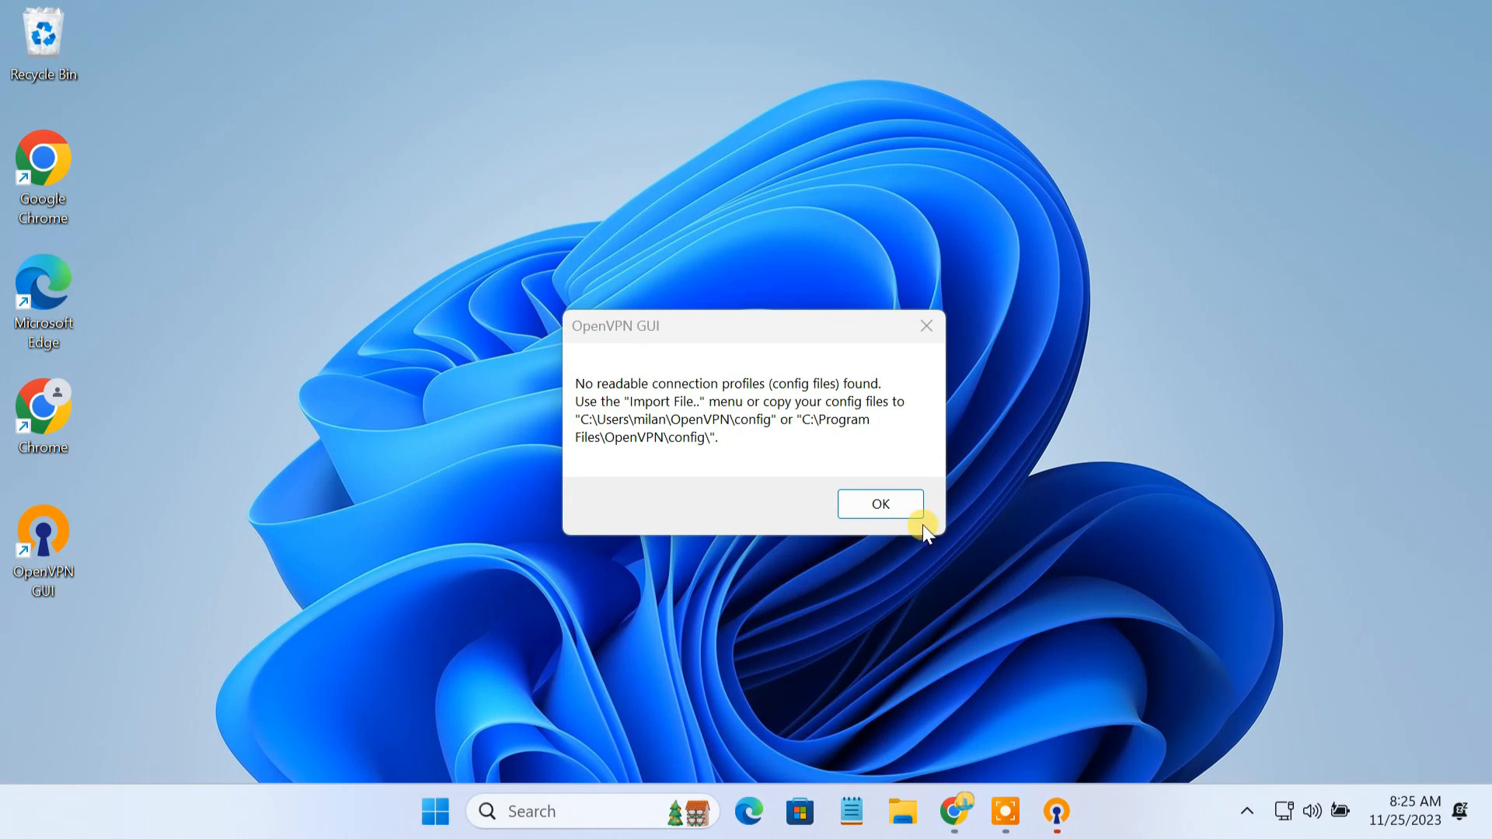
click(878, 503)
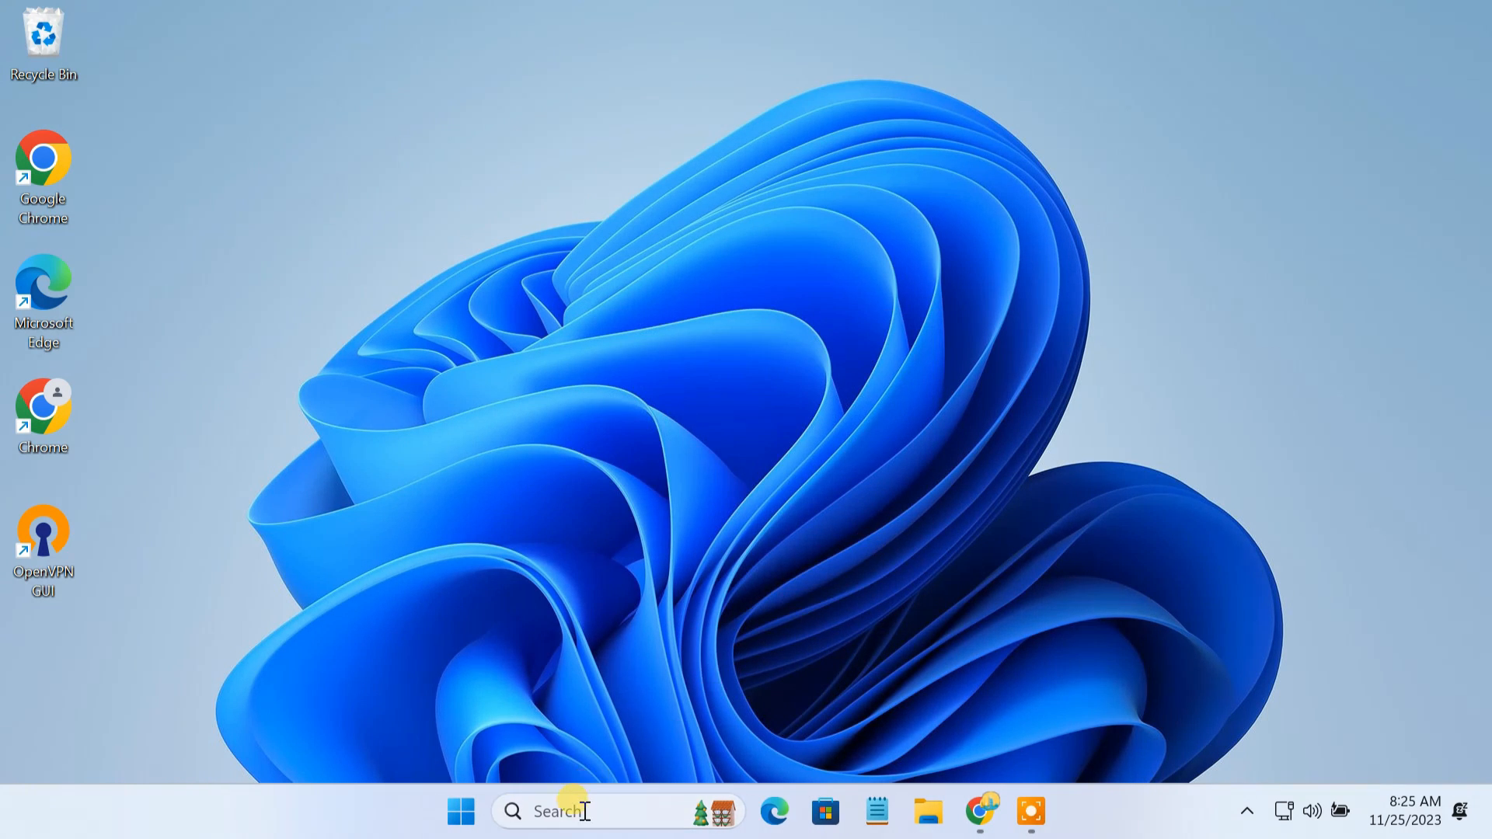
Set OpenVPNService to Manual startup and stop the running service
text(service)
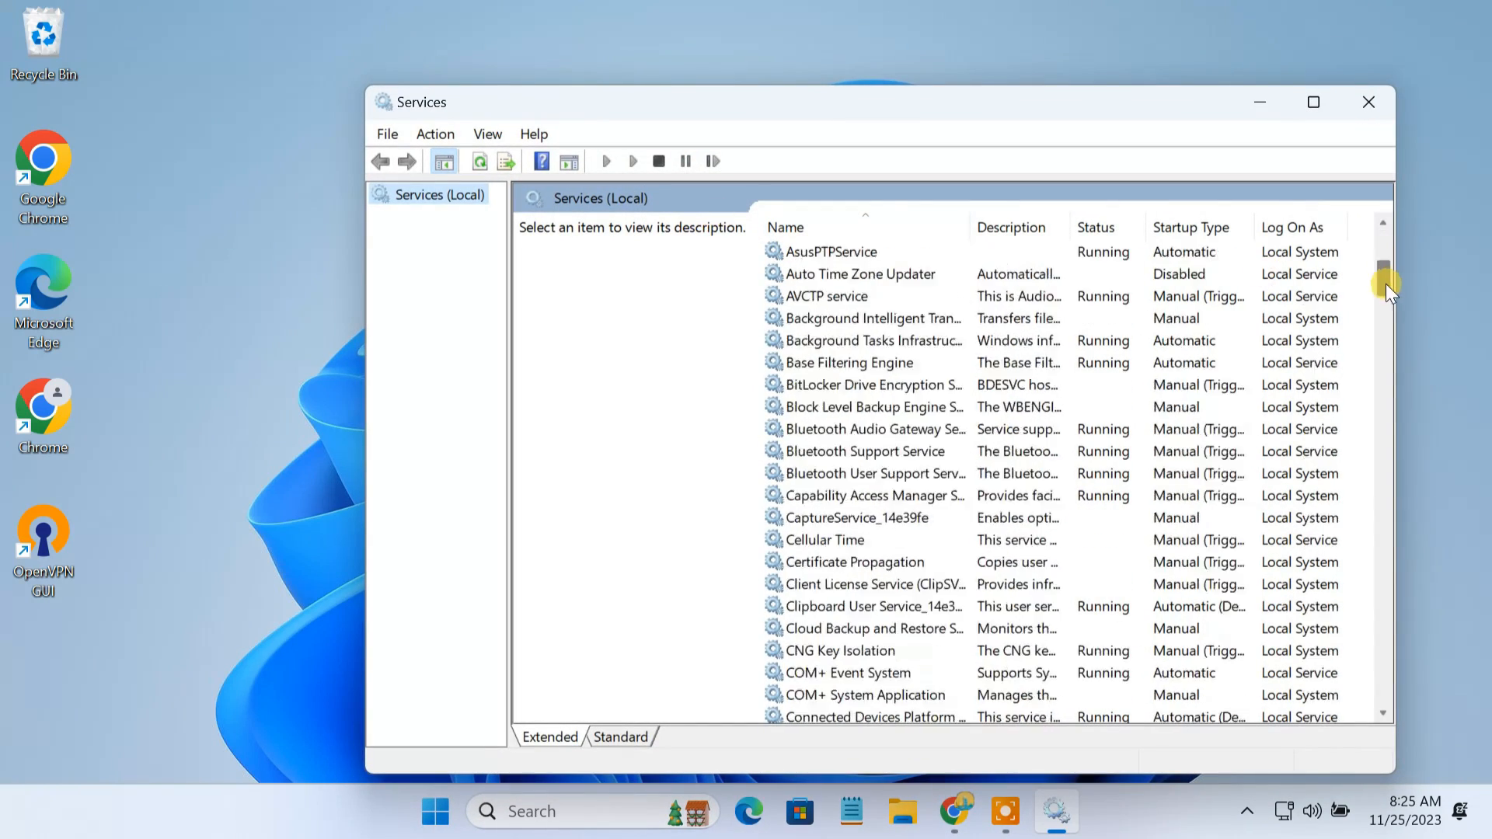
scroll(down, 3)
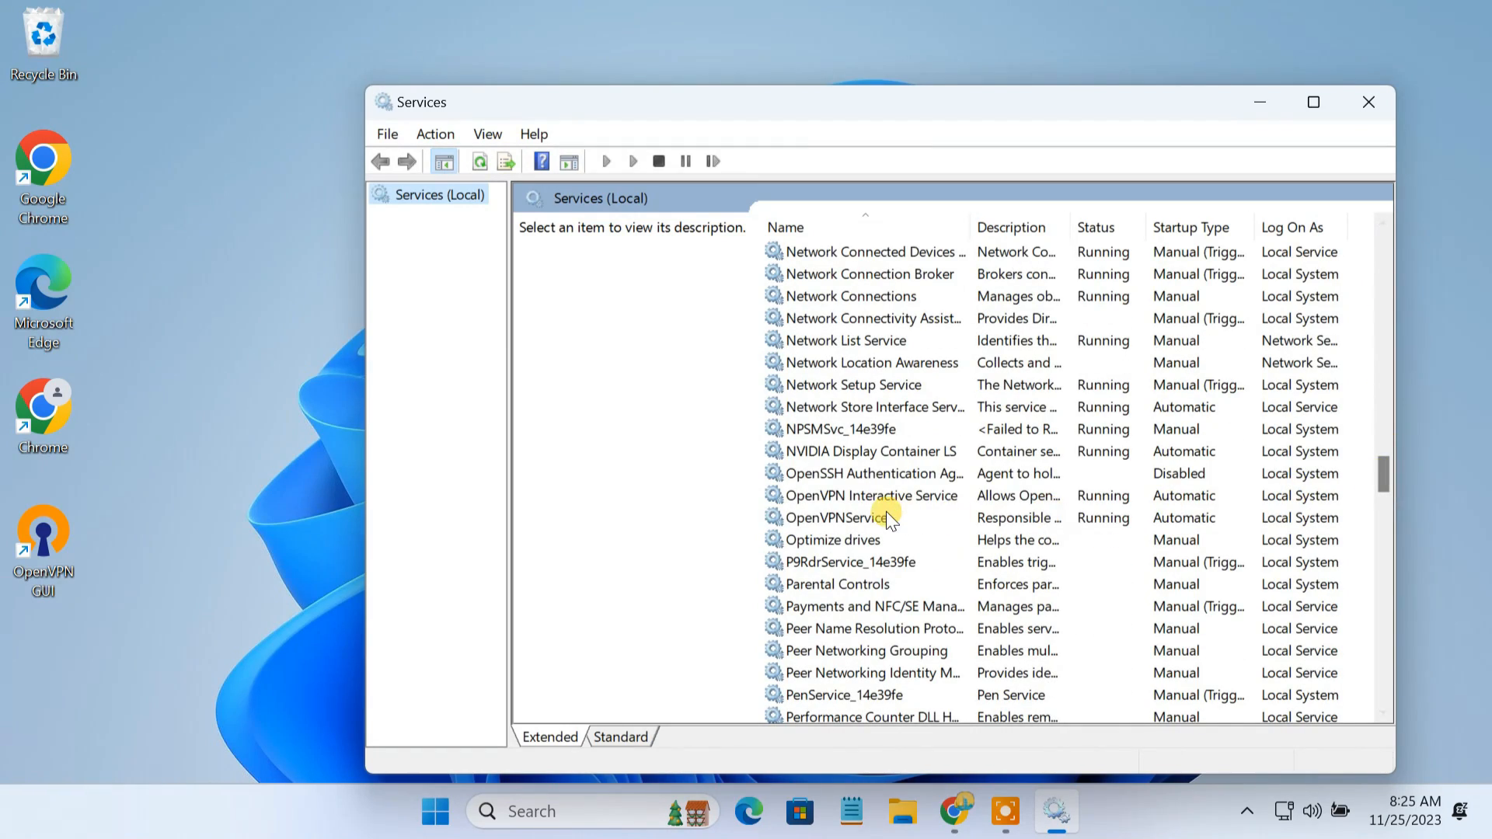
click(836, 517)
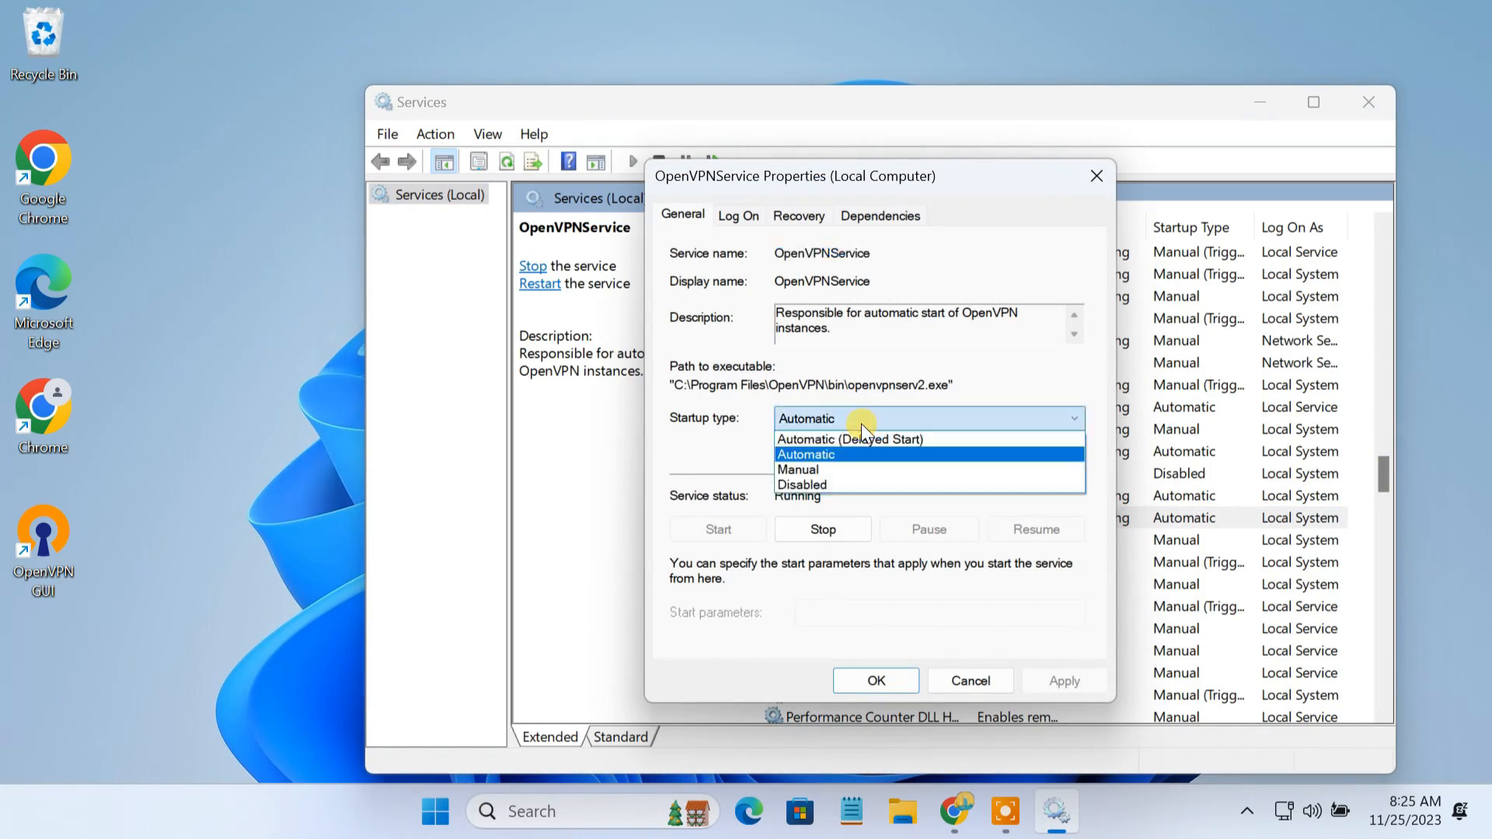
click(796, 470)
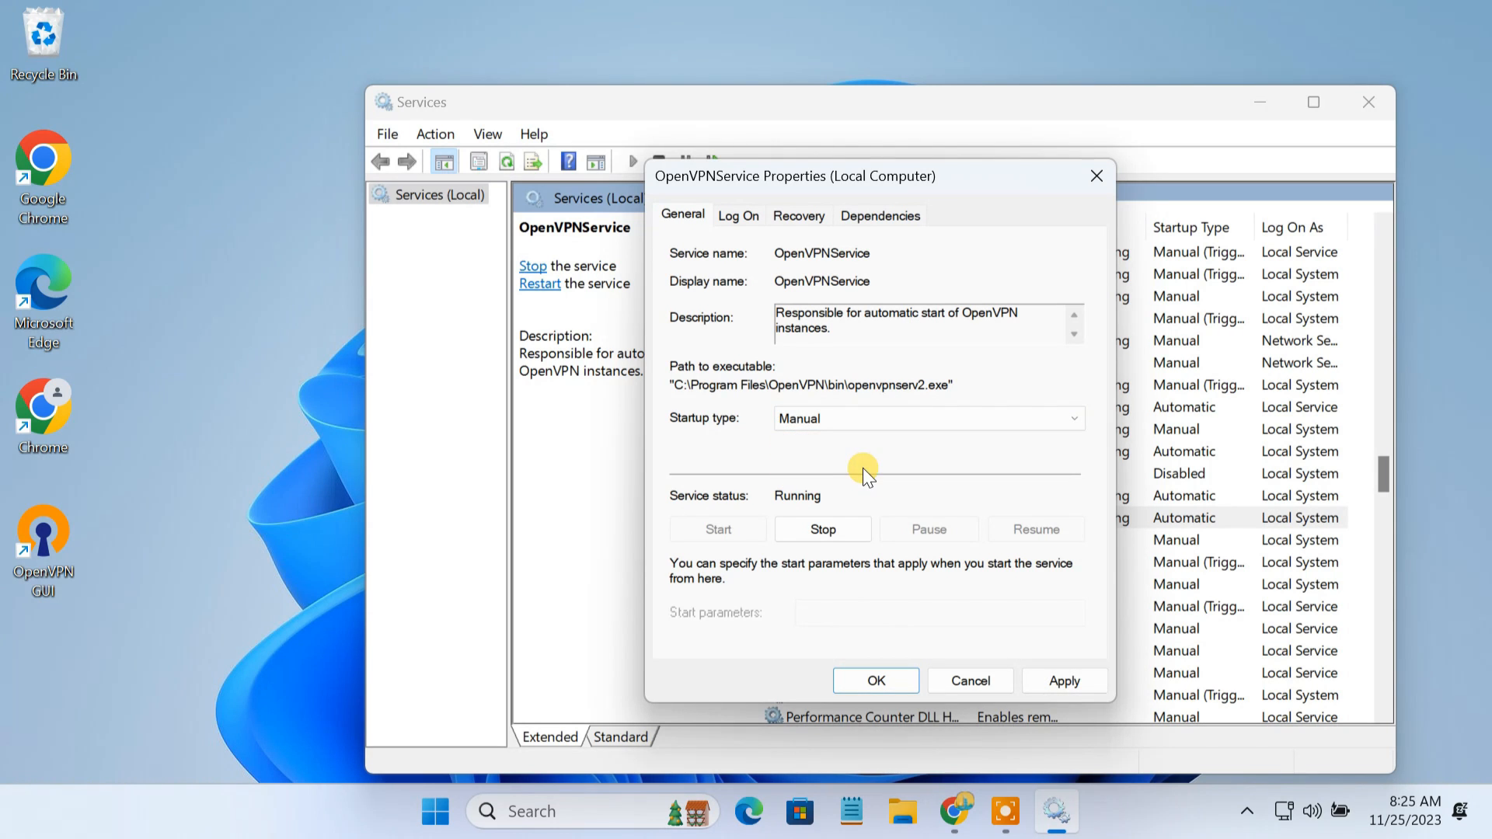
click(821, 528)
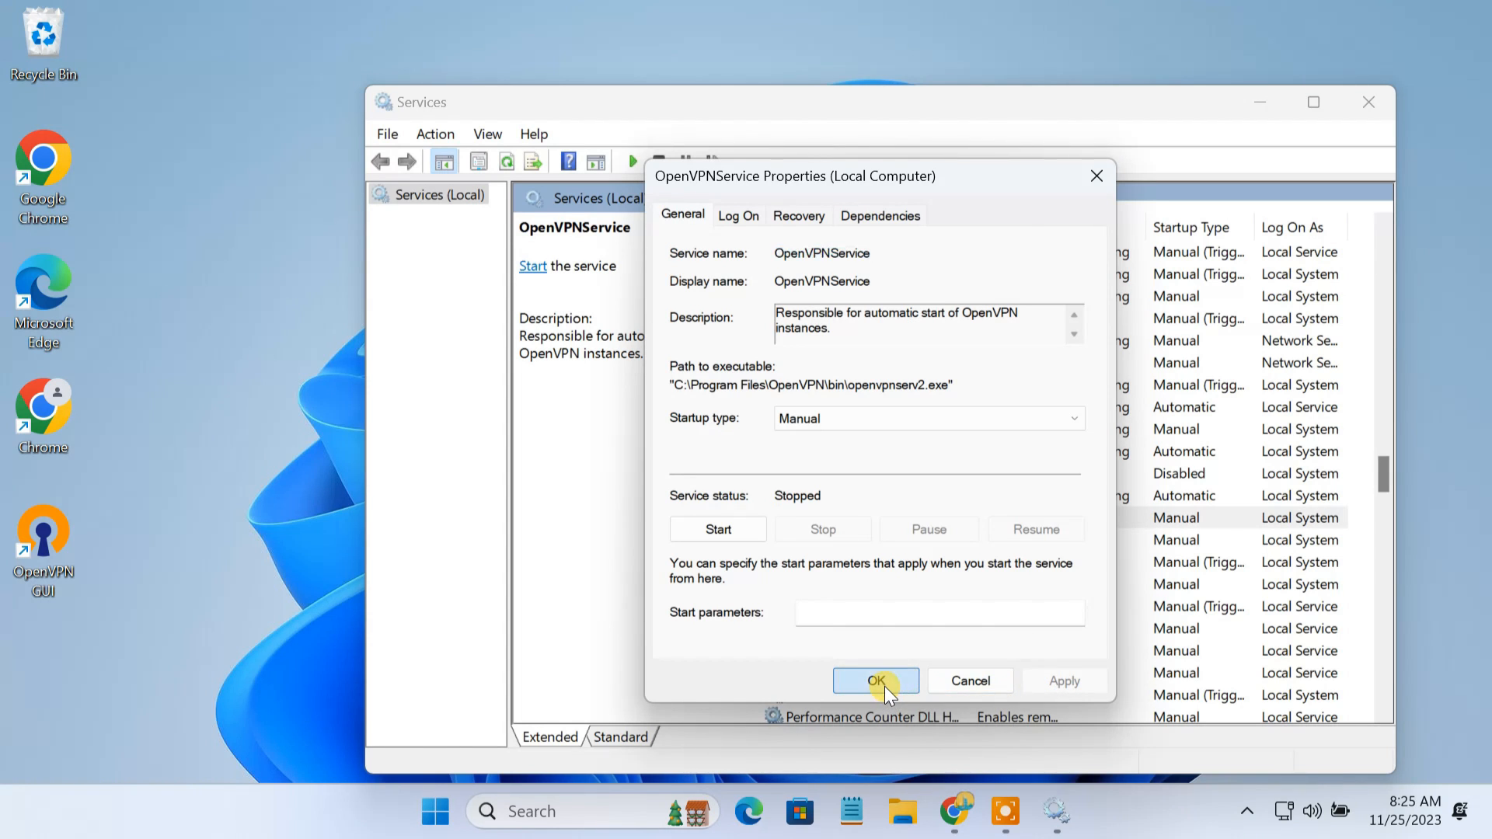
click(874, 680)
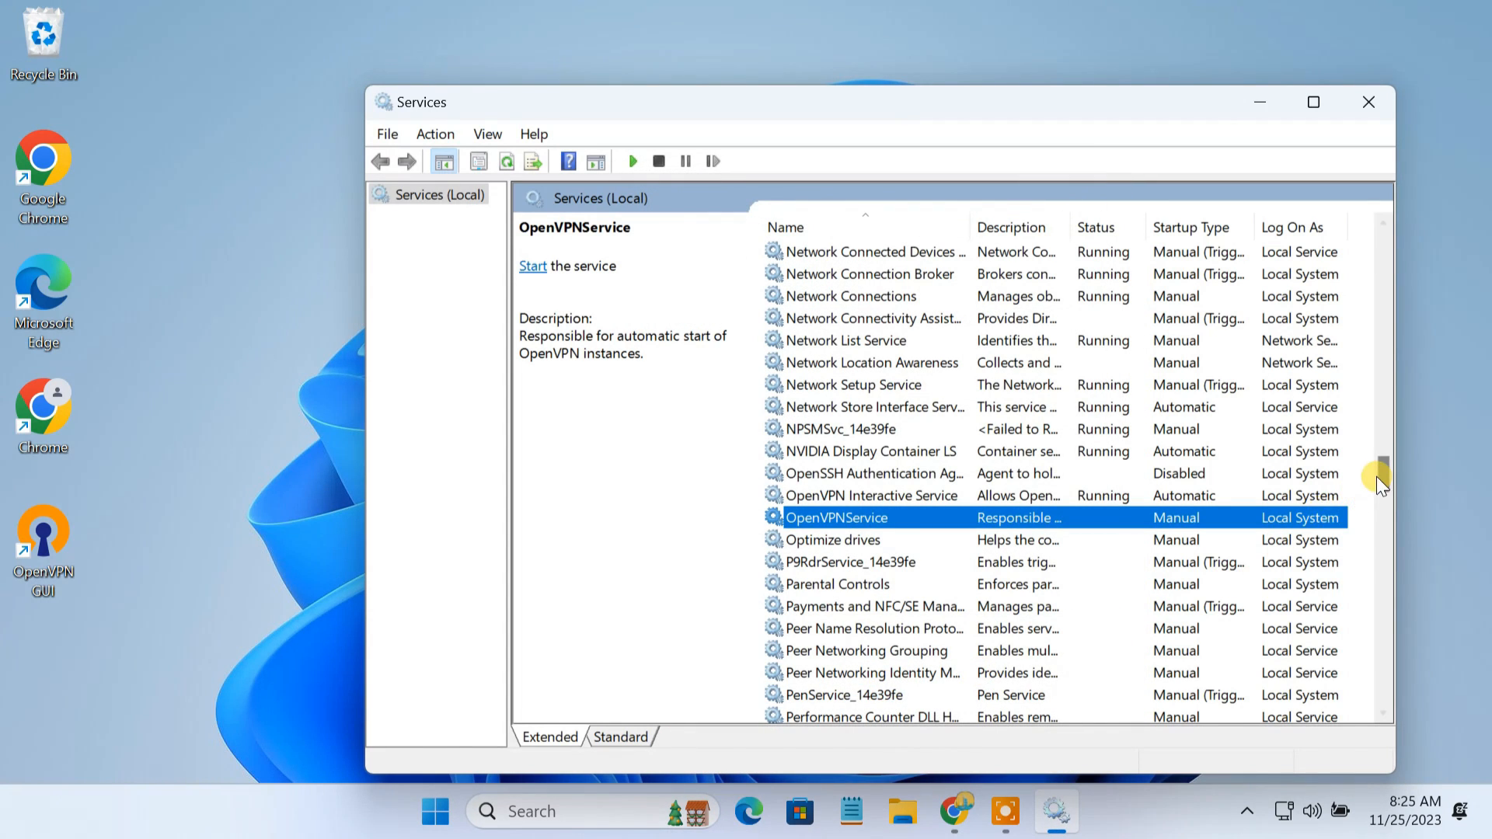
Start the Routing and Remote Access service, then close the Services window
scroll(down, 3)
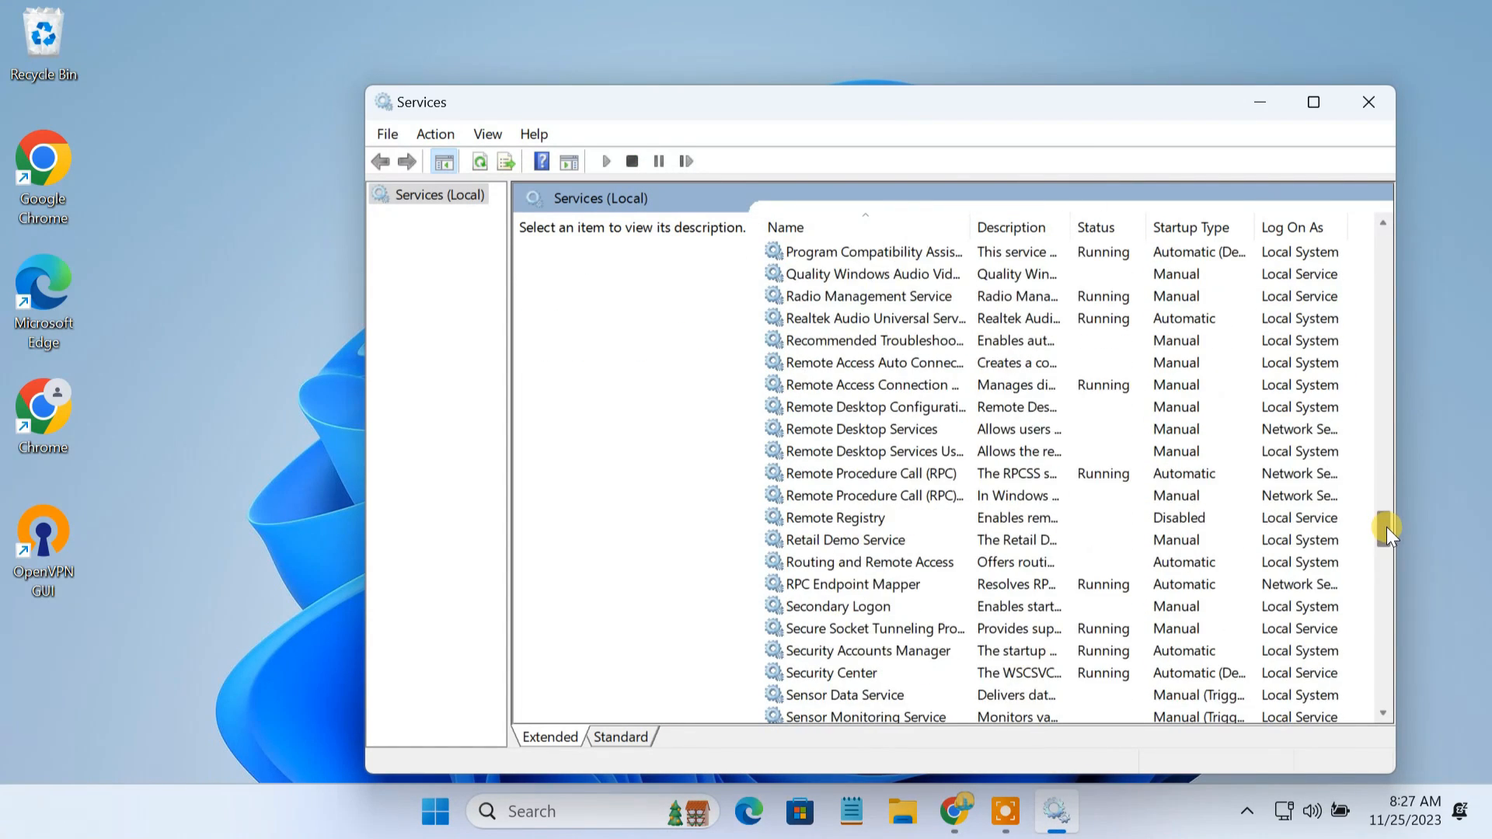
click(867, 561)
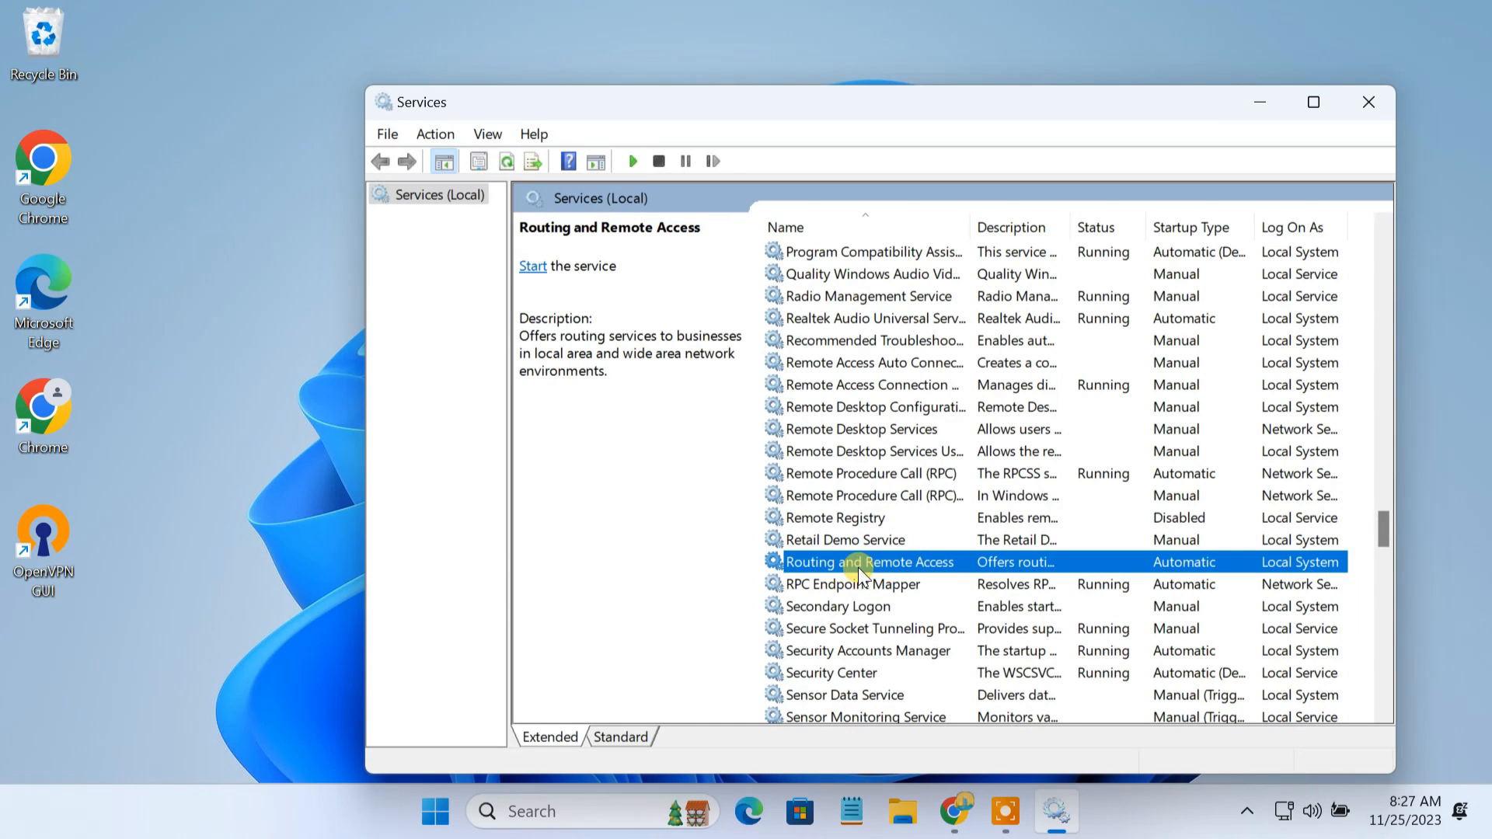
double_click(867, 561)
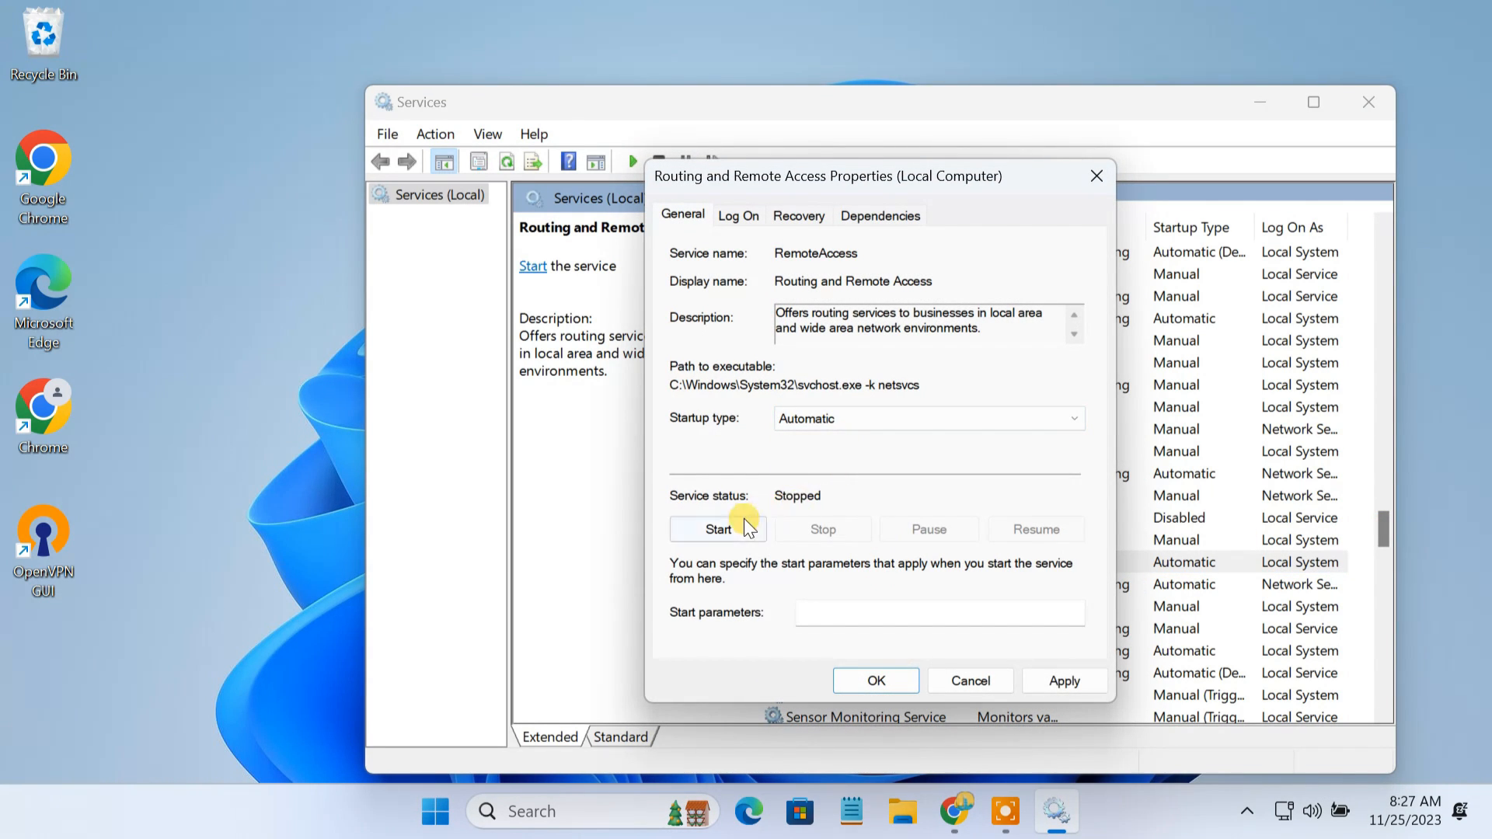
click(718, 528)
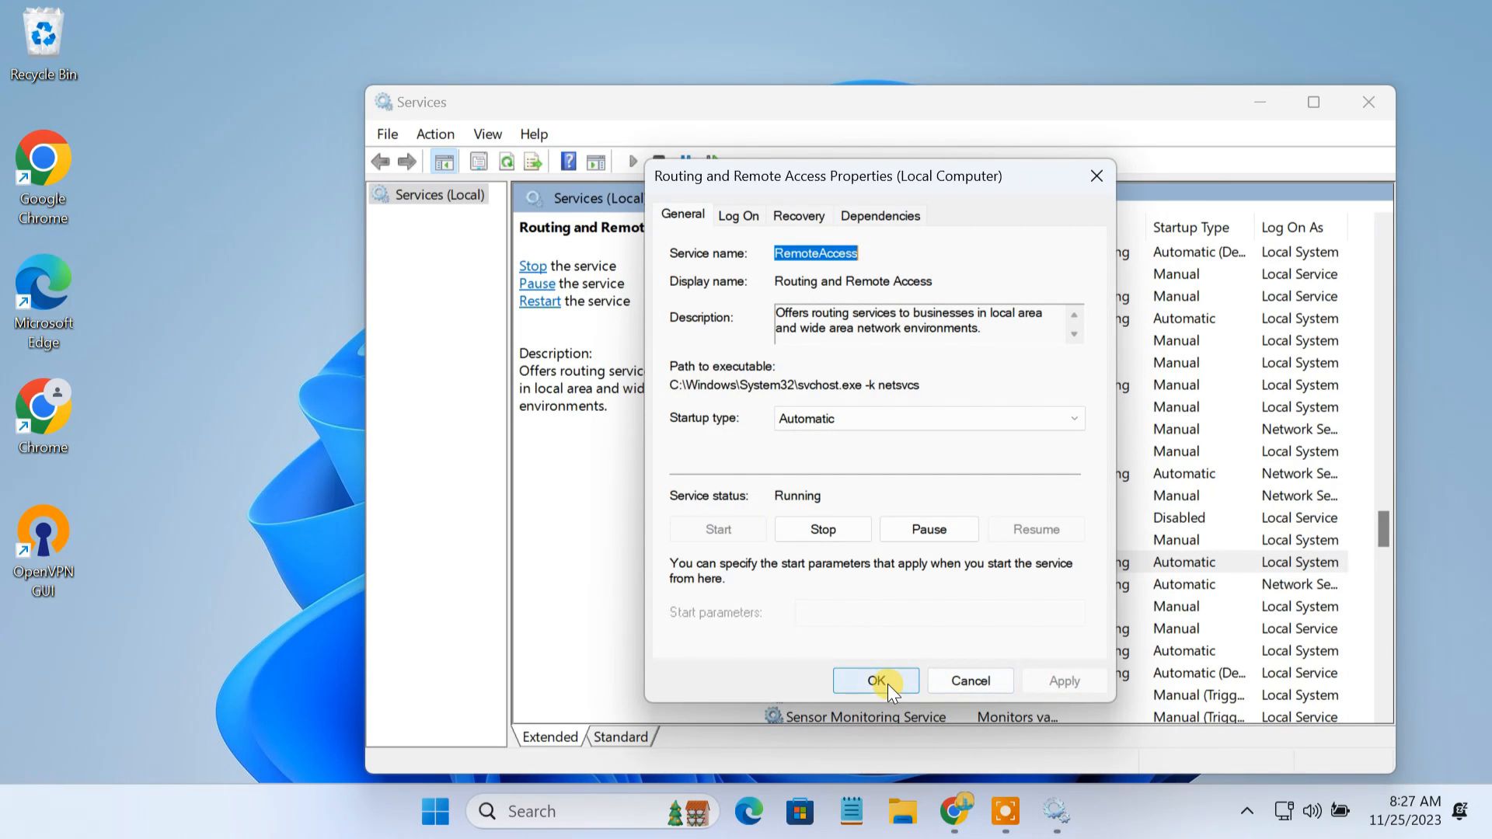
click(873, 681)
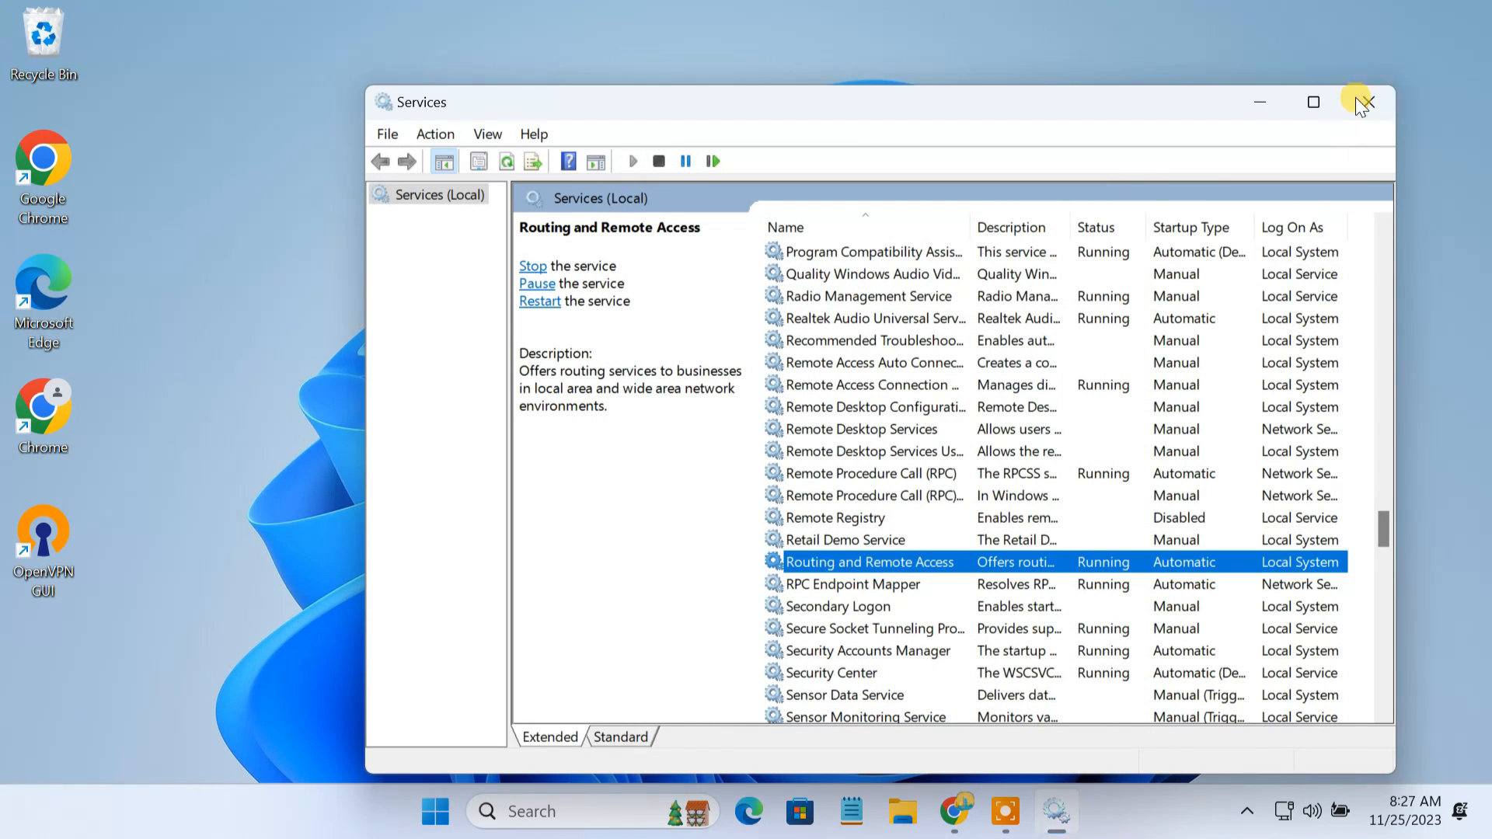
click(1363, 103)
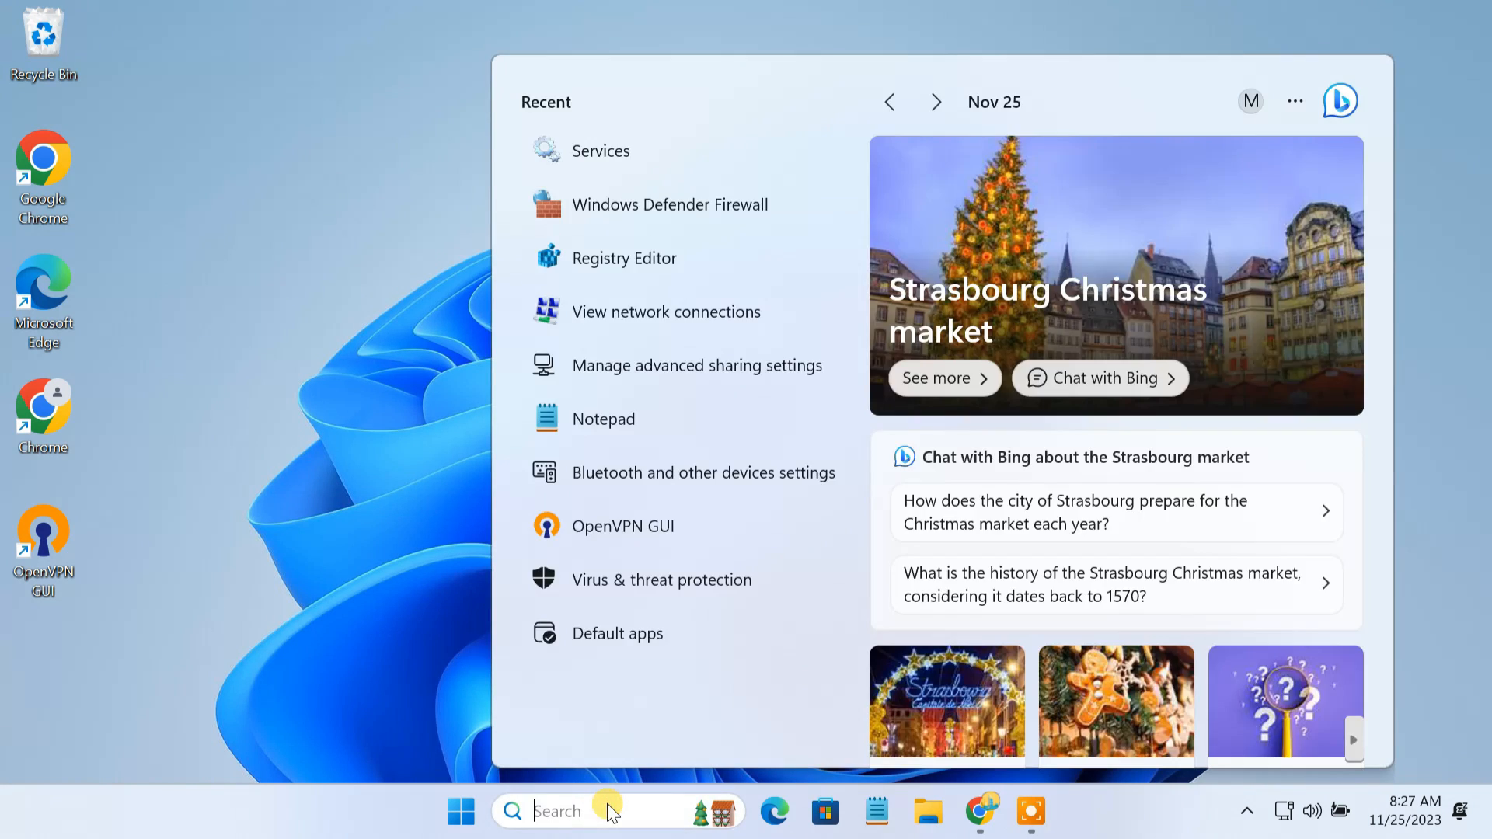
Launch Command Prompt with administrator rights from the Start search for 'cmd'
text(cmd)
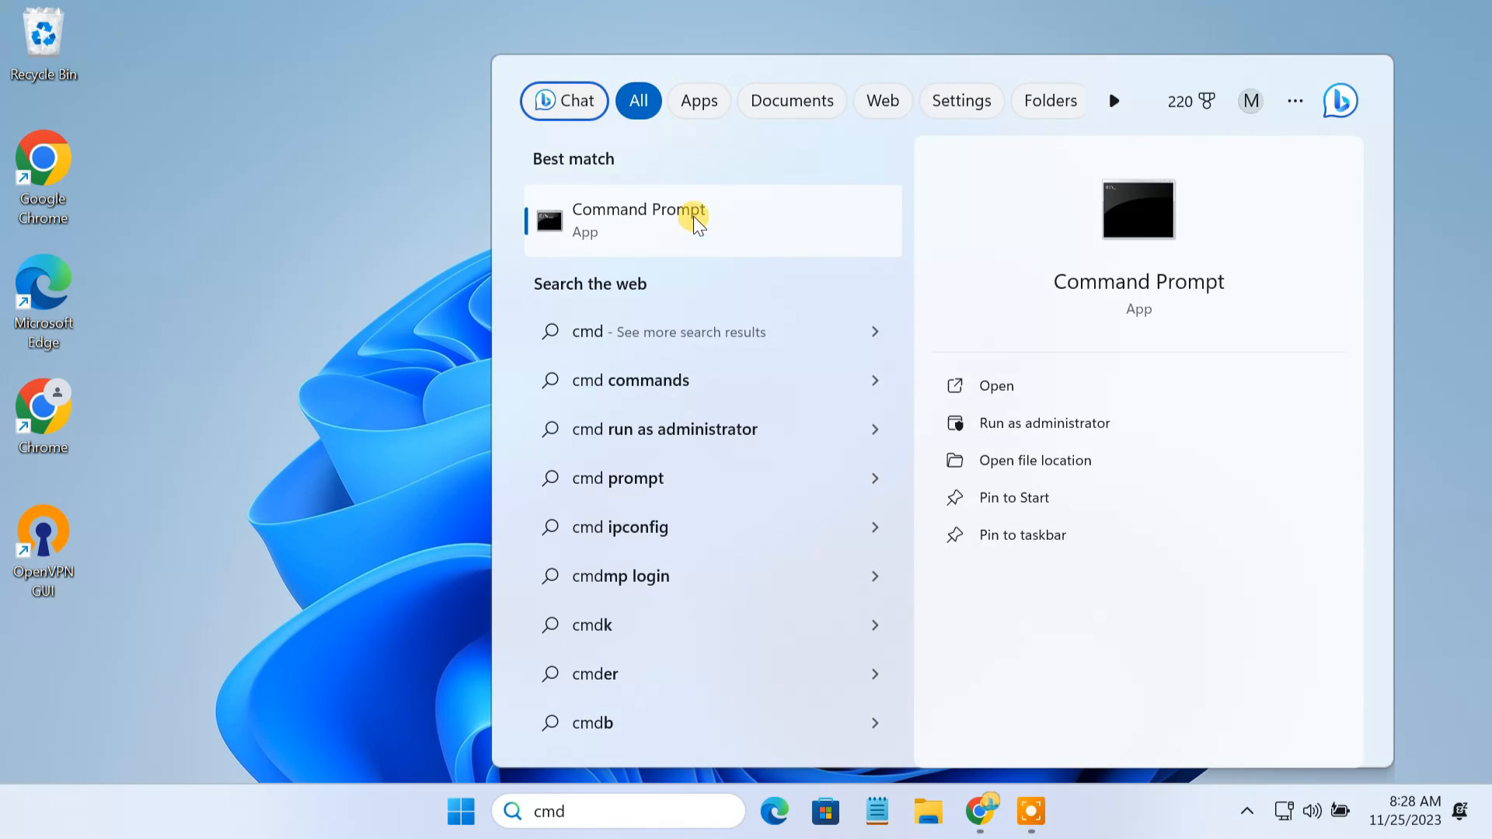
right_click(637, 220)
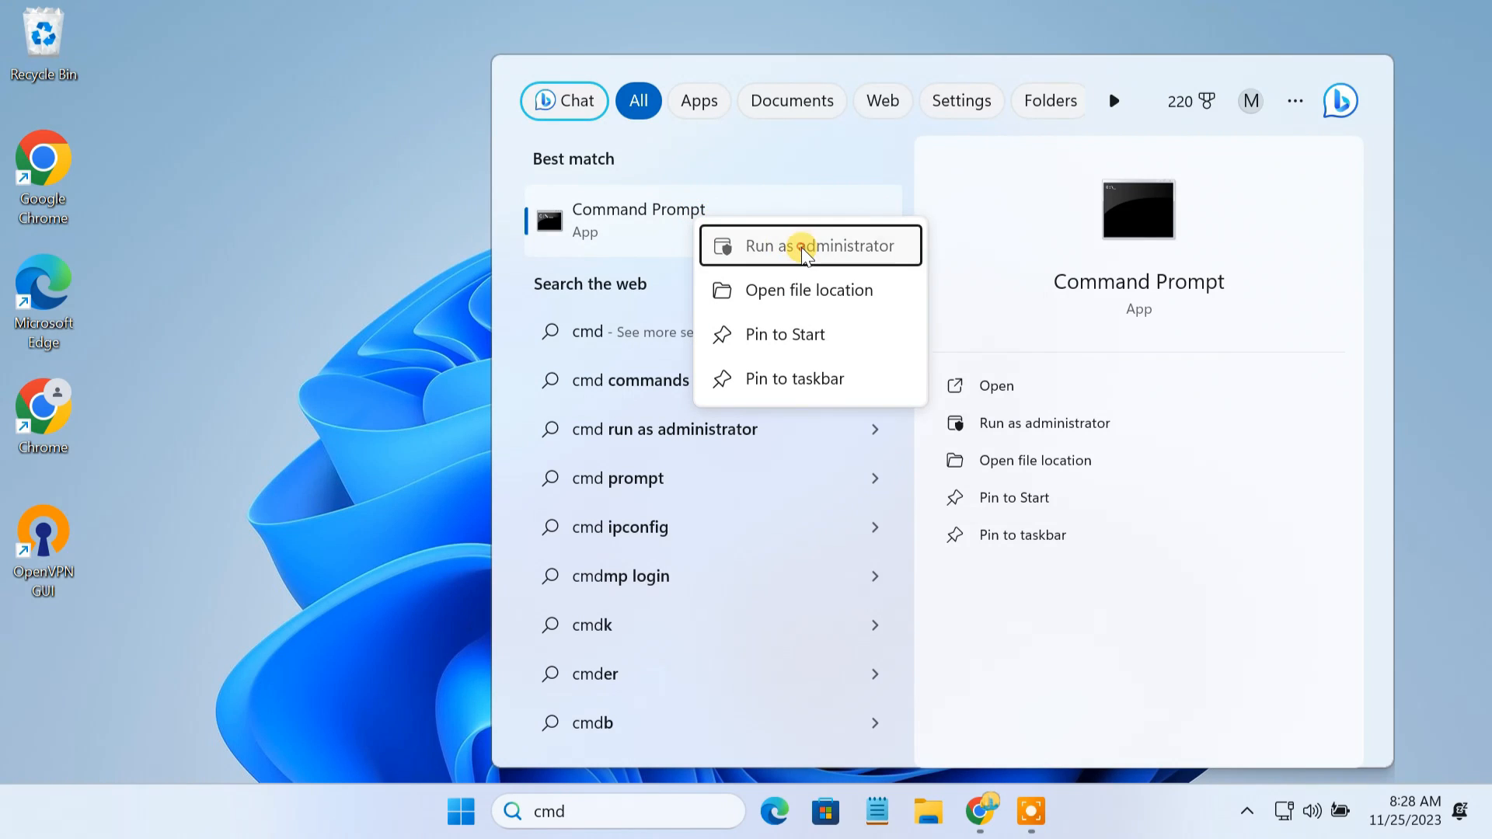
click(807, 246)
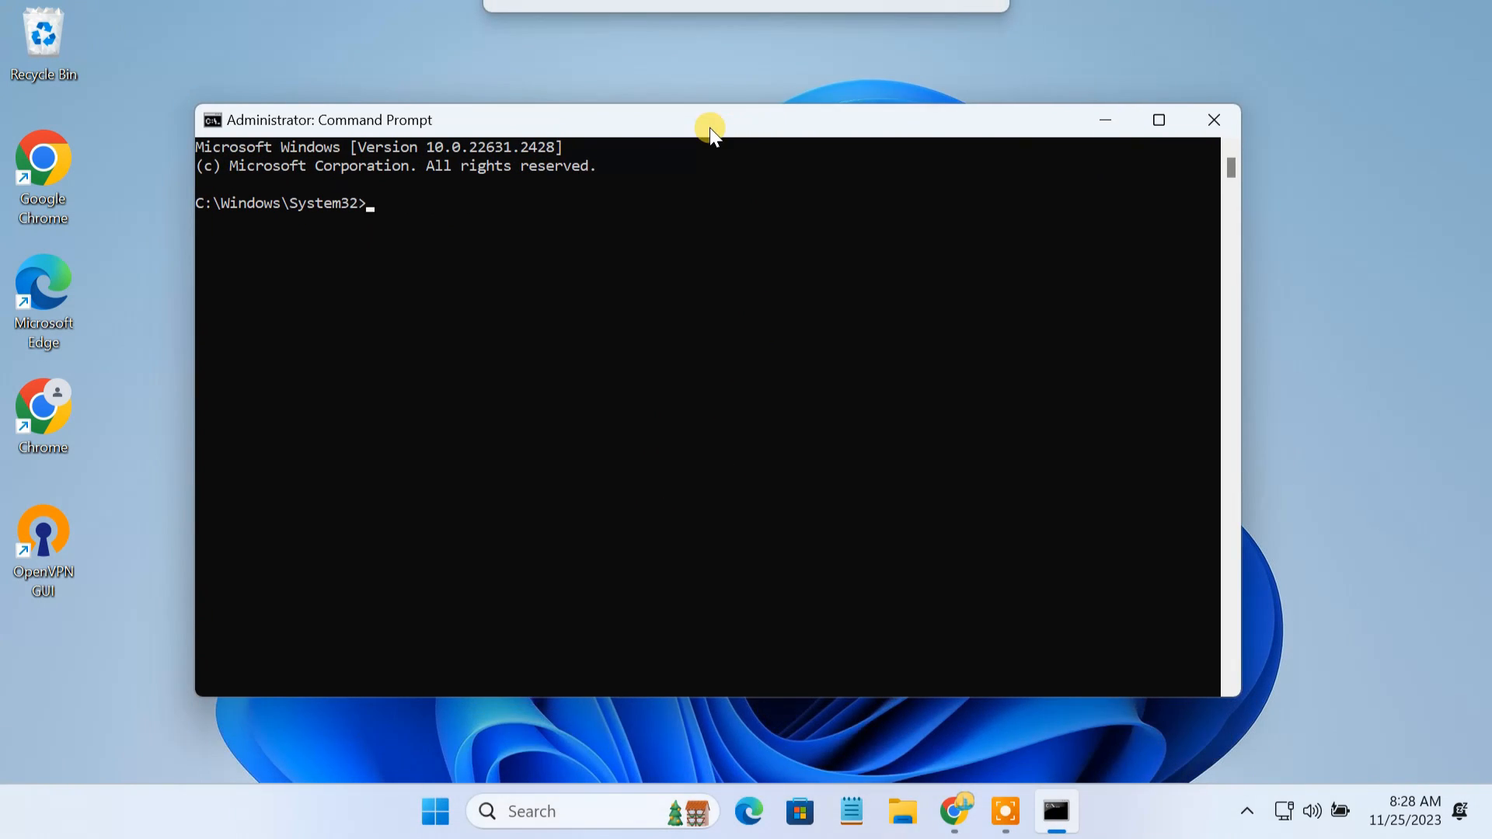
click(953, 811)
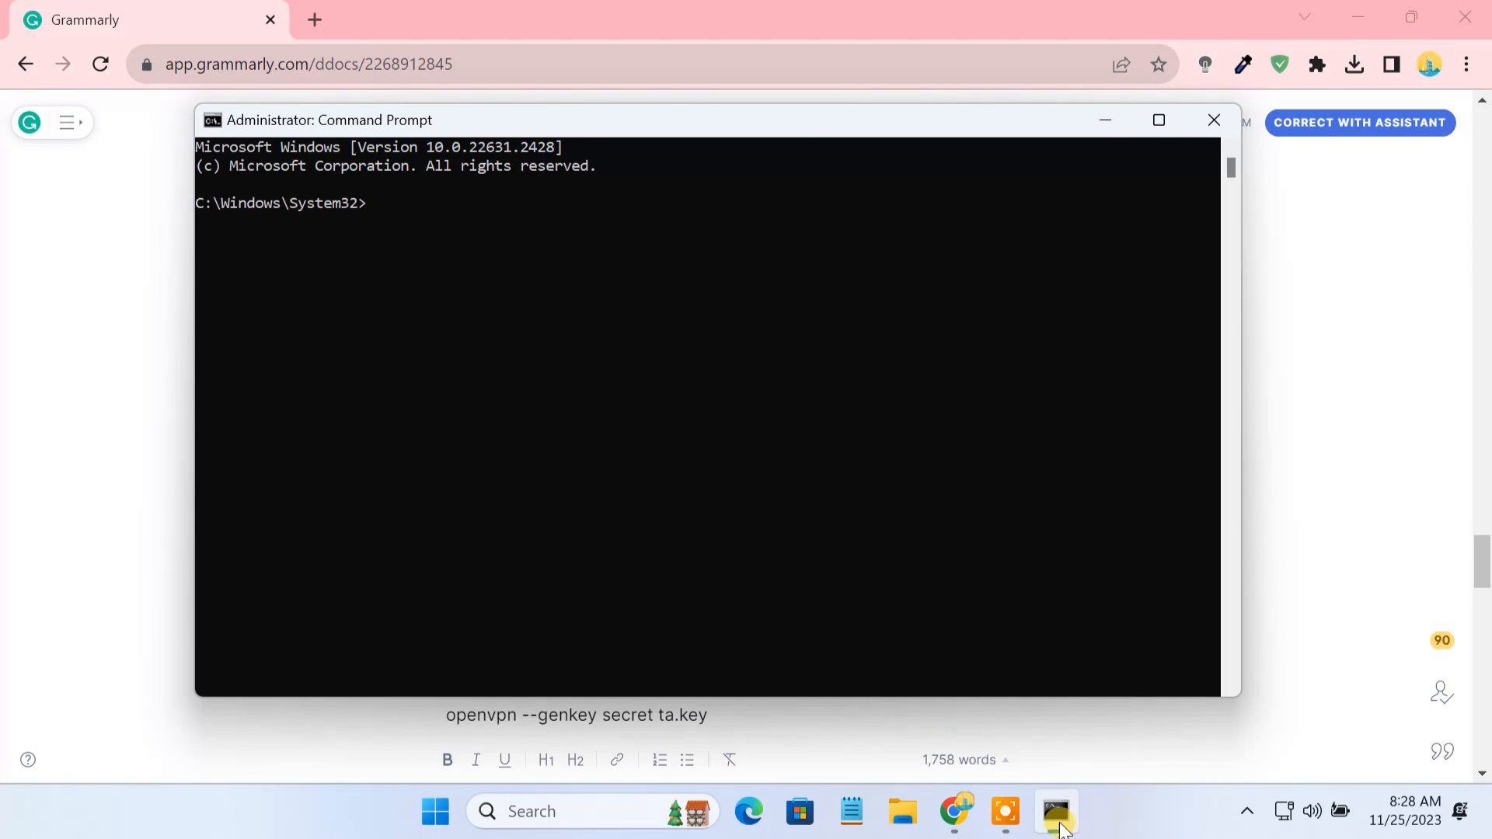
Change to C:\Program Files\OpenVPN\easy-rsa and run EasyRSA-Start.bat to enter the EasyRSA shell
text(cd C:\Program Files\OpenVPN\easy-rsa)
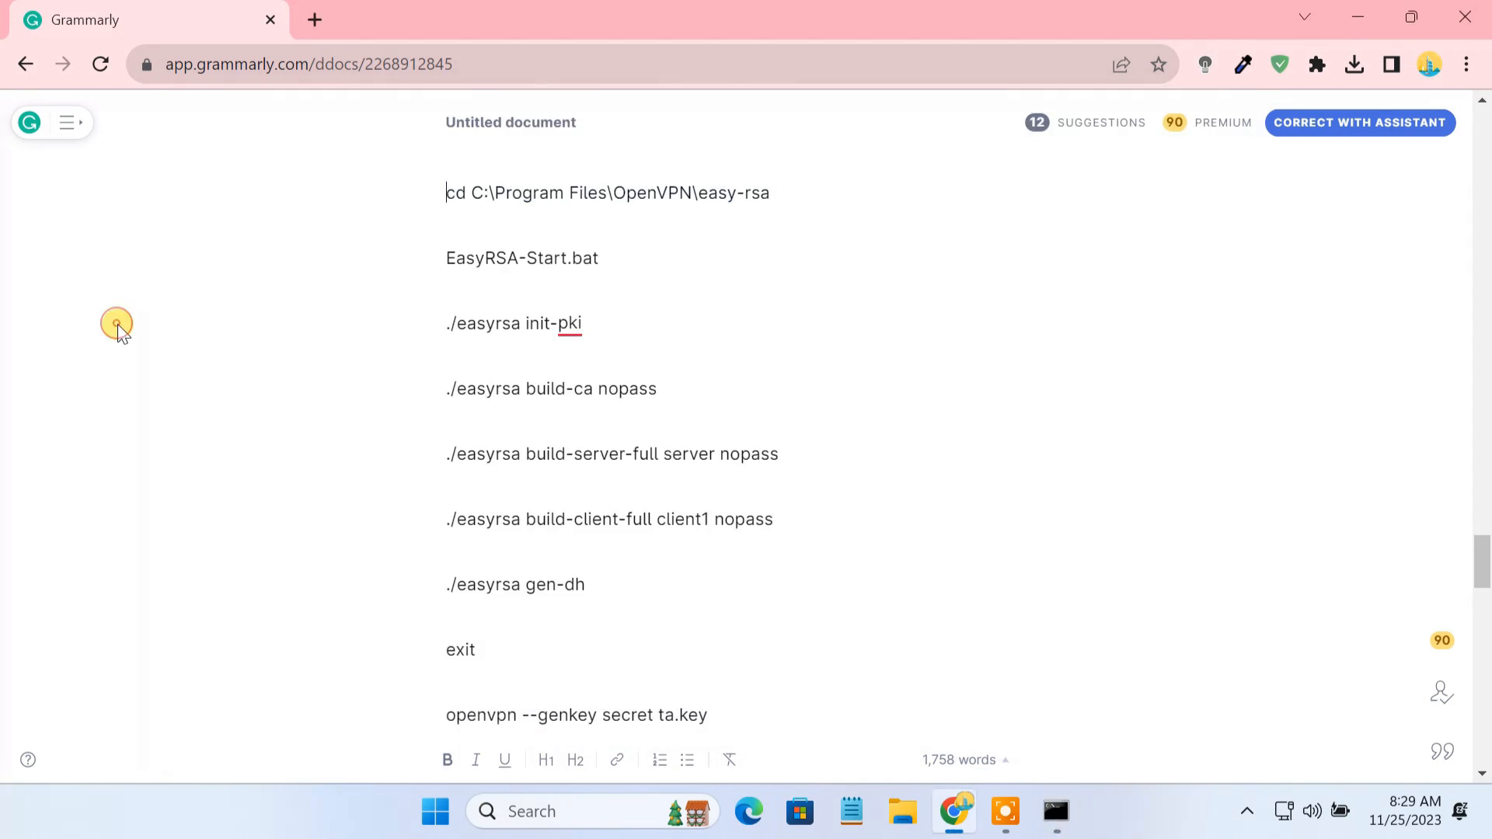
double_click(521, 258)
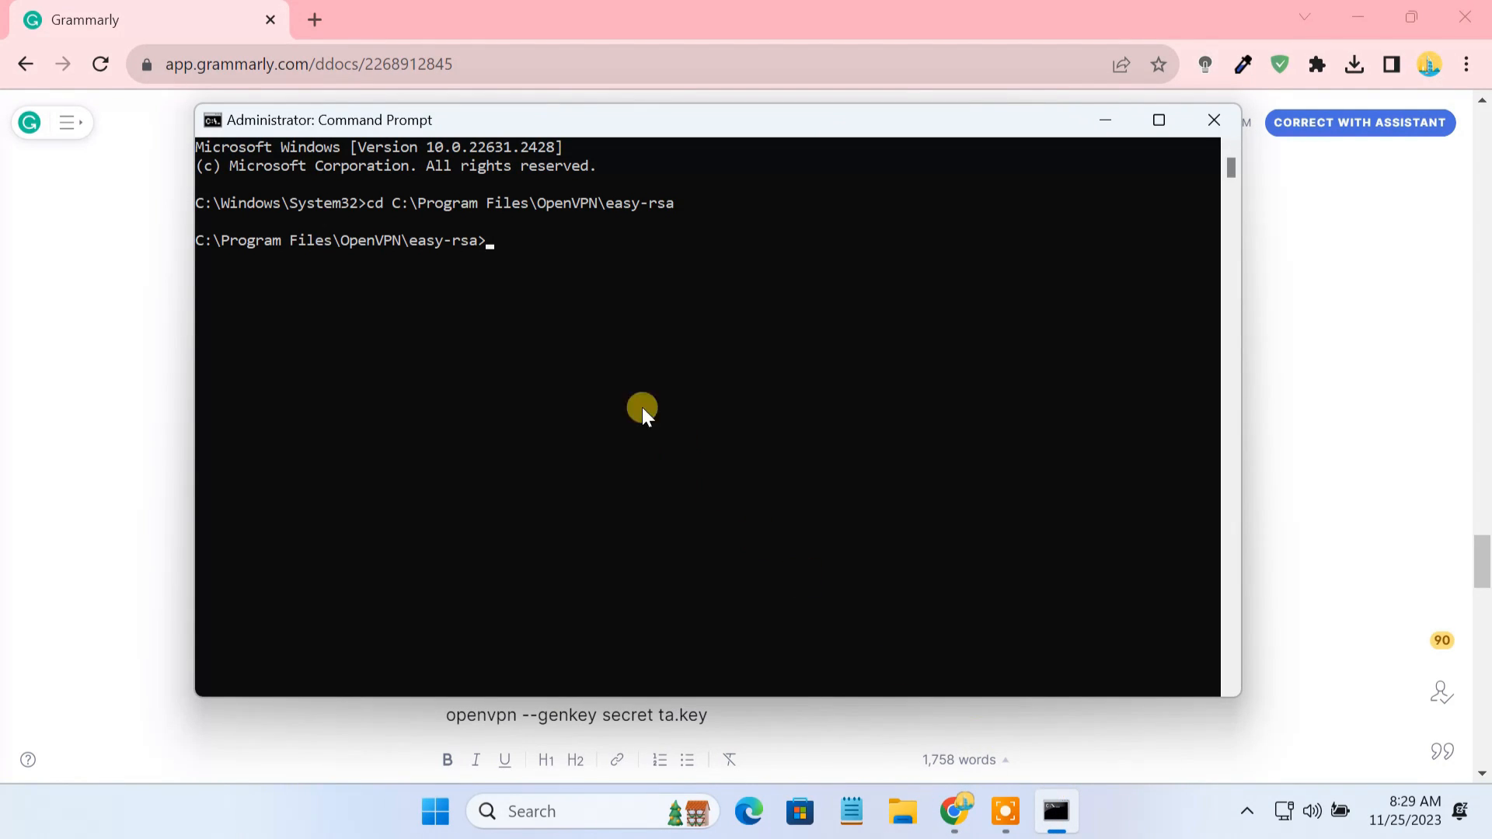
text(EasyRSA-Start.bat)
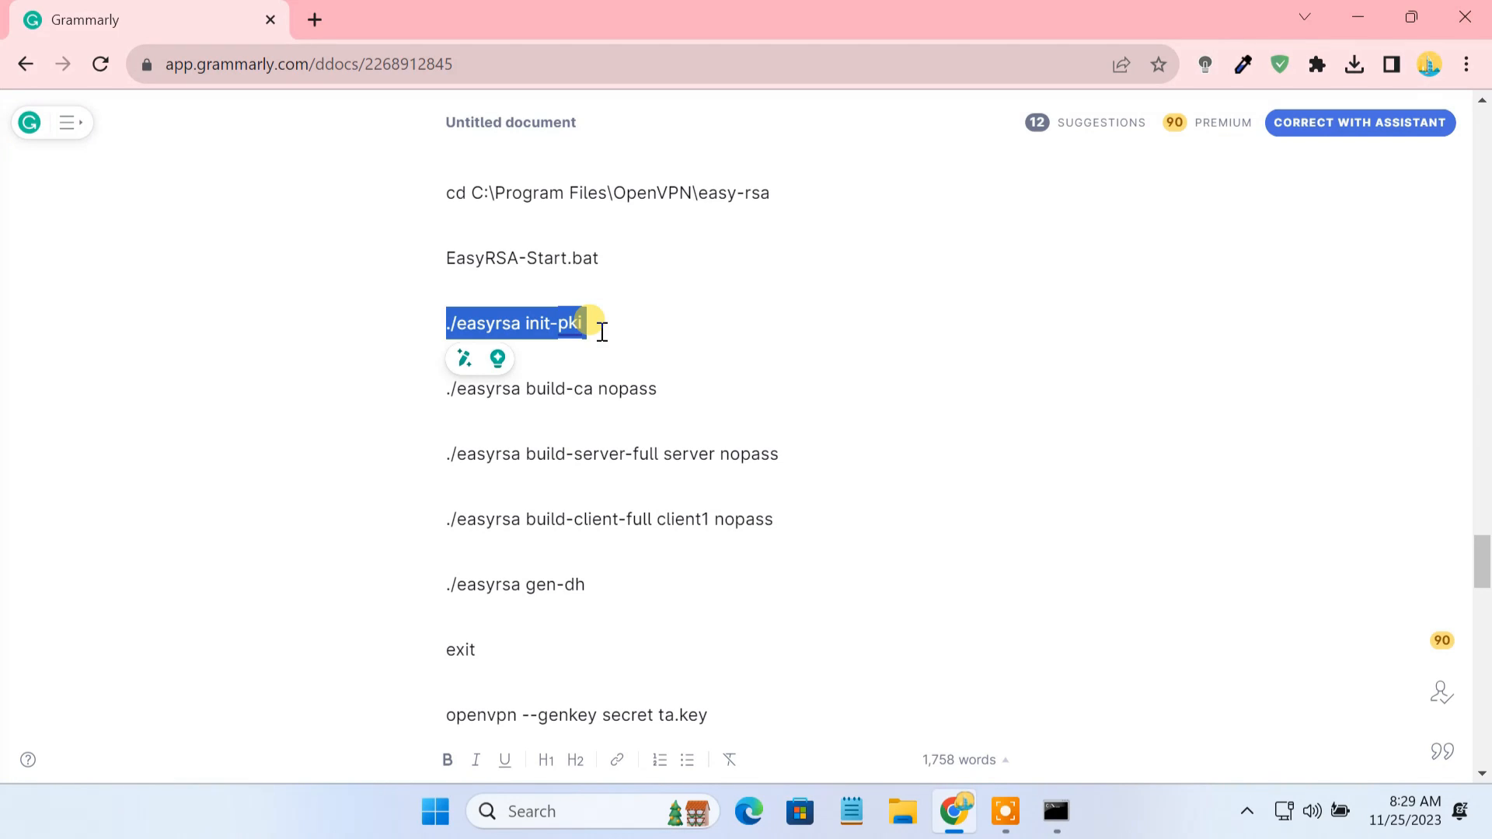
Run ./easyrsa init-pki to create a new PKI directory
click(1053, 811)
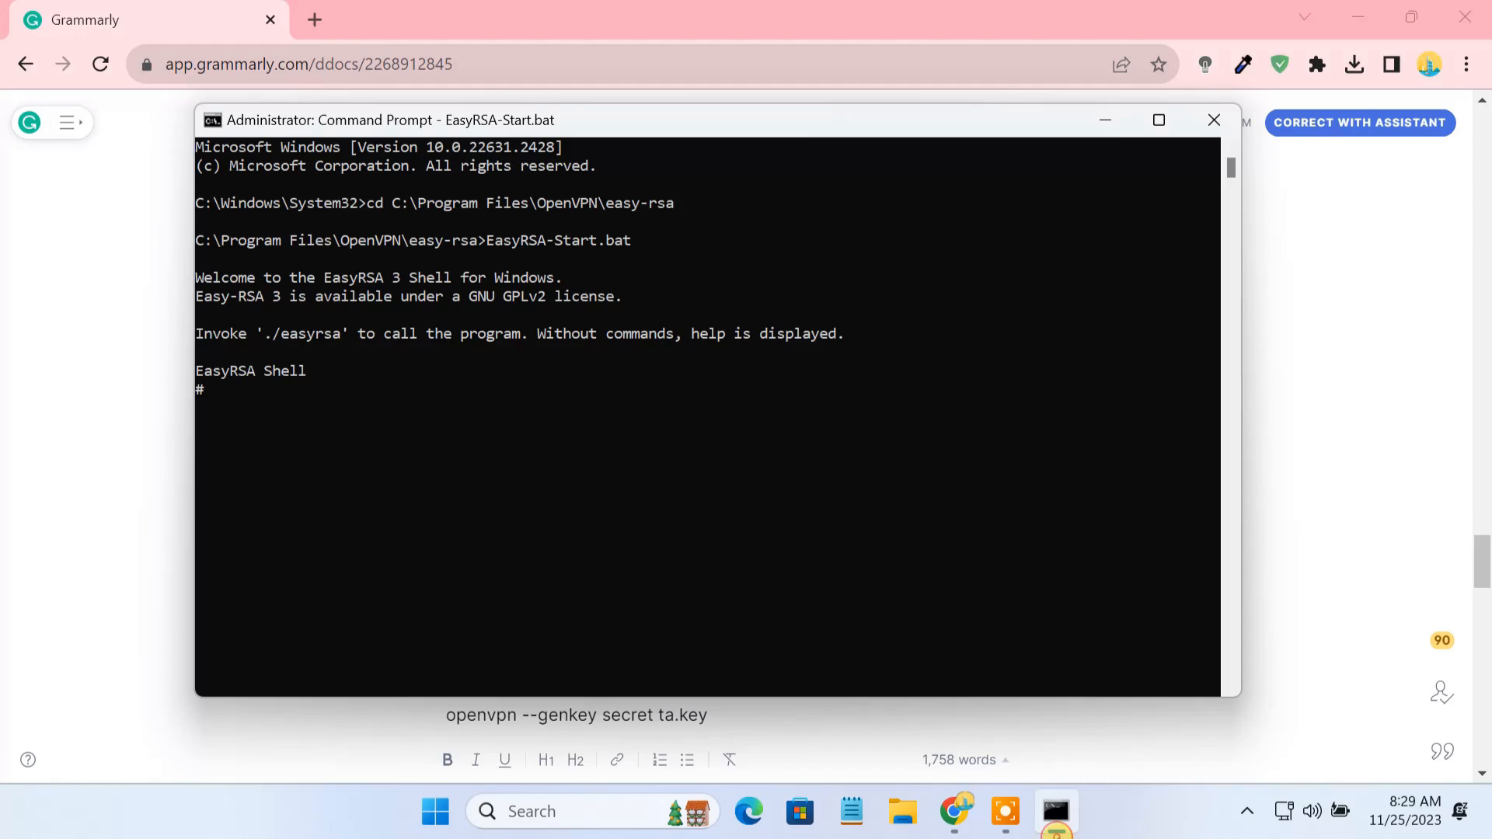
text(./easyrsa init-pki)
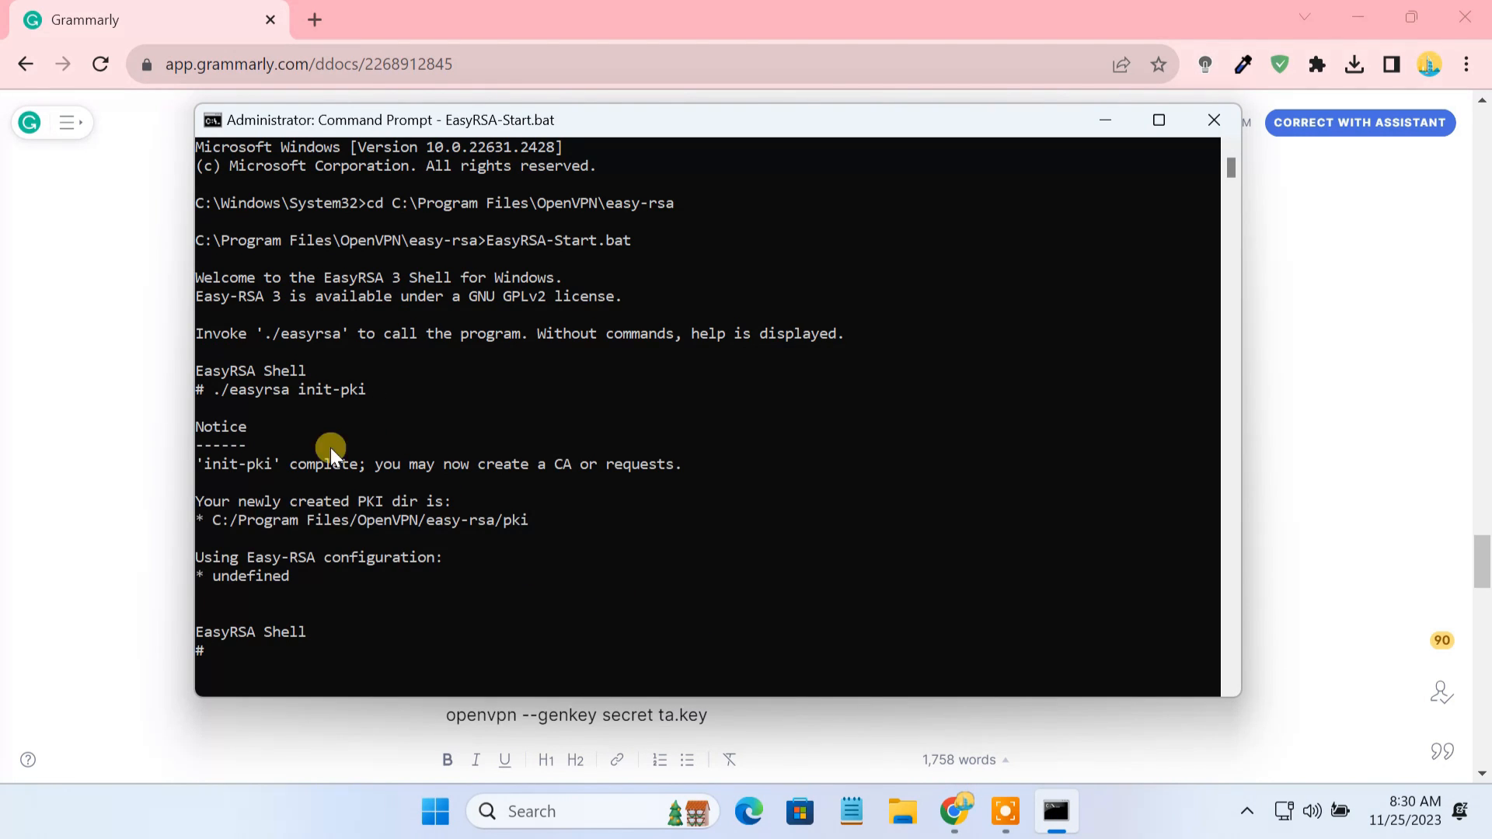
click(1213, 120)
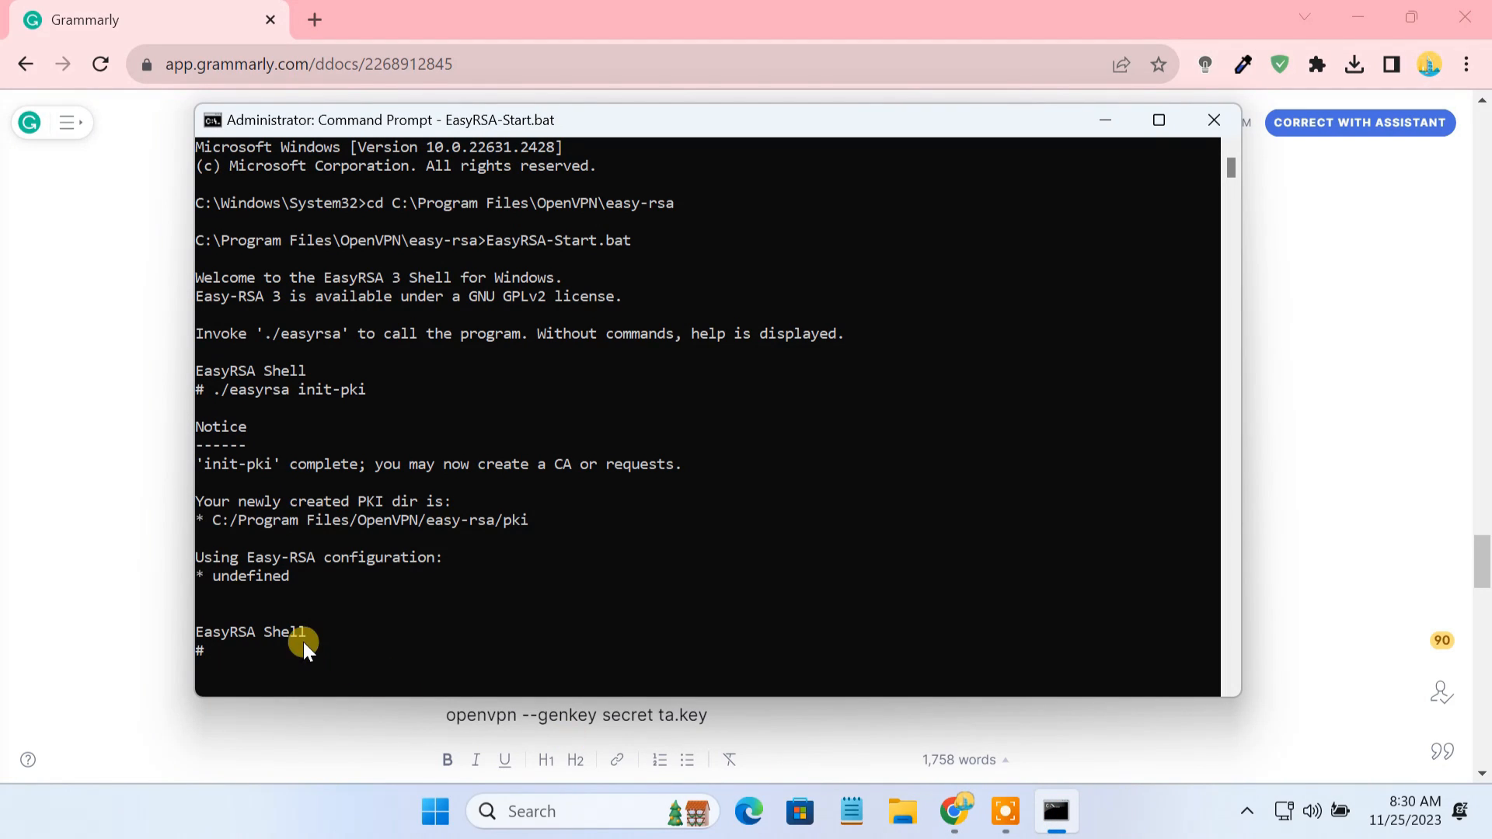
Build the certificate authority with ./easyrsa build-ca nopass
text(./easyrsa build-ca nopass)
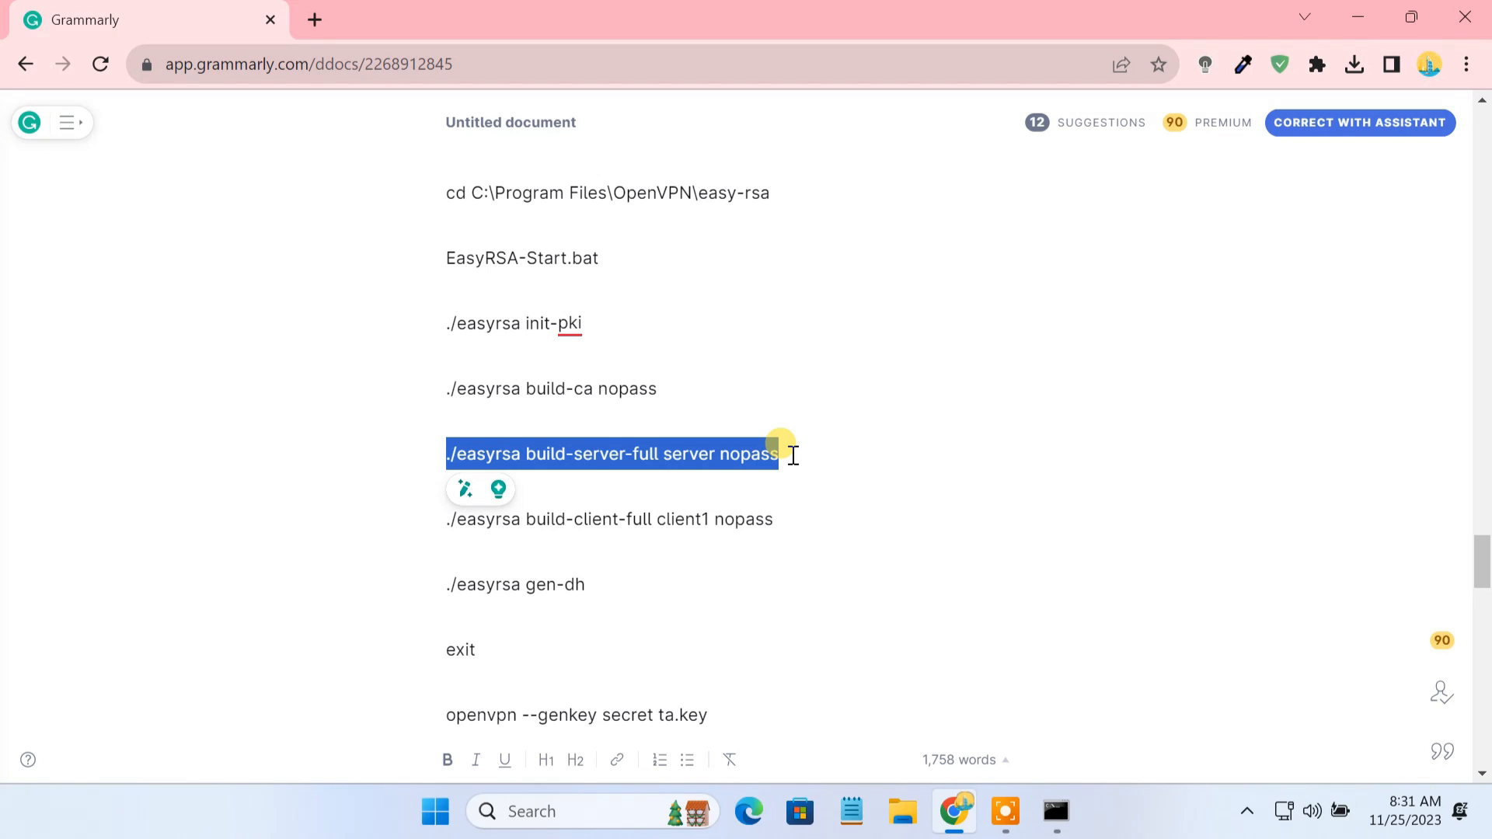
click(1056, 811)
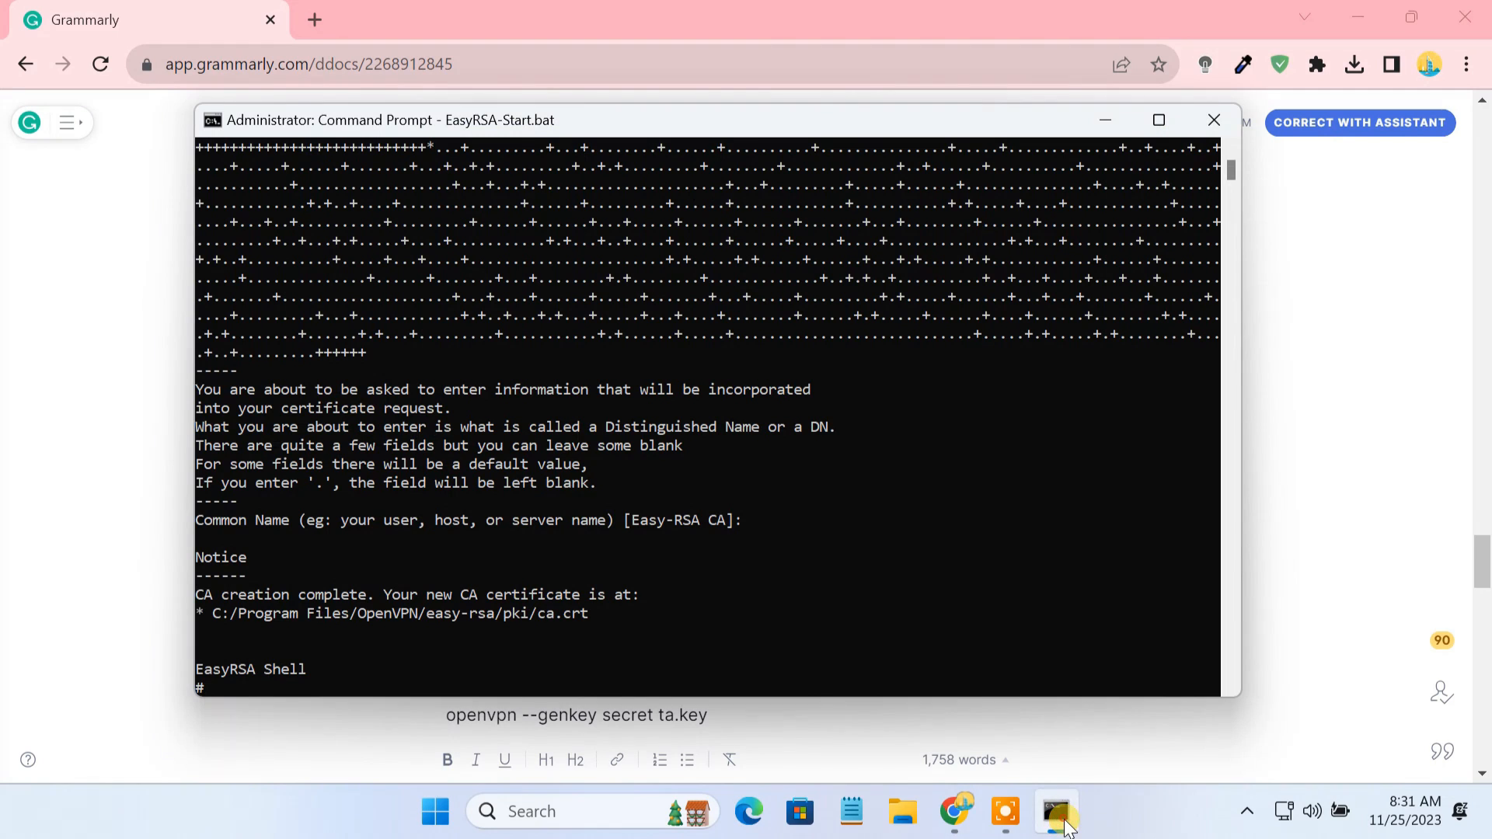
Create the server certificate and key with ./easyrsa build-server-full server nopass, confirming with yes
text(./easyrsa build-server-full server nopass)
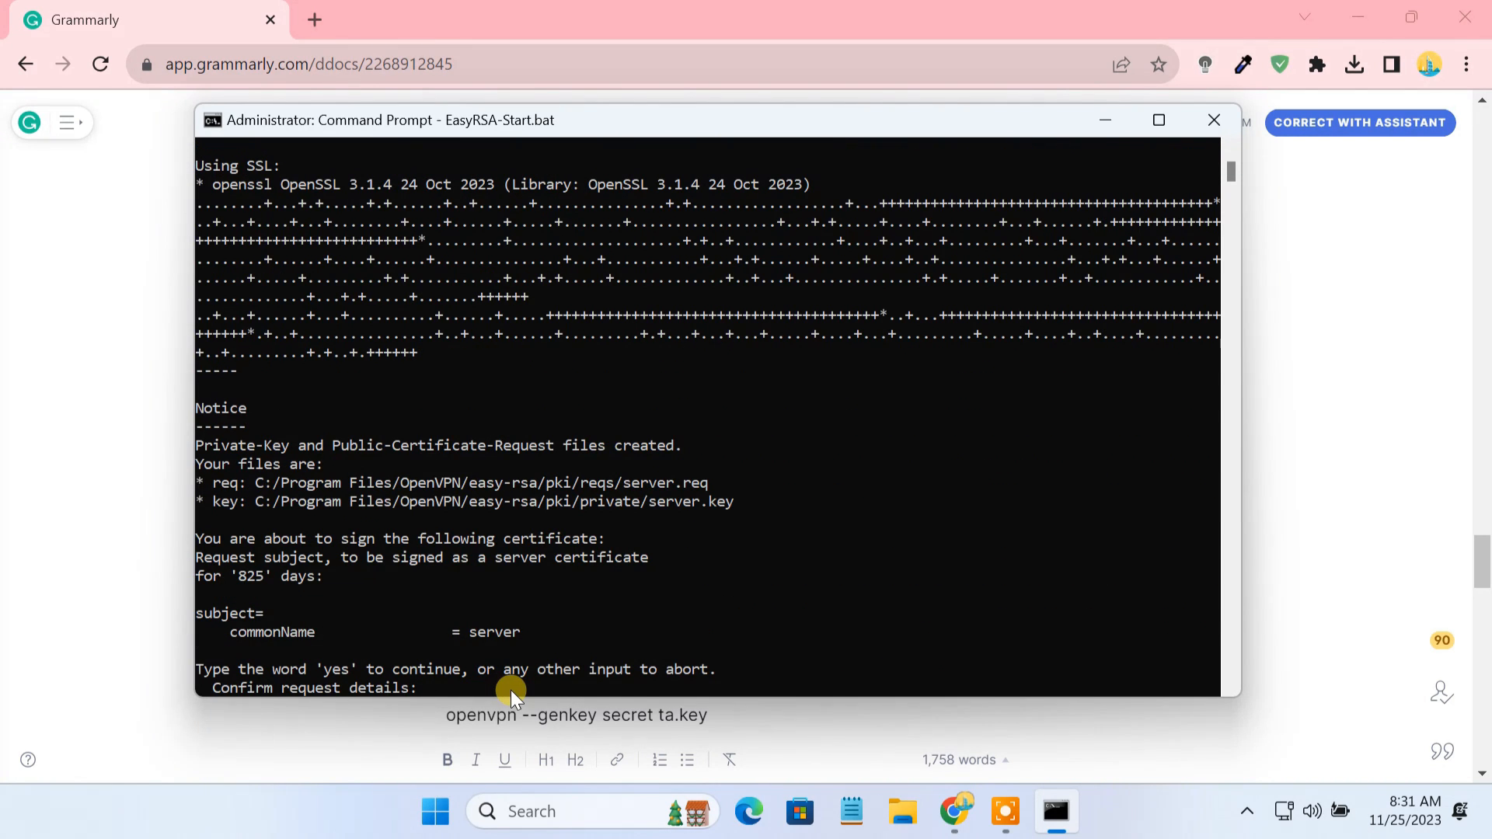
text(yes)
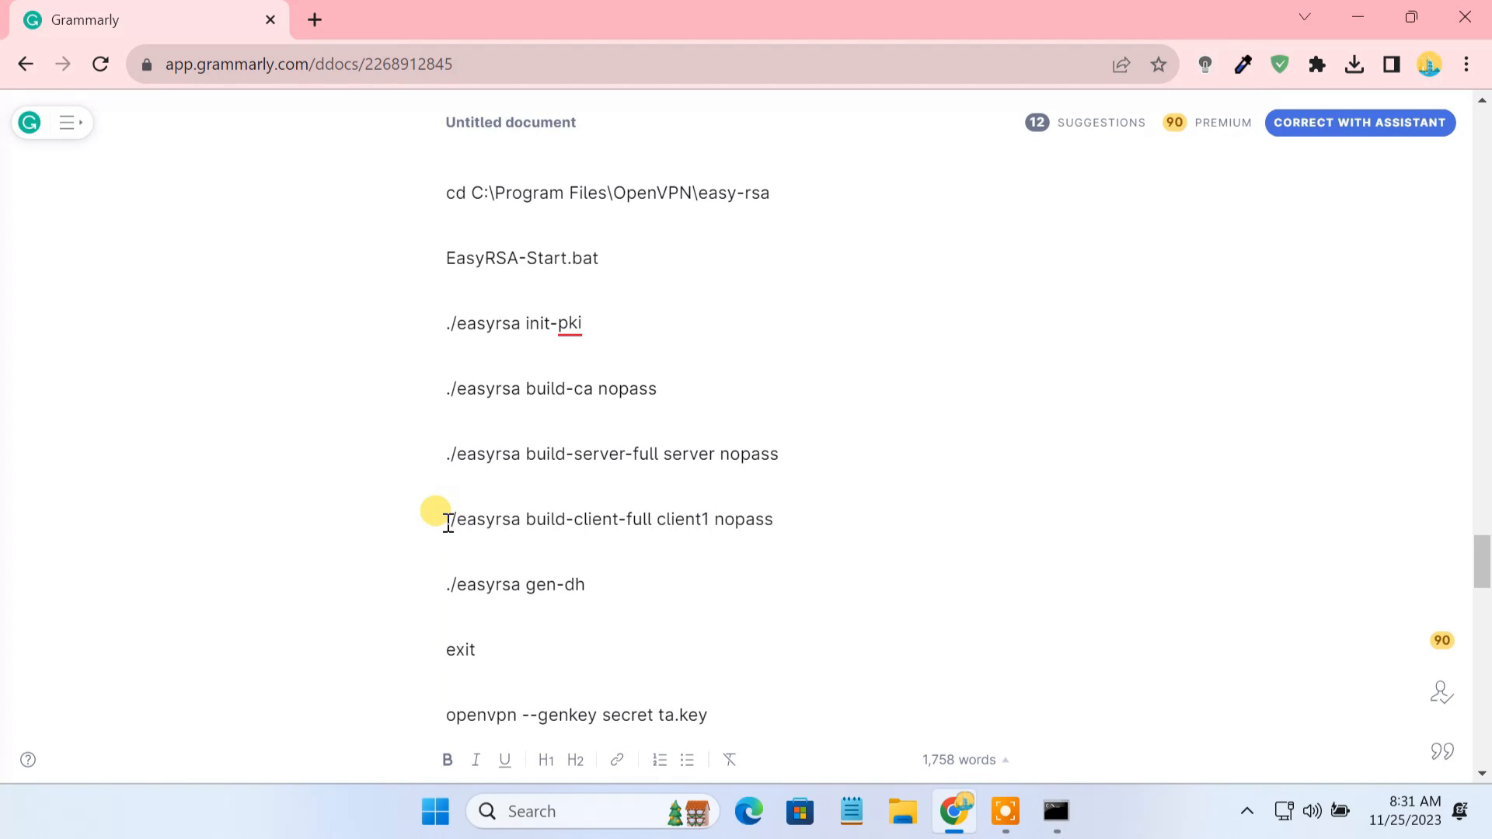
drag(446, 519, 772, 519)
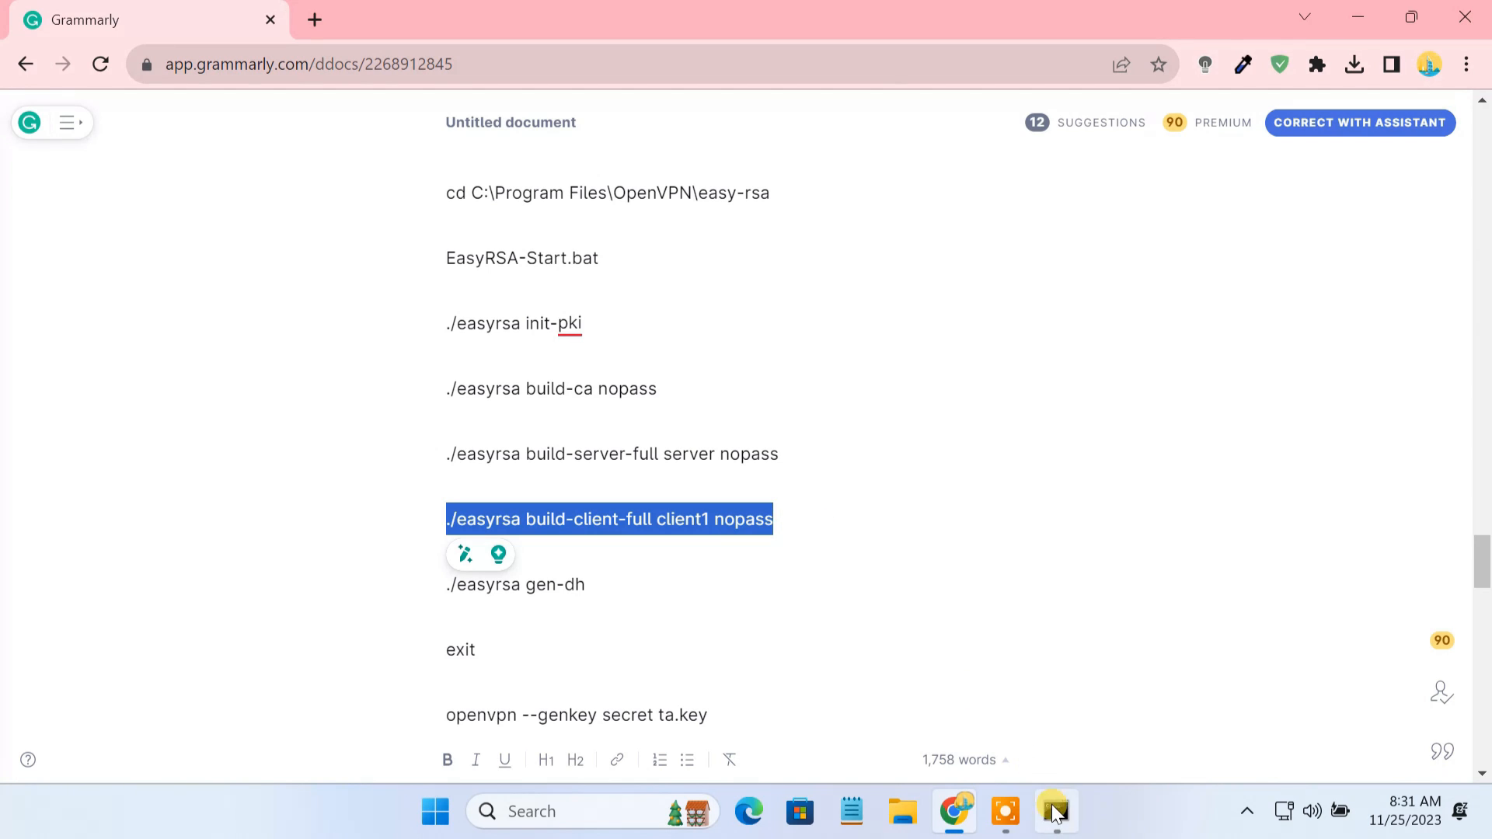
Issue the client certificate and key, then generate 2048-bit Diffie-Hellman parameters with ./easyrsa gen-dh
click(1053, 811)
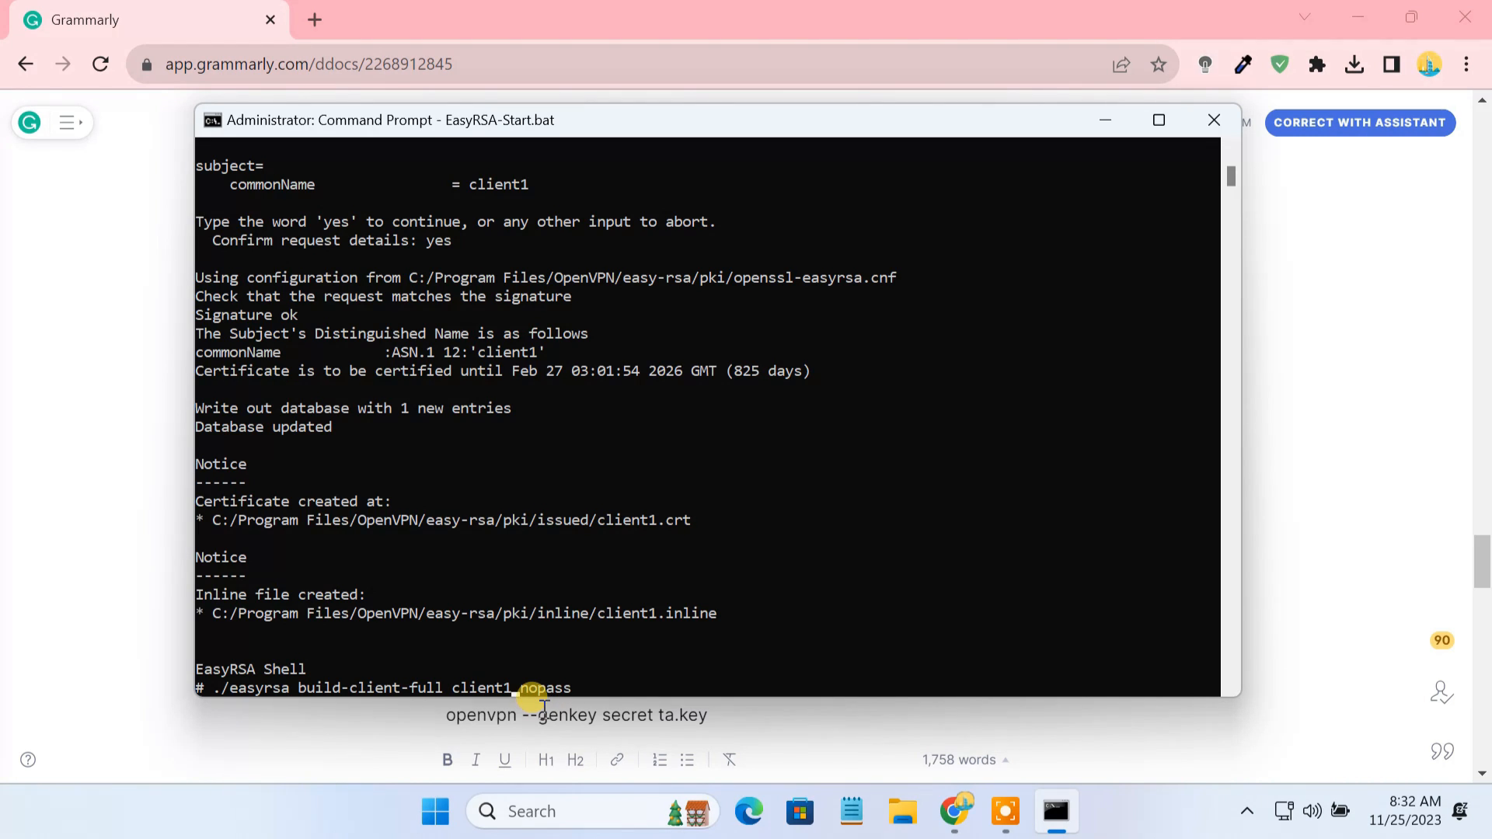
text(client2)
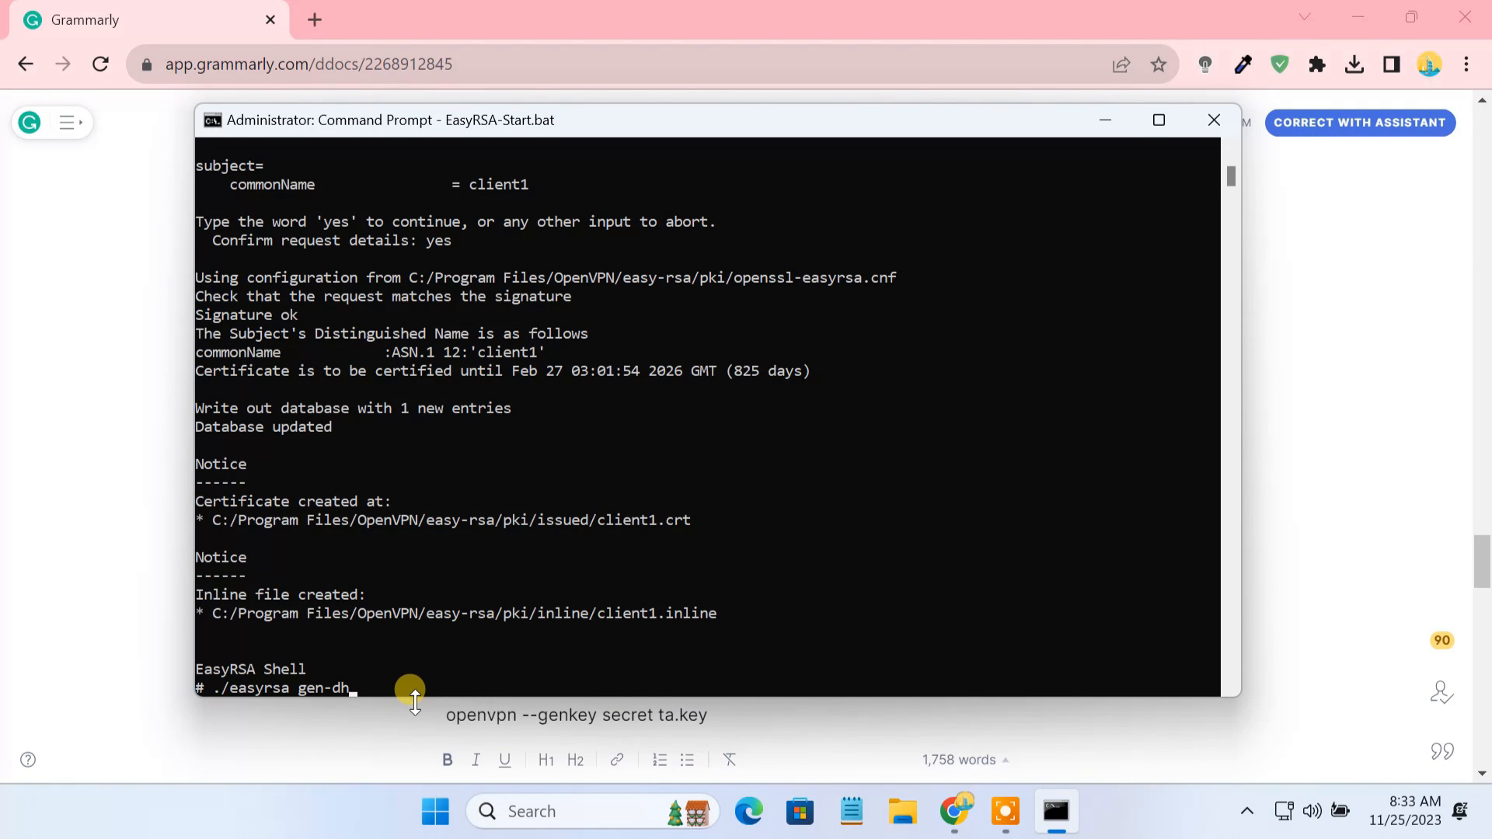
key(Return)
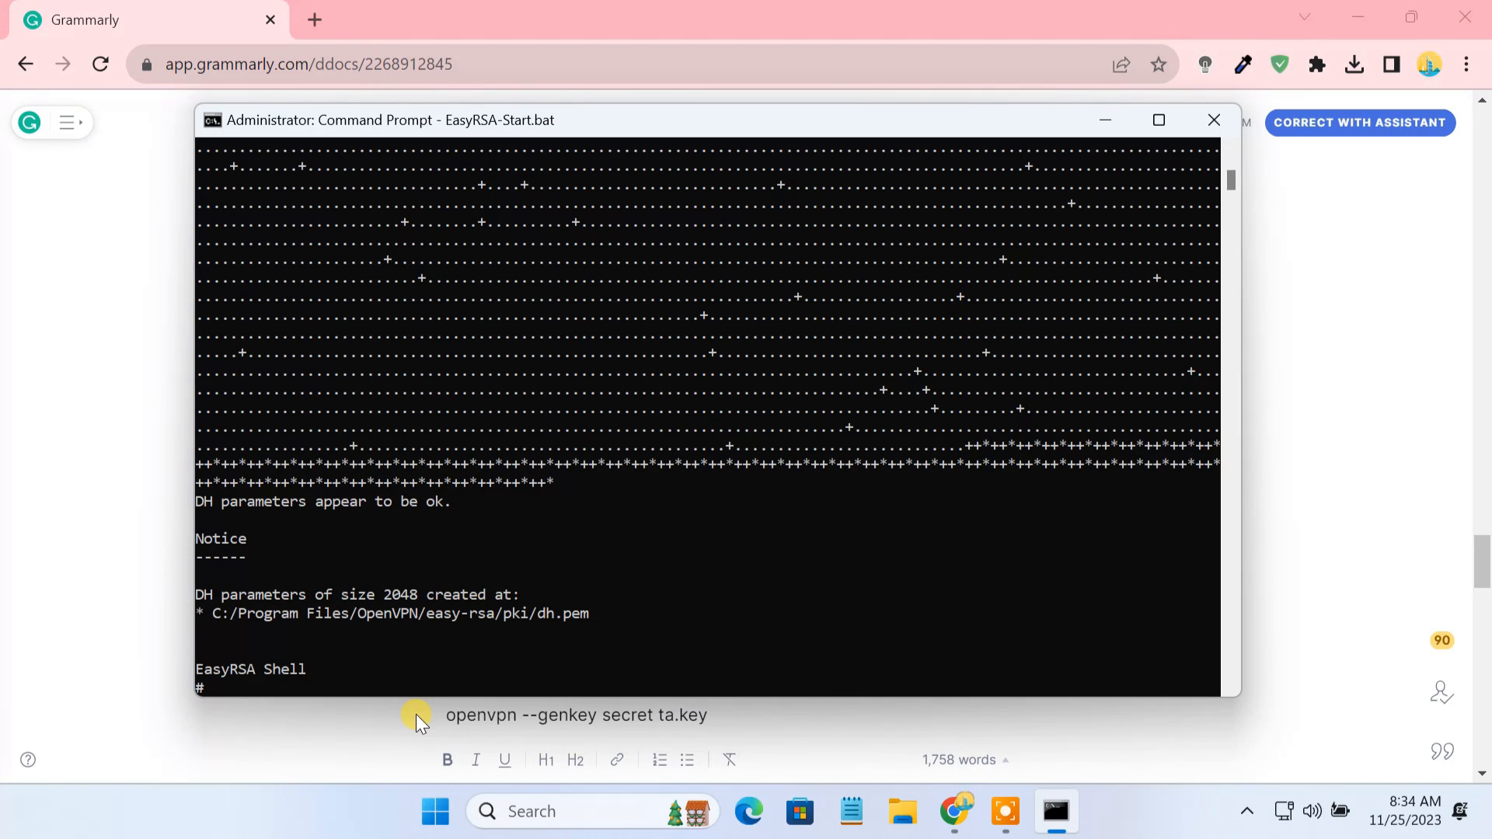
text(exit)
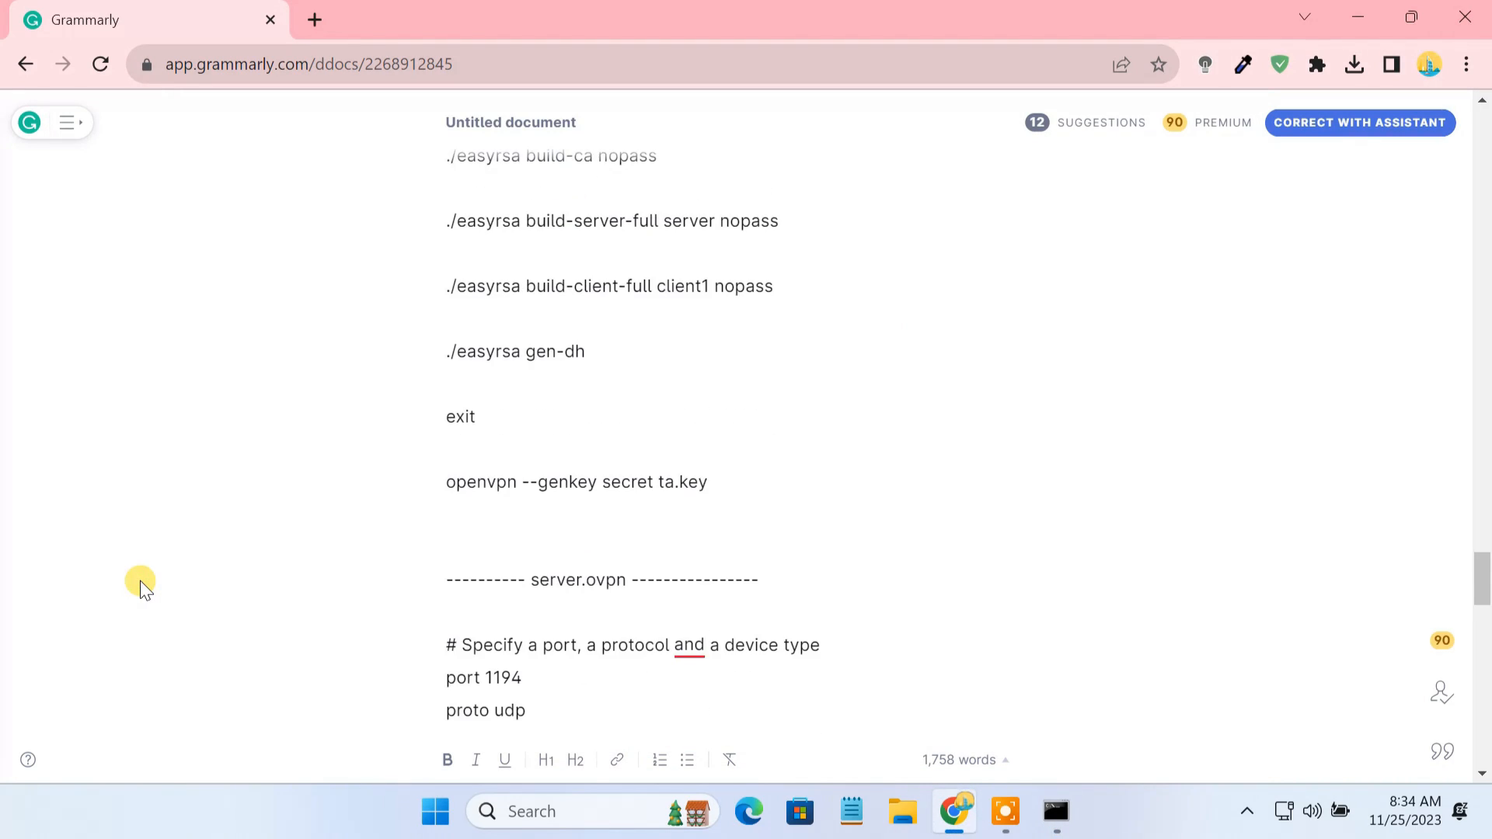
Generate the ta.key TLS authentication key with openvpn --genkey secret ta.key, then bring up File Explorer
double_click(575, 482)
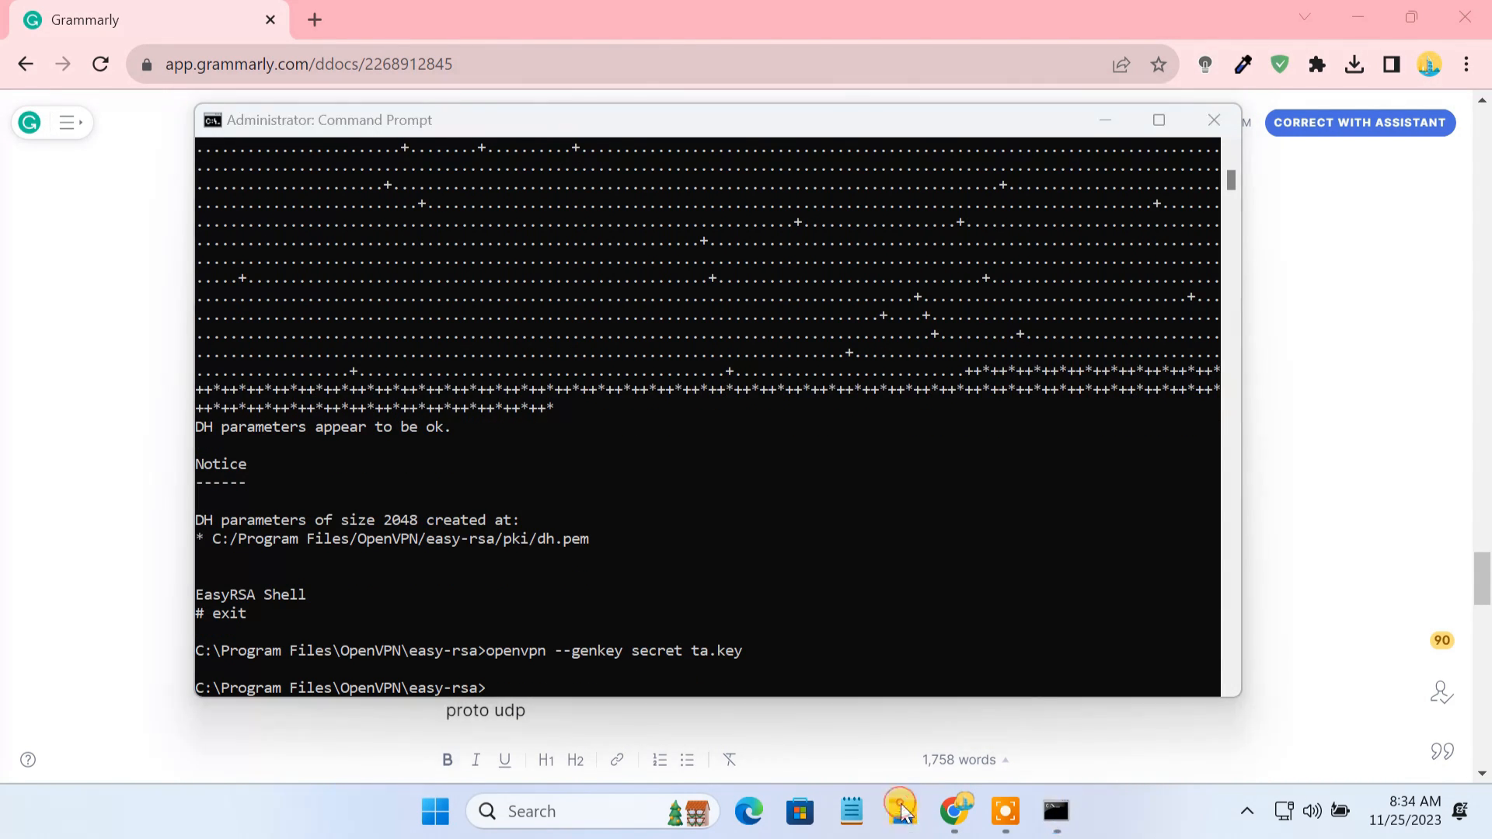
click(900, 811)
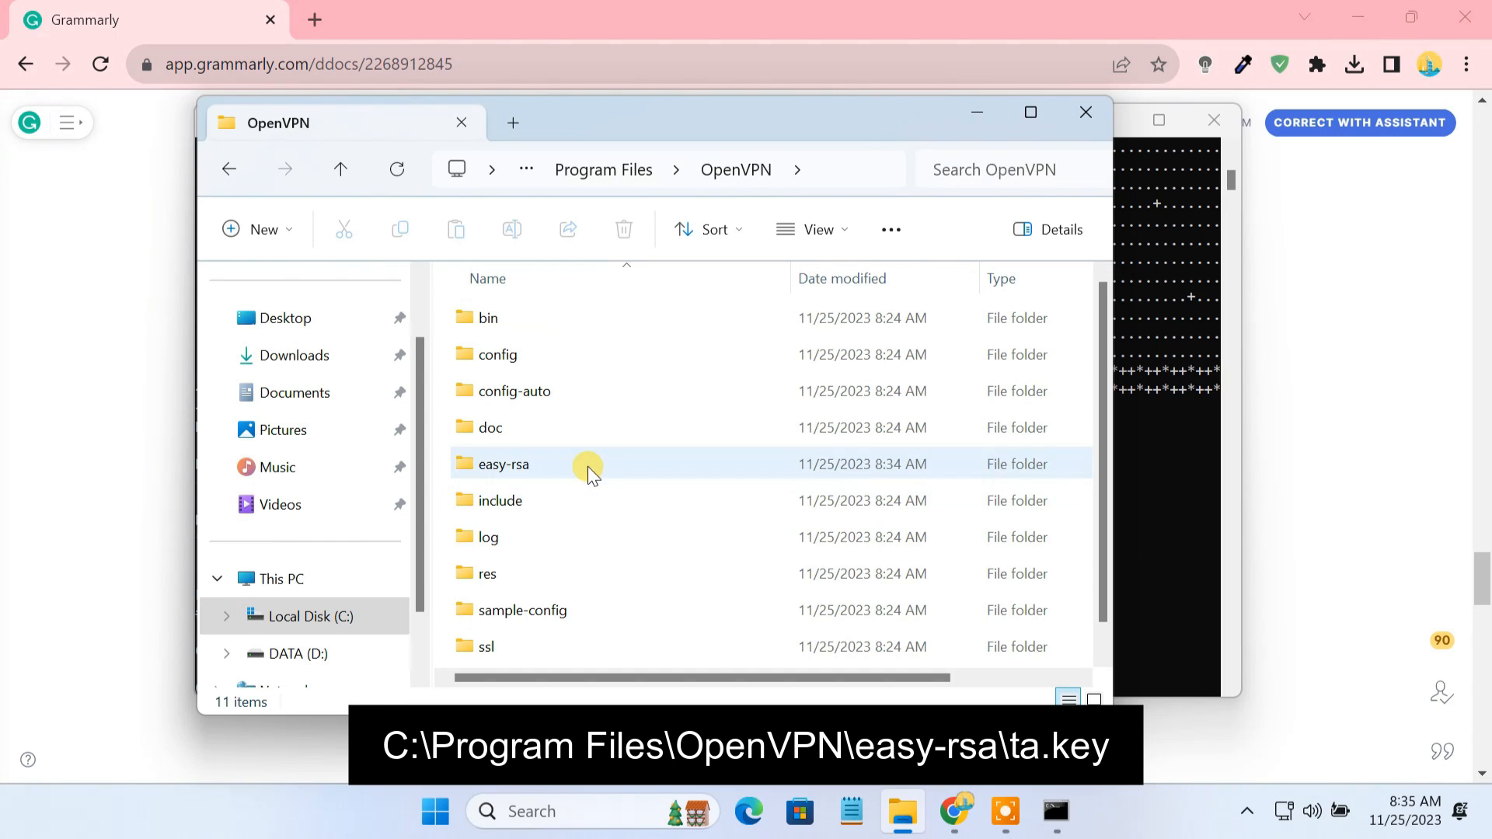
Copy ta.key from the easy-rsa folder into its pki subfolder
double_click(502, 463)
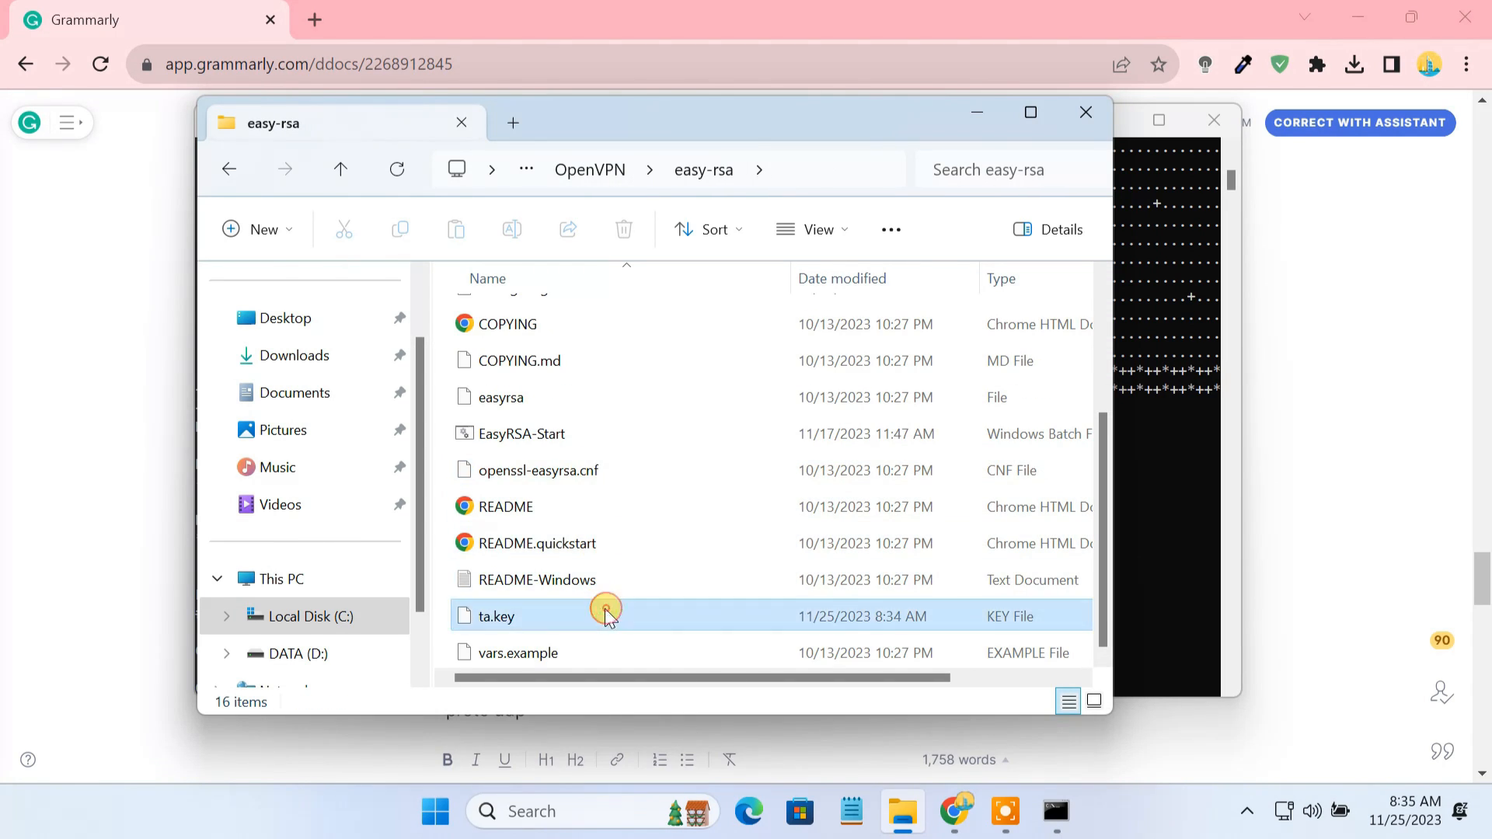
click(494, 615)
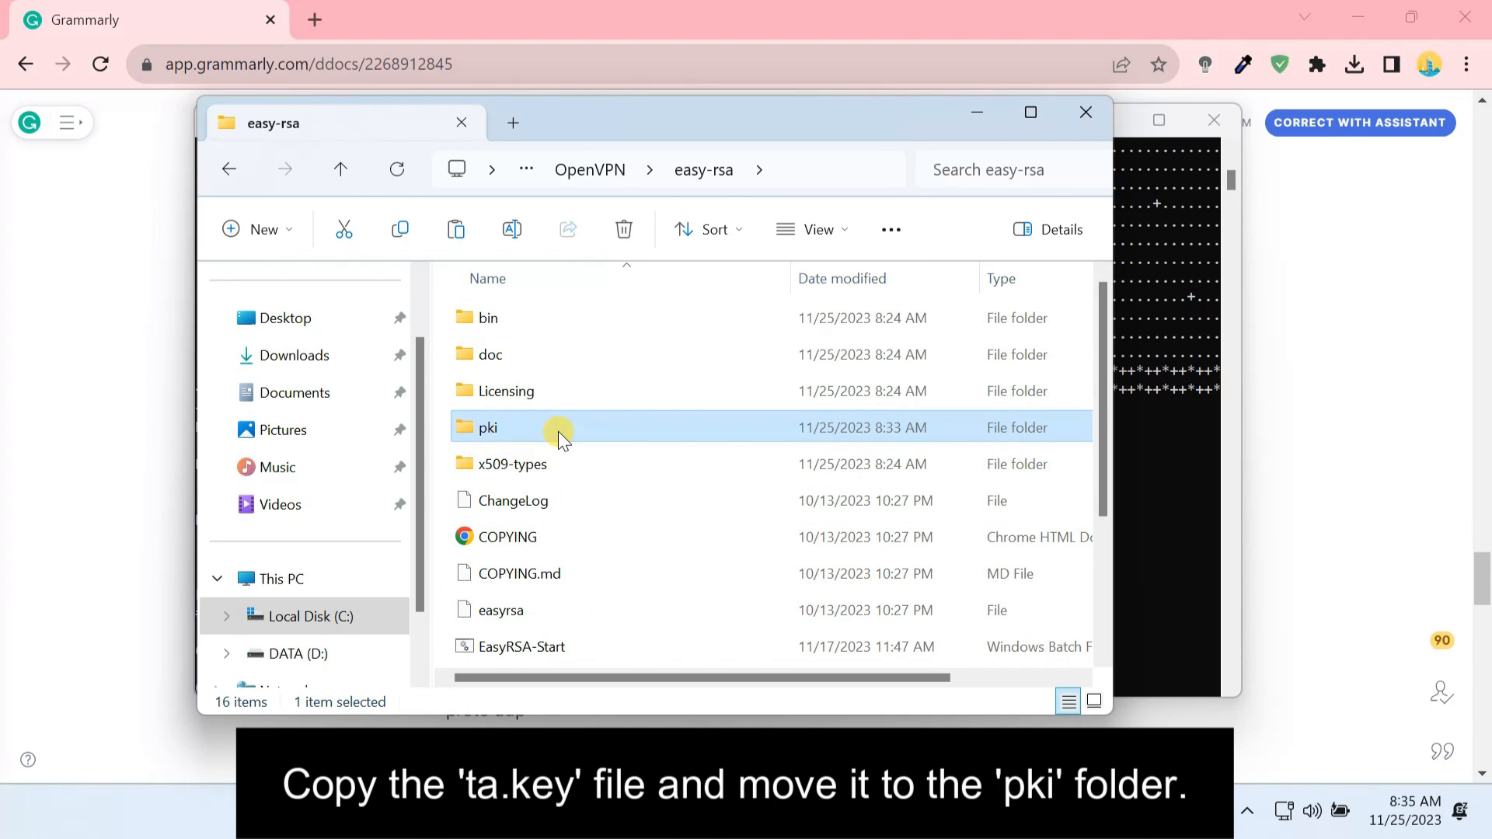
double_click(488, 428)
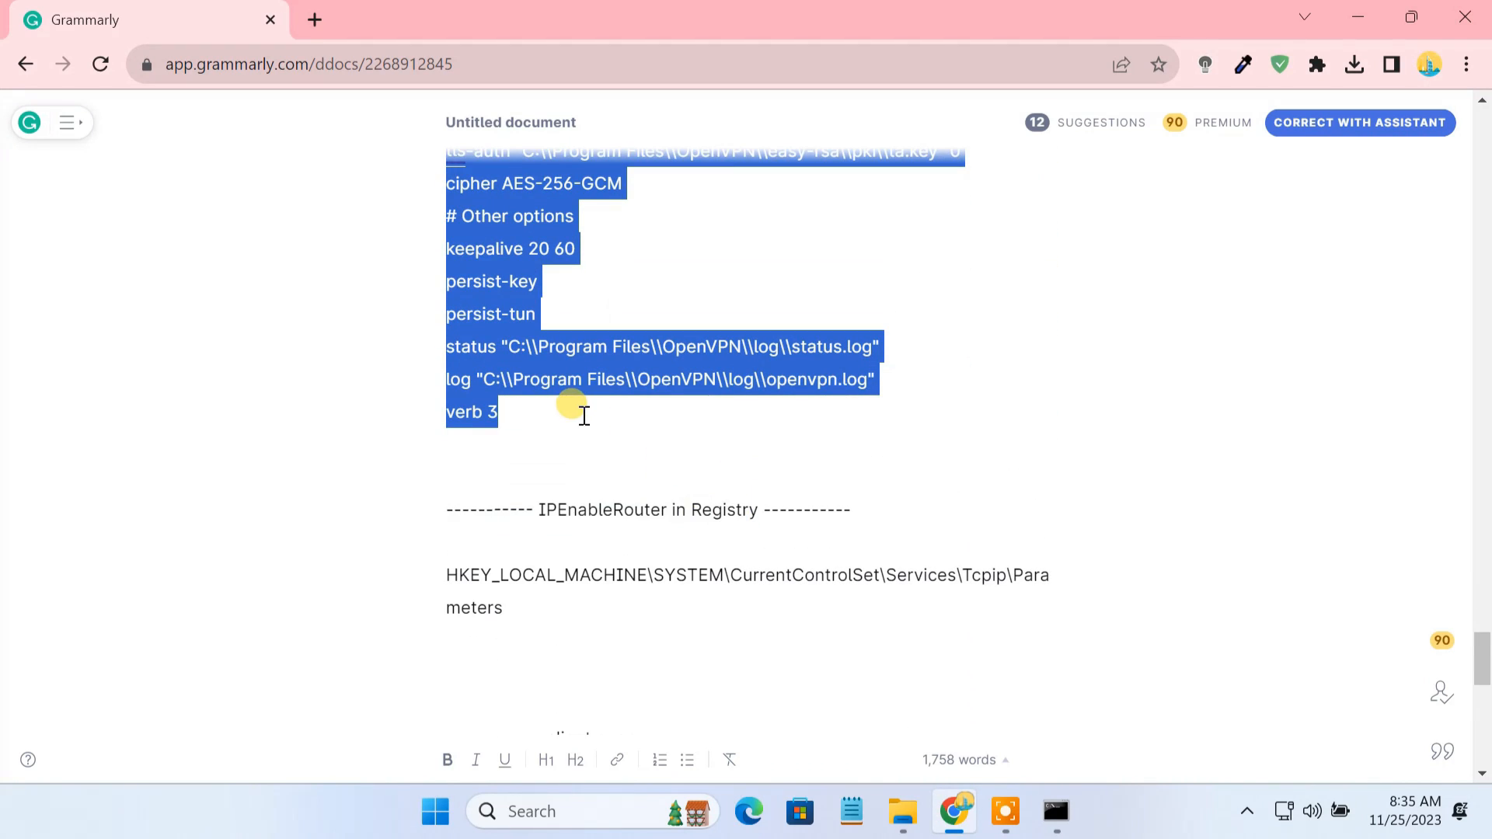
Save the Notepad configuration as server.ovpn (All files type) on the Desktop and copy it
click(850, 811)
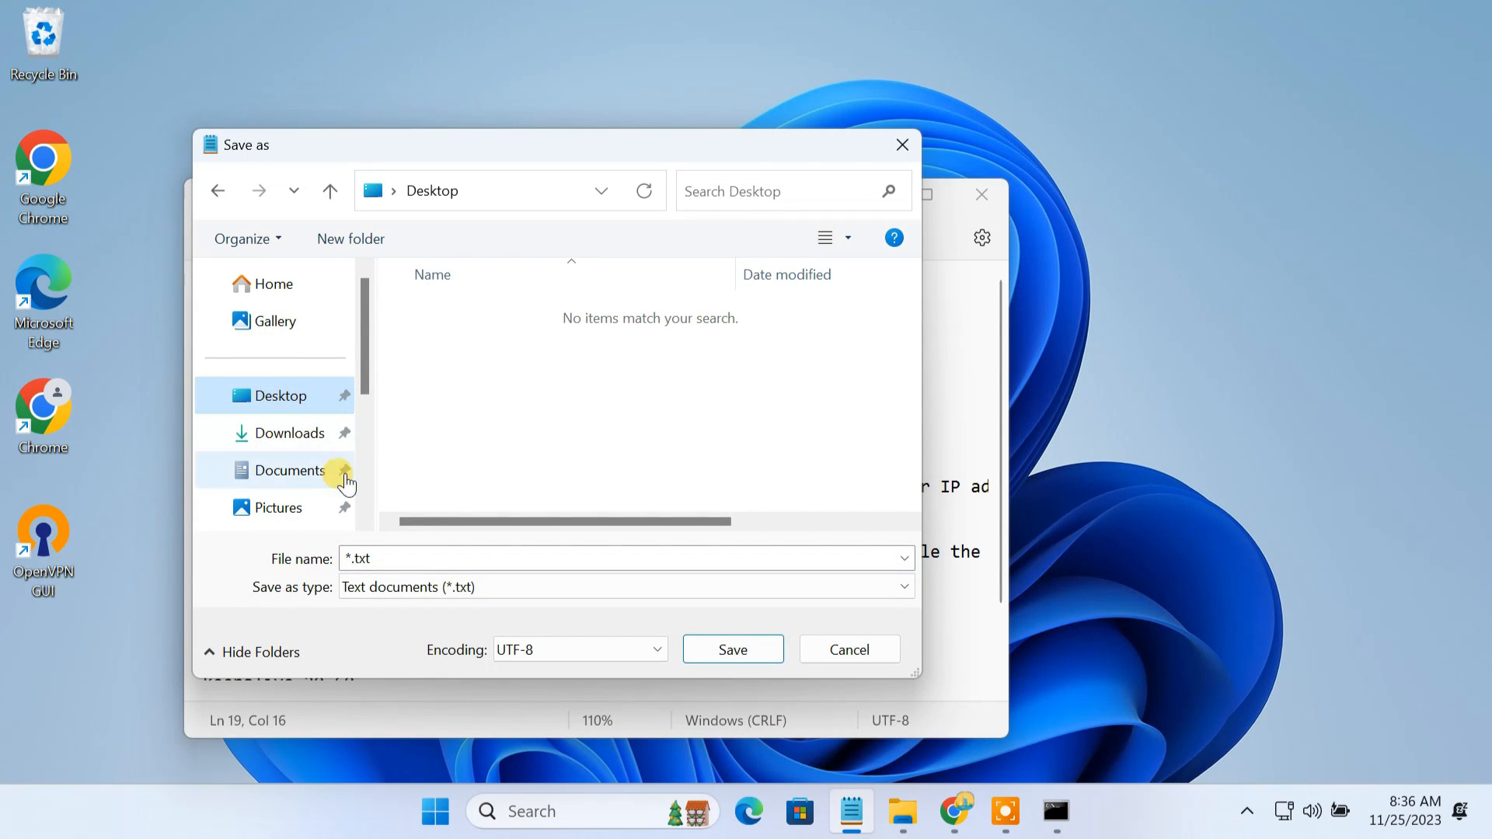
text(server.ovpn)
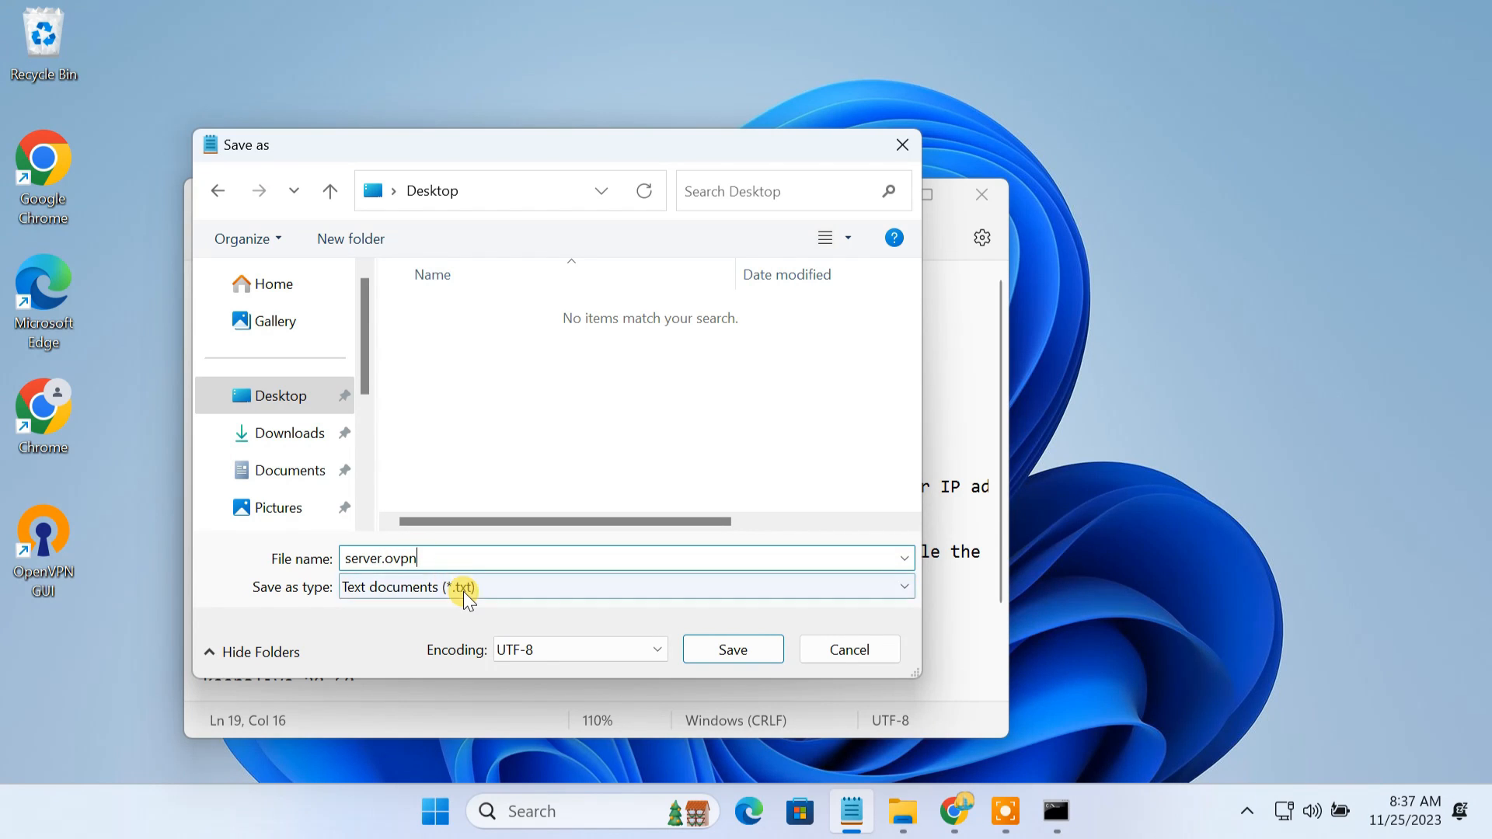
click(623, 585)
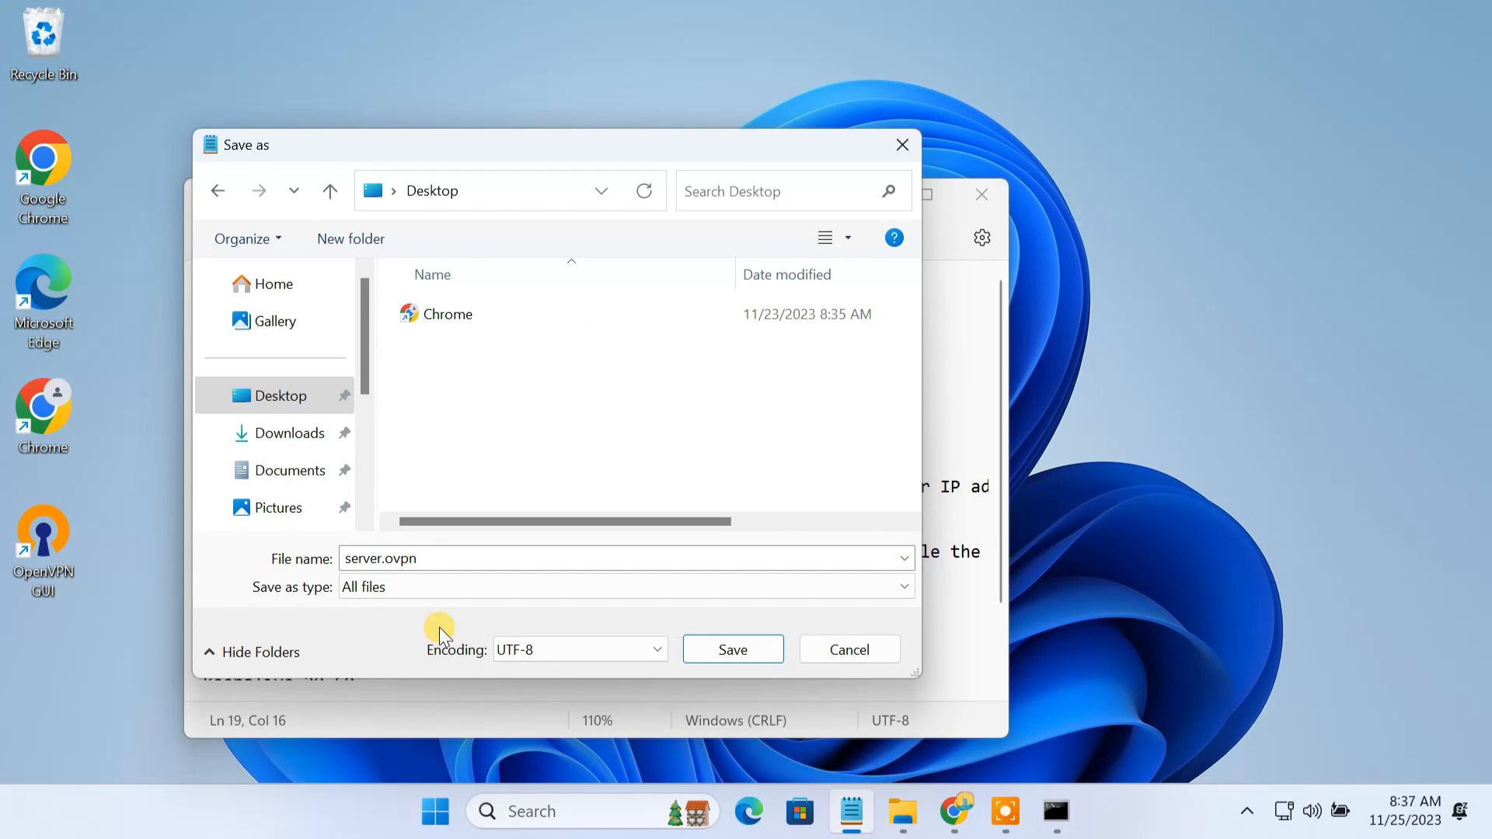
click(732, 650)
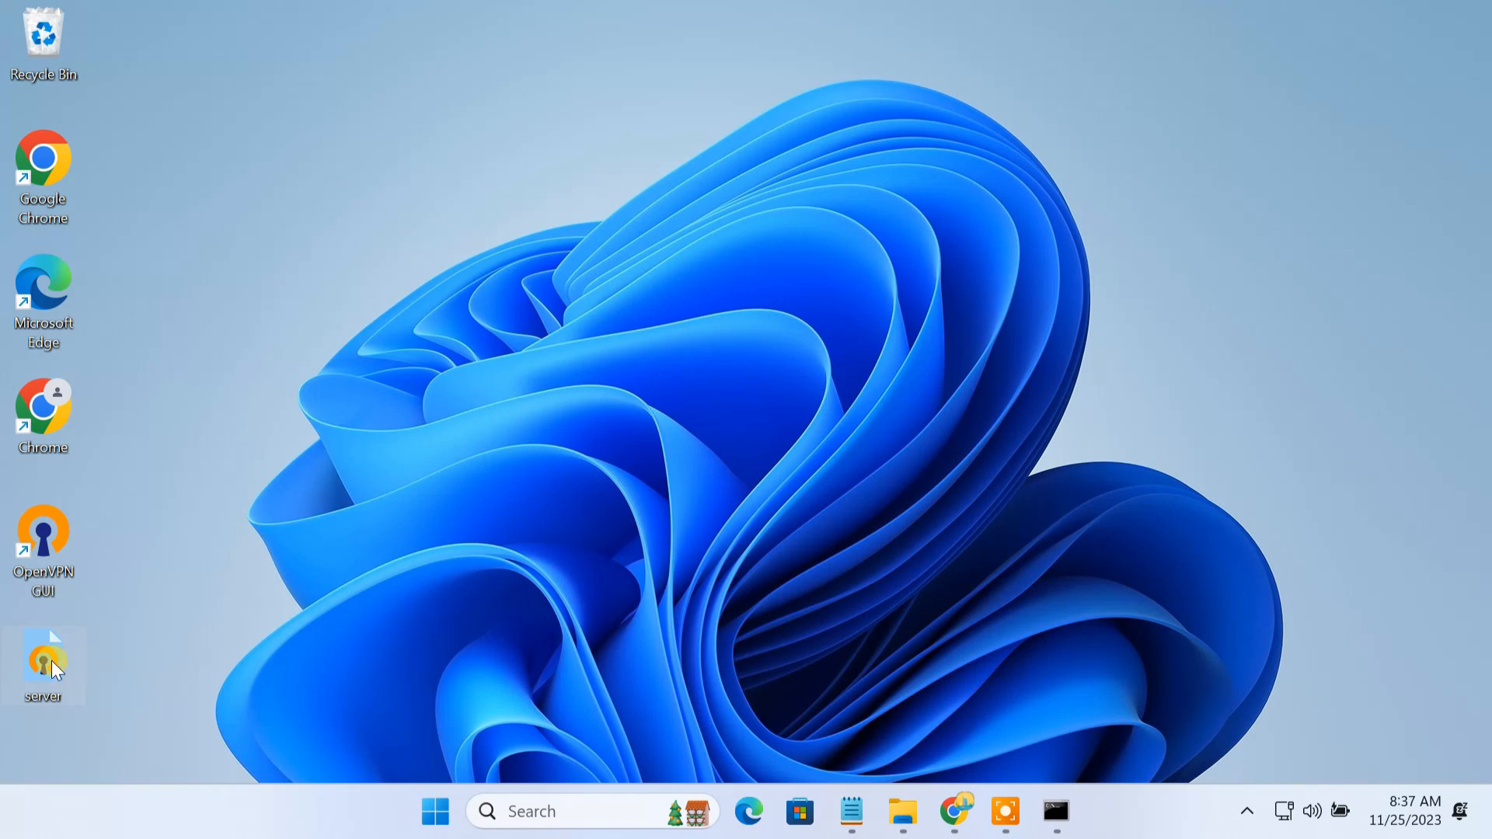
right_click(43, 662)
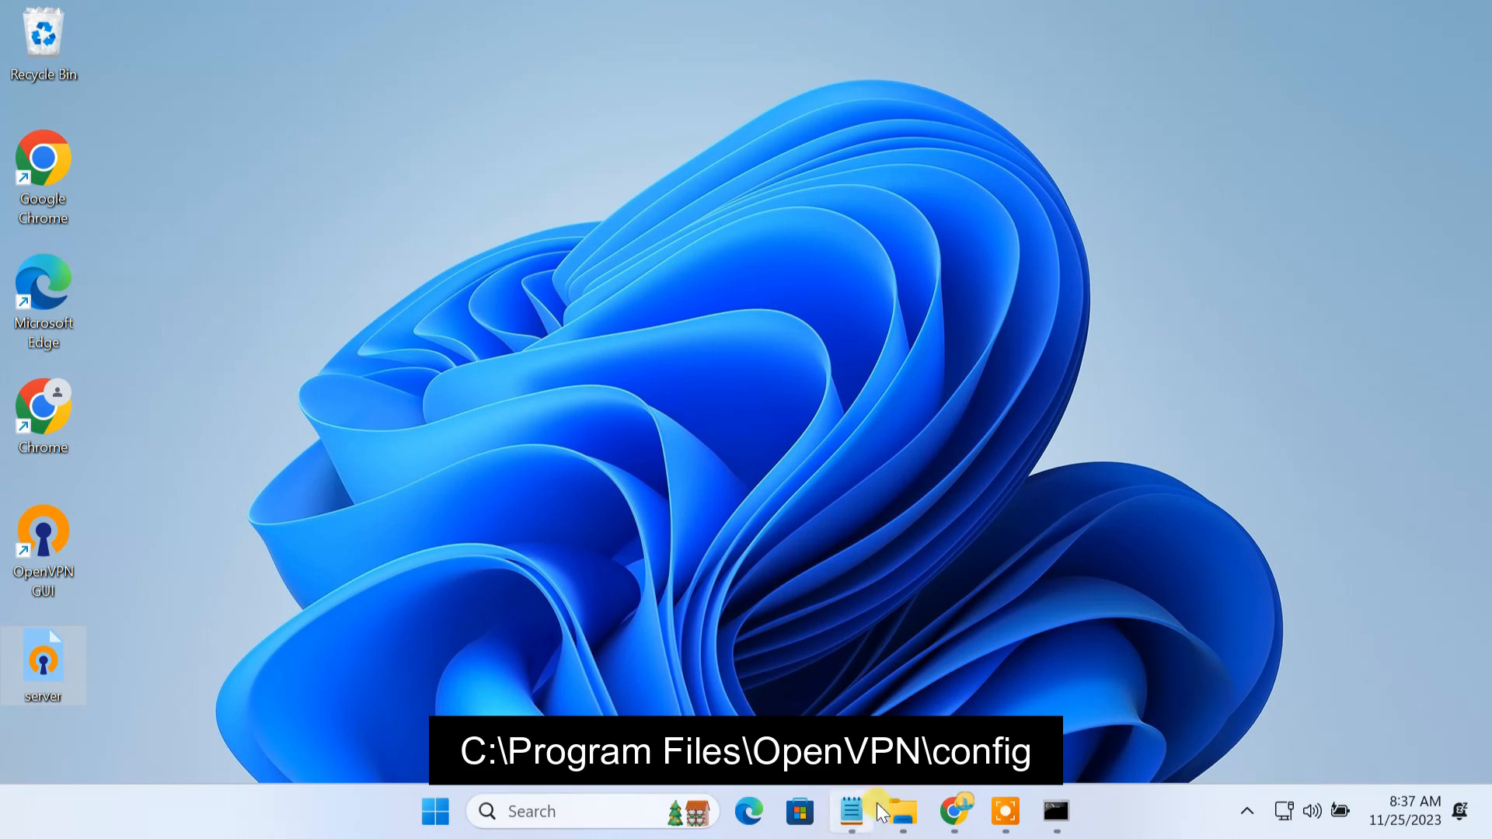
Paste server.ovpn into OpenVPN's config folder with administrator permission
click(894, 811)
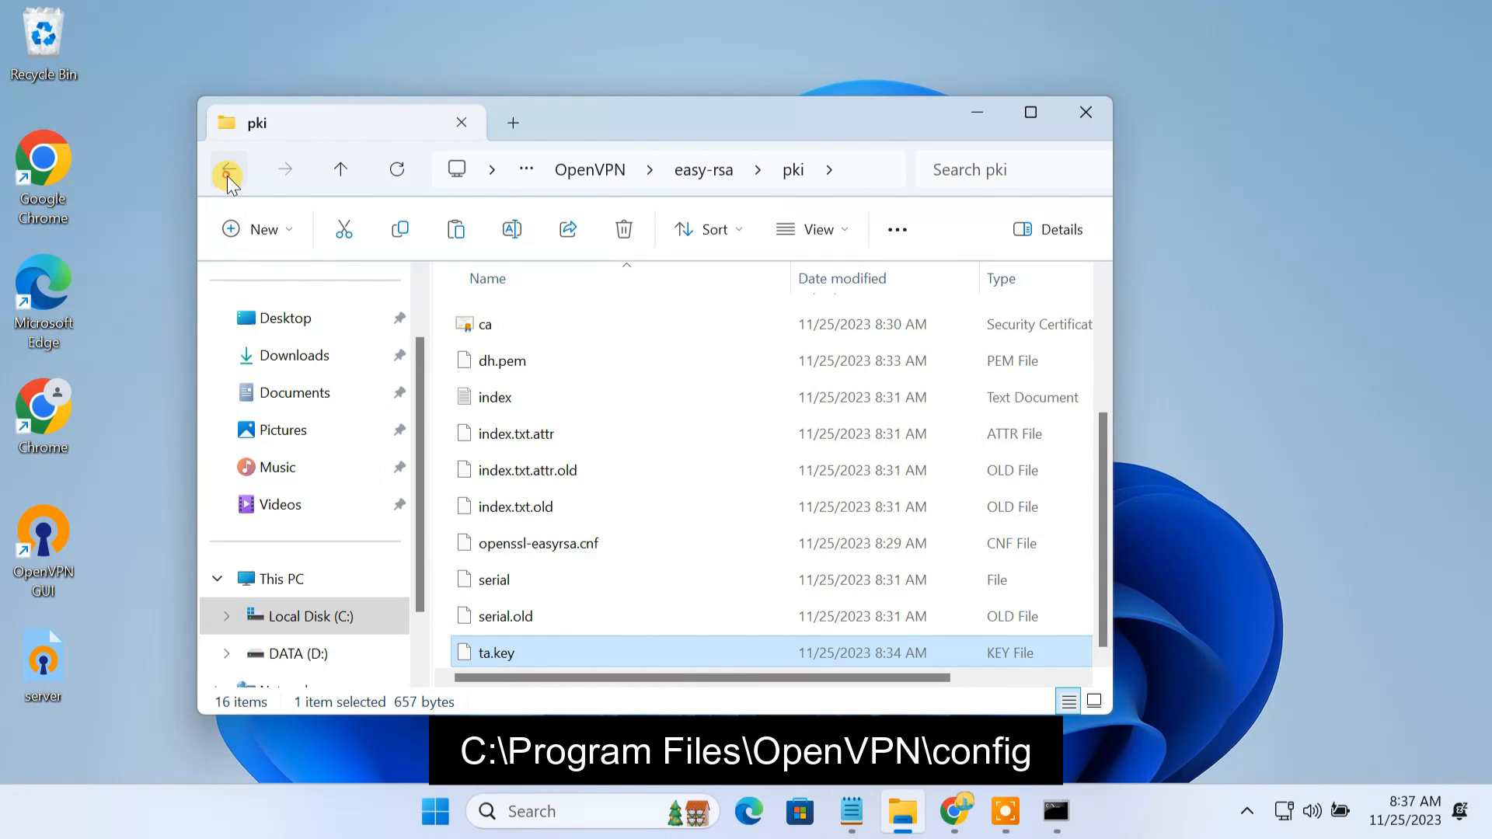
click(229, 170)
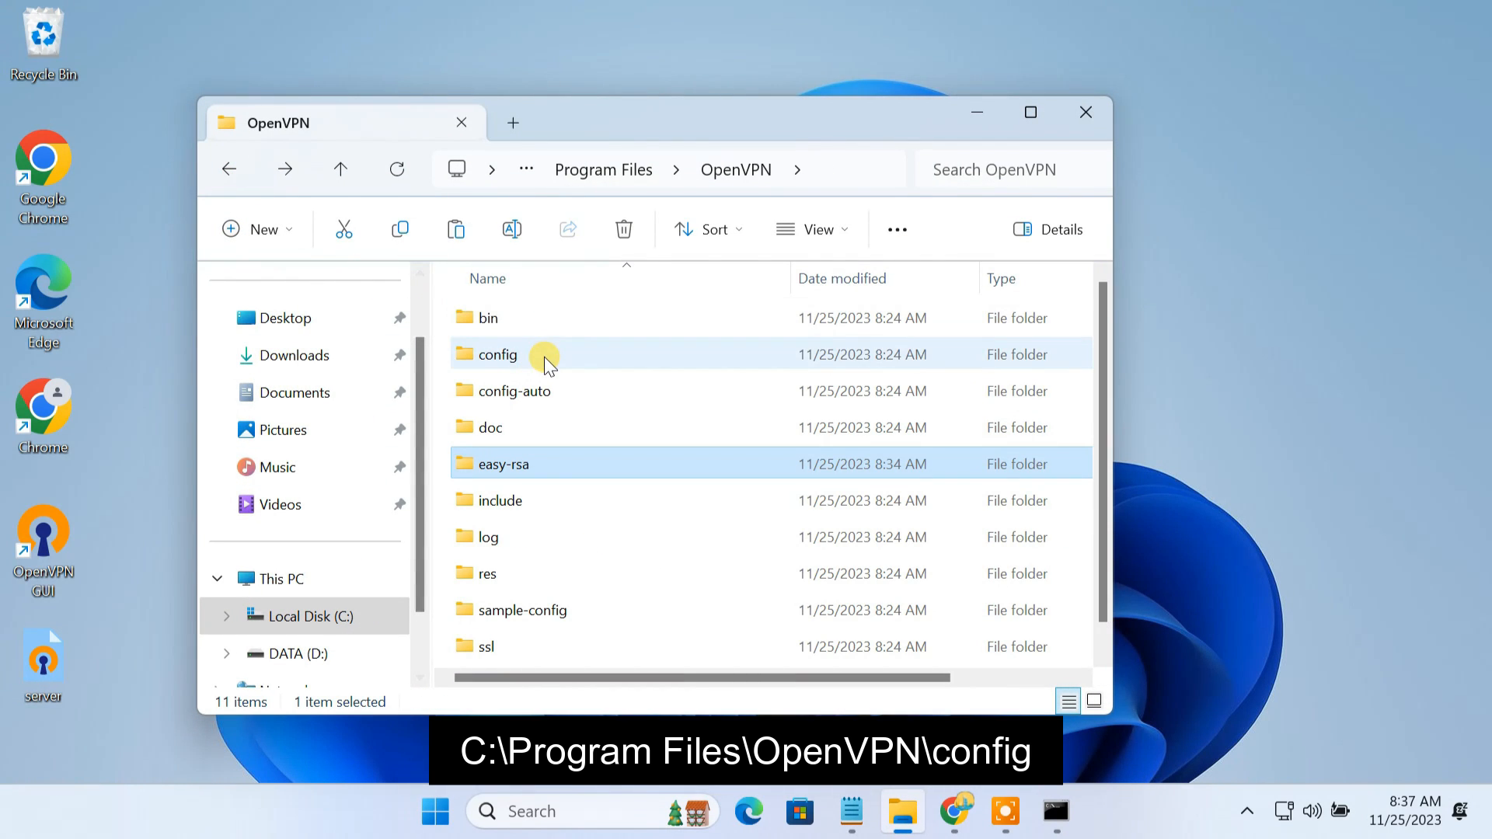
double_click(496, 354)
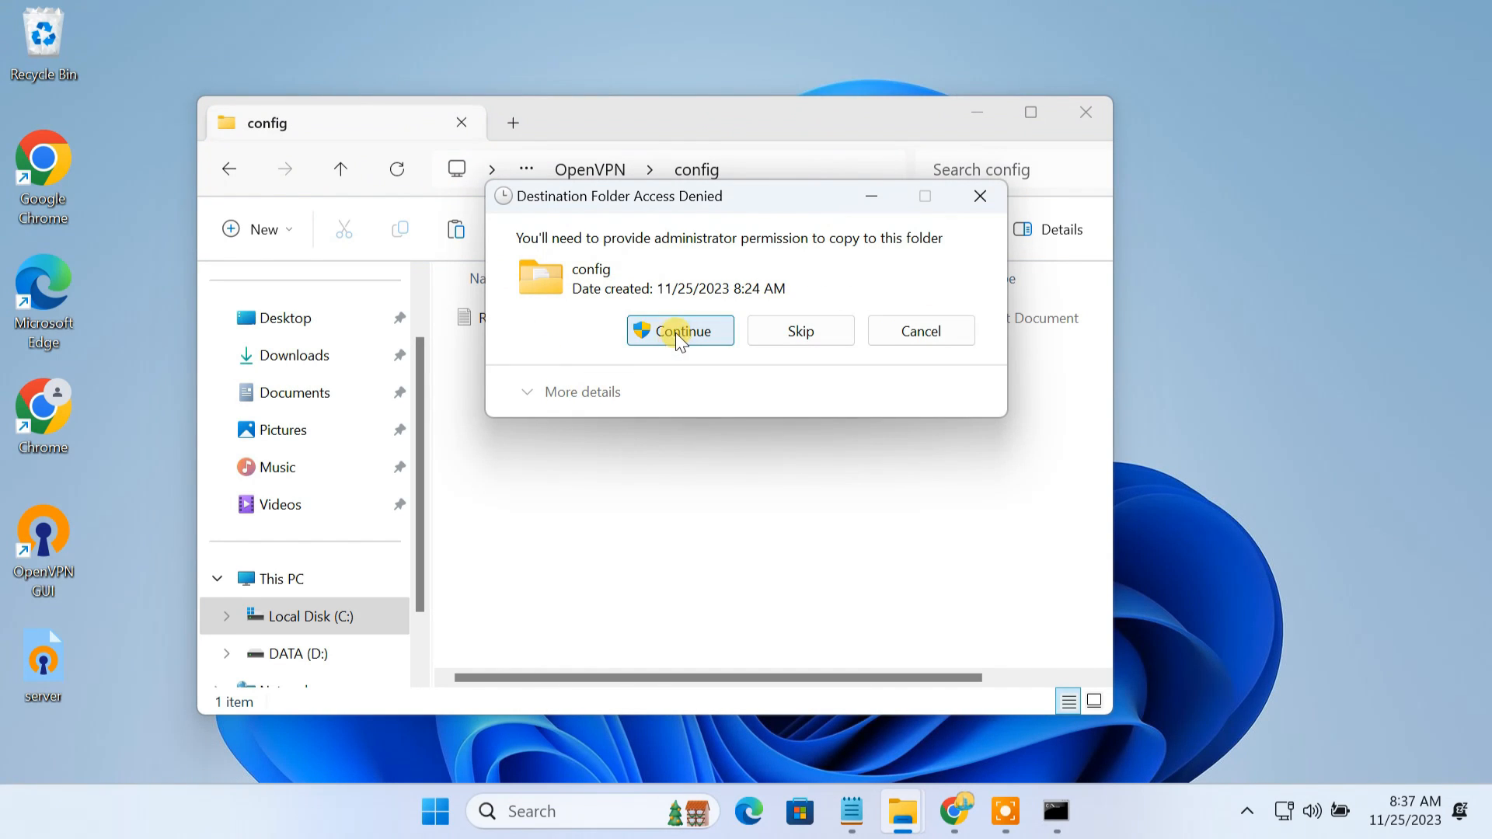
click(679, 331)
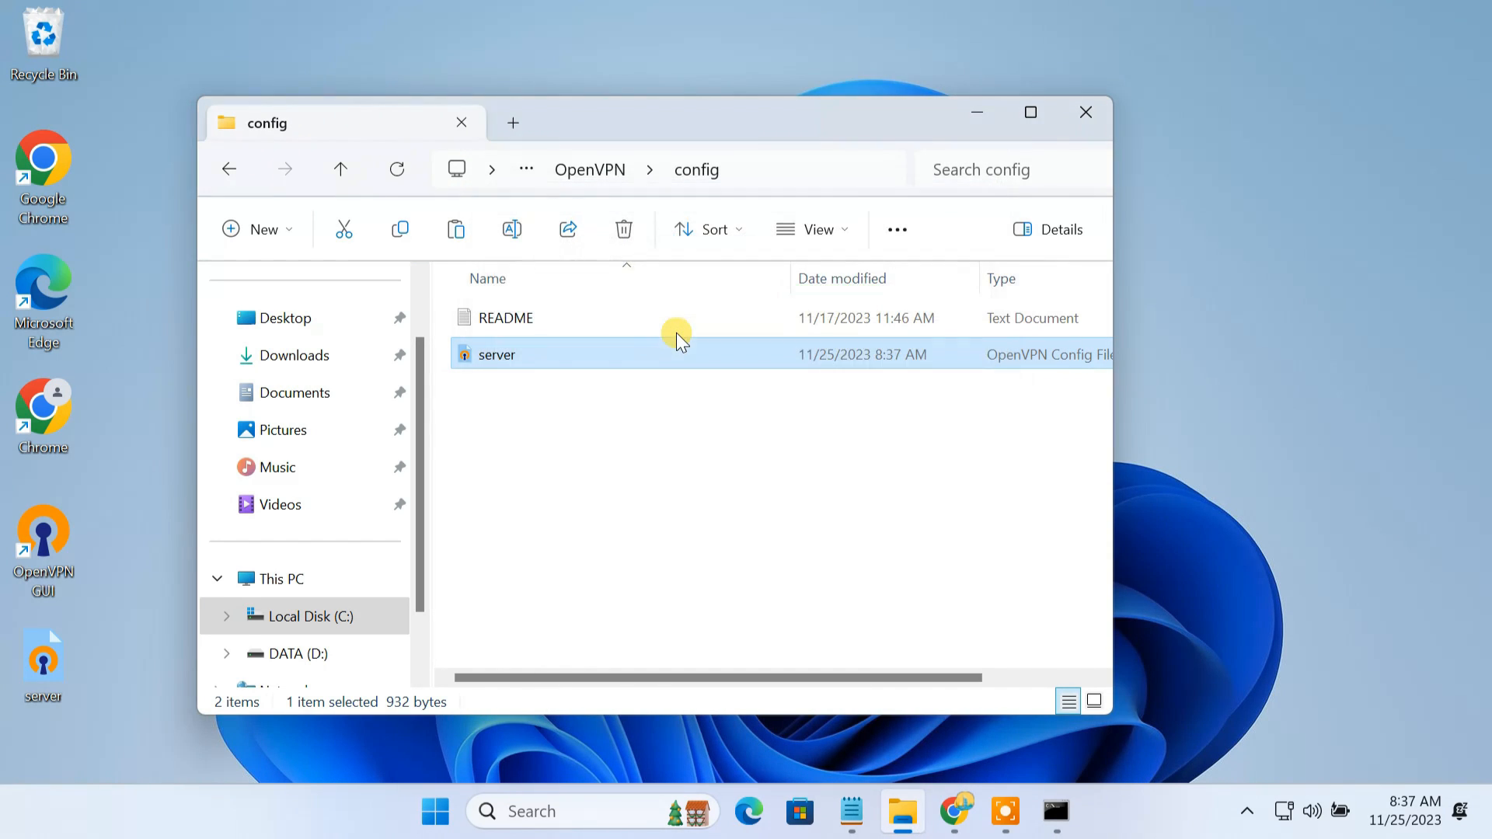
click(655, 426)
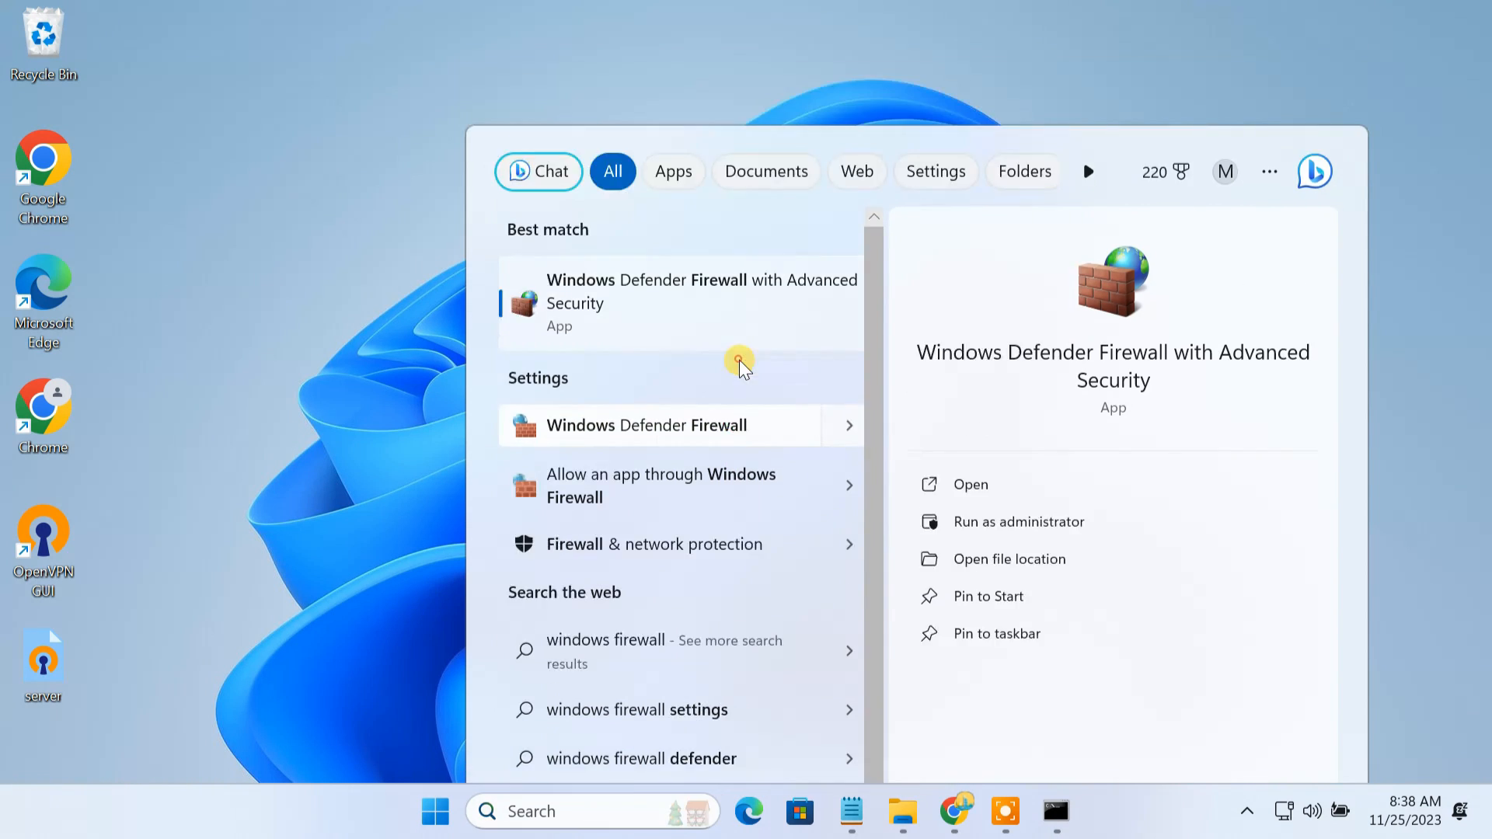
Start a new inbound rule in Windows Defender Firewall advanced settings
click(646, 425)
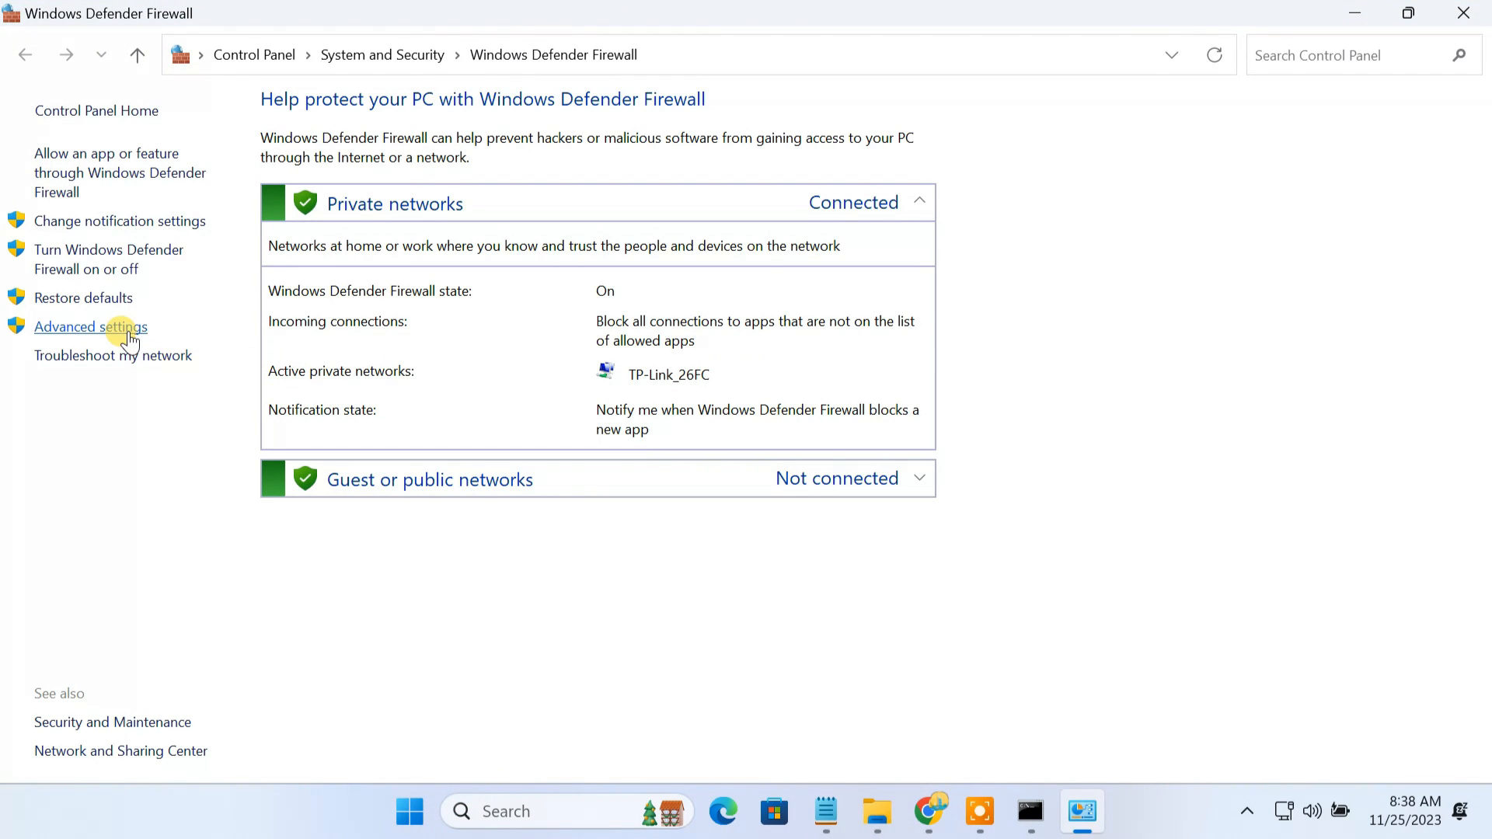
click(90, 326)
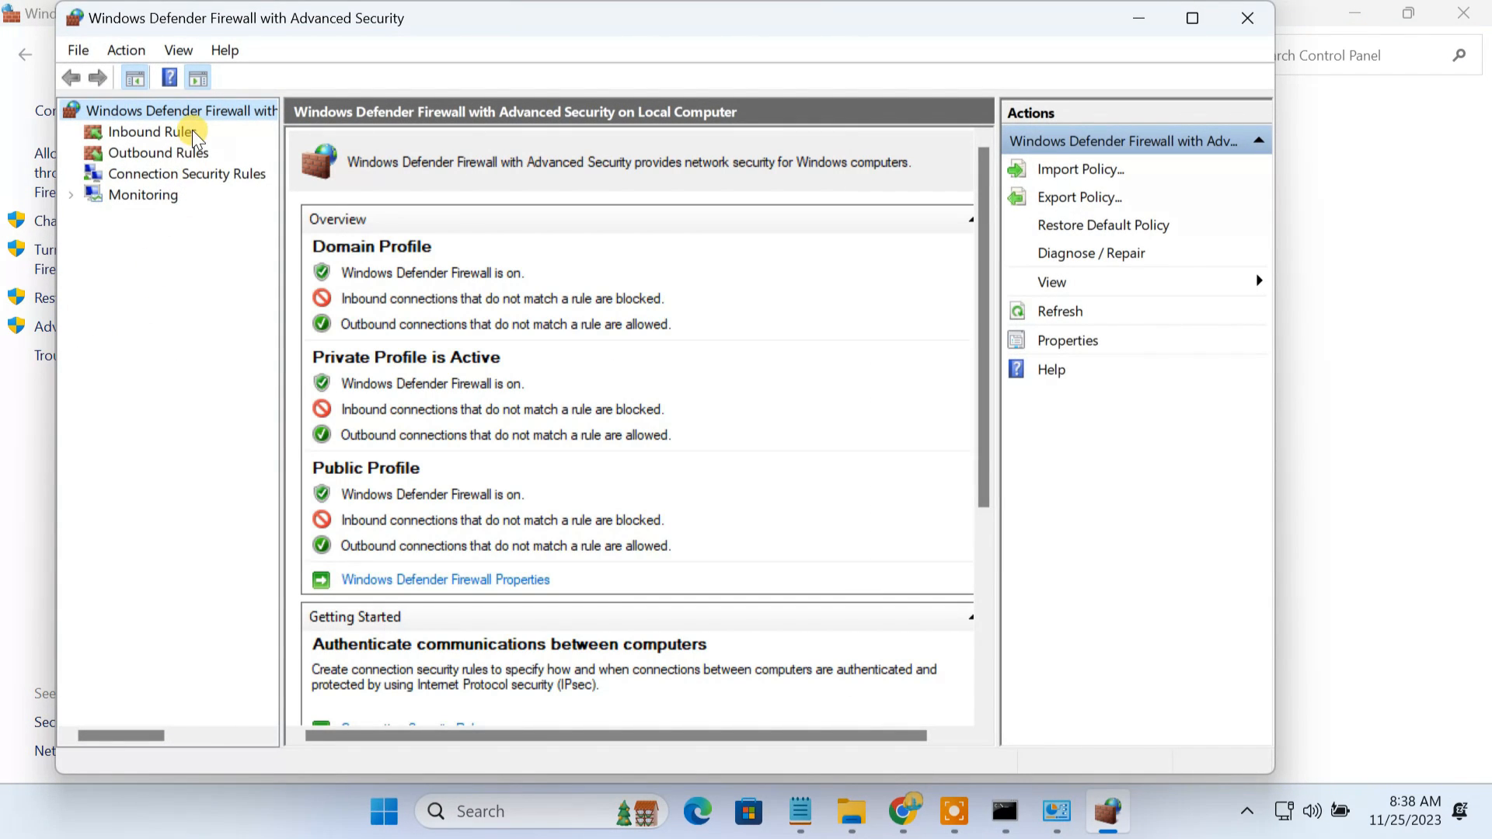
click(151, 131)
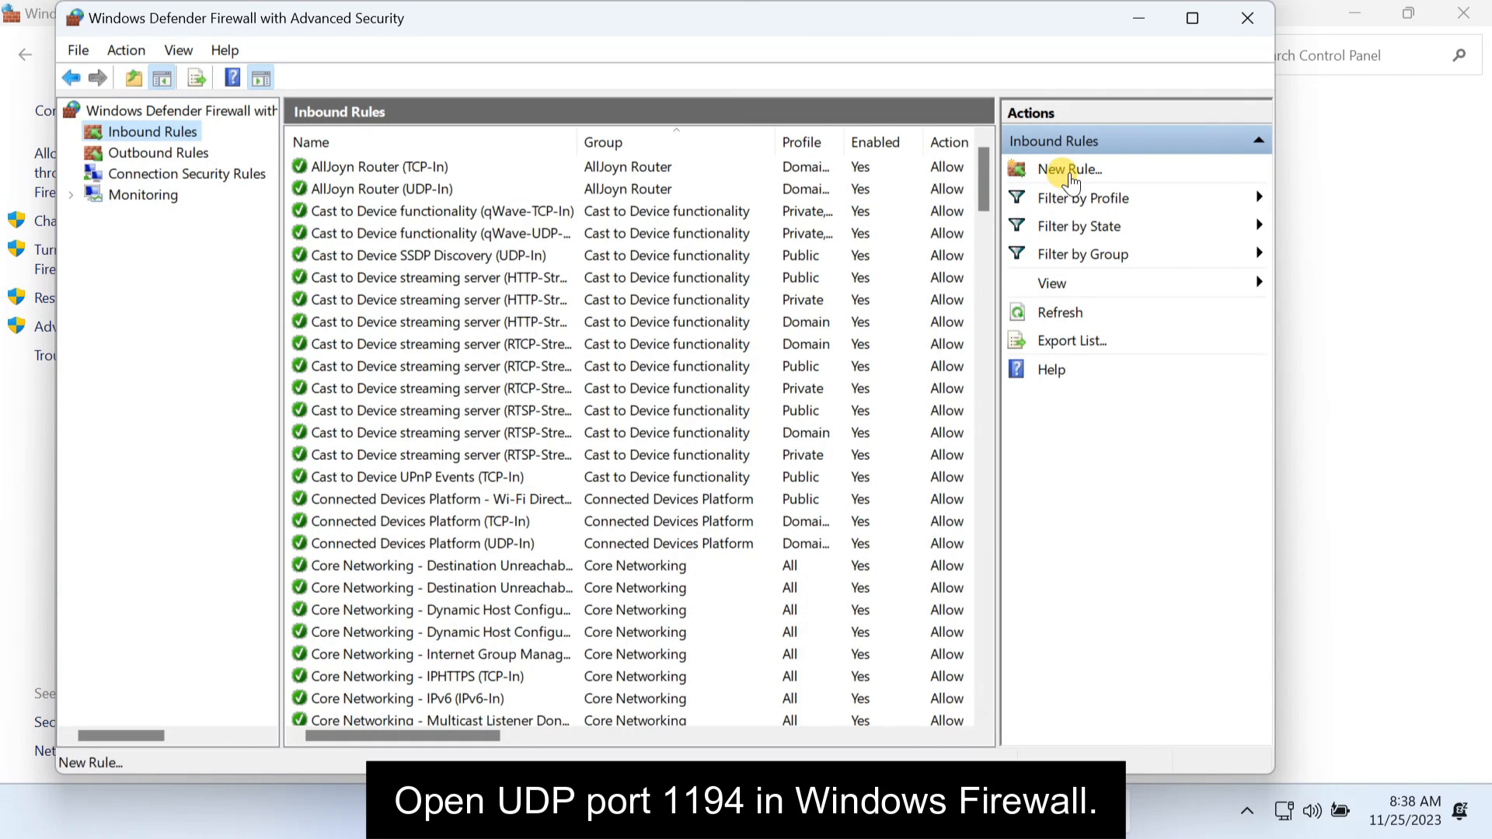
click(1069, 168)
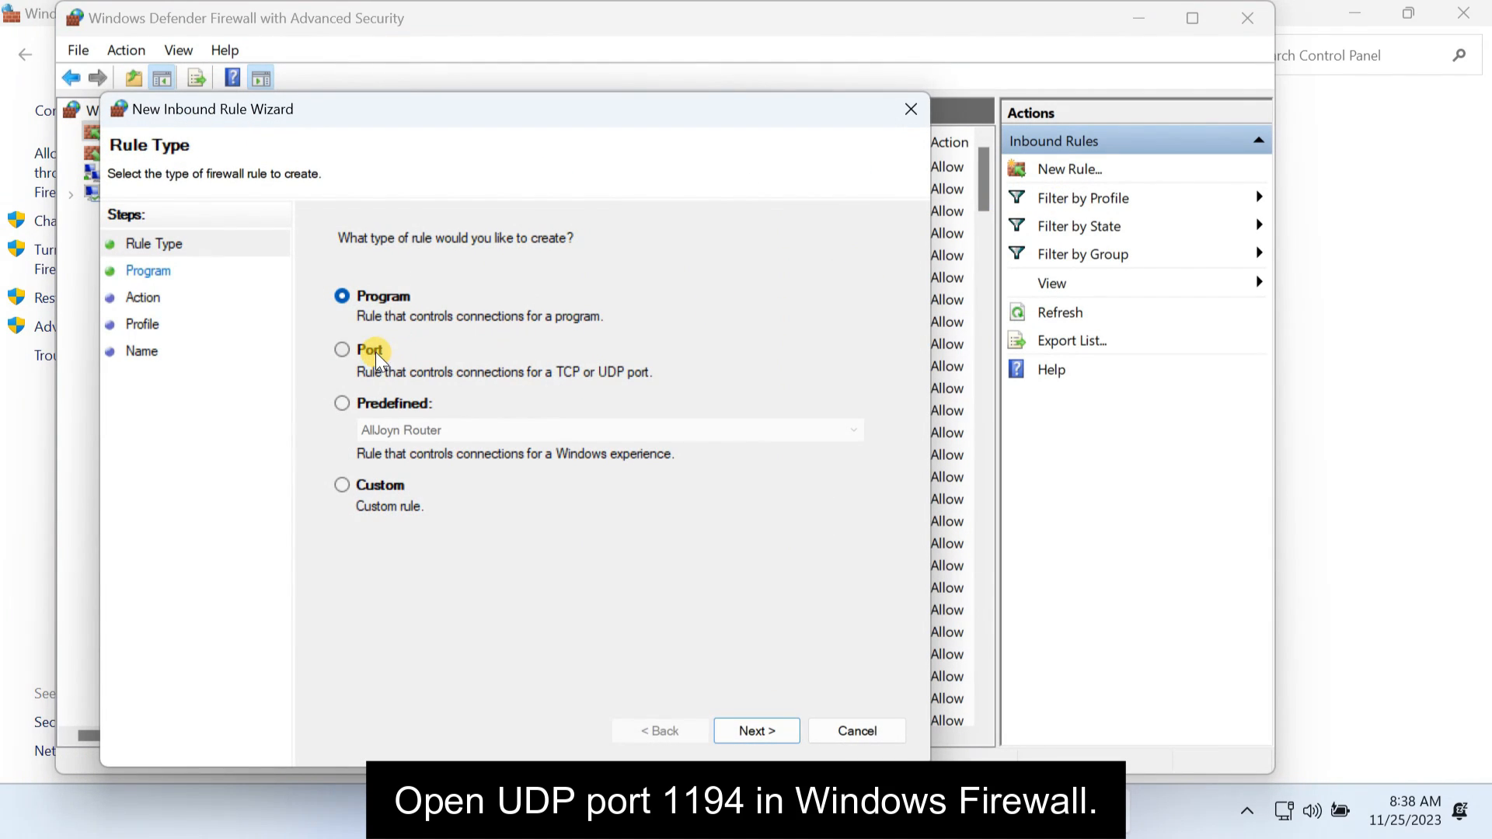
Create a port rule for UDP 1194 named OpenVPN Port with default action and profiles
click(755, 730)
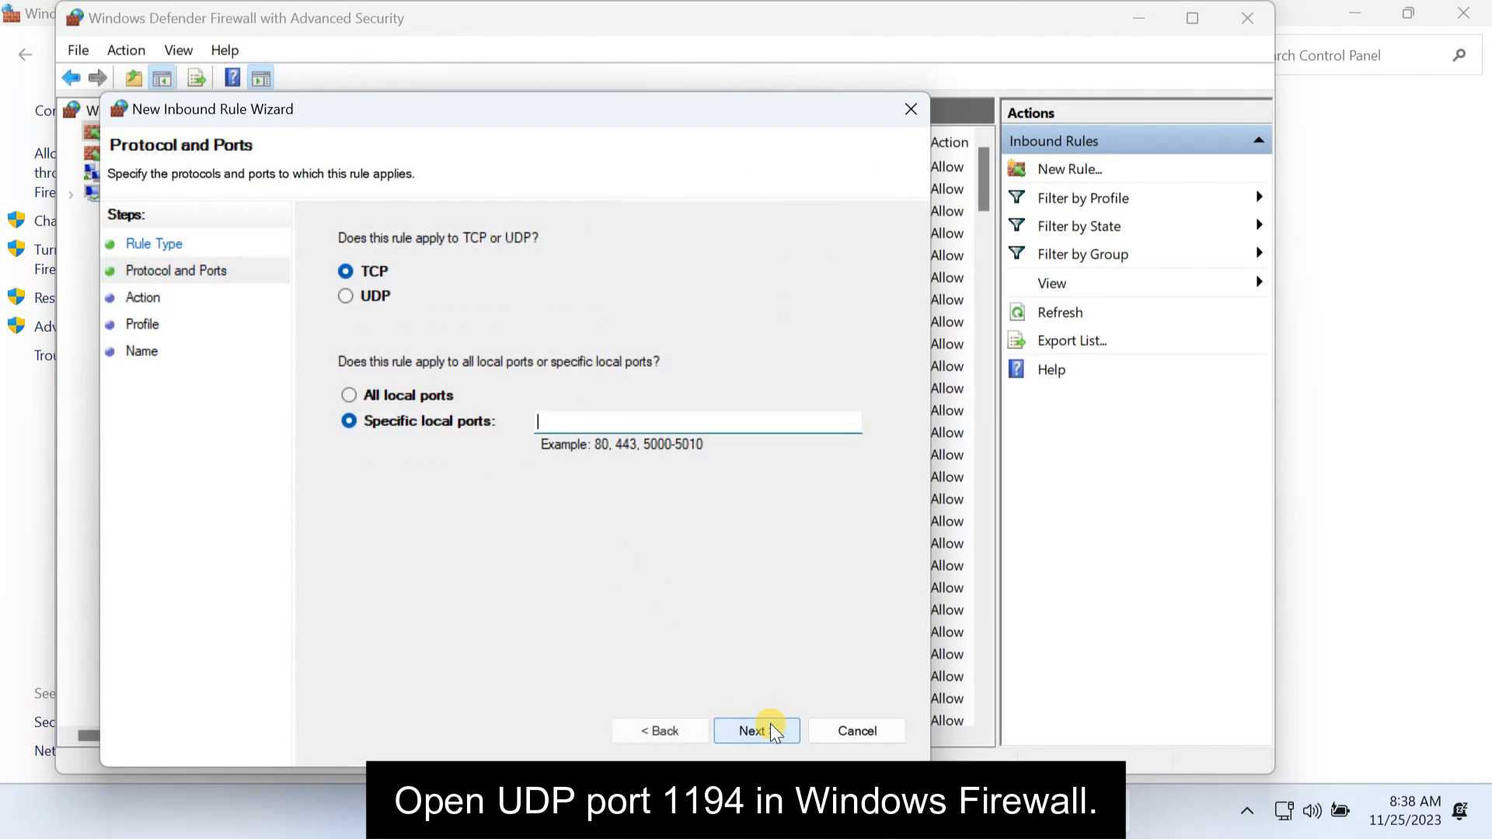
click(346, 295)
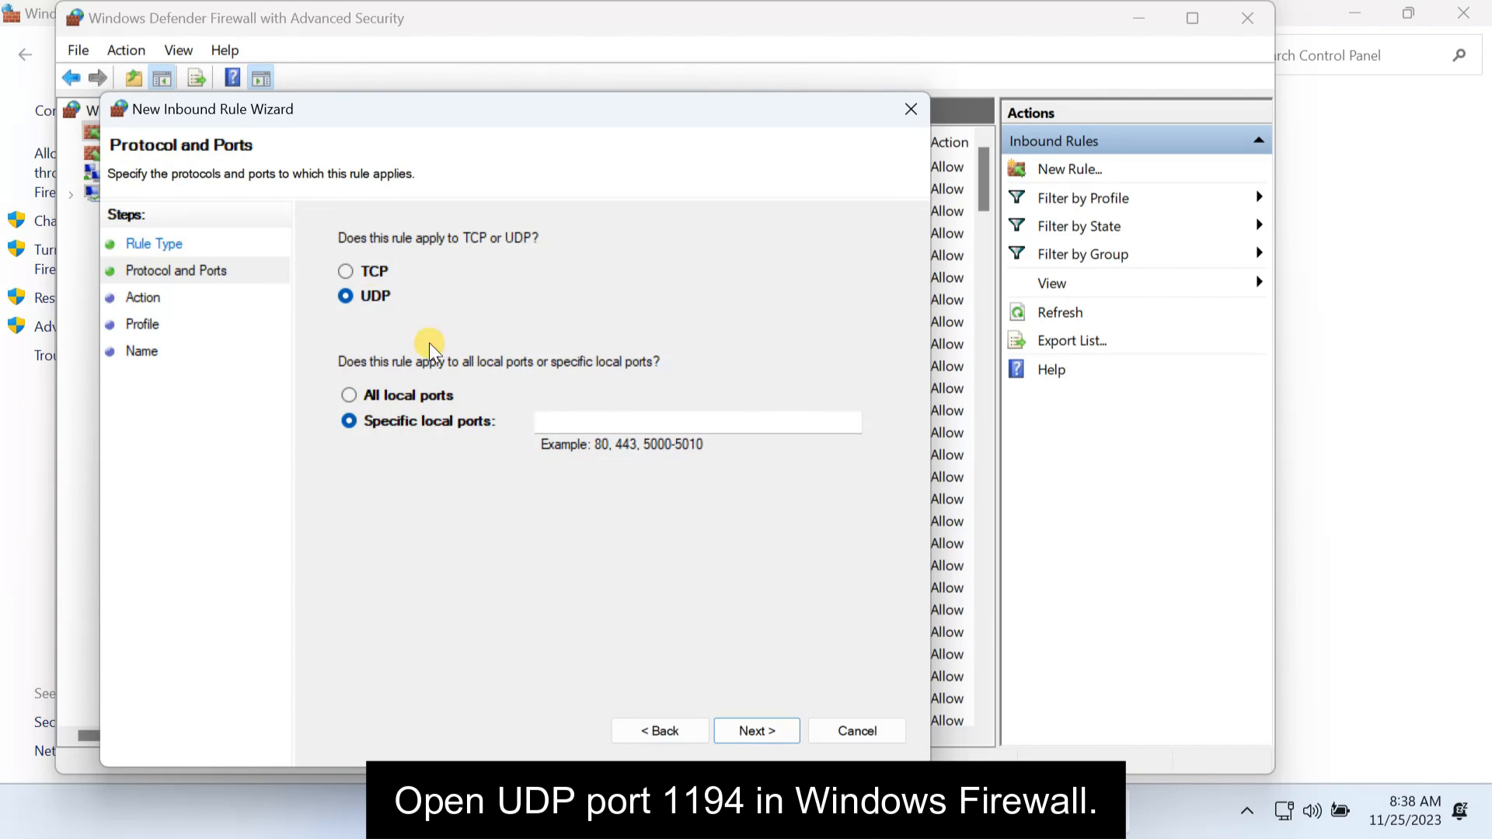
text(119)
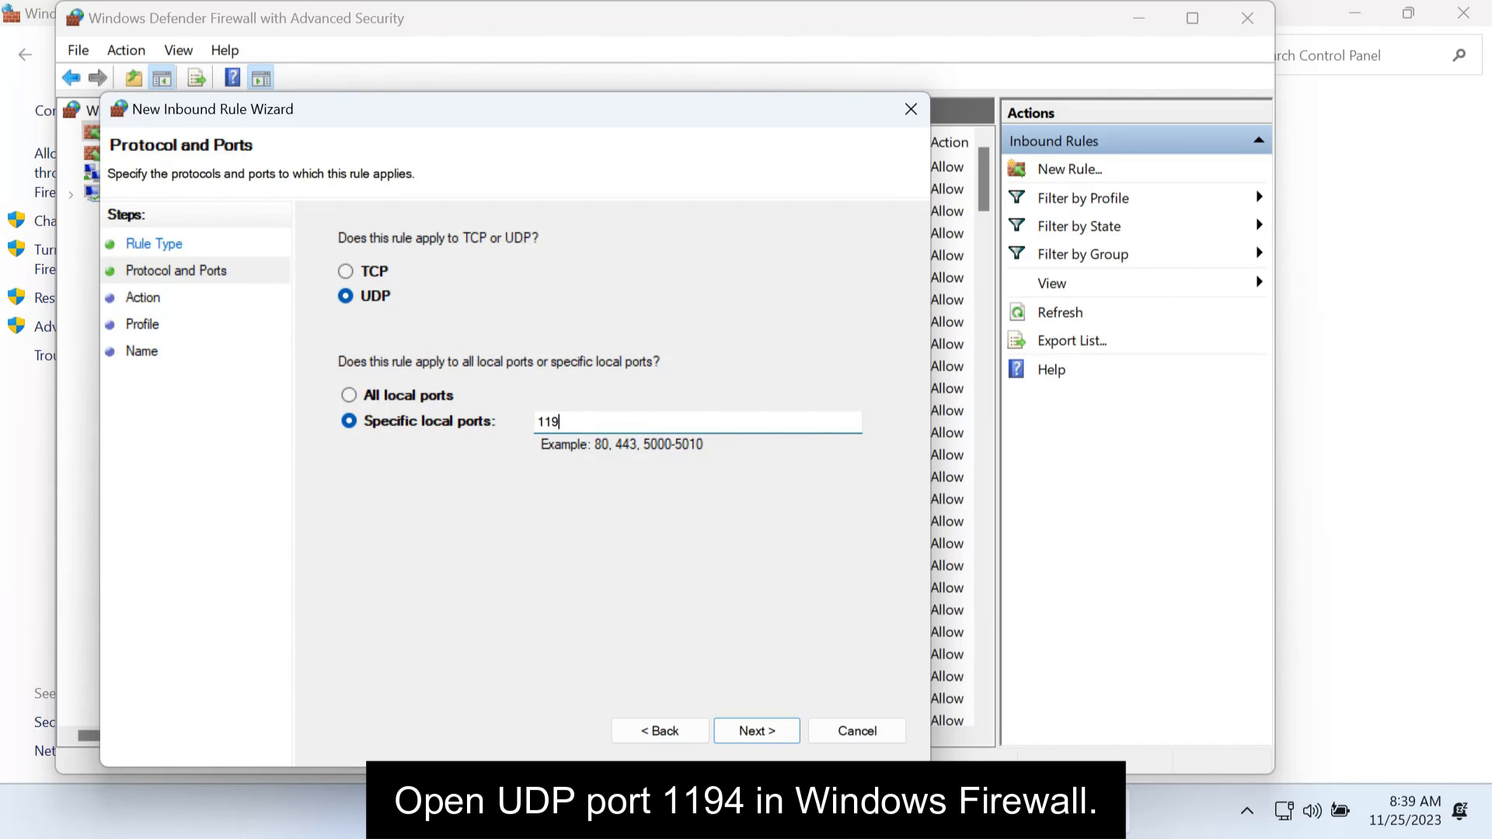
click(755, 730)
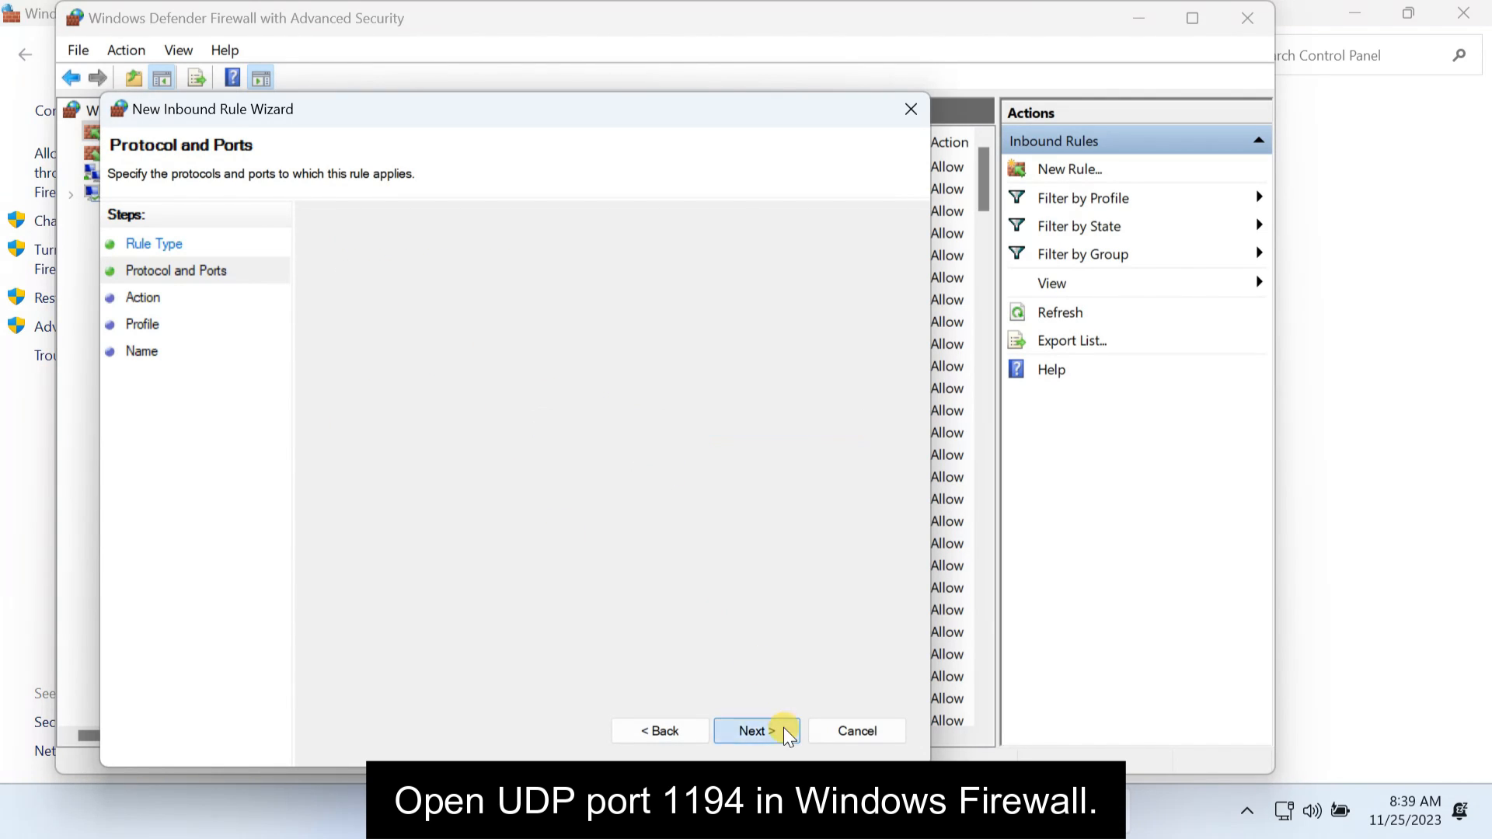
click(752, 730)
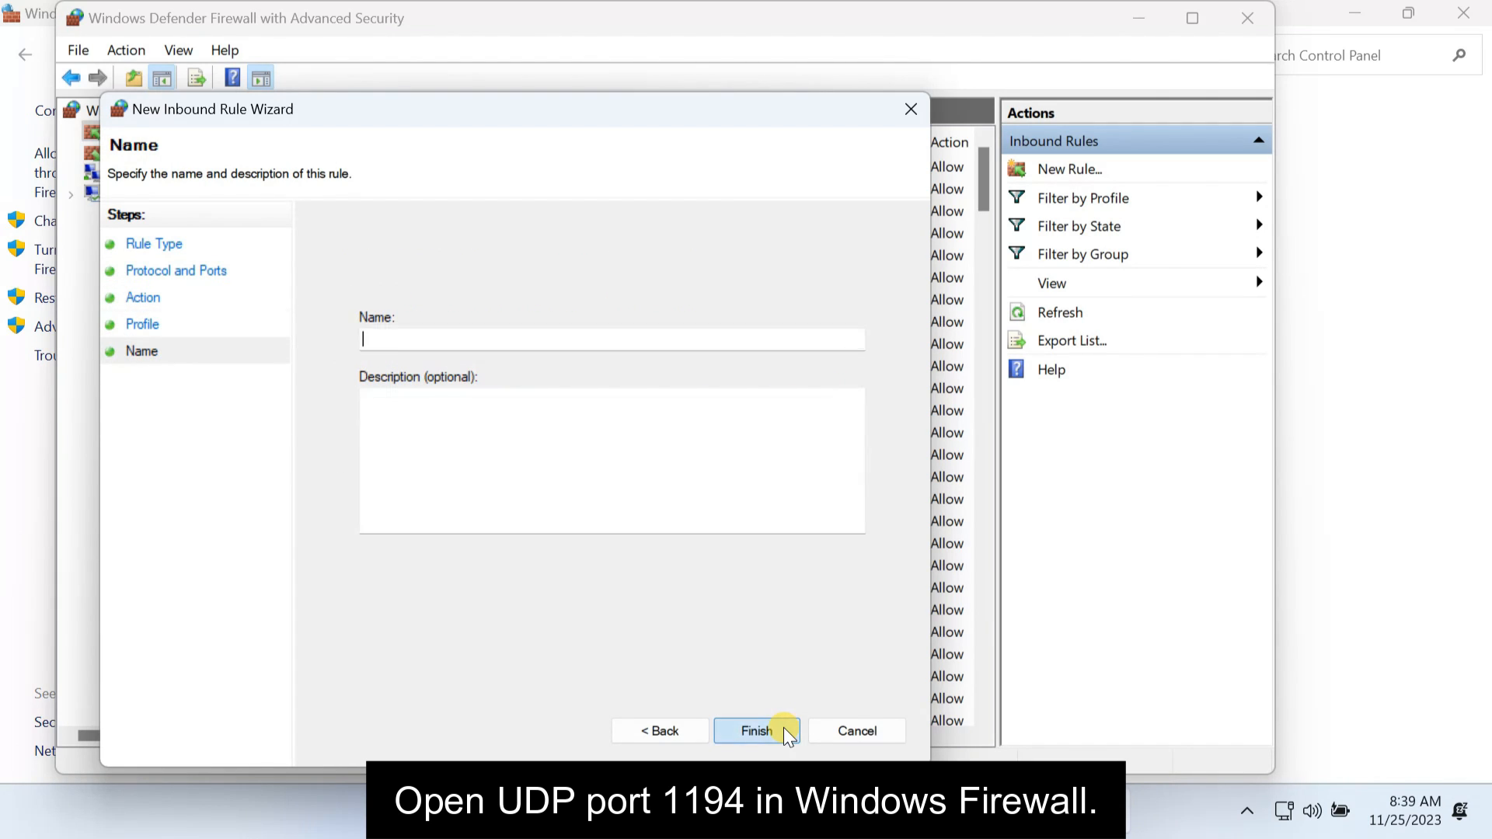
text(OpenVPN Port)
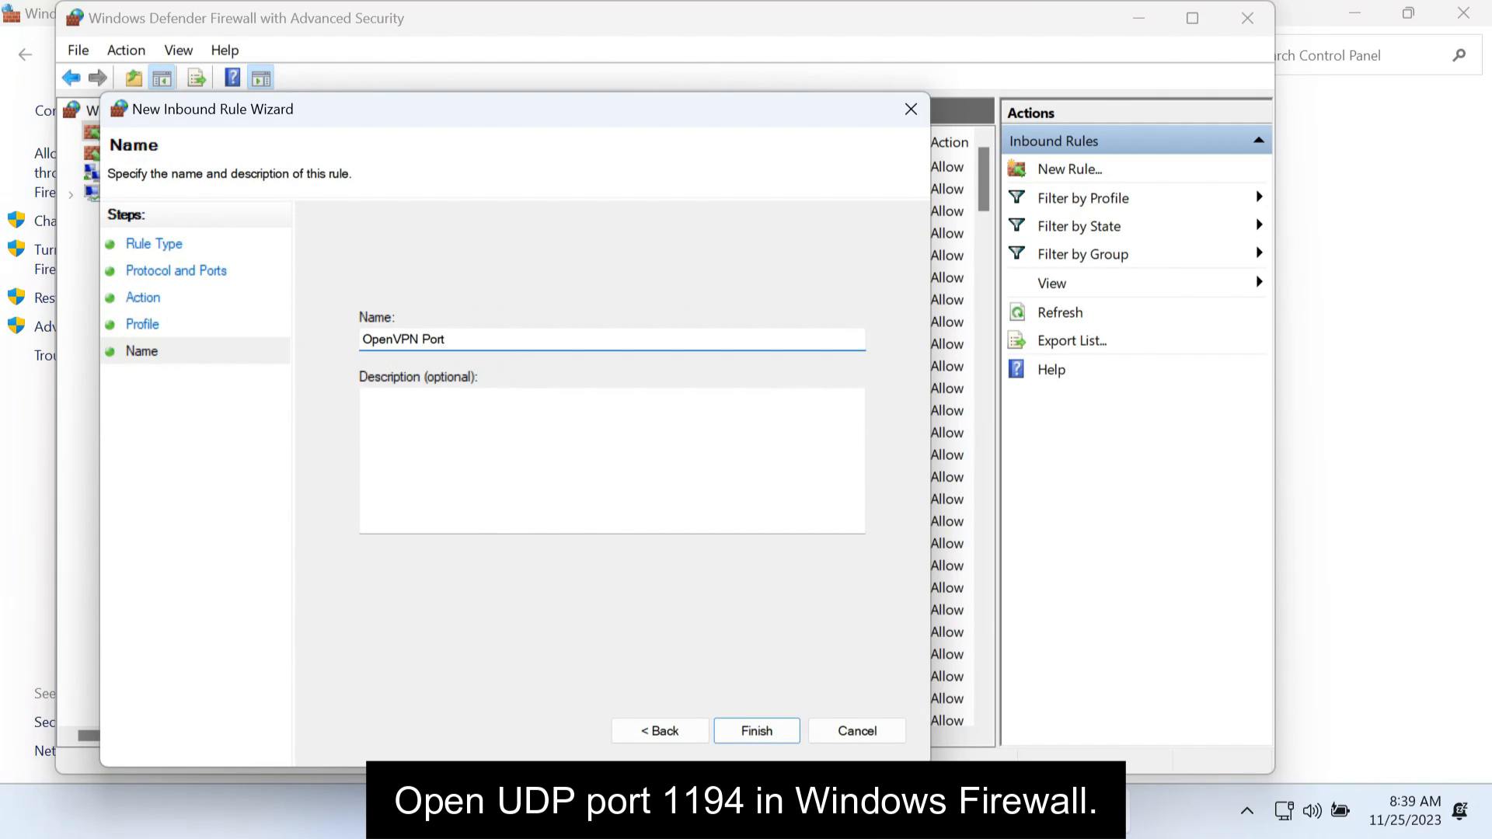
click(756, 730)
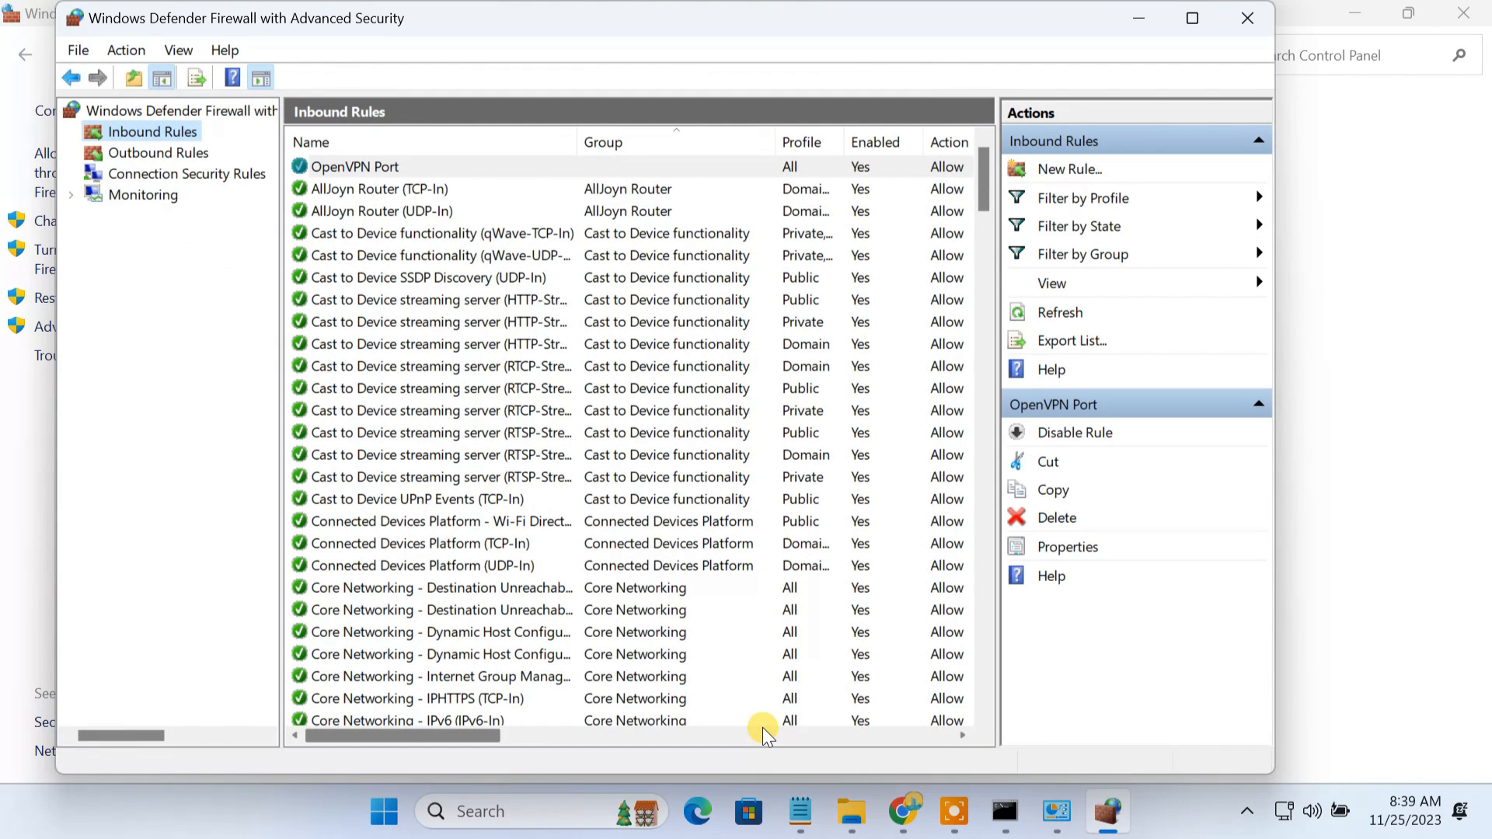
mouse_move(1060, 181)
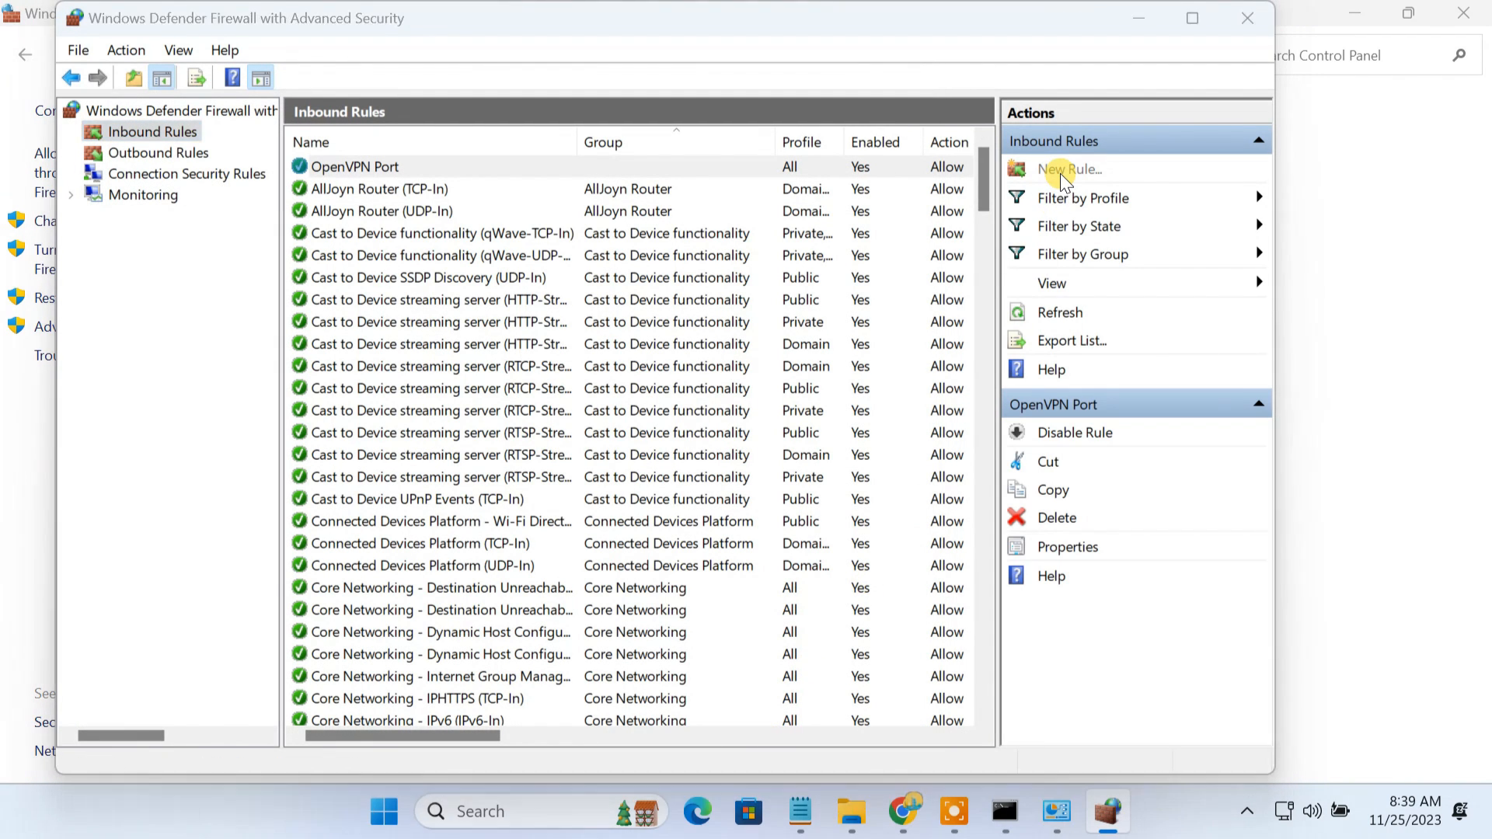
Create an inbound TCP port 445 rule named File Sharing Over Internet and close the firewall window
click(1069, 170)
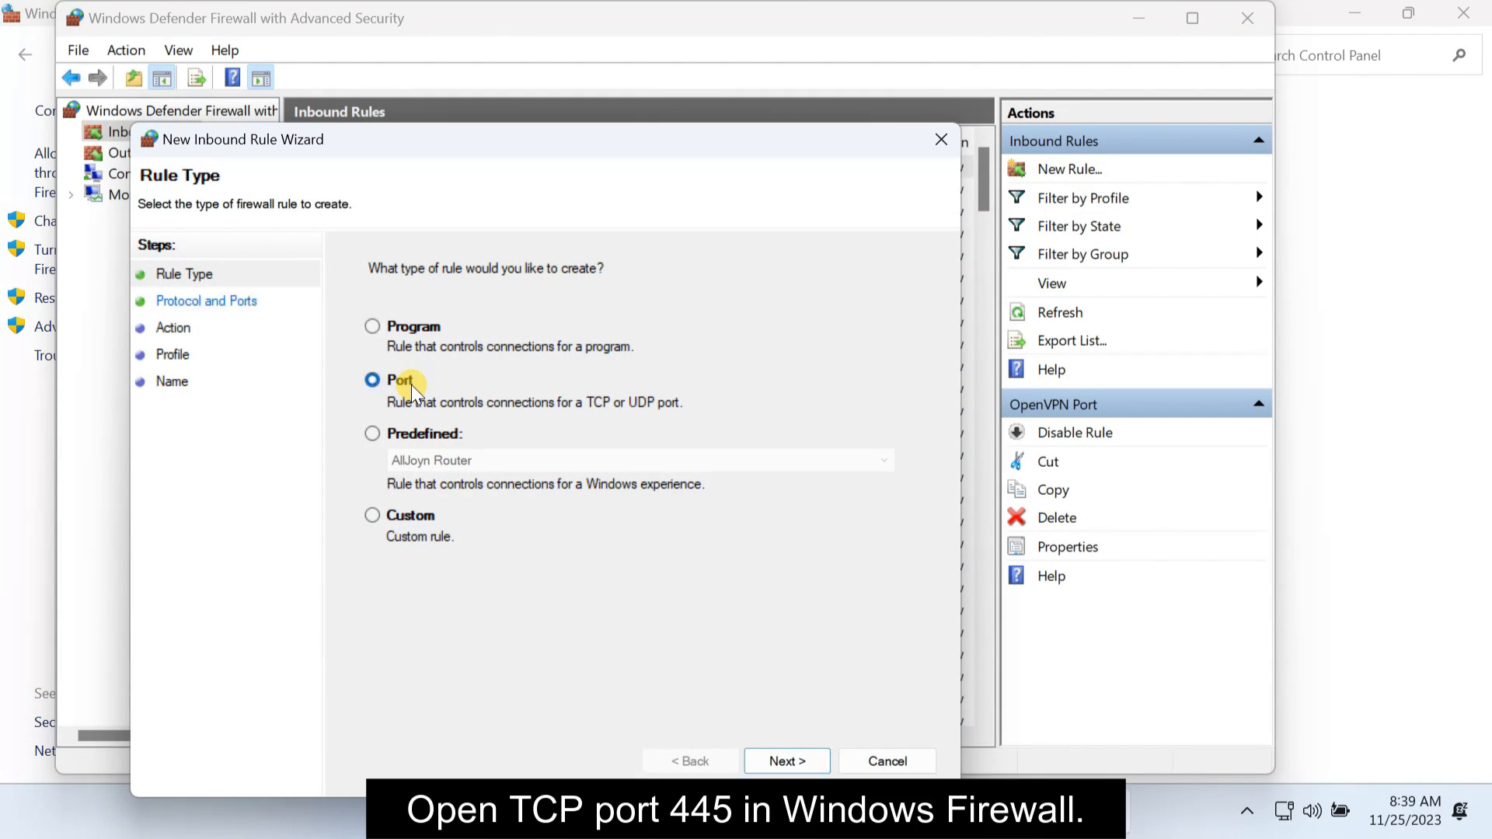
click(785, 760)
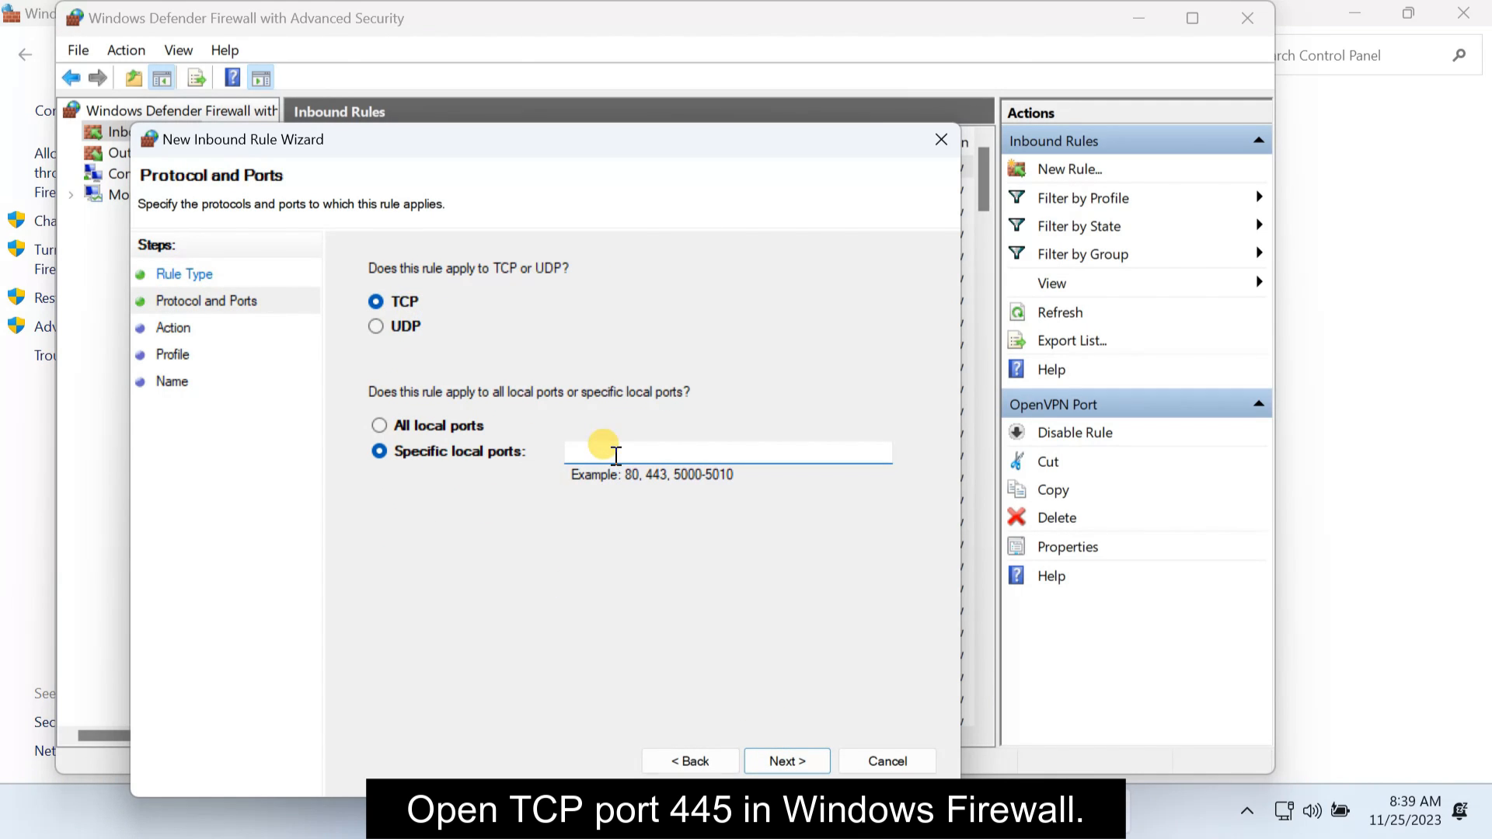
text(445)
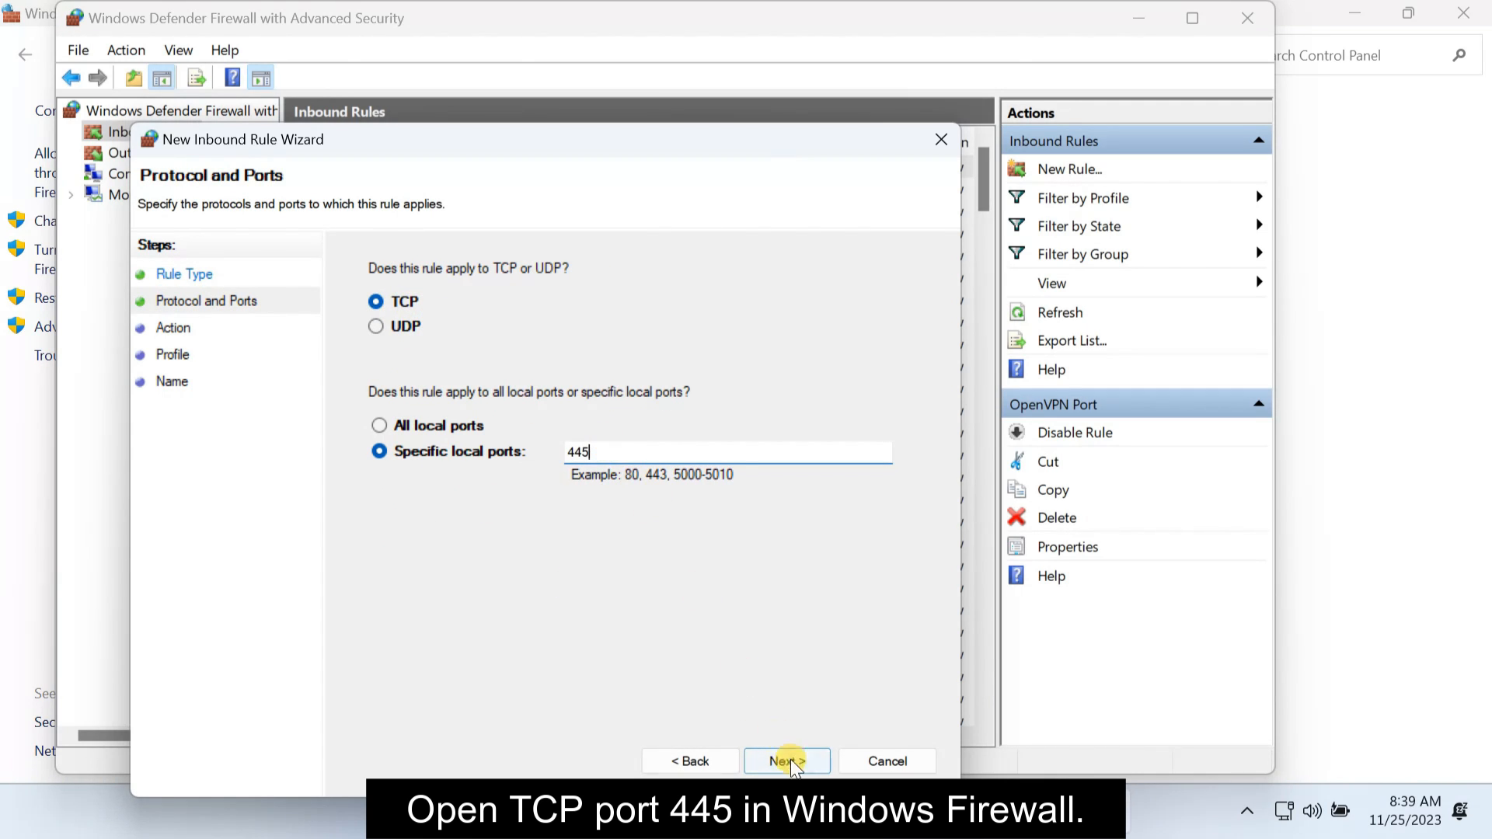
click(786, 760)
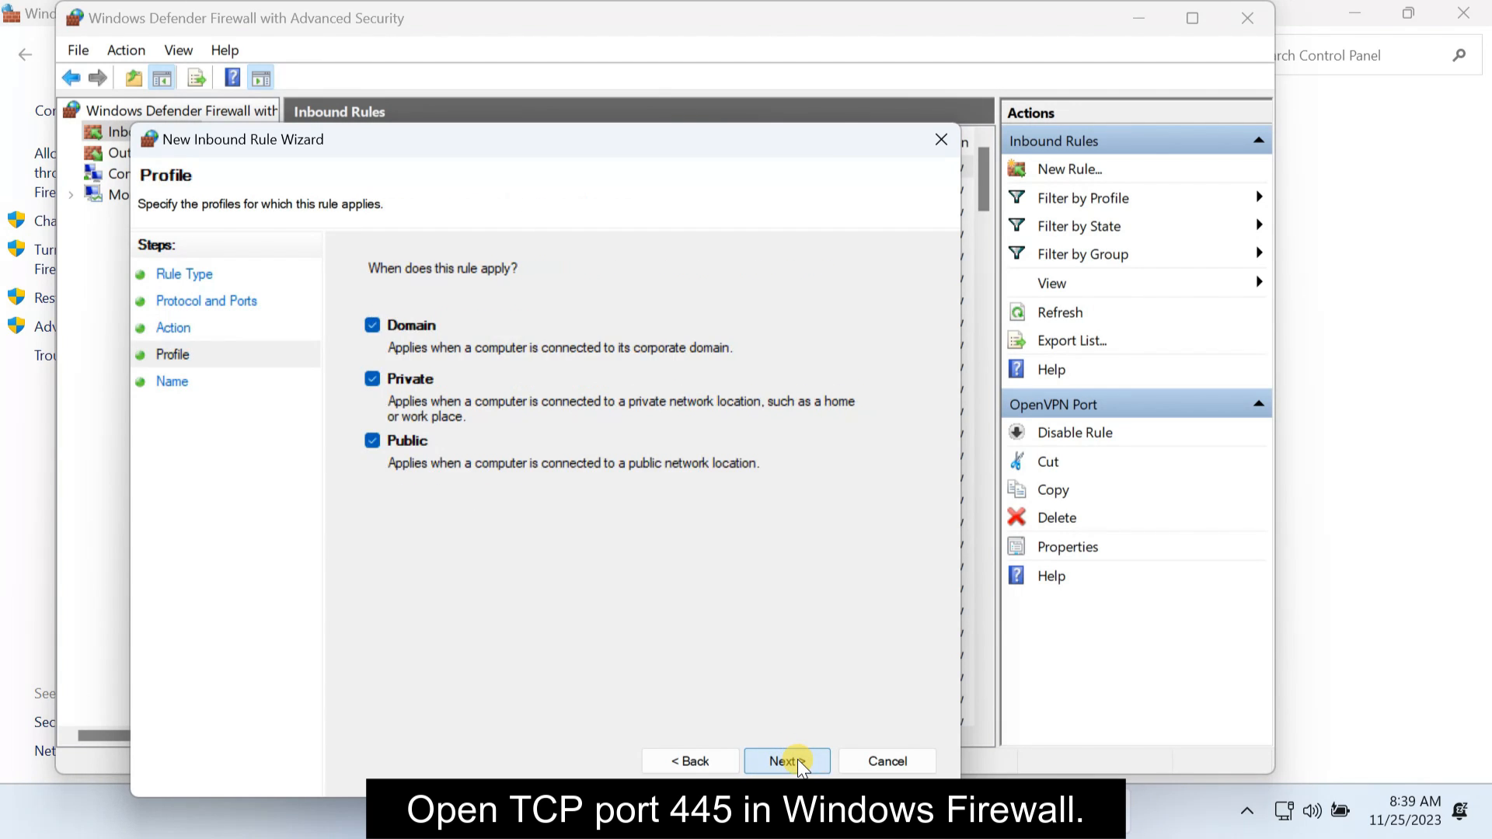
click(786, 760)
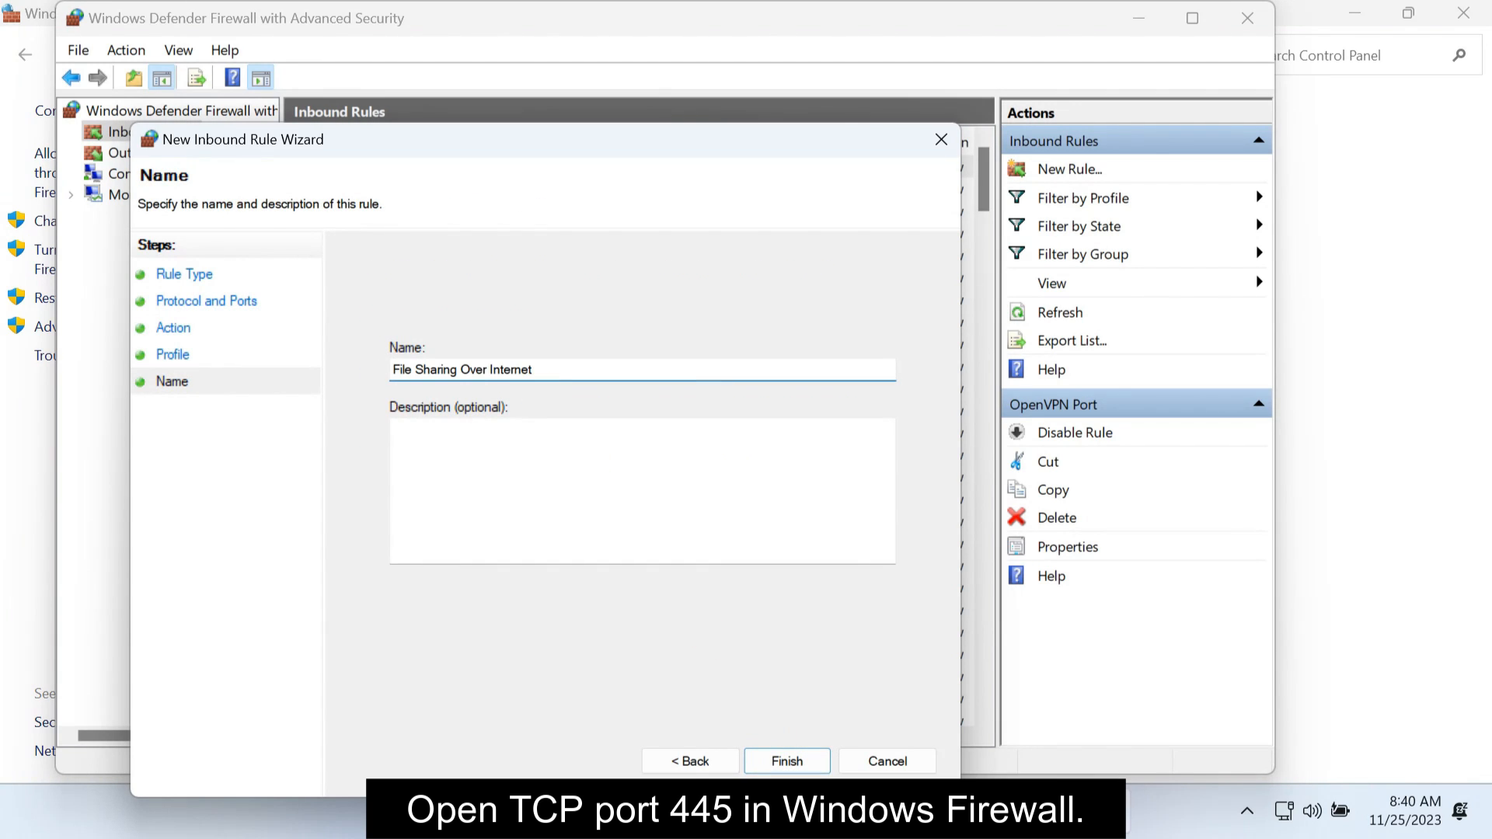
click(787, 762)
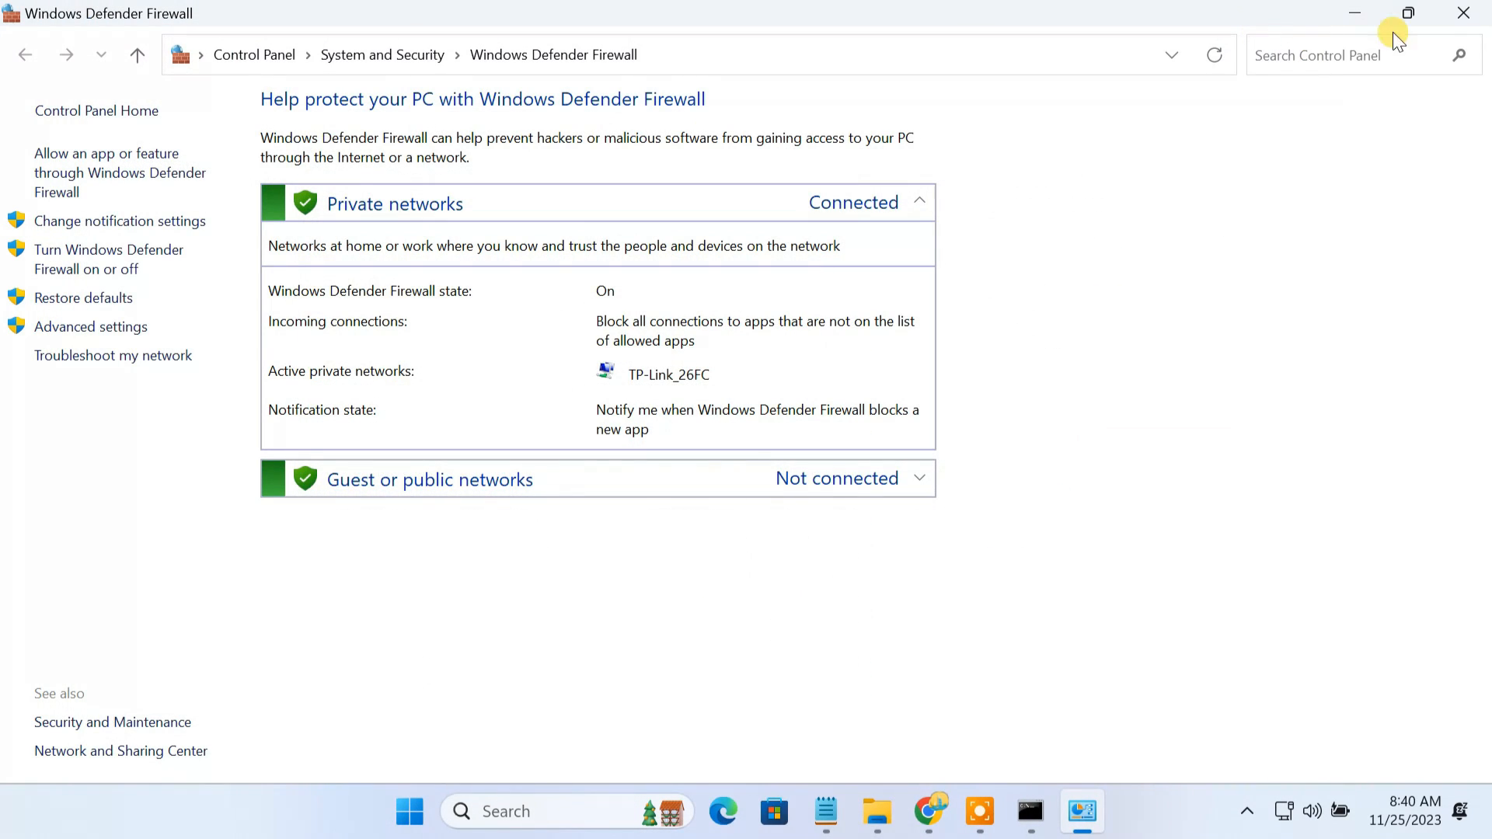
click(1463, 14)
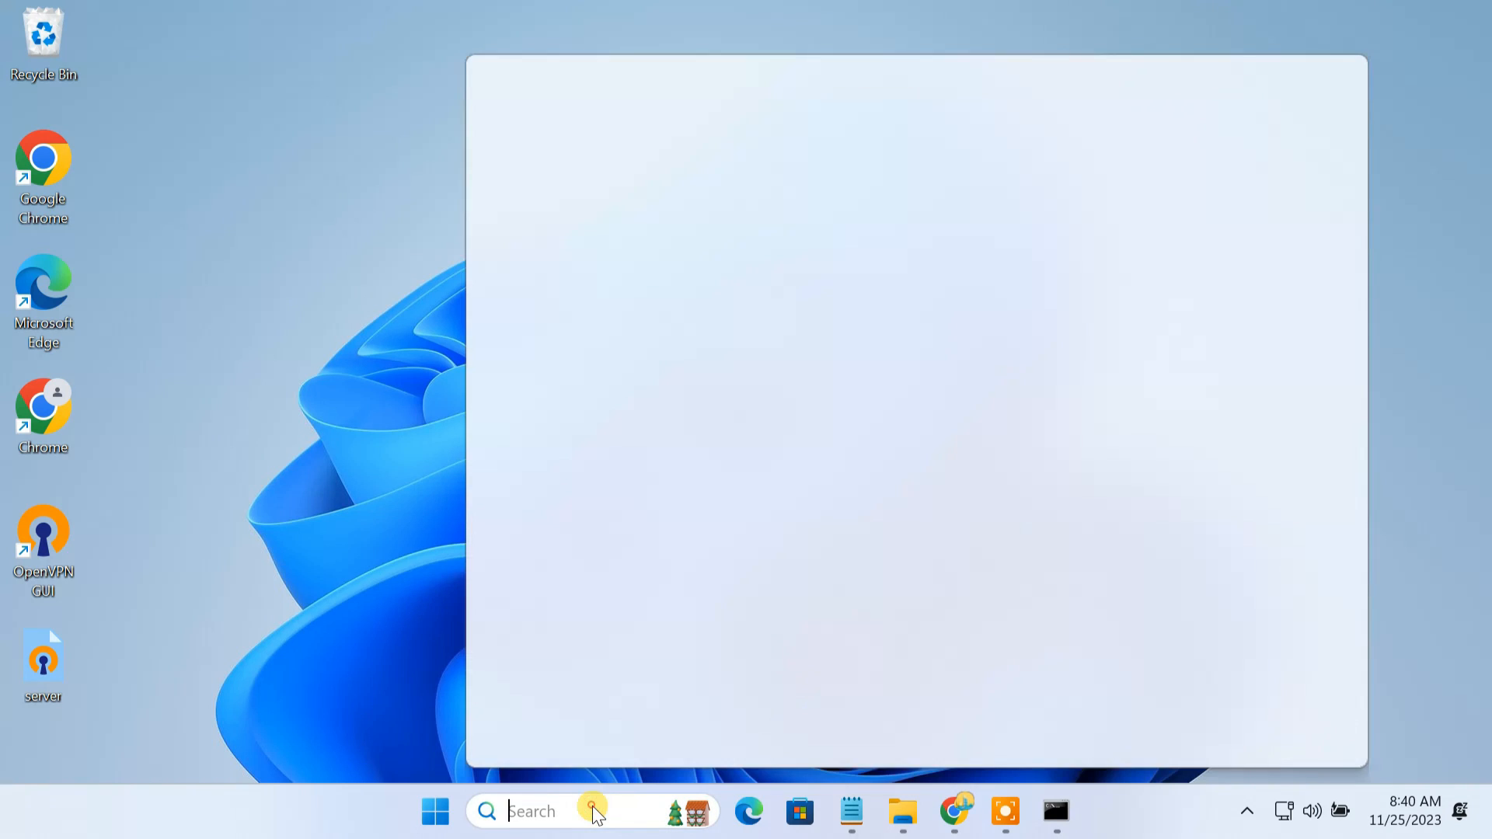
Review the Ethernet connection's current address details in Network Connections
text(network connections)
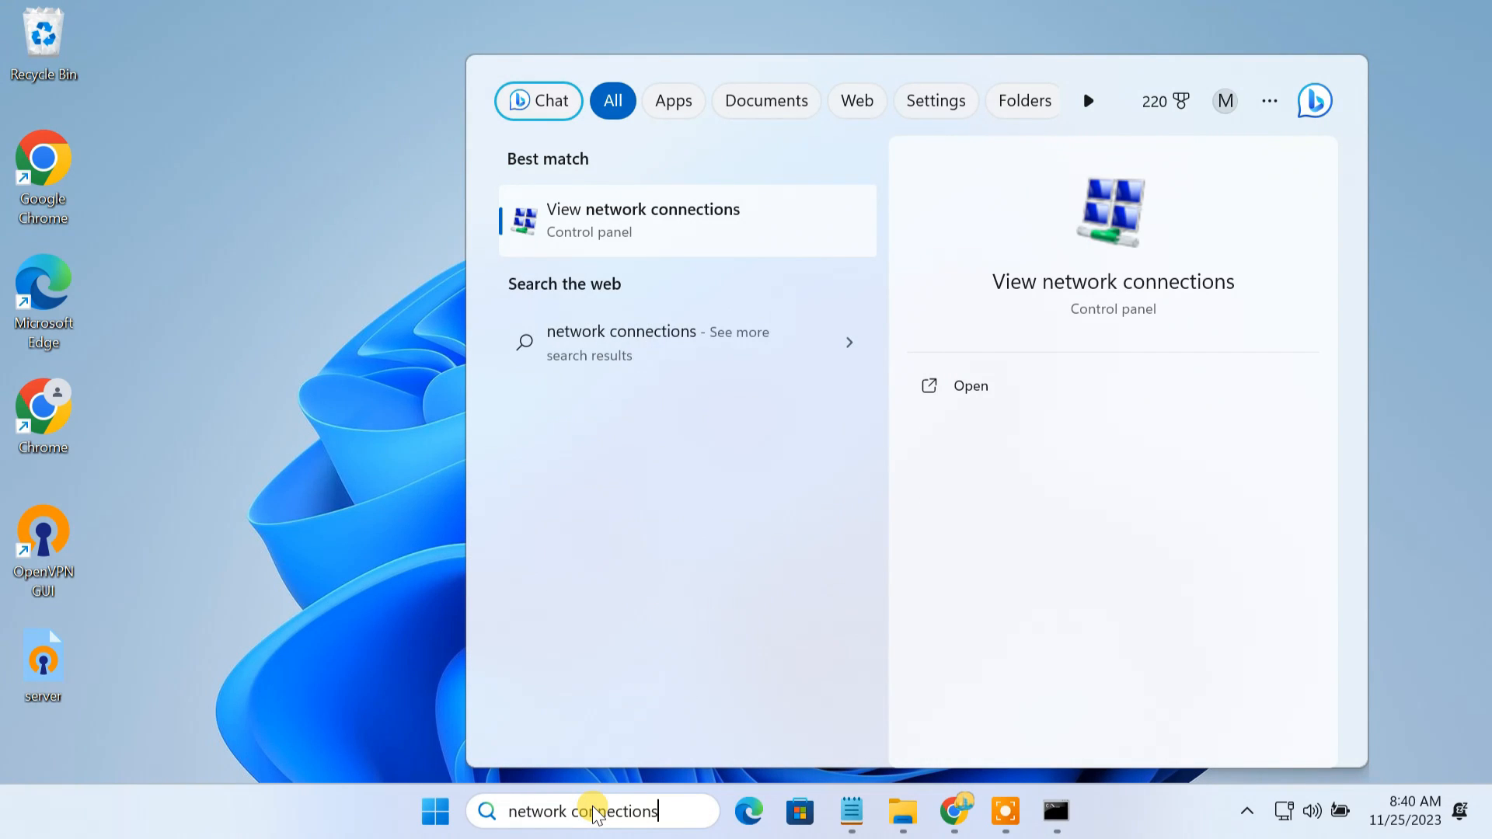
click(642, 219)
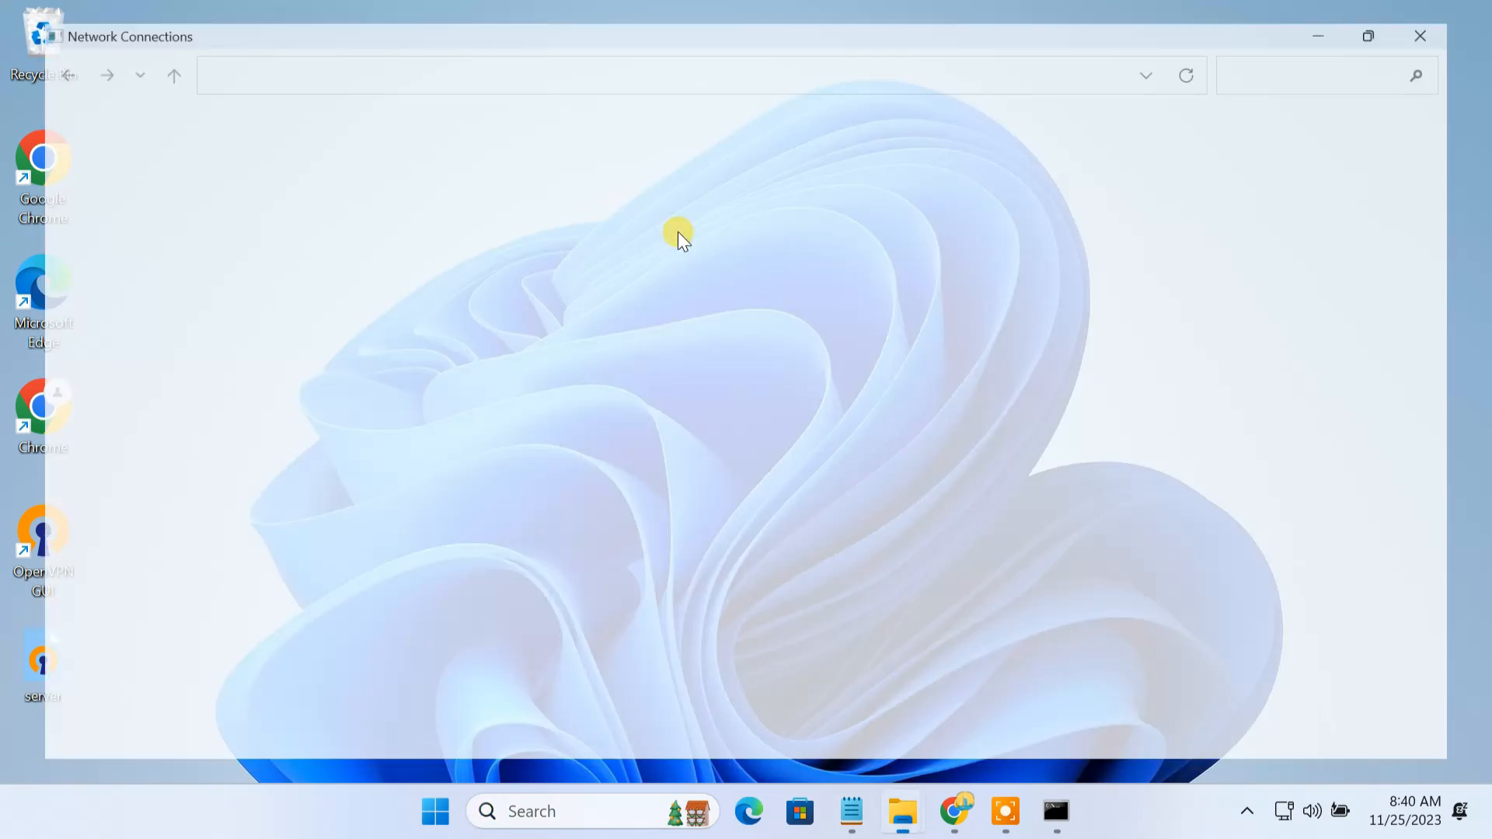
right_click(418, 161)
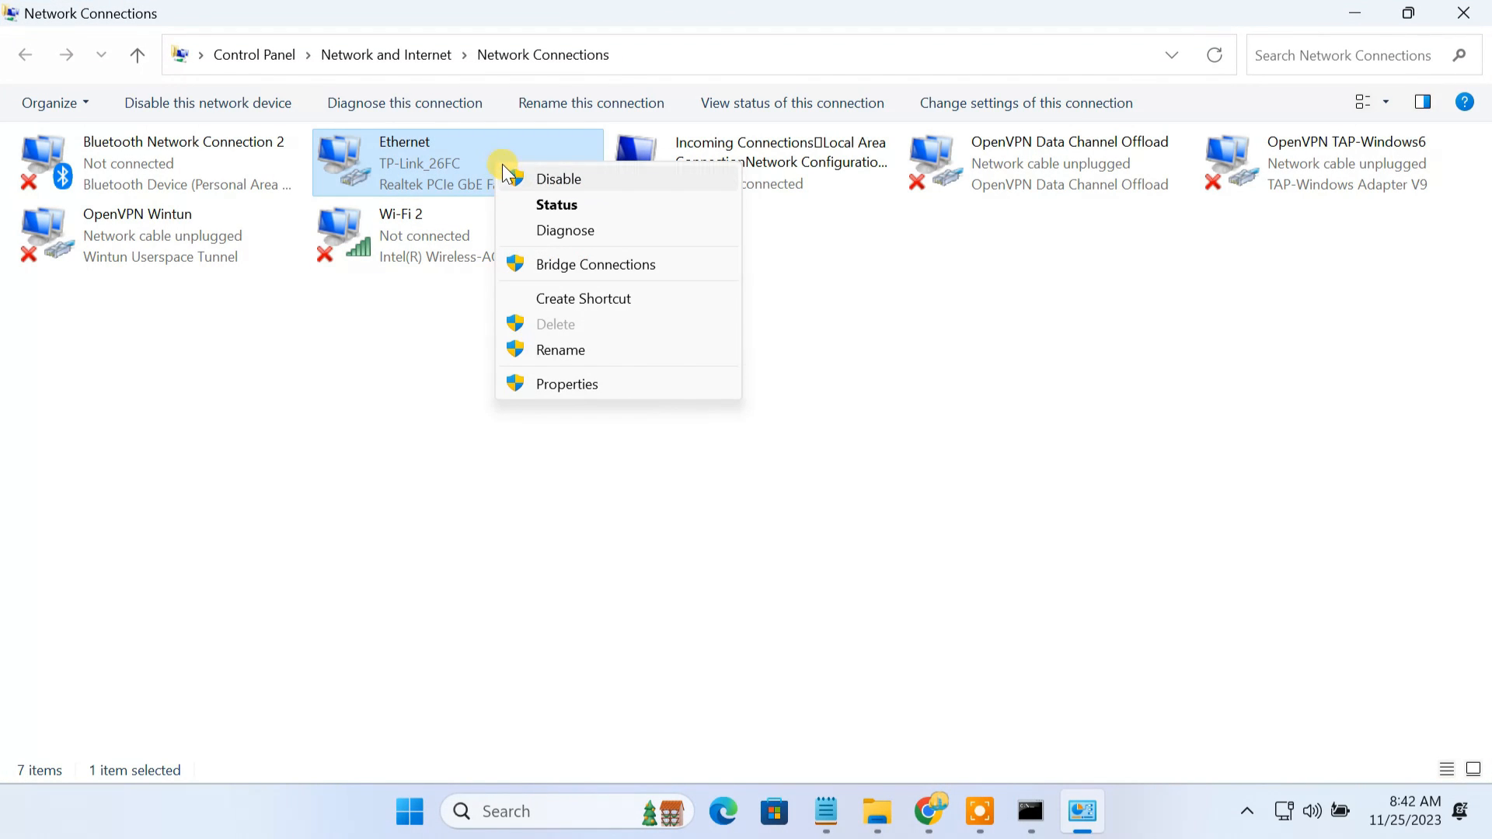
click(557, 205)
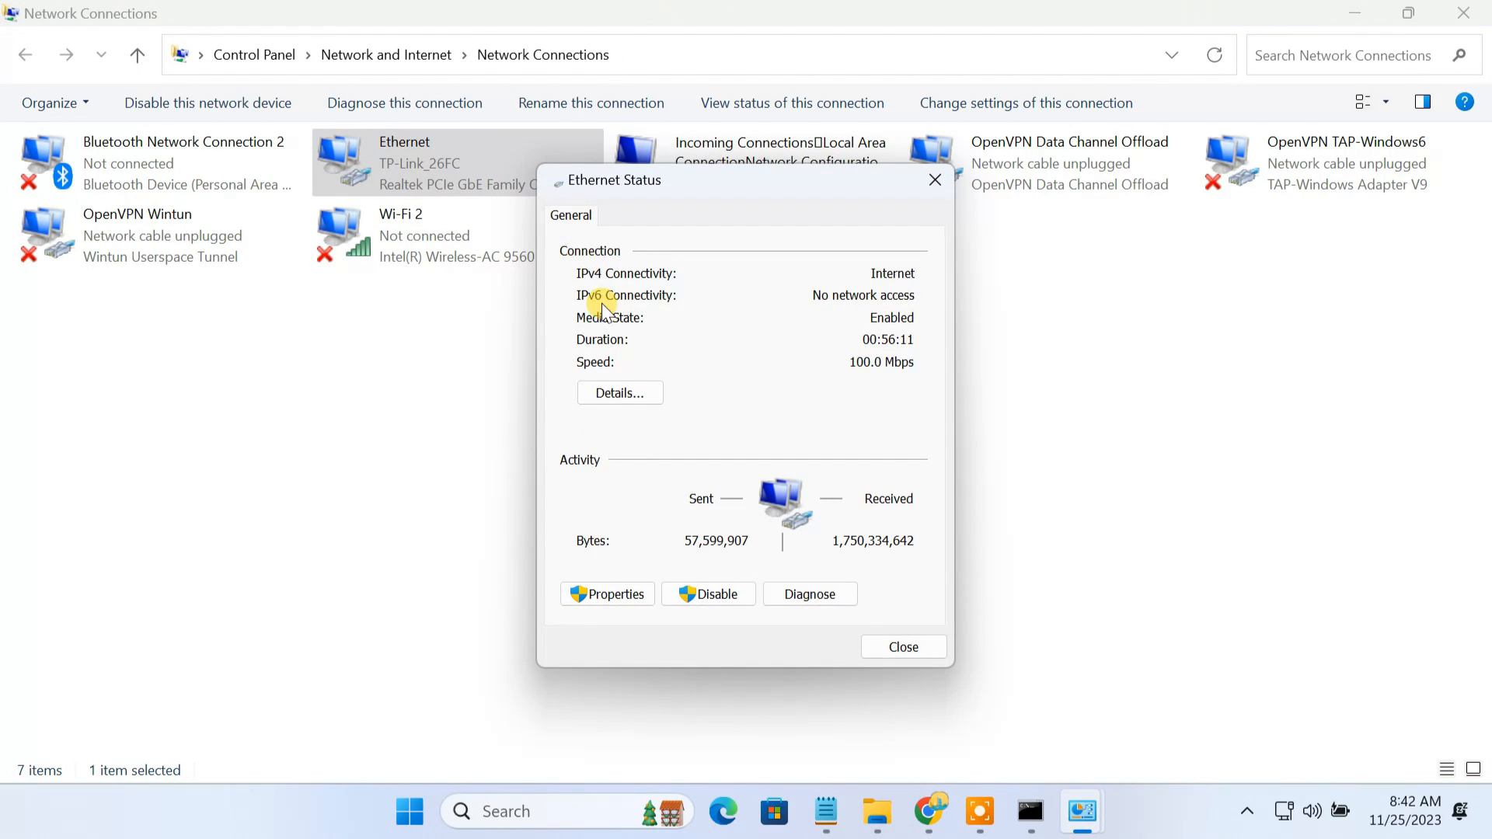
click(618, 392)
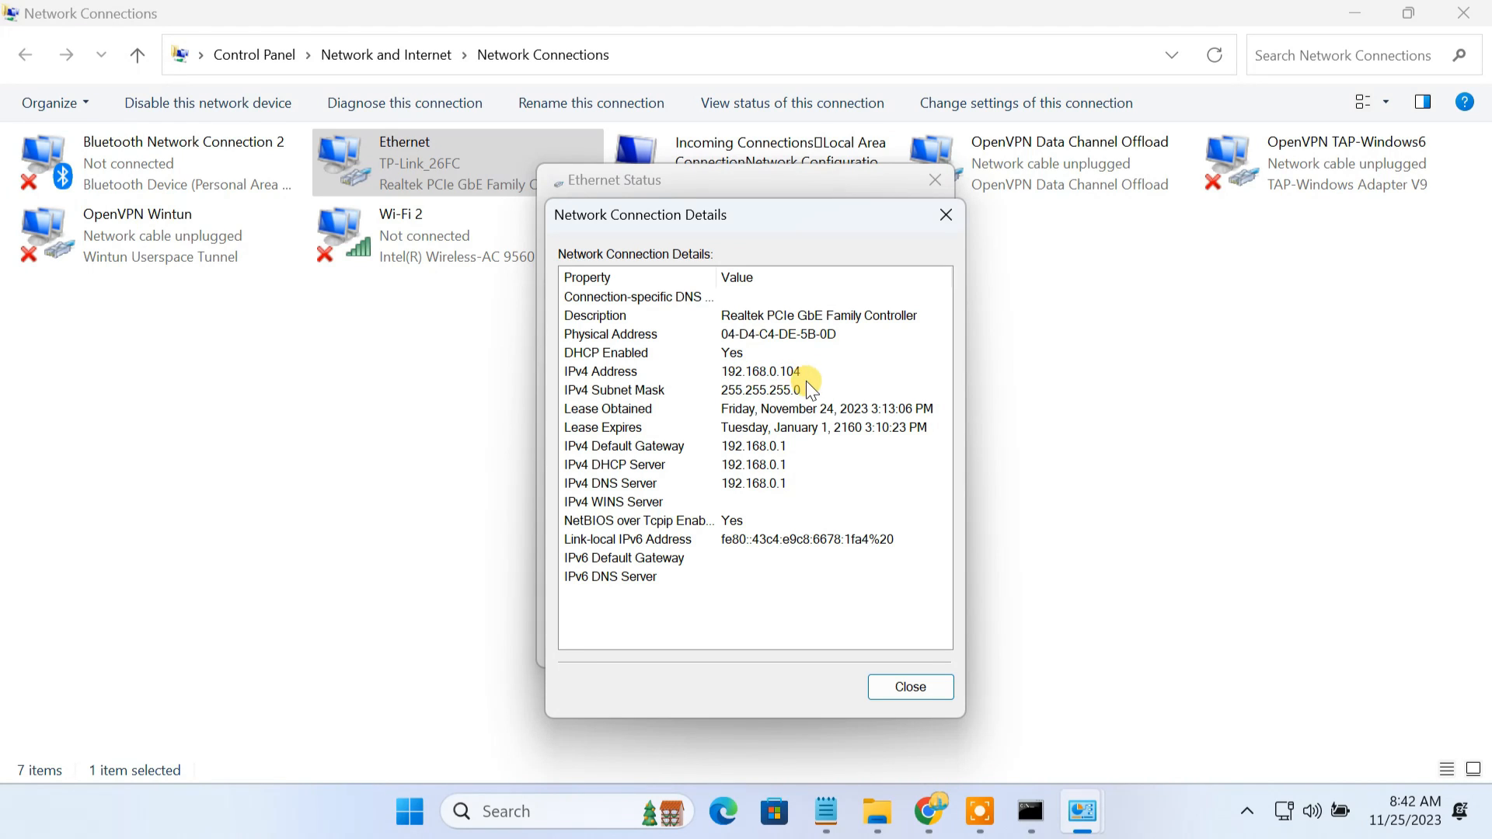
click(945, 214)
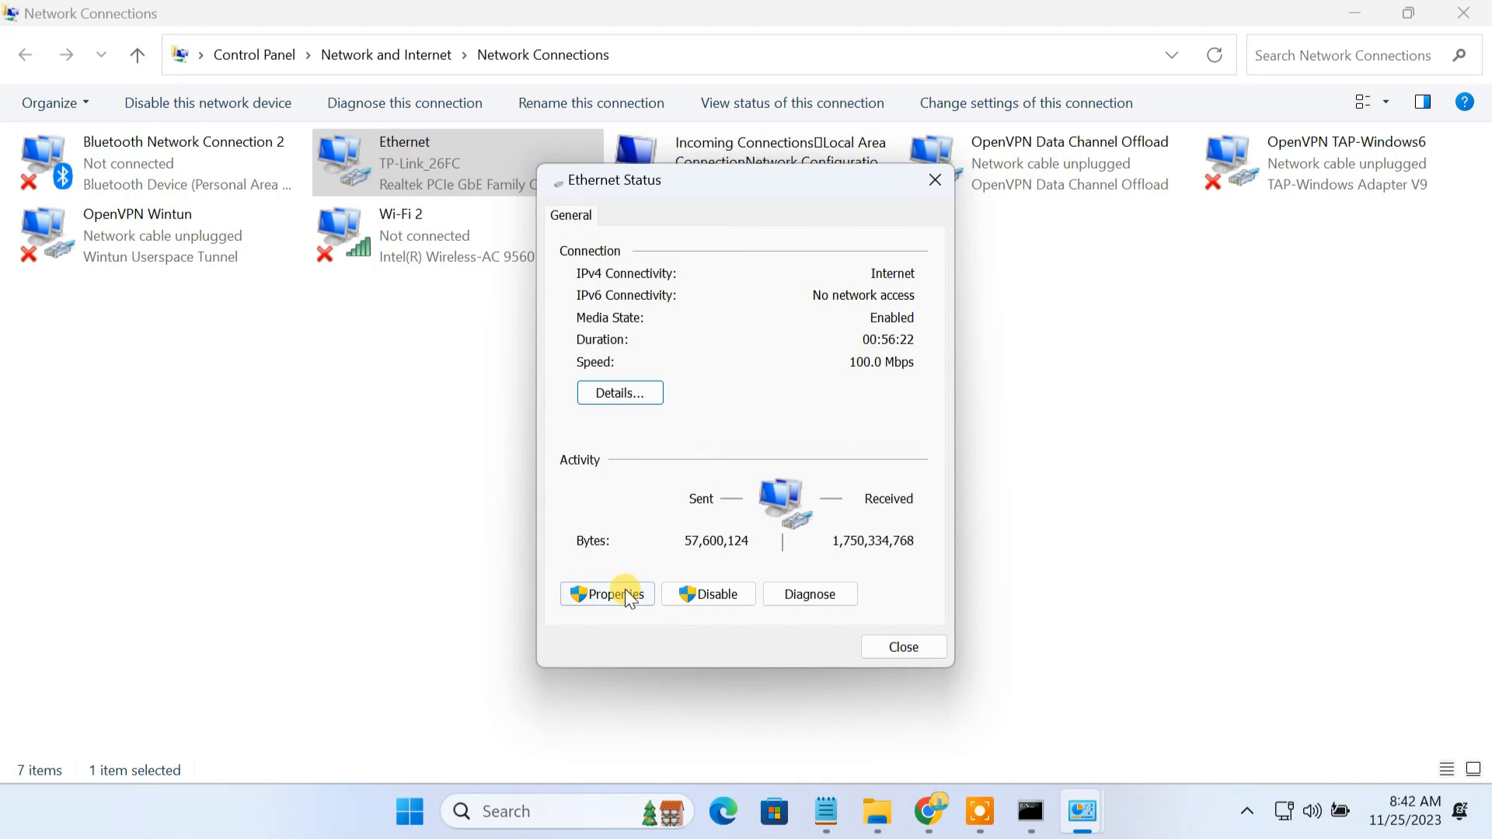
Set IPv4 to static 192.168.0.104, gateway 192.168.0.1, DNS 8.8.8.8 and 8.8.4.4
click(606, 593)
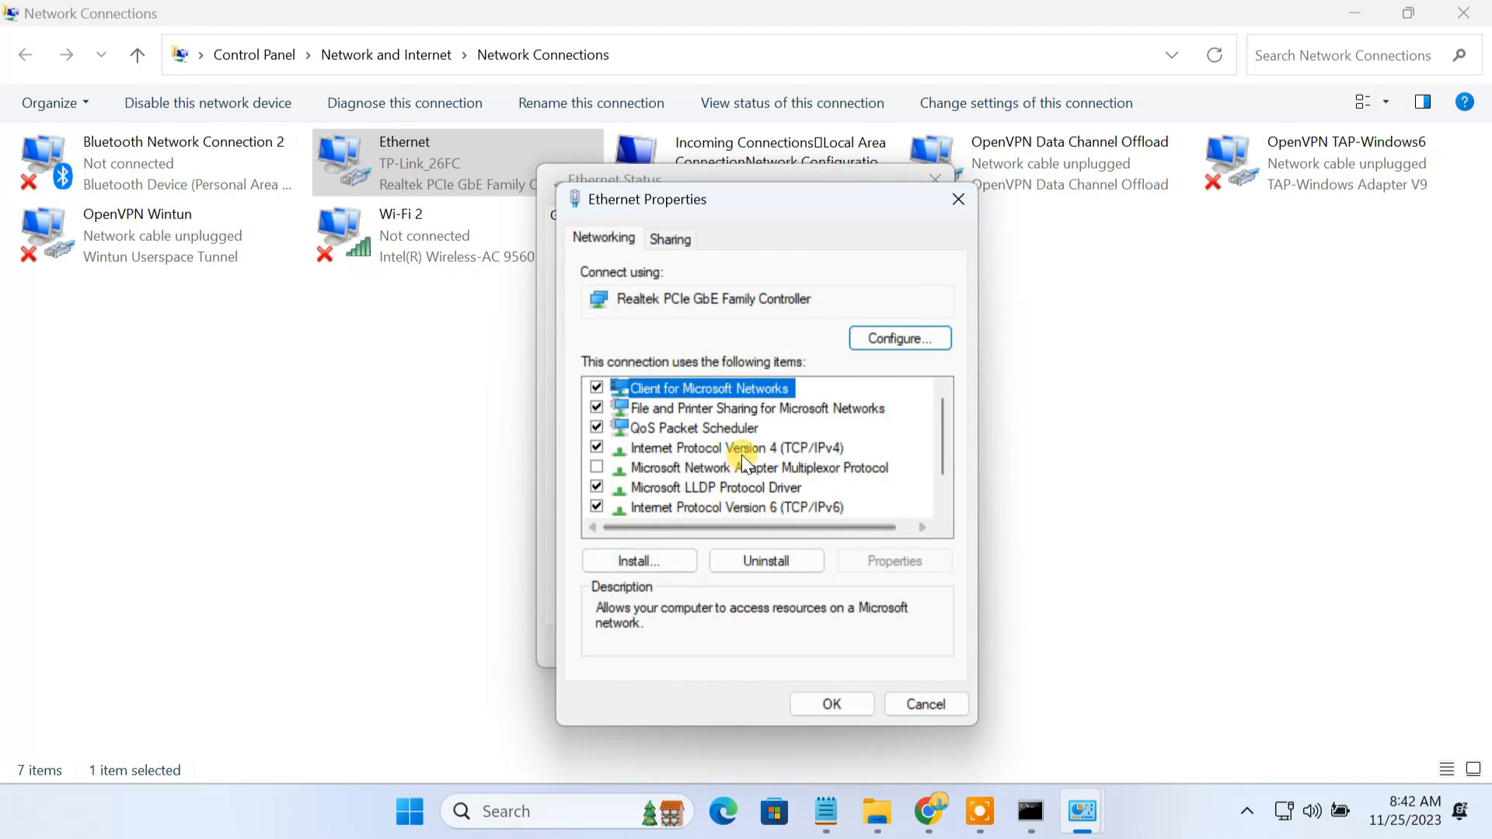
click(735, 447)
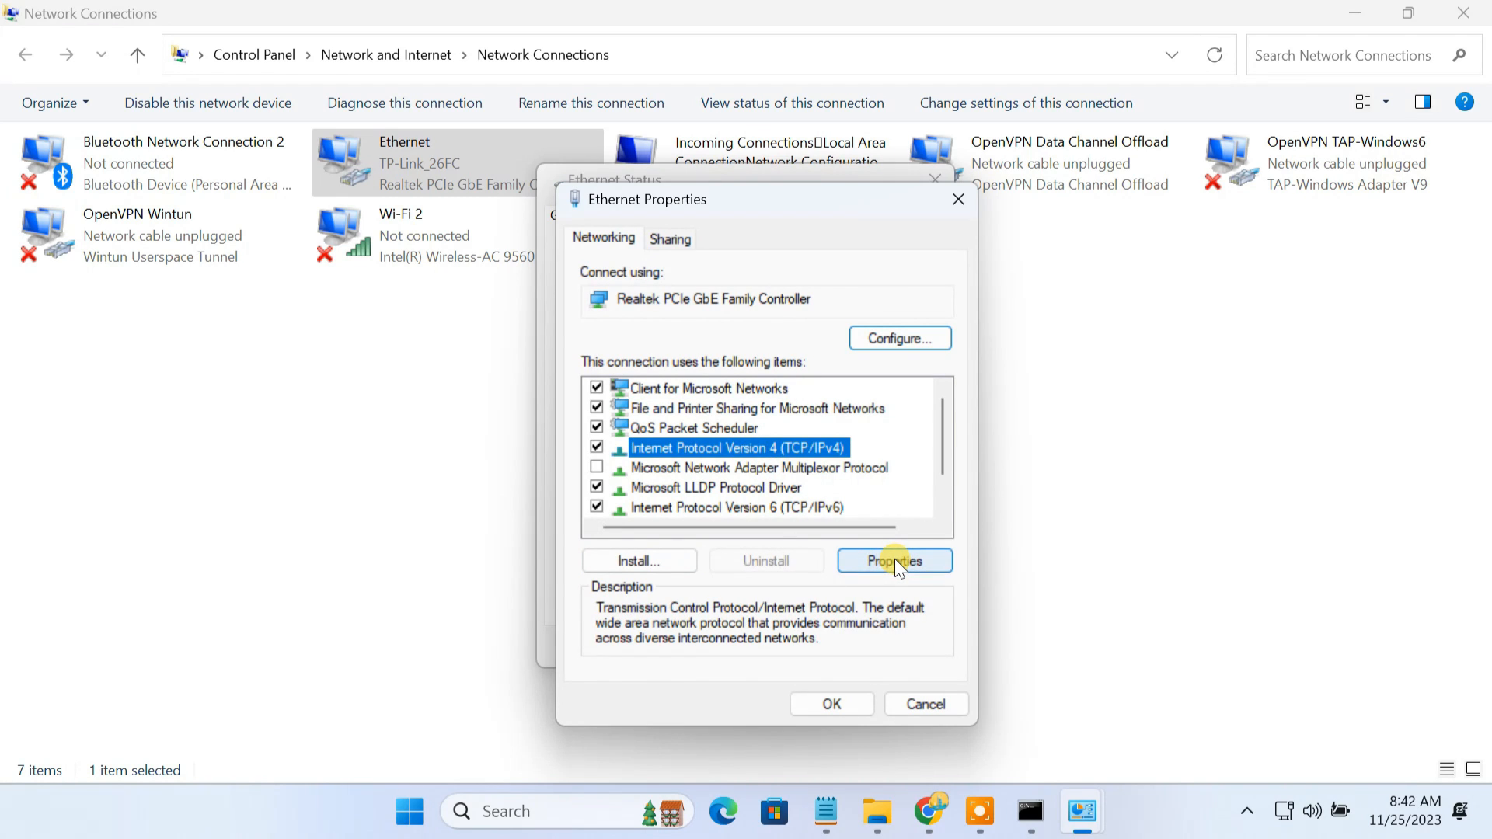
click(891, 561)
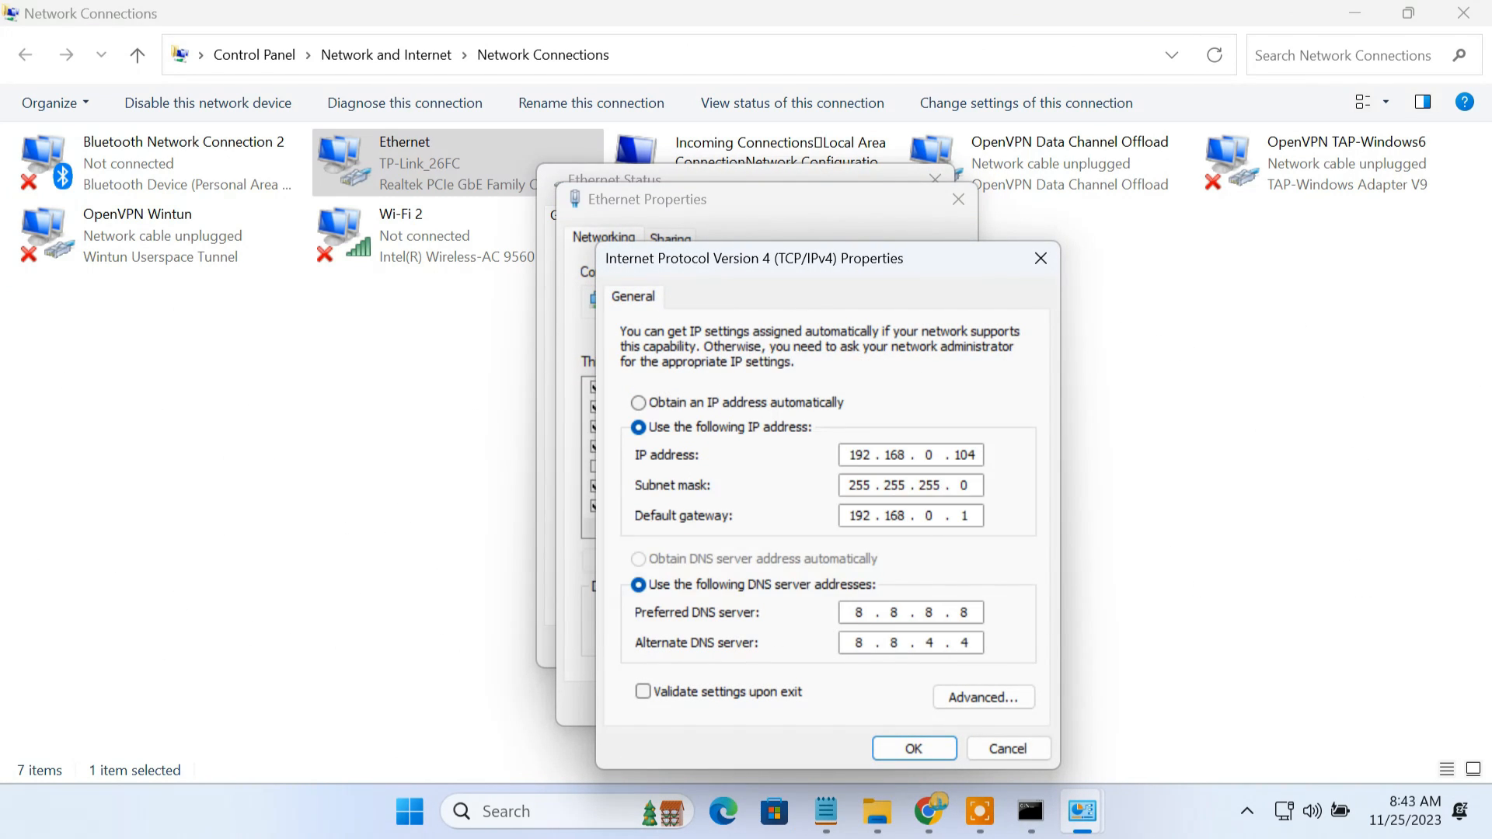
click(912, 747)
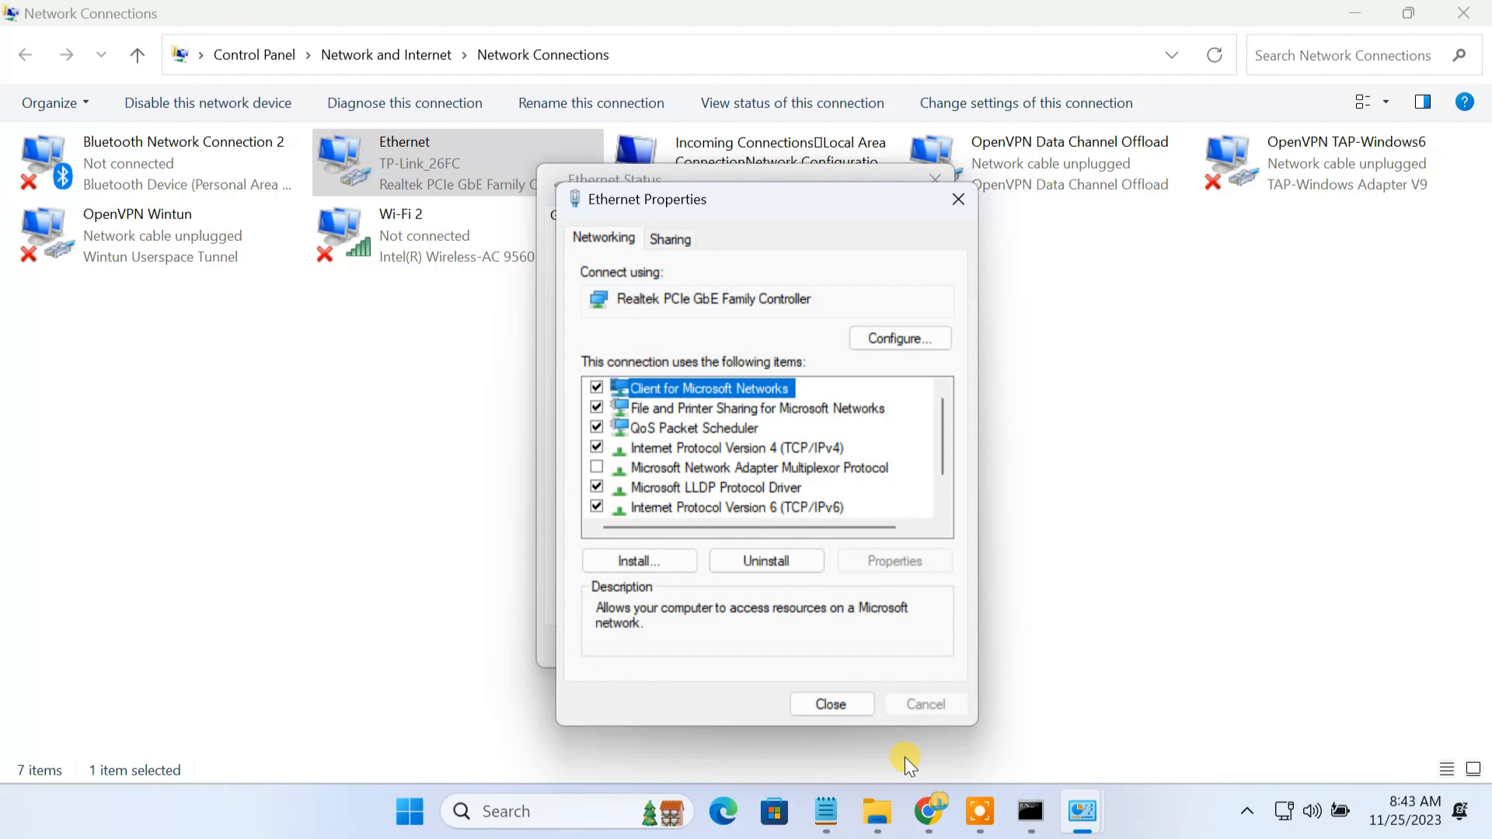
click(829, 704)
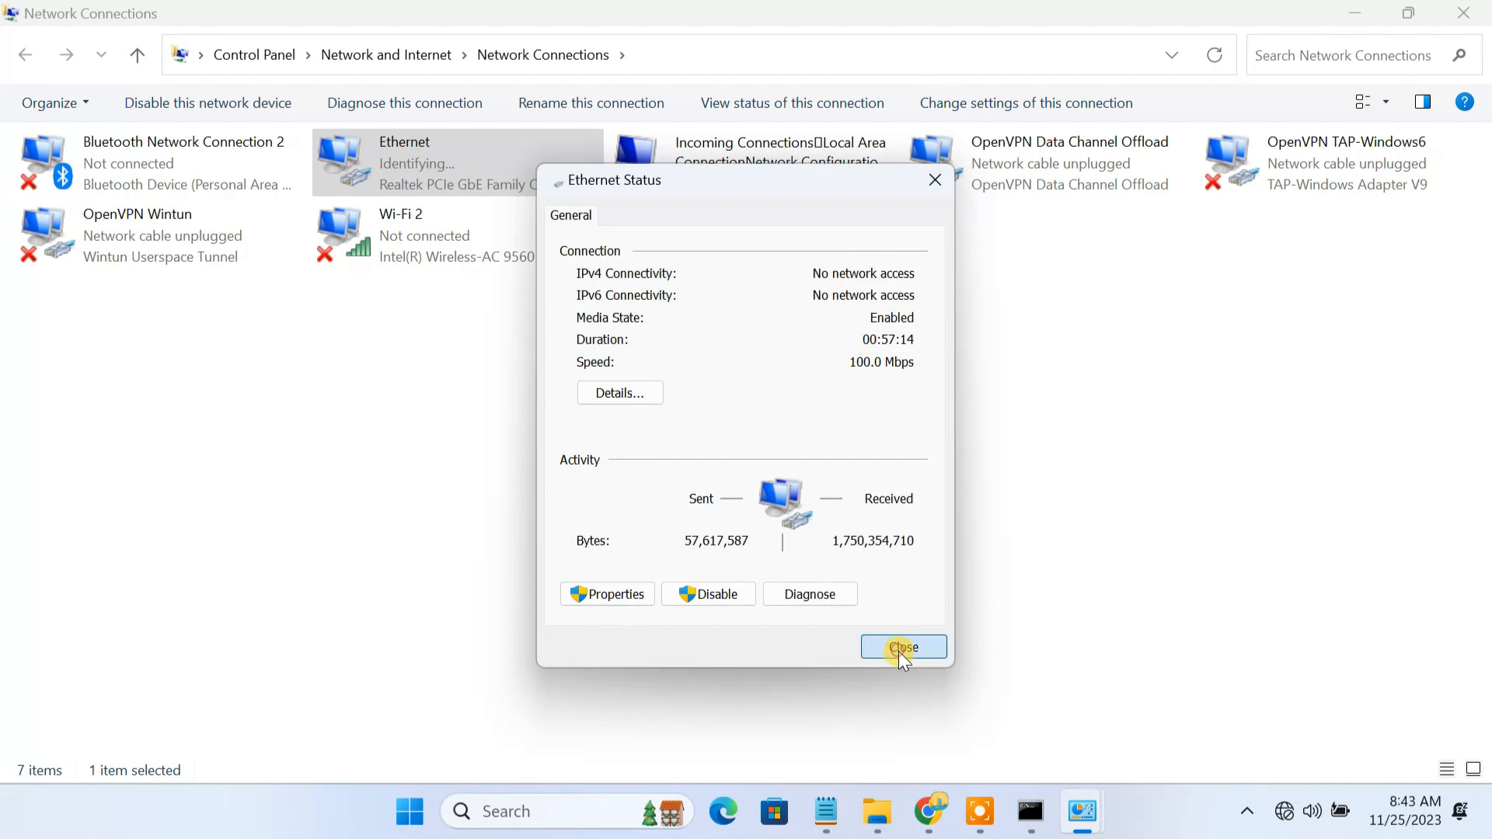
click(901, 646)
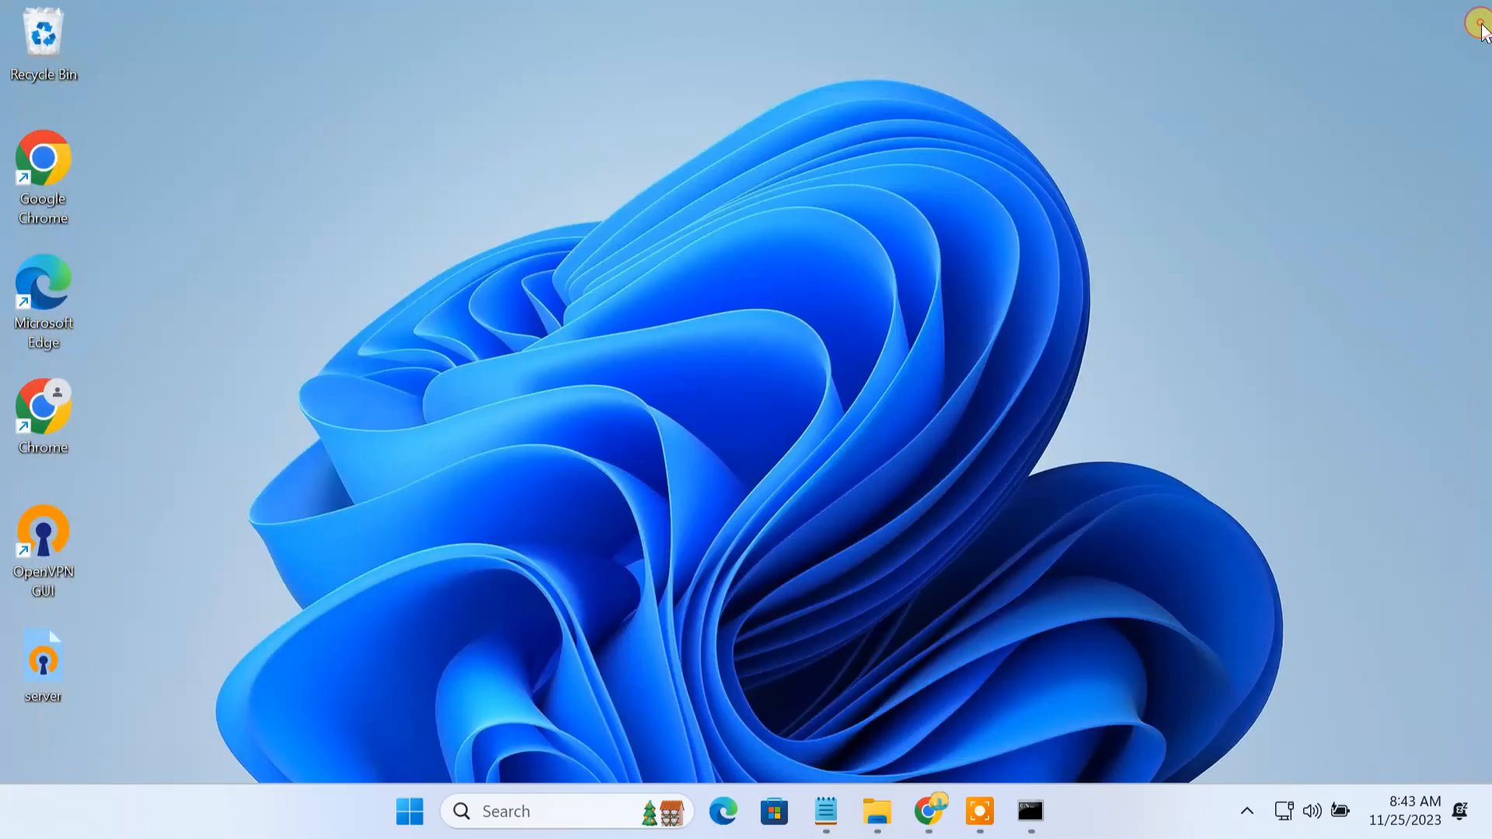
Log in to the TP-Link router at 192.168.0.1 and go to port forwarding
click(951, 811)
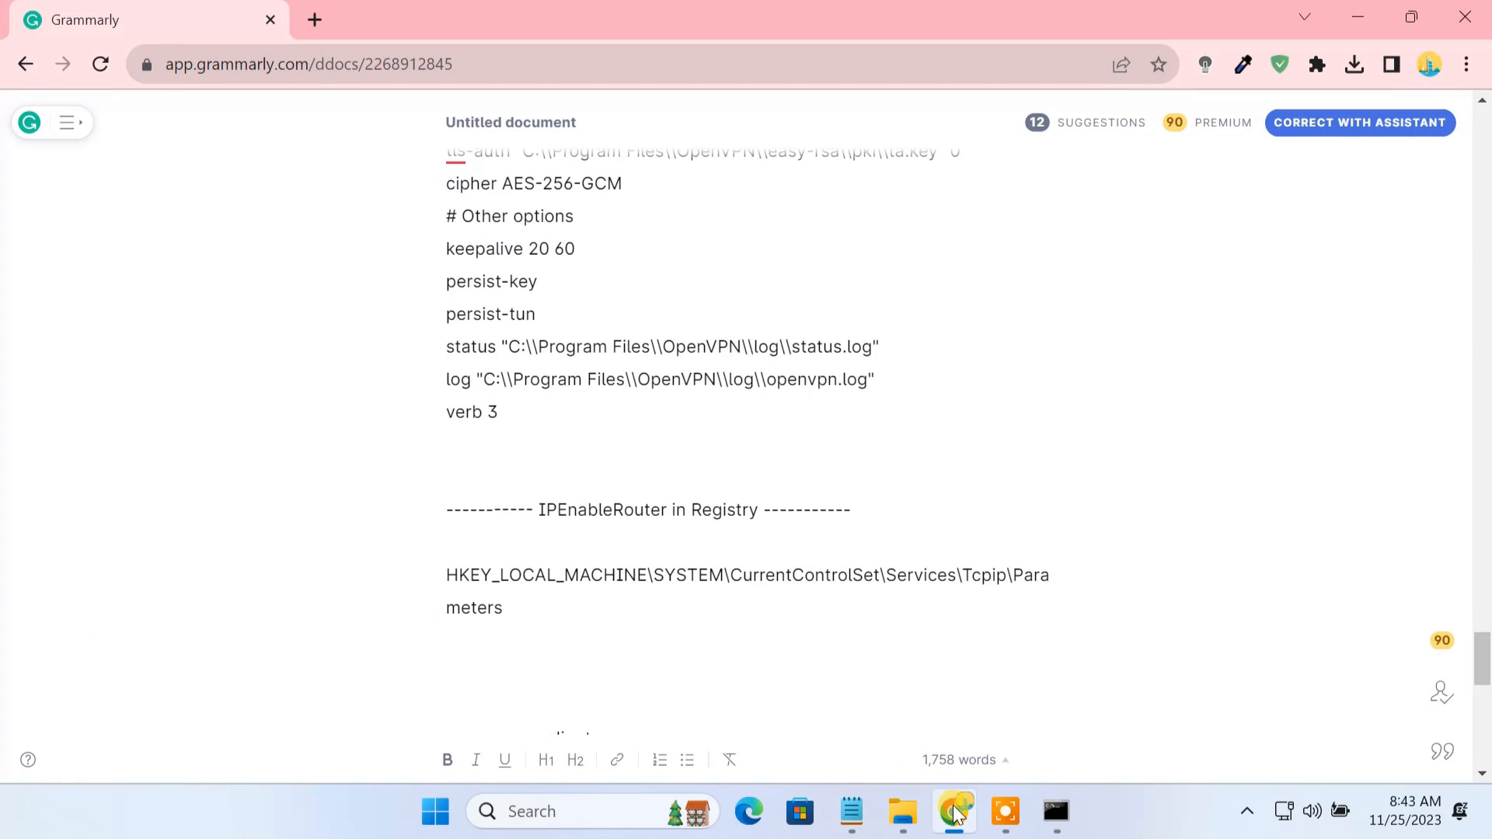
click(592, 19)
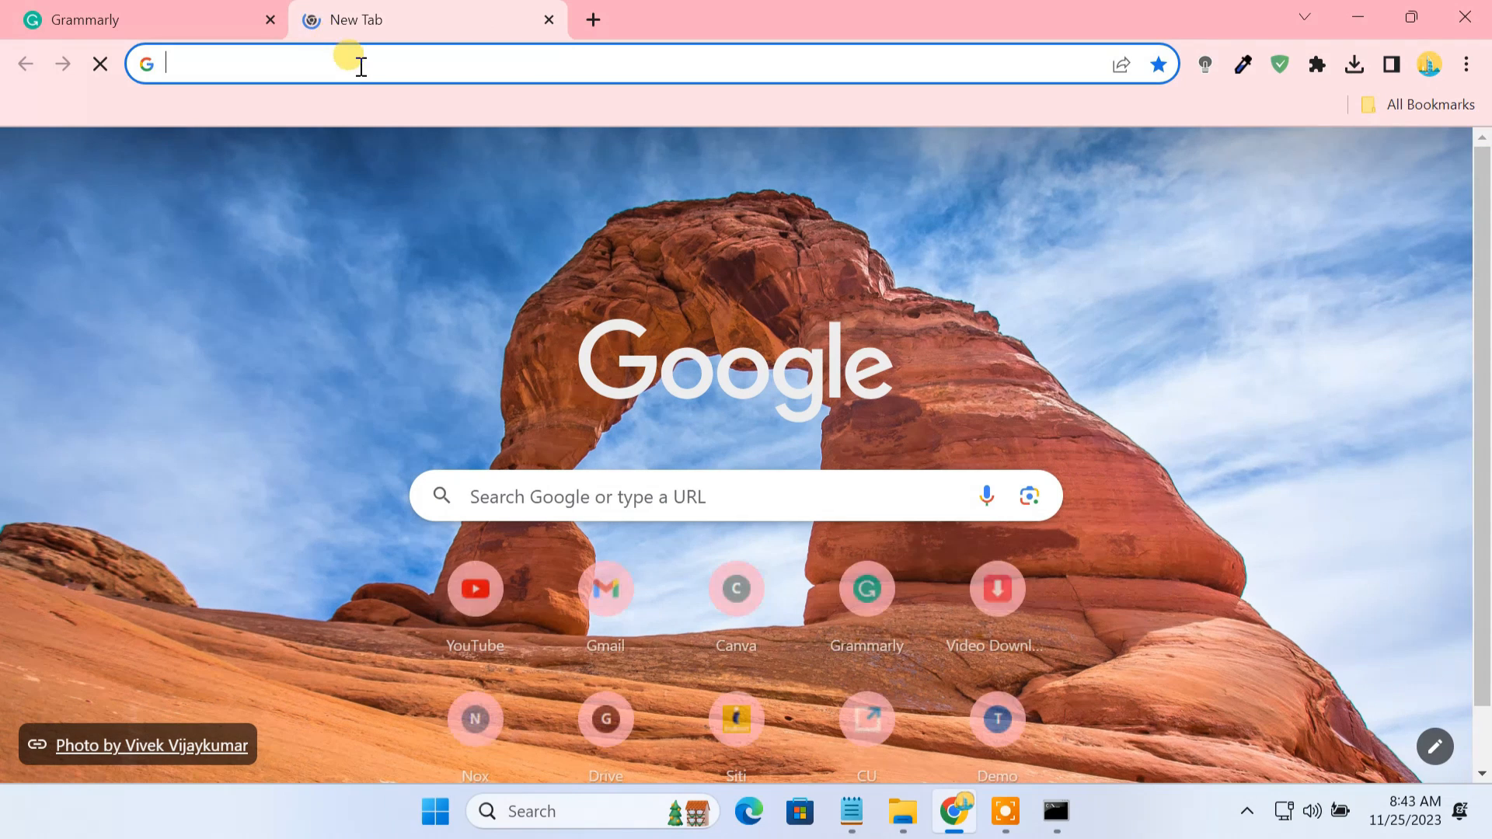
text(192.168.0.1)
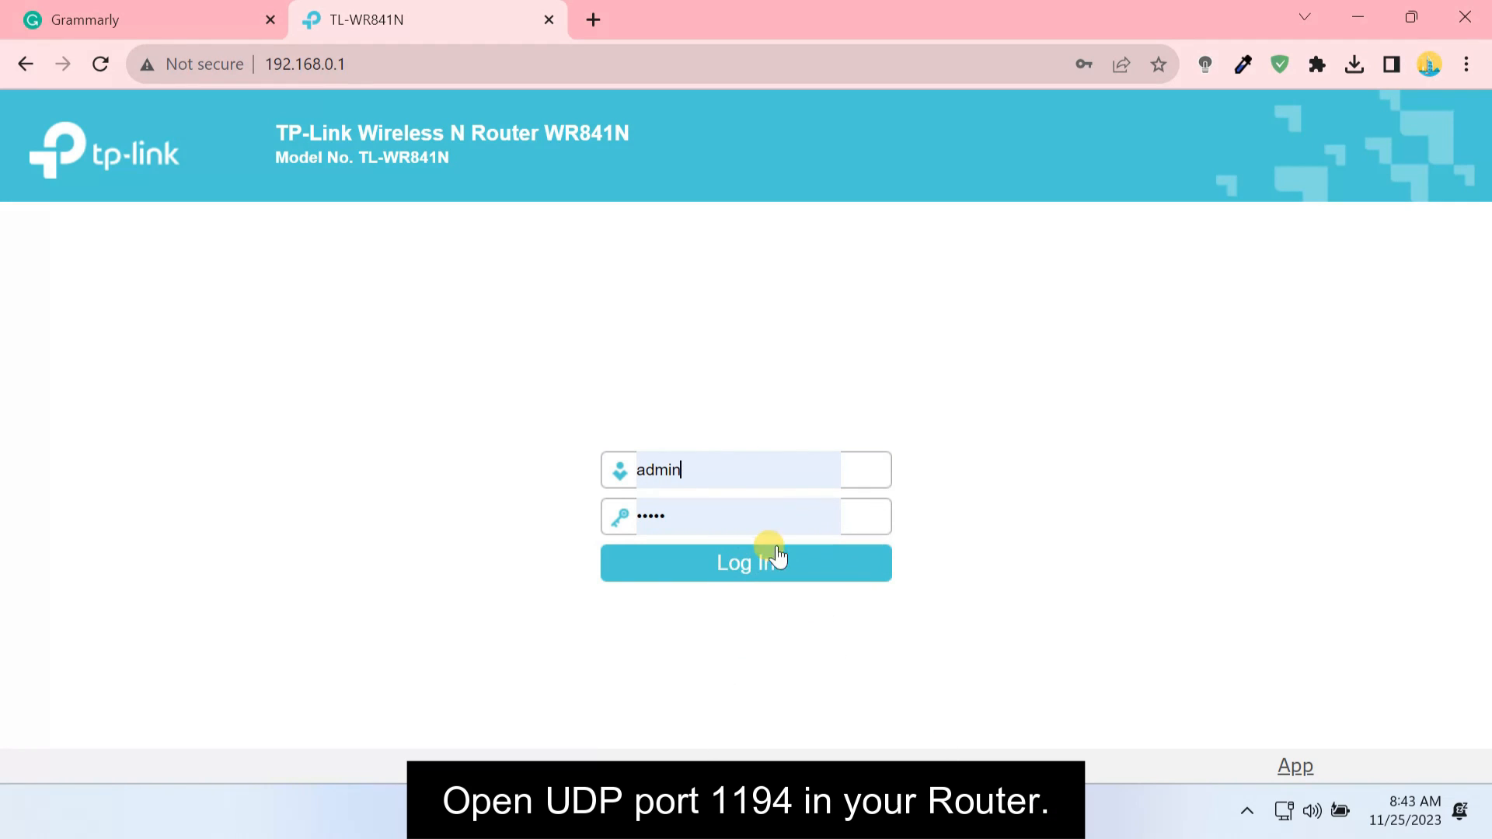
click(744, 563)
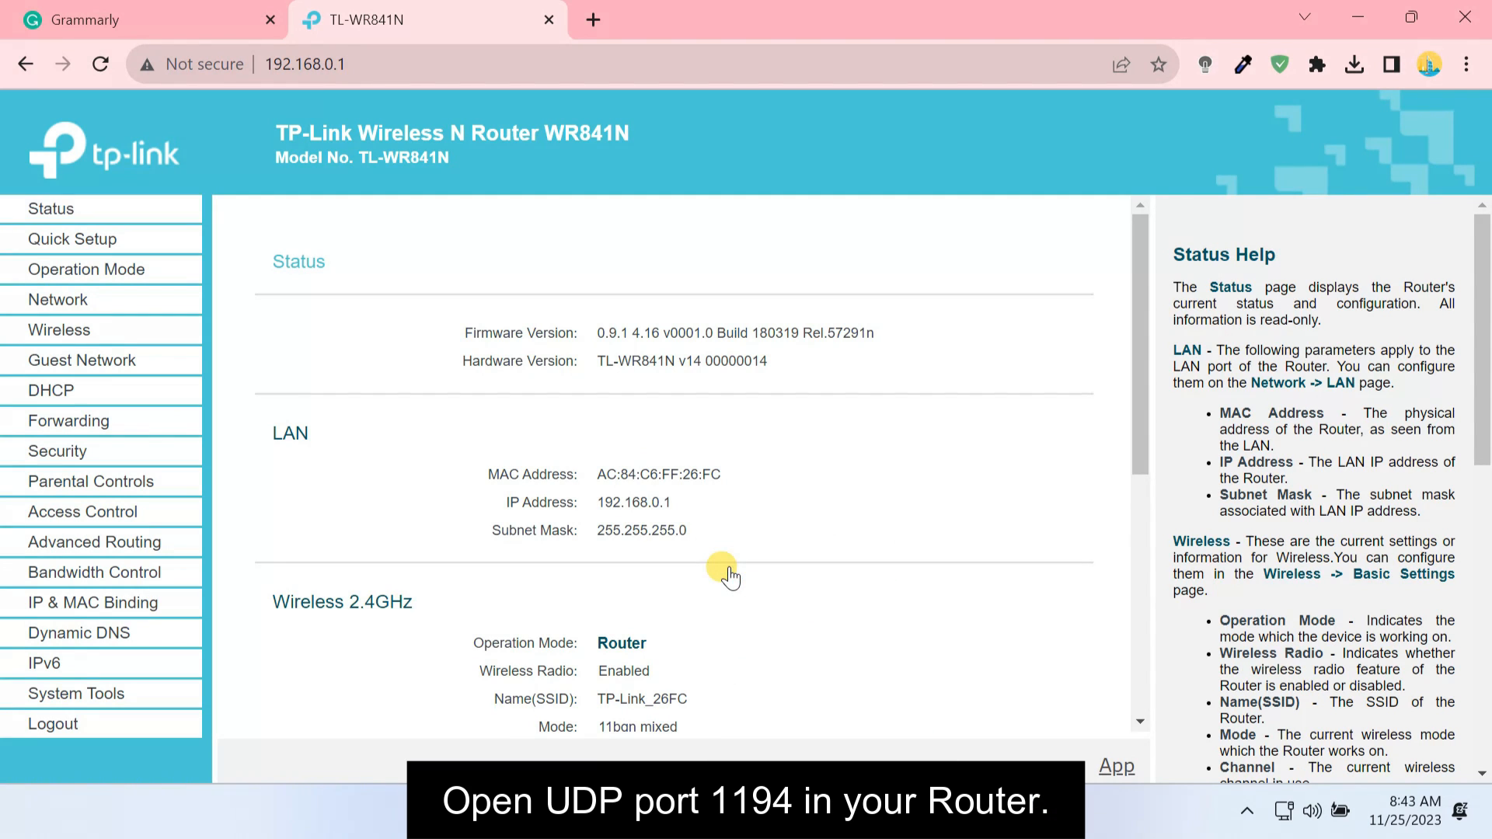
click(68, 421)
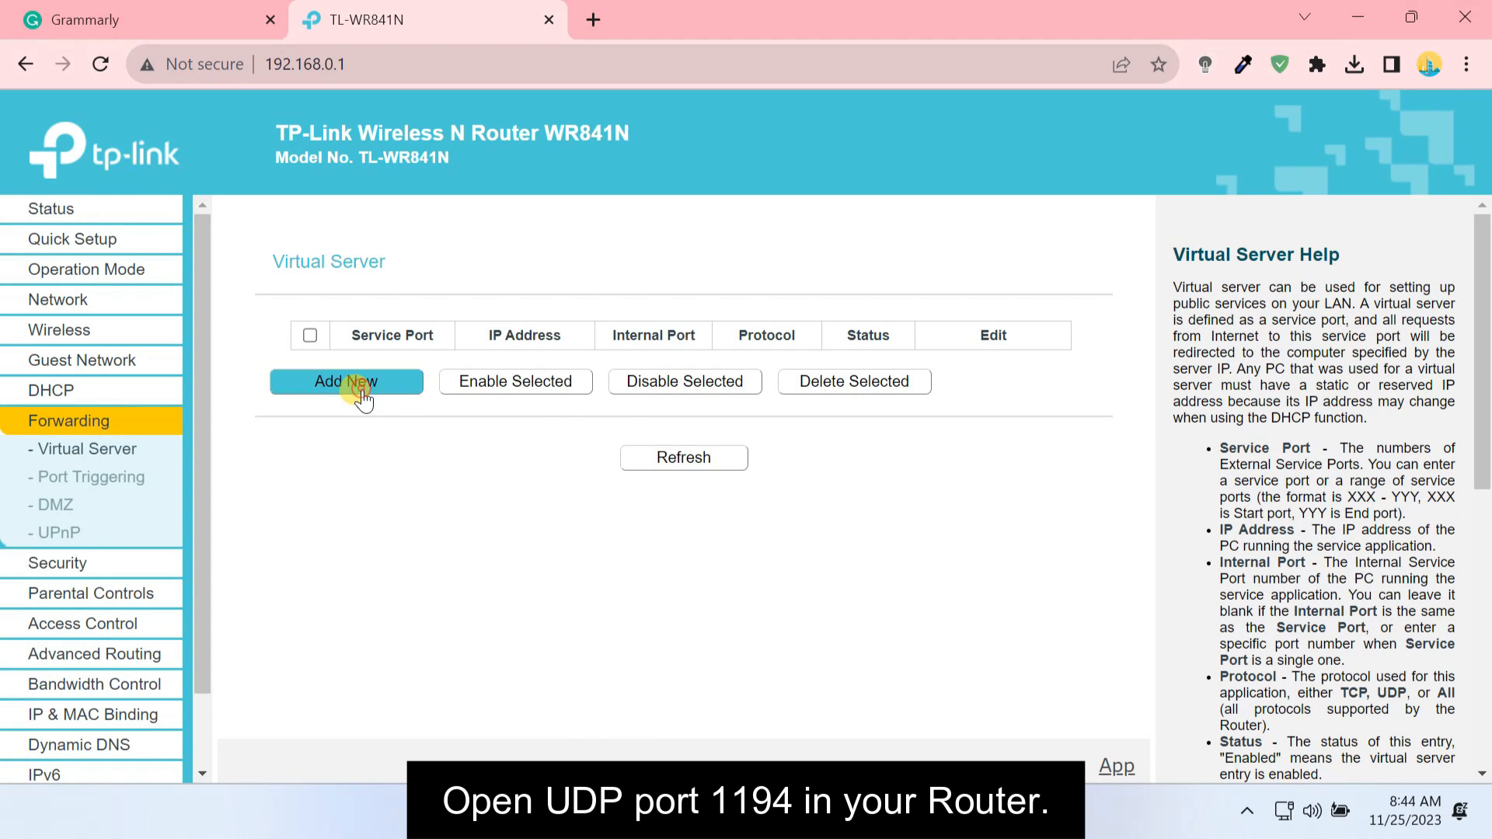
Add a virtual server rule forwarding port 1194 to 192.168.0.104 and save it
click(344, 382)
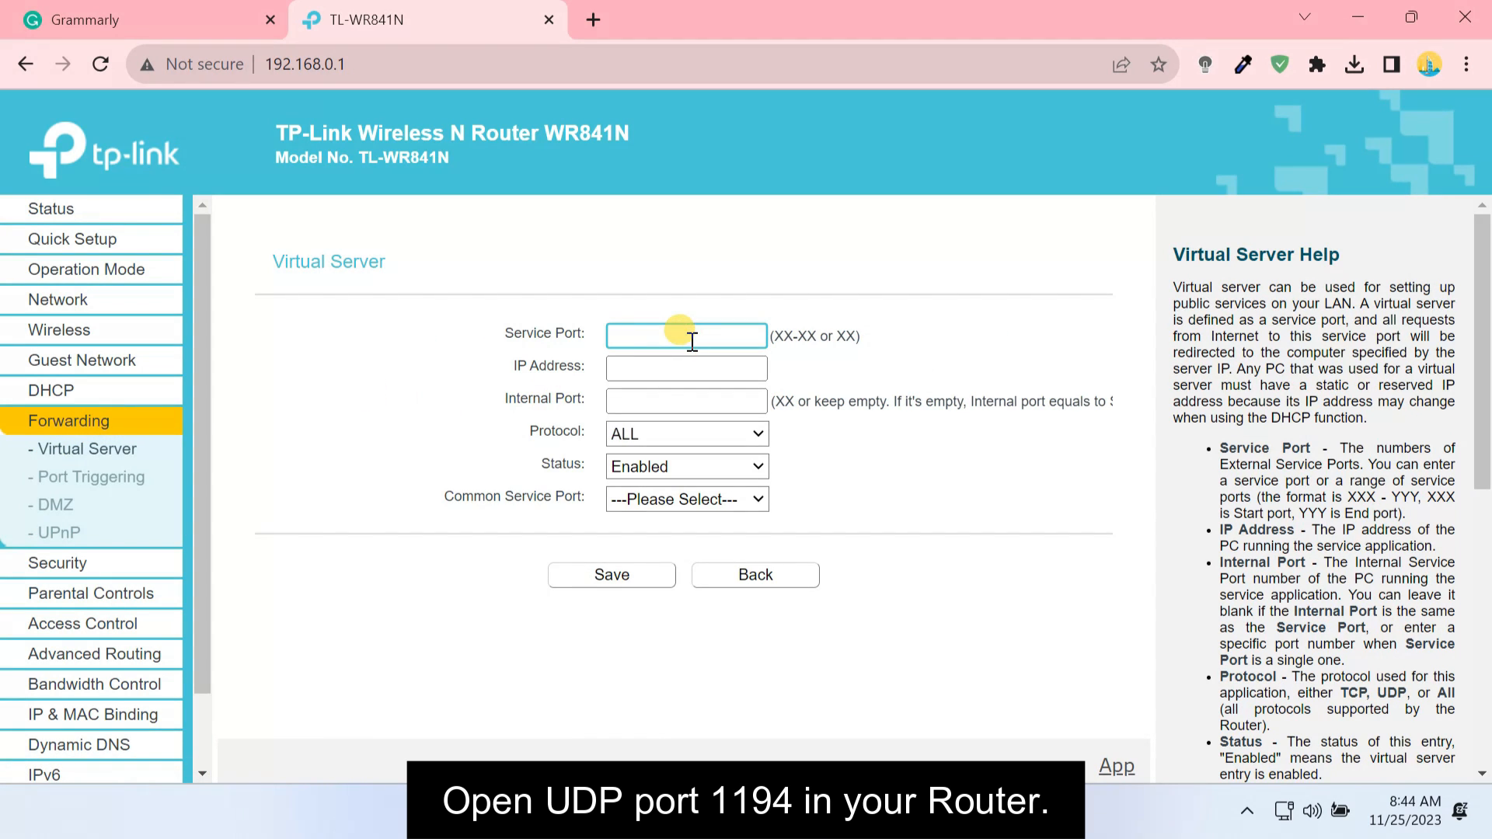
text(192.168.0.104)
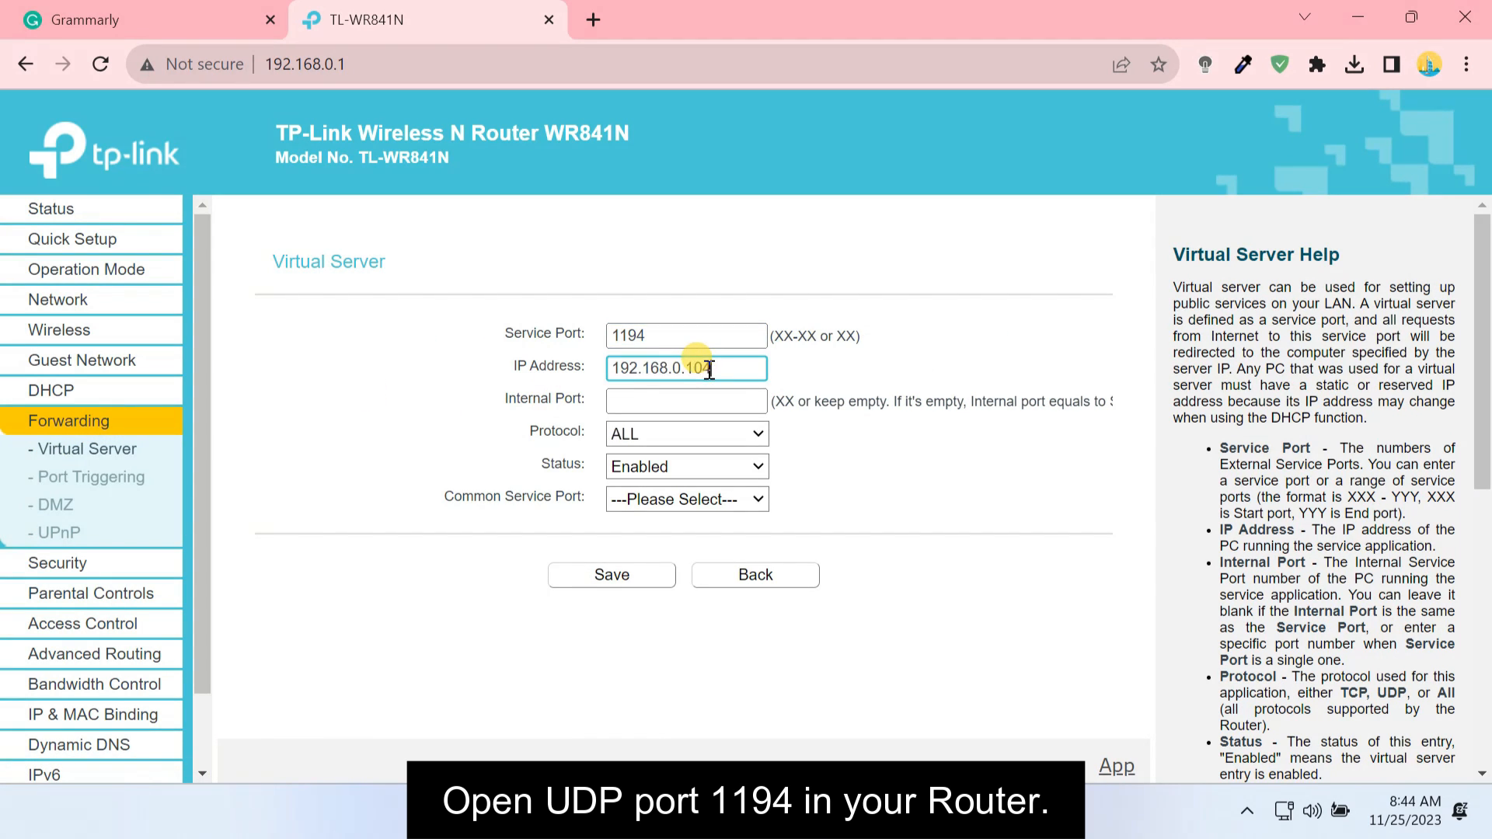
text(1194)
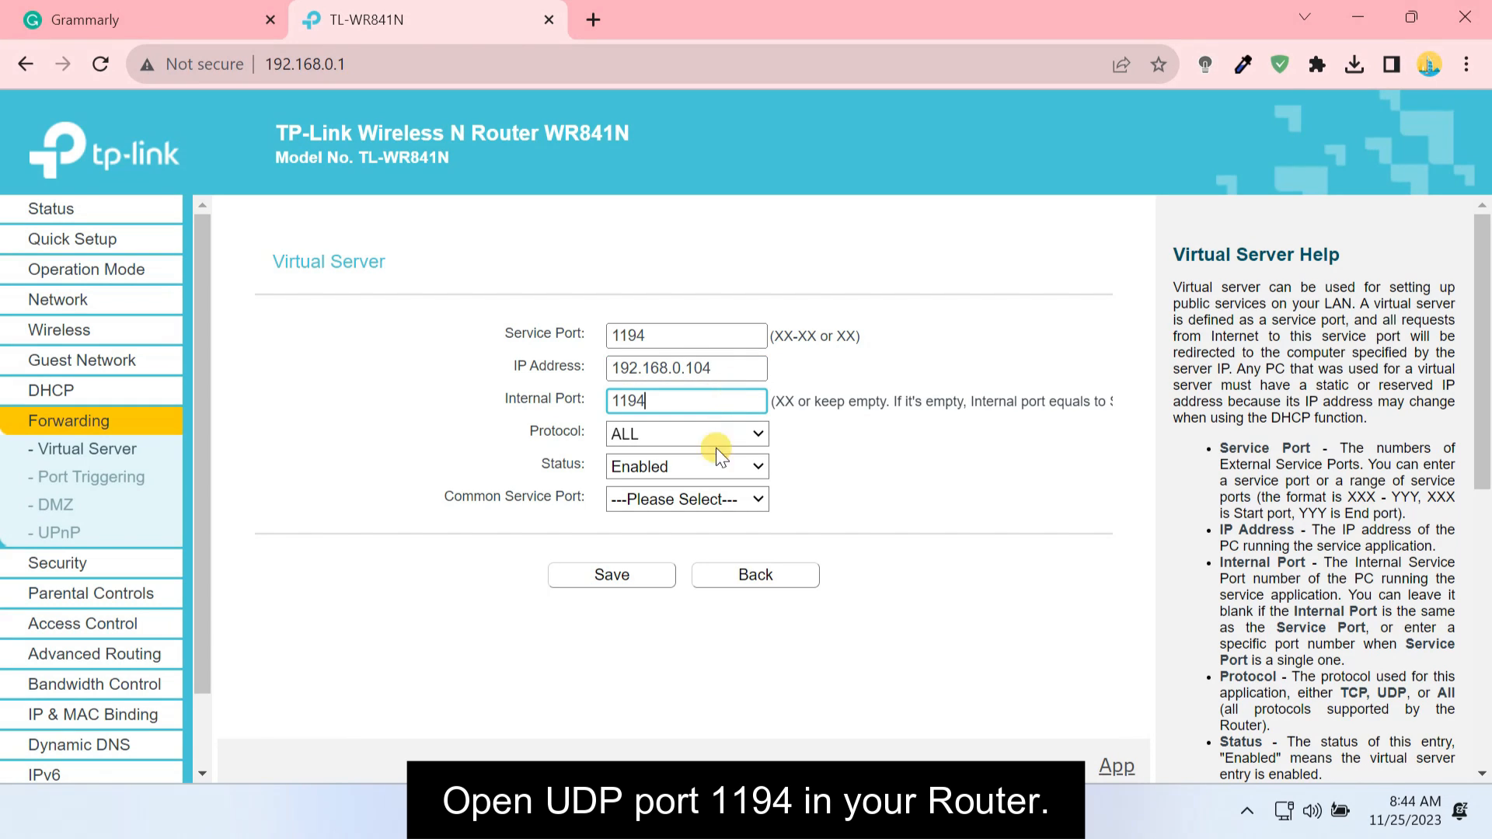
click(611, 573)
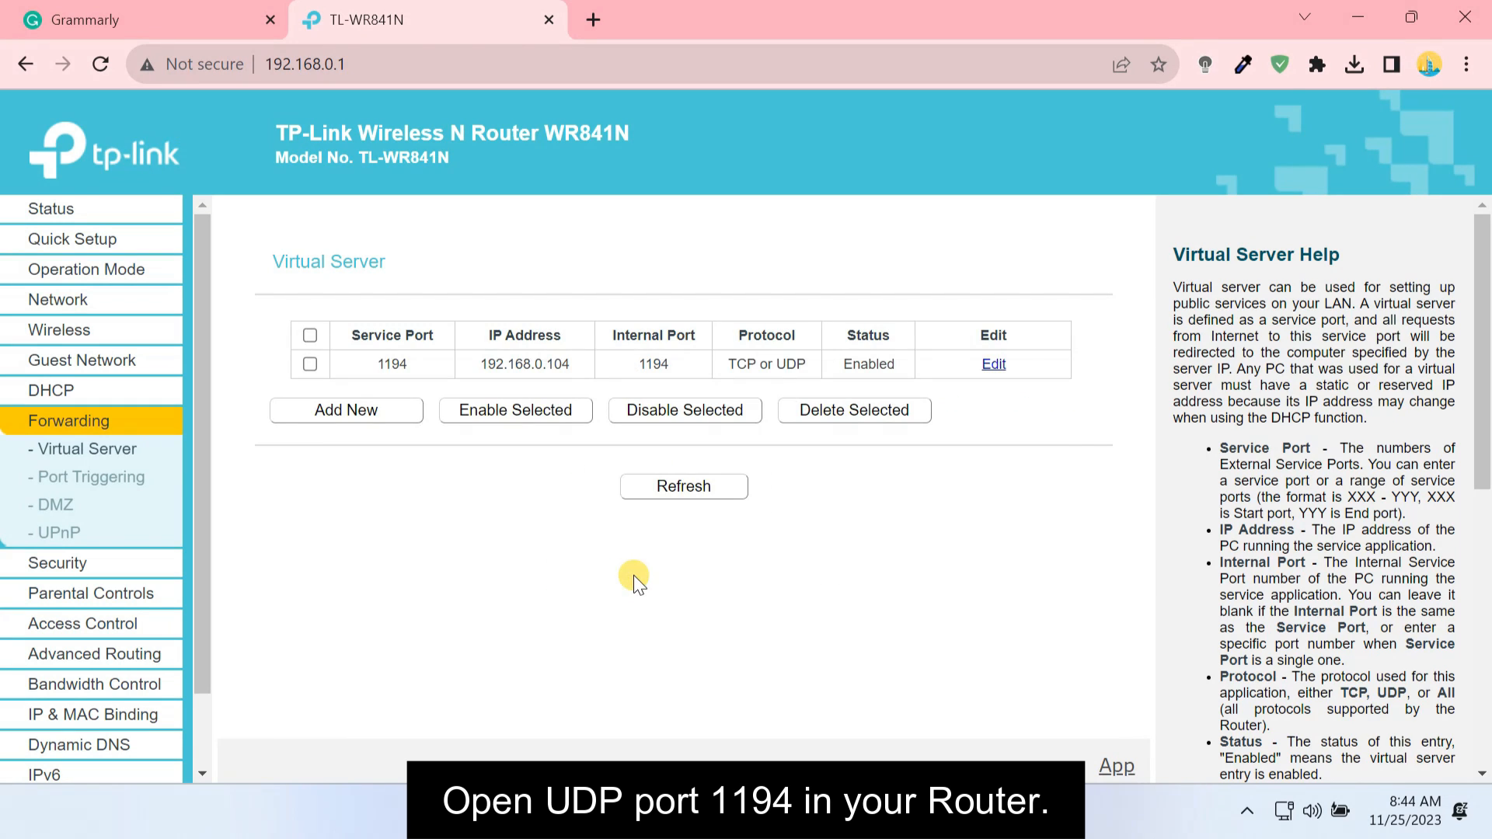
click(50, 208)
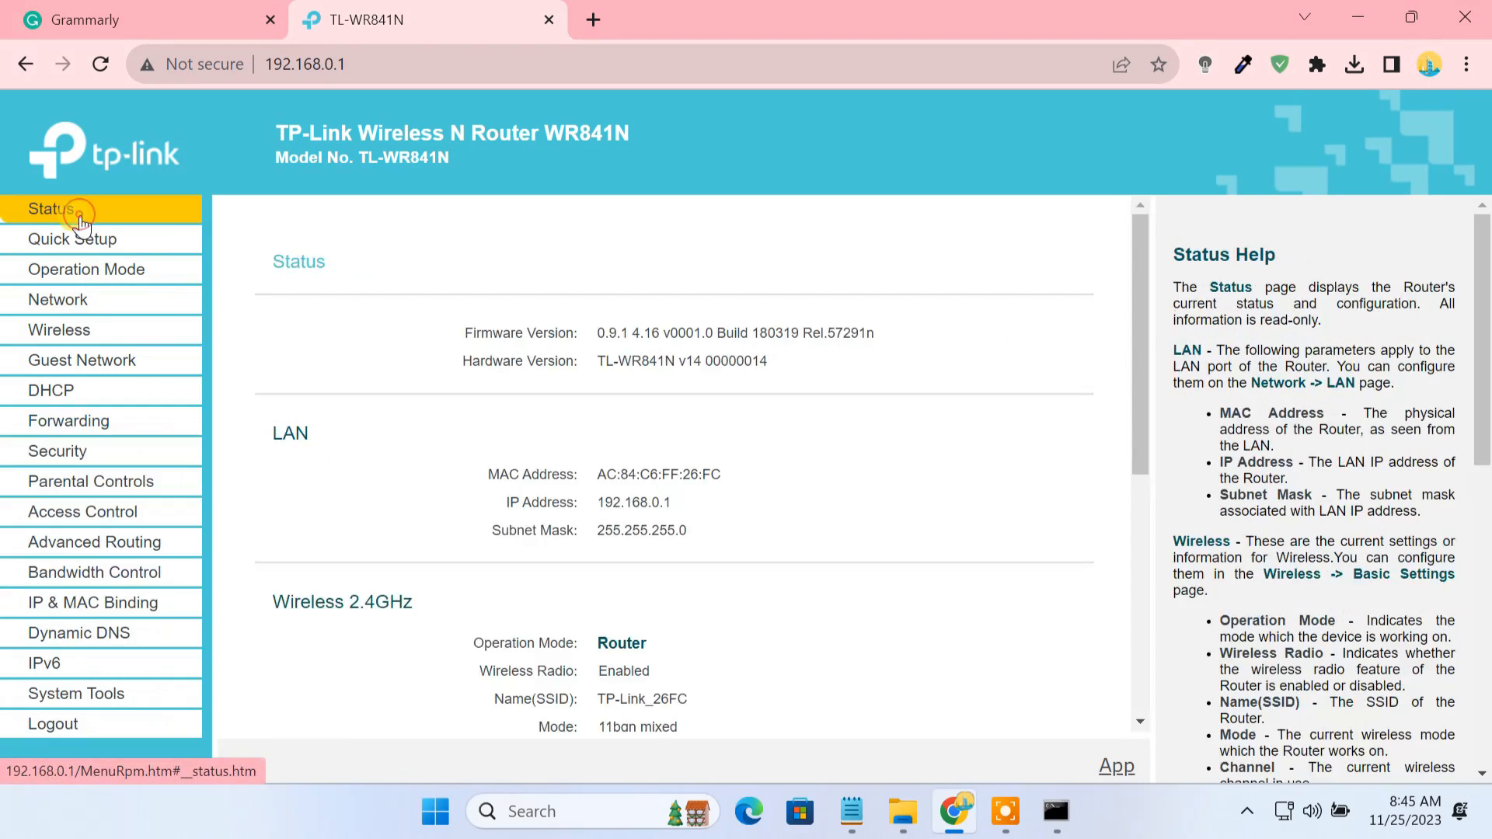
scroll(down, 3)
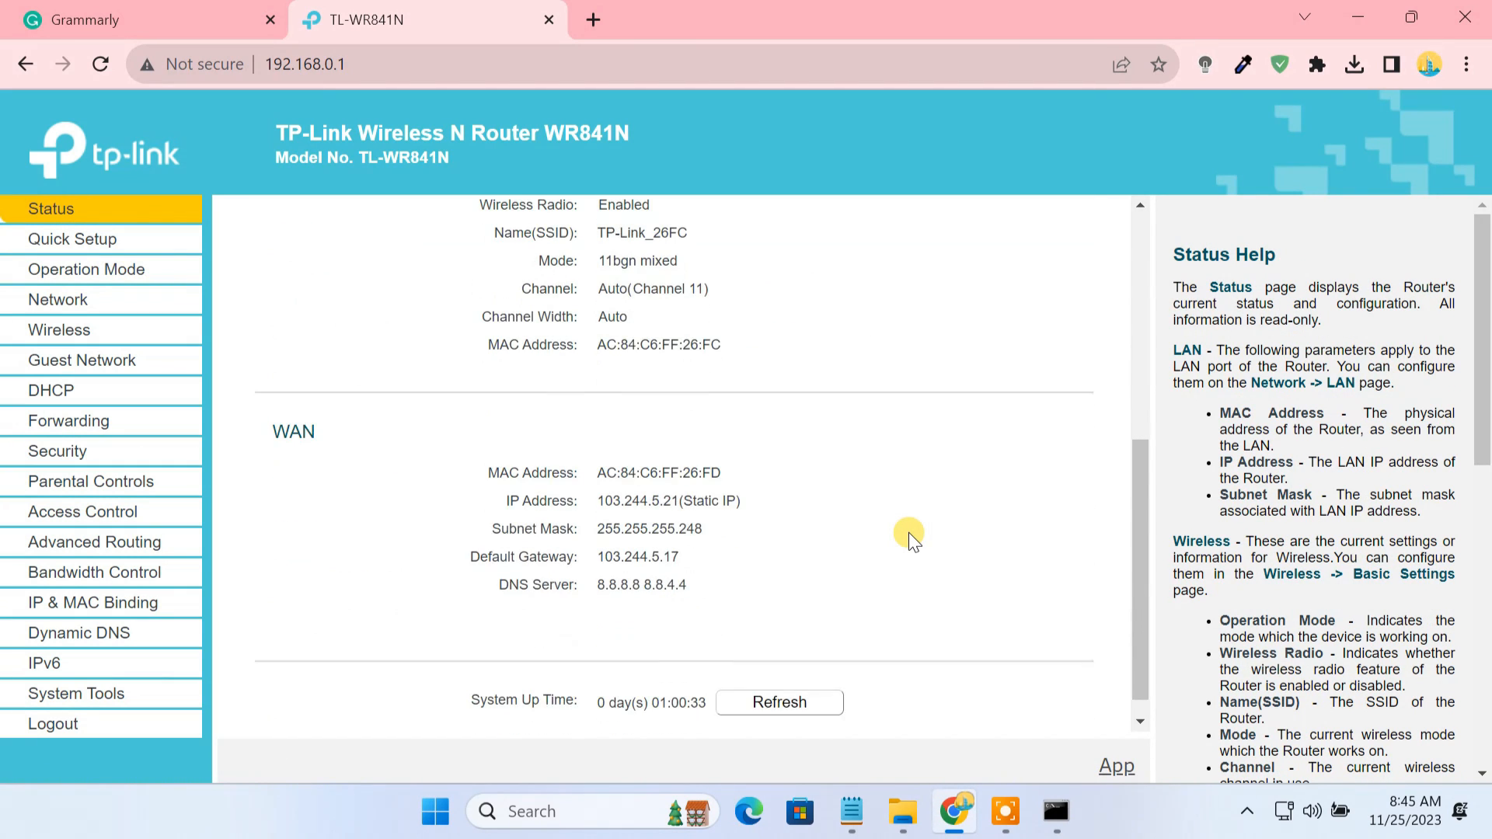
key(ctrl+plus)
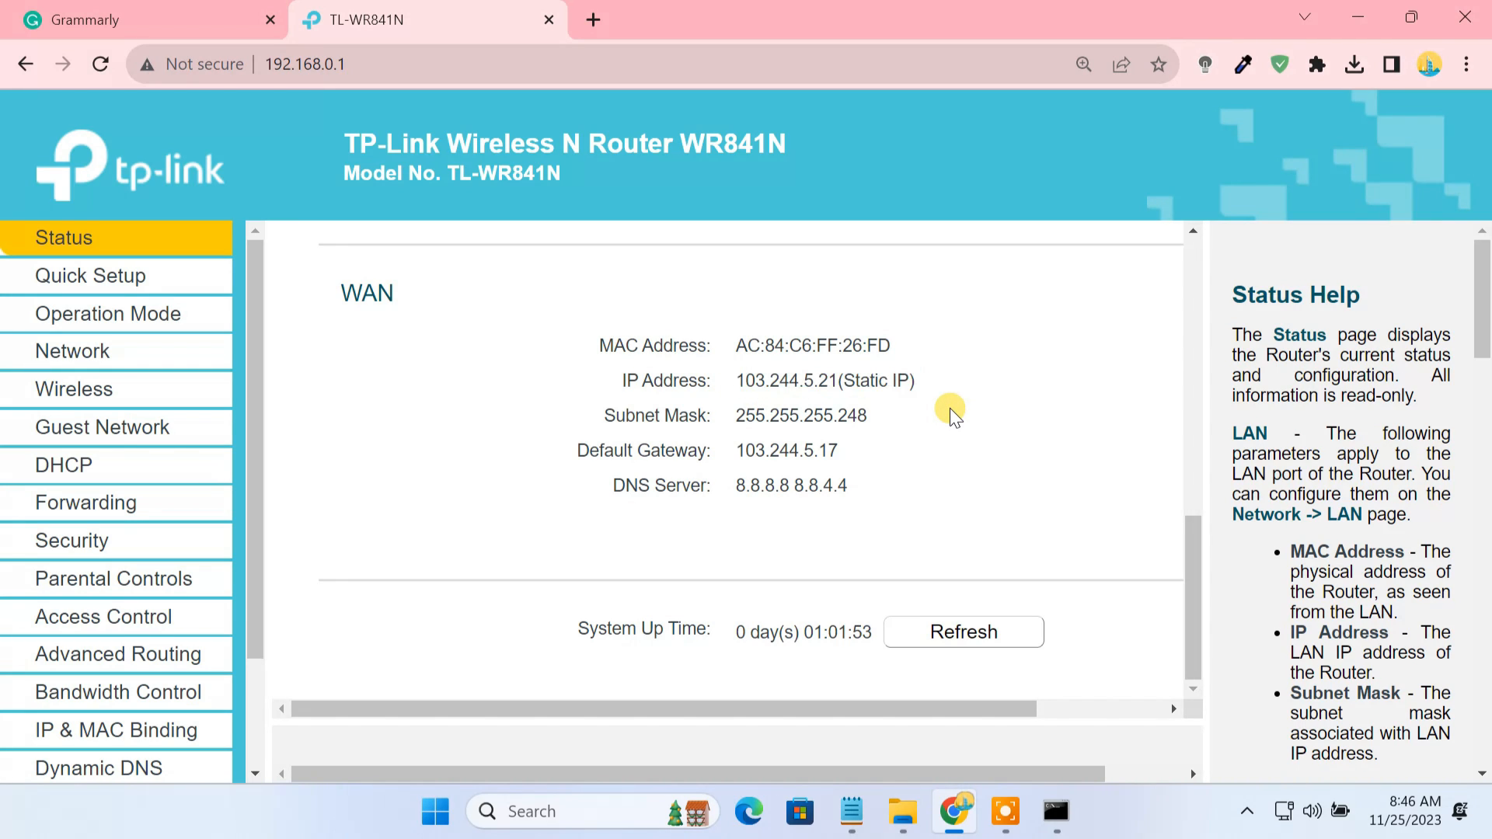
click(548, 18)
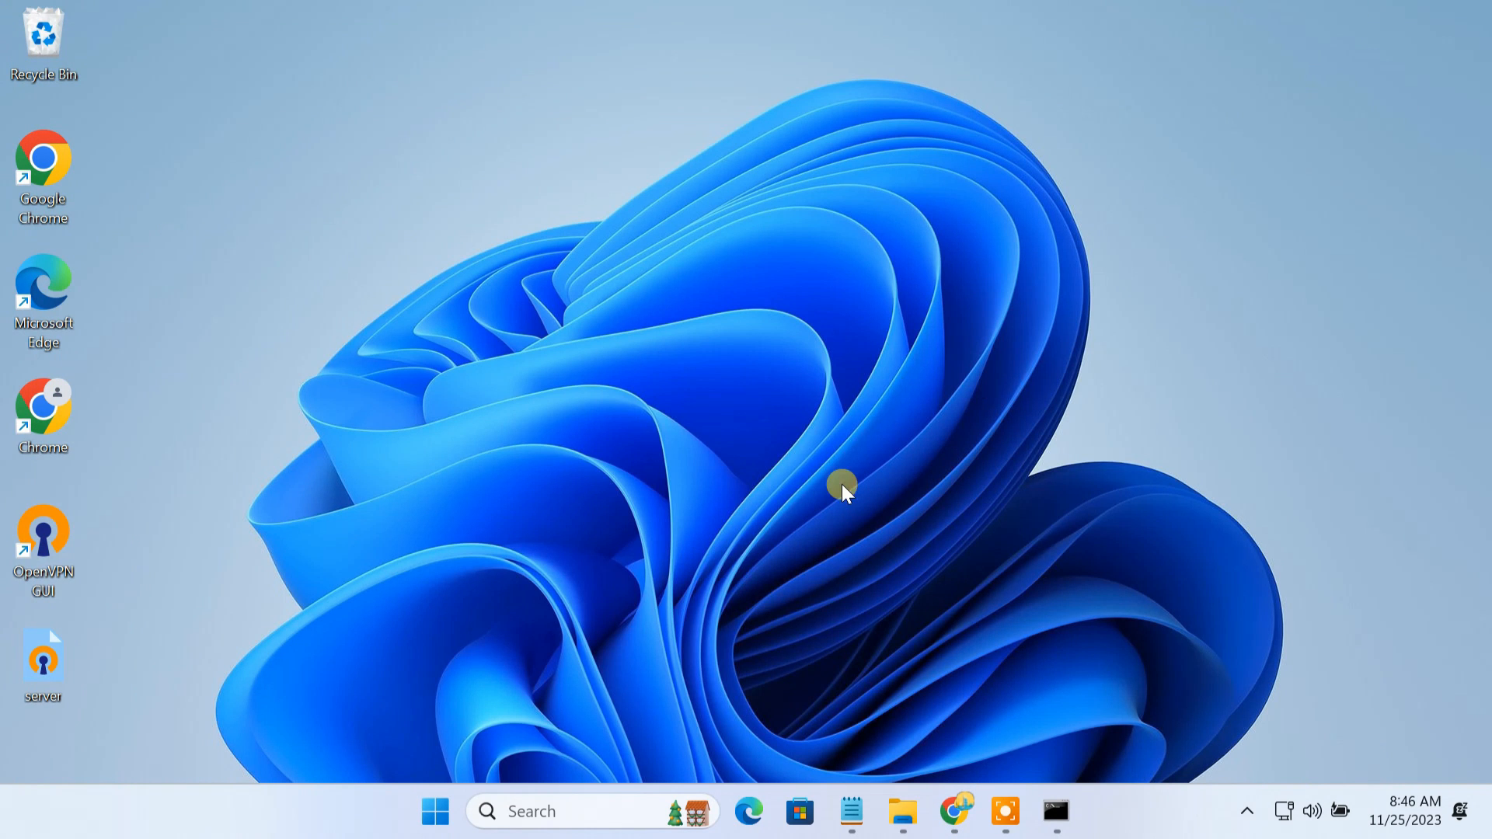
Open the Ethernet connection's properties from Network Connections
text(network connections)
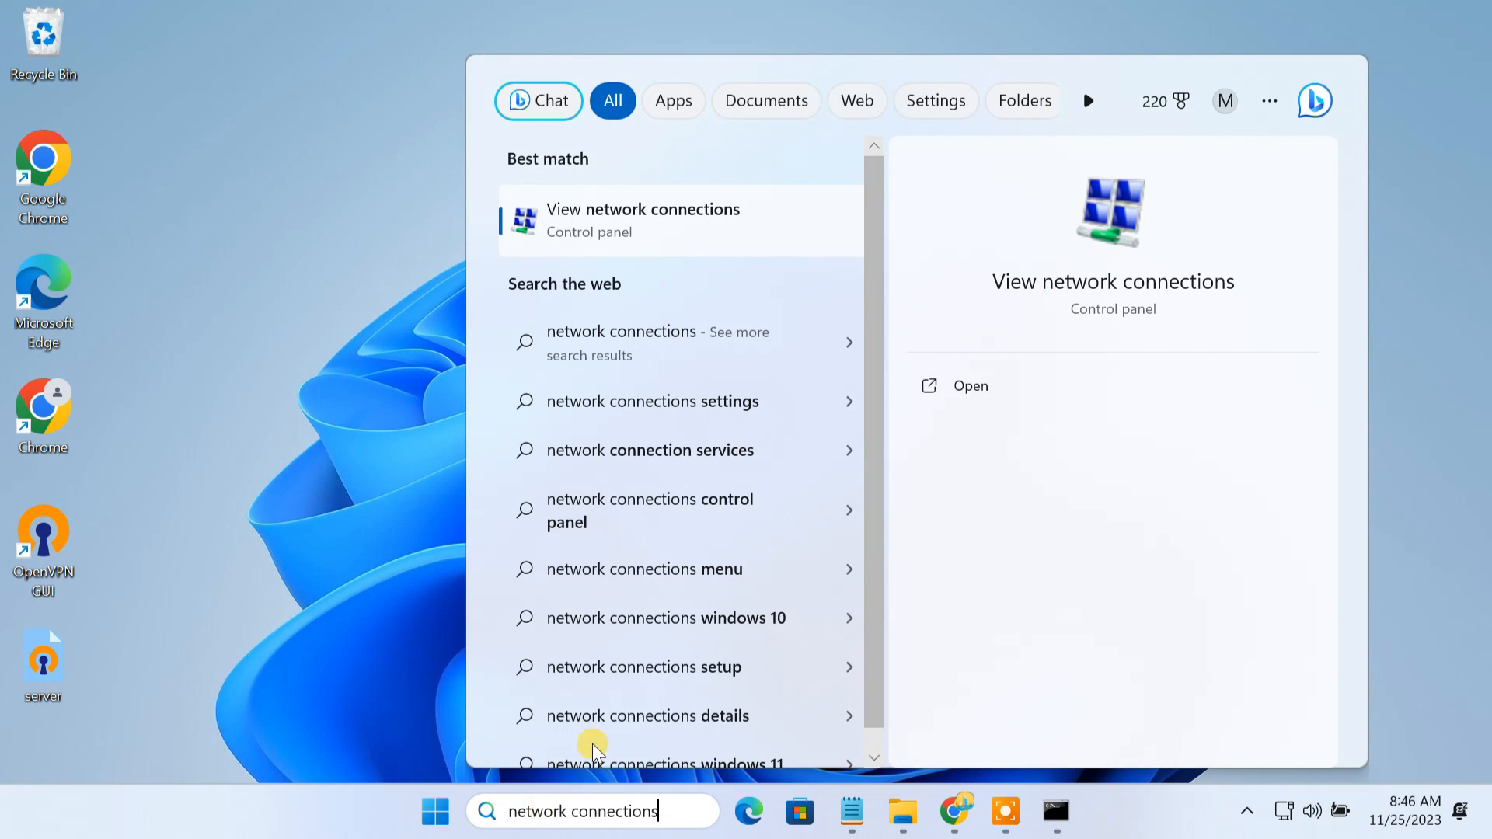
click(641, 219)
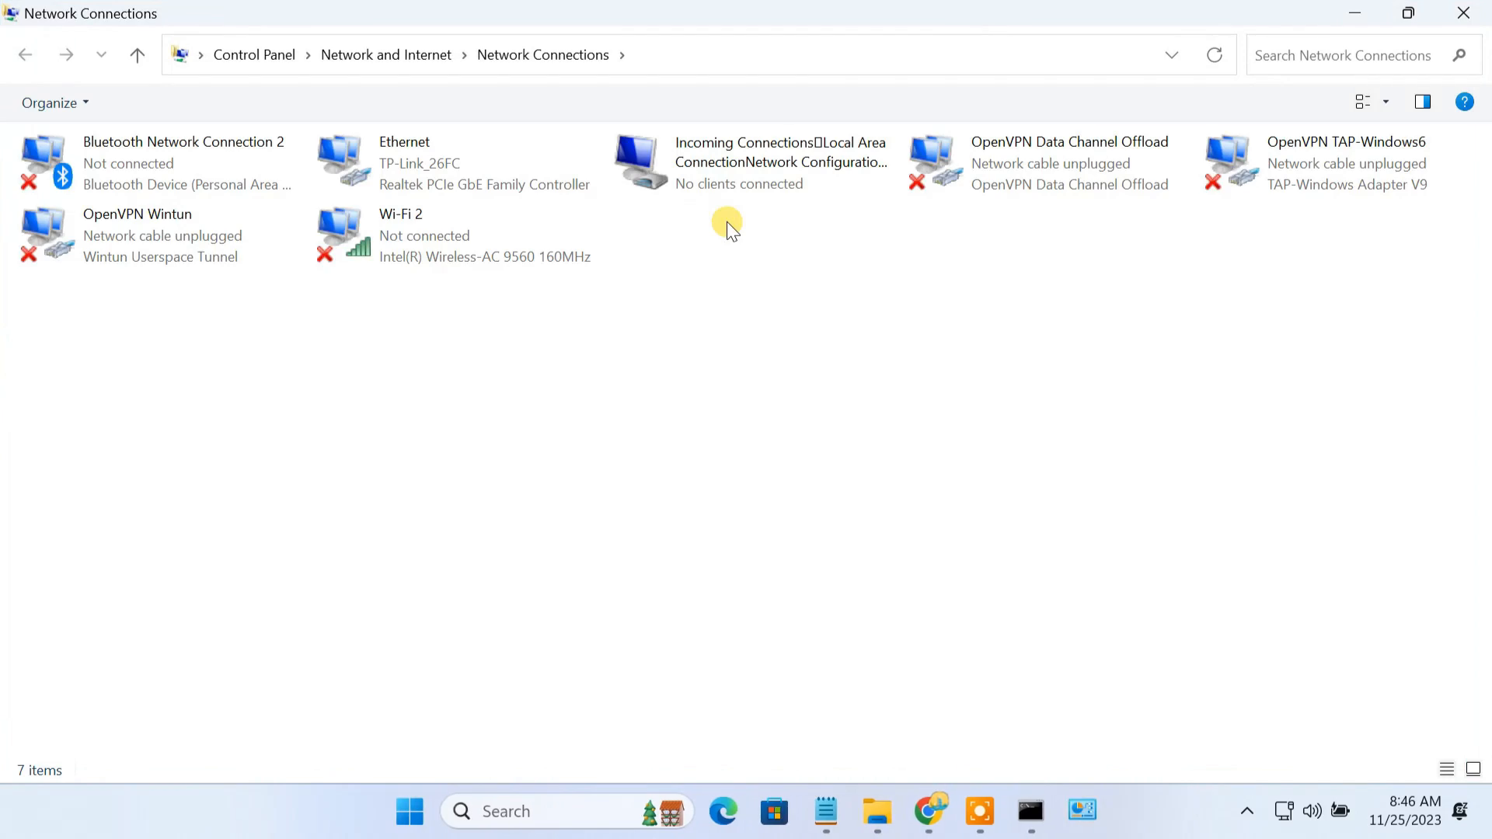
click(438, 162)
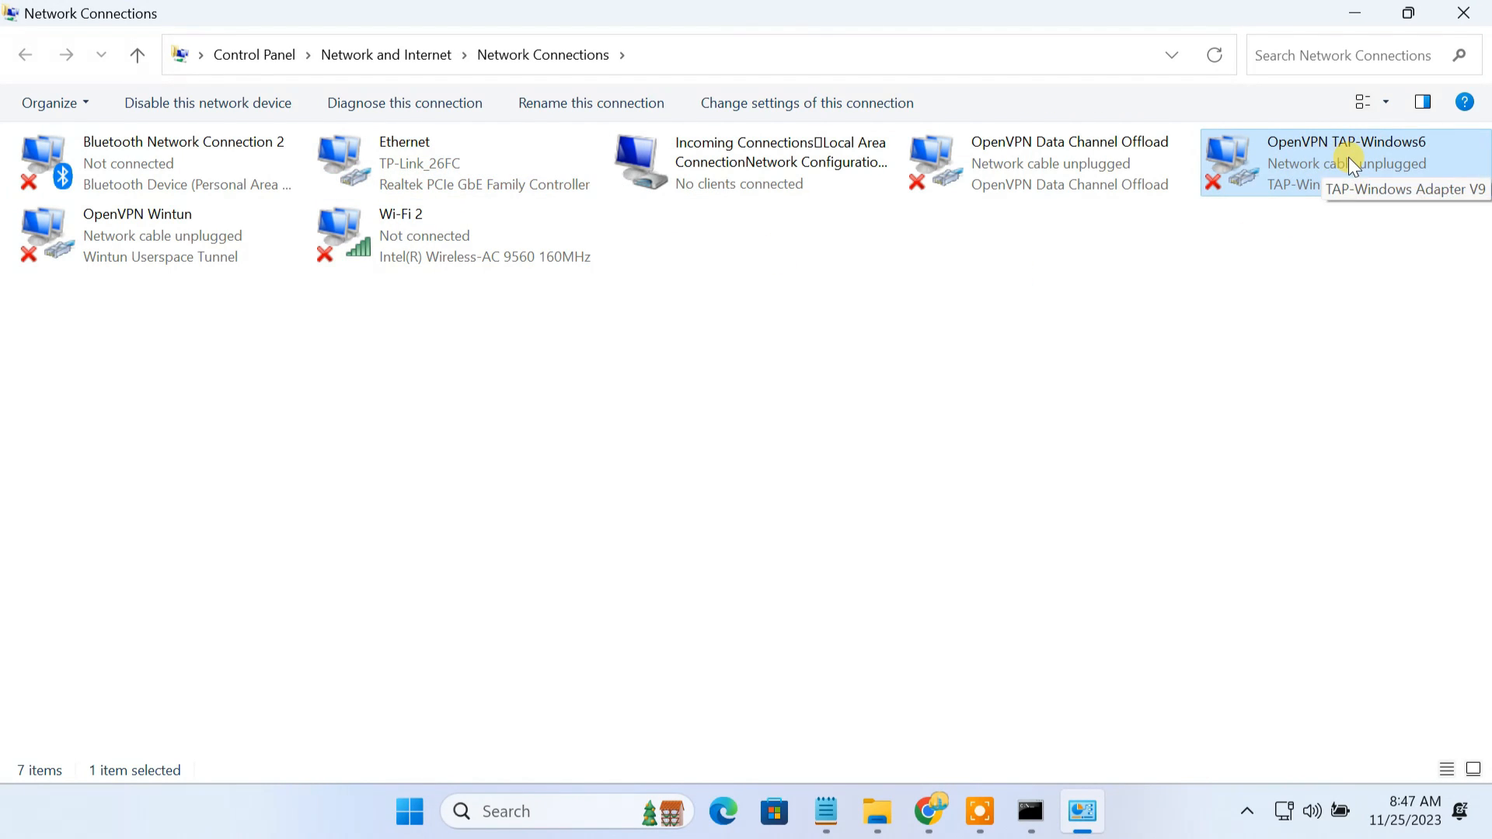
click(457, 161)
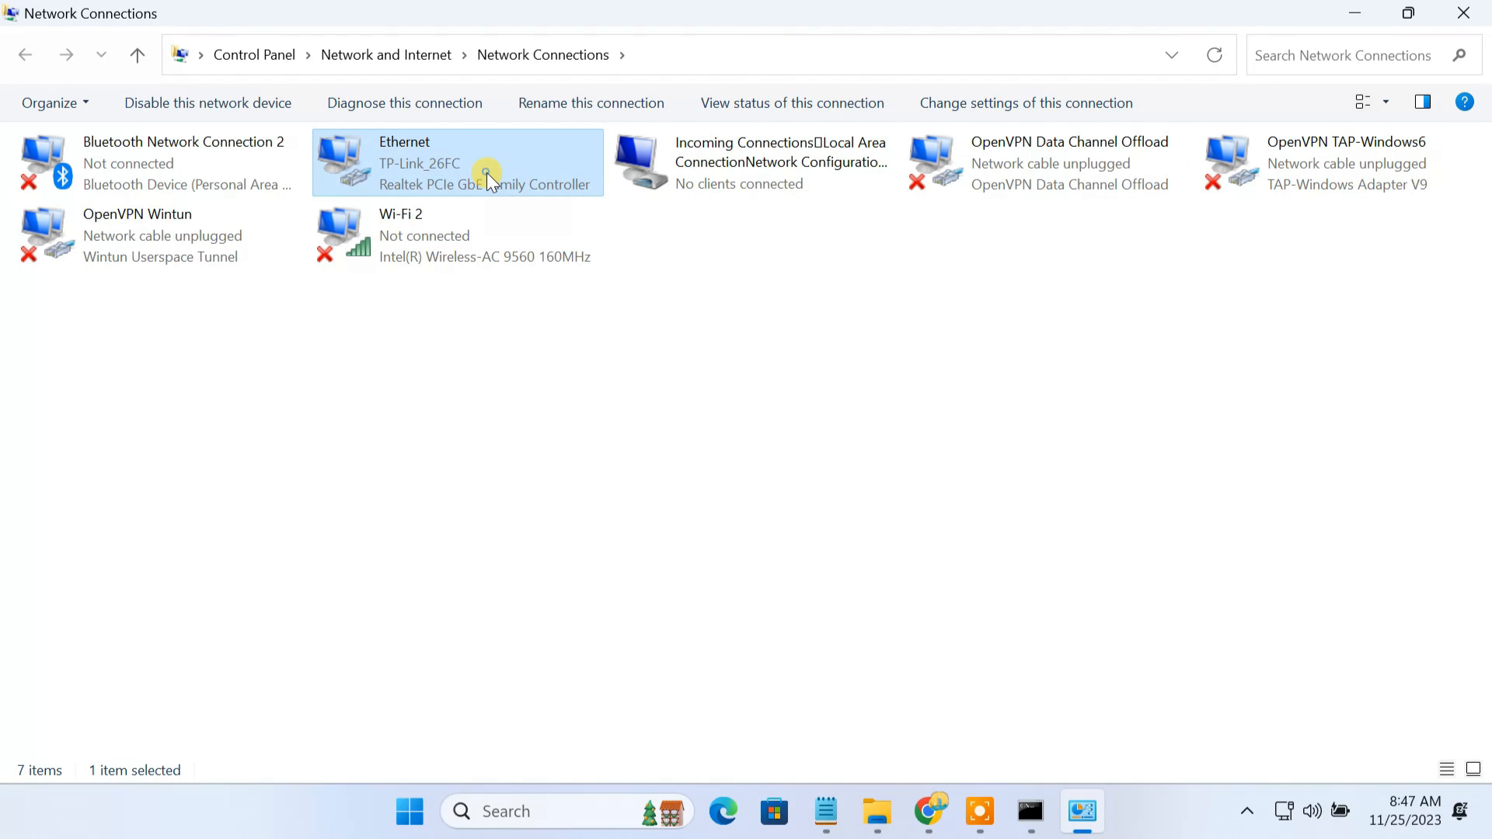
right_click(484, 175)
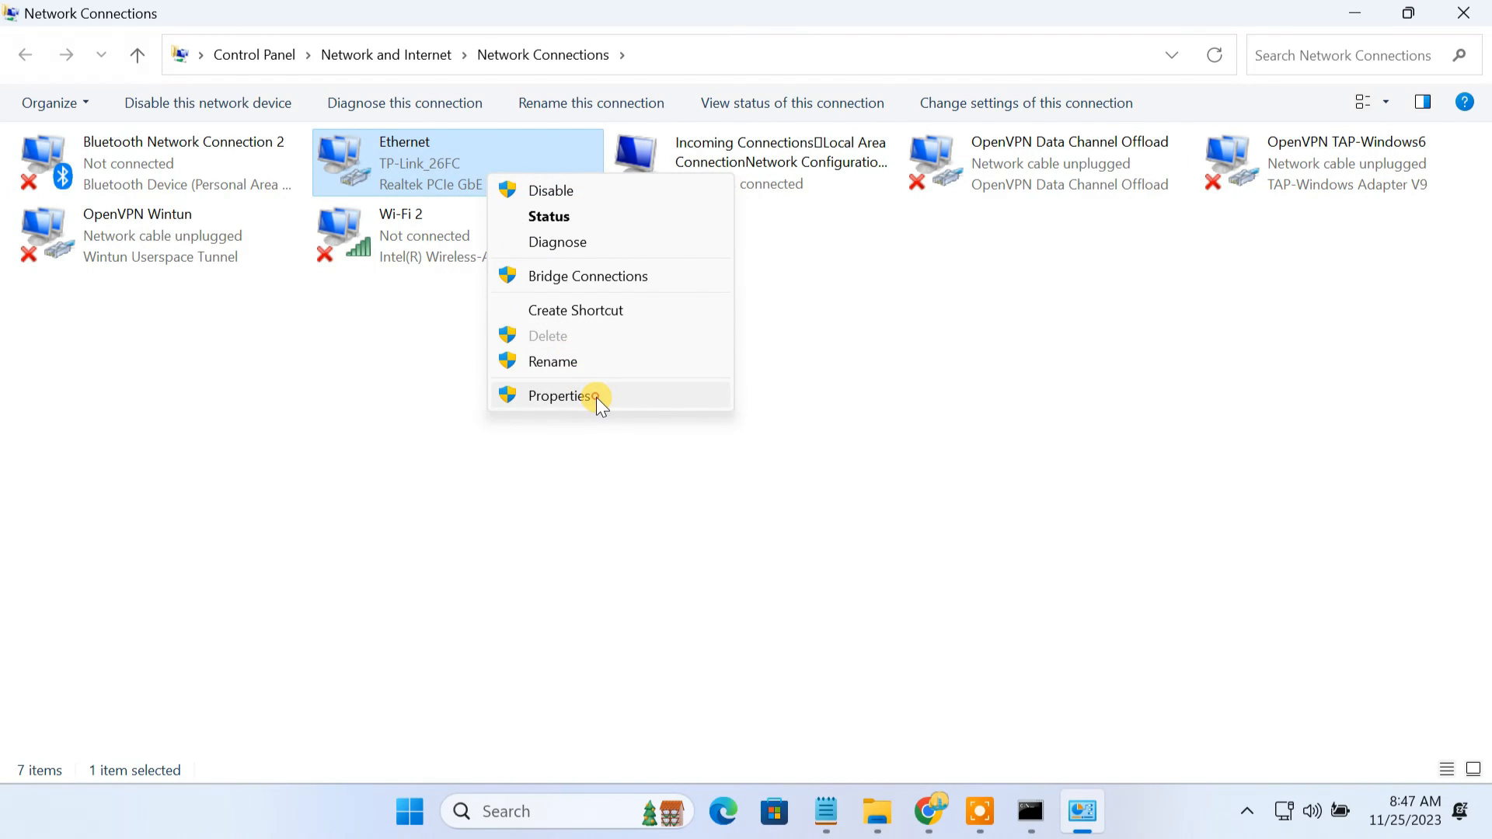
click(556, 396)
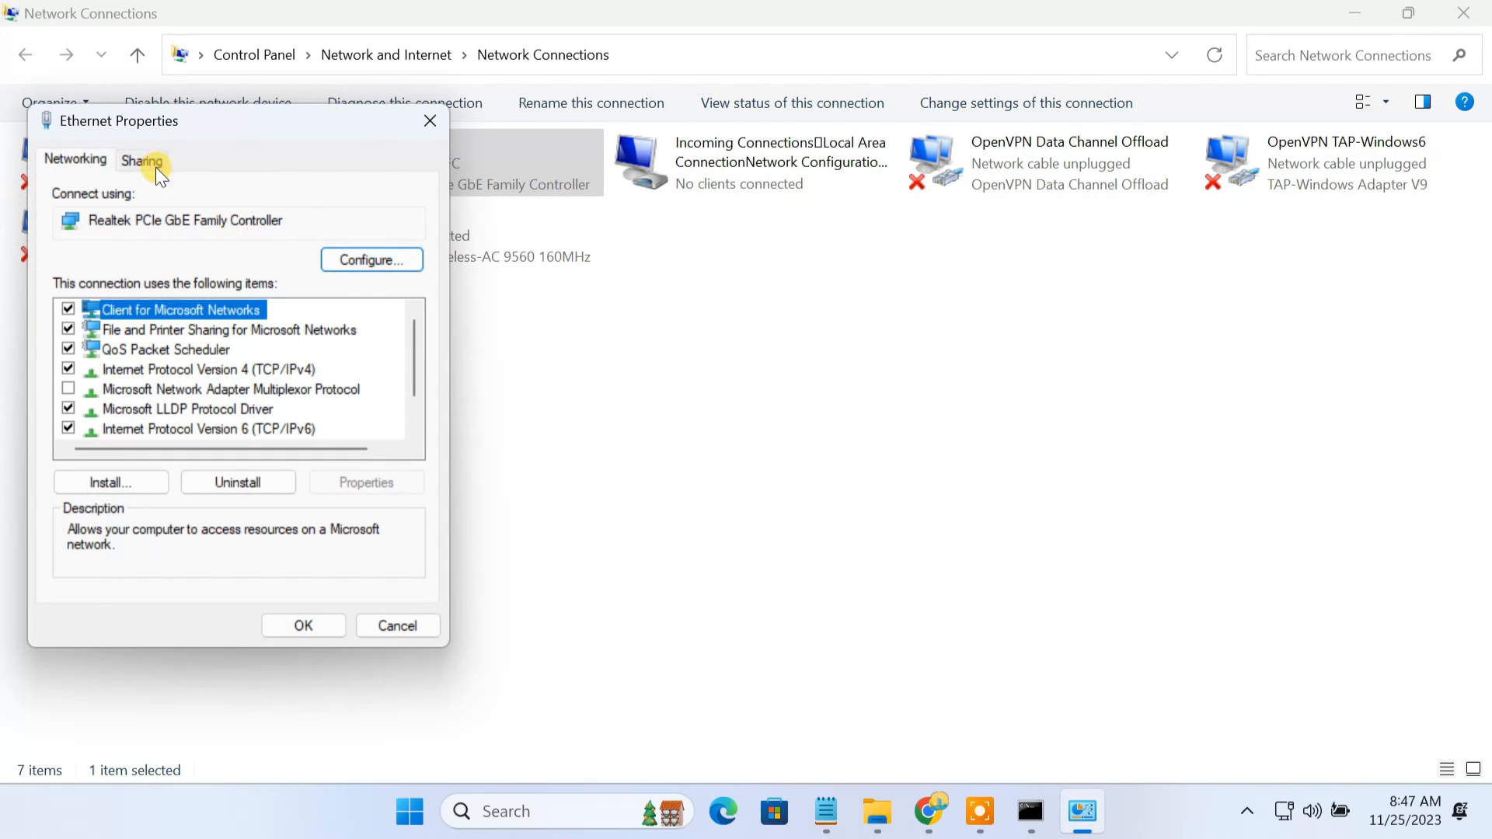
Share Ethernet's internet connection with the OpenVPN TAP-Windows6 adapter
click(141, 159)
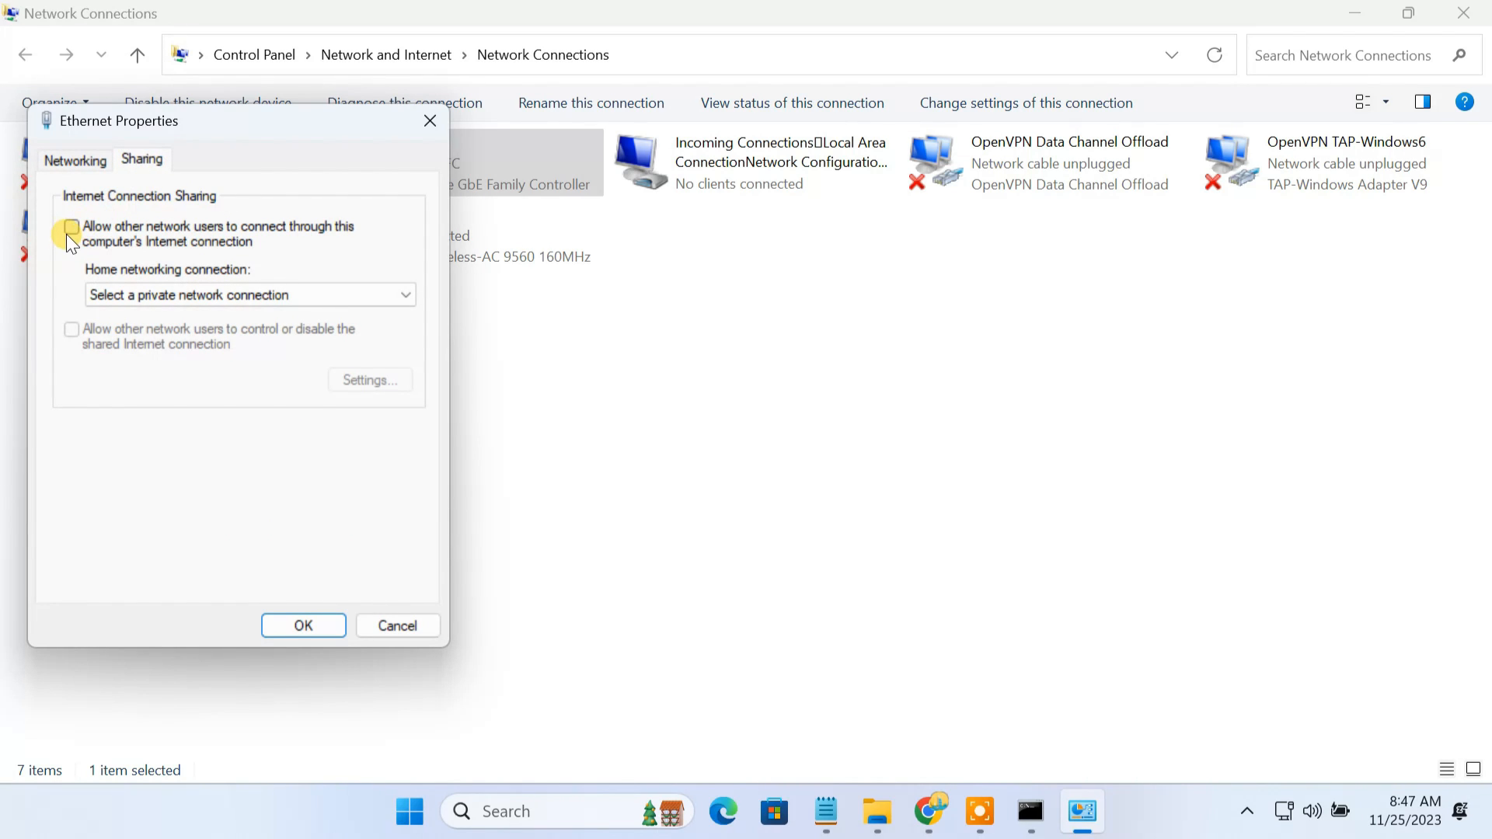
click(70, 227)
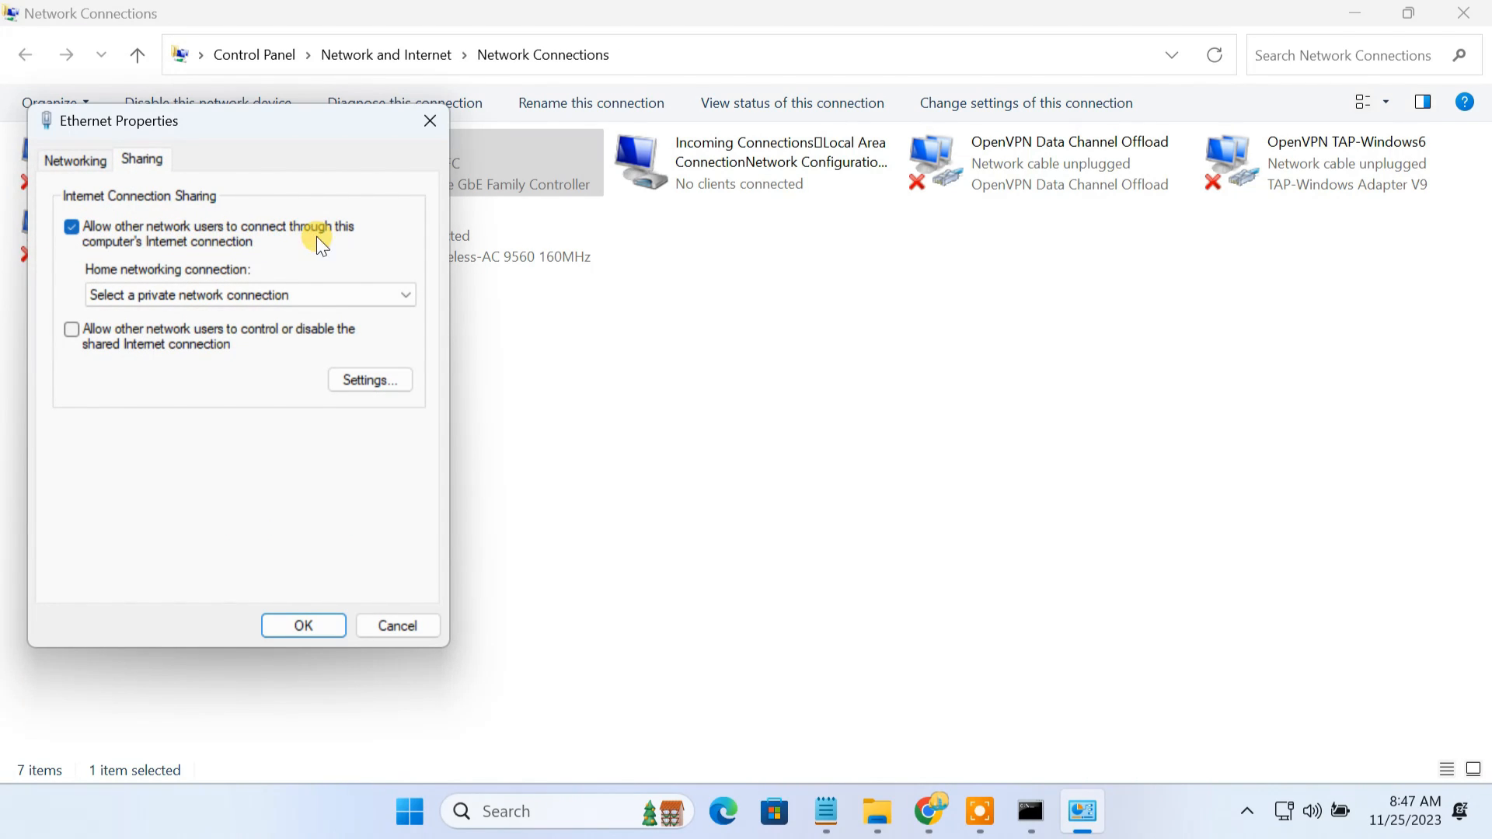
mouse_move(224, 252)
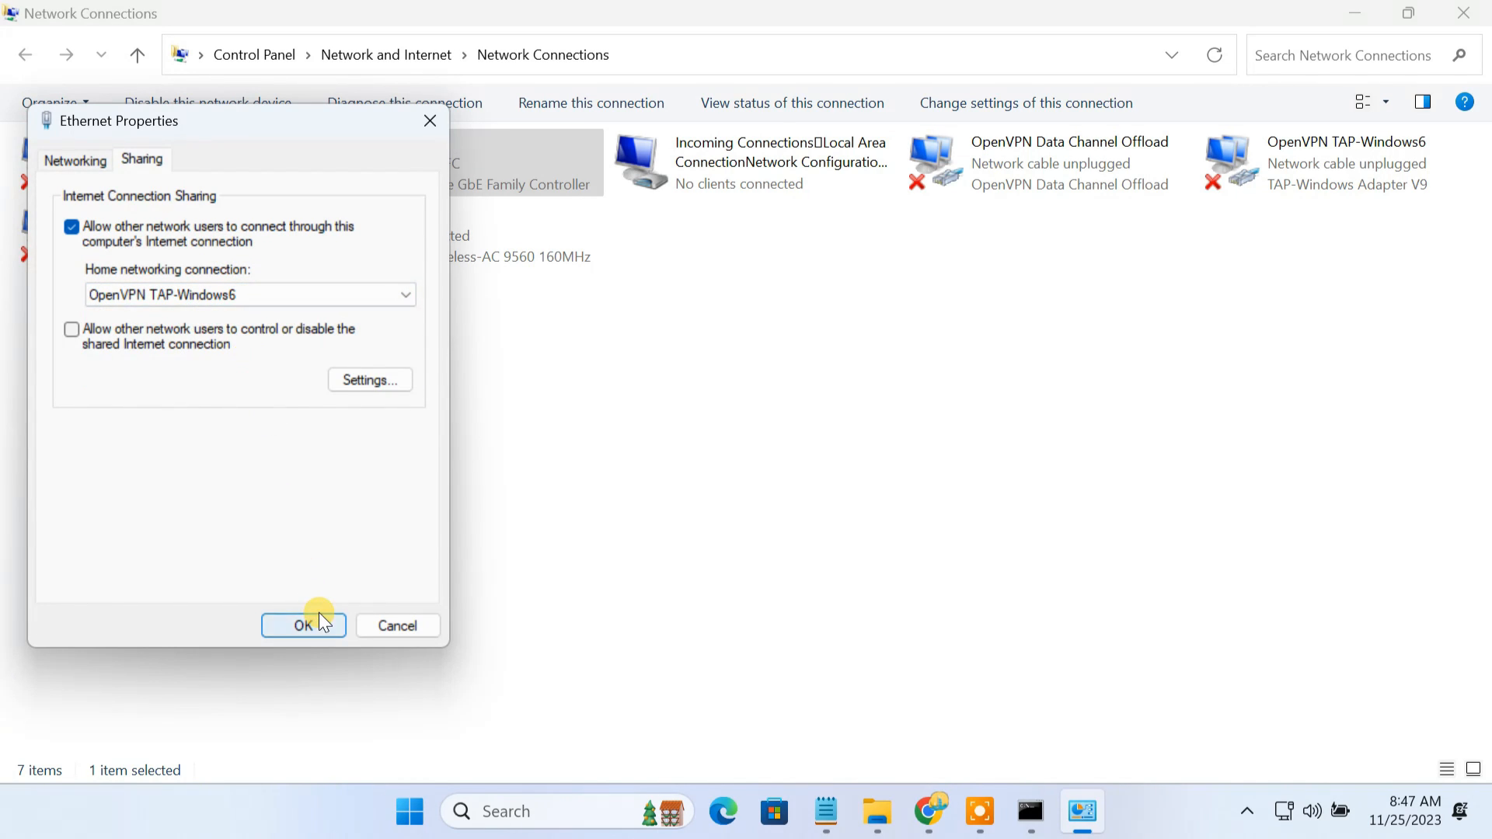
click(303, 625)
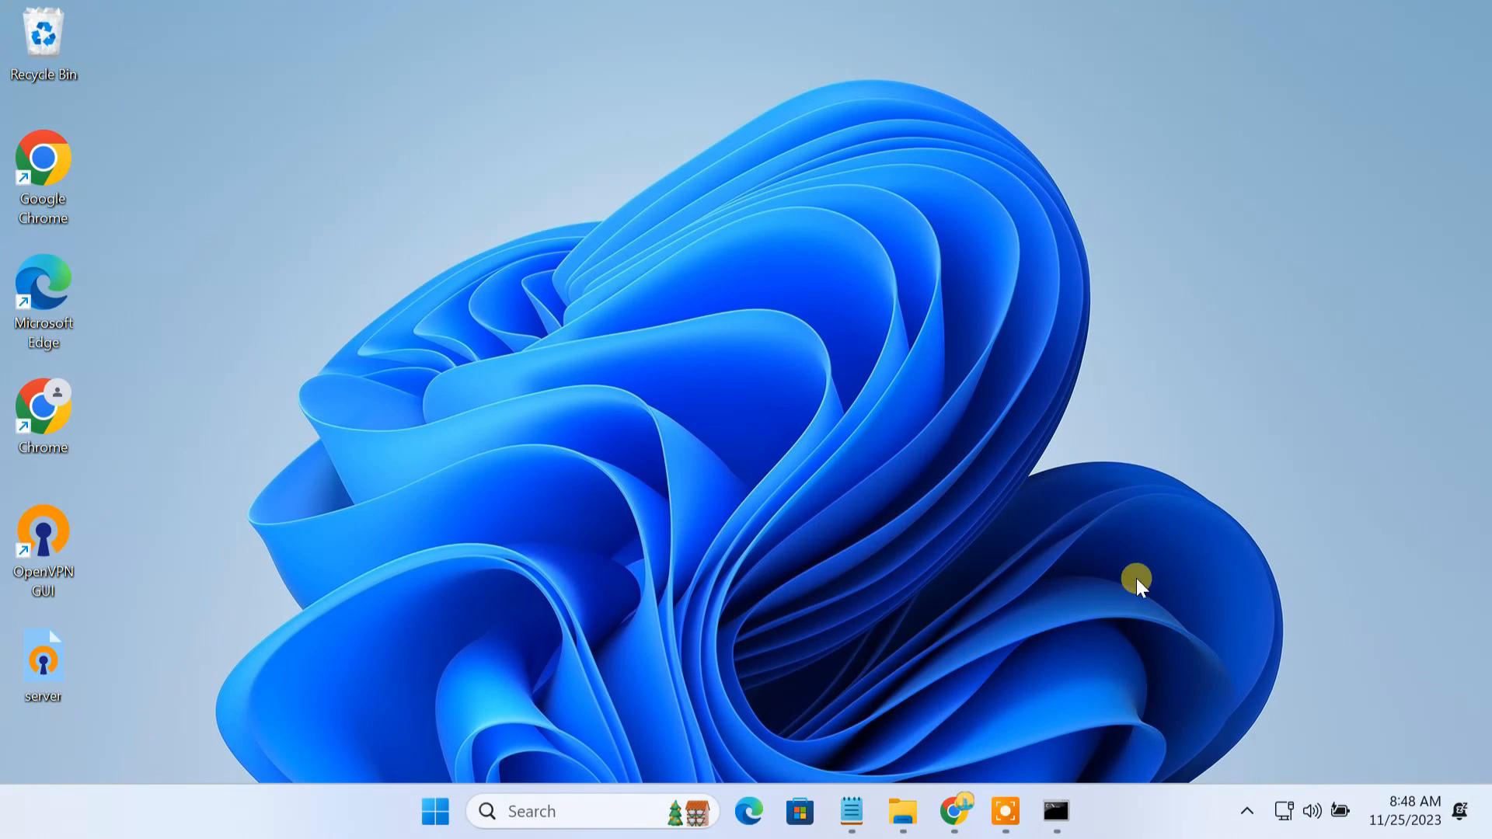
Set IPEnableRouter to 1 under Tcpip Parameters in Registry Editor and close it
click(954, 811)
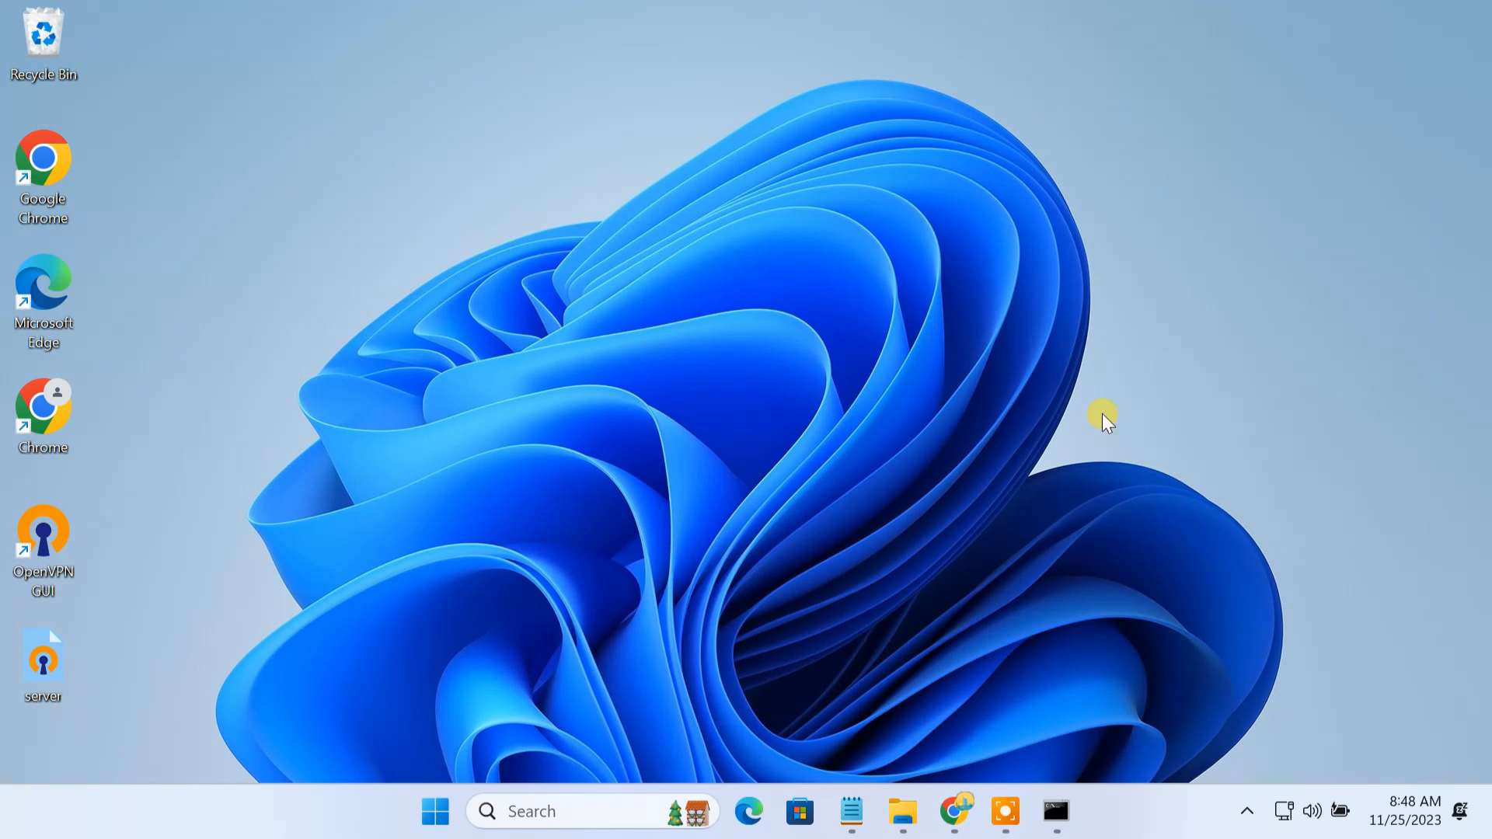
text(registry editor)
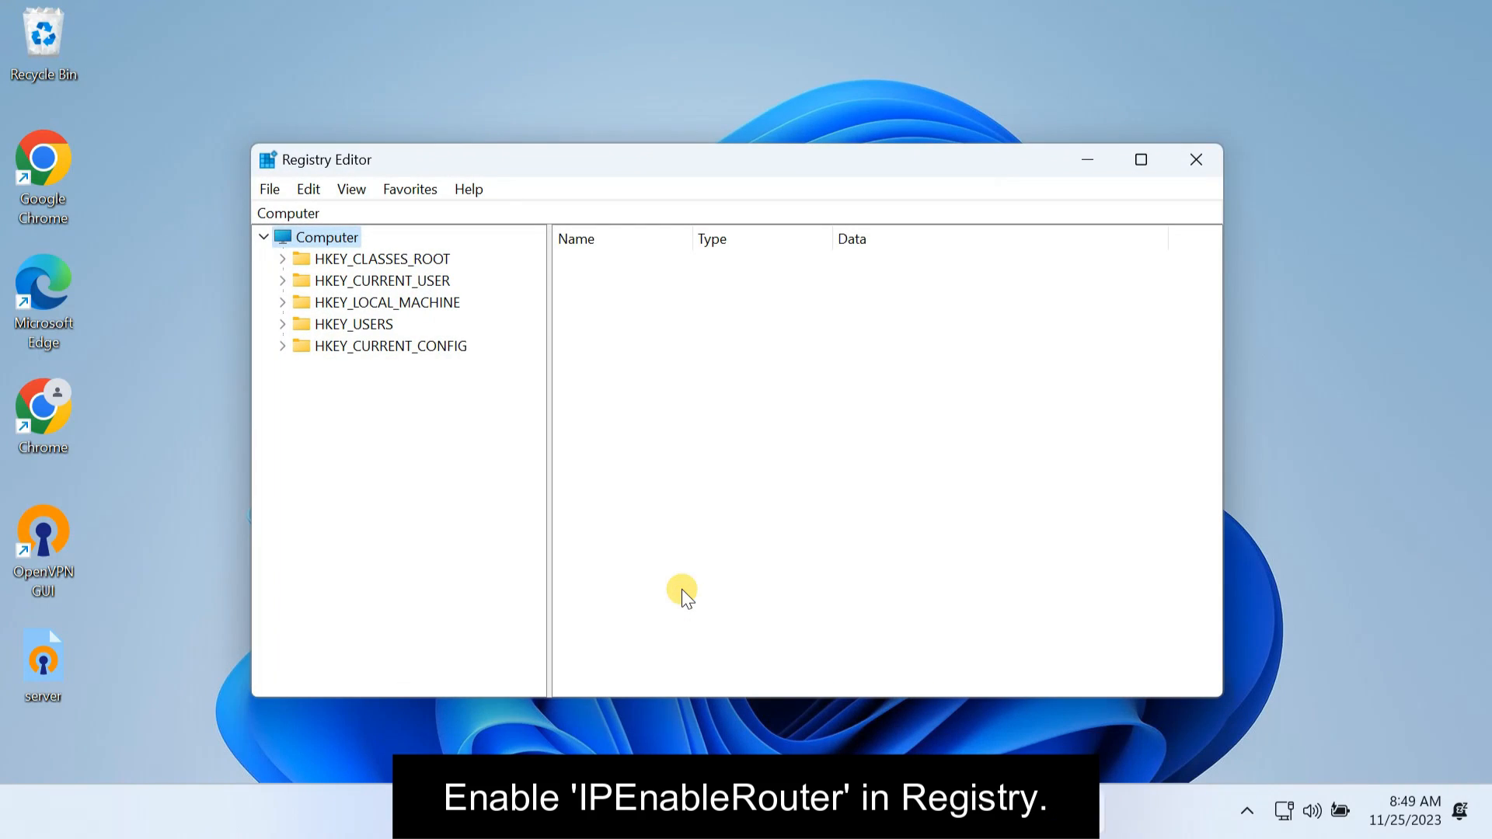
click(289, 213)
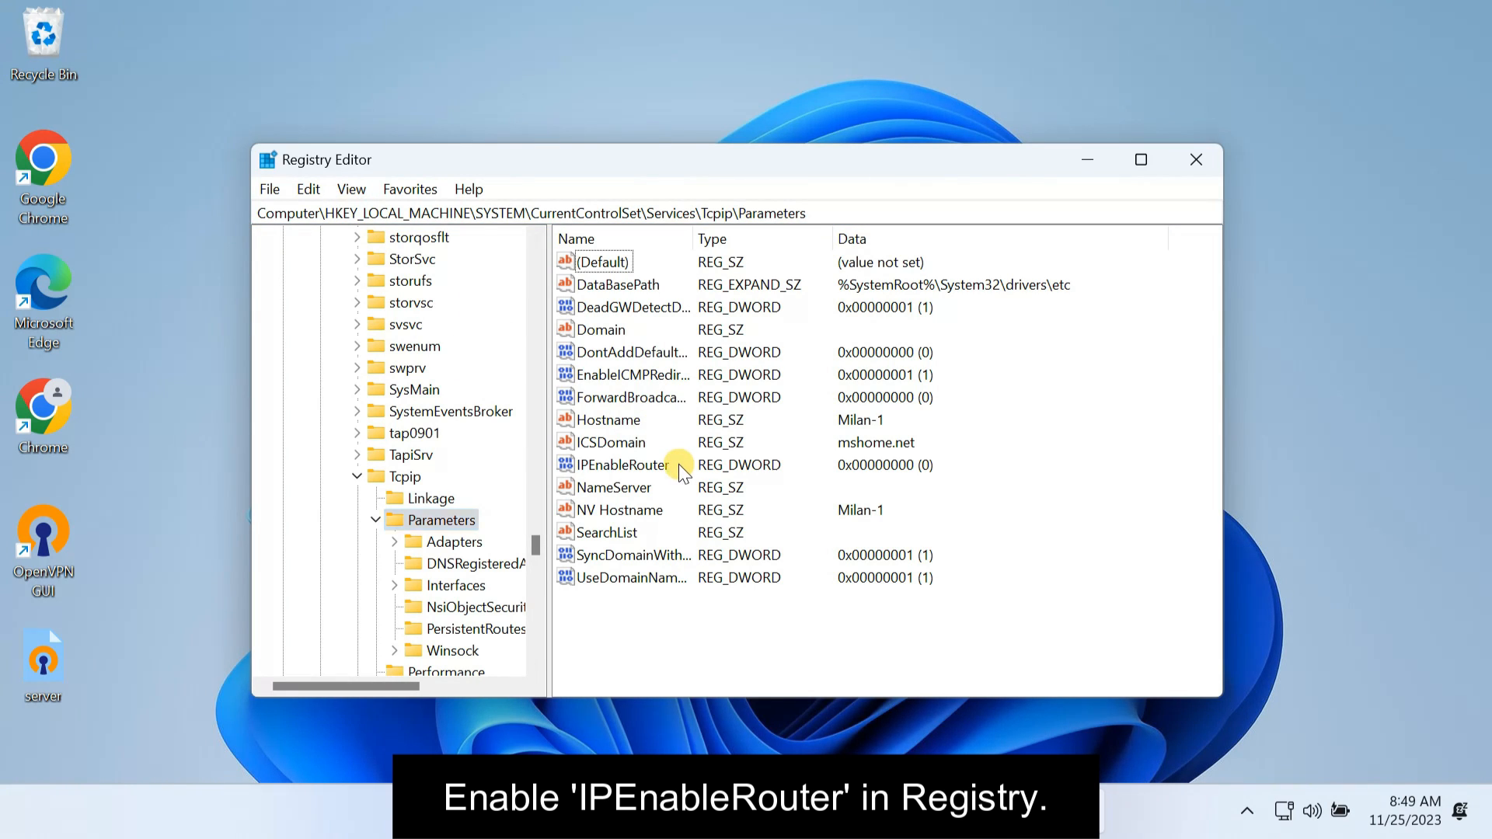
double_click(620, 464)
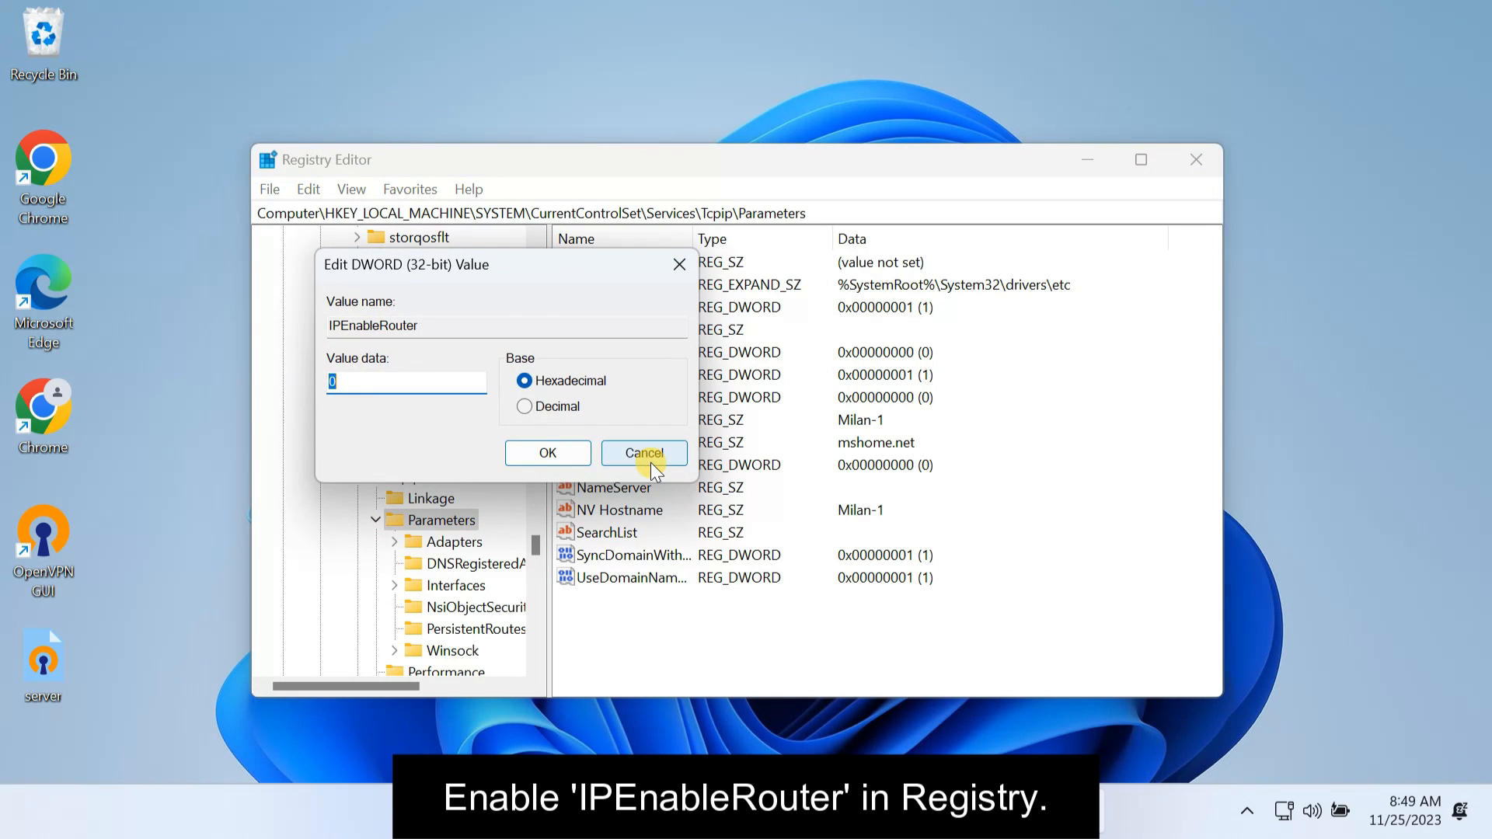
text(1)
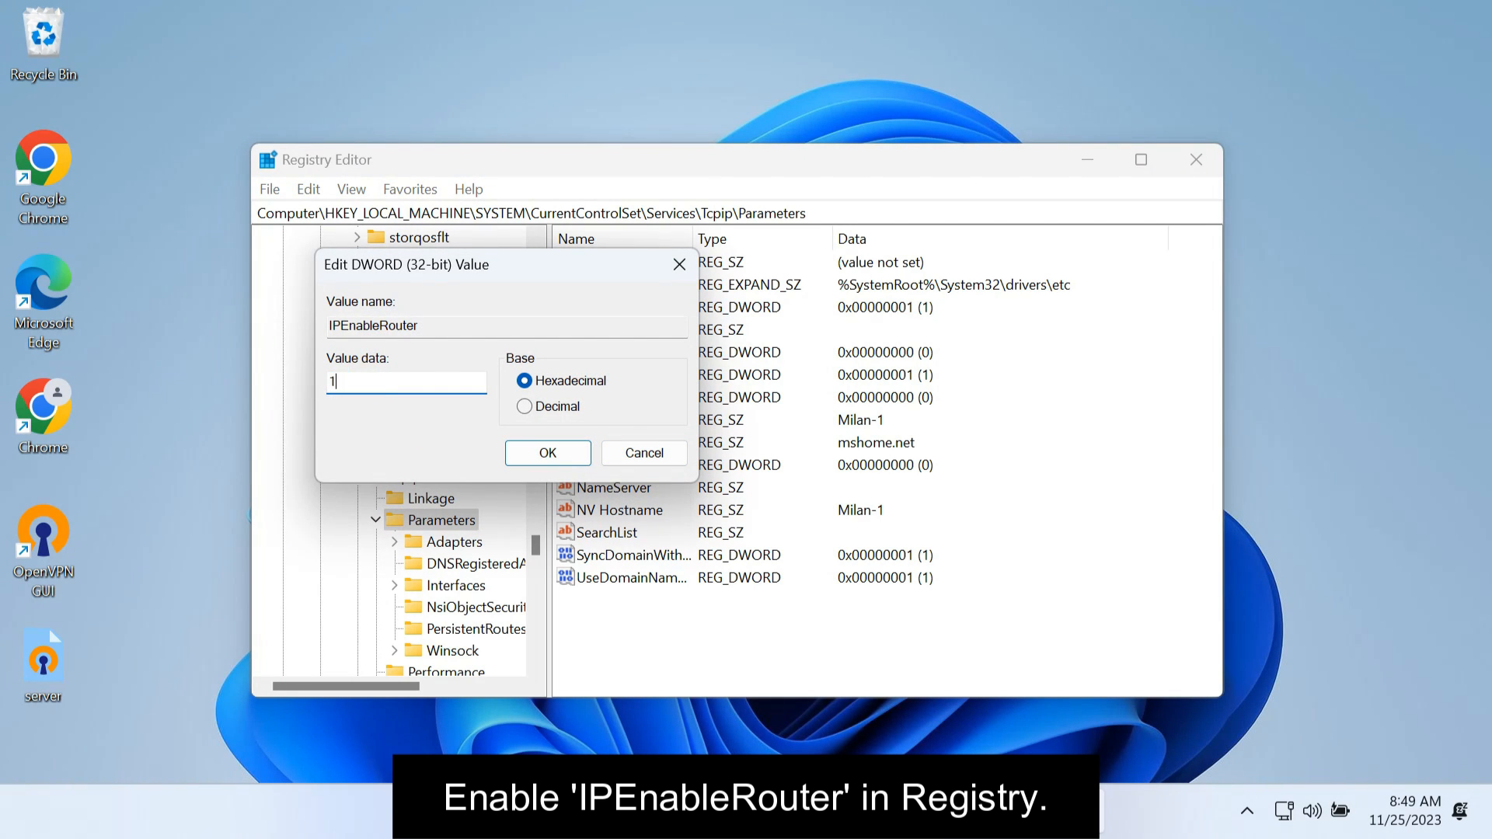
click(547, 452)
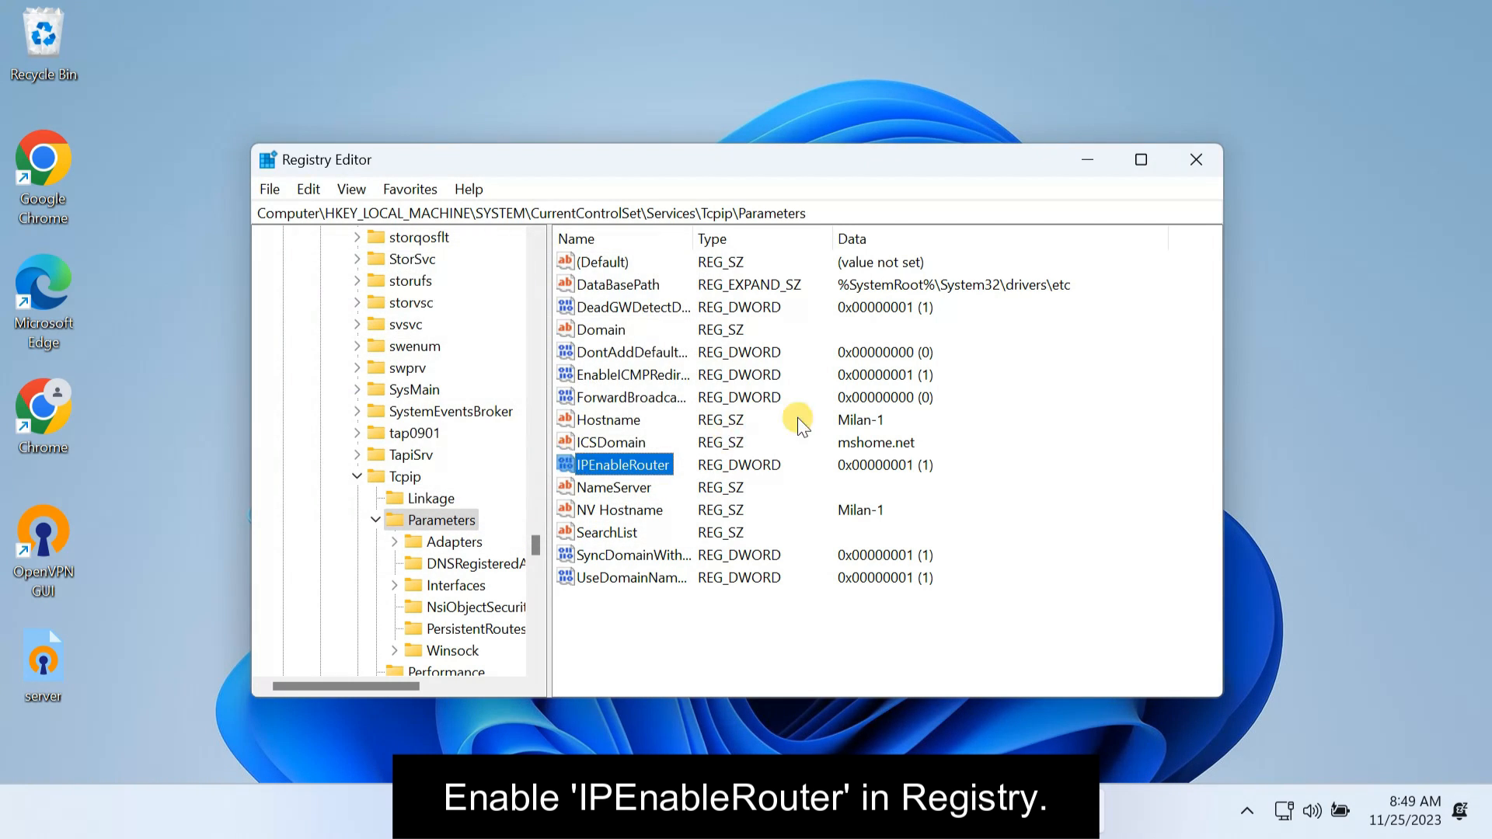
click(1195, 158)
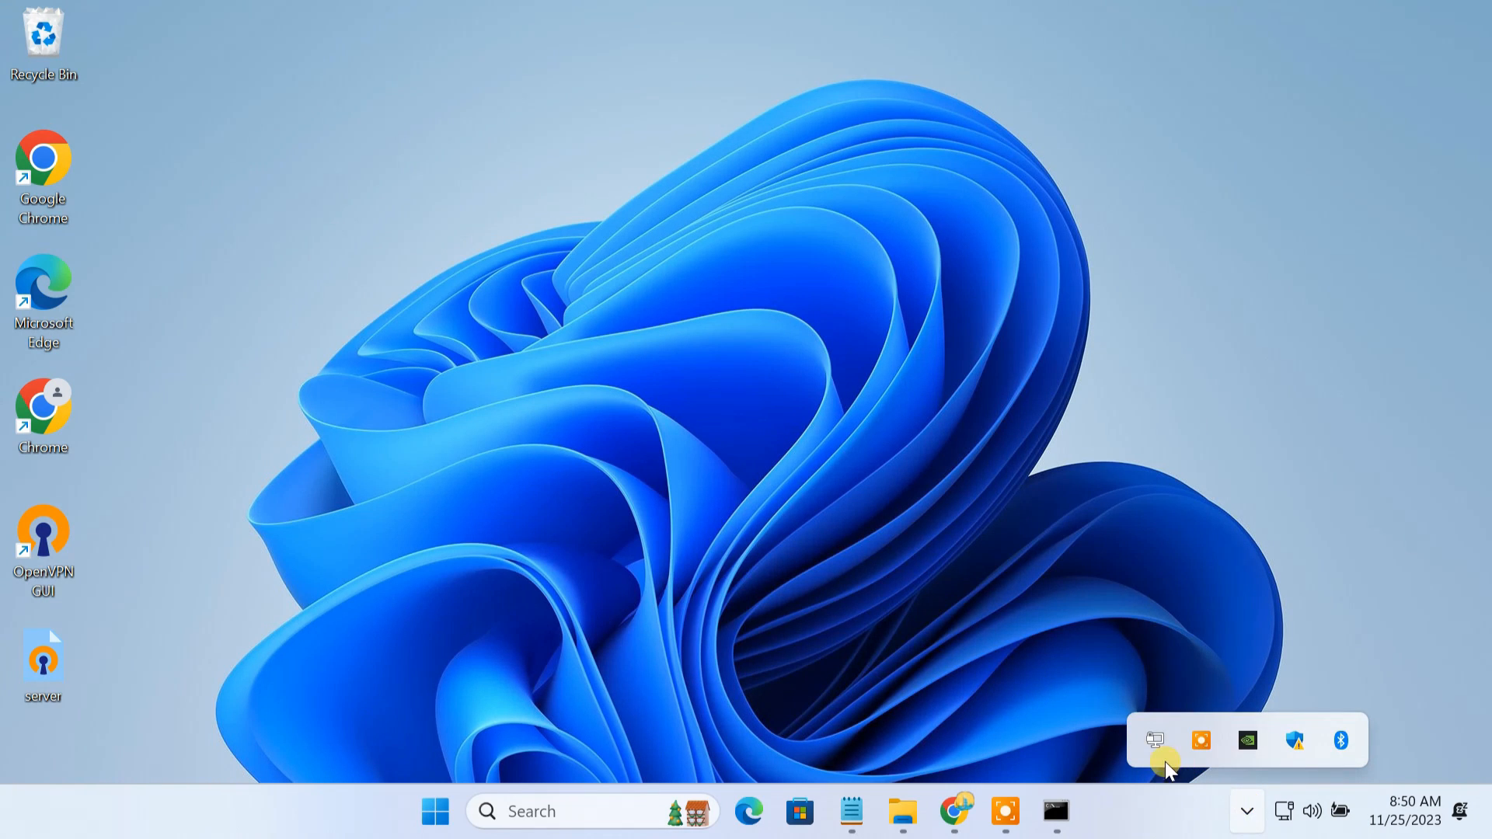
Connect the OpenVPN GUI server profile until CONNECTED,SUCCESS, hide the log and check the tray icon
right_click(1151, 739)
text(openvpn)
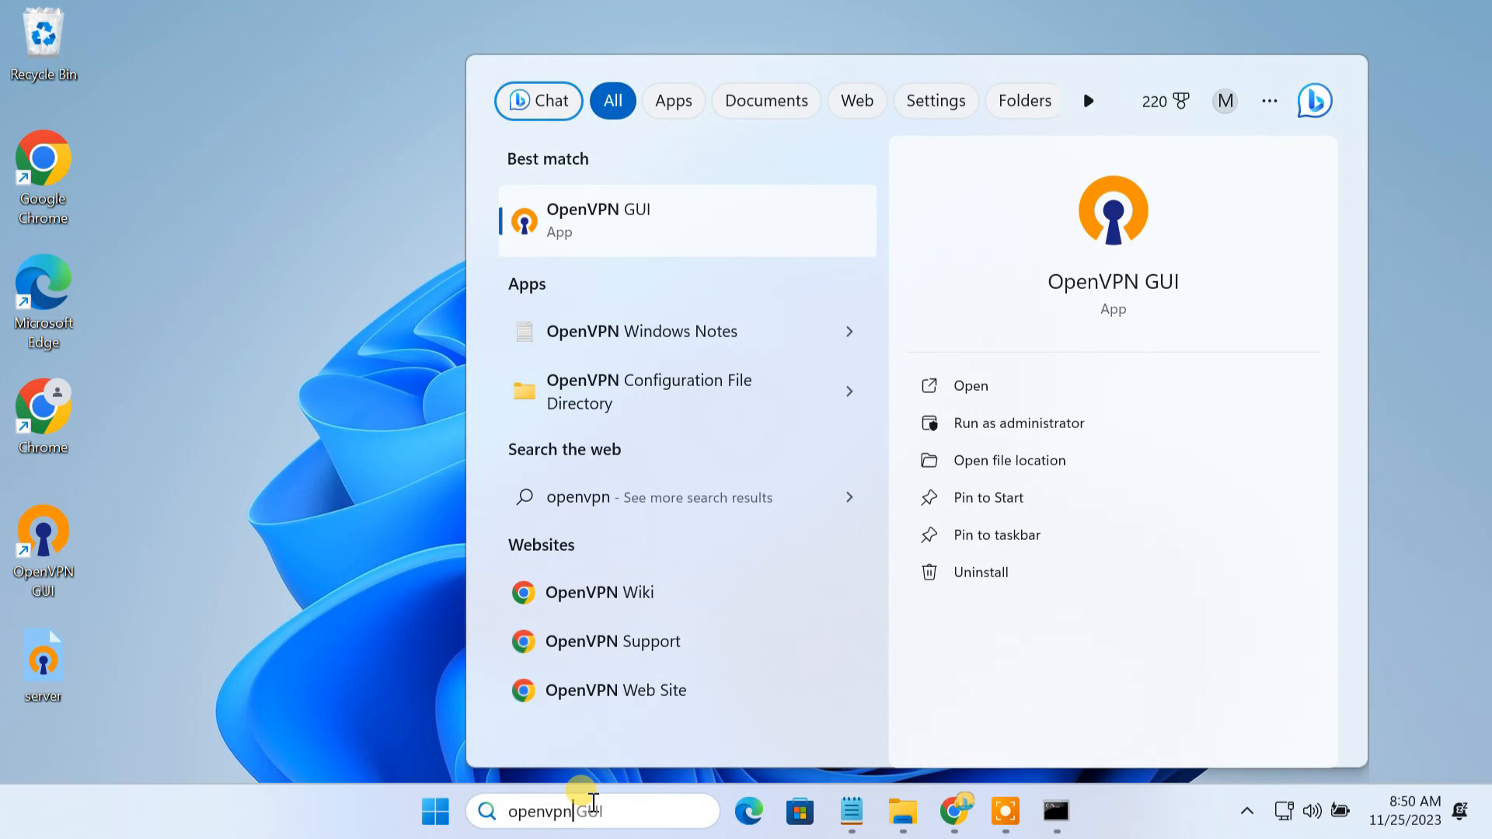
right_click(597, 219)
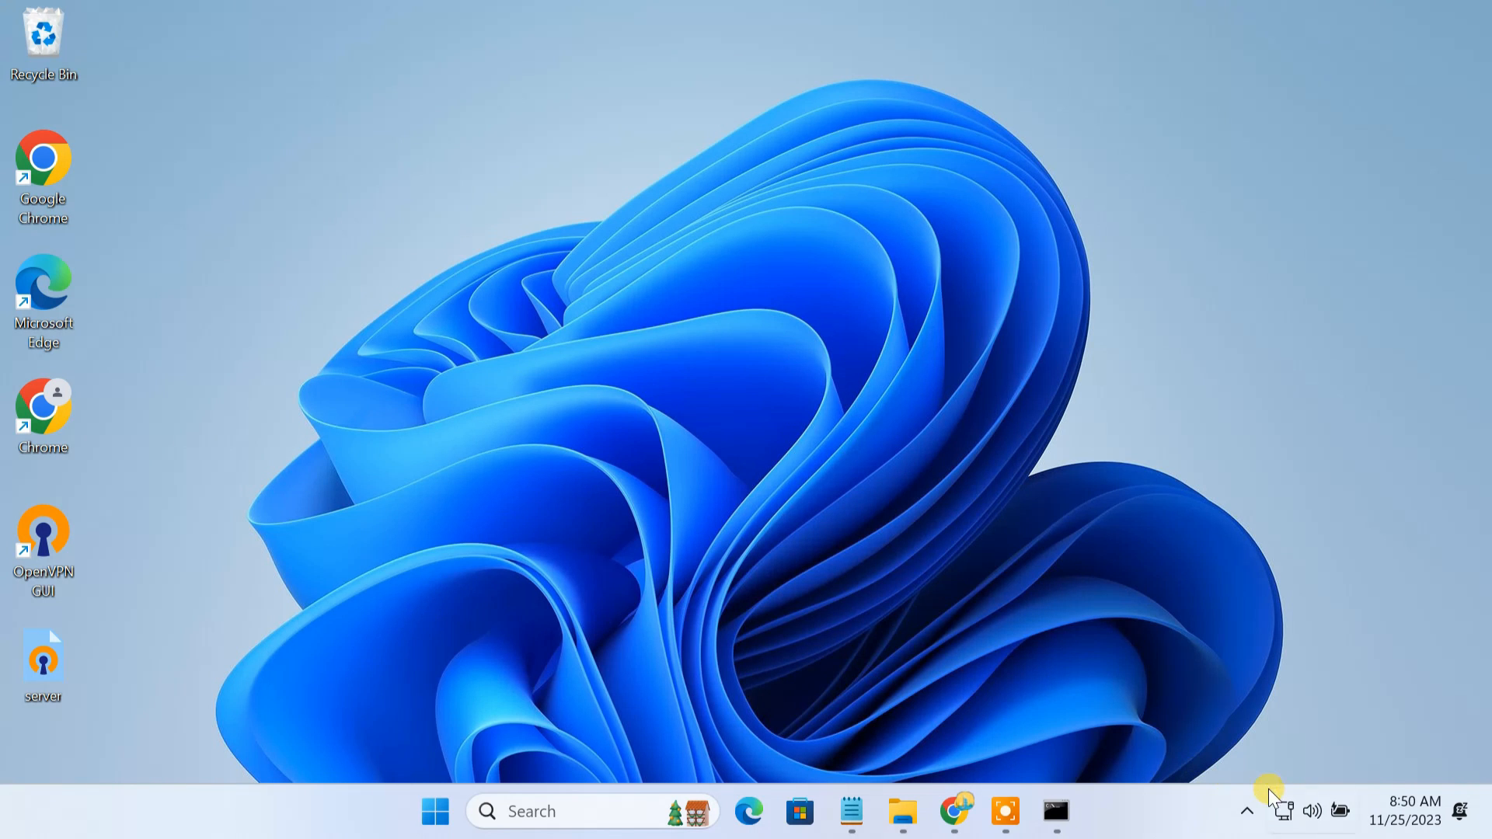
click(1246, 811)
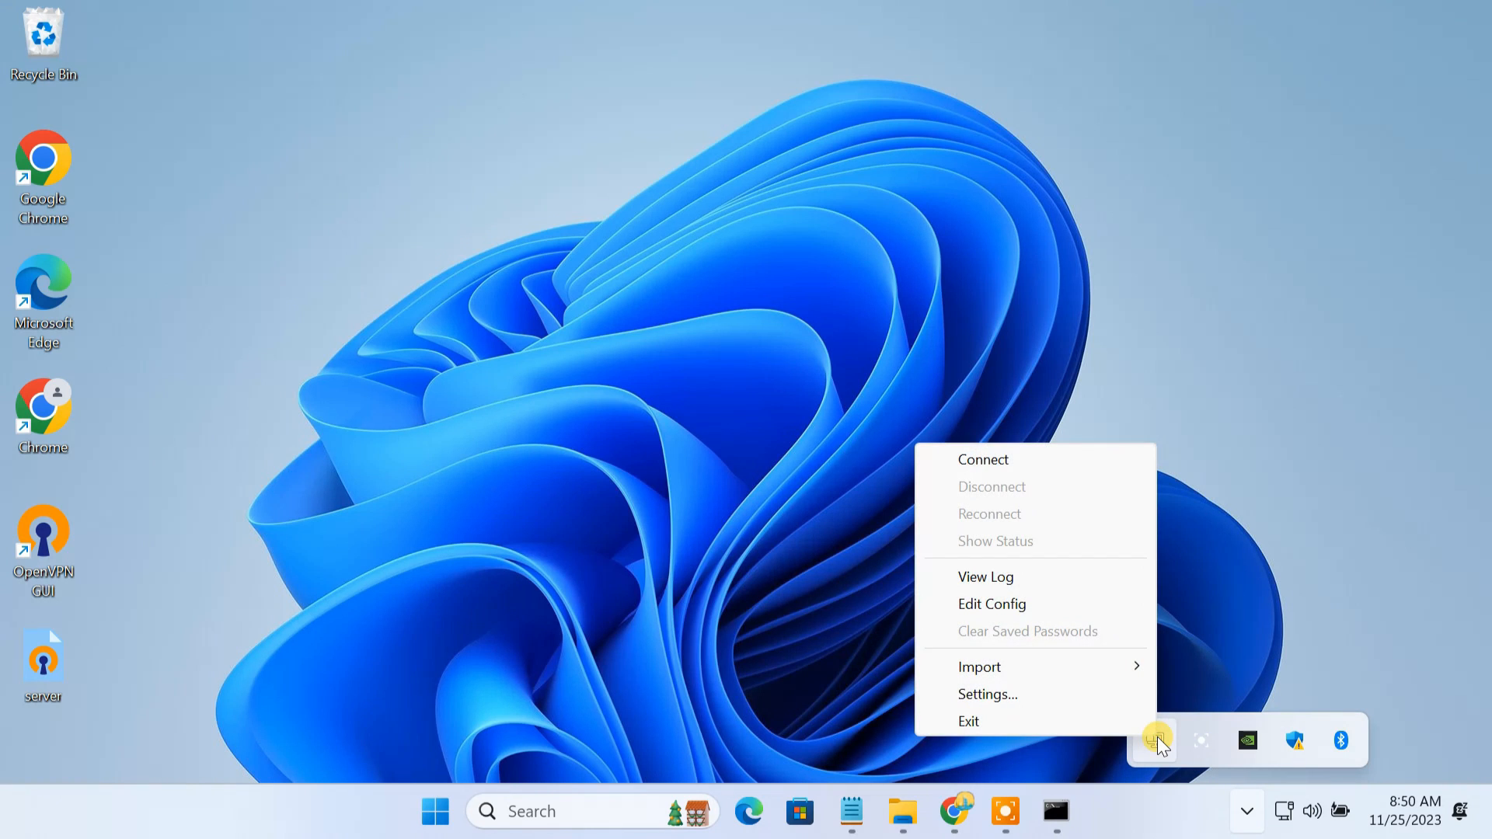
click(982, 460)
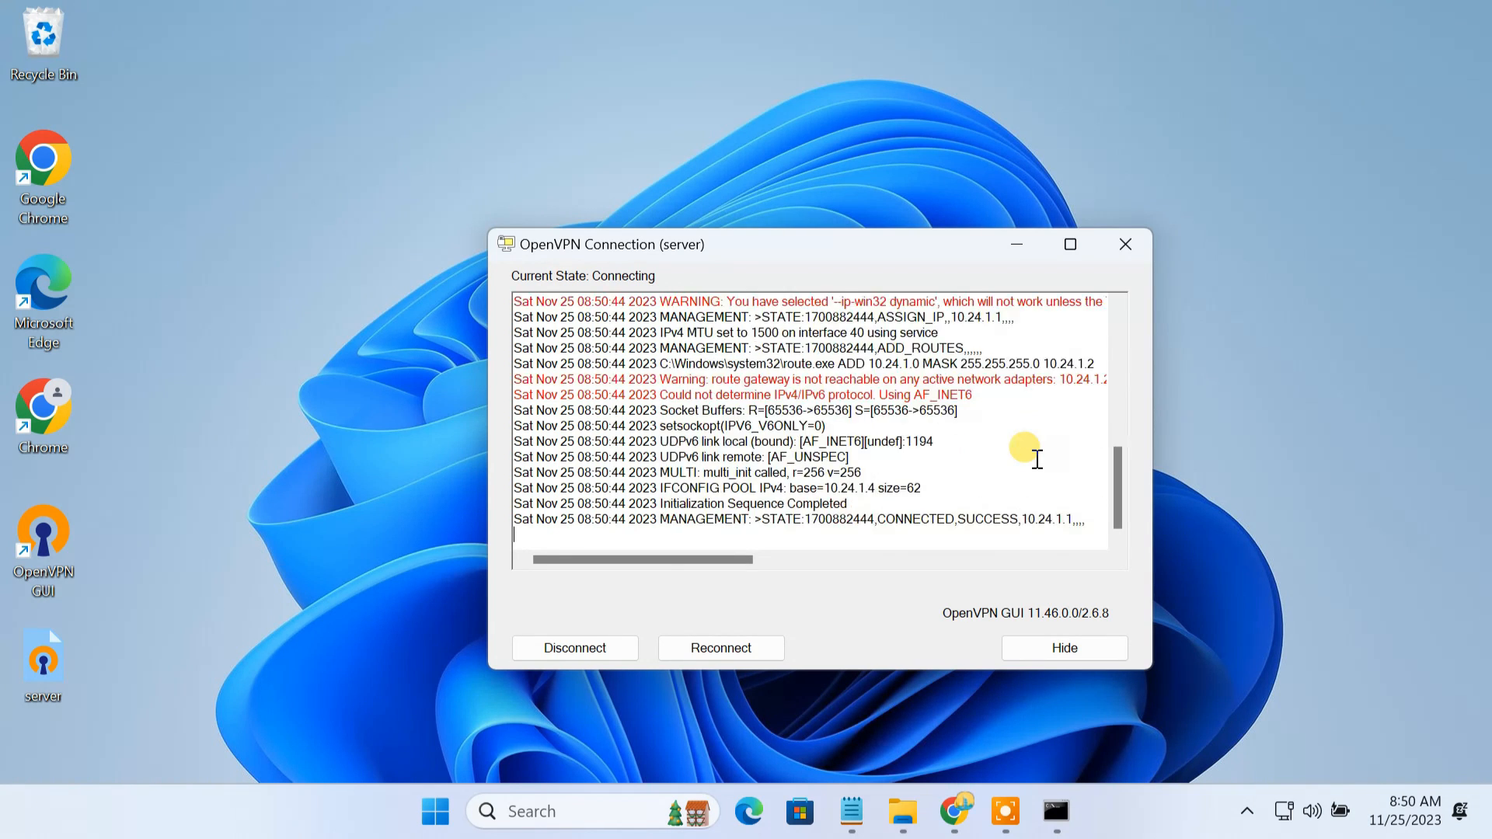
click(1063, 648)
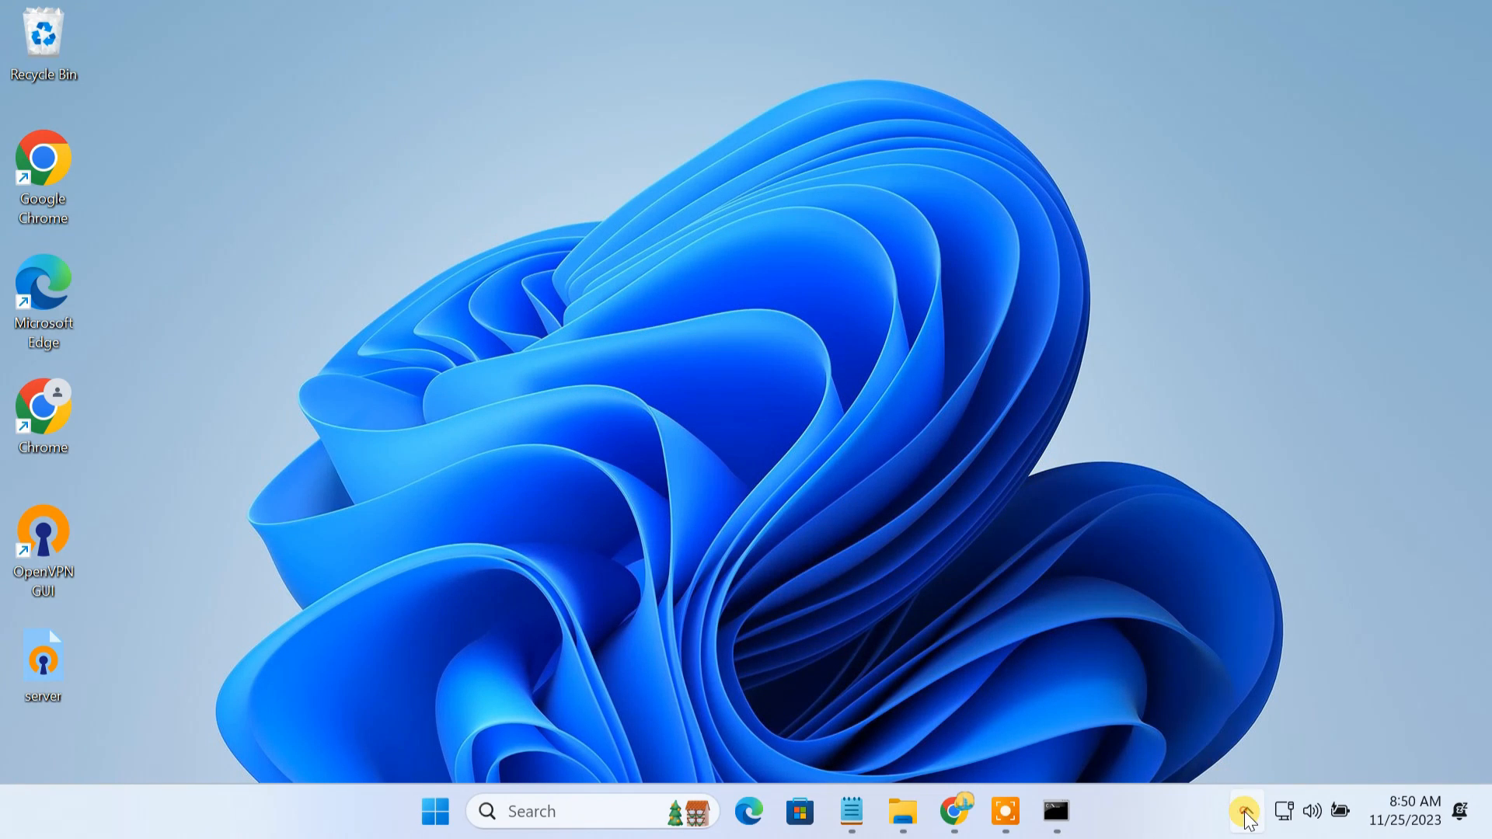
click(1243, 811)
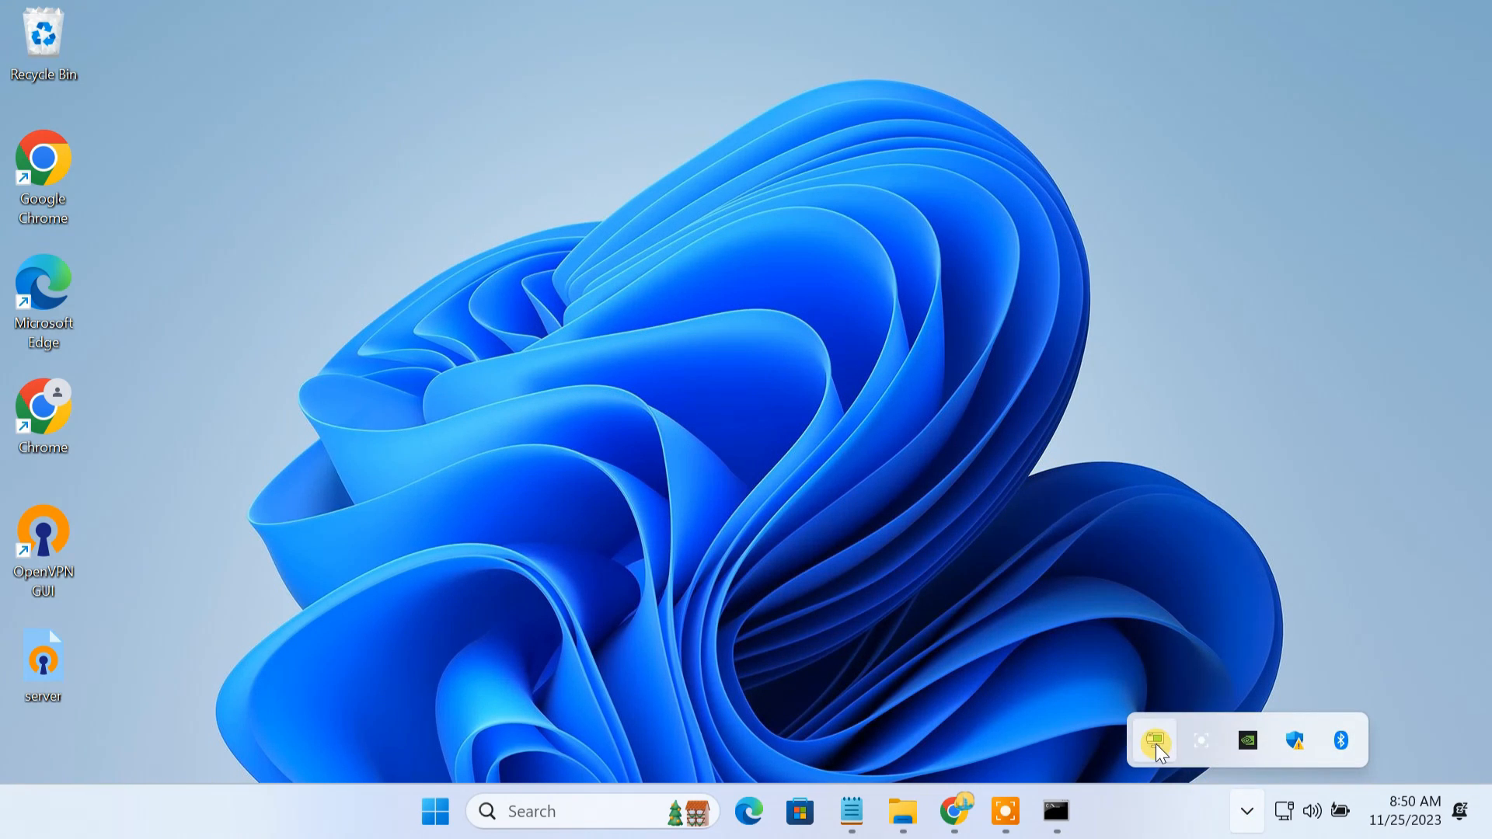
mouse_move(1155, 739)
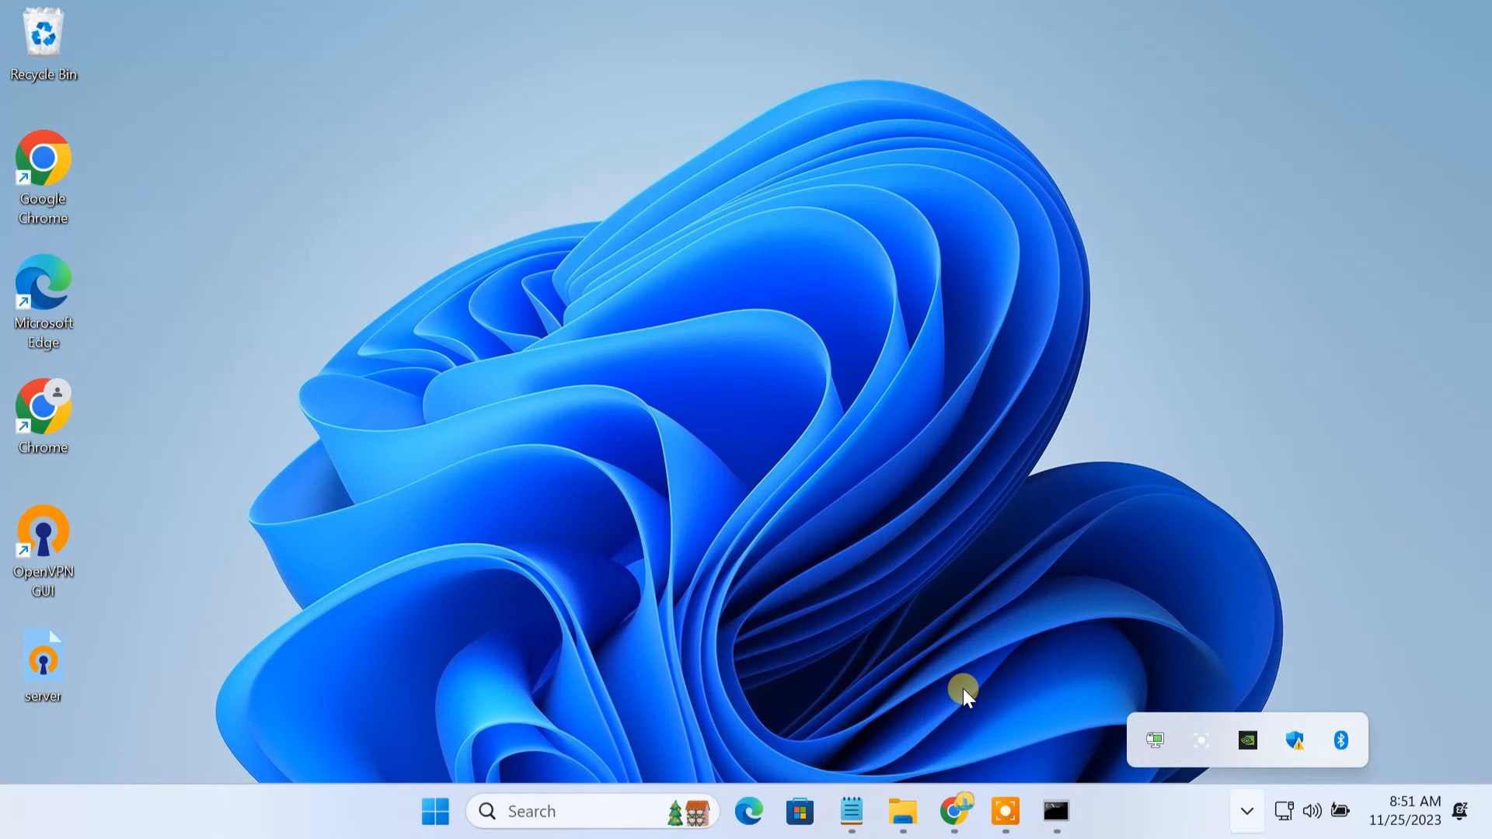
Create a new desktop folder named Client via the desktop's New menu and open it
click(1246, 811)
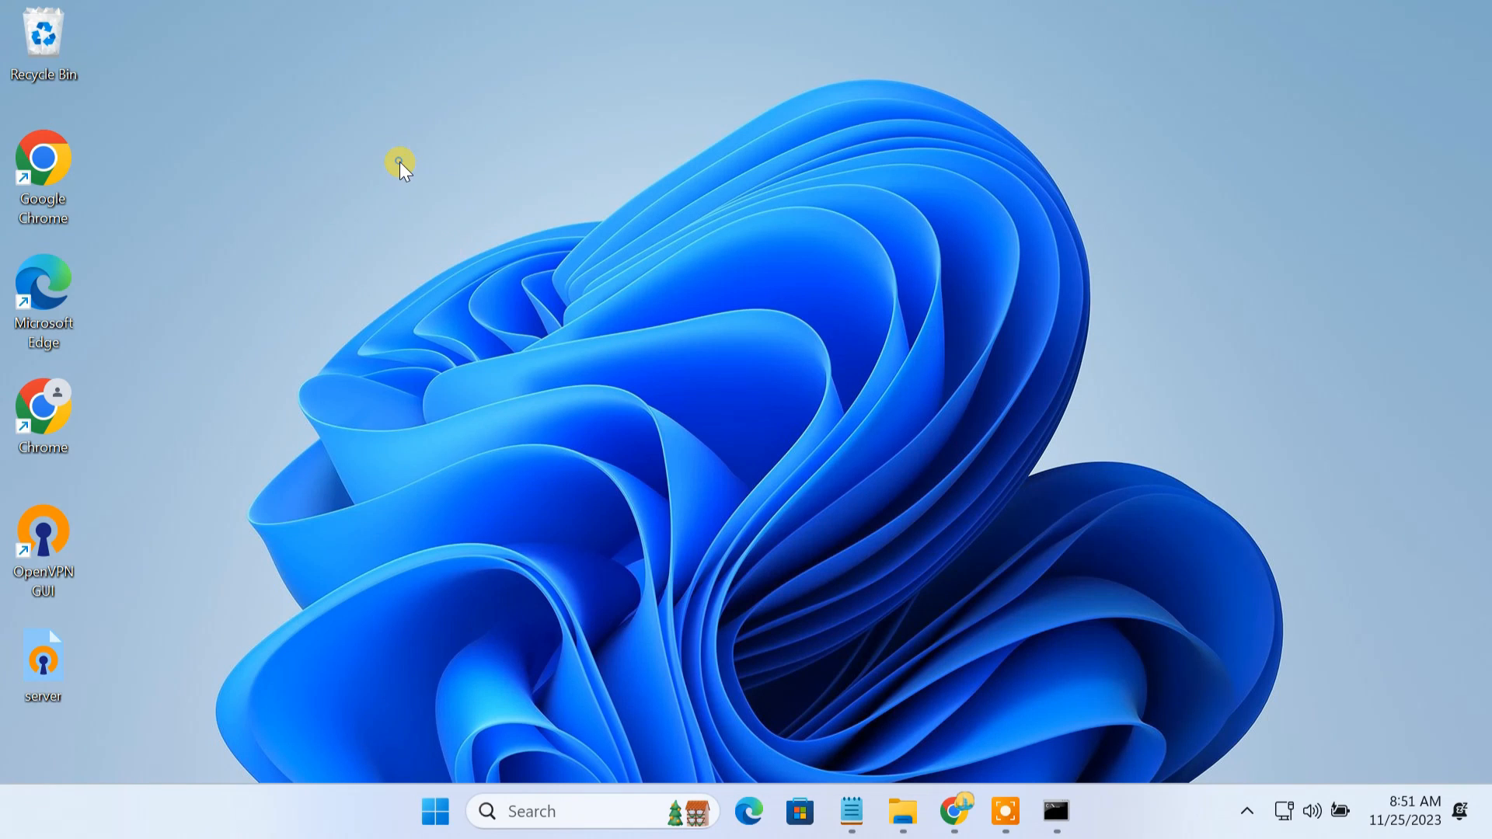
right_click(399, 166)
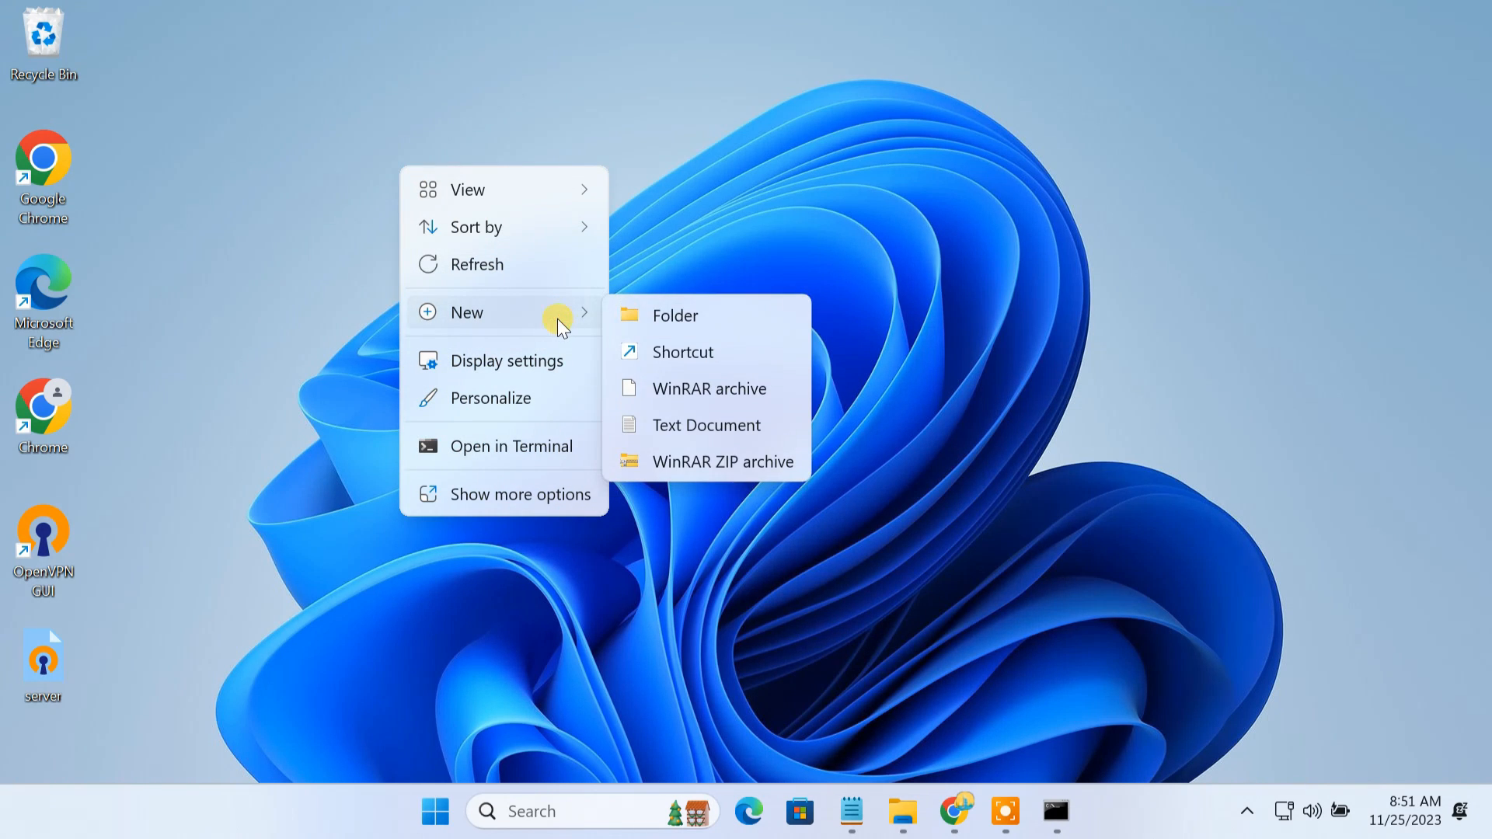
click(674, 315)
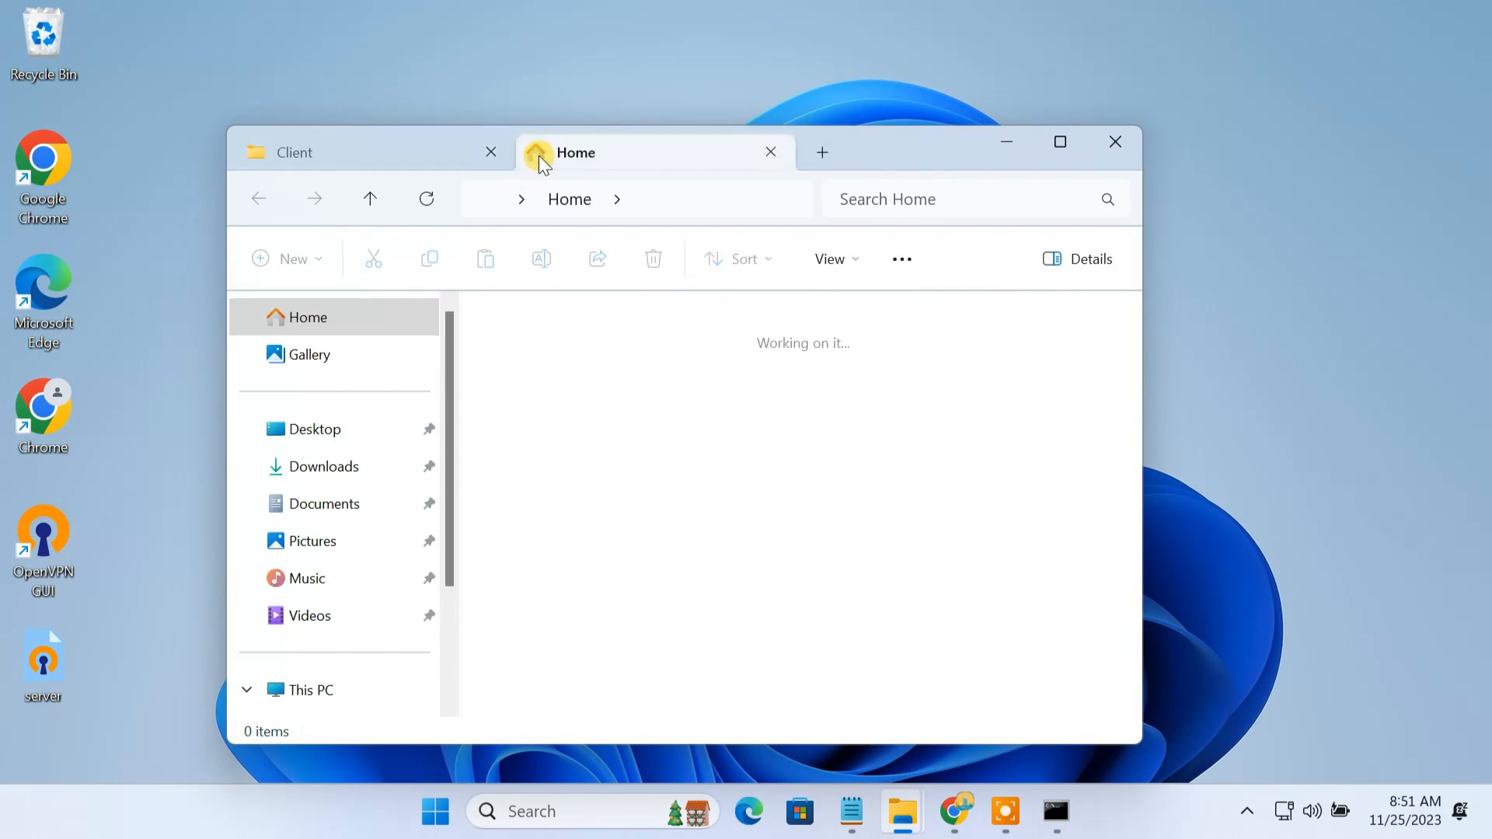
Browse to C:\Program Files\OpenVPN\easy-rsa\pki in the second File Explorer tab
click(307, 689)
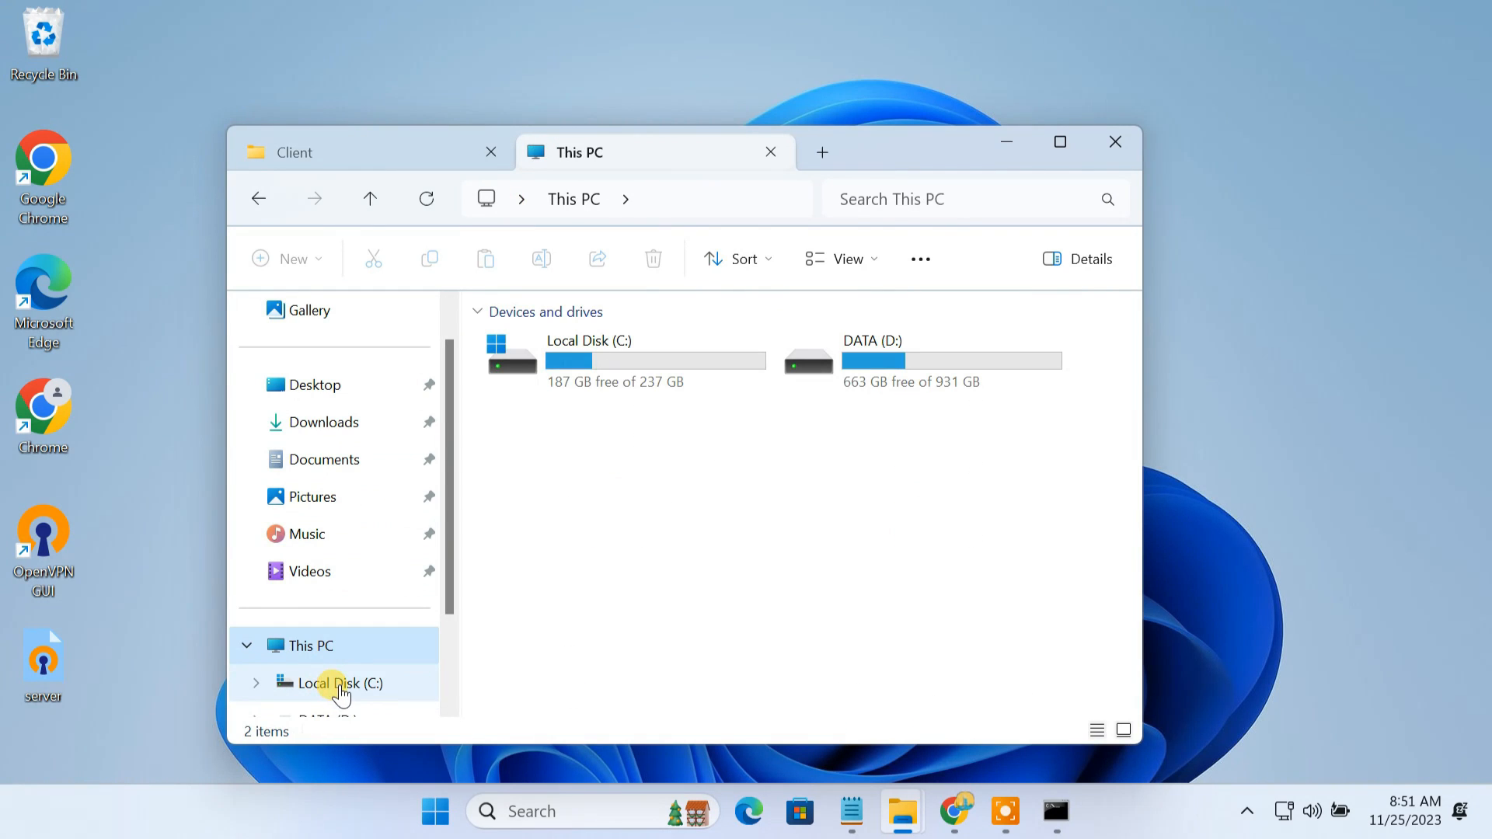
double_click(337, 684)
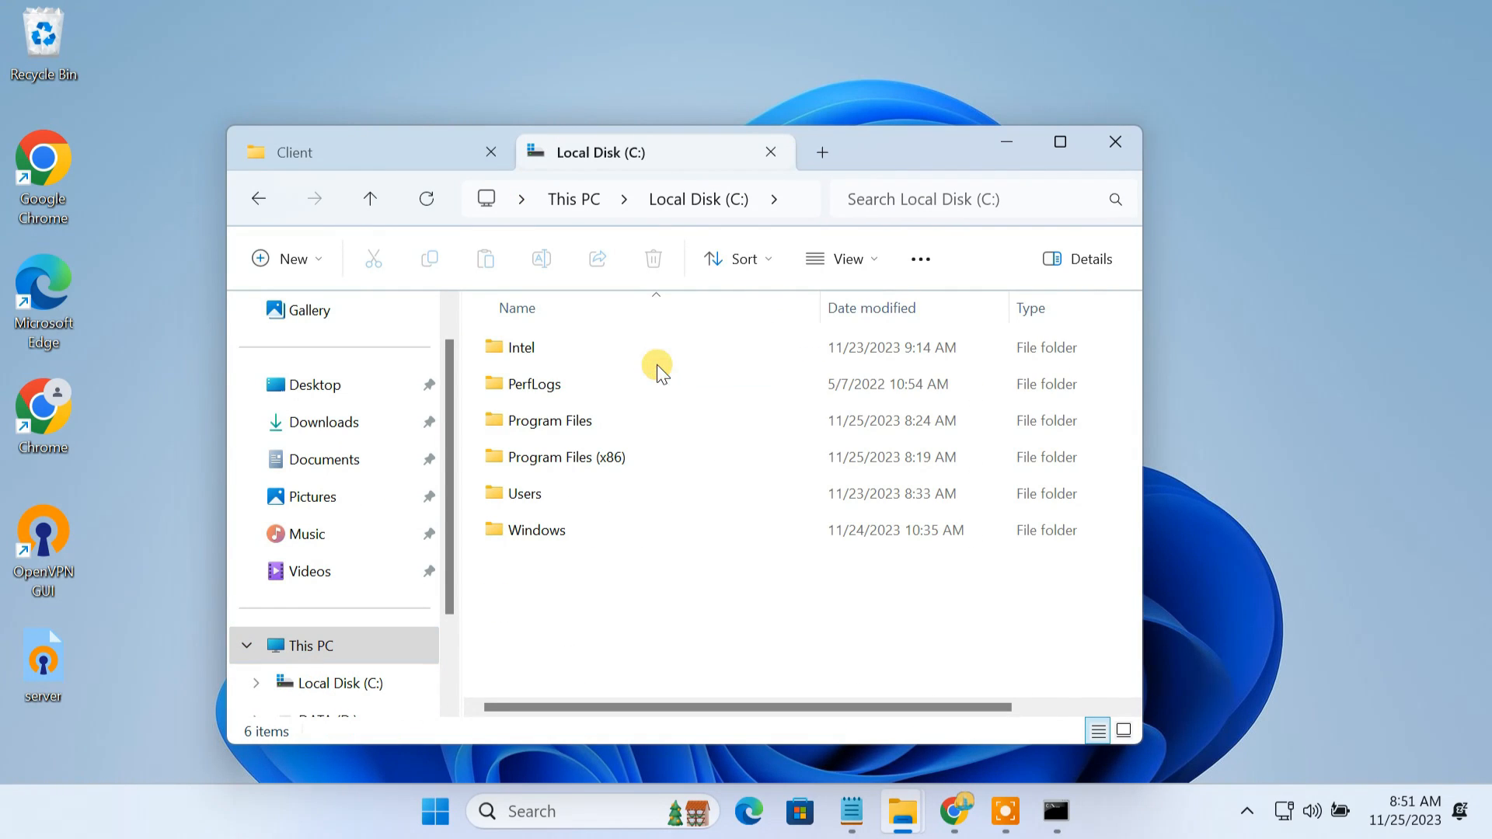
double_click(548, 419)
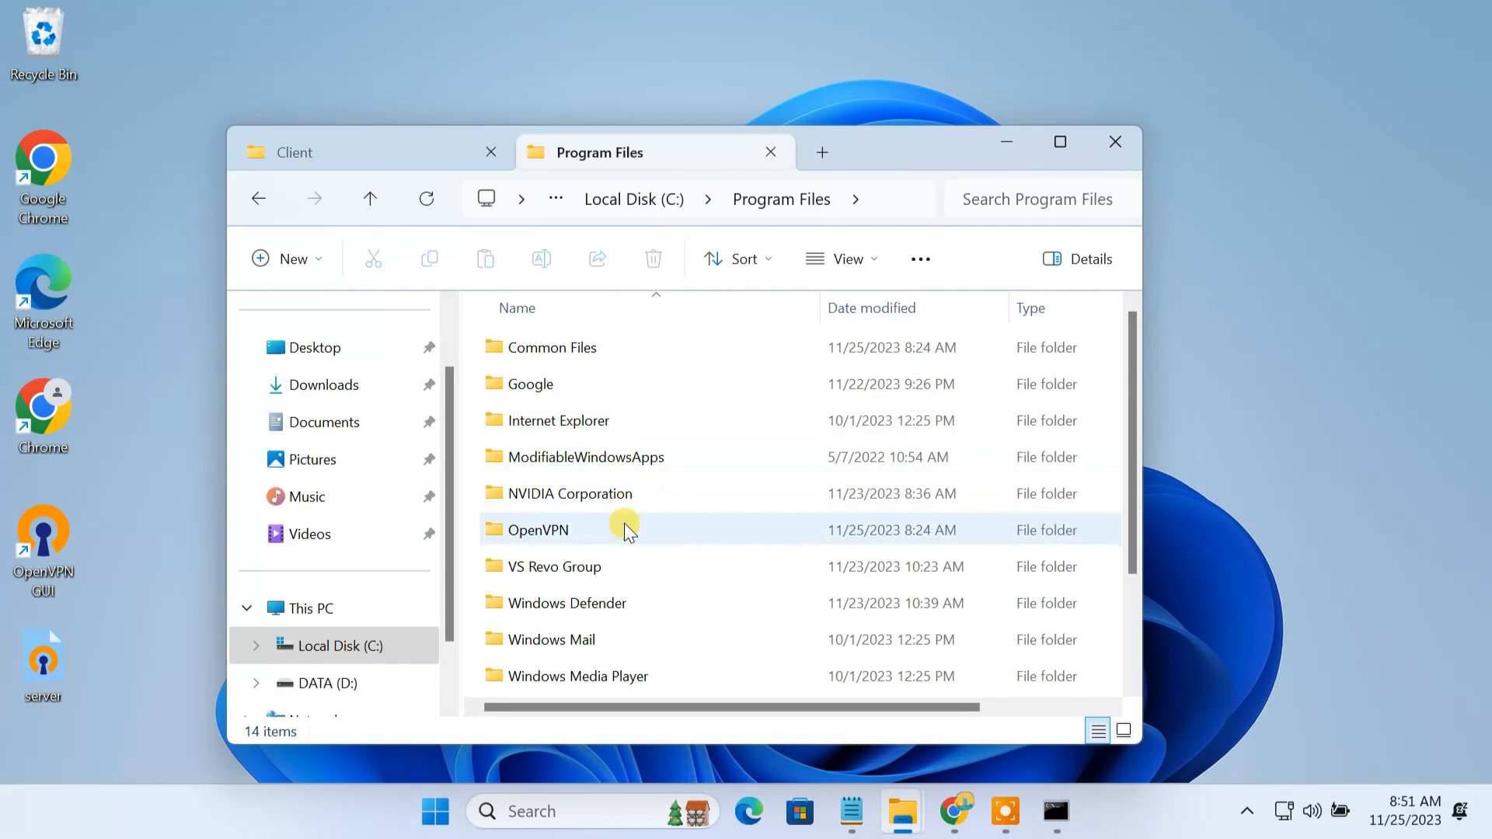
double_click(536, 530)
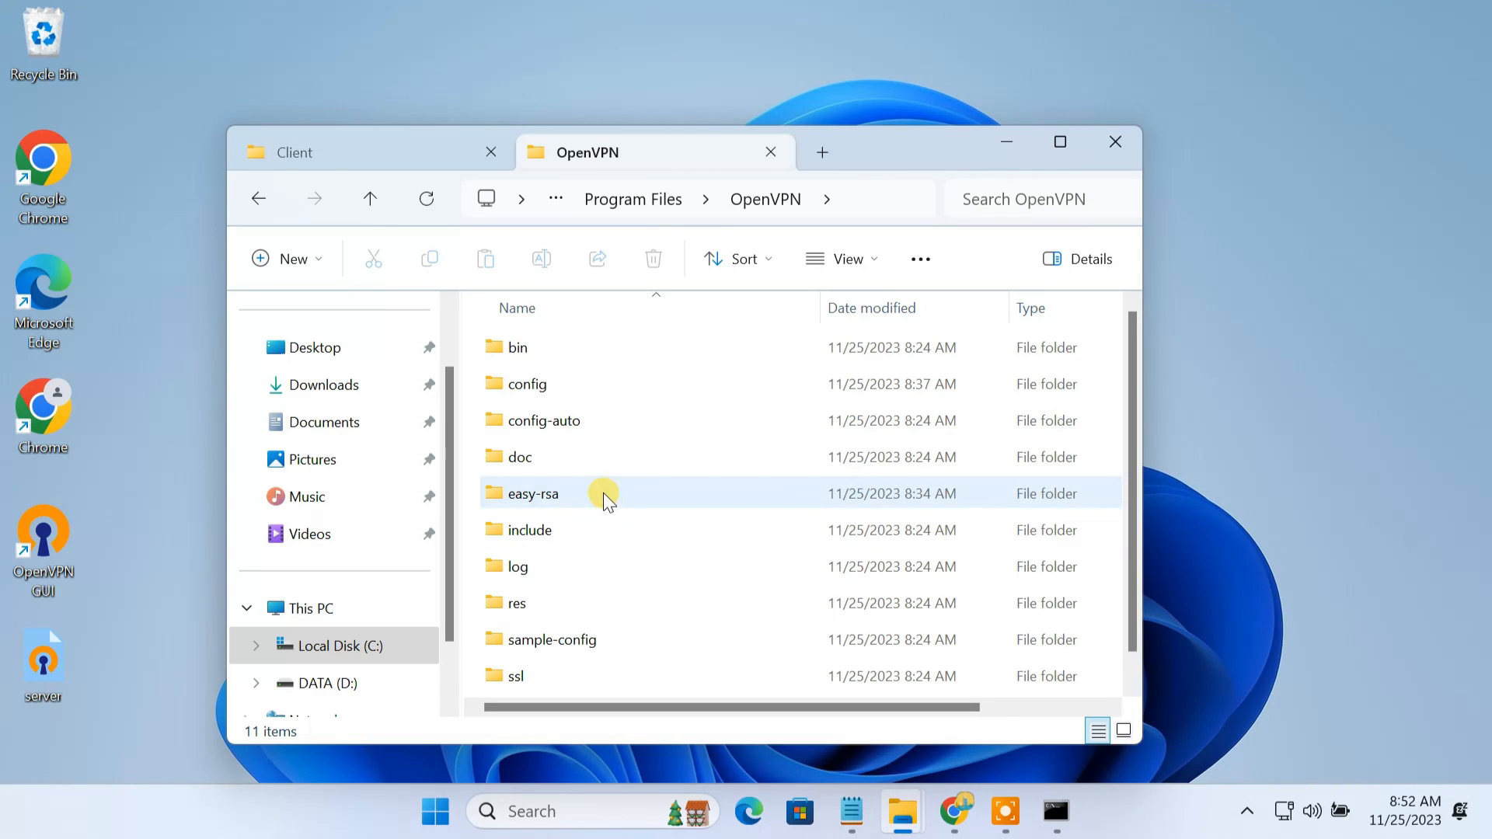
double_click(533, 493)
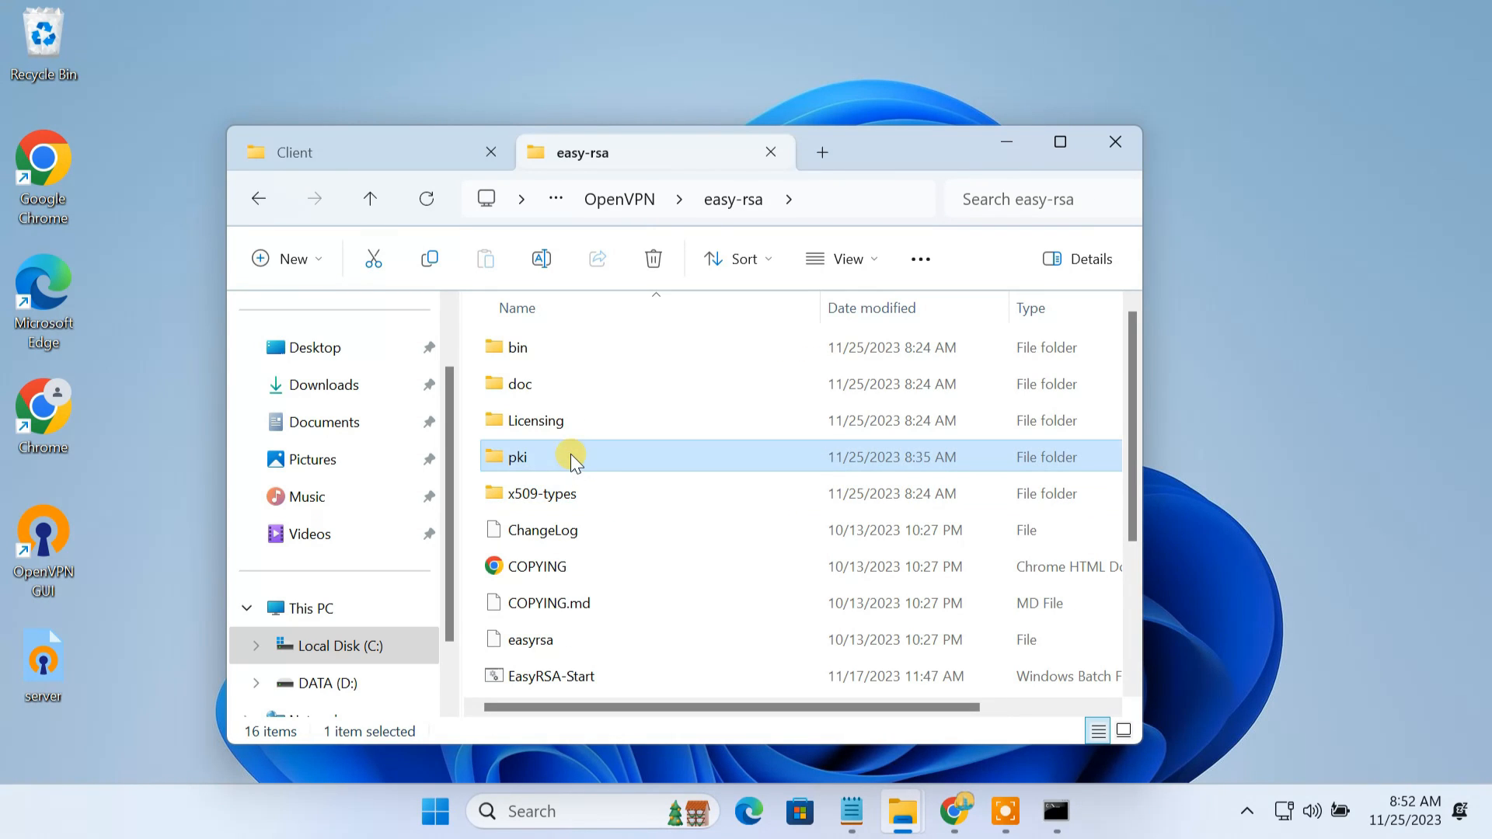
double_click(516, 457)
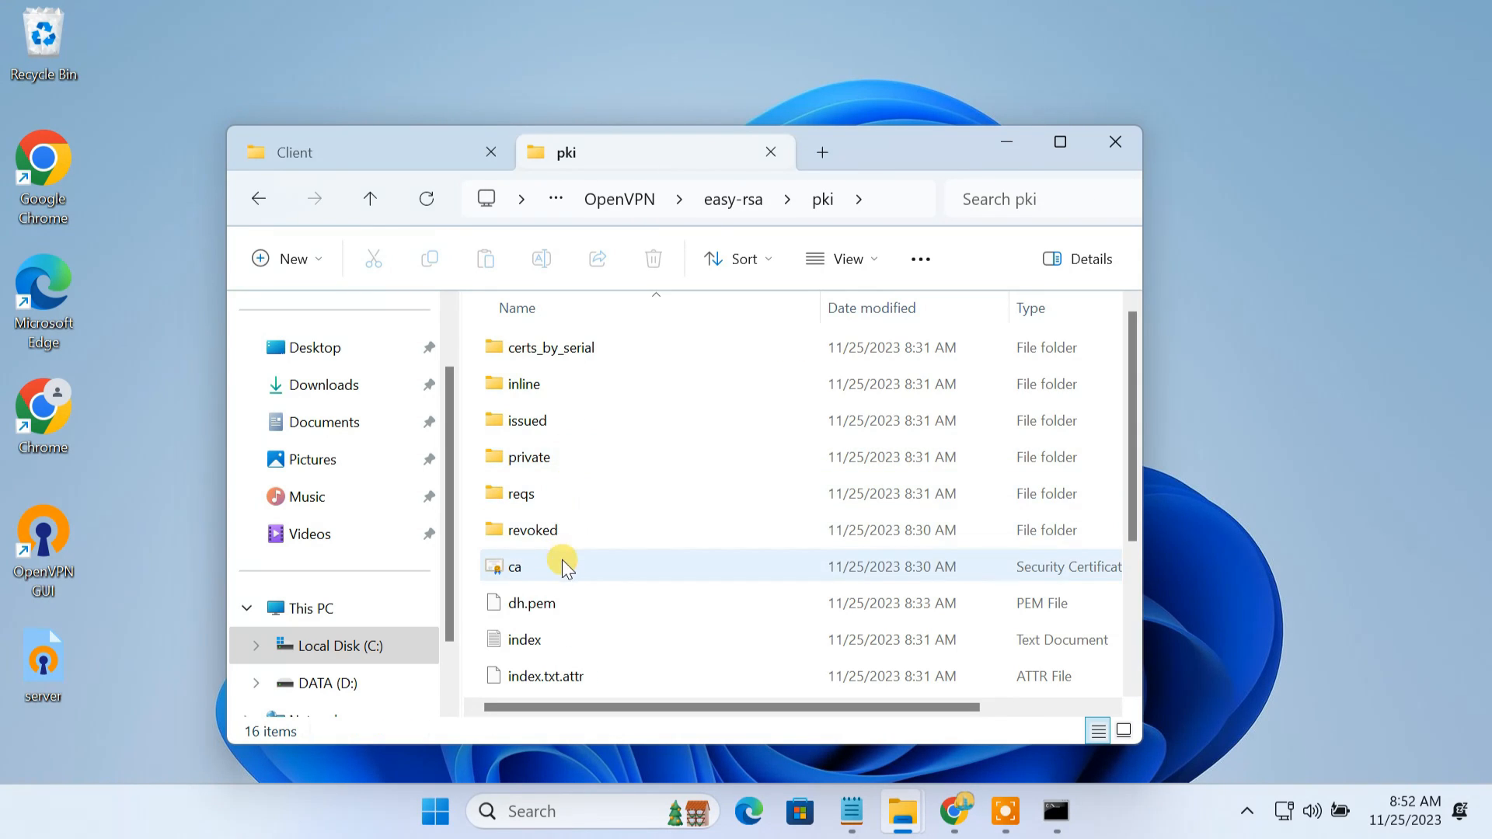
Select ca, dh.pem and ta.key in the pki folder for copying to the Client folder
click(532, 603)
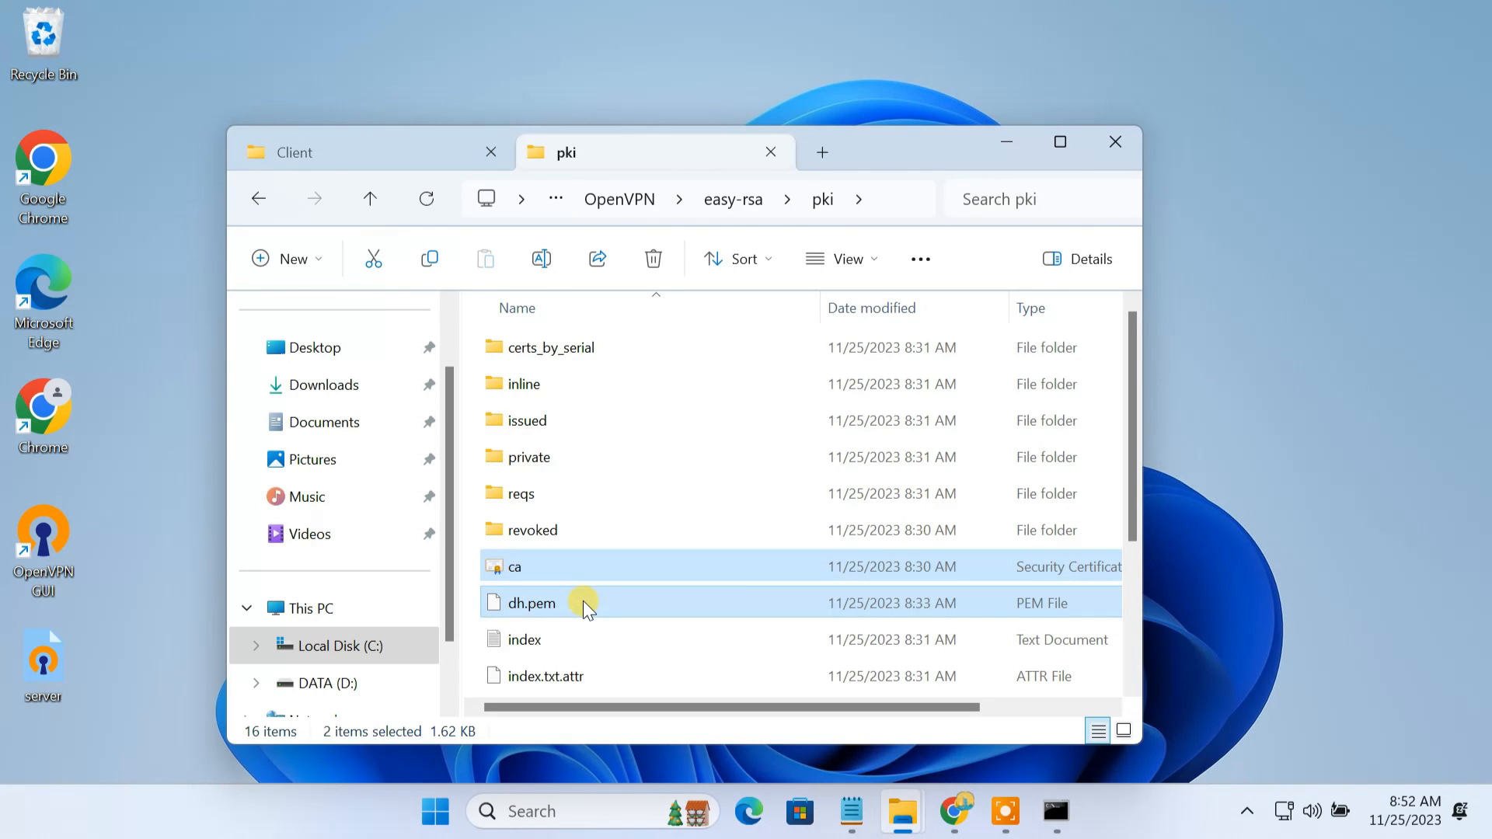
scroll(down, 3)
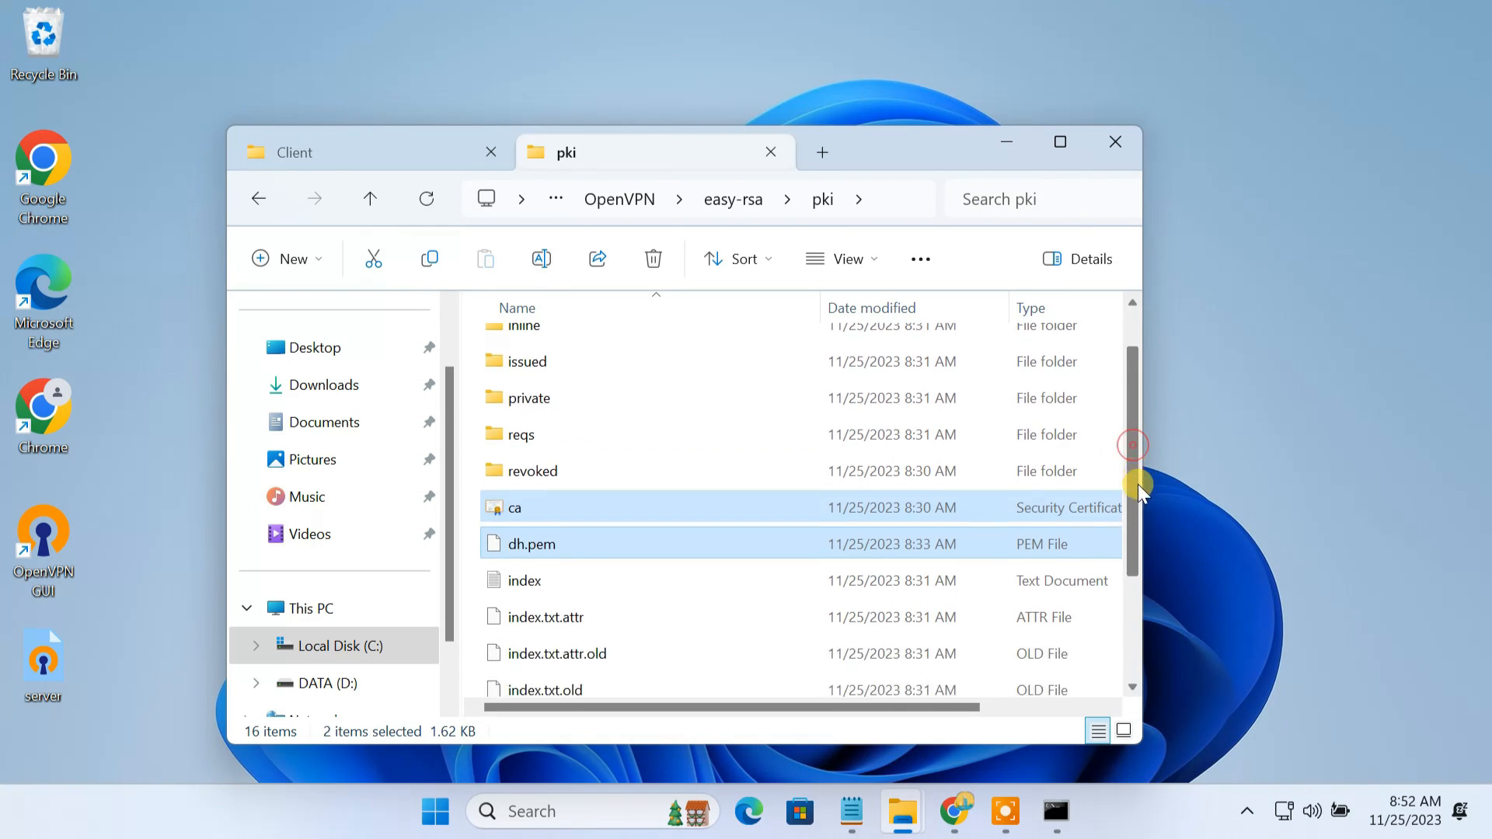
scroll(down, 3)
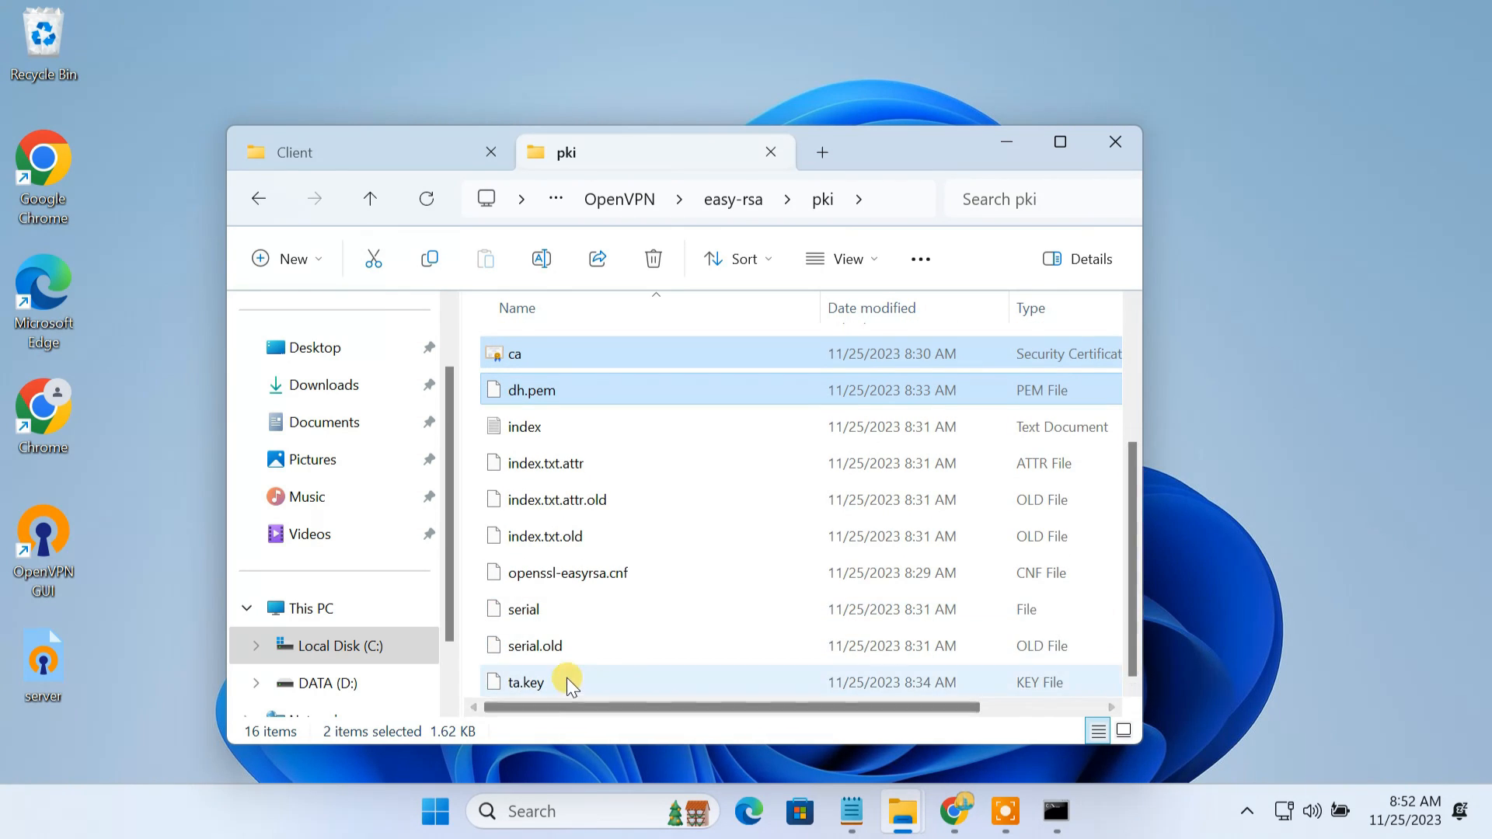
click(524, 682)
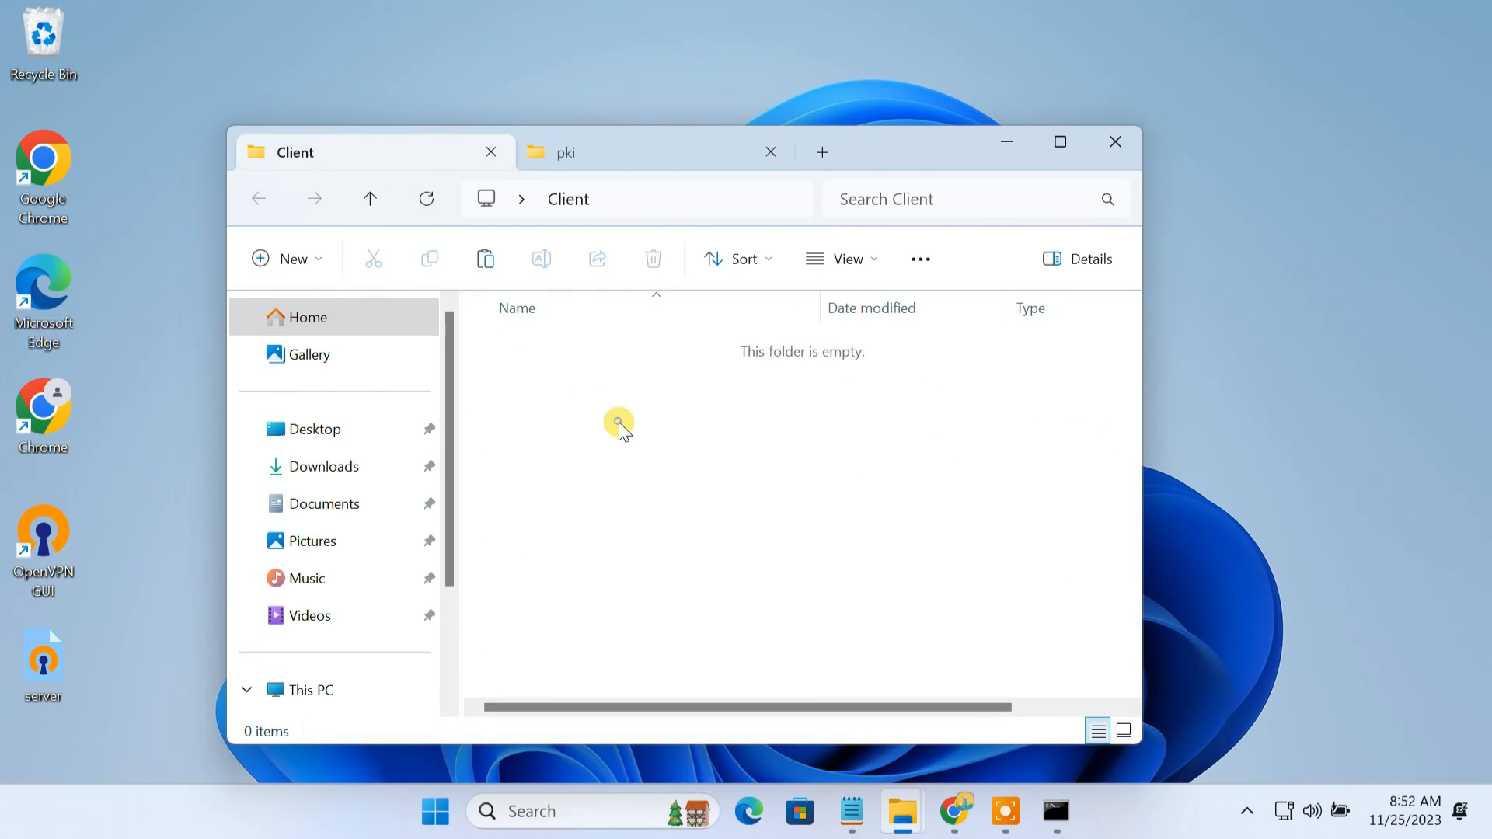
click(485, 259)
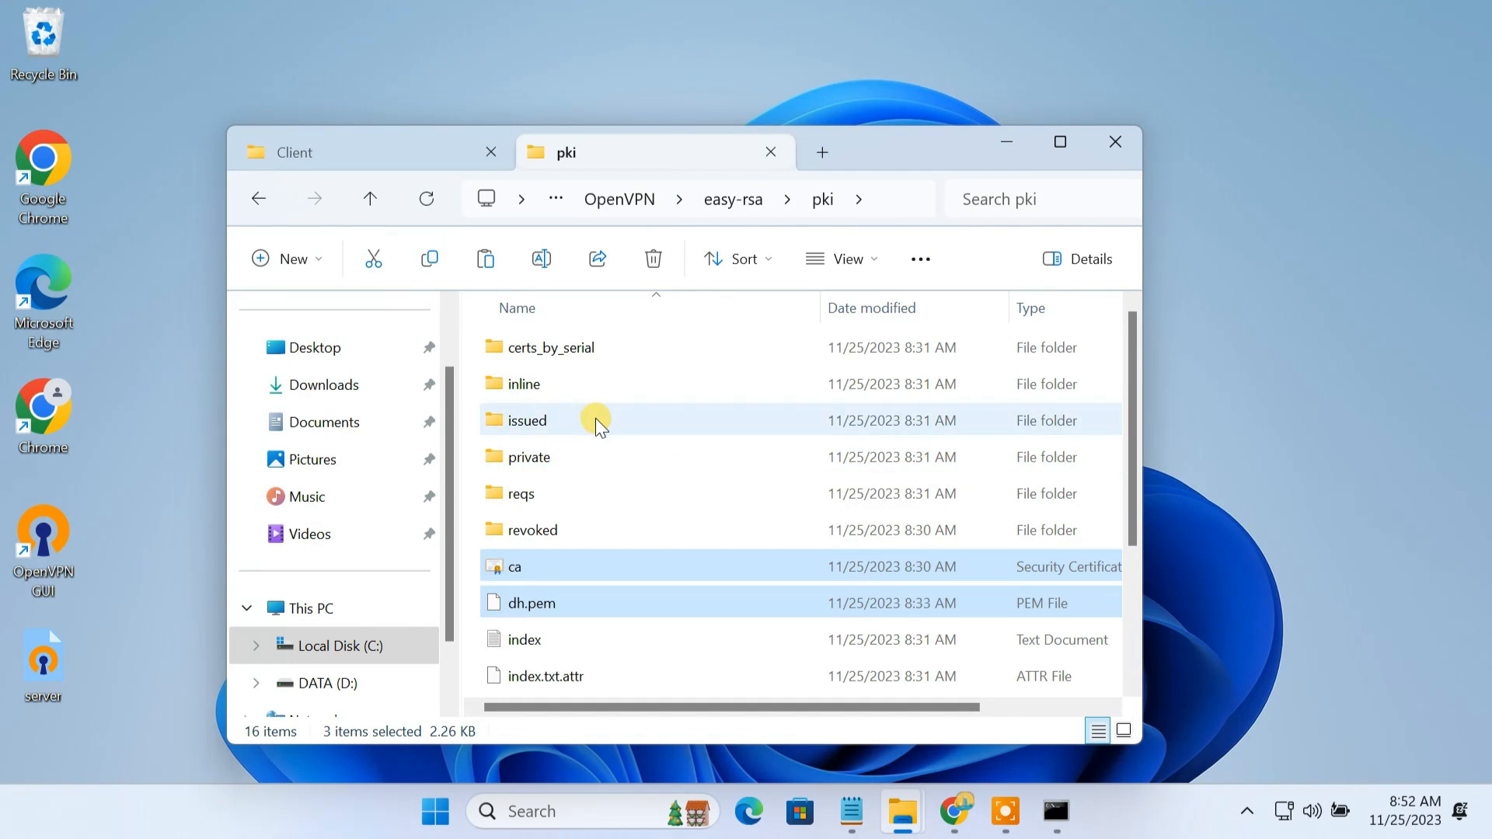
Copy client1 from pki\issued and client1.key from pki\private into the Client folder, then close File Explorer
double_click(528, 420)
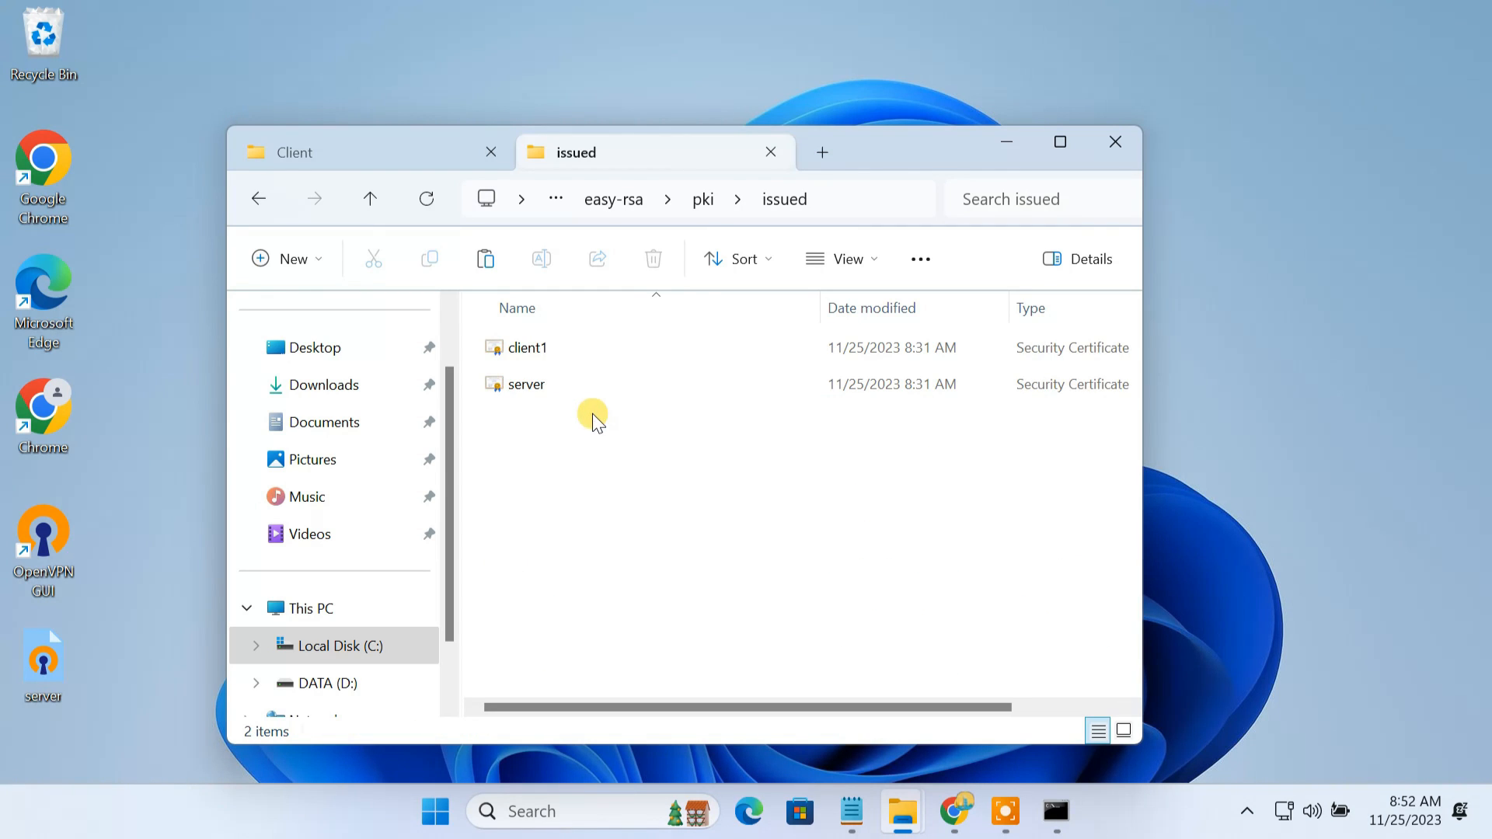
click(529, 347)
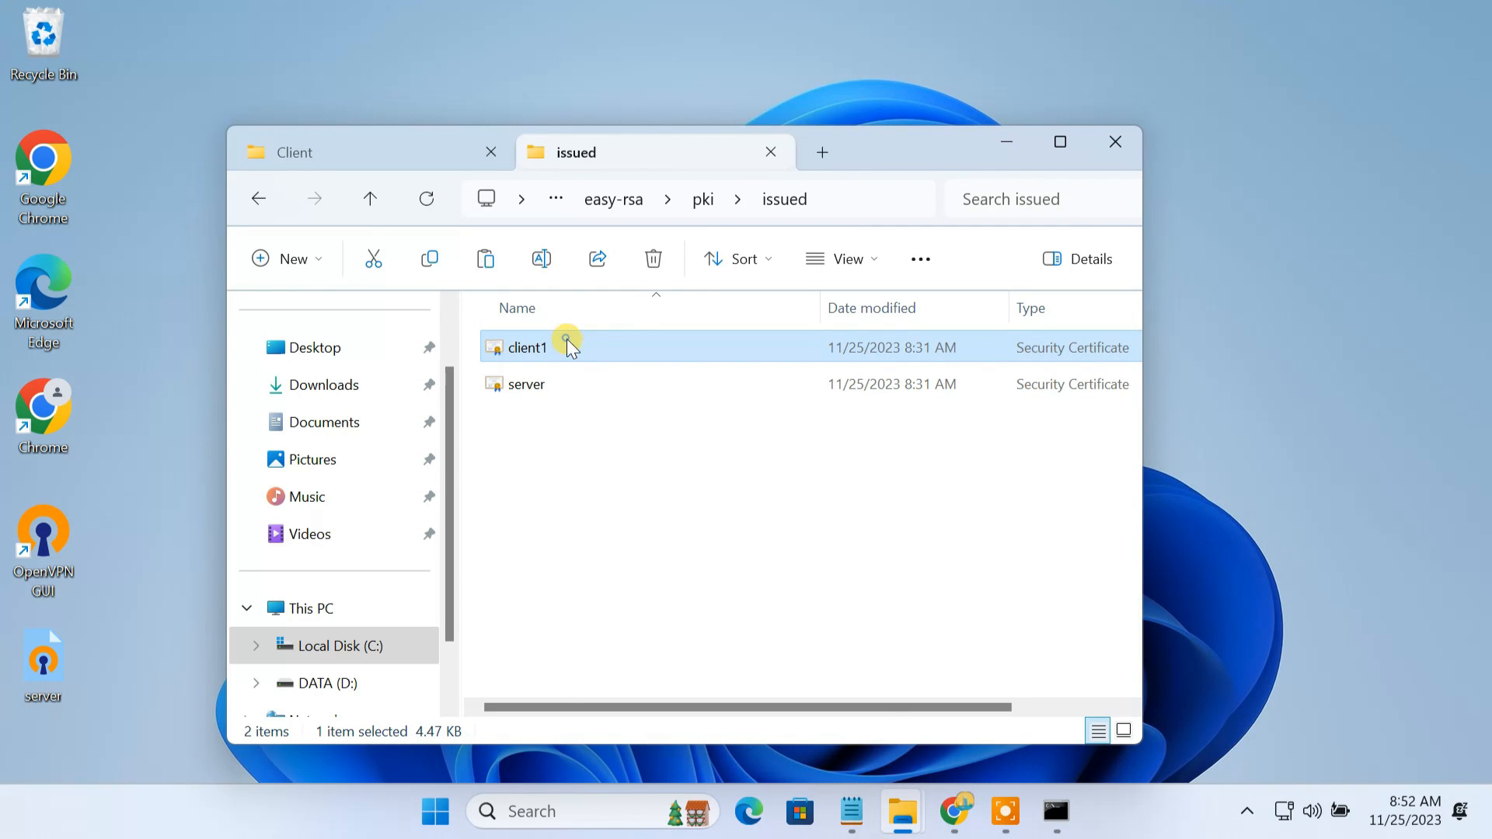
mouse_move(448, 181)
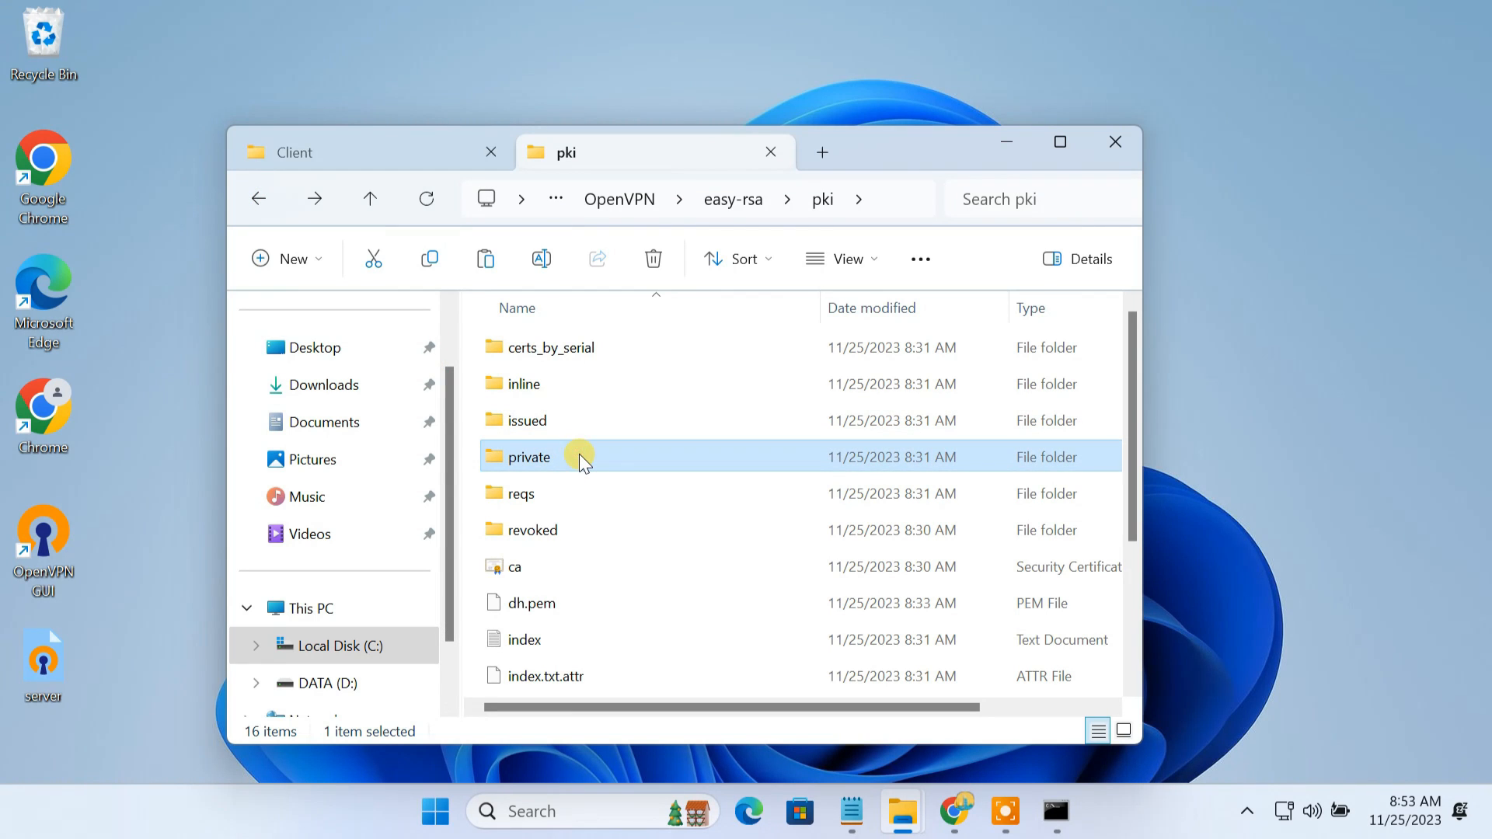
double_click(531, 457)
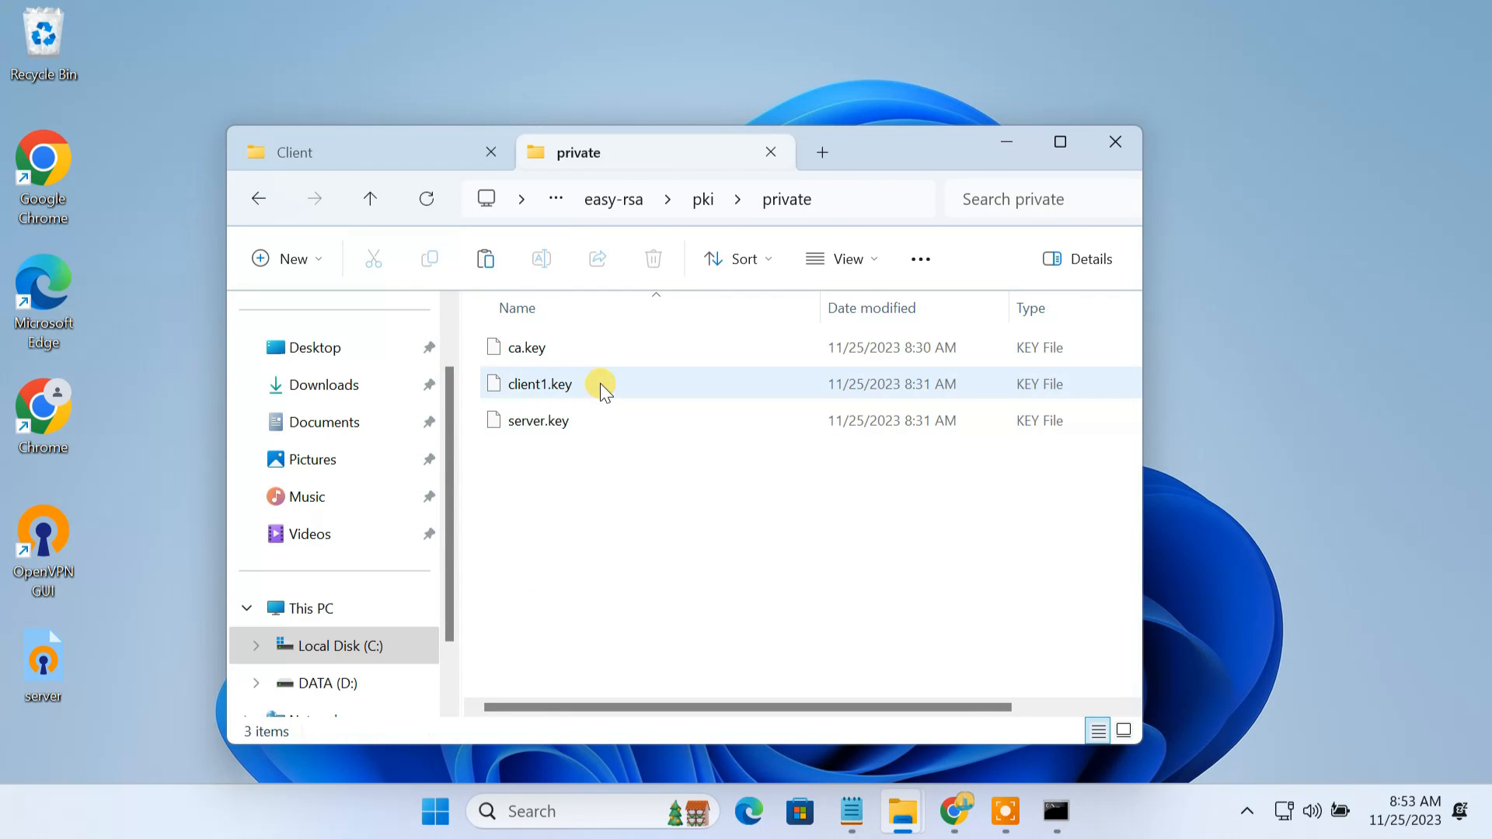
right_click(537, 383)
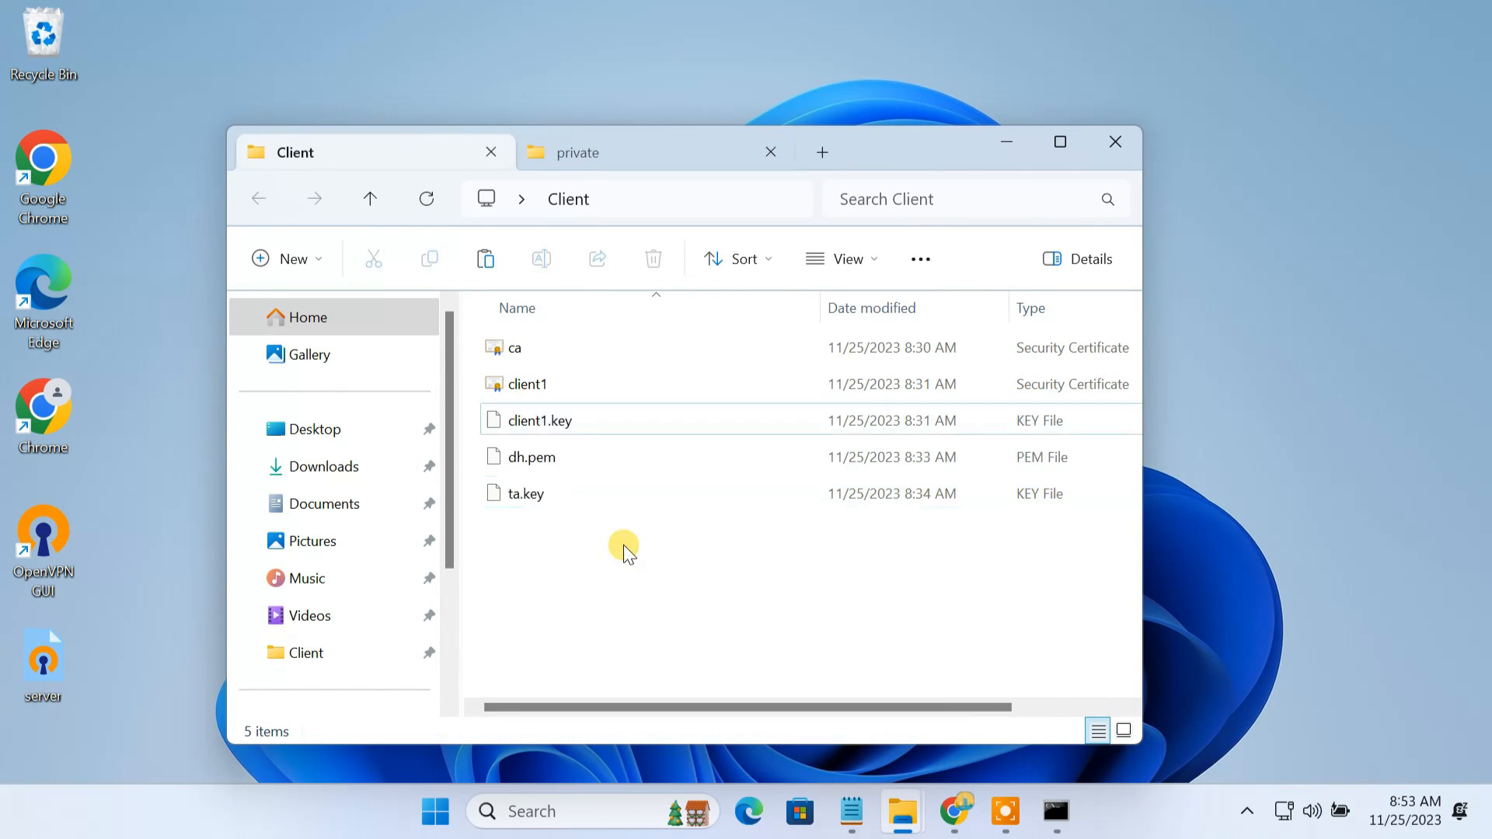
click(1114, 142)
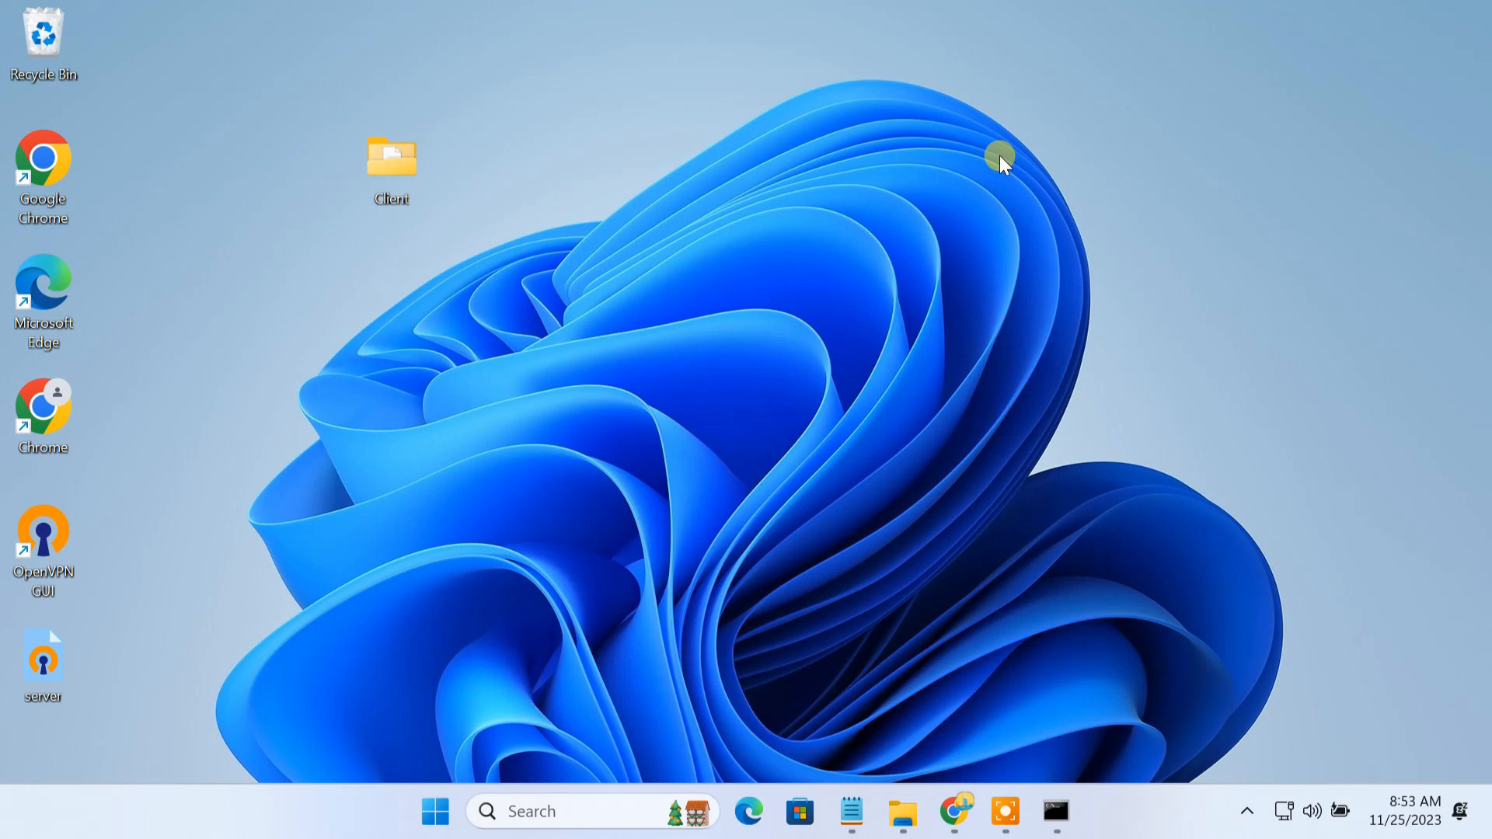
Replace the client.ovpn placeholder address with 103.244.5.21 in Grammarly and start a blank Notepad
click(956, 811)
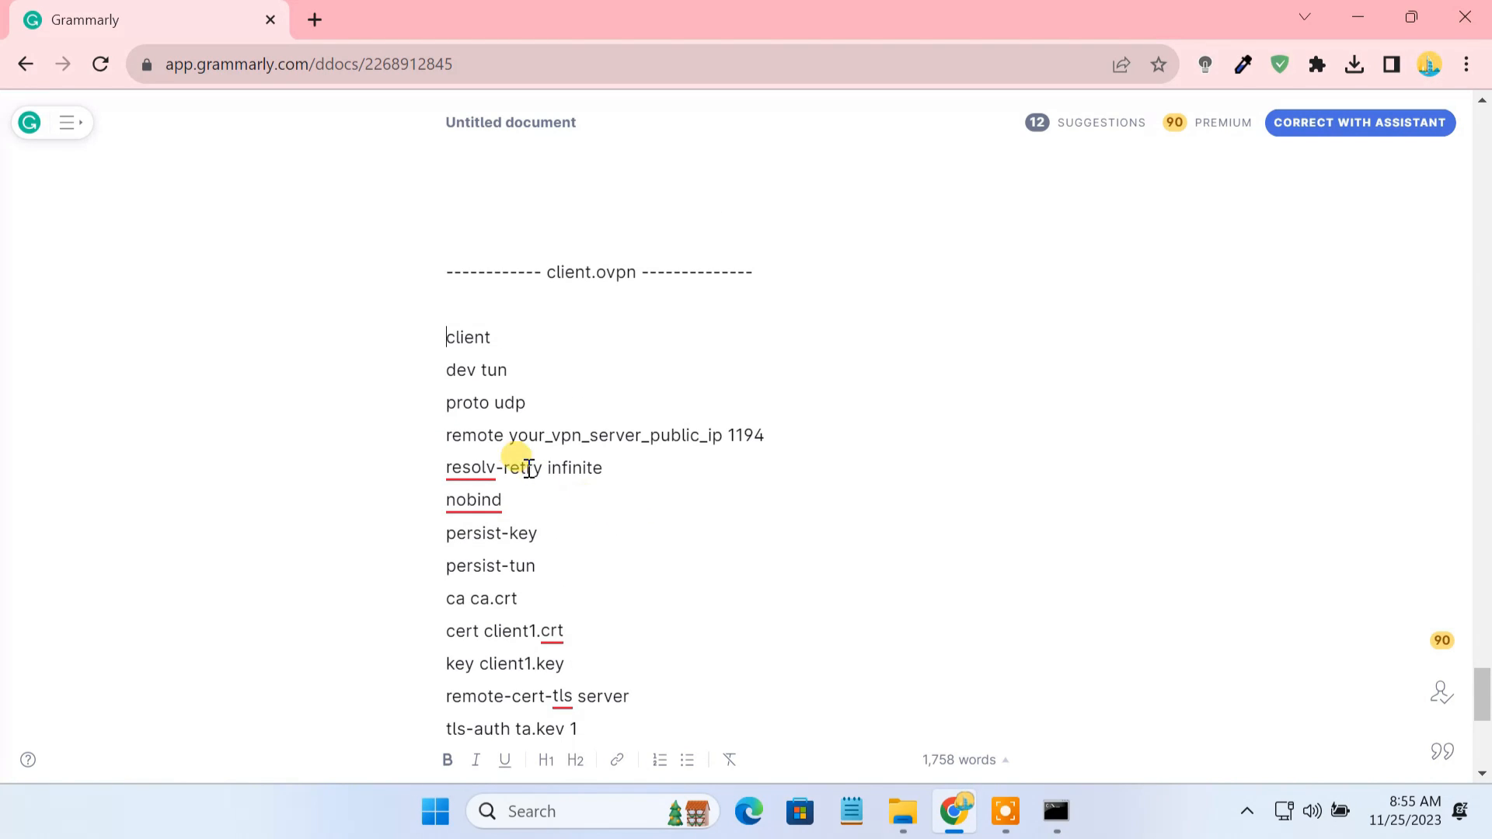
double_click(617, 436)
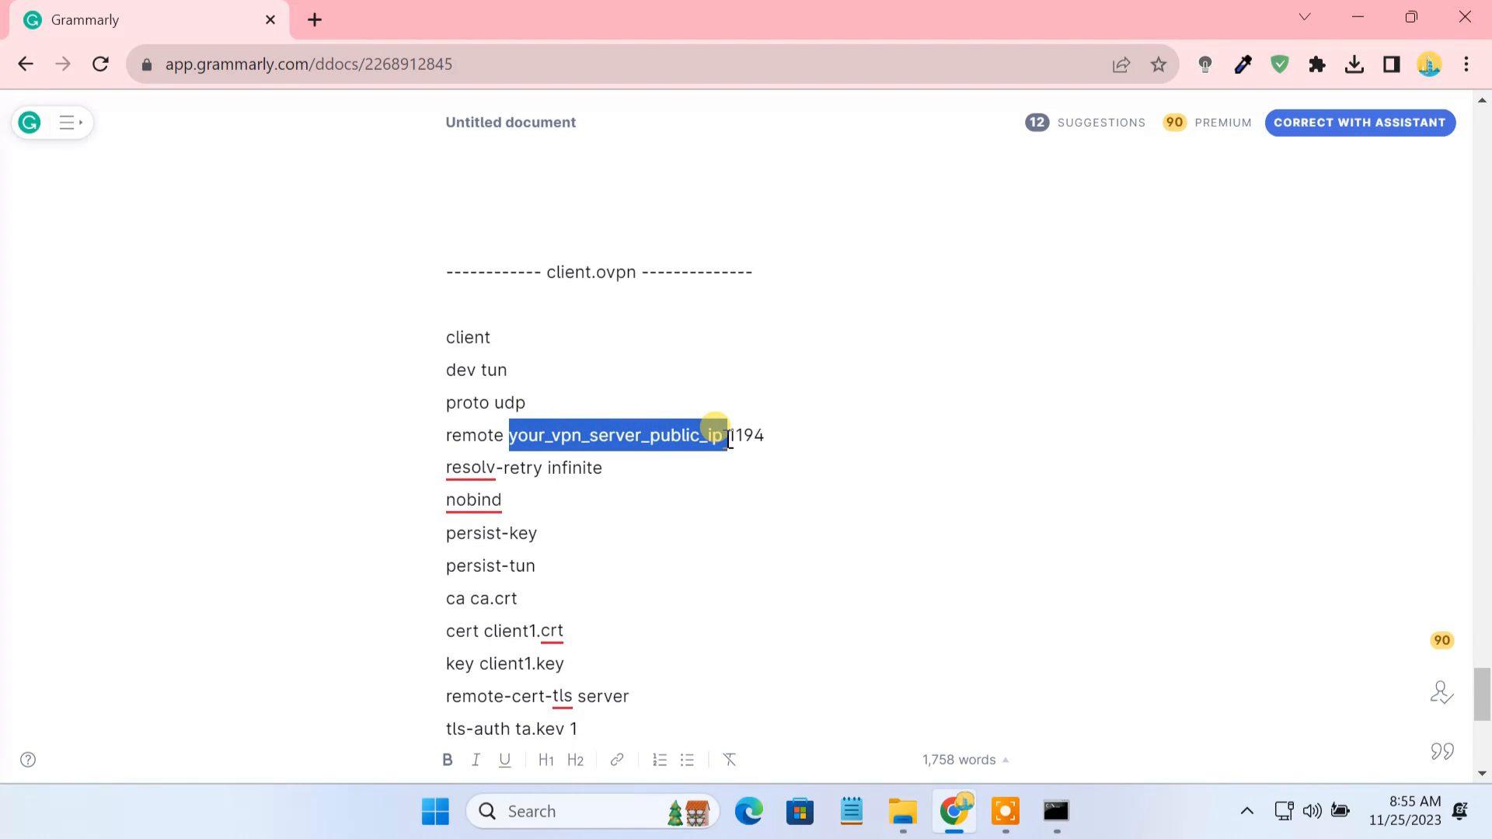
text(103.244.5.21 1194)
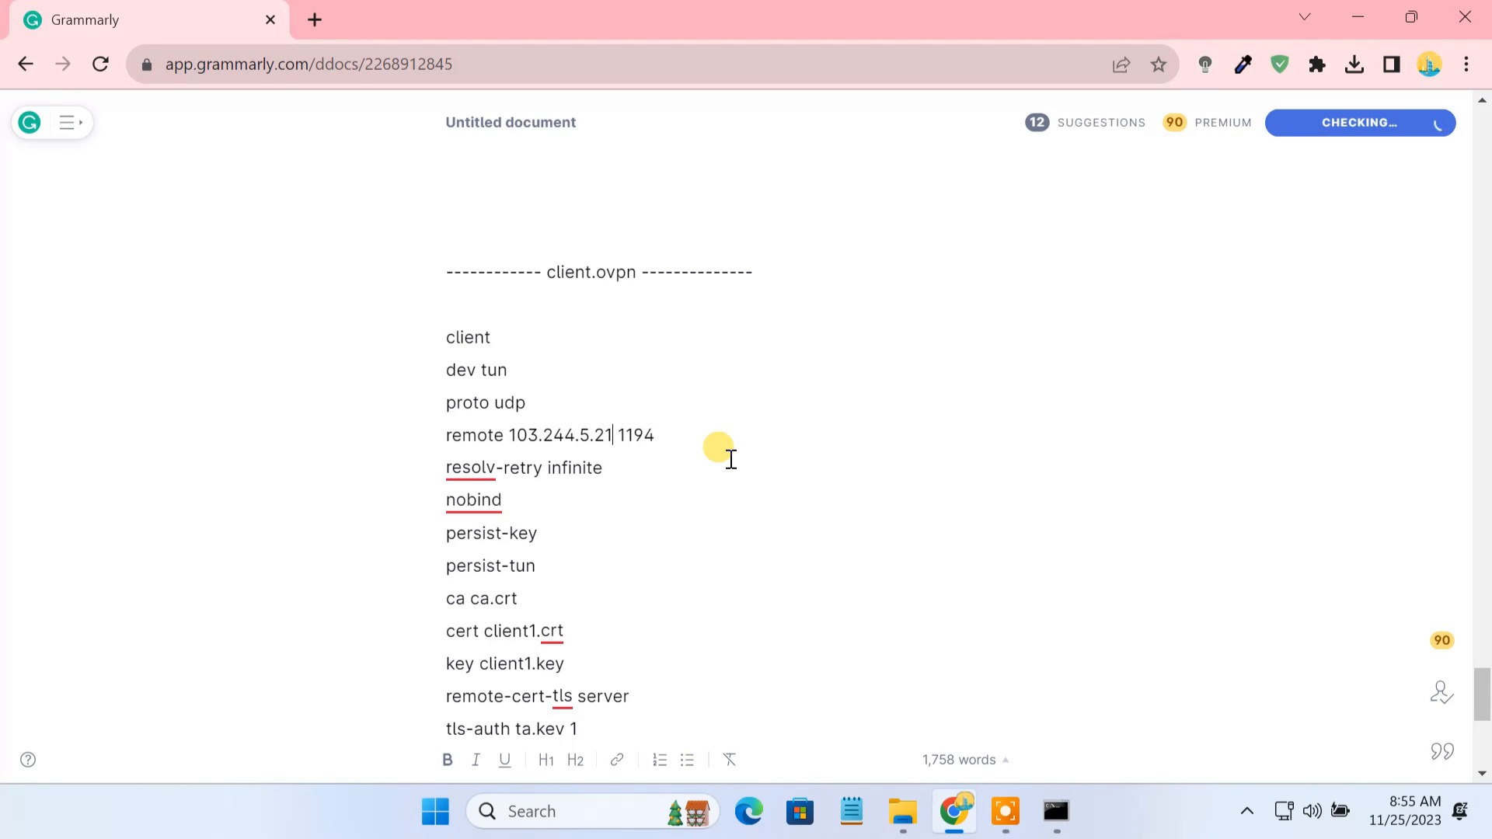
mouse_move(476, 386)
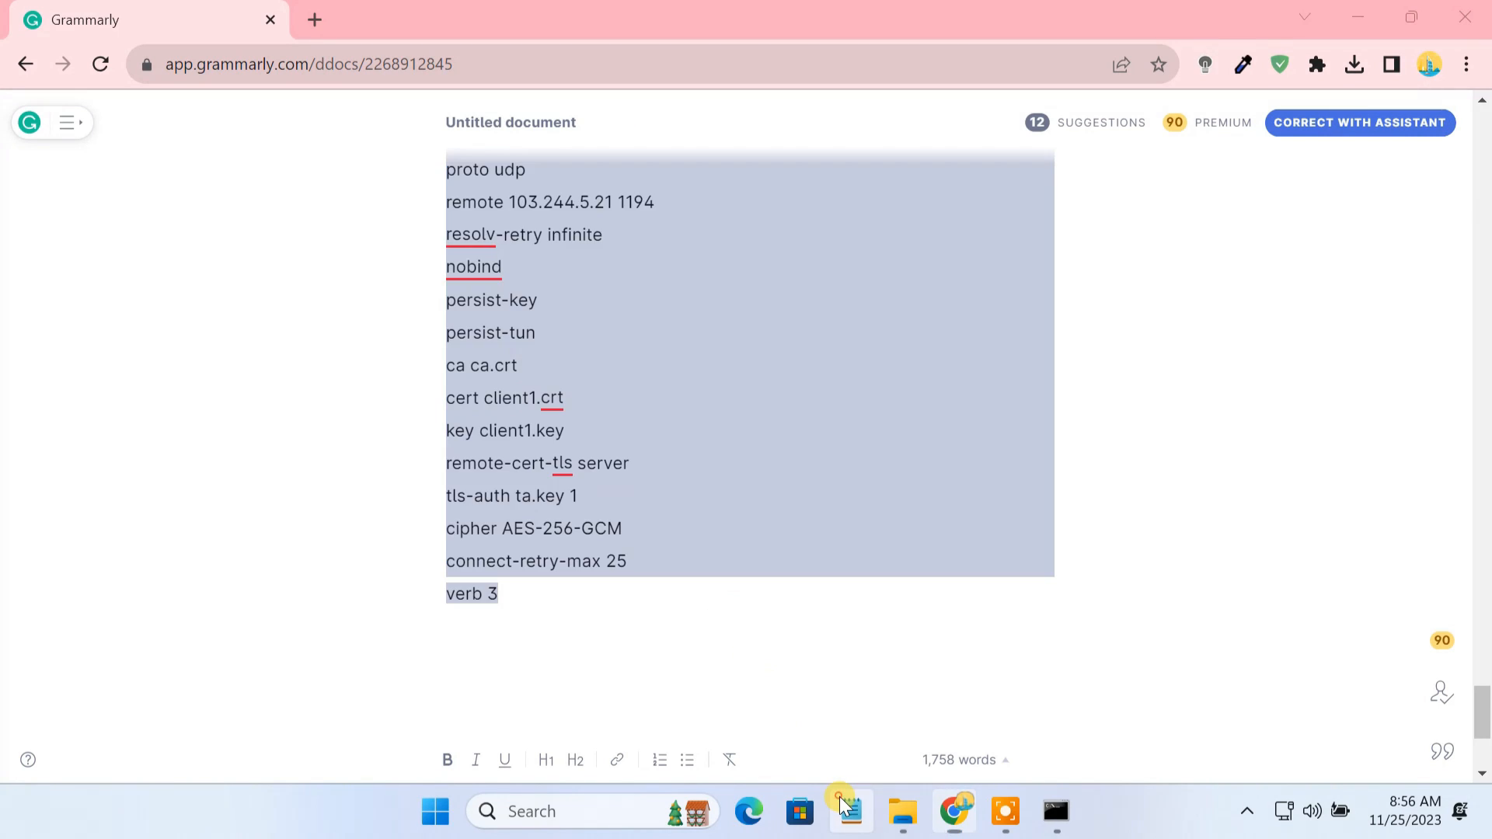
click(850, 811)
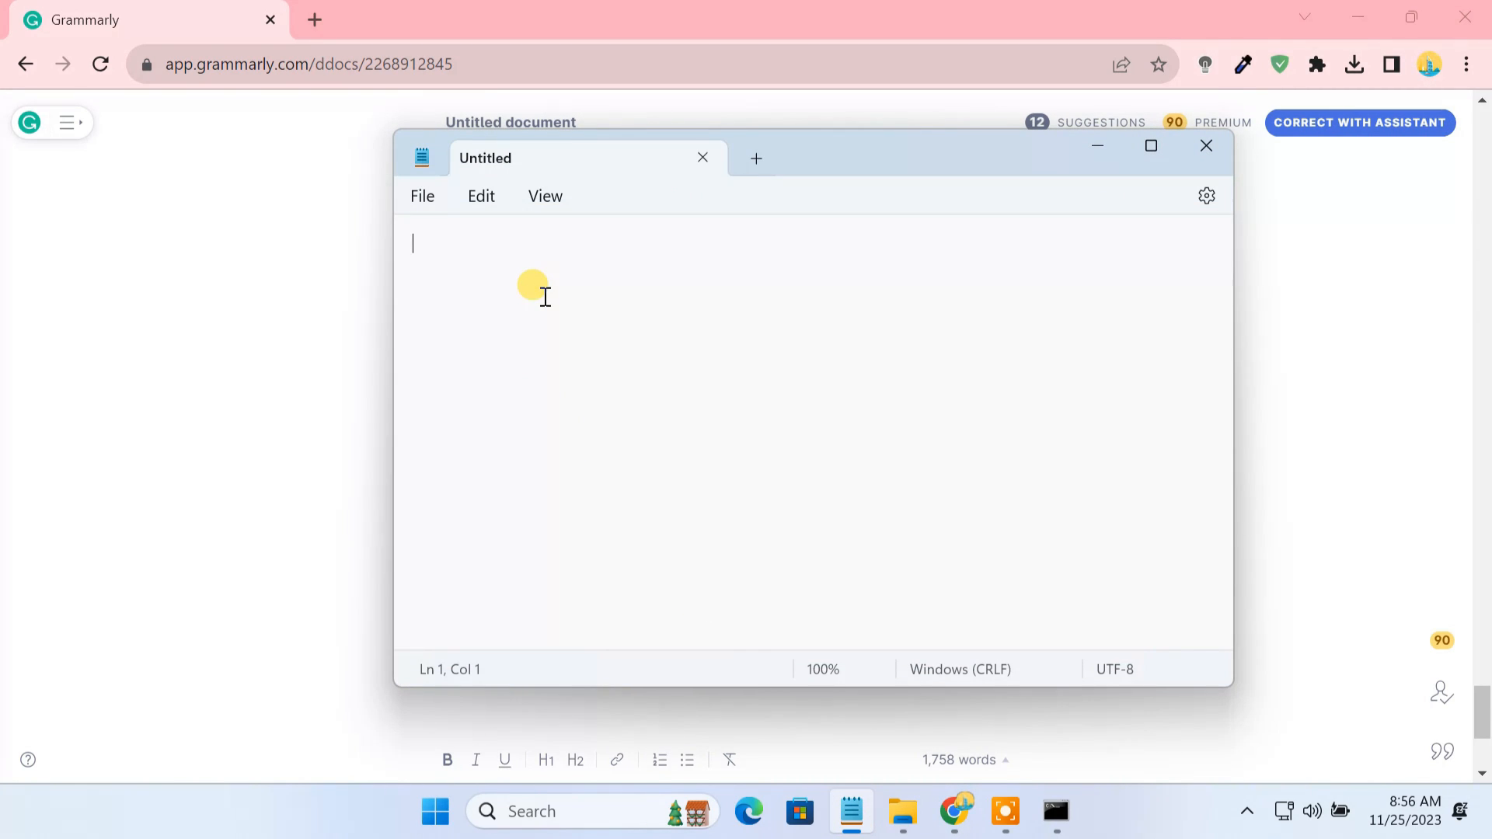
Paste the config into Notepad, save it as client.ovpn (All files) in the Desktop Client folder, then close Notepad
click(421, 196)
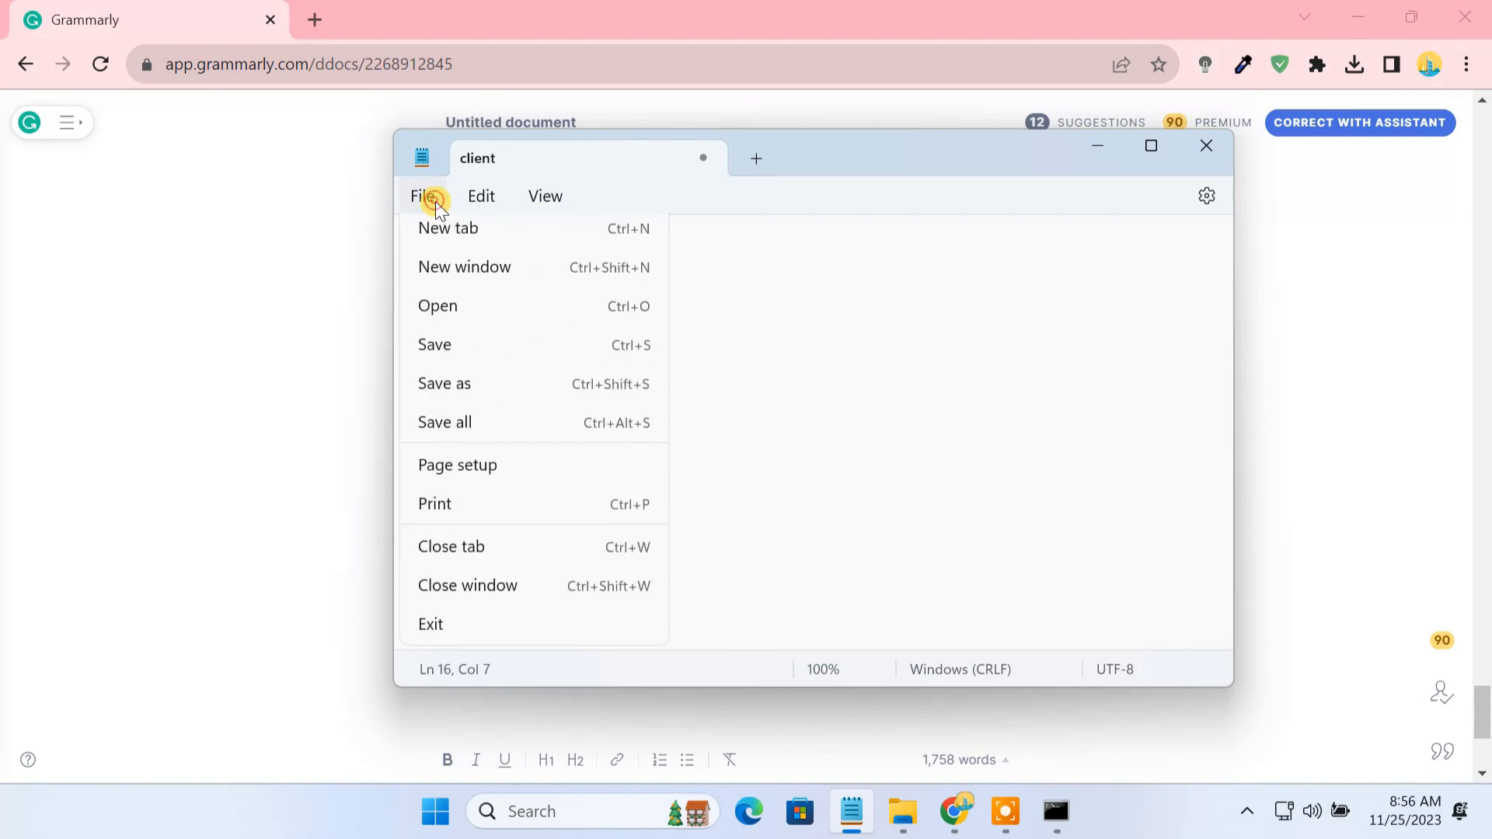
click(443, 384)
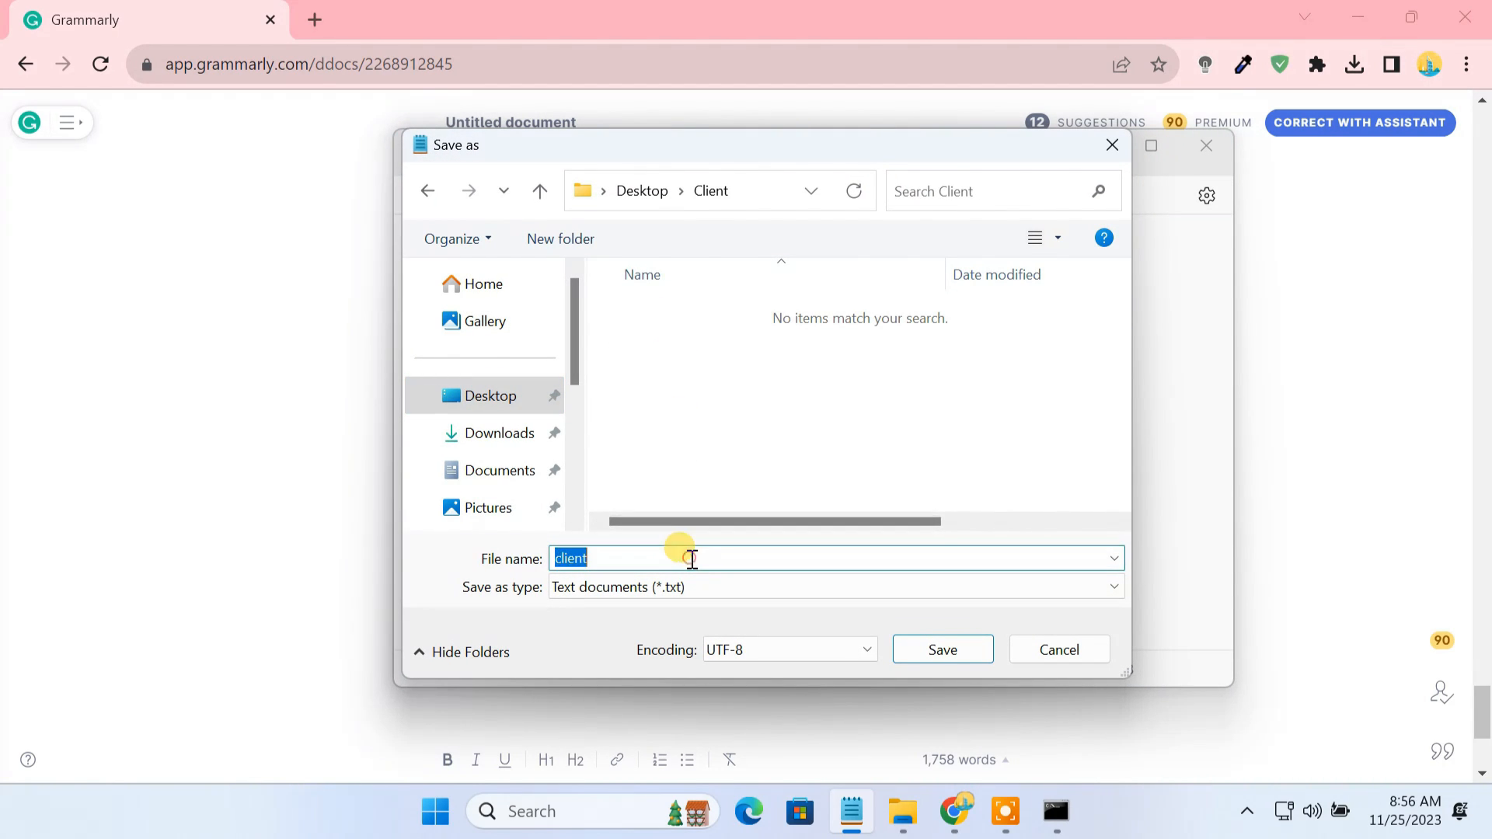
text(.ovpn)
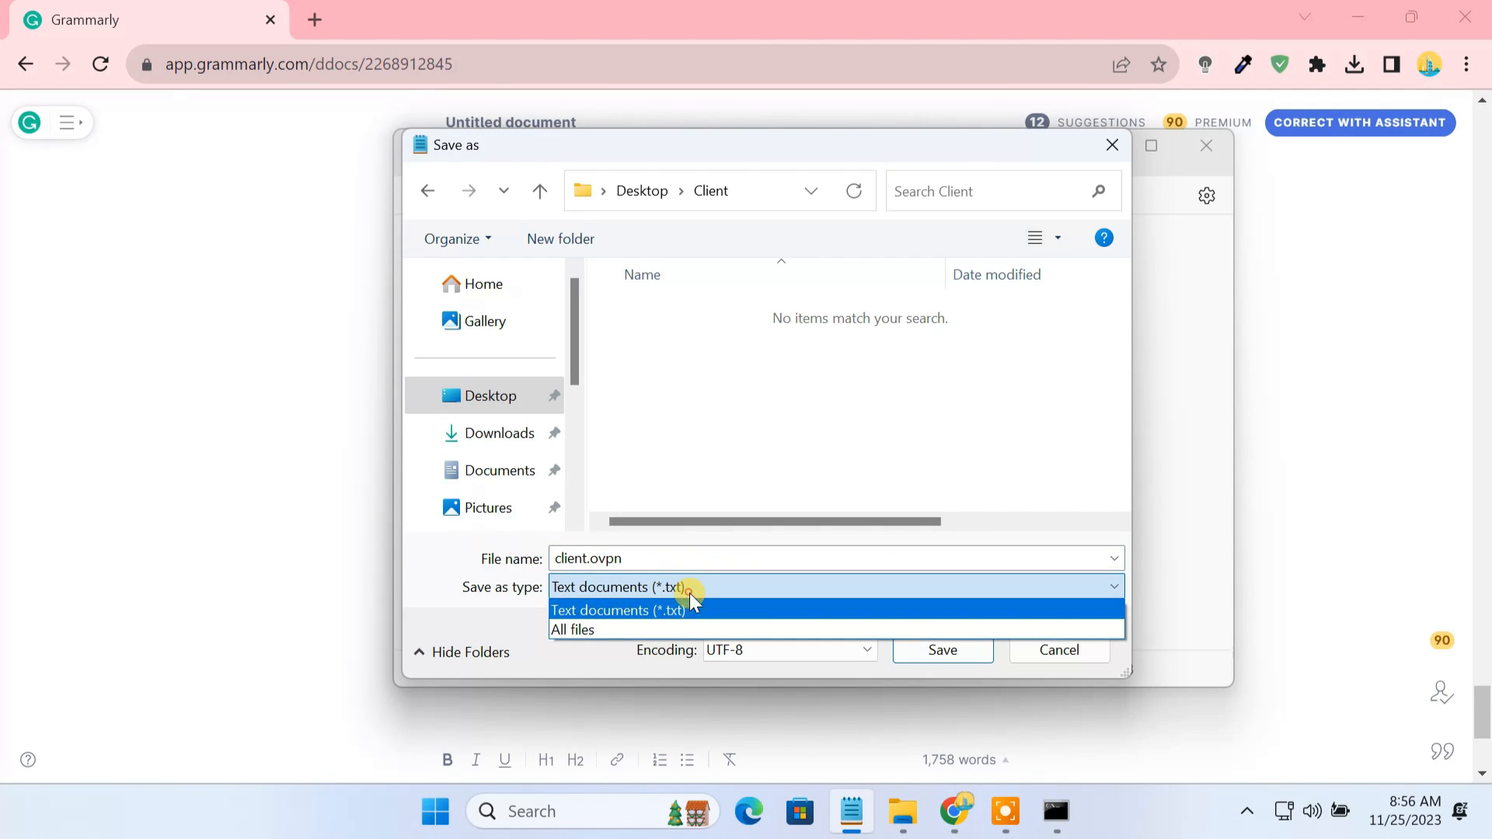
click(571, 629)
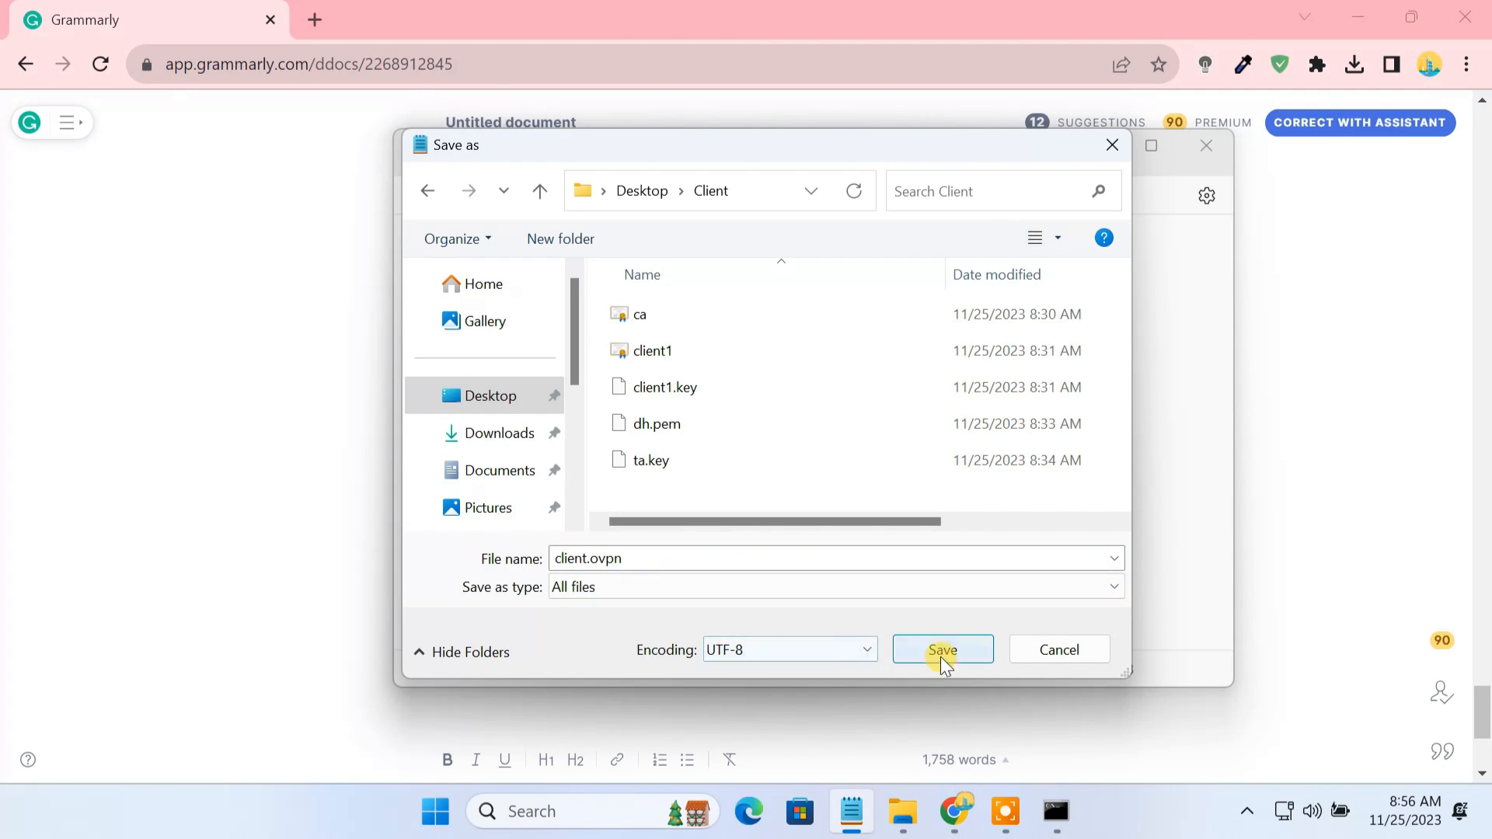
click(942, 650)
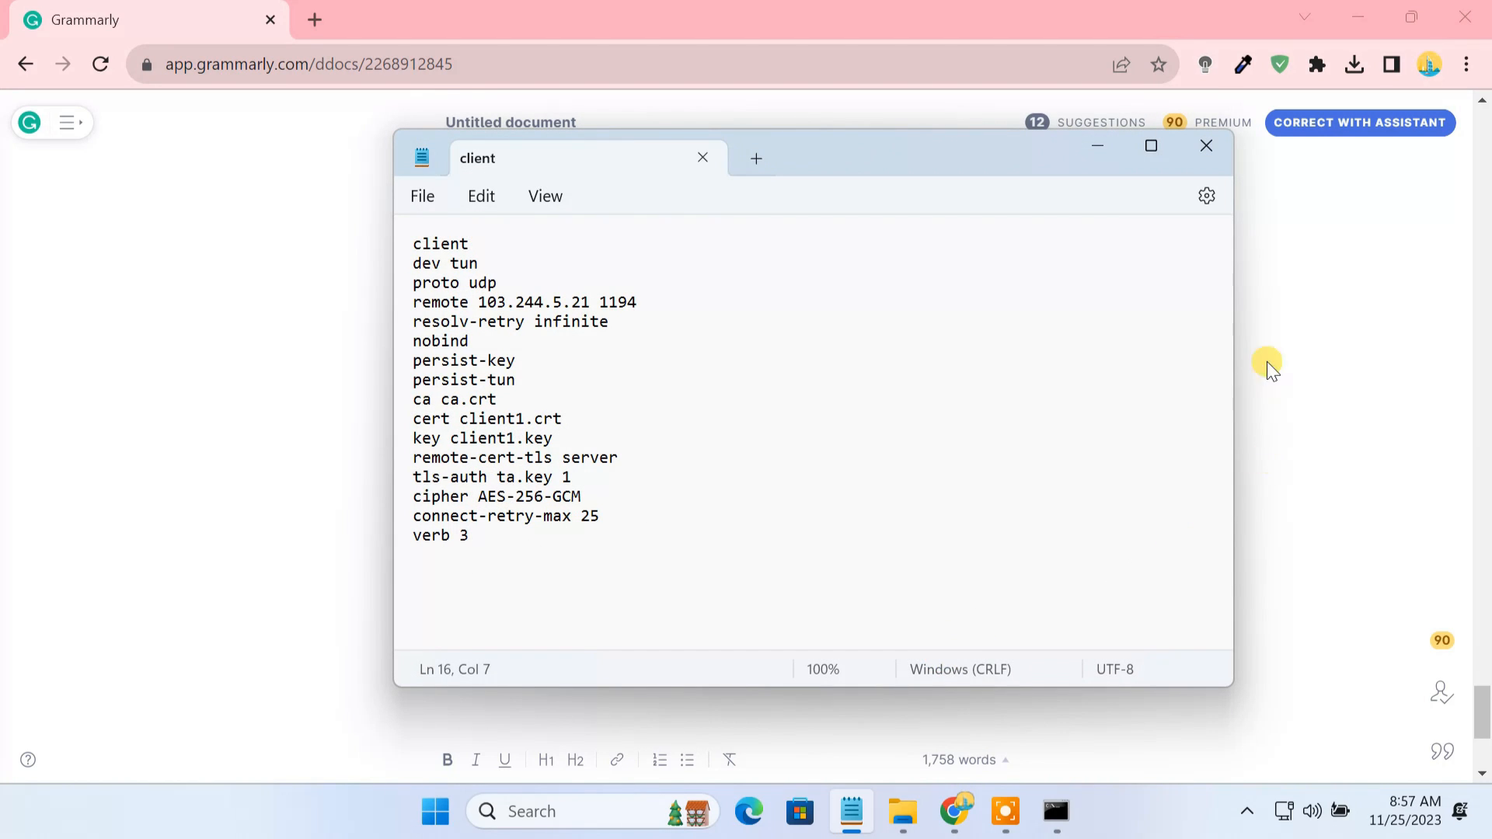
click(1206, 146)
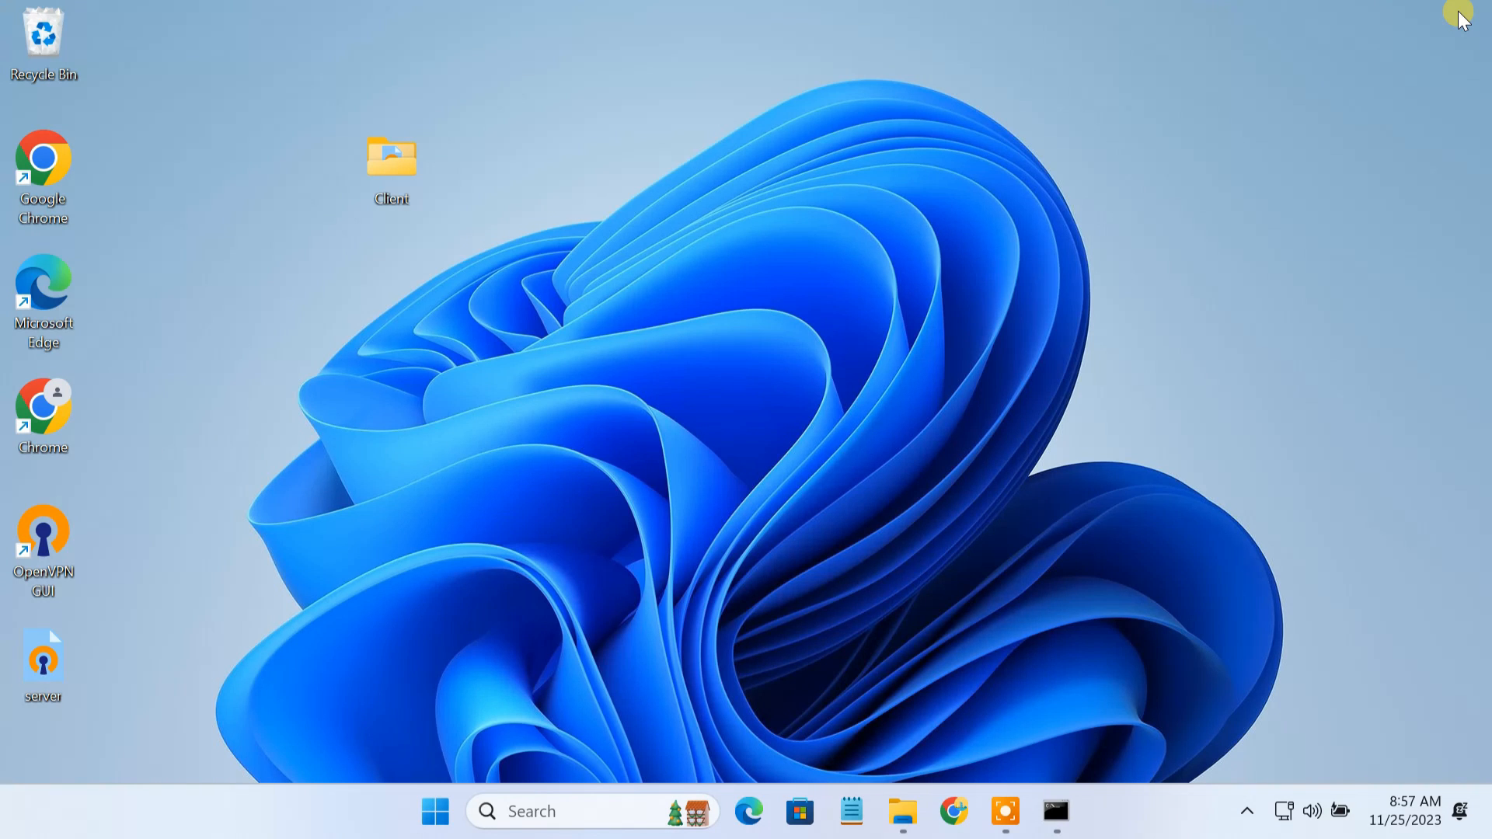
mouse_move(1304, 747)
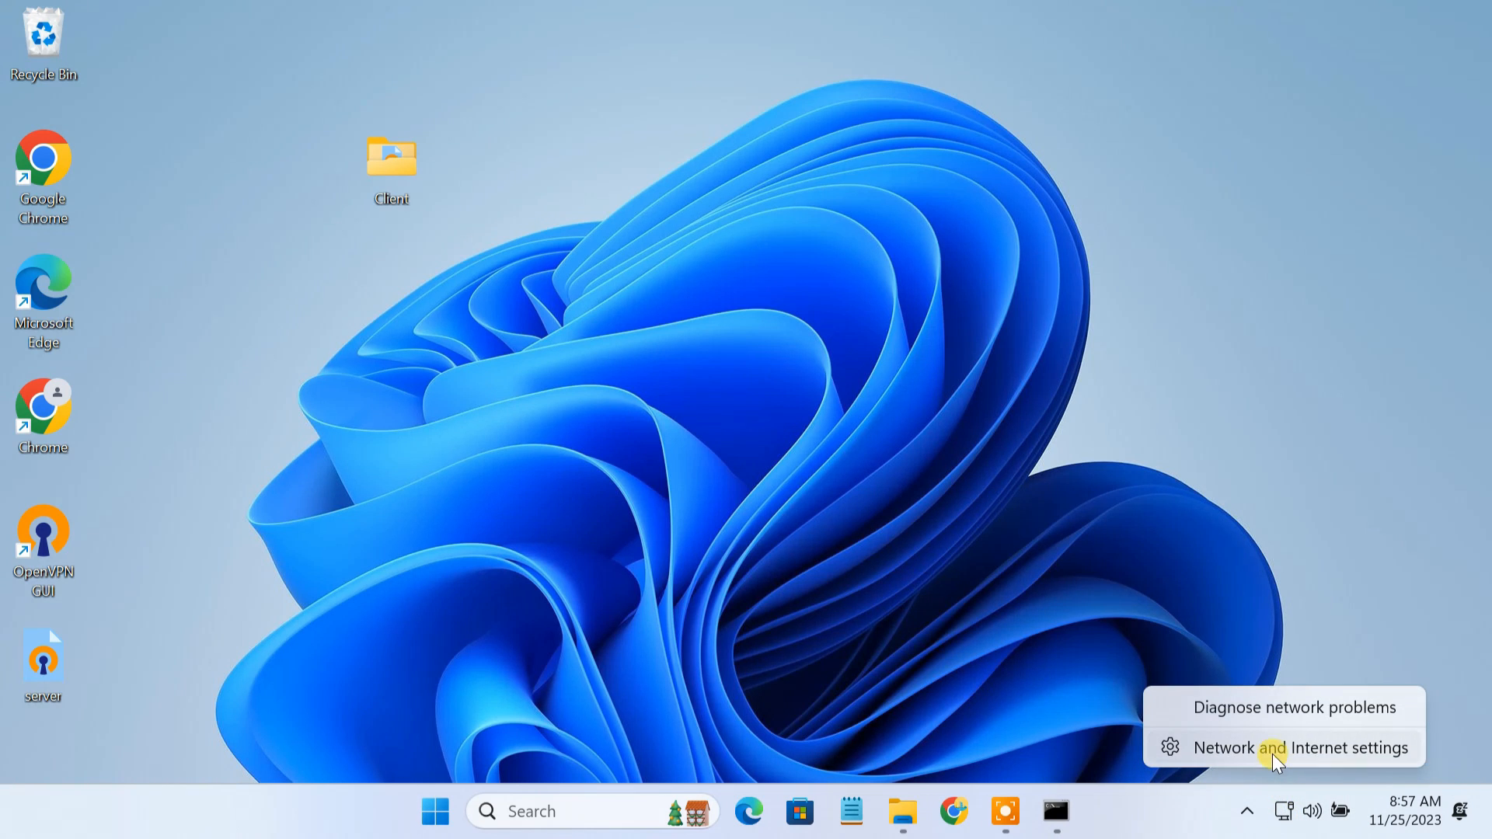
Set the Ethernet connection's network profile to Private in Network and Internet settings
click(1302, 747)
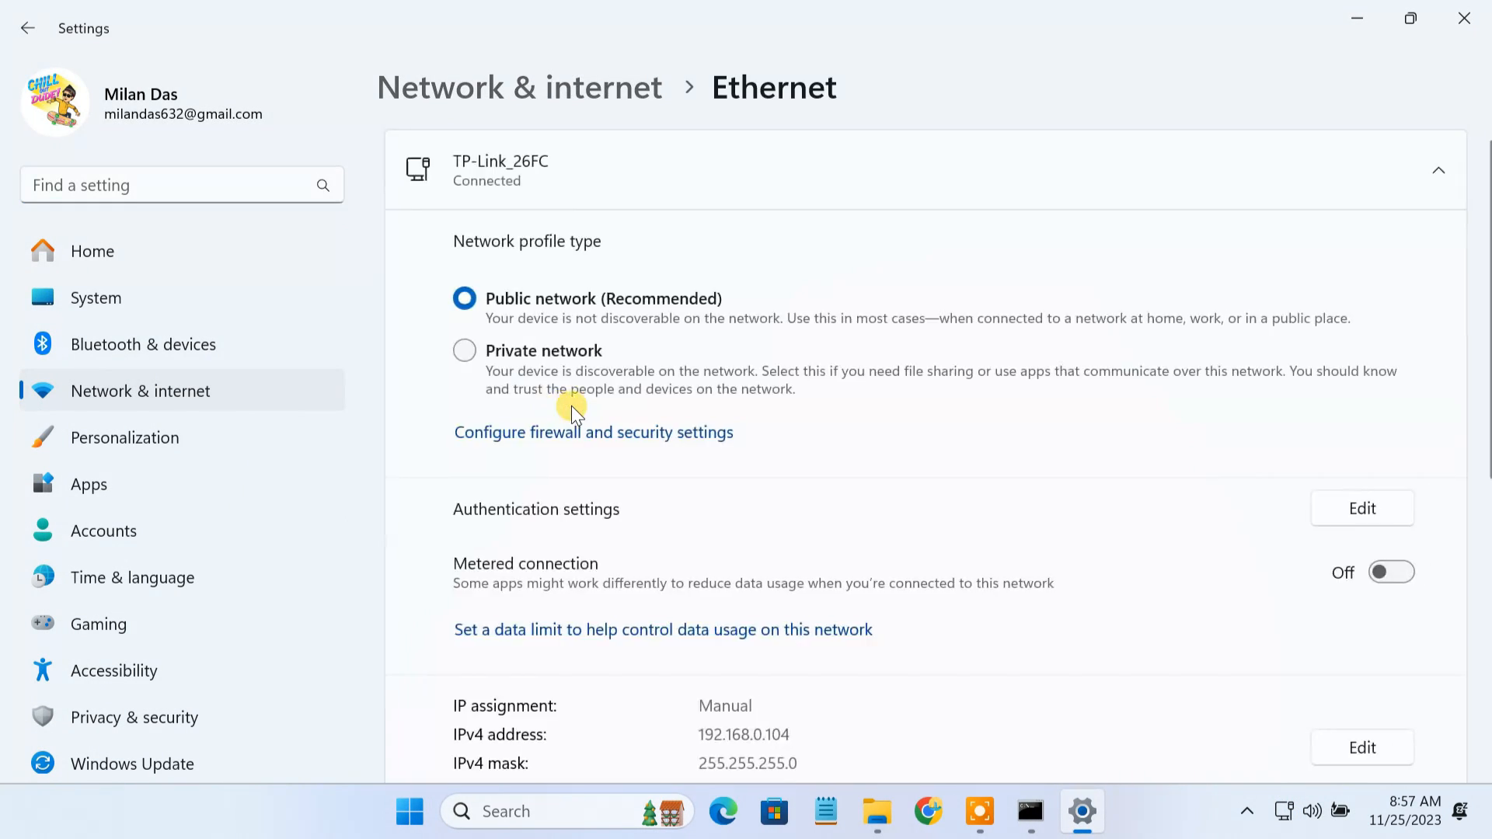
click(464, 349)
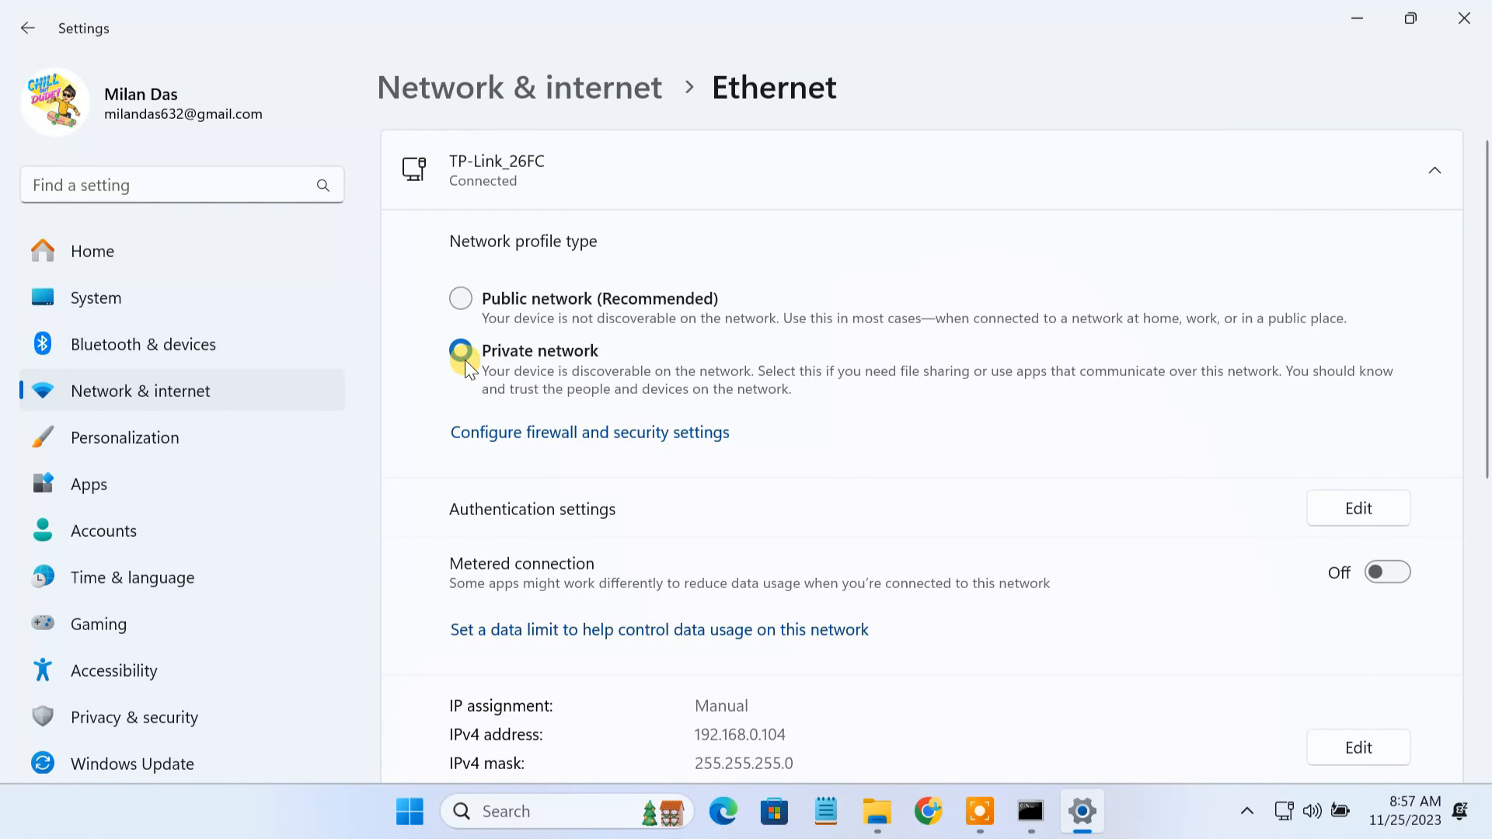
click(460, 351)
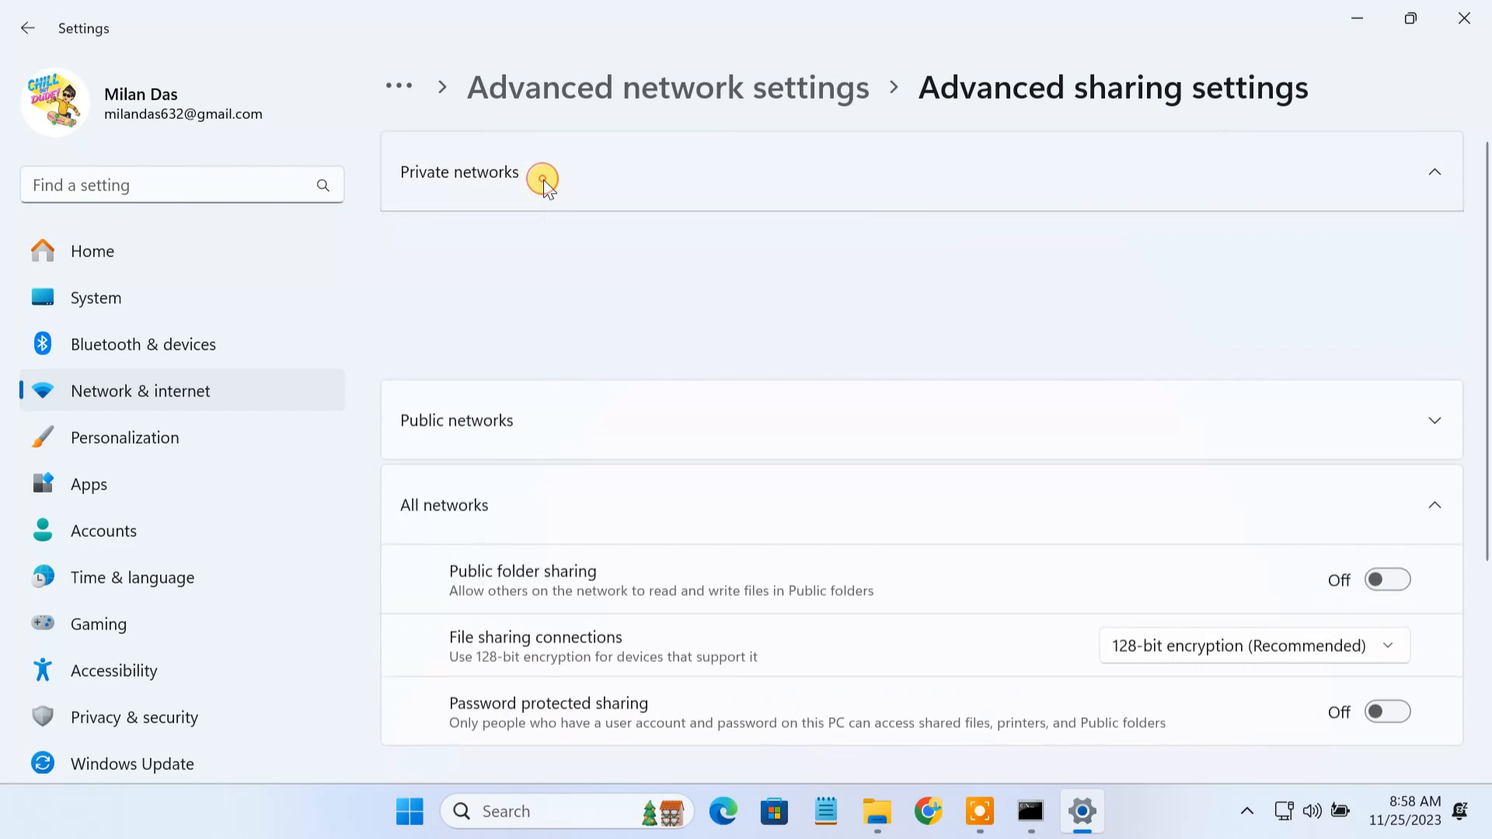
Turn on file and printer sharing for private networks in Advanced sharing settings
click(542, 178)
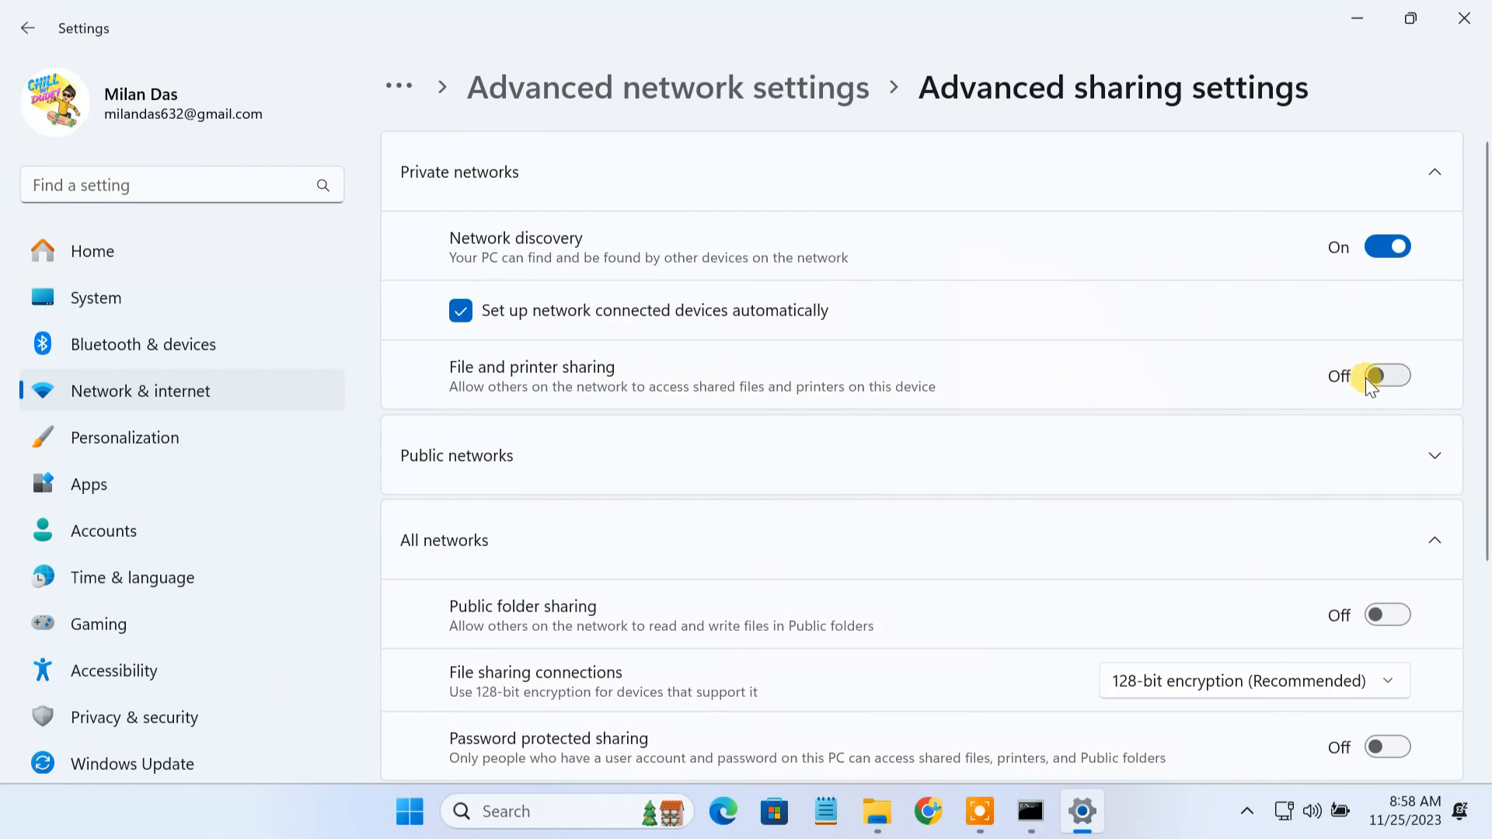
click(1386, 375)
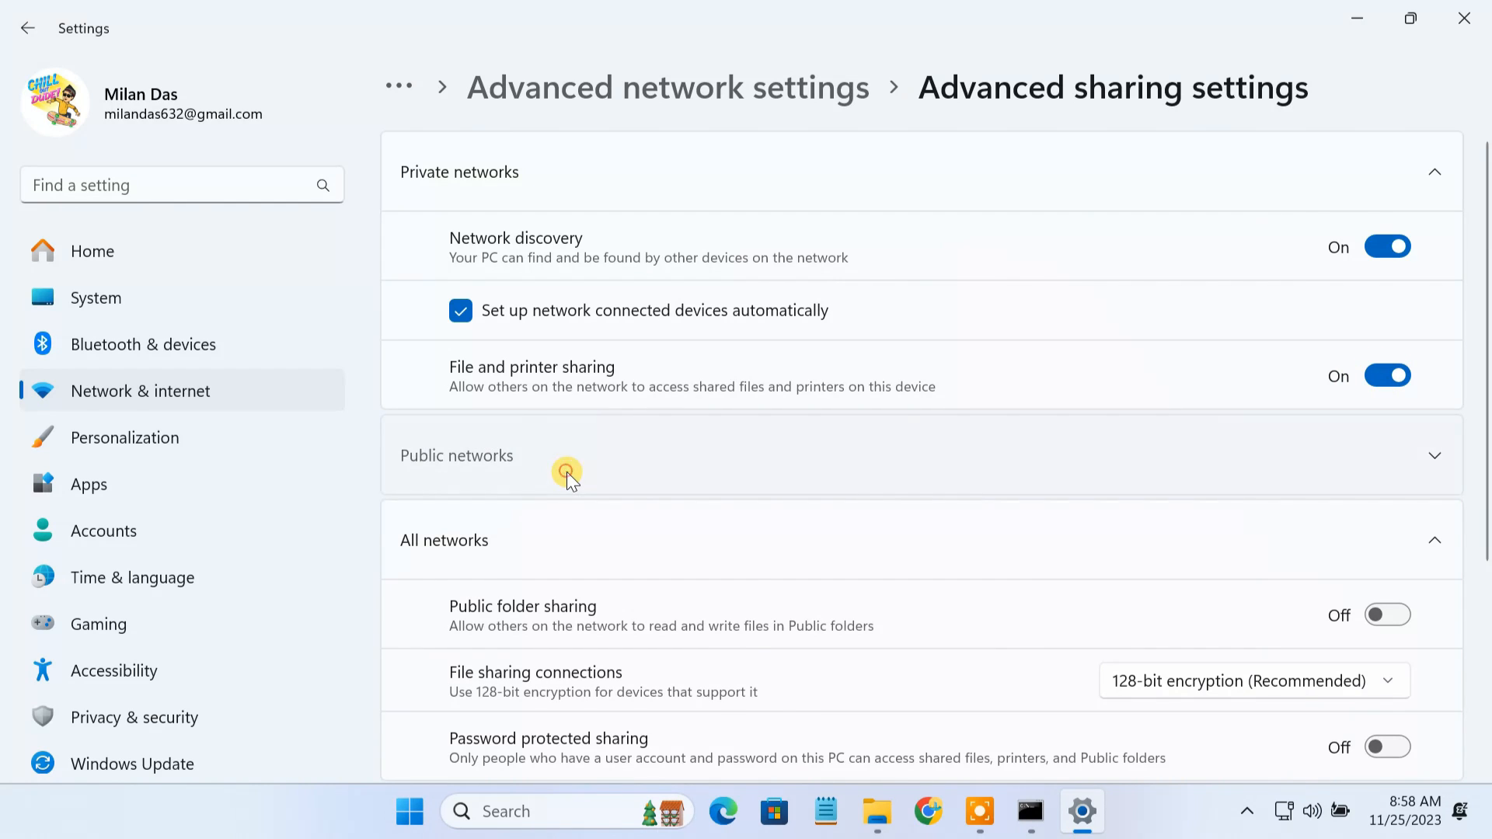
click(568, 472)
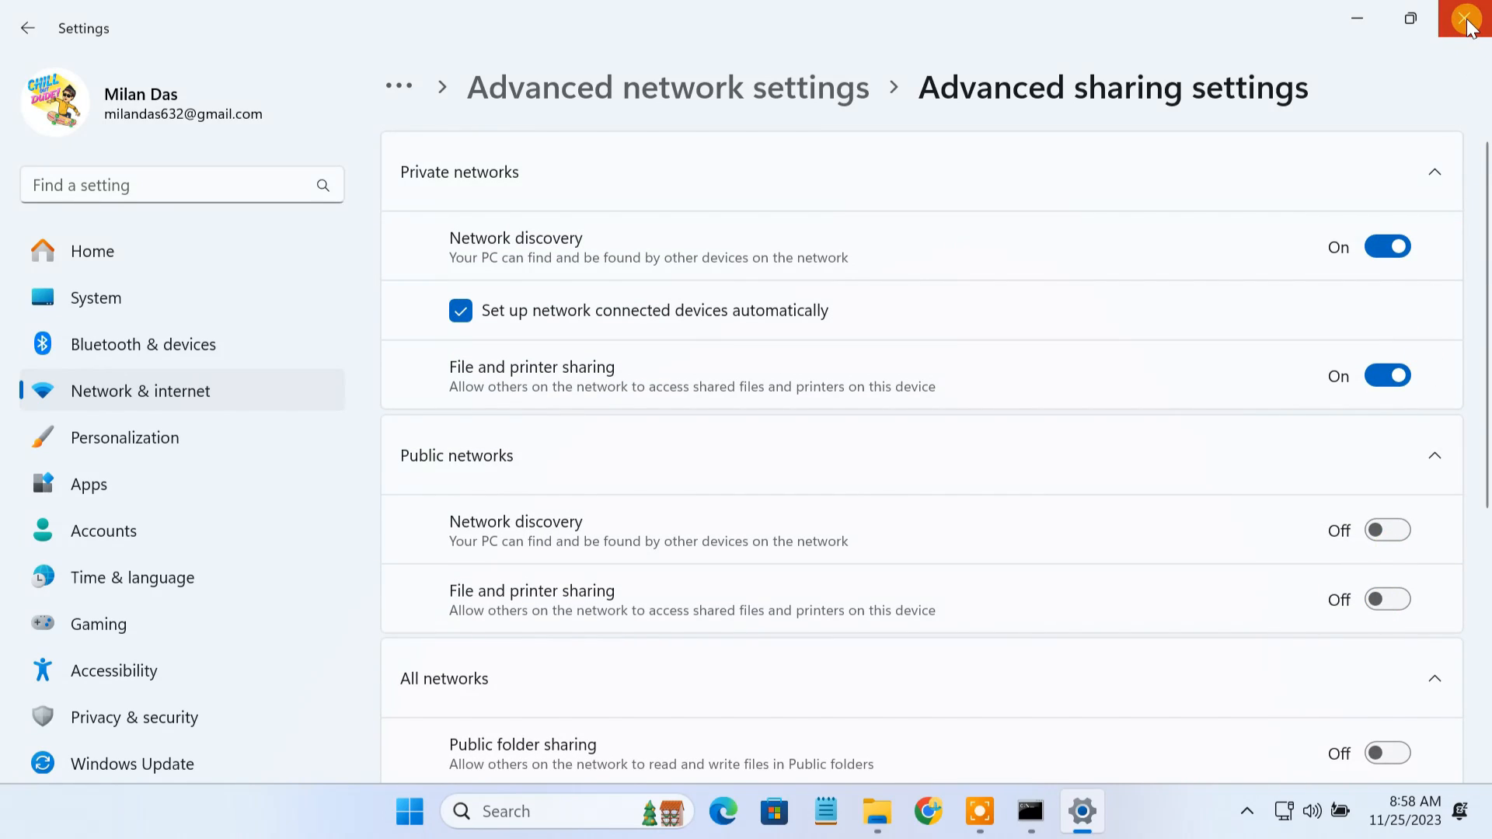
Locate Shared Folder in Downloads and bring up its full right-click options
click(1469, 19)
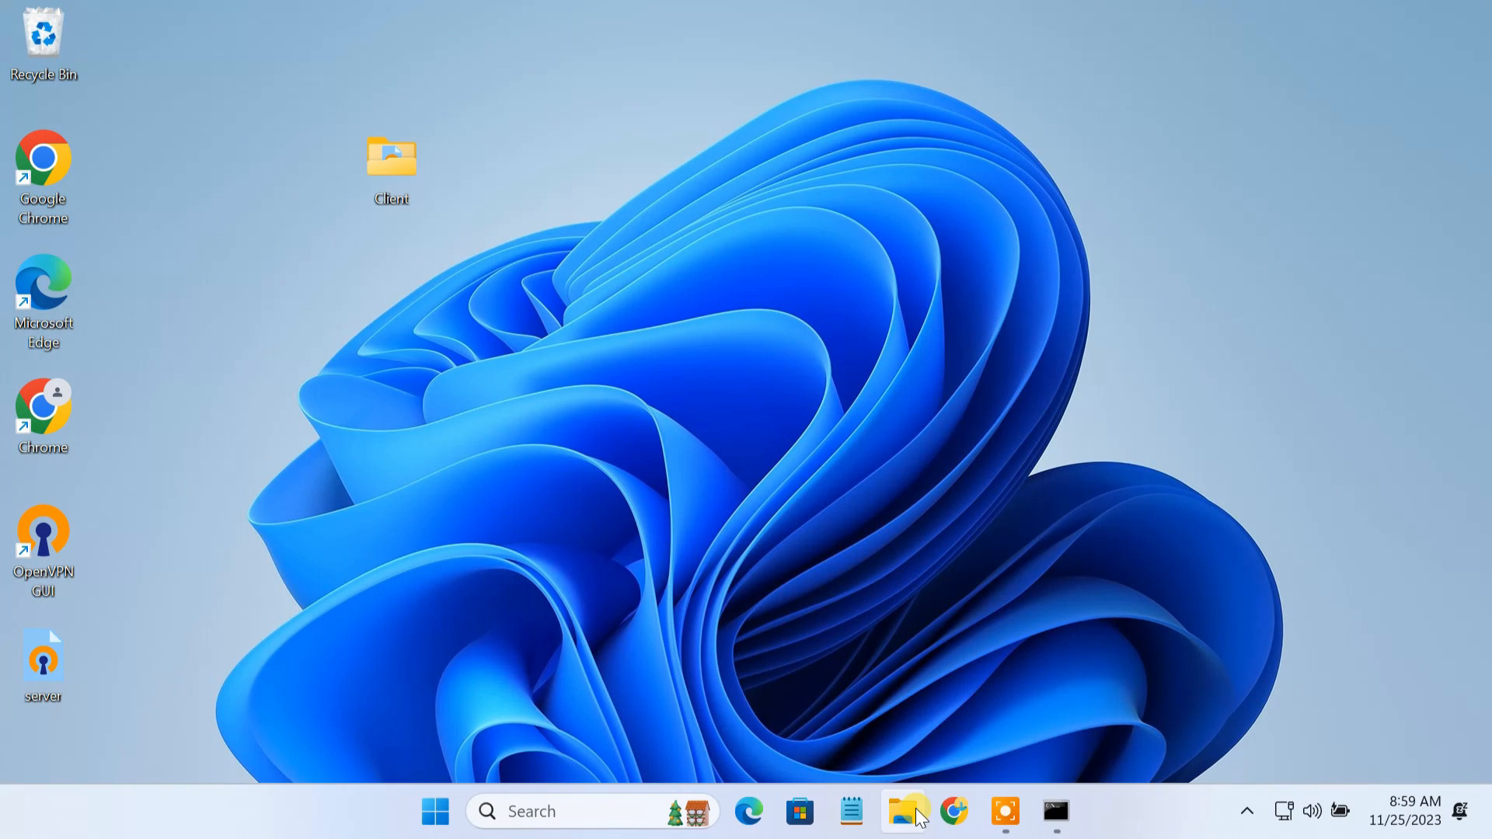
click(901, 811)
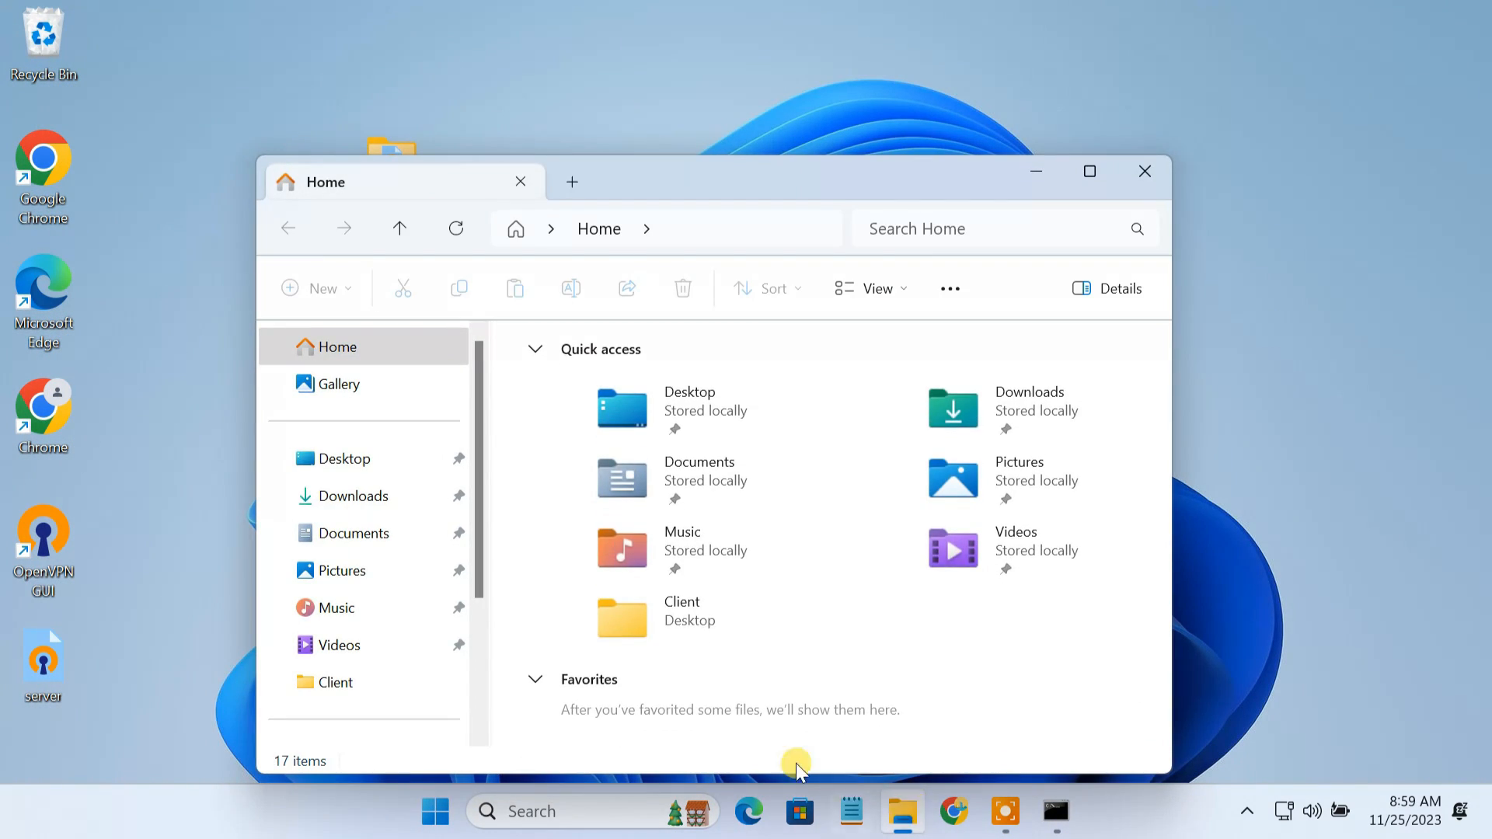
click(355, 496)
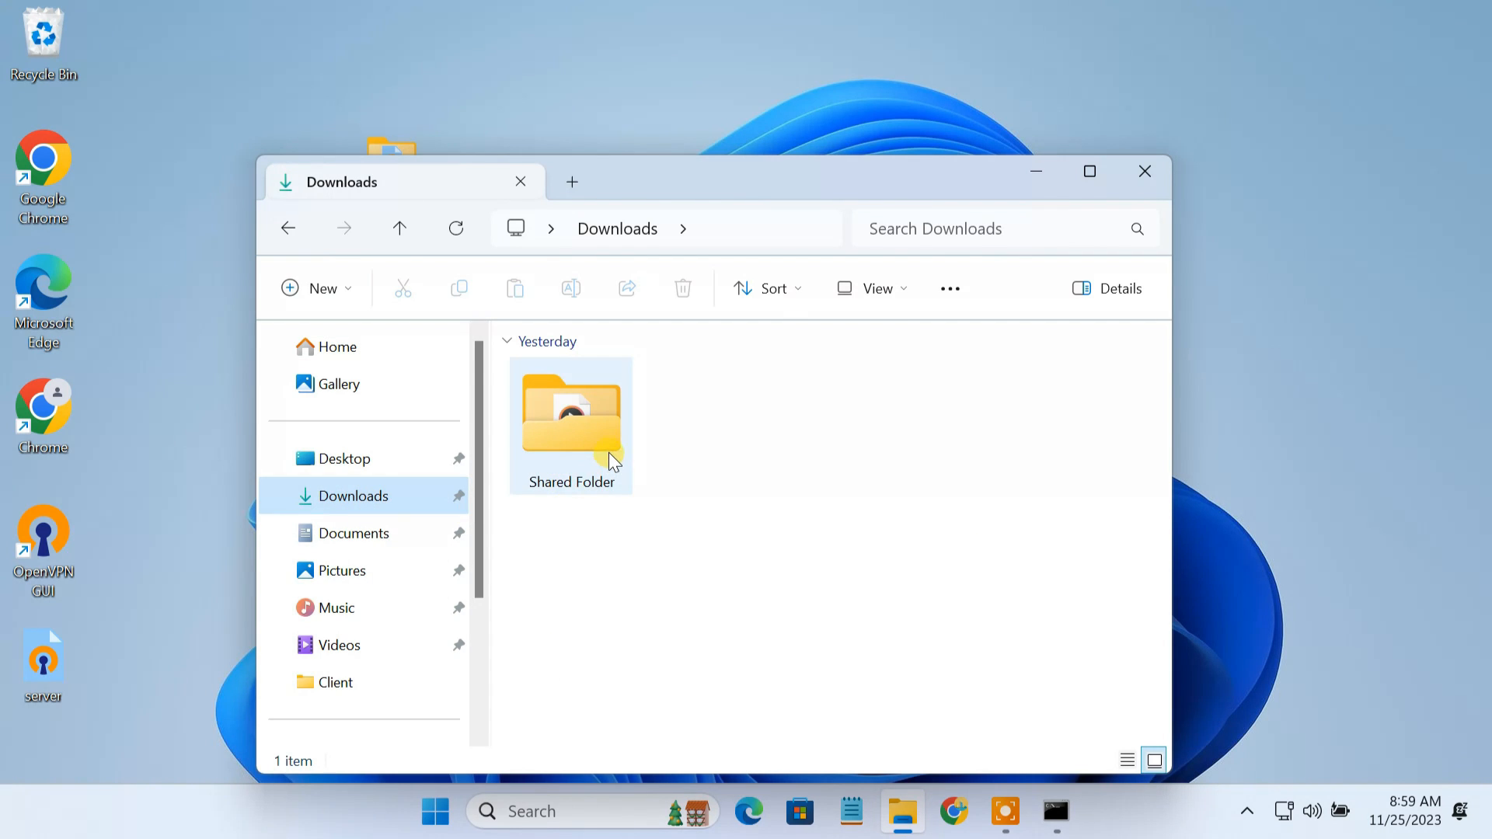
click(570, 422)
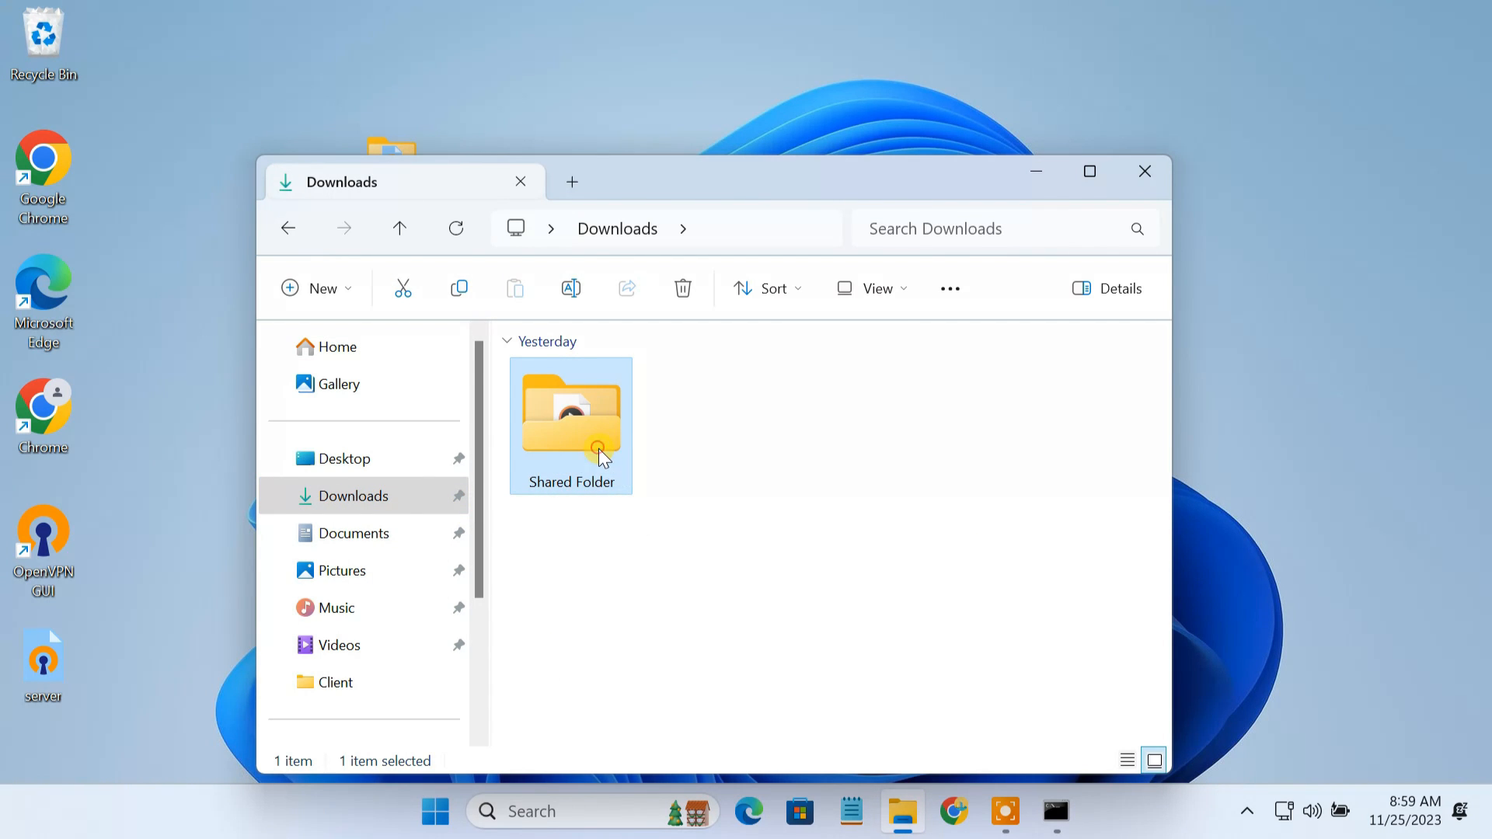
double_click(570, 418)
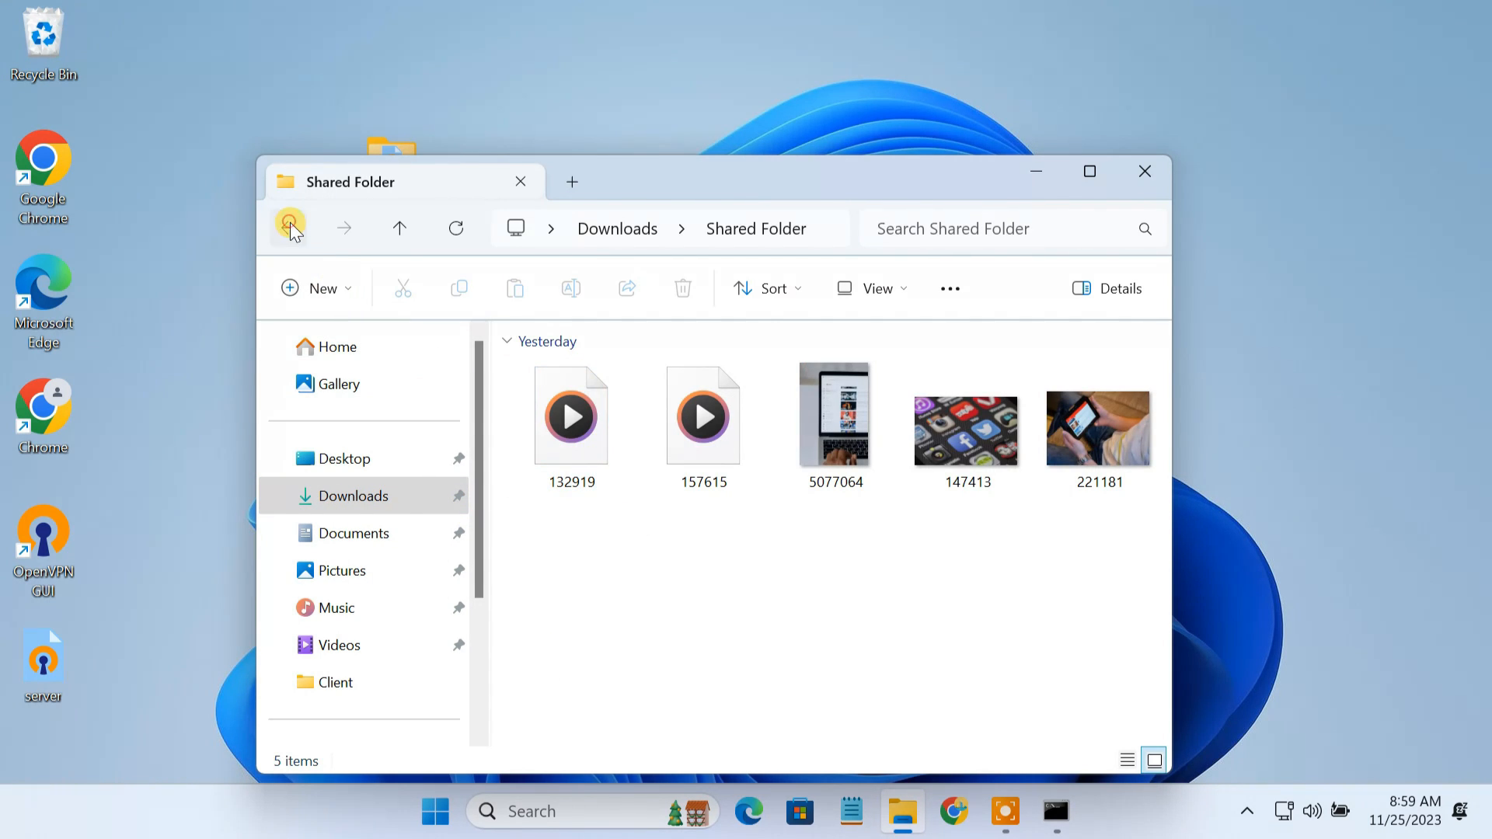
right_click(569, 425)
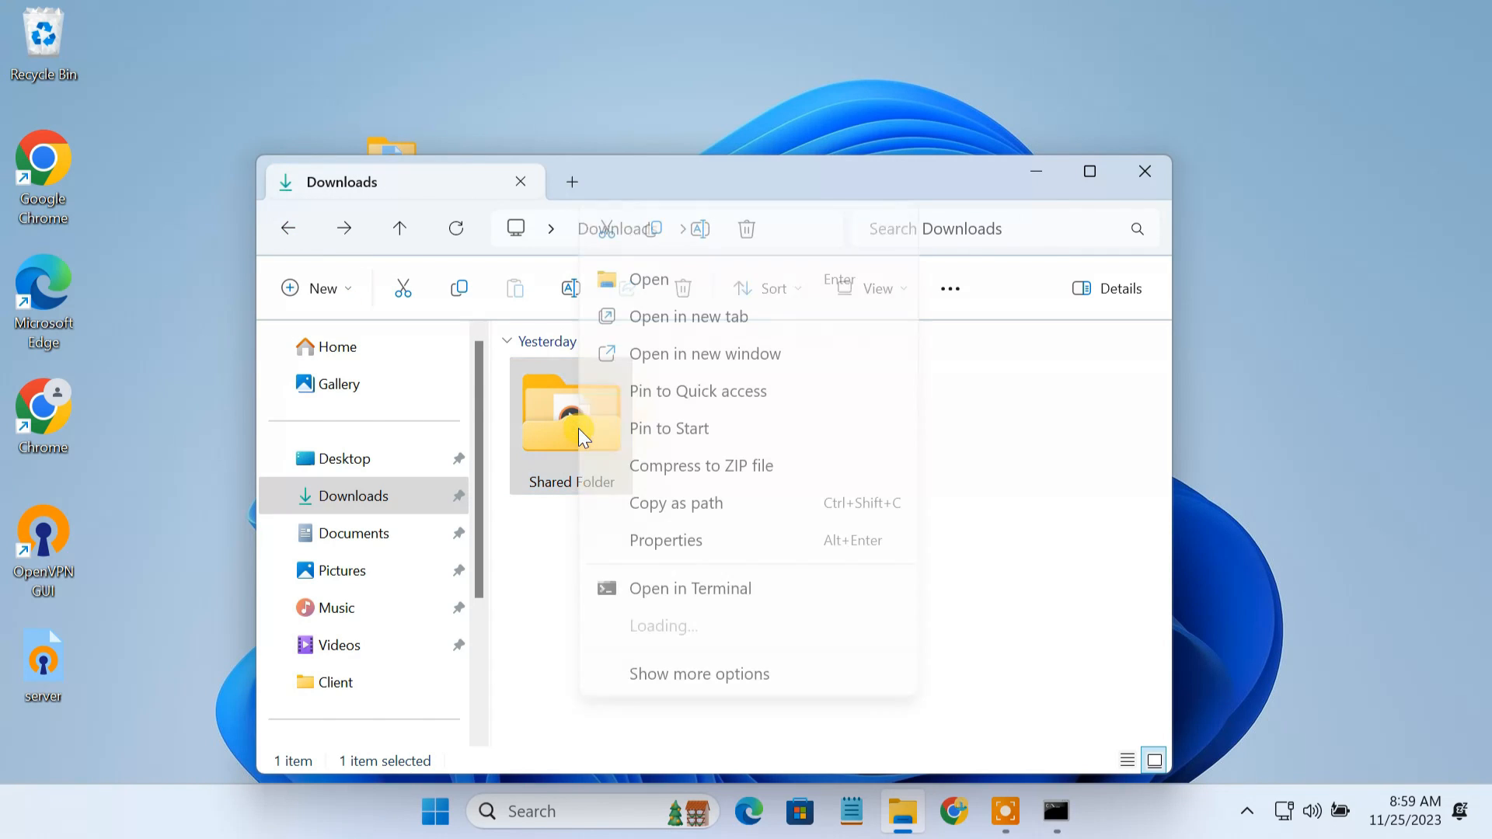
click(697, 673)
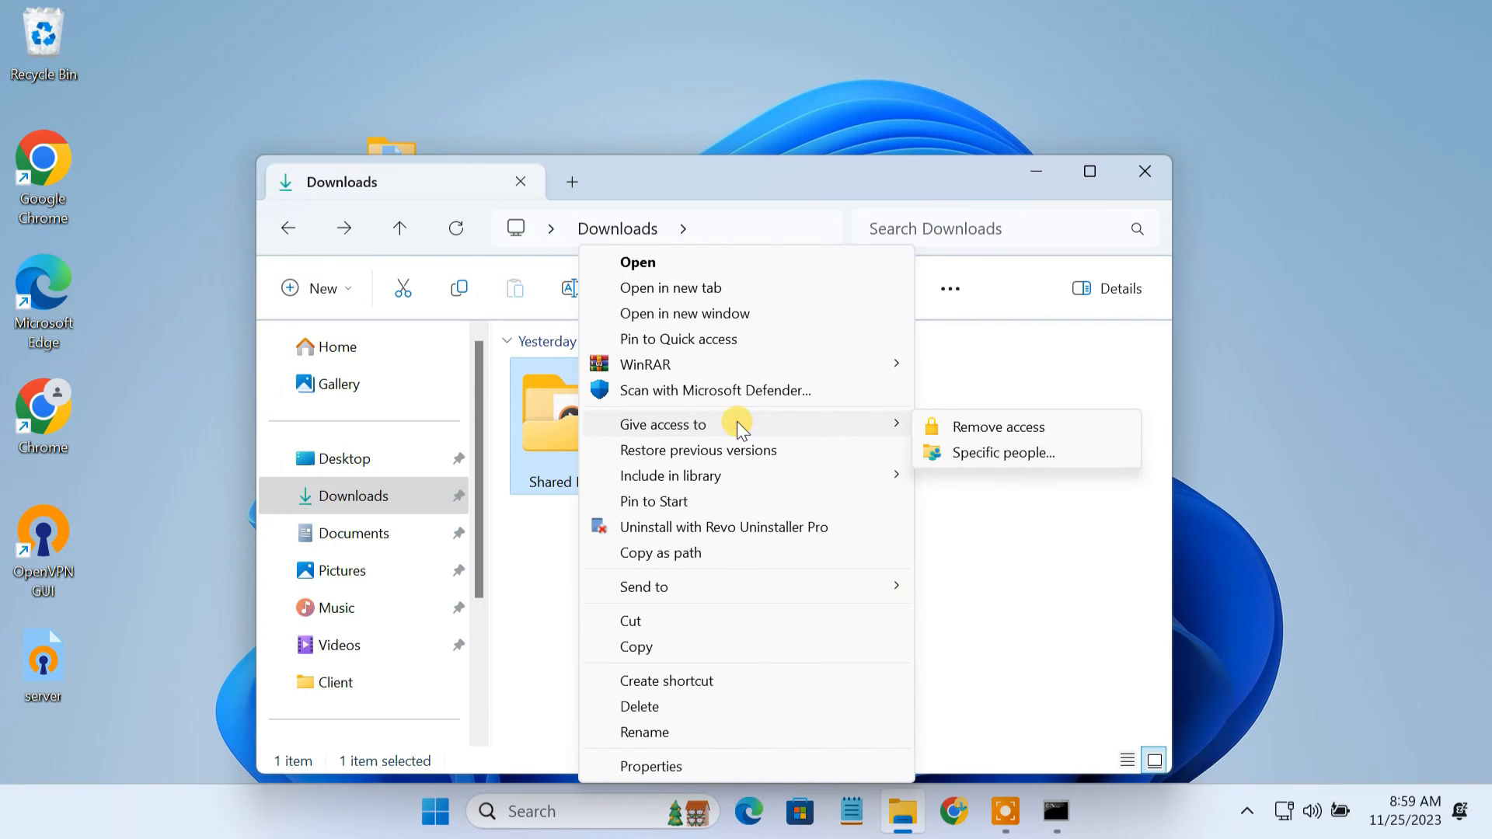
Share Shared Folder with Everyone at Read/Write permission via Give access to > Specific people
click(999, 452)
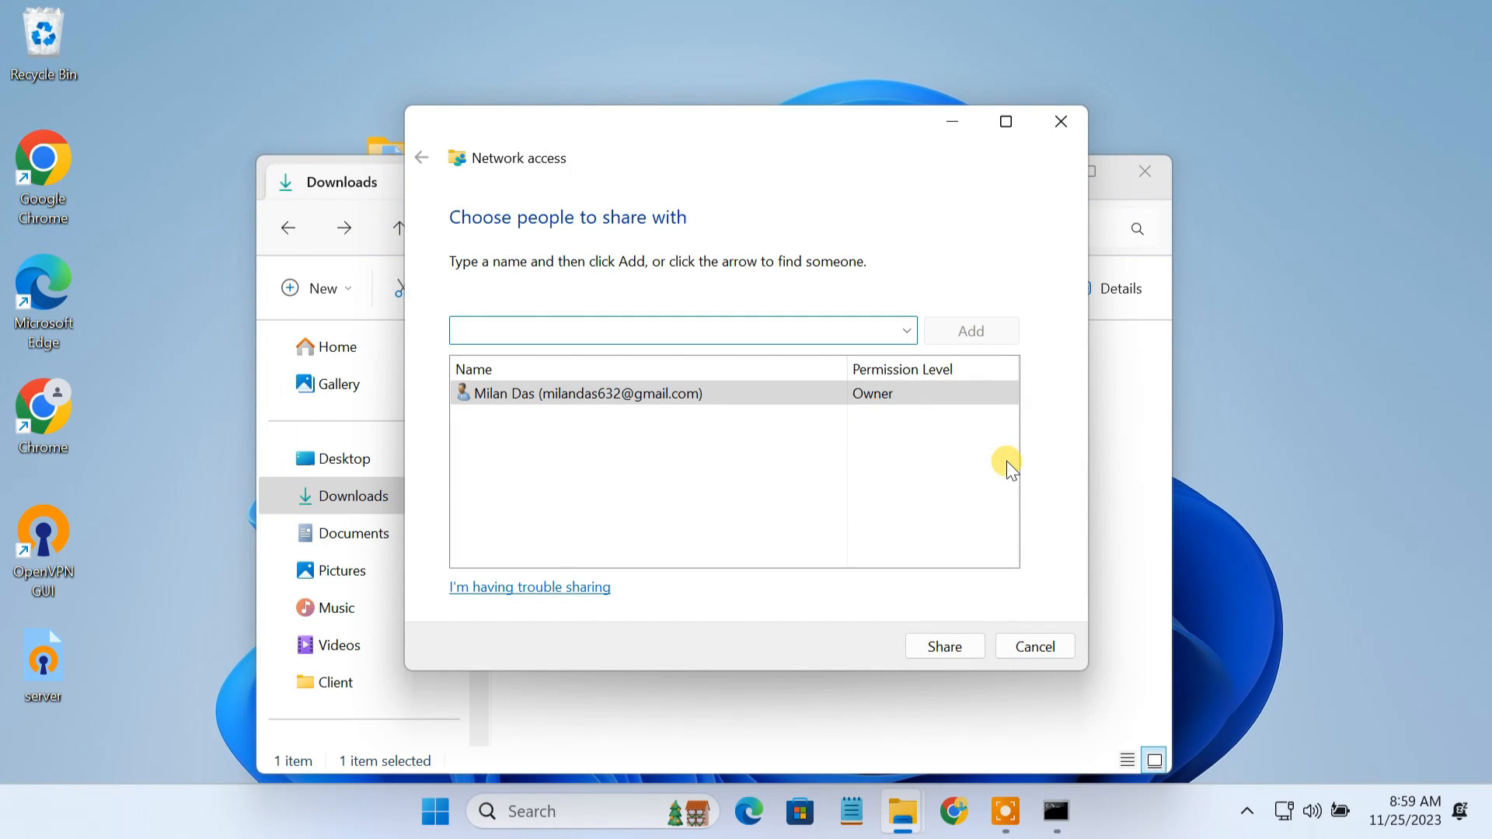
click(903, 330)
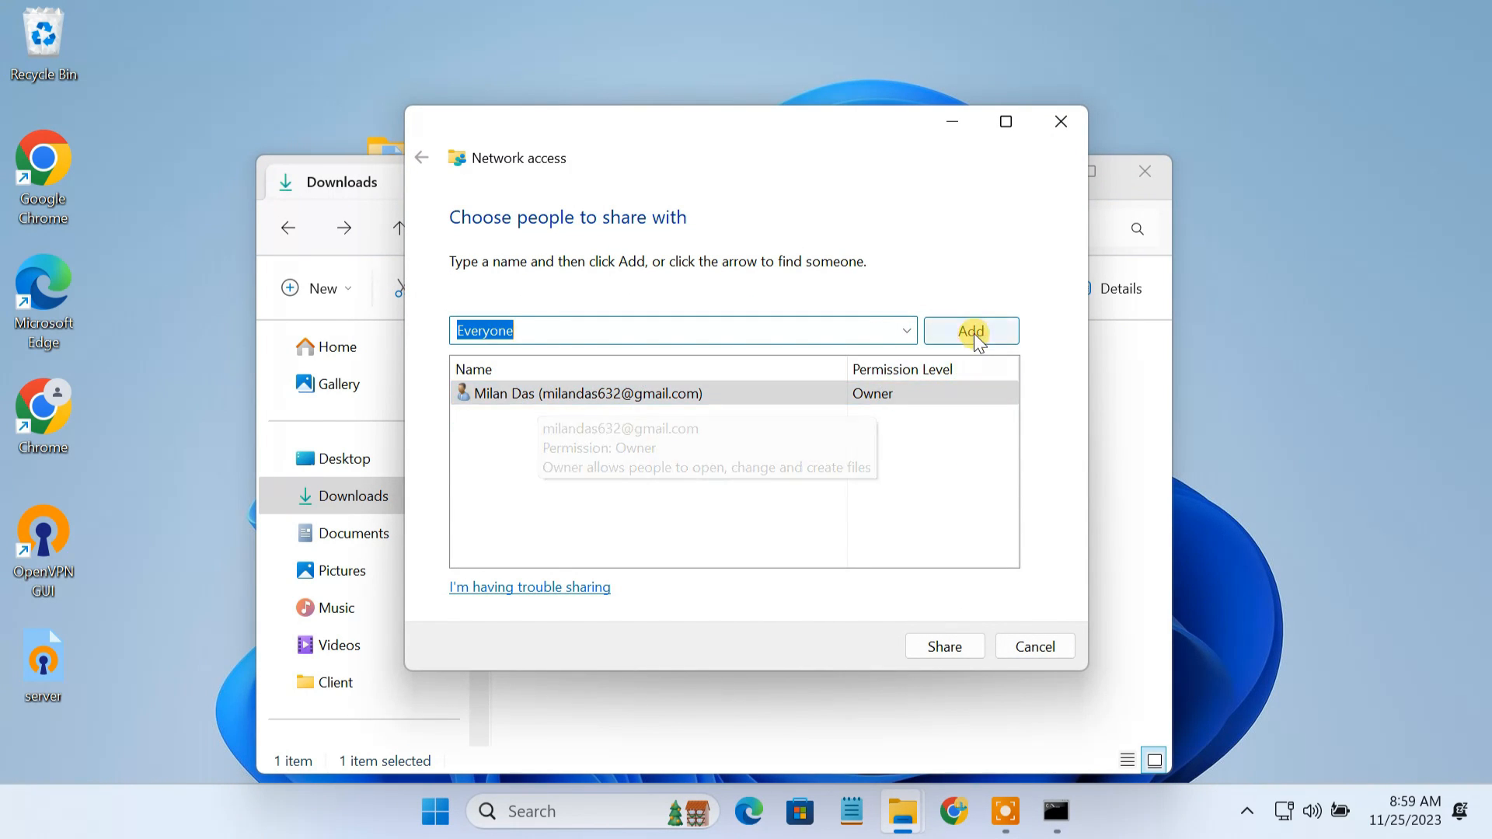
click(970, 329)
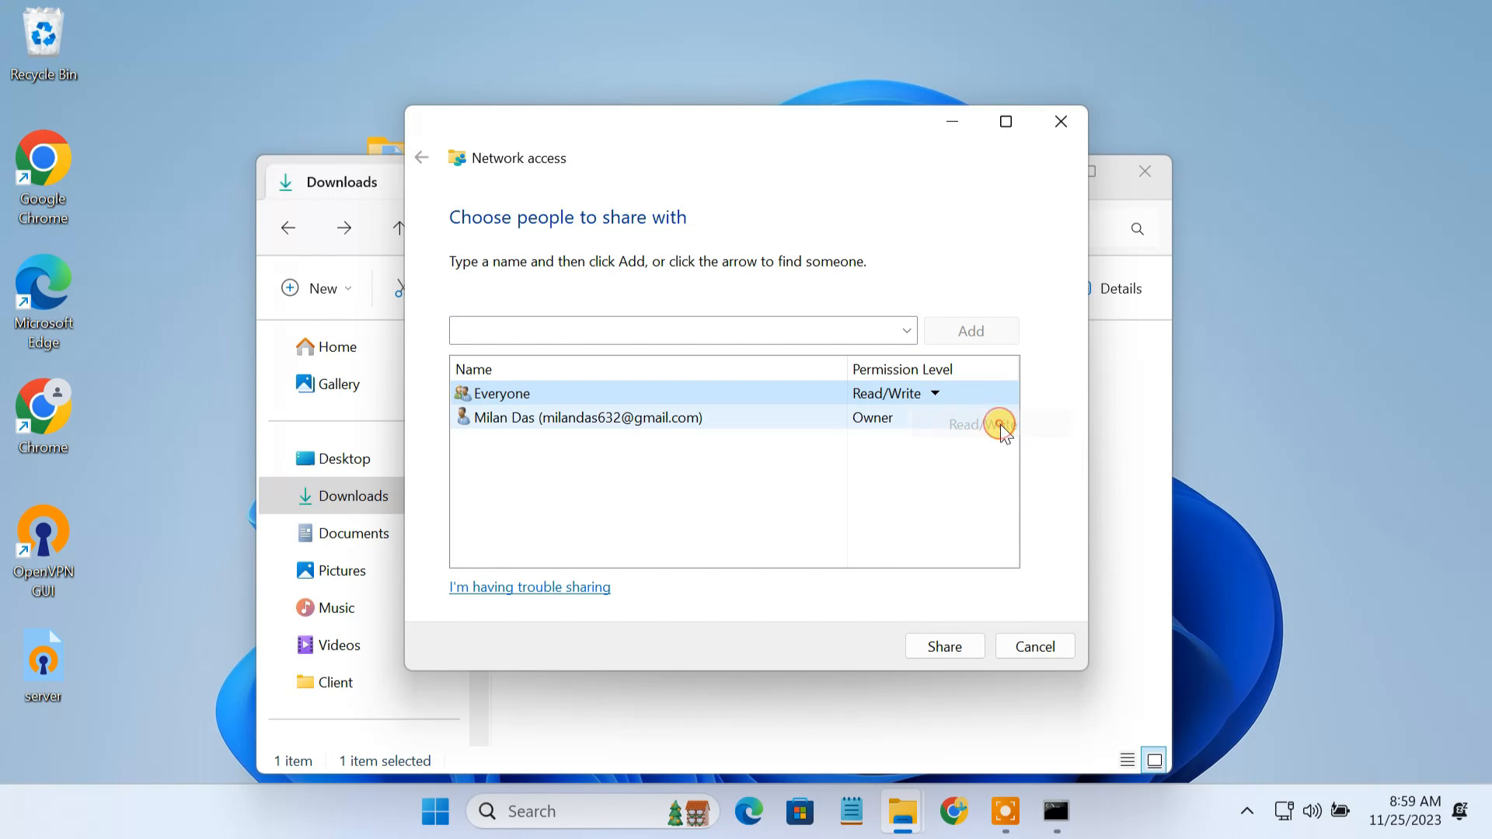
click(944, 646)
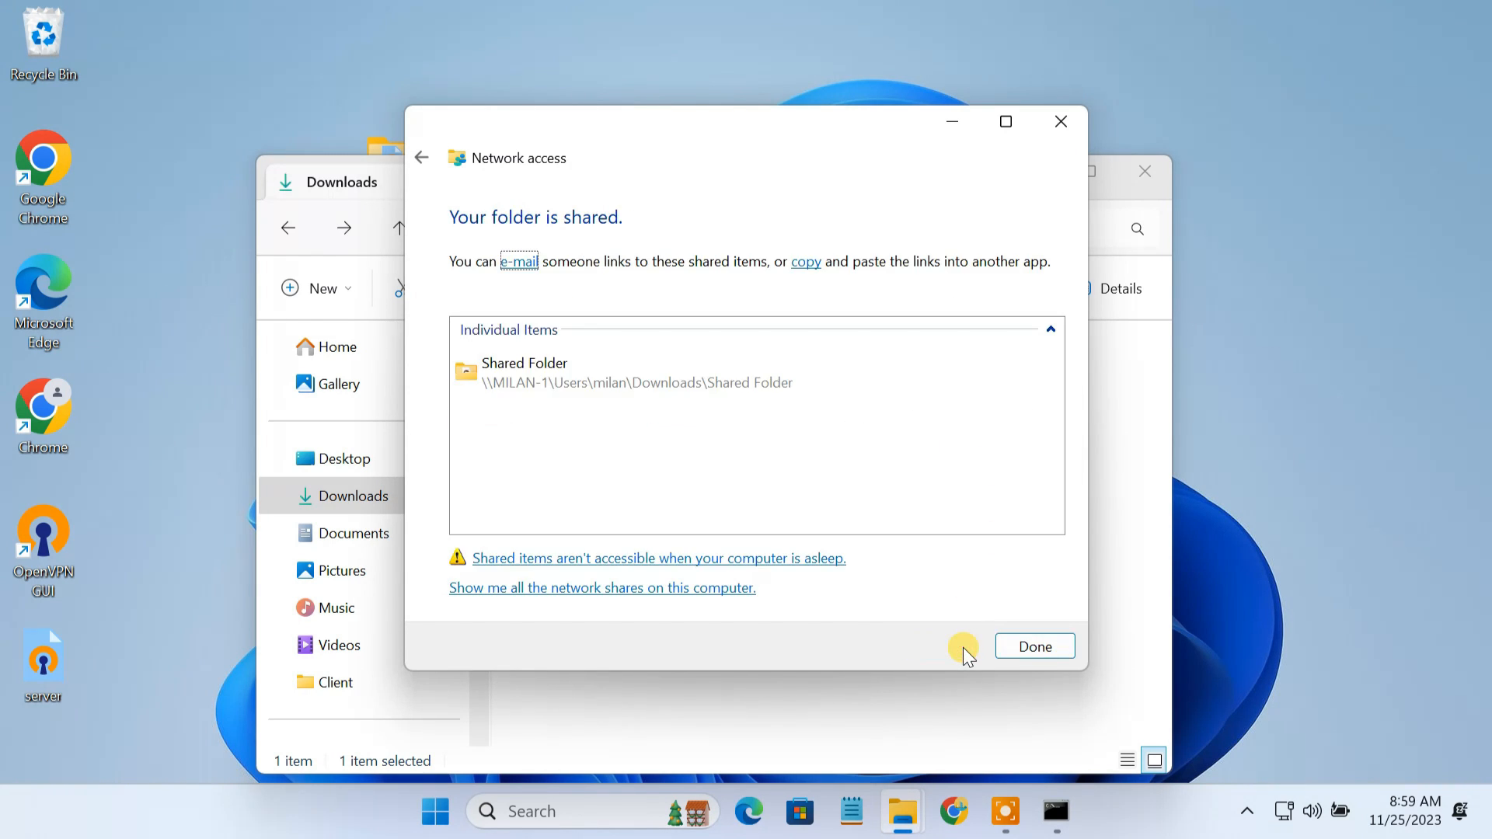
mouse_move(711, 416)
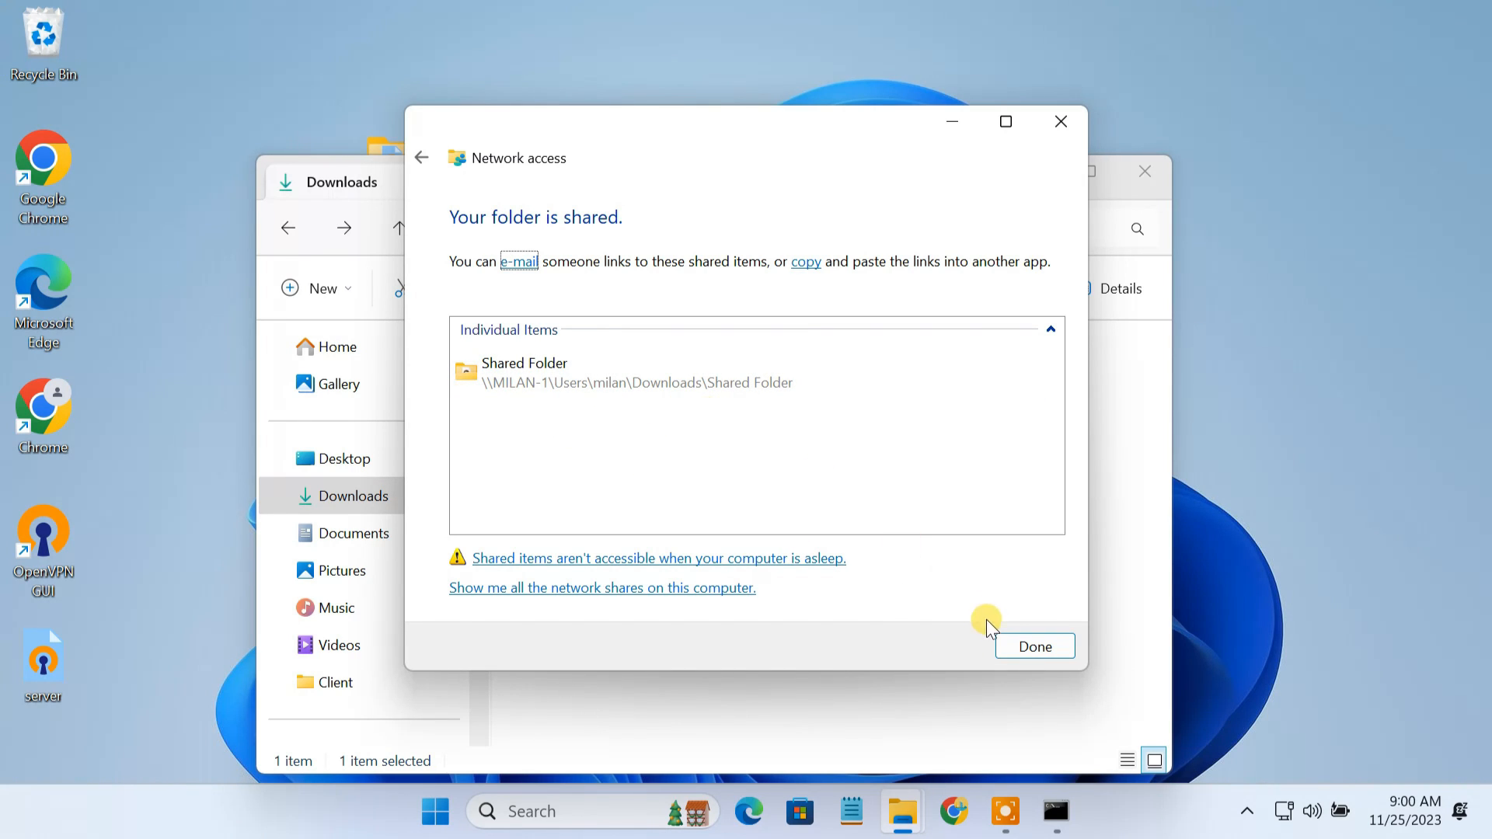
On the phone, check 'what is my ip' in Chrome and install OpenVPN Connect from the Play Store
click(1034, 646)
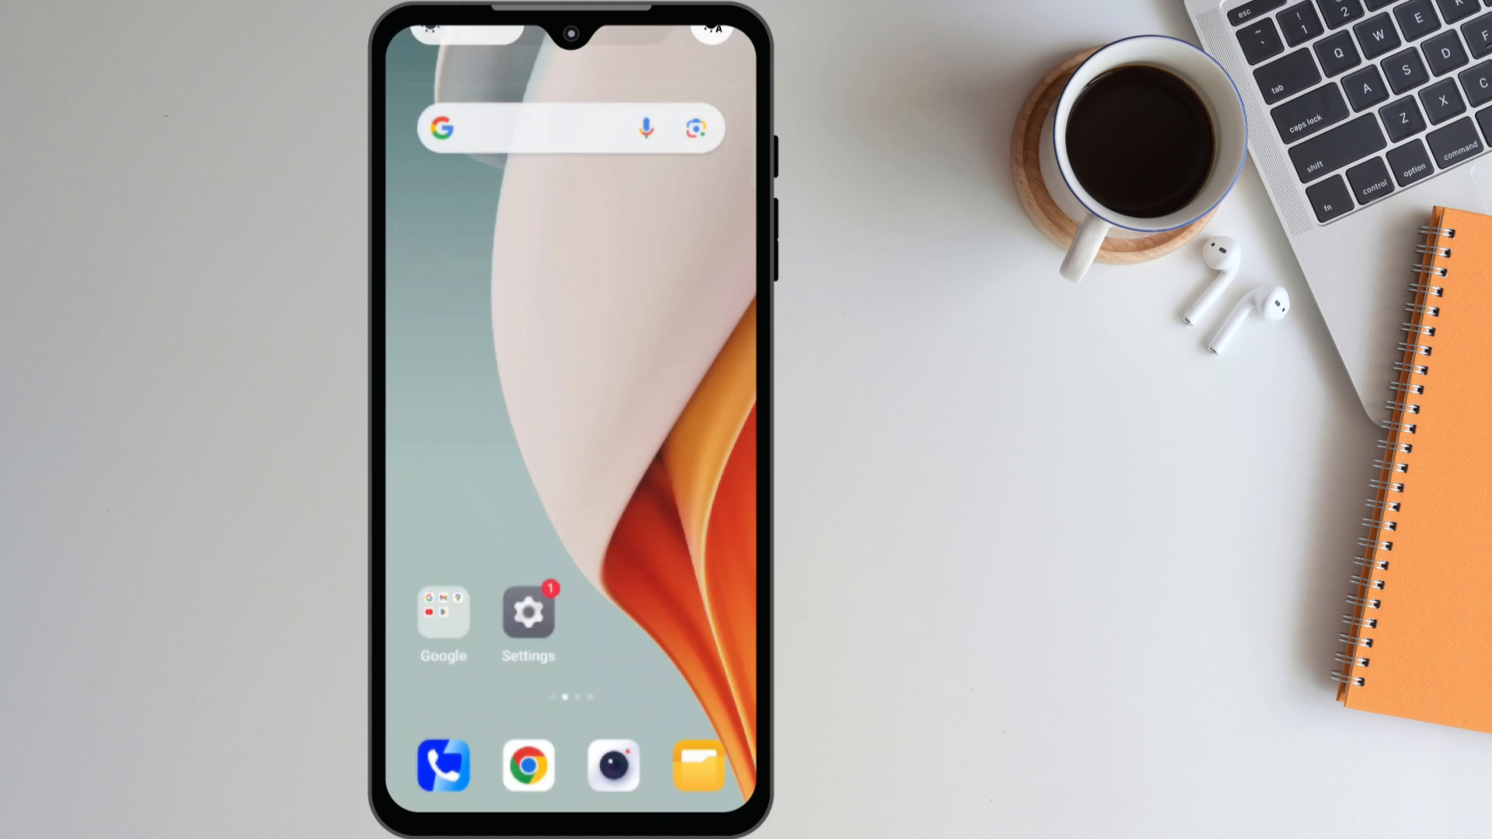
click(526, 764)
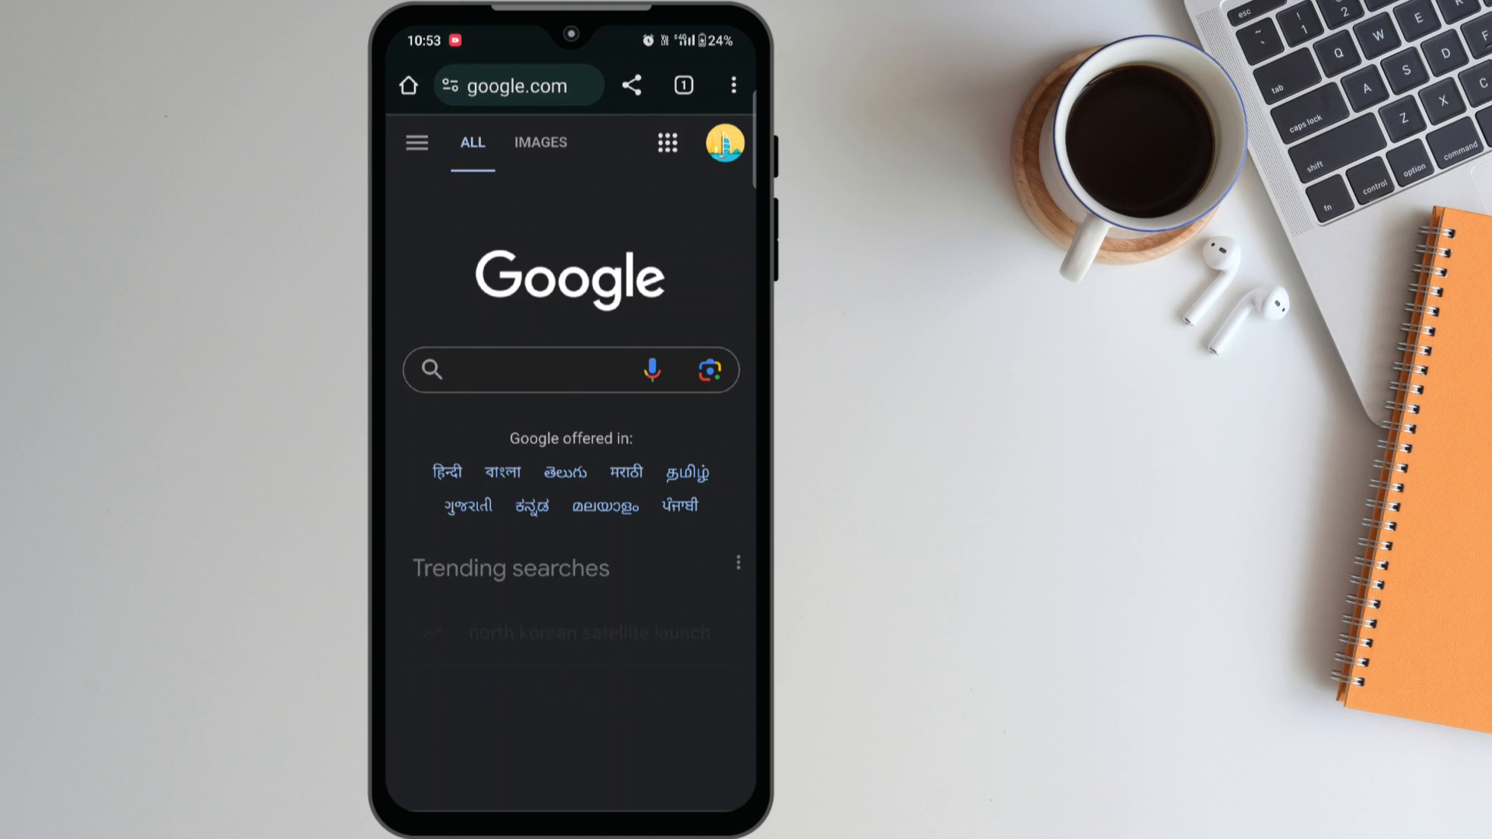
text(what is my ip)
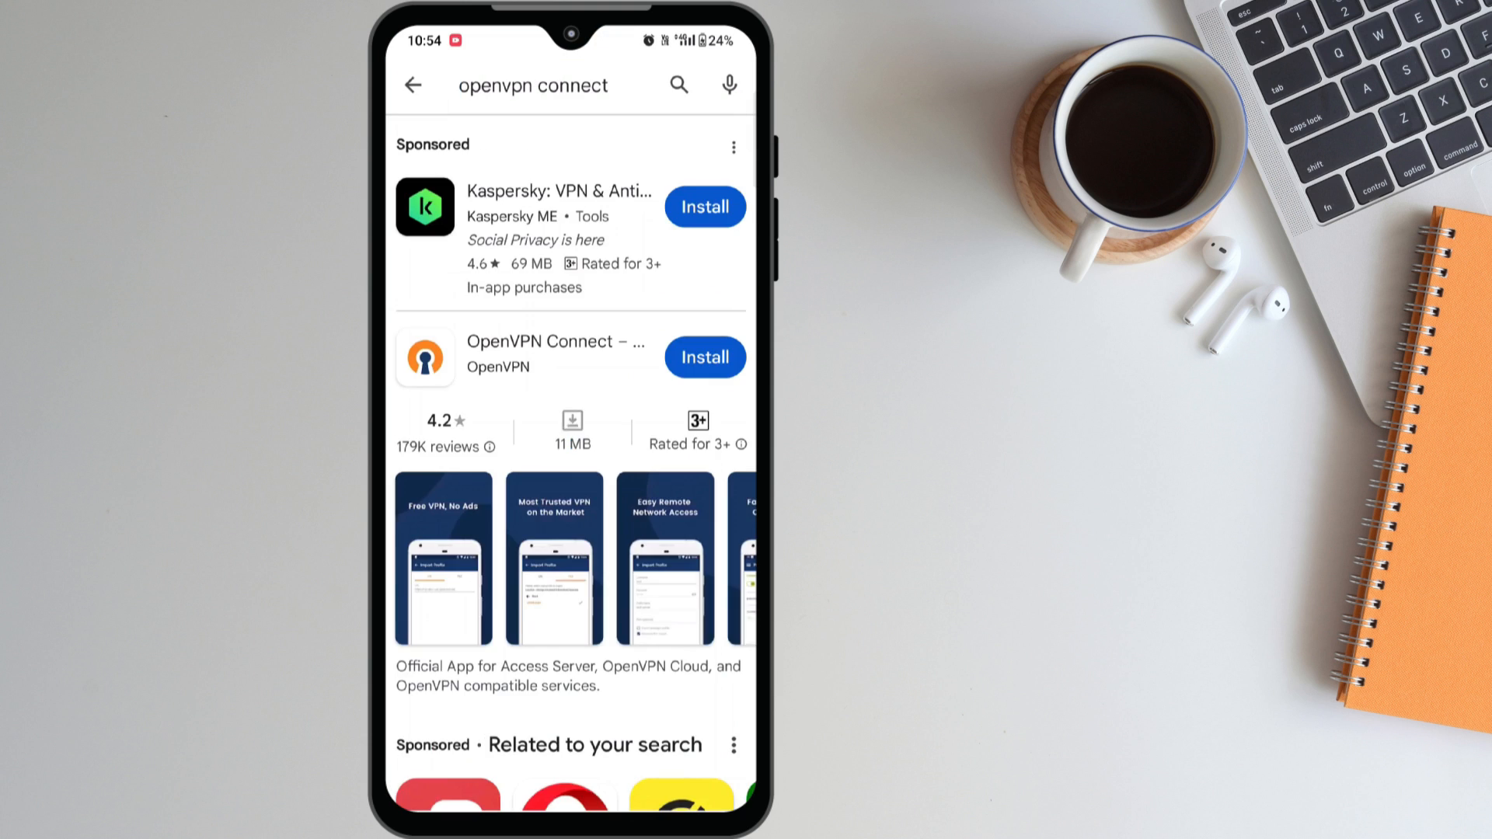
click(703, 357)
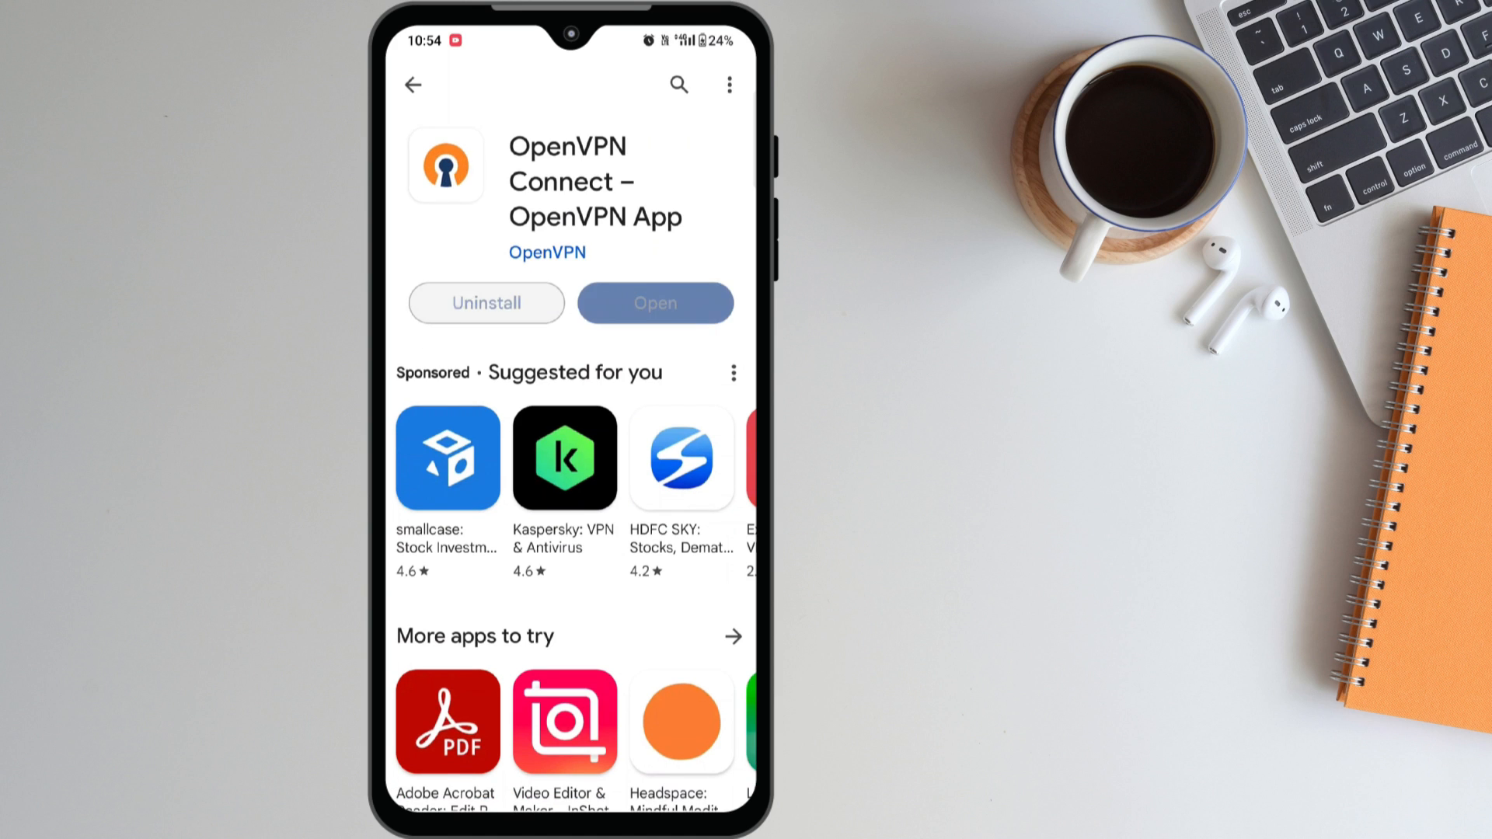
Launch OpenVPN Connect and browse the phone's Client folder to import a profile from file
click(654, 303)
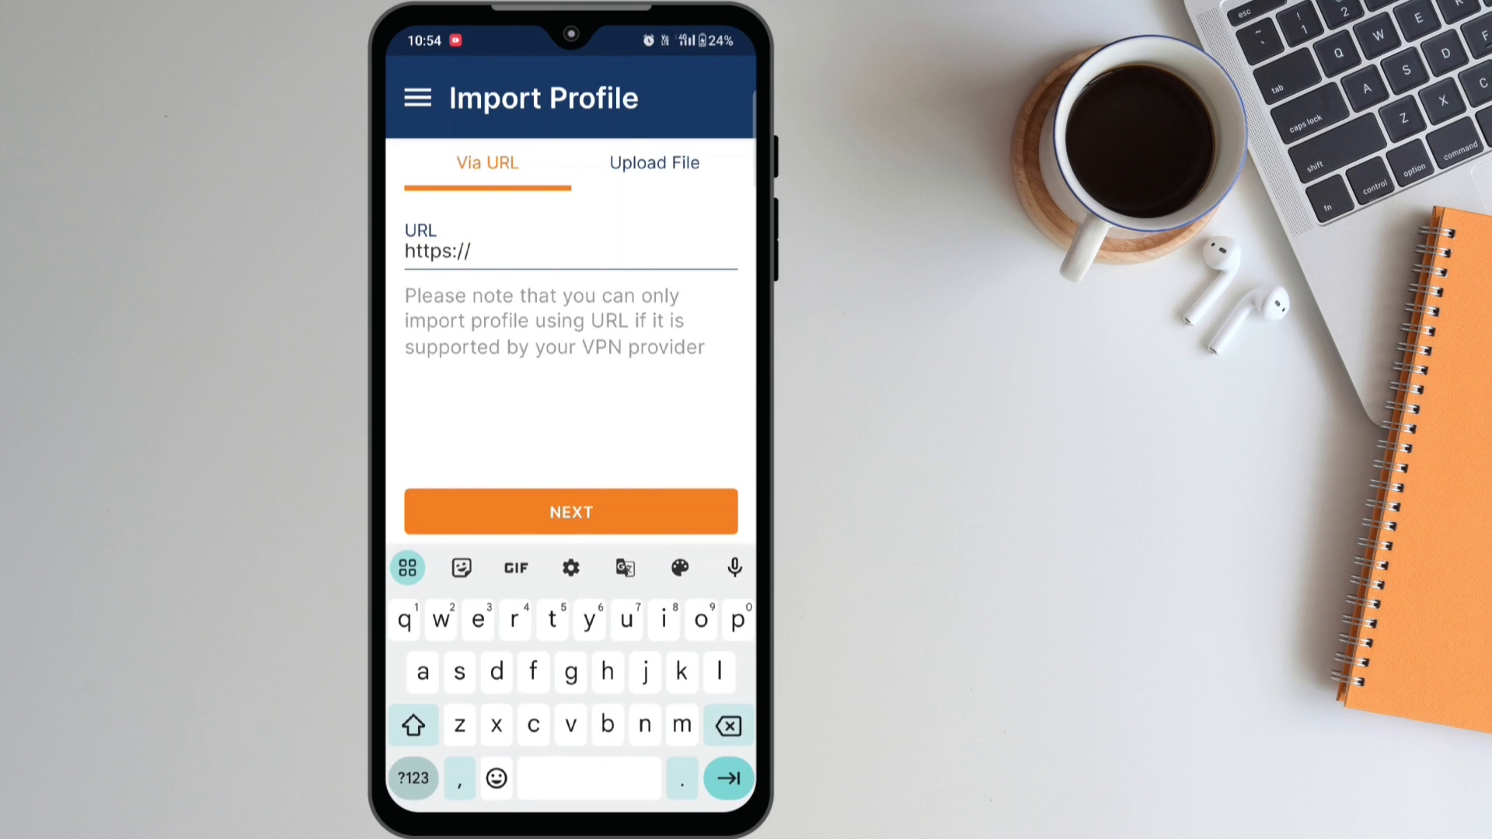
click(654, 163)
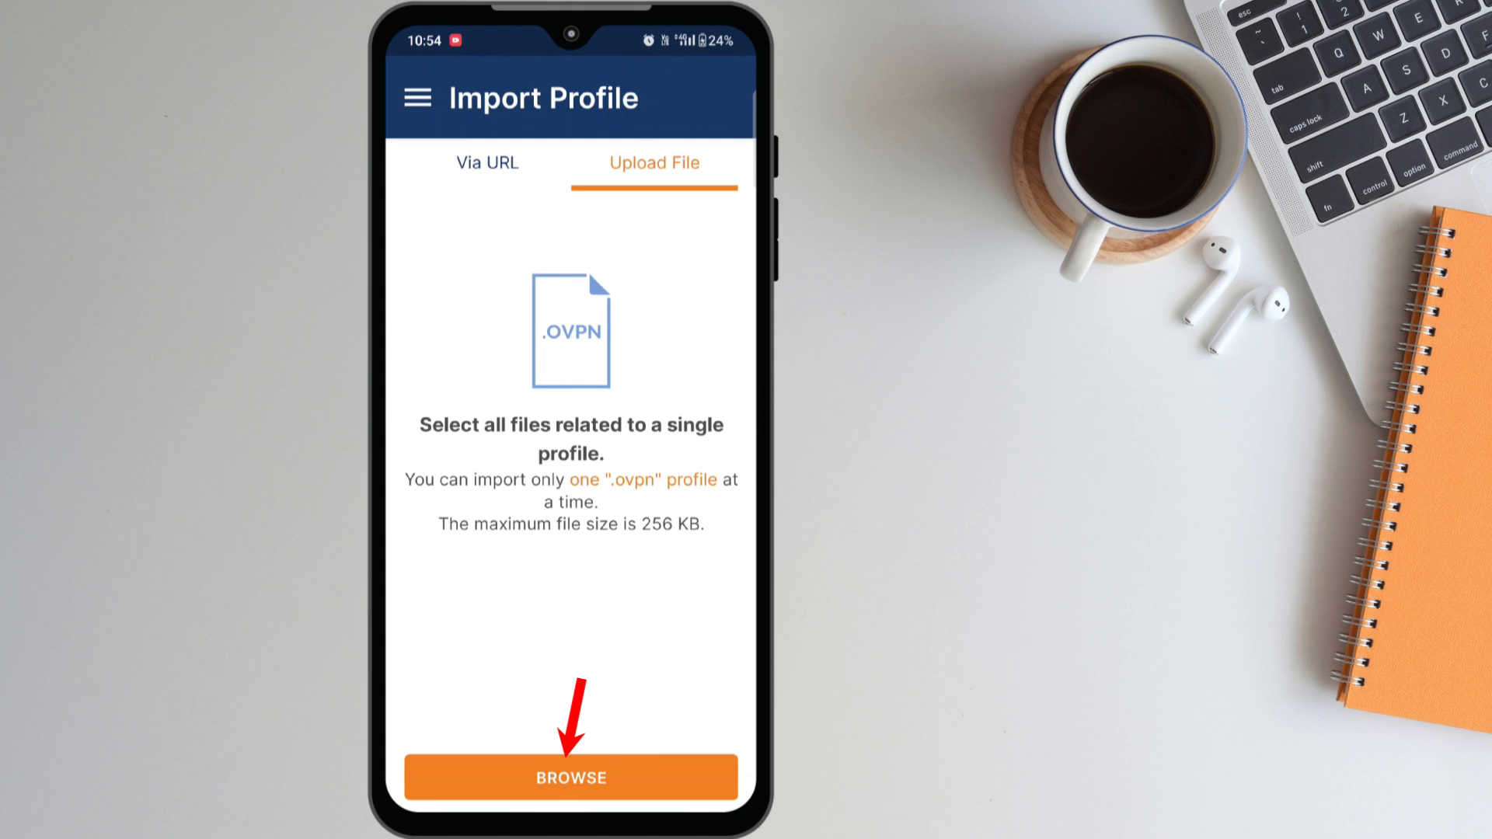
click(570, 776)
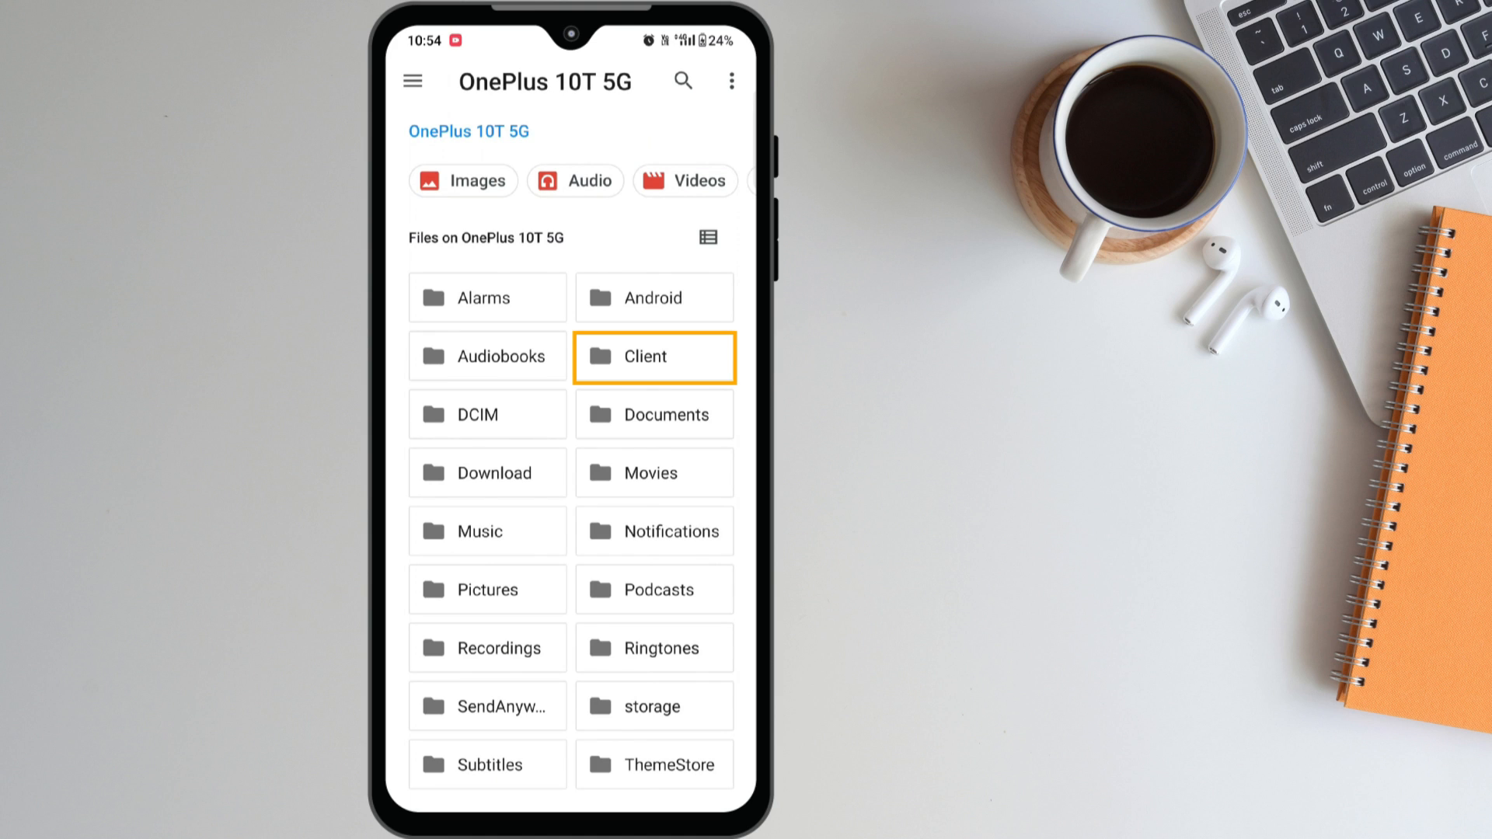
click(654, 357)
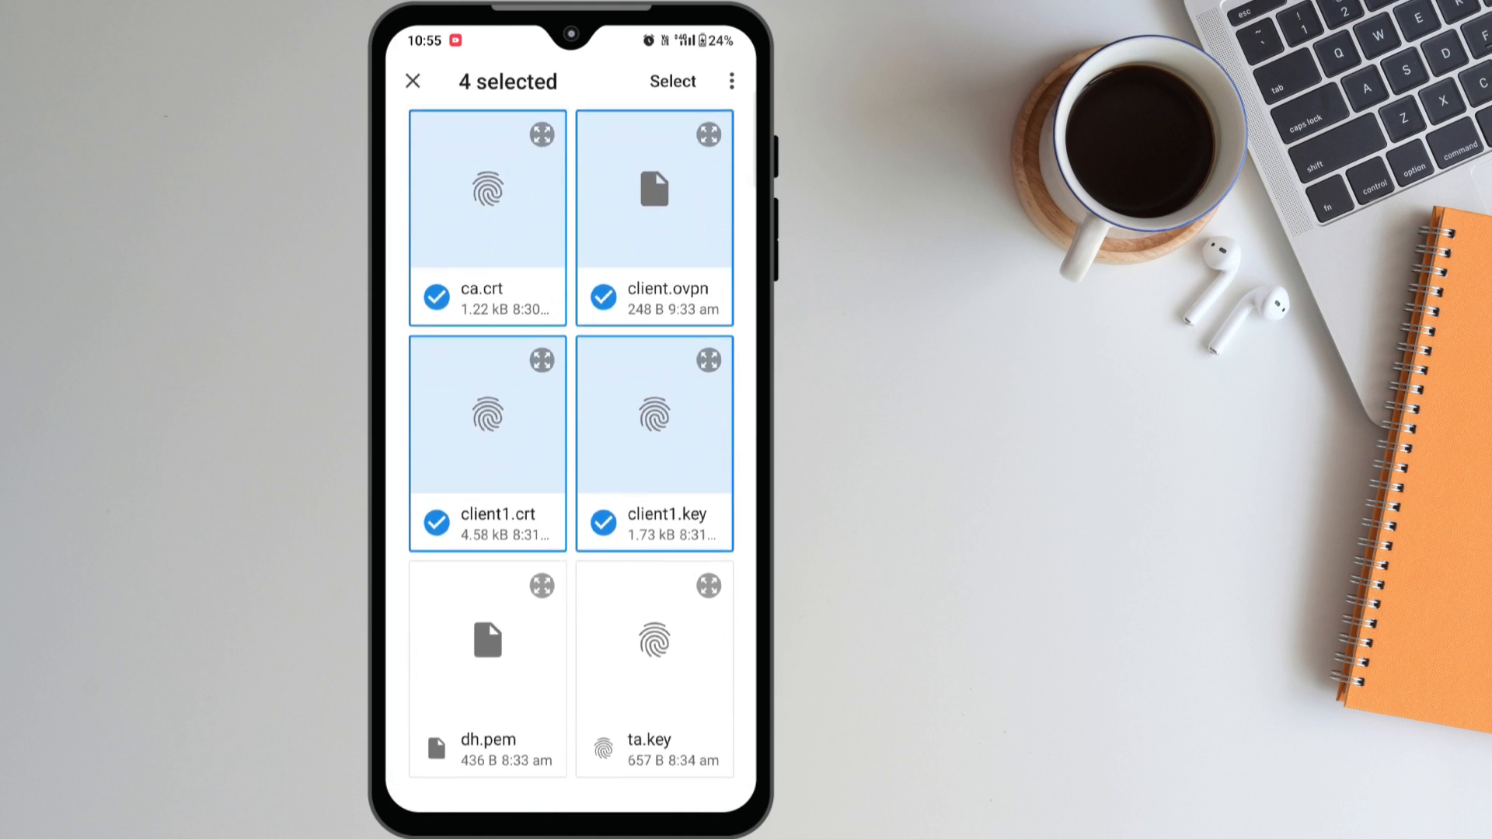
Import all six client files as a profile, connect, and allow the app to create the VPN connection
click(671, 81)
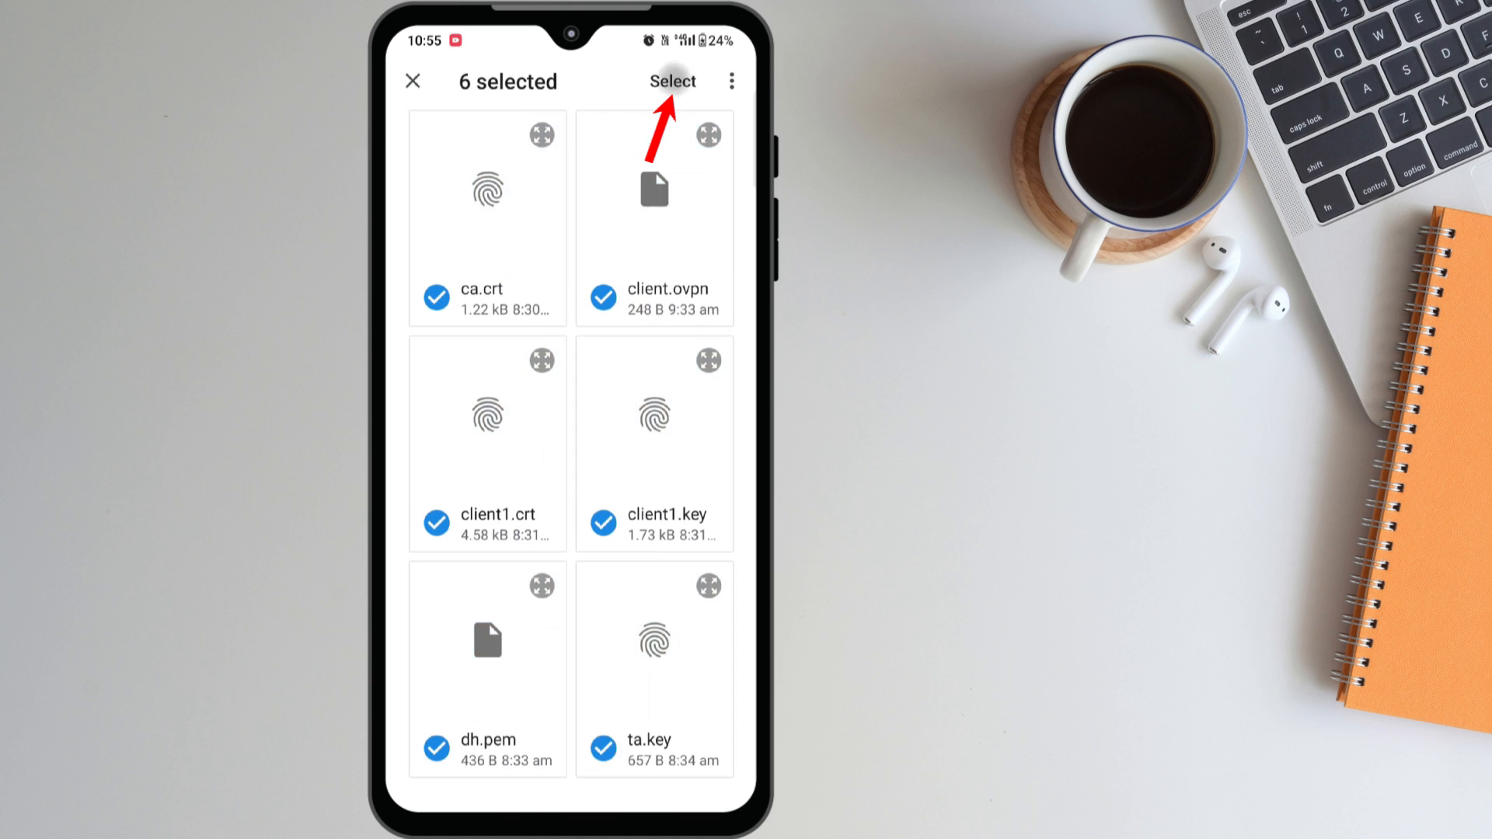
click(673, 80)
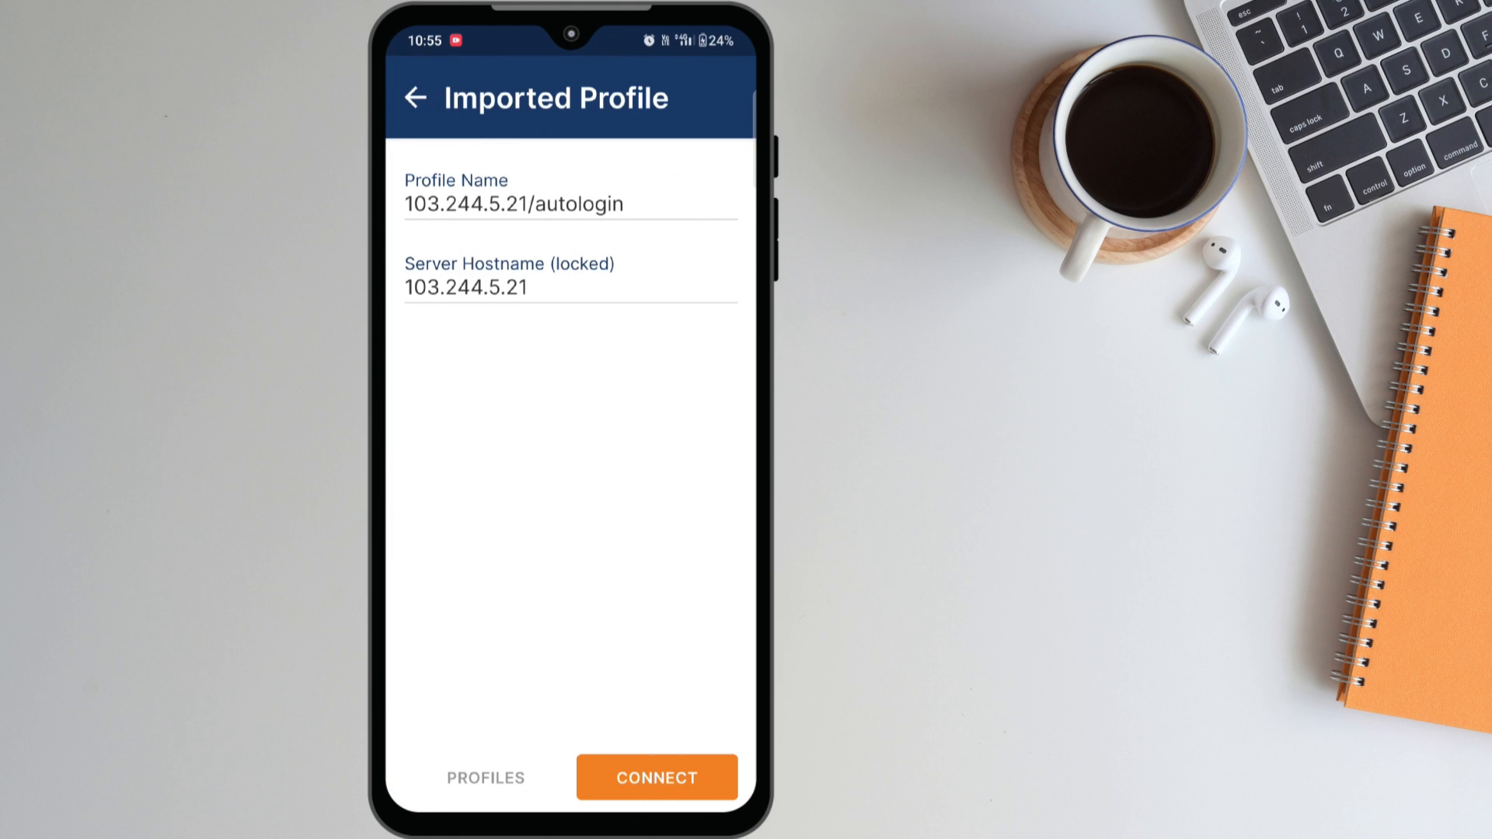
click(656, 777)
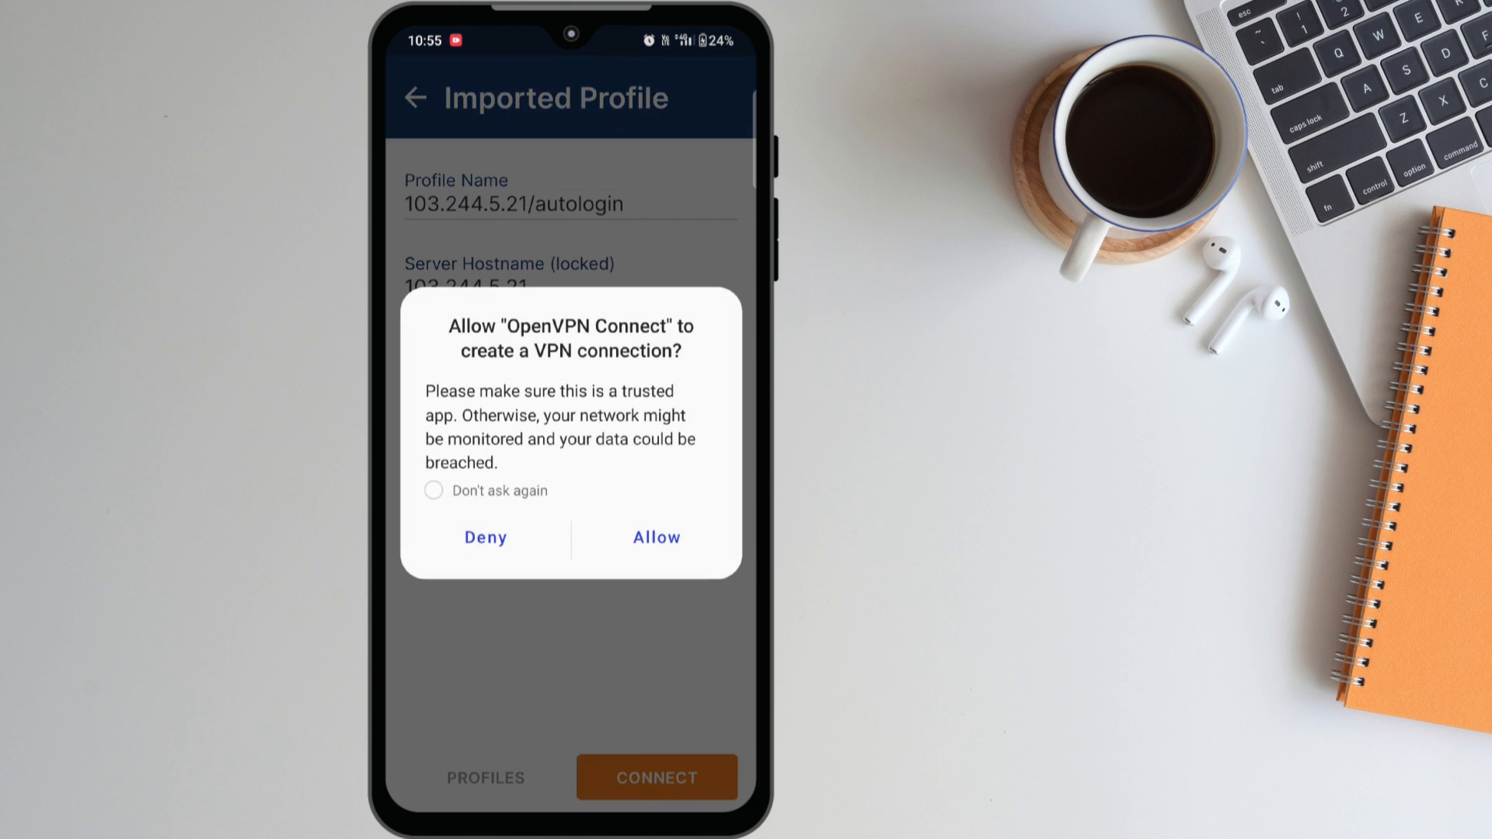
click(656, 536)
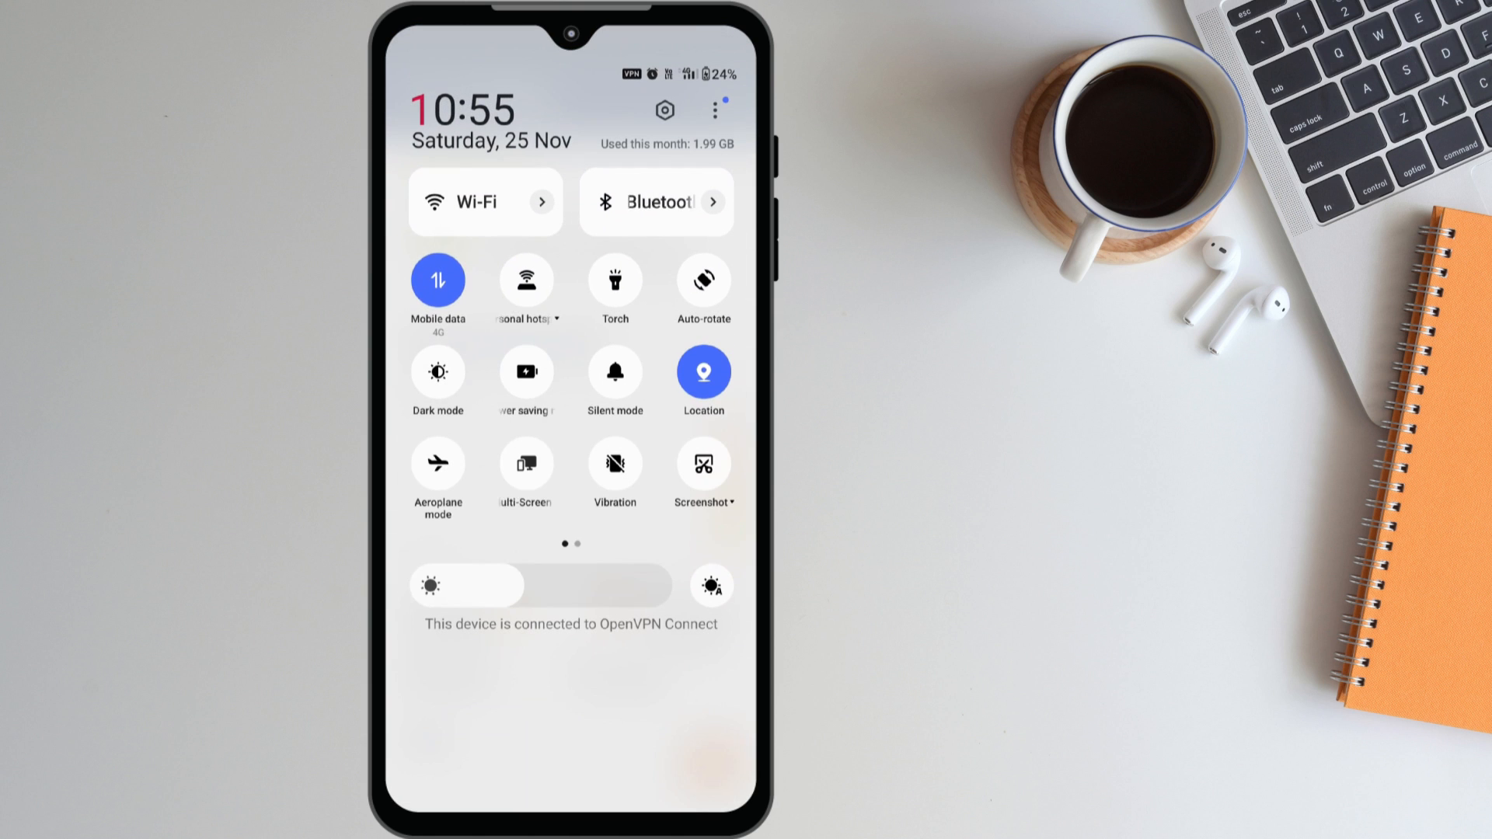
click(437, 281)
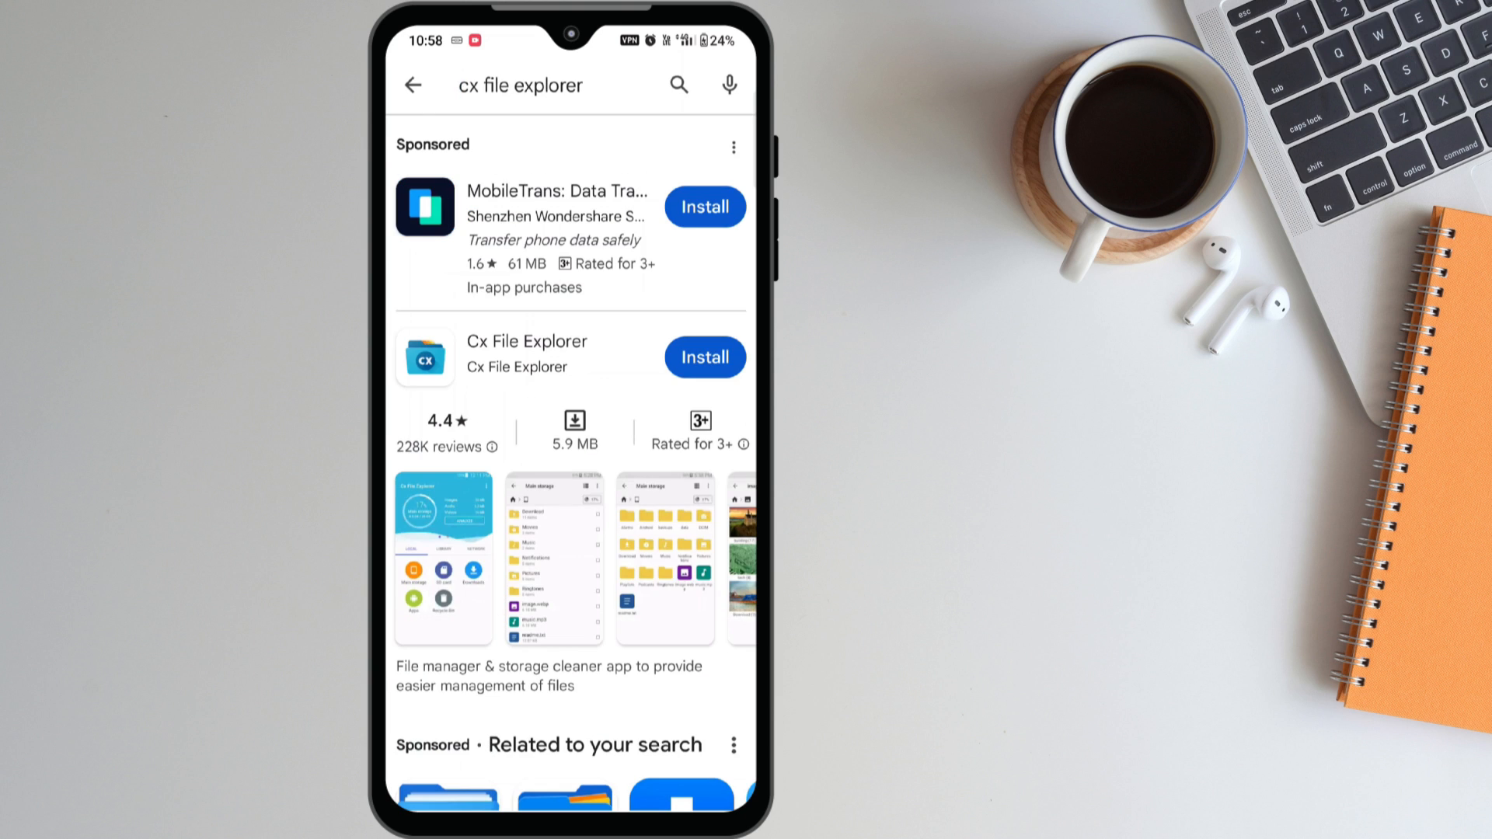
Install Cx File Explorer from its Play Store listing and launch it
click(527, 354)
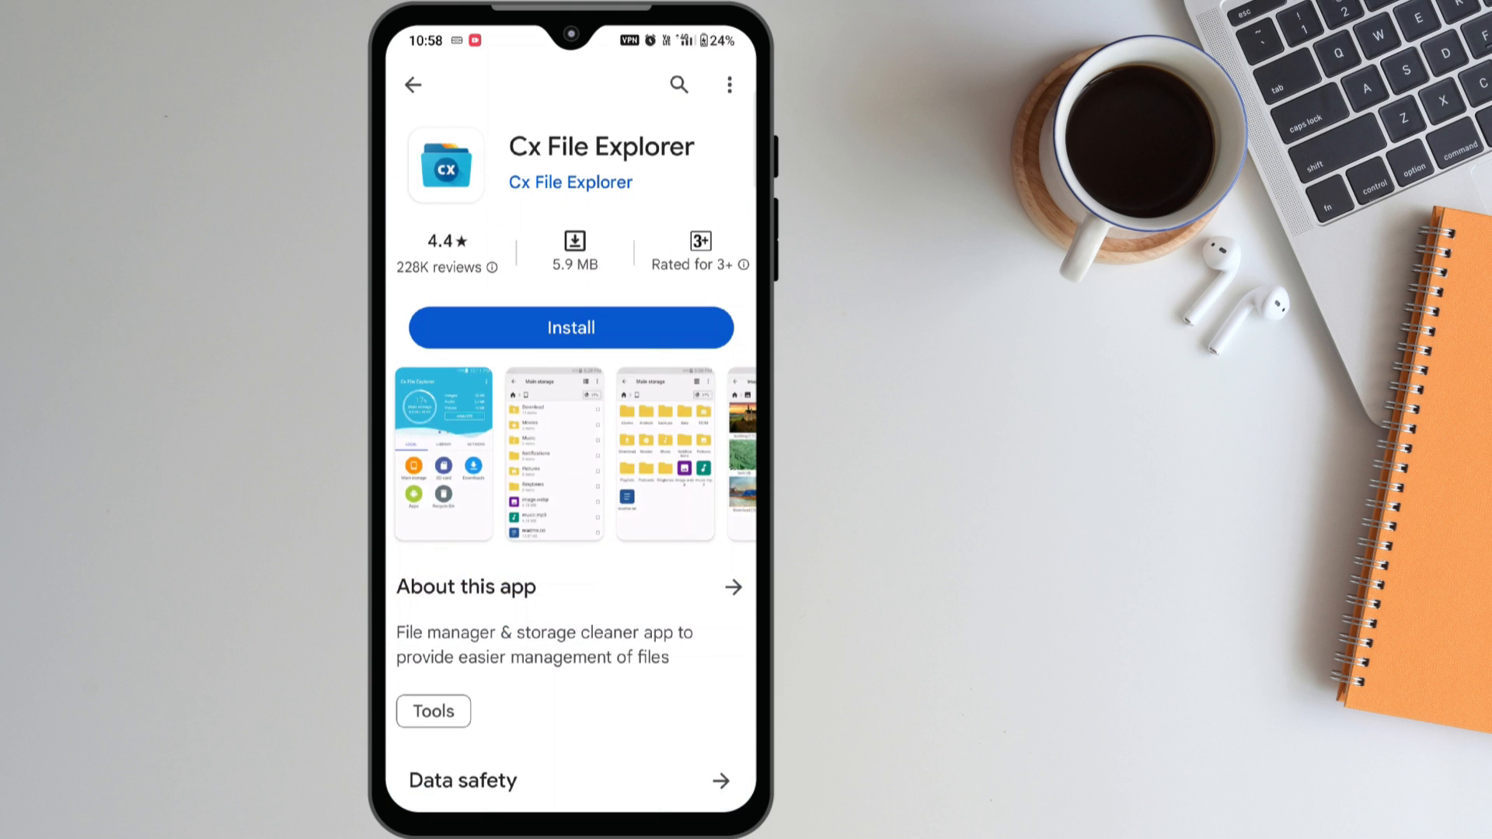
click(571, 328)
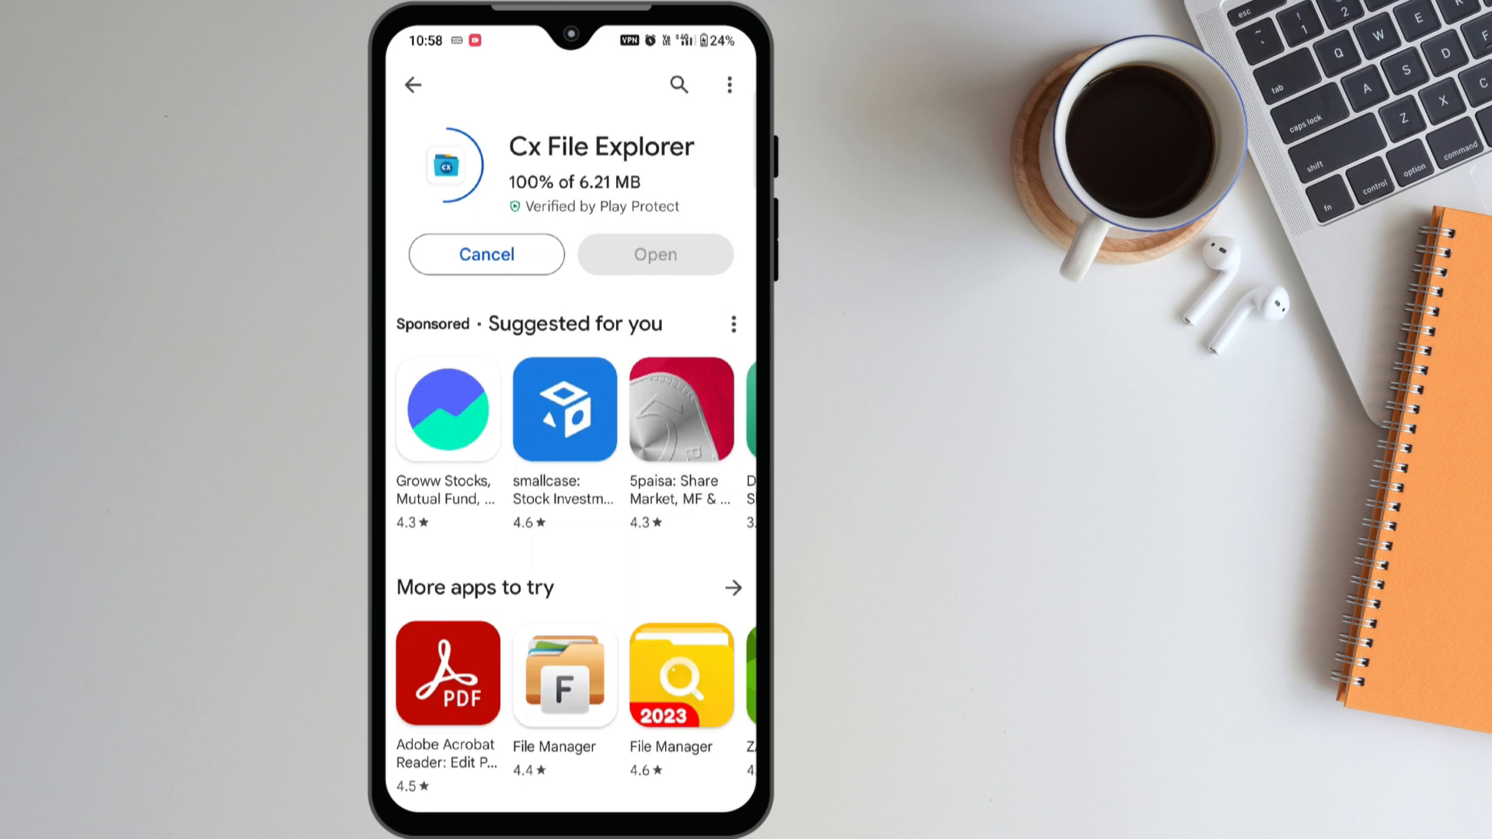
click(654, 253)
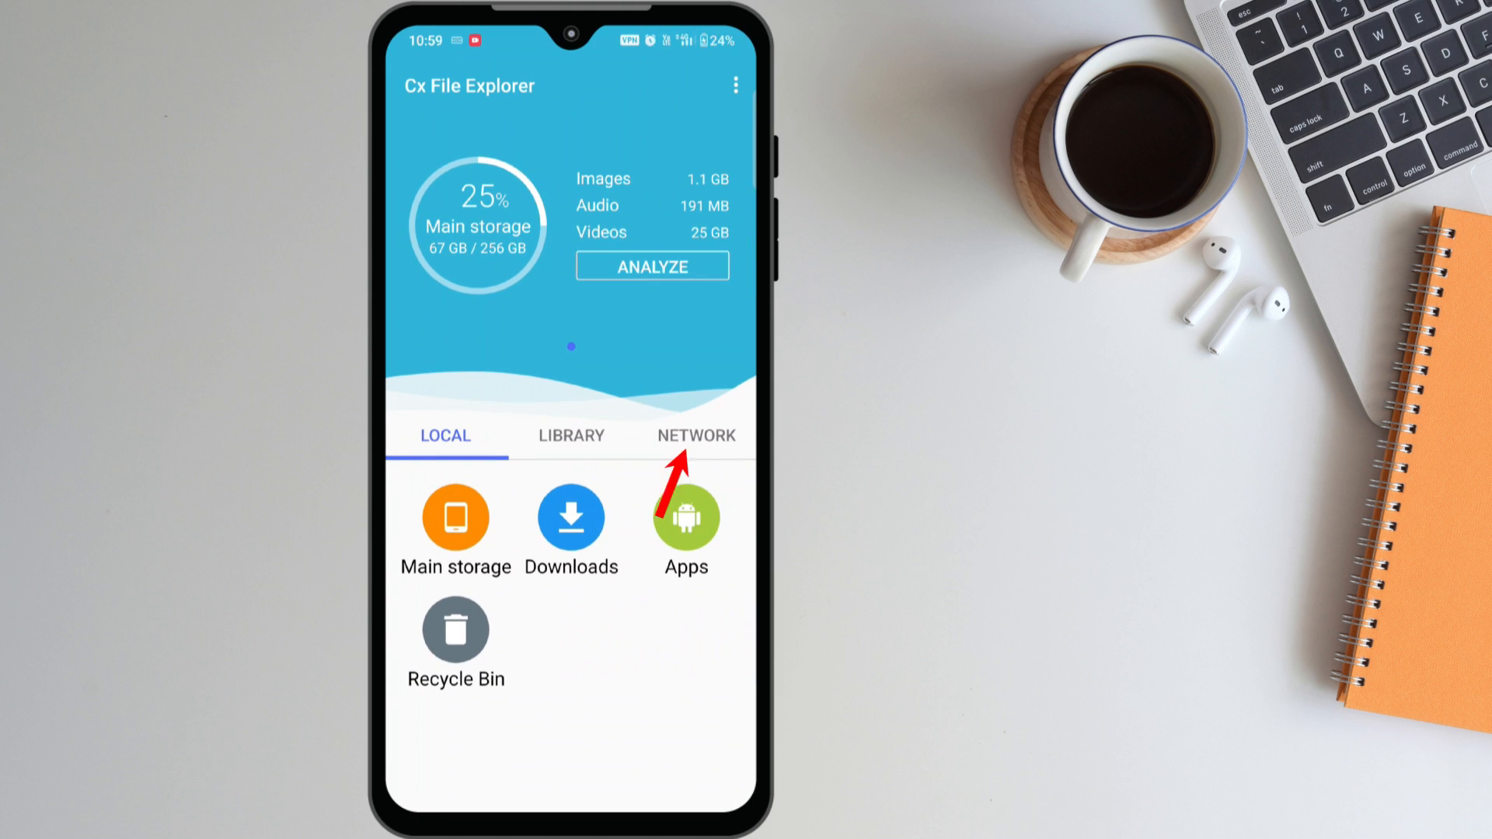
Add a manual local-network SMB connection to host 10.24.1.1 with anonymous login
click(696, 435)
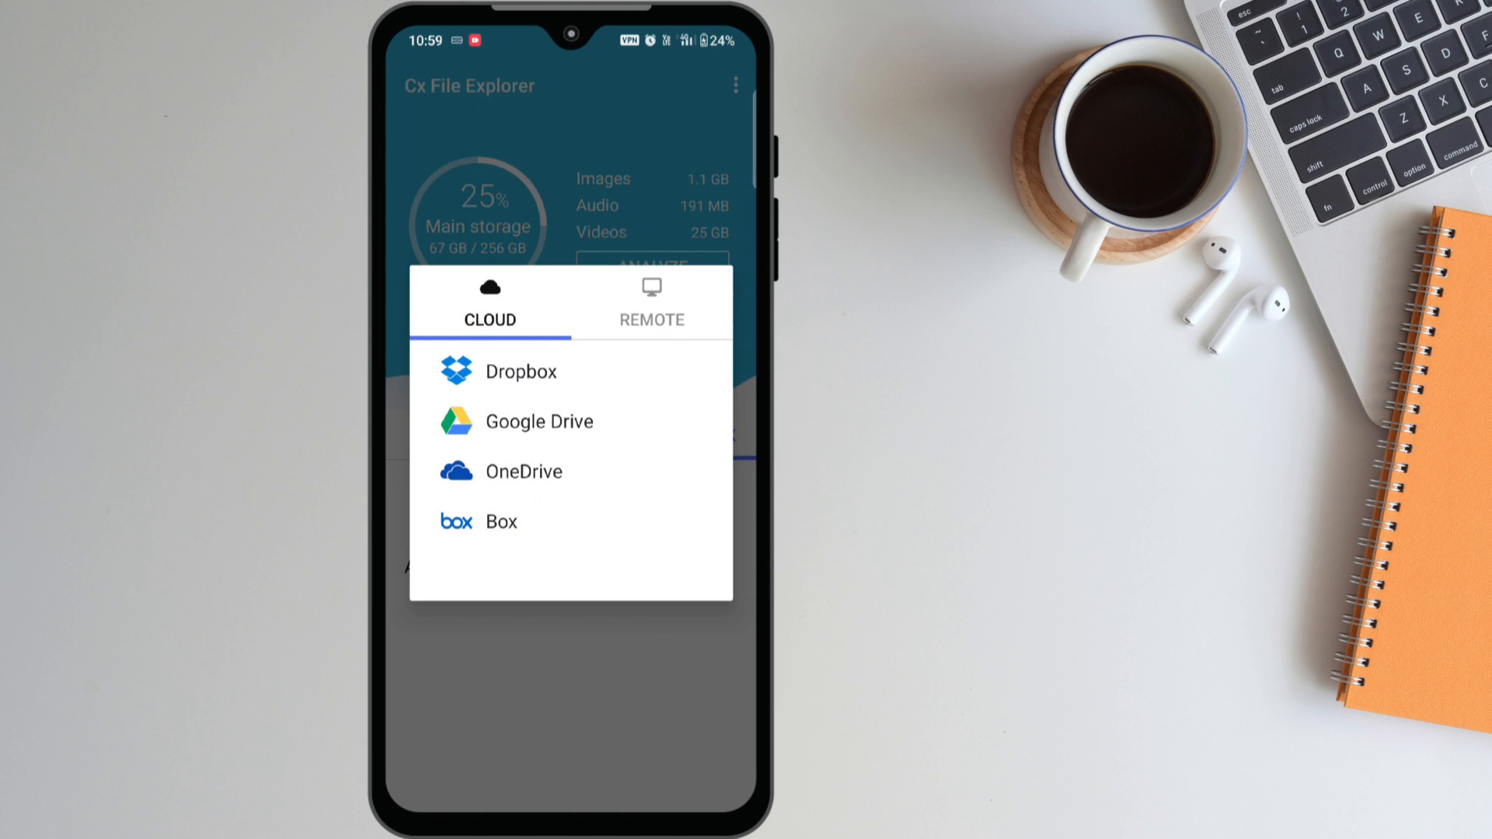
click(651, 319)
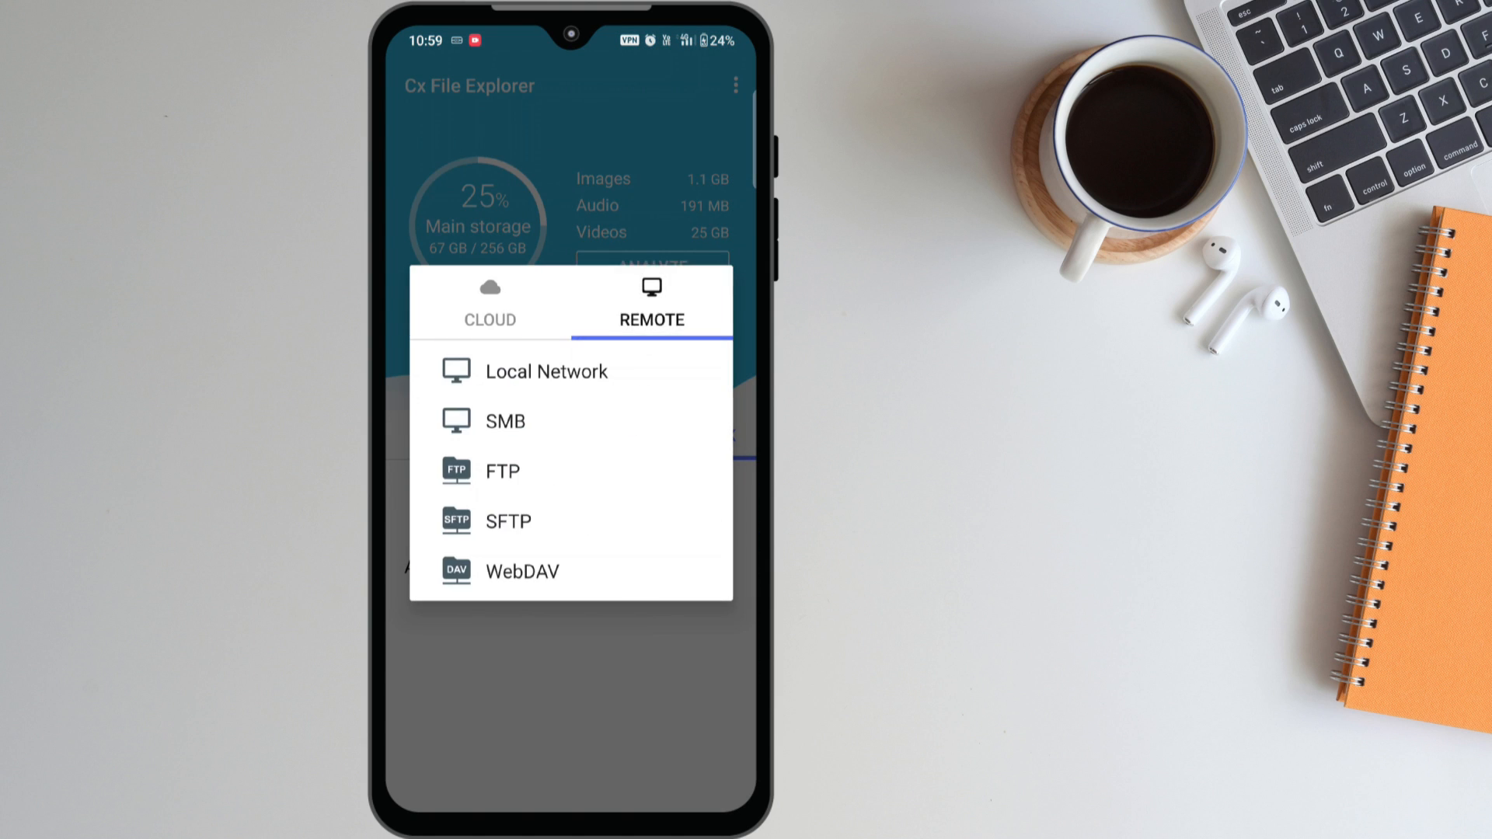
click(545, 371)
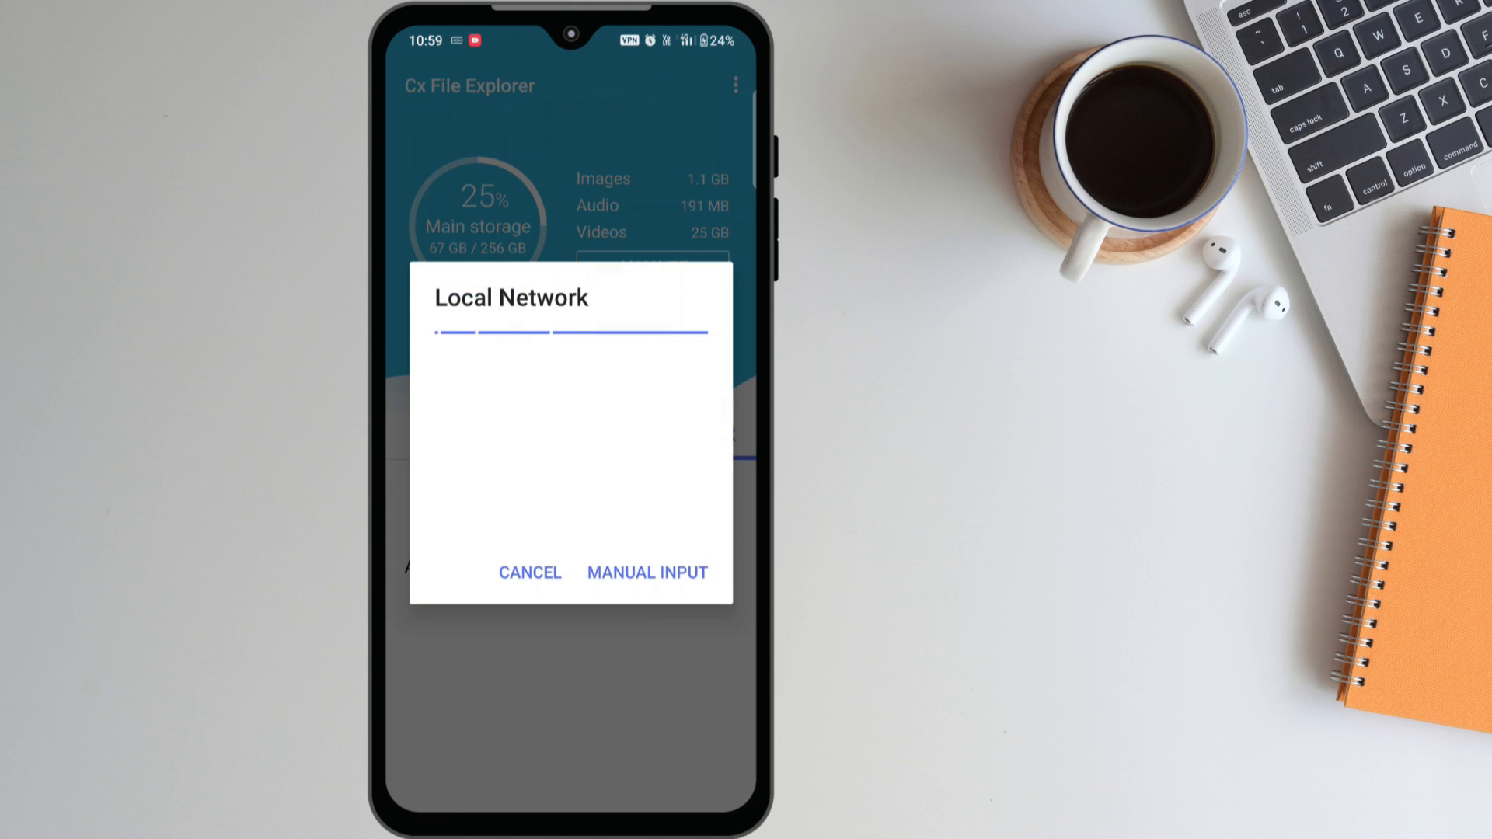
click(646, 571)
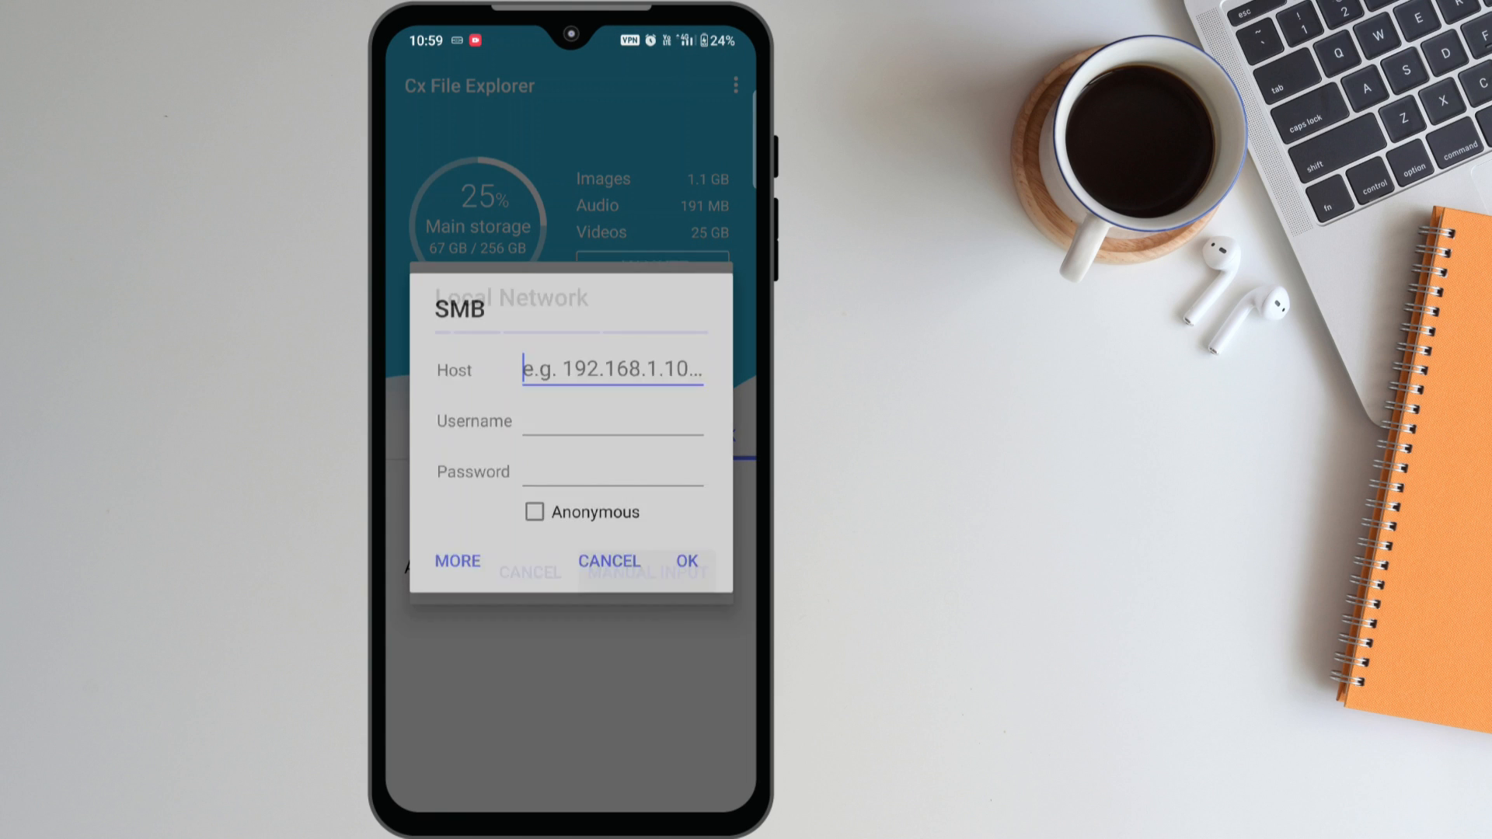
click(612, 370)
text(10.24.1.1)
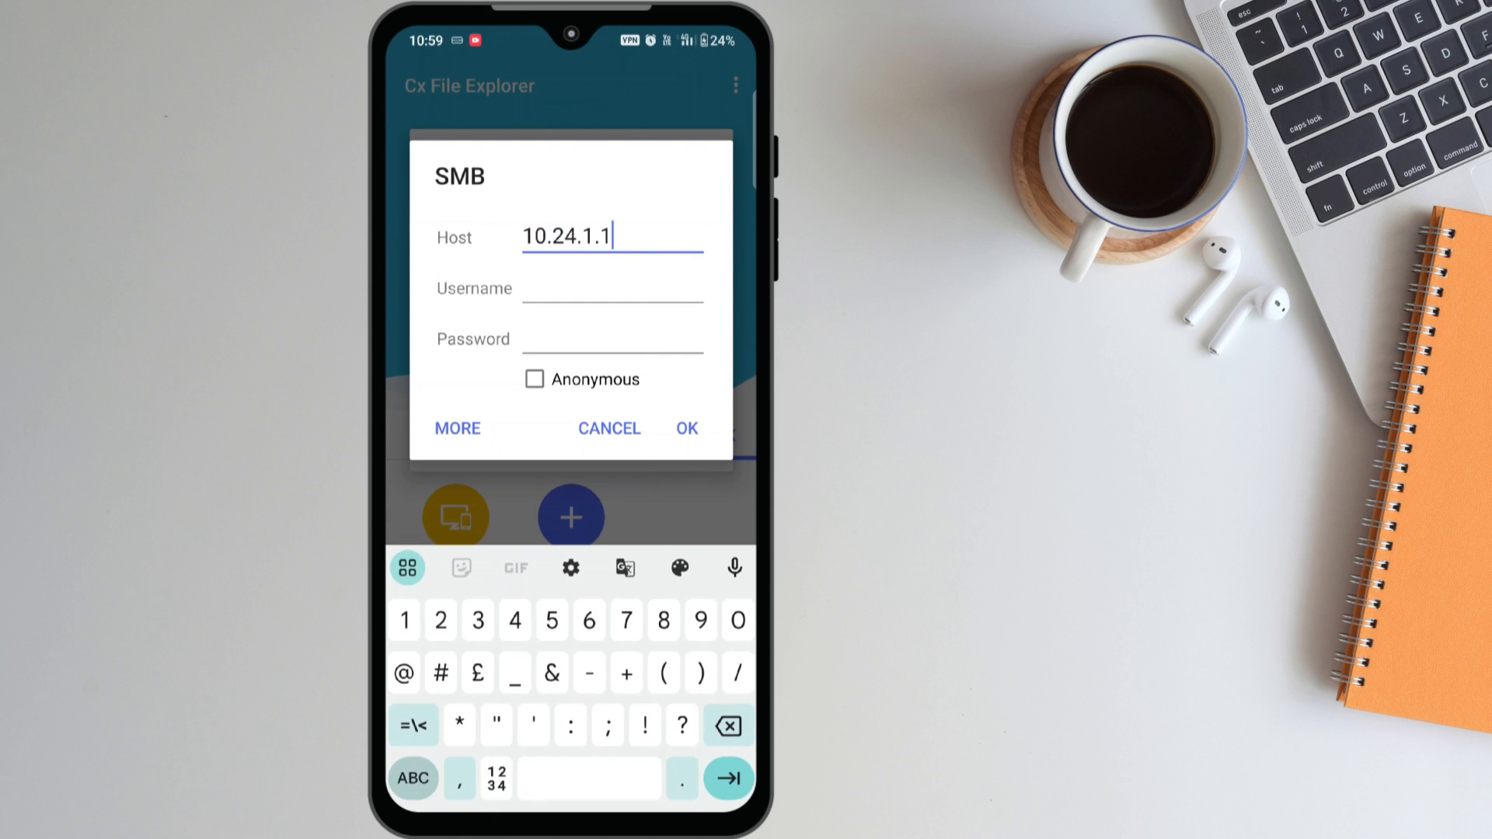
click(533, 380)
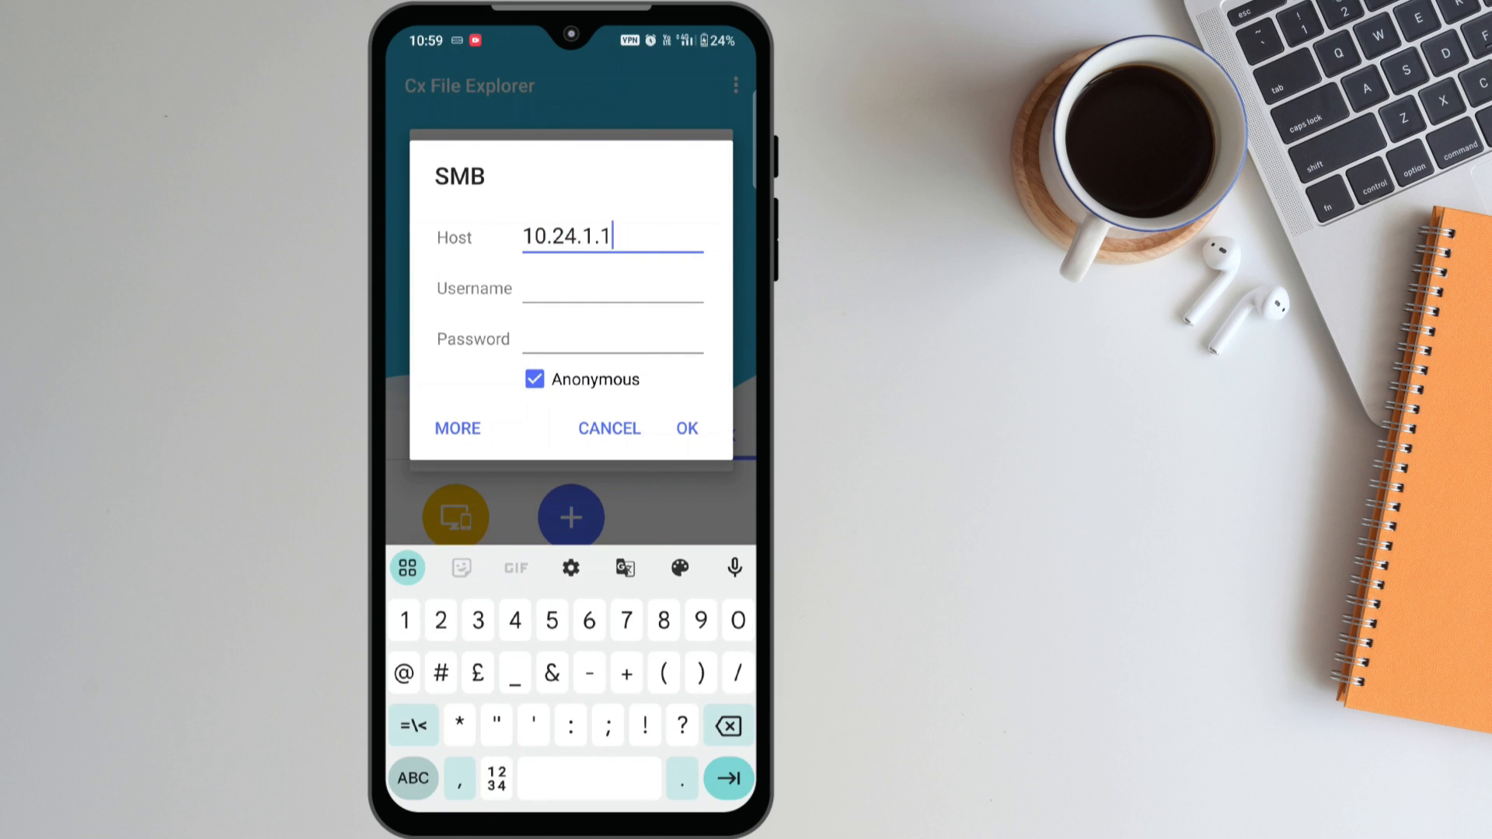
click(686, 429)
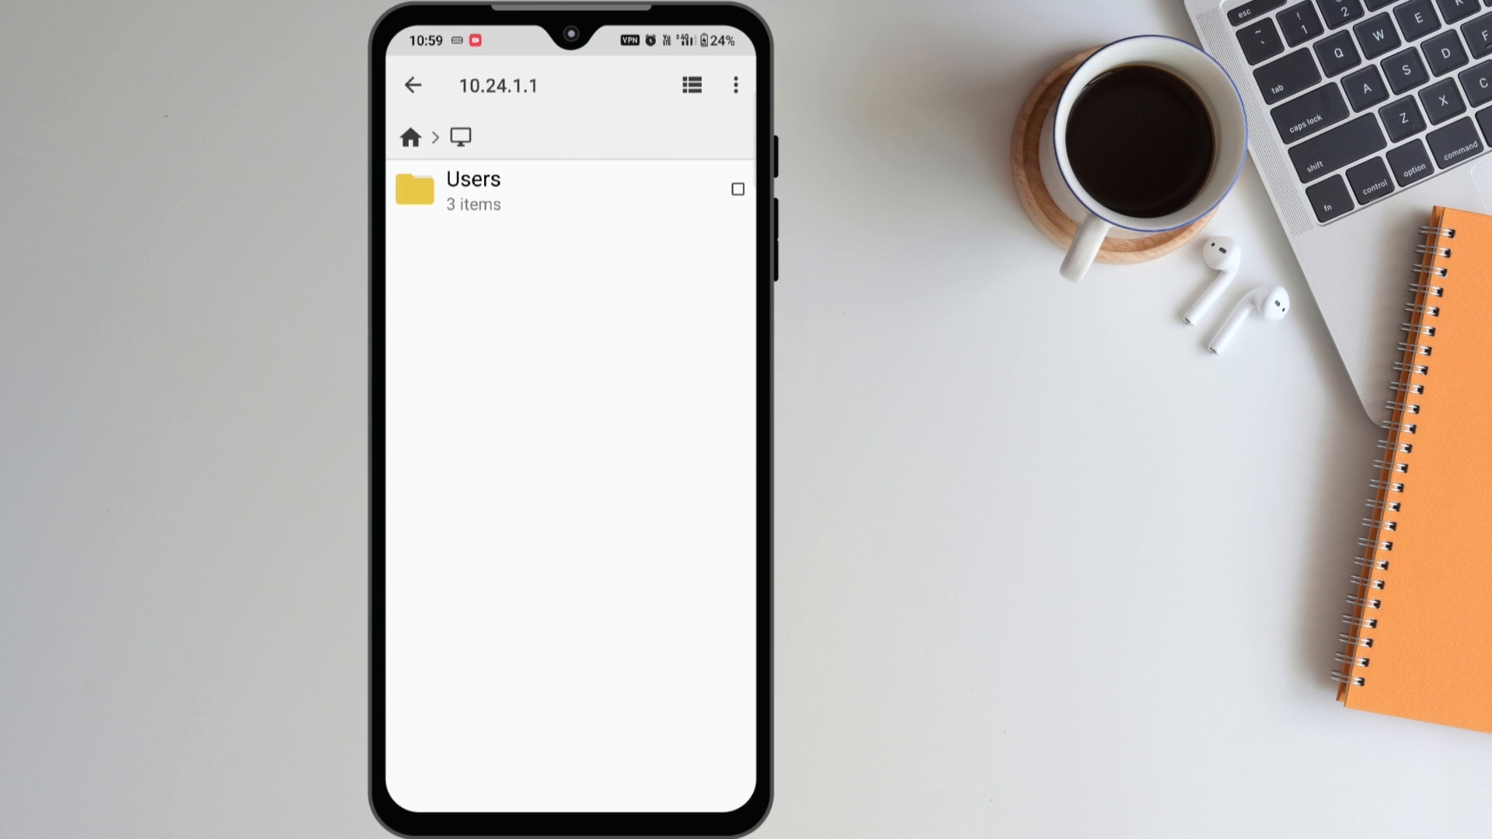
Browse the 10.24.1.1 share into Users and then Shared Folder
click(473, 190)
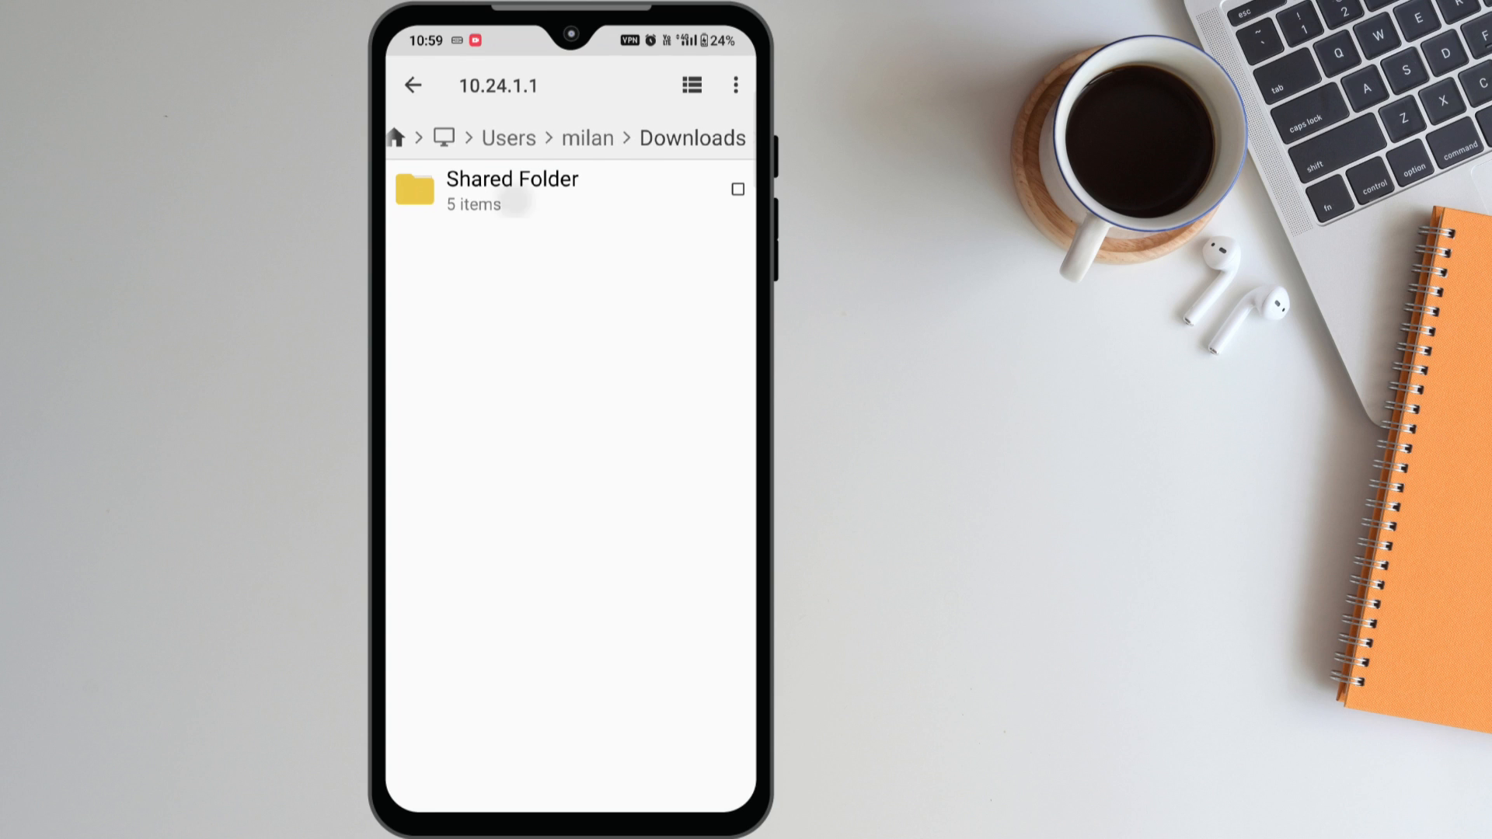
click(511, 190)
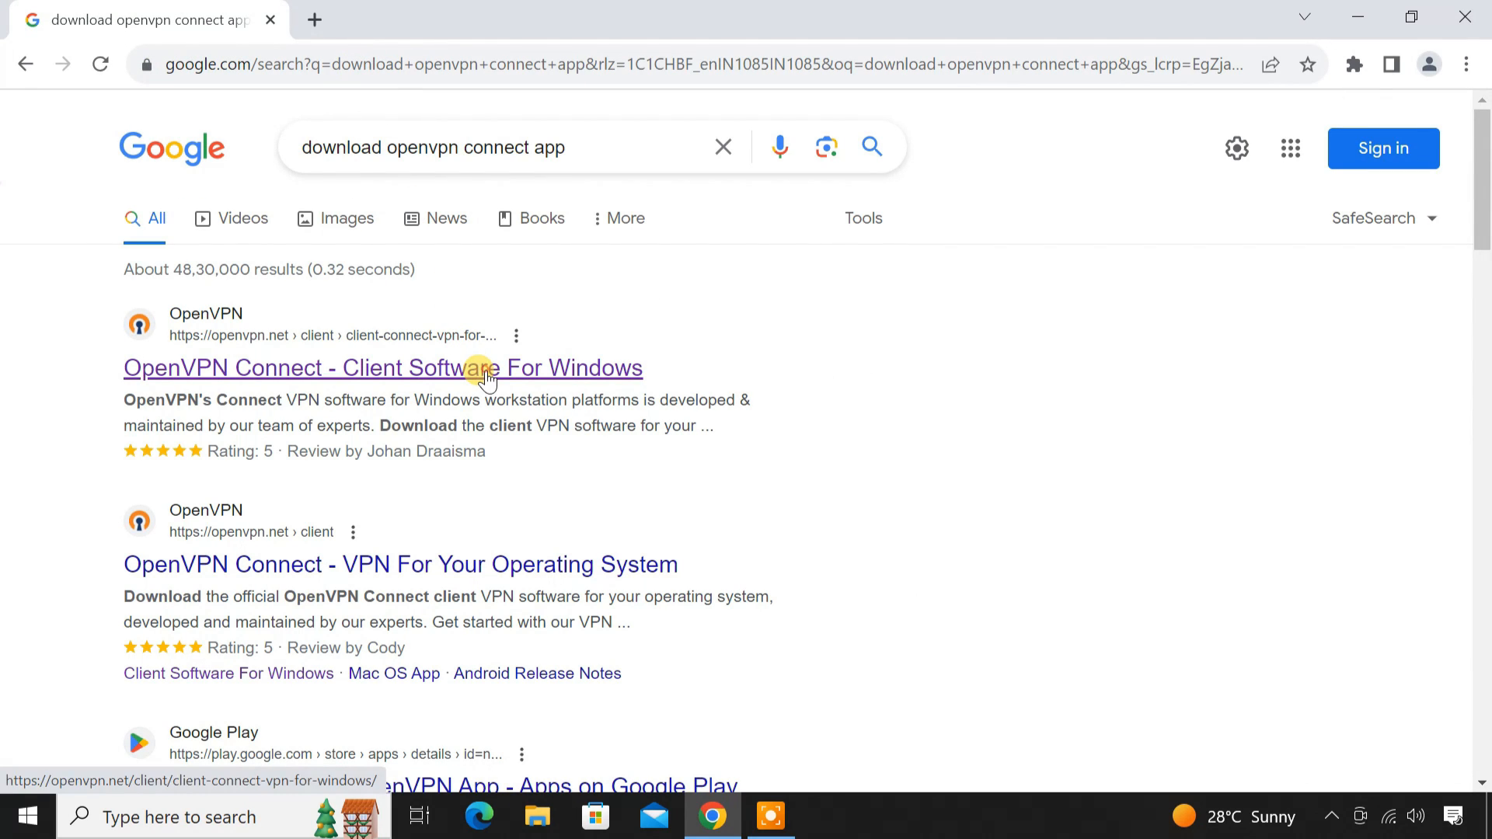
Open the 'OpenVPN Connect - Client Software For Windows' result on openvpn.net
click(384, 368)
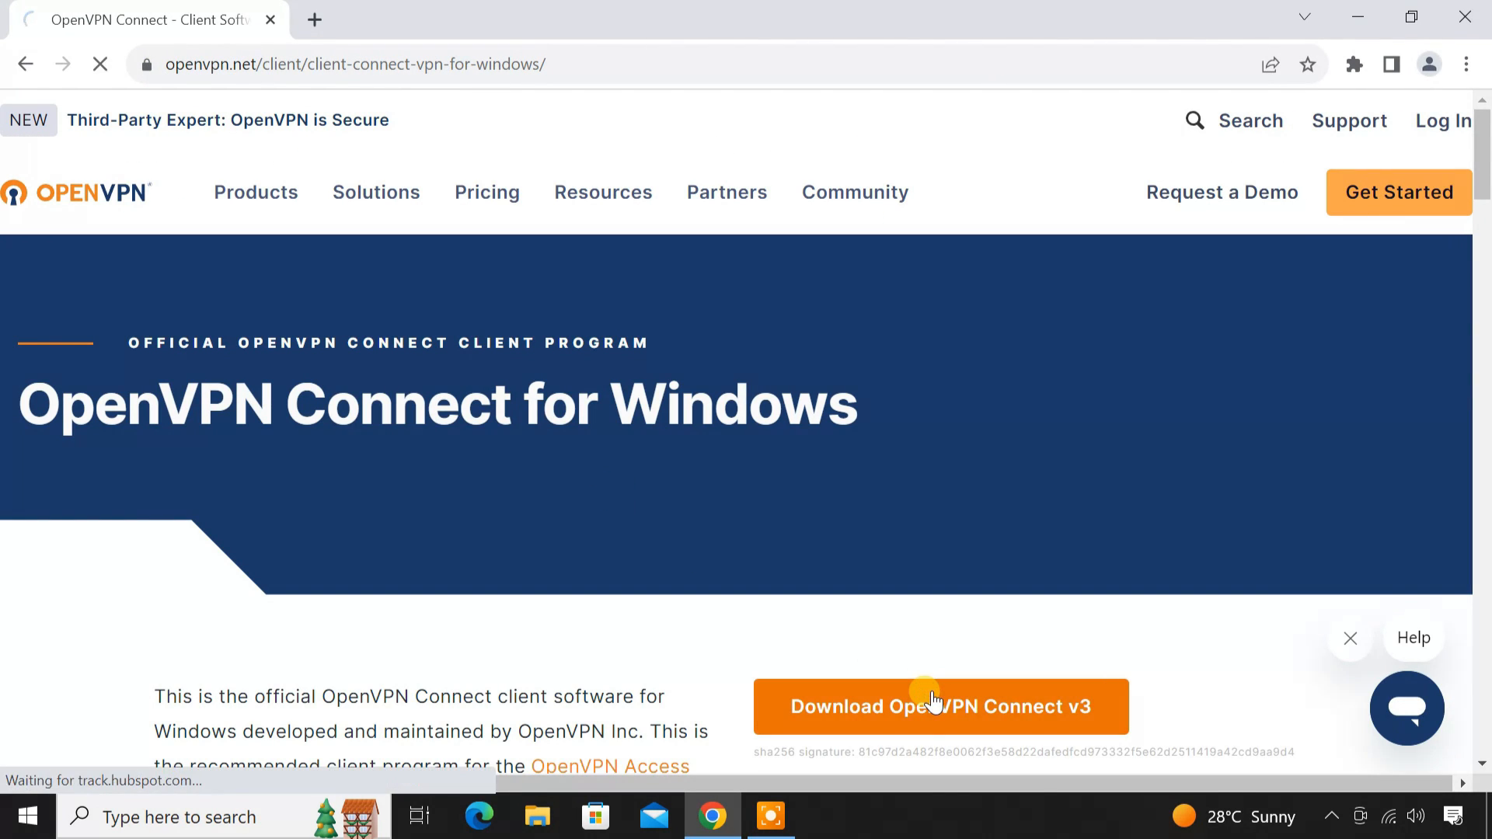
Download the OpenVPN Connect v3 installer, creating the missing Programs folder under Downloads
click(938, 706)
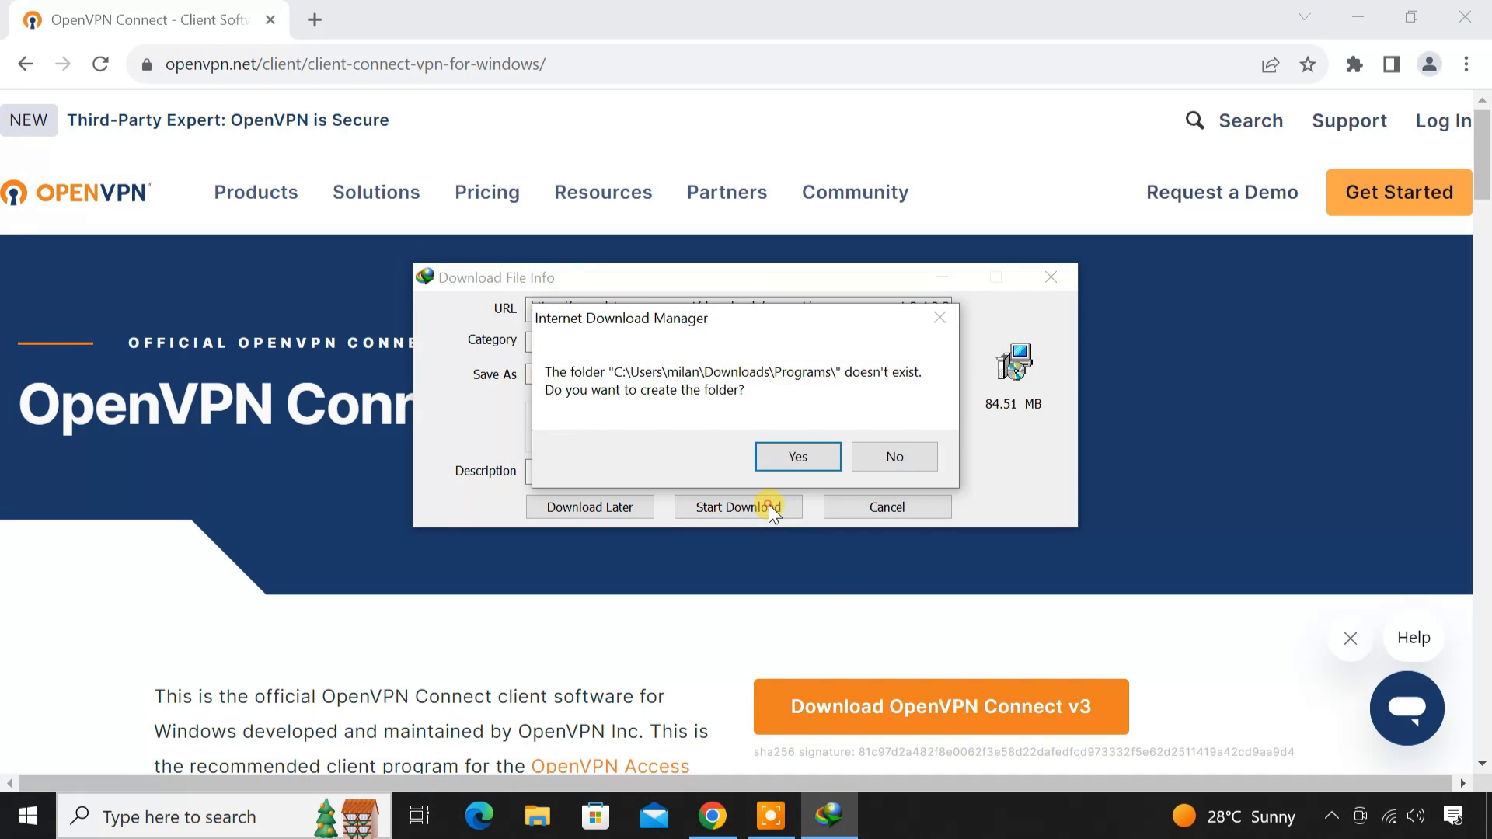
click(796, 455)
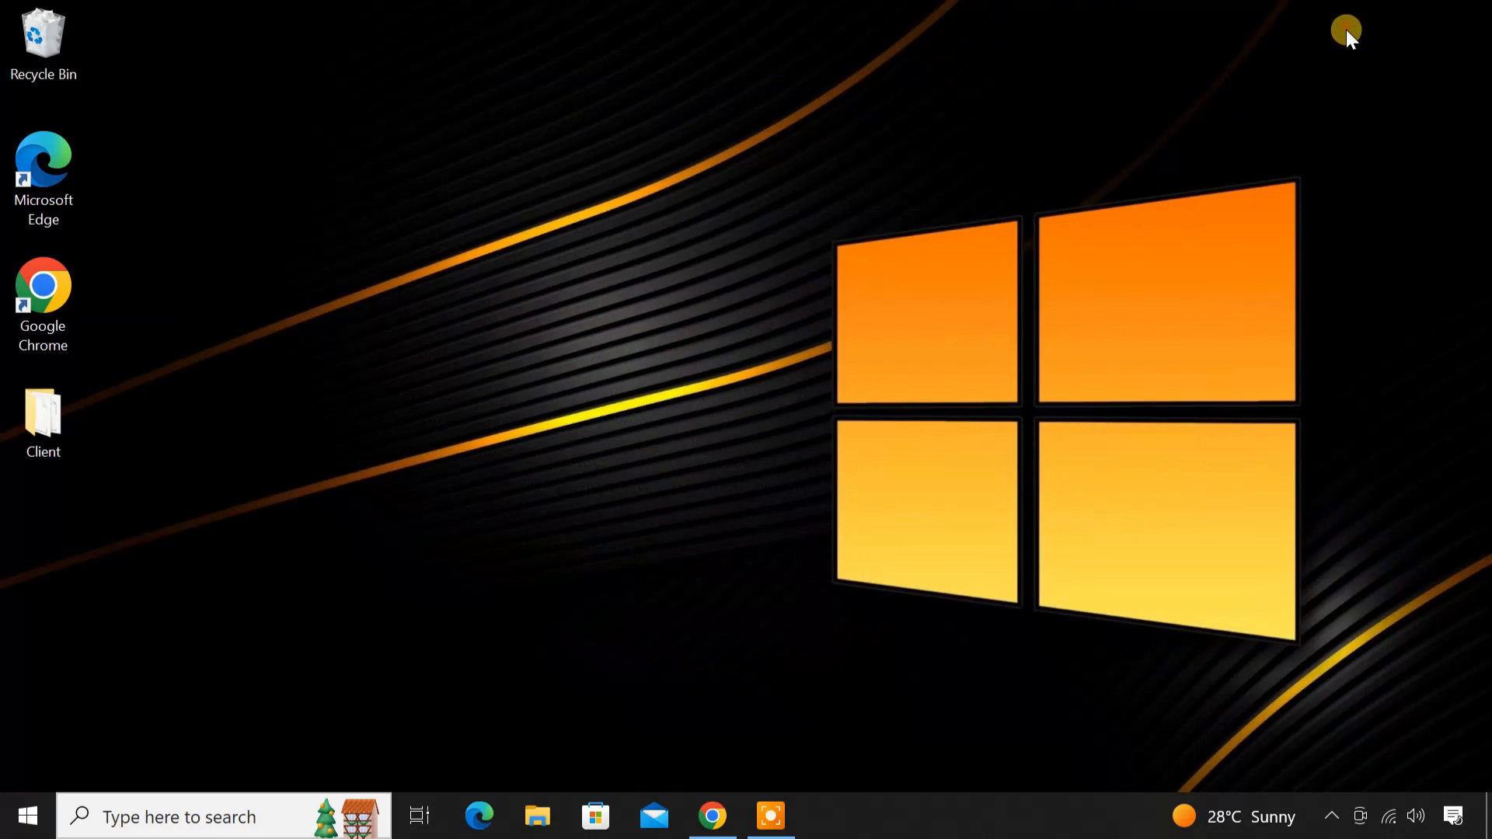
Run the openvpn-connect installer from Downloads\Programs, accept the EULA and install version 3.4.2
click(537, 815)
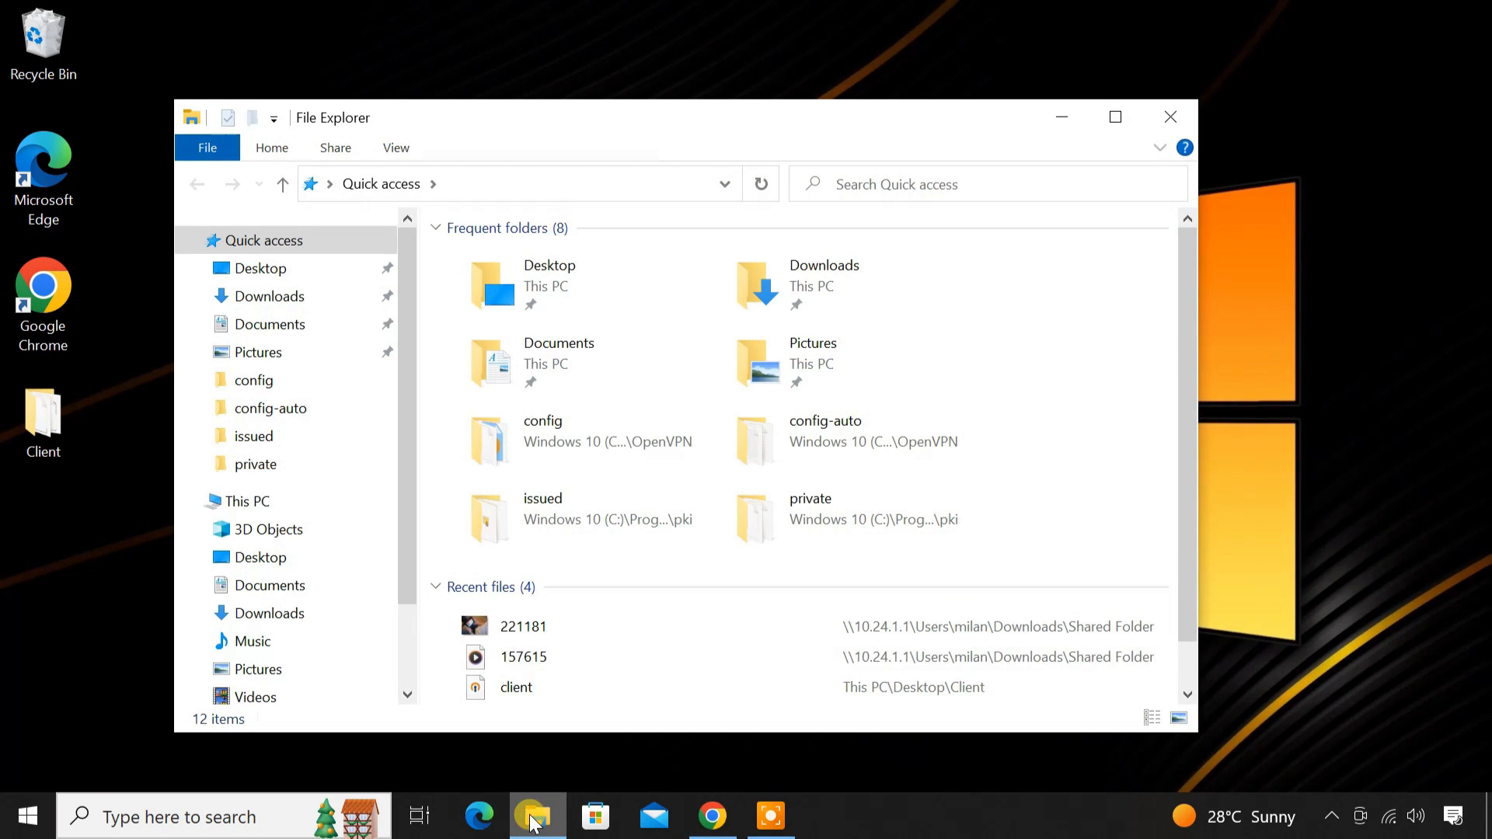
click(269, 296)
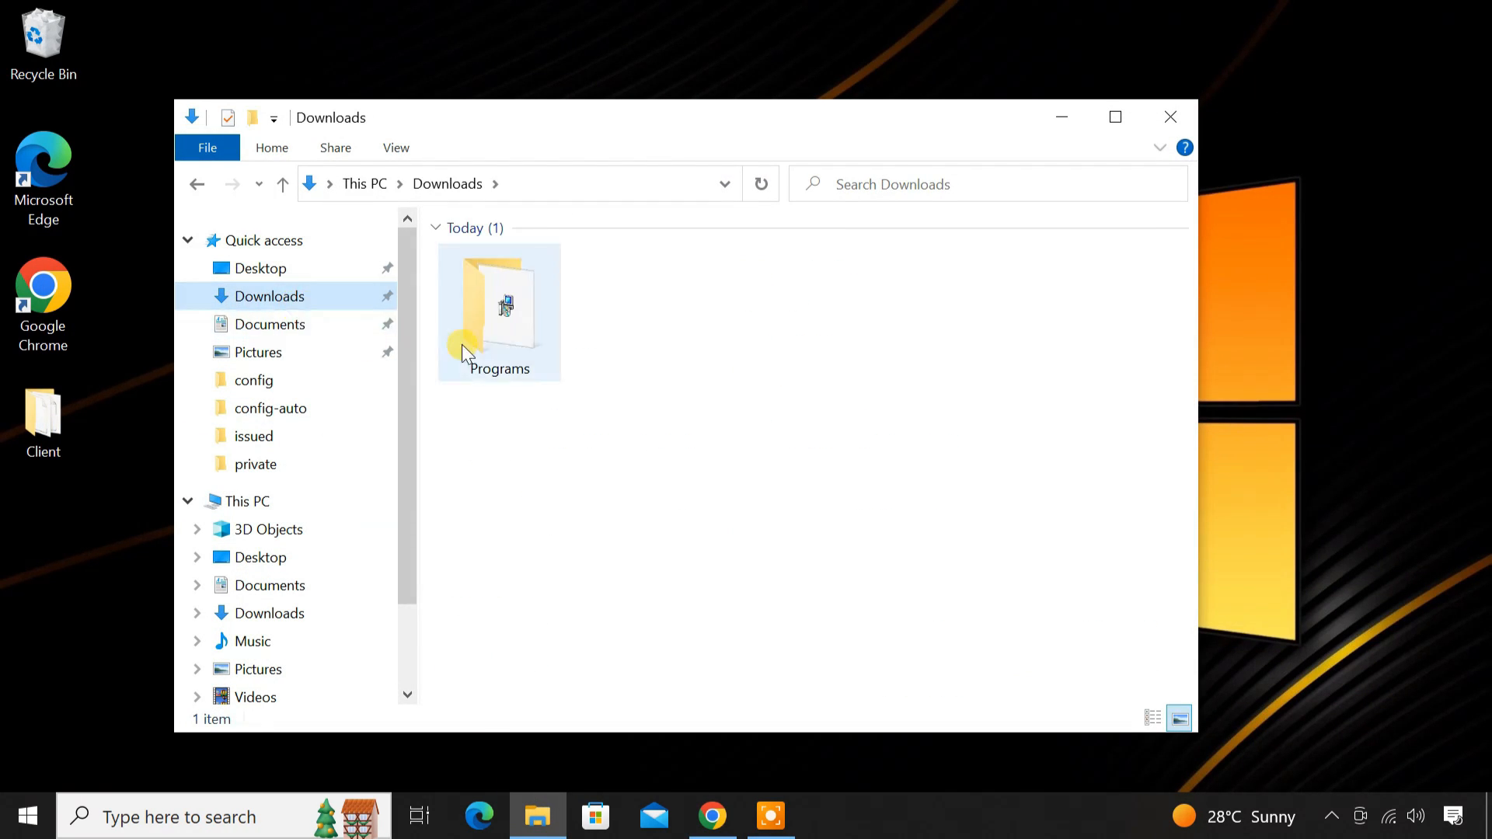
double_click(499, 309)
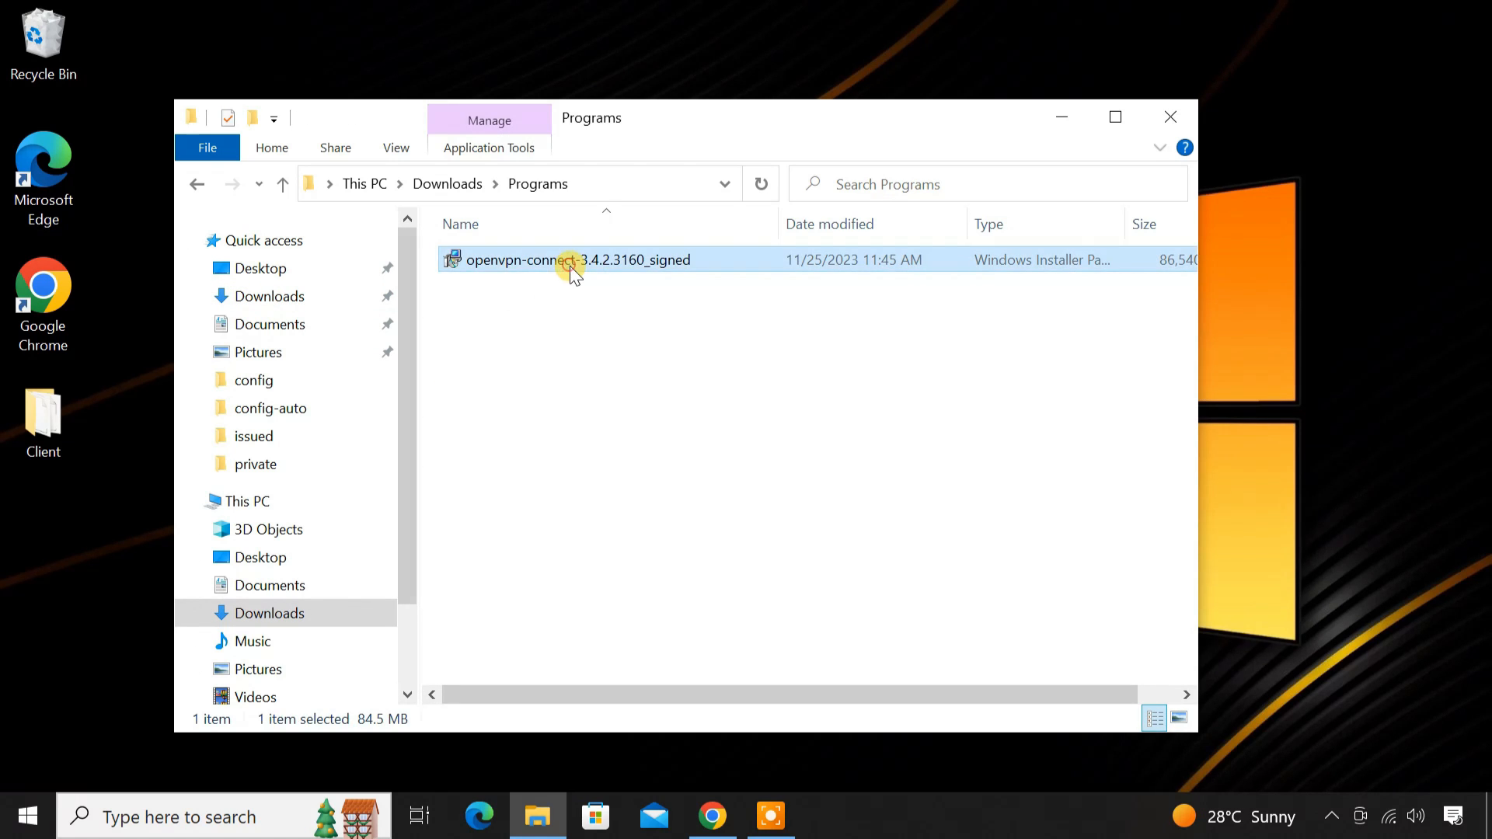
double_click(577, 259)
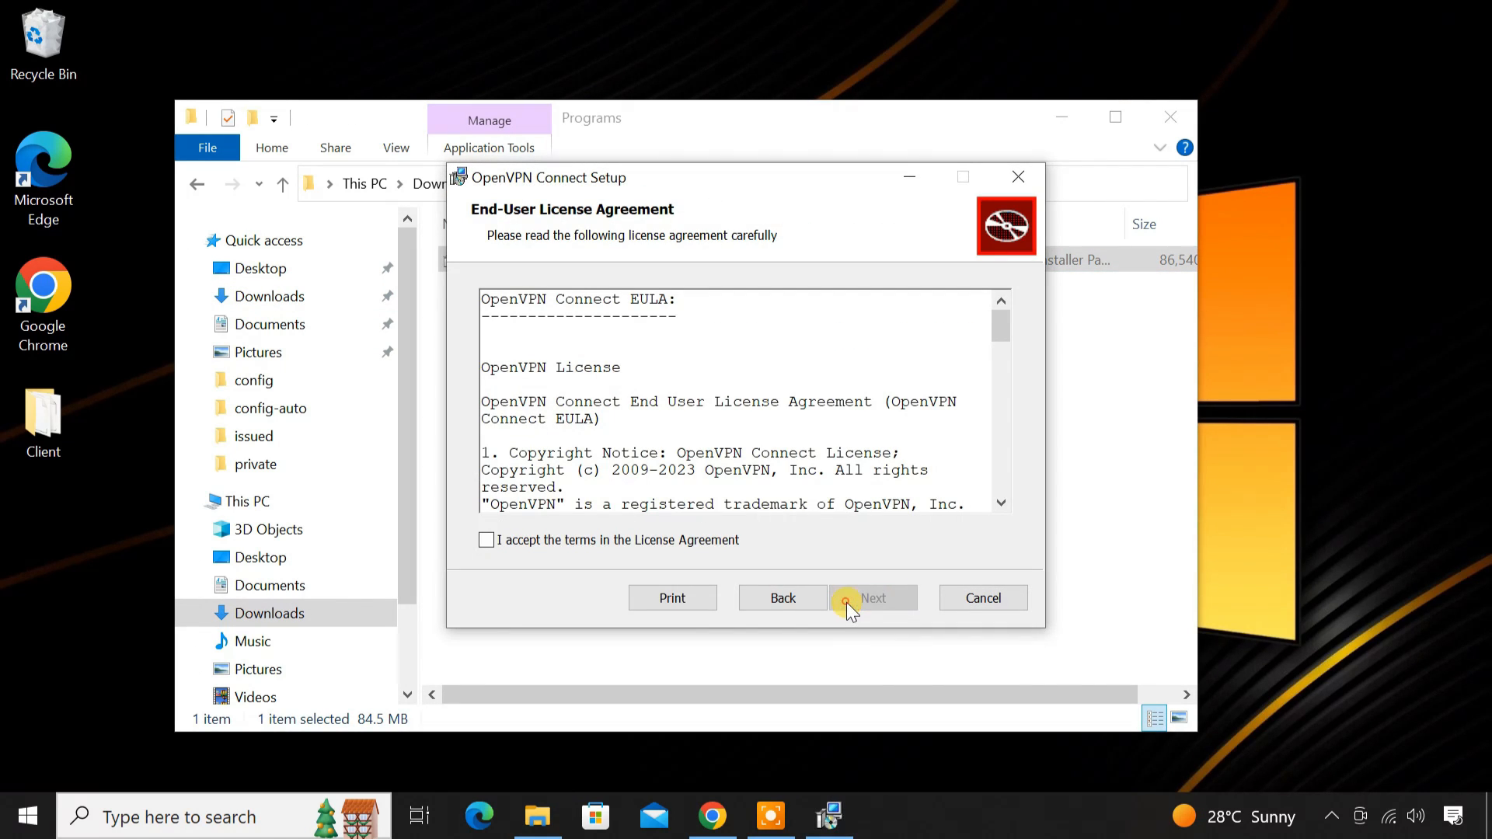
click(871, 597)
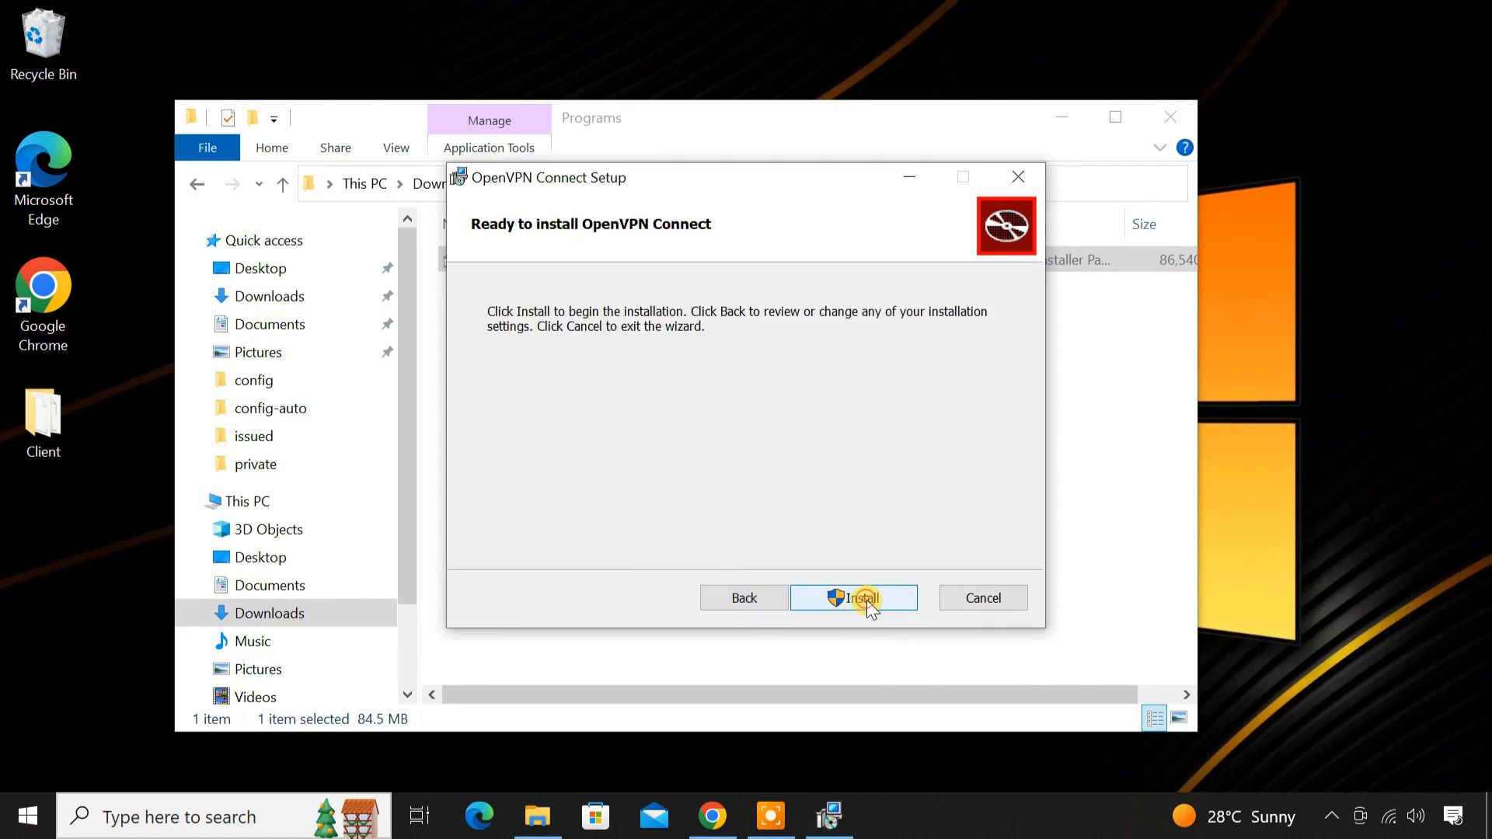
click(853, 597)
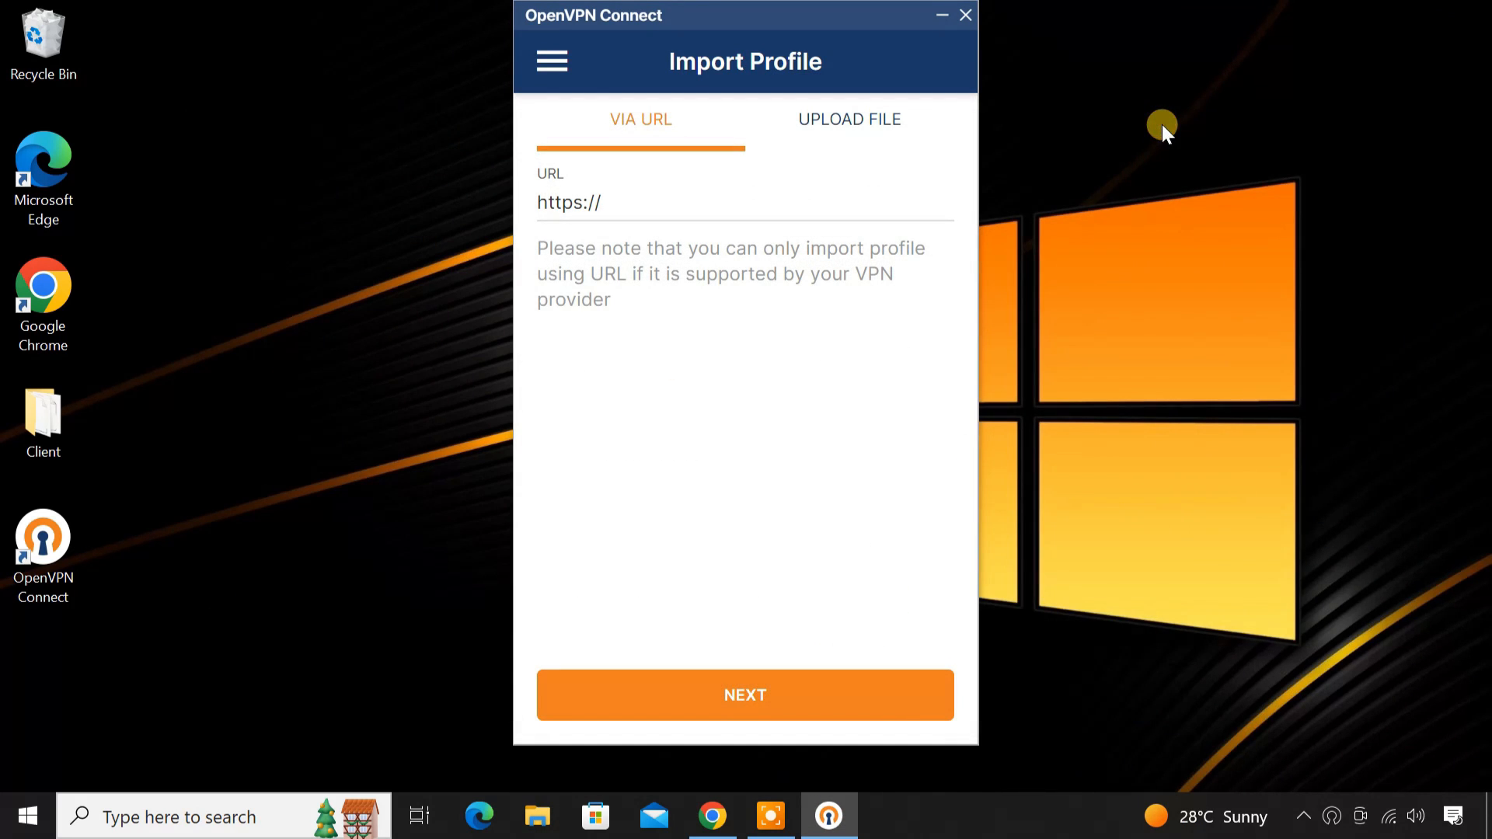
Import client.ovpn from the Desktop Client folder as profile 103.244.5.21 [client]
click(848, 120)
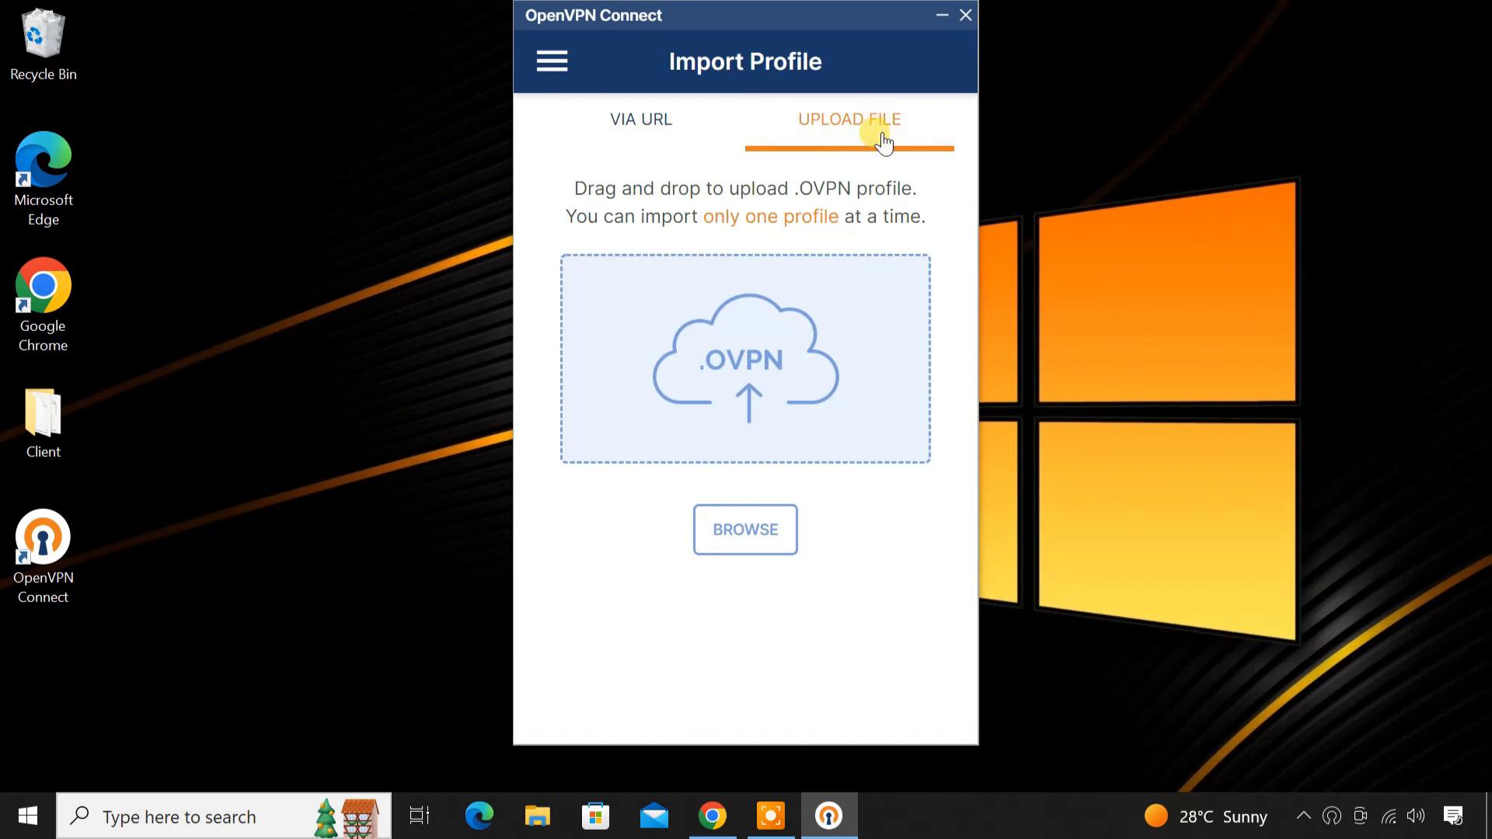
click(744, 529)
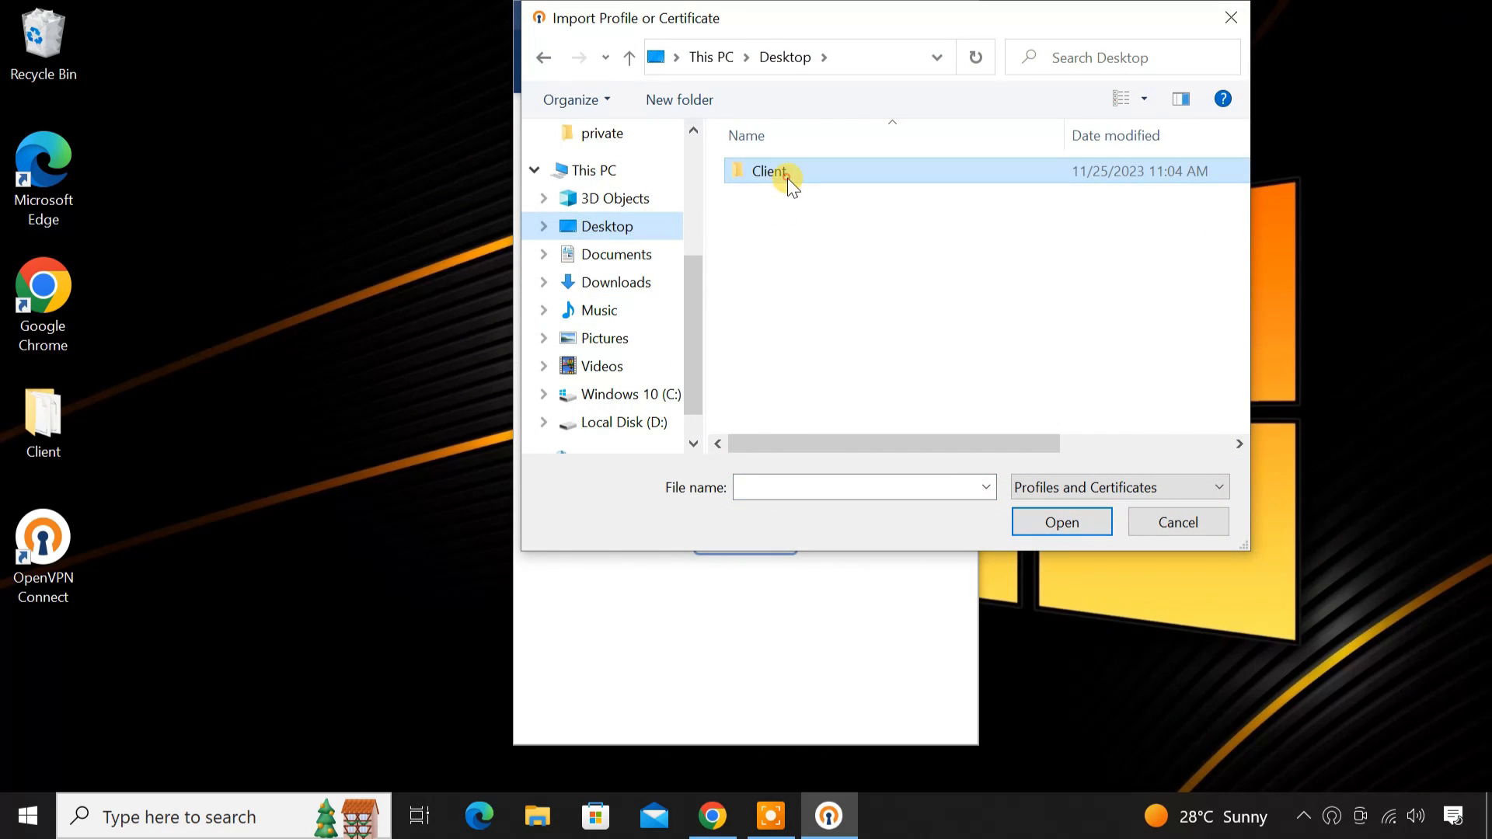
double_click(769, 171)
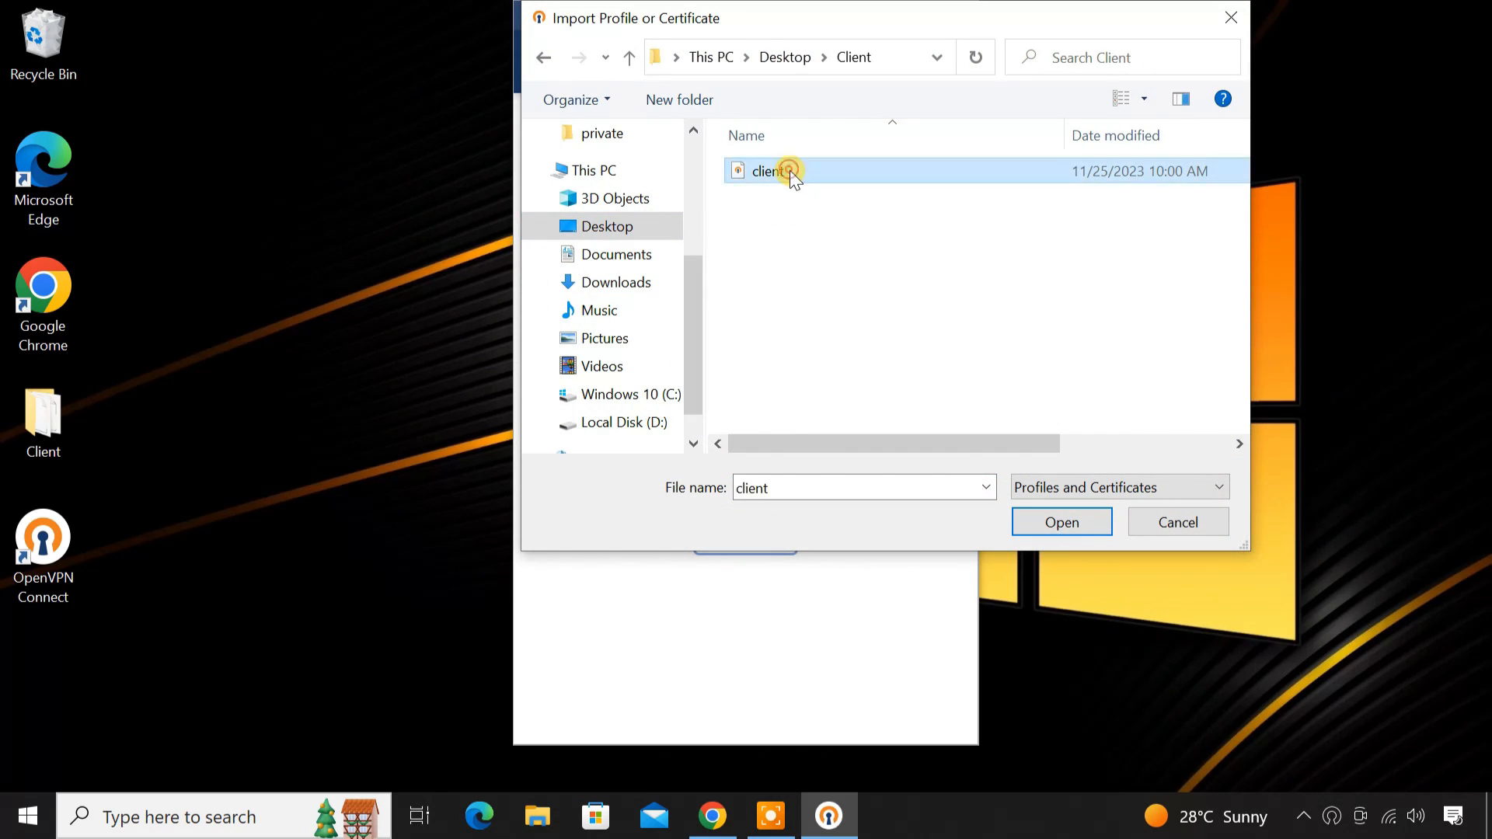
click(1061, 522)
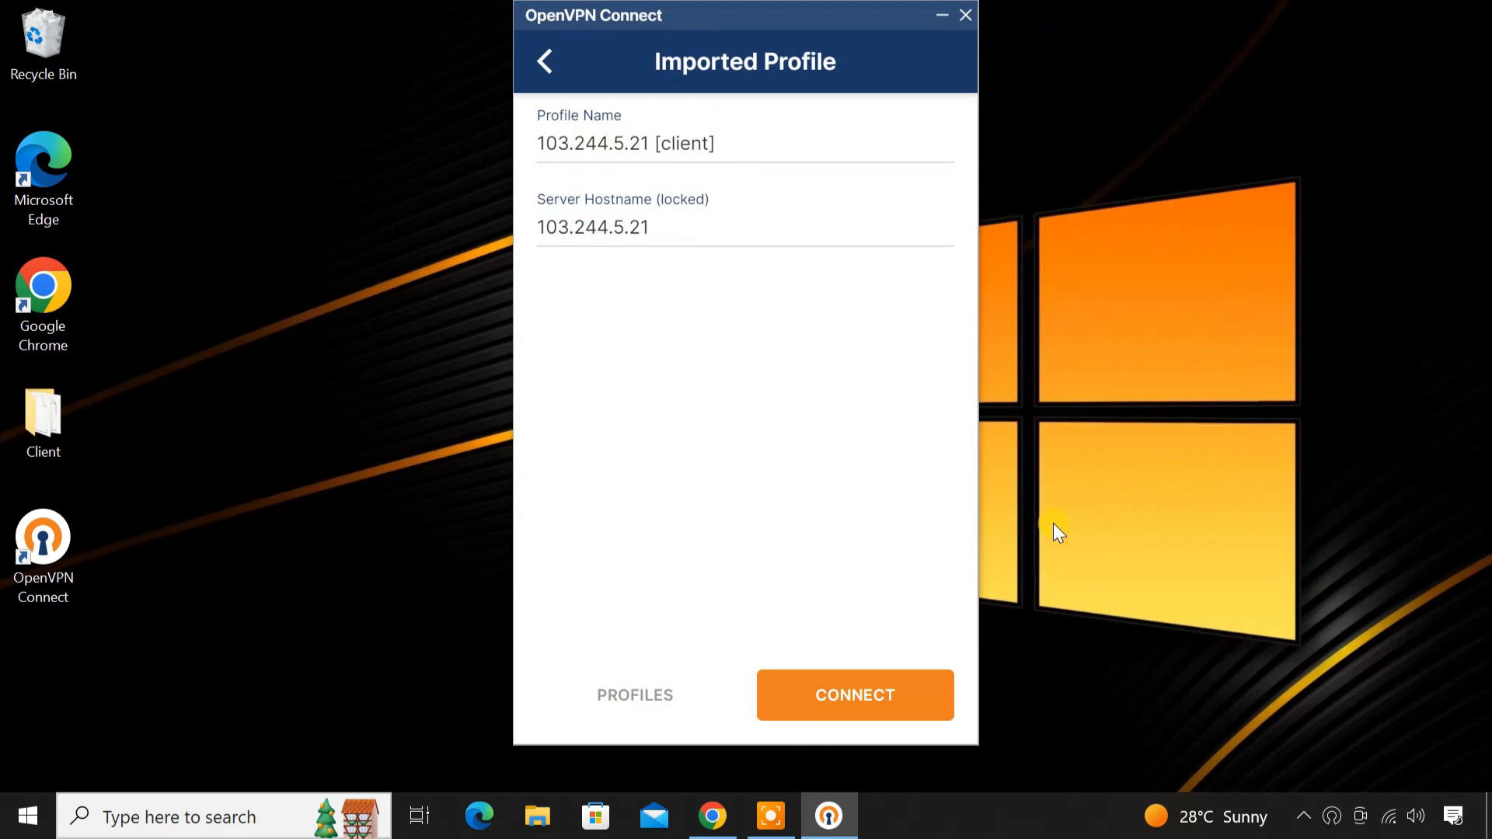
Connect the 103.244.5.21 profile (assigned 10.24.1.6, UDP 1194), review its stats and minimize the app
click(634, 694)
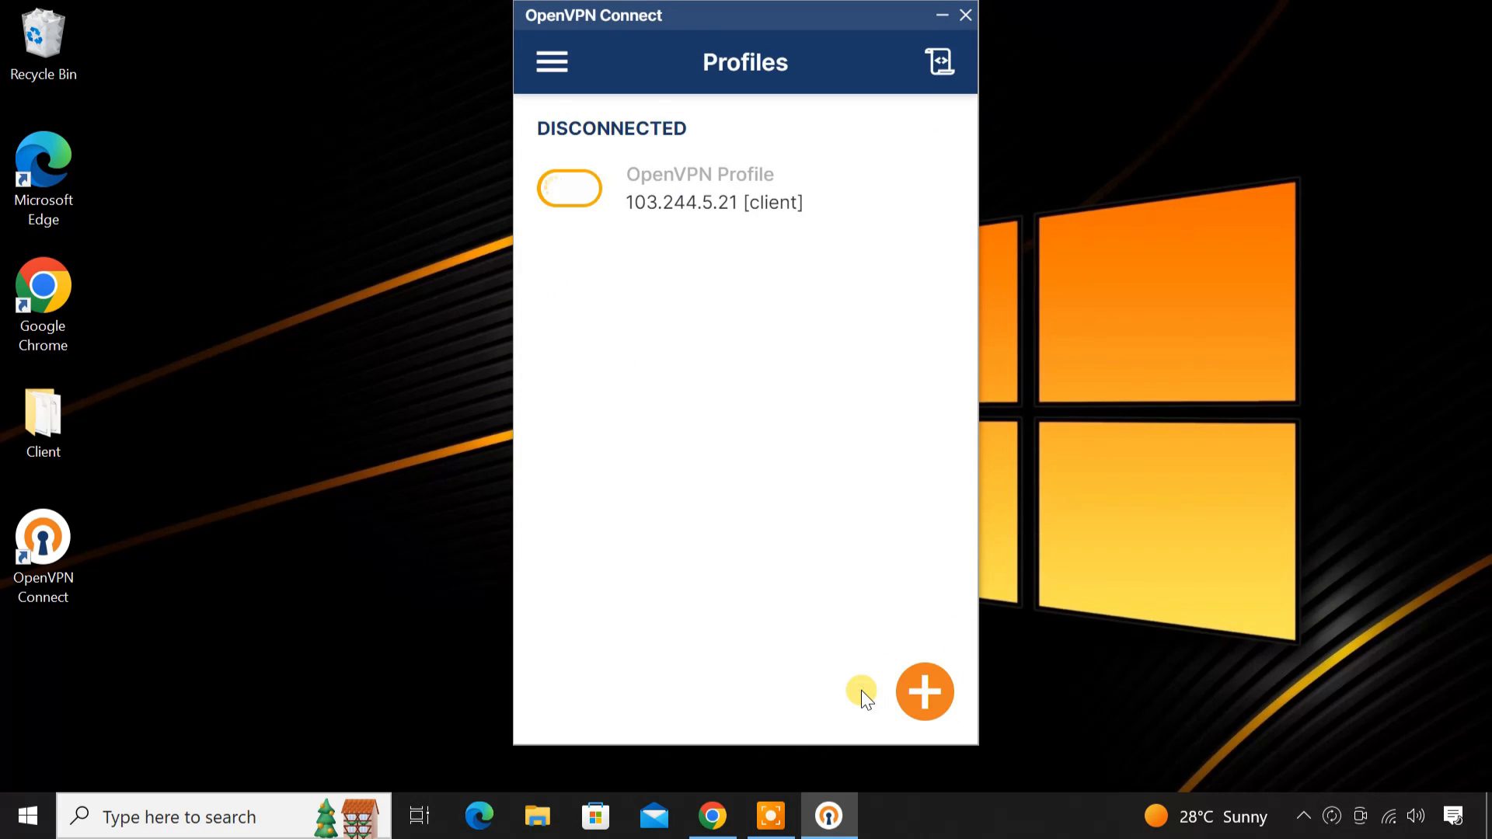
click(569, 188)
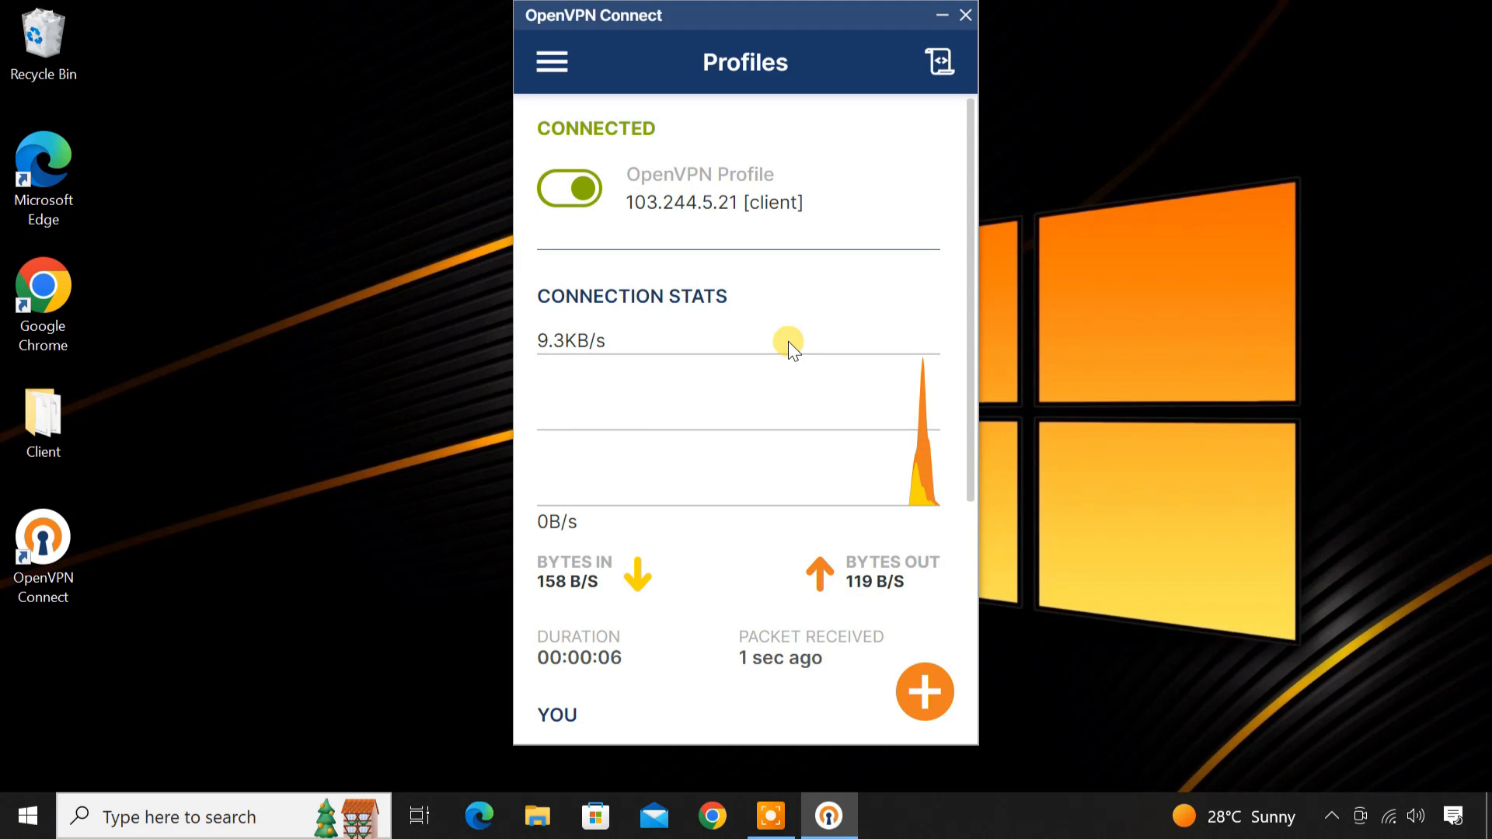
scroll(down, 3)
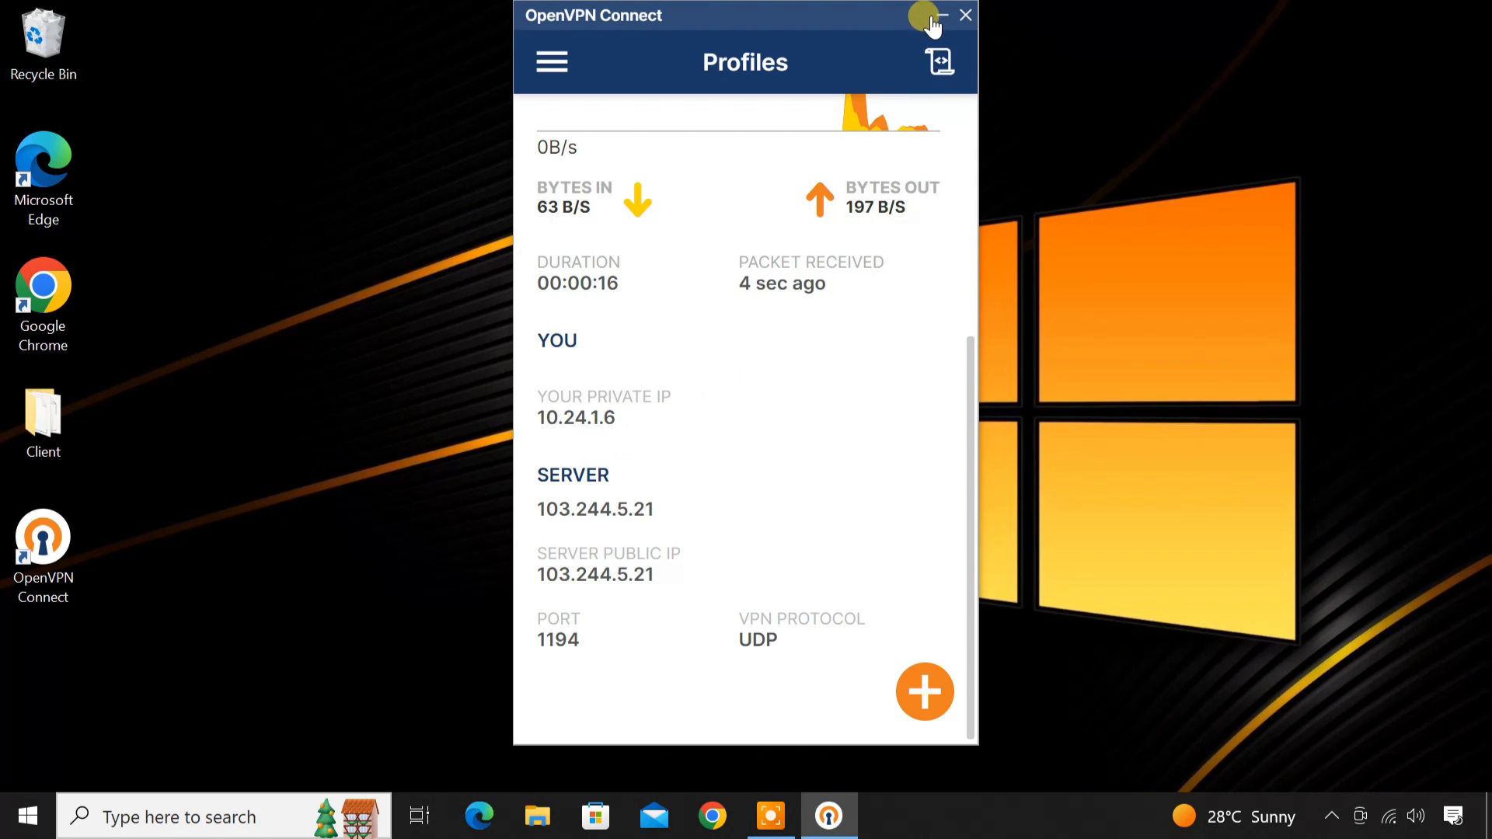
click(942, 15)
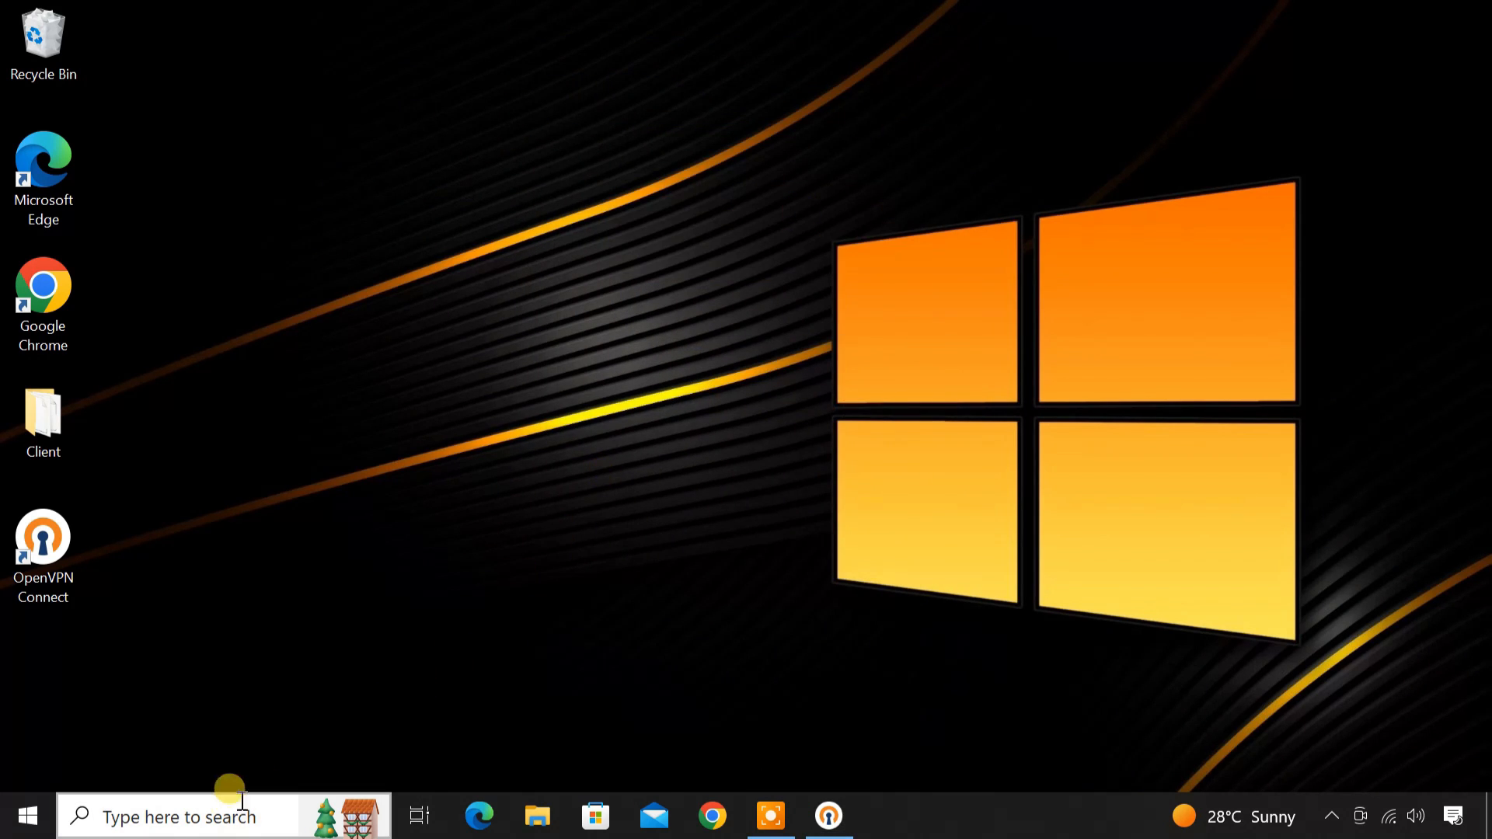
From Command Prompt ping 10.24.1.1, and on the server ping 10.24.1.6, both with 0% loss
text(cmd)
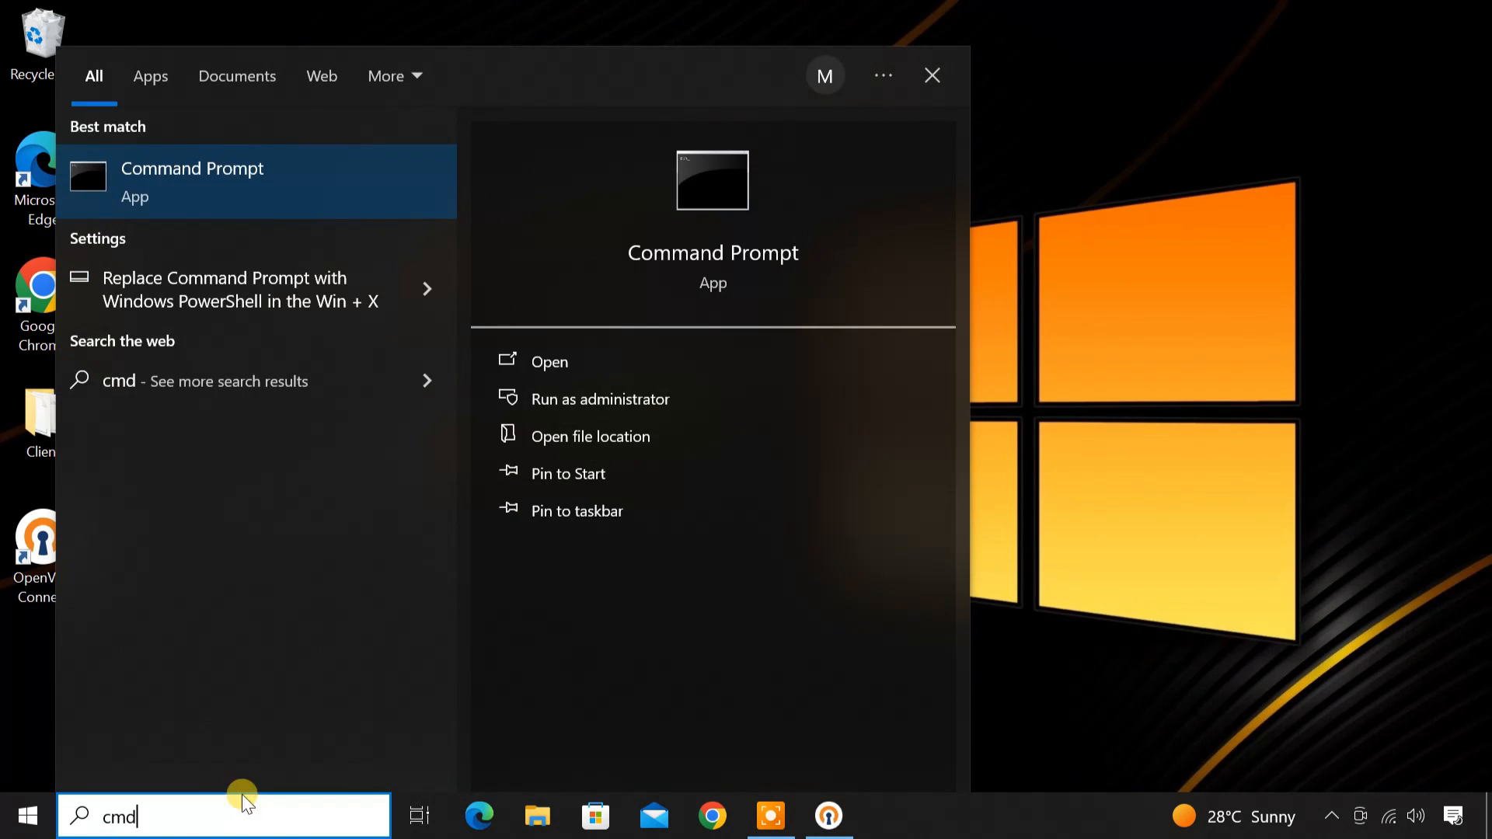
mouse_move(367, 187)
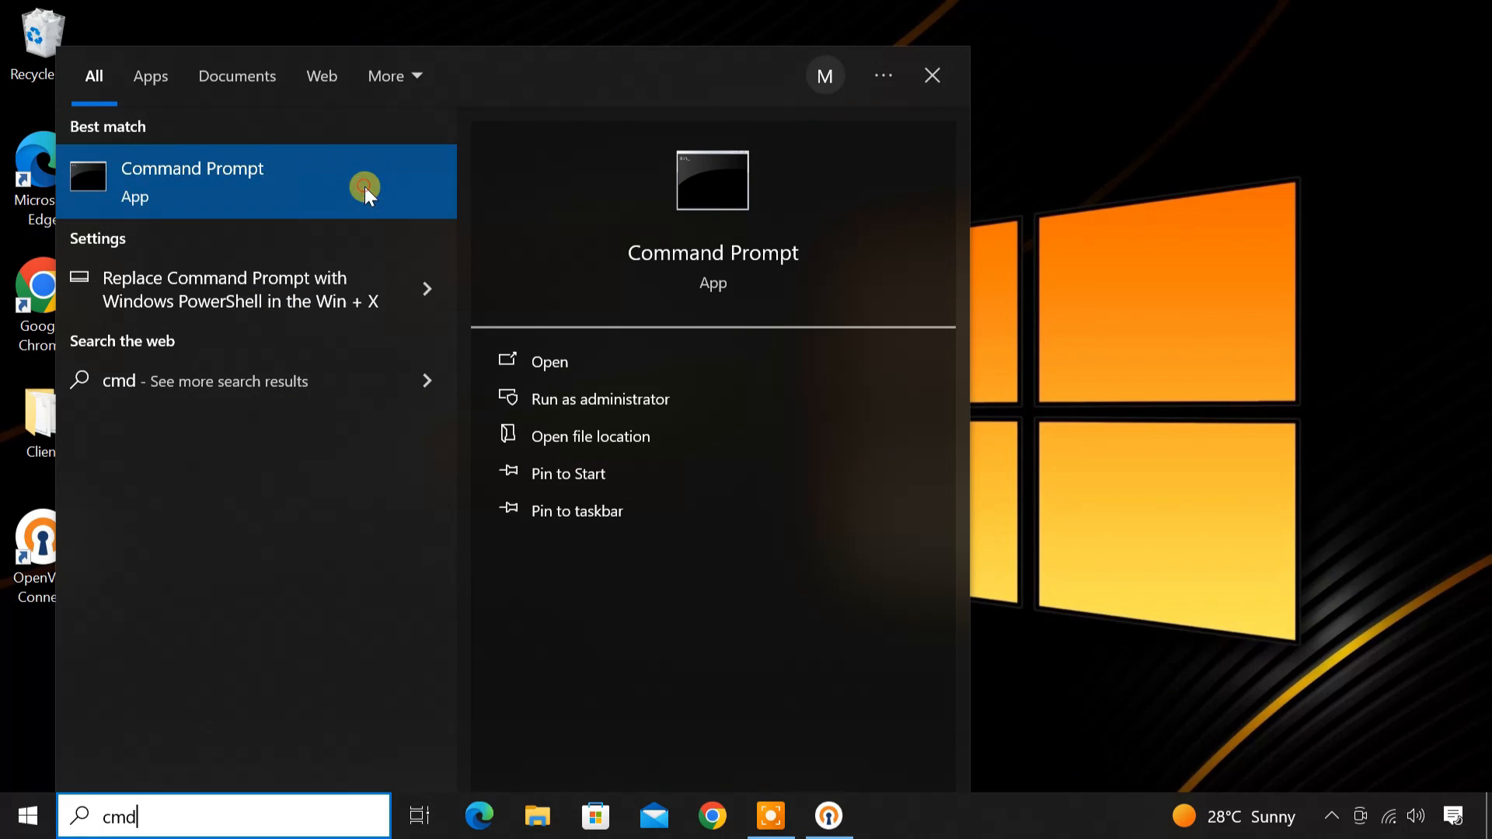
click(600, 400)
text(p)
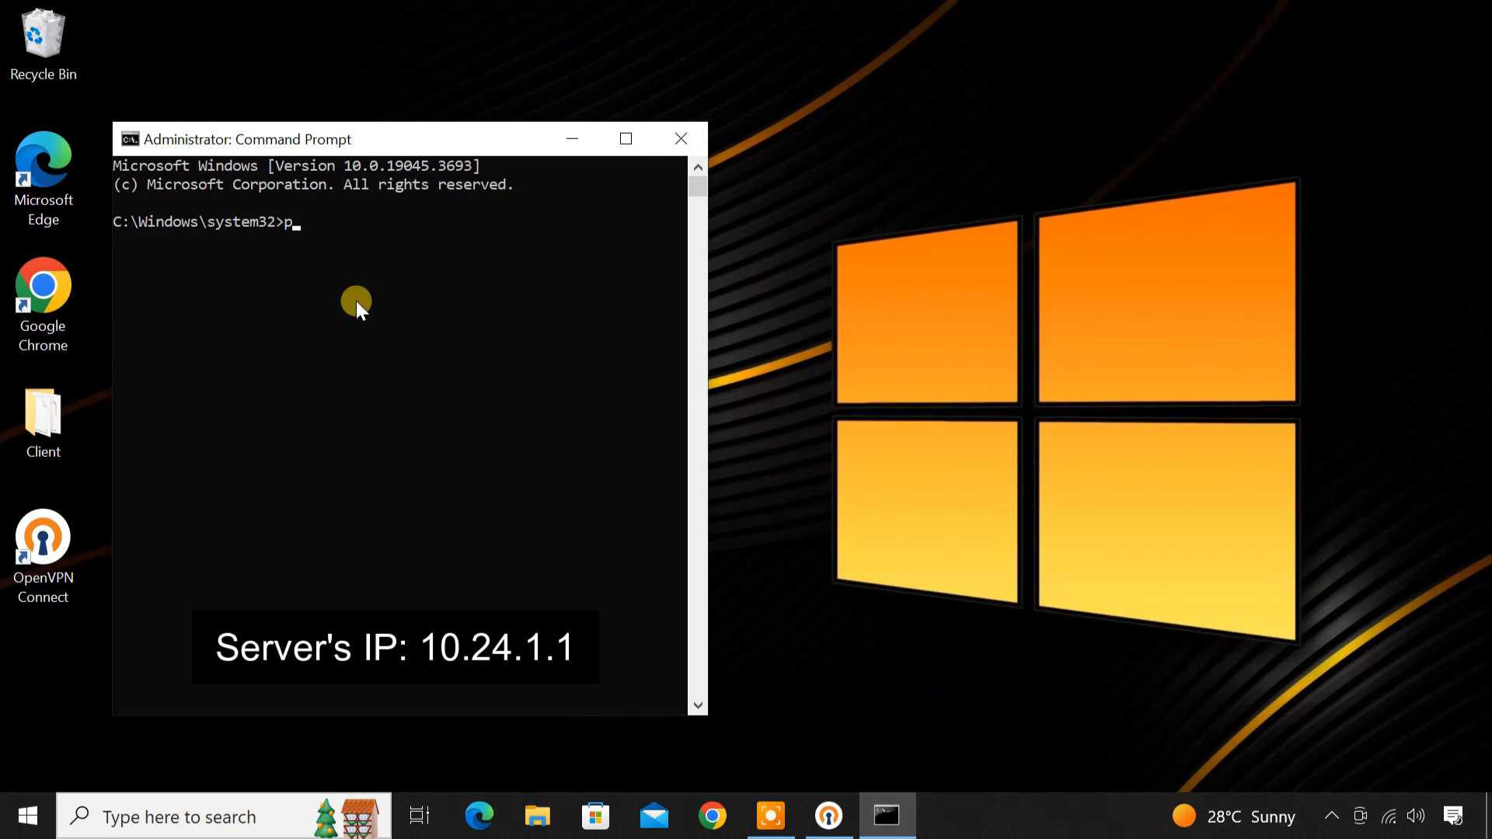
text(ing 10.24.1.1)
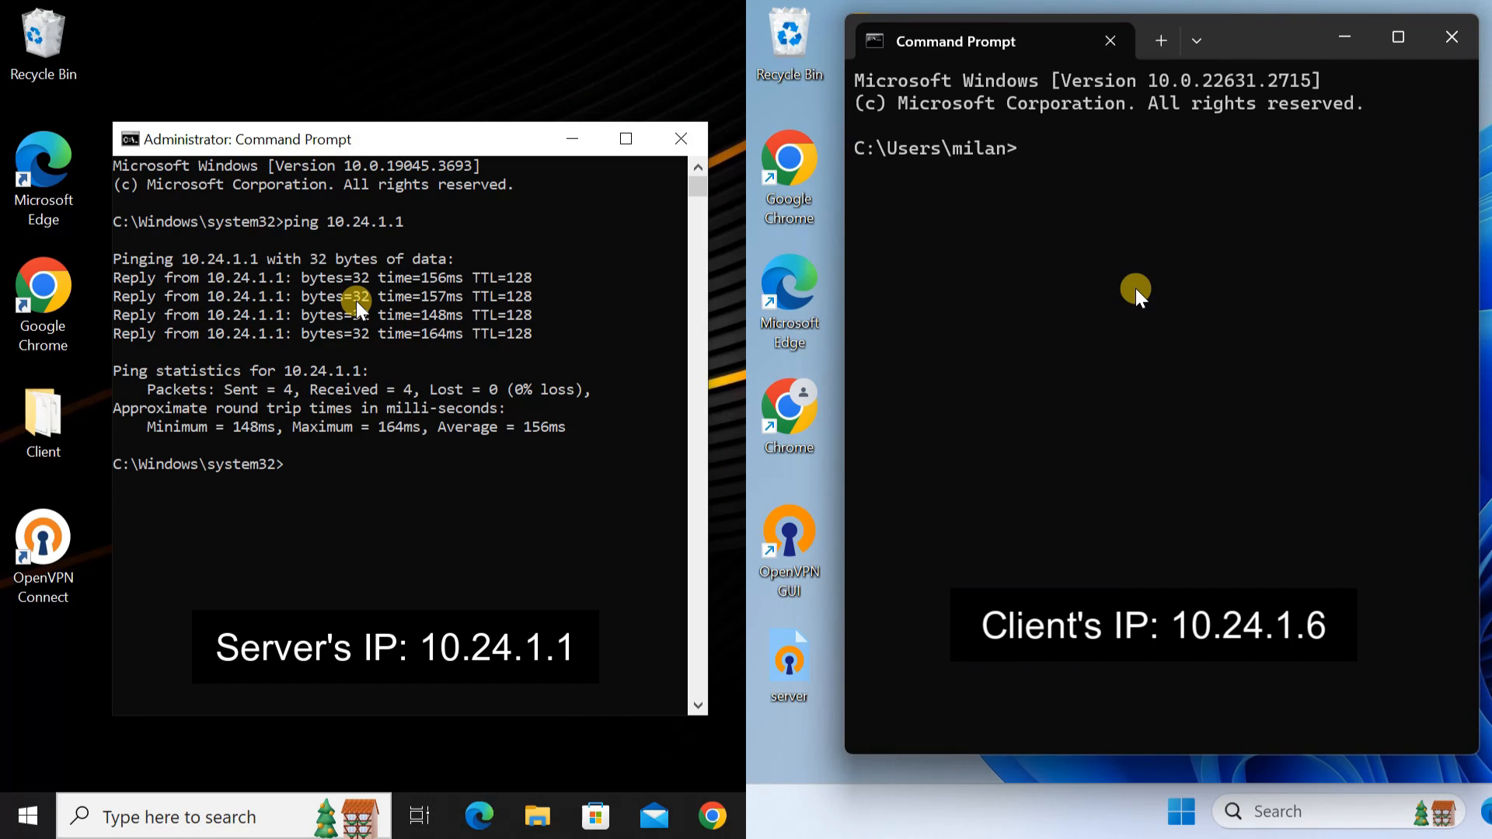
text(ping 10.)
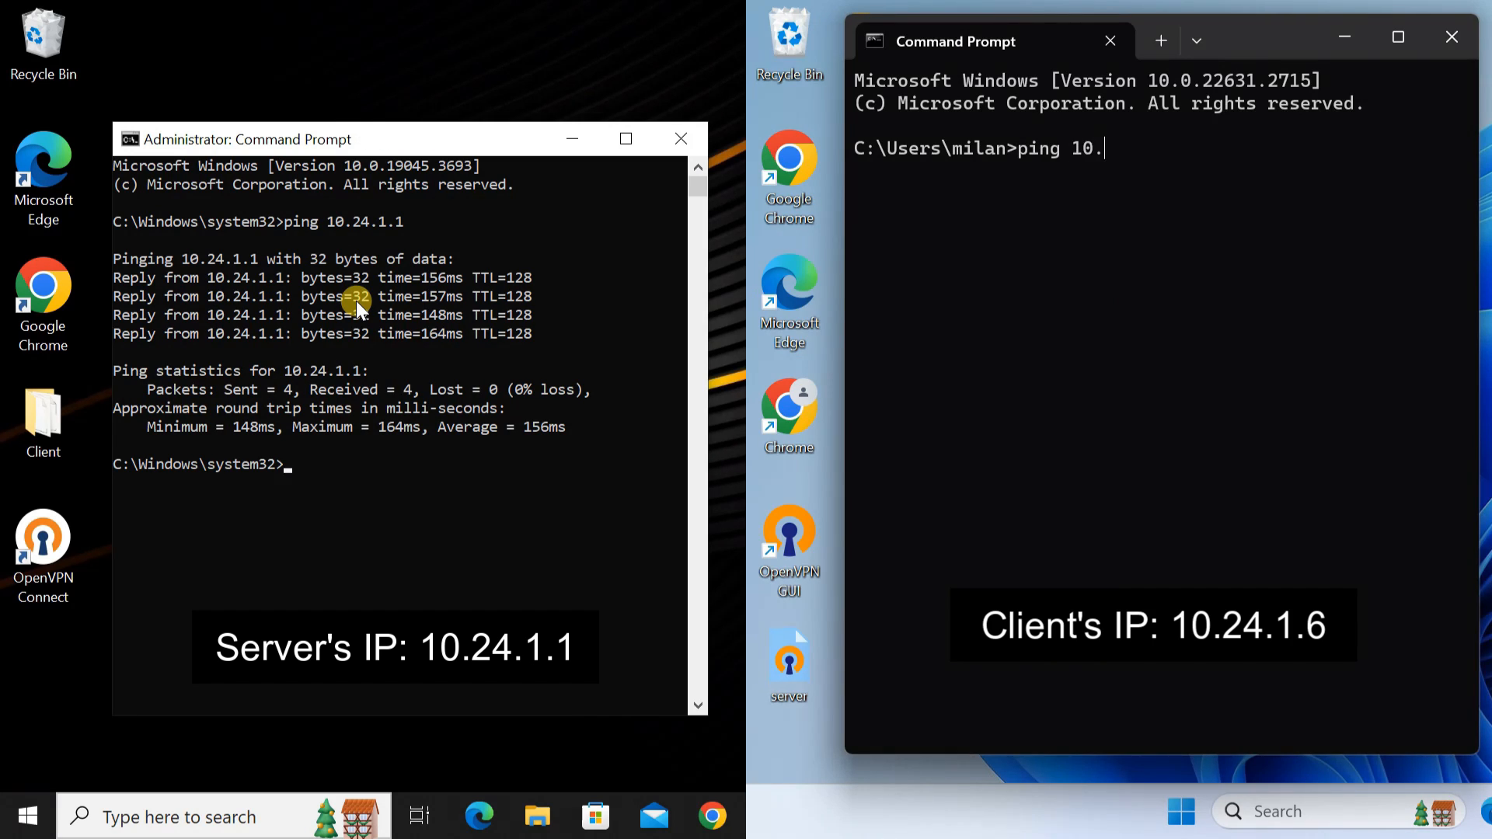
key(Enter)
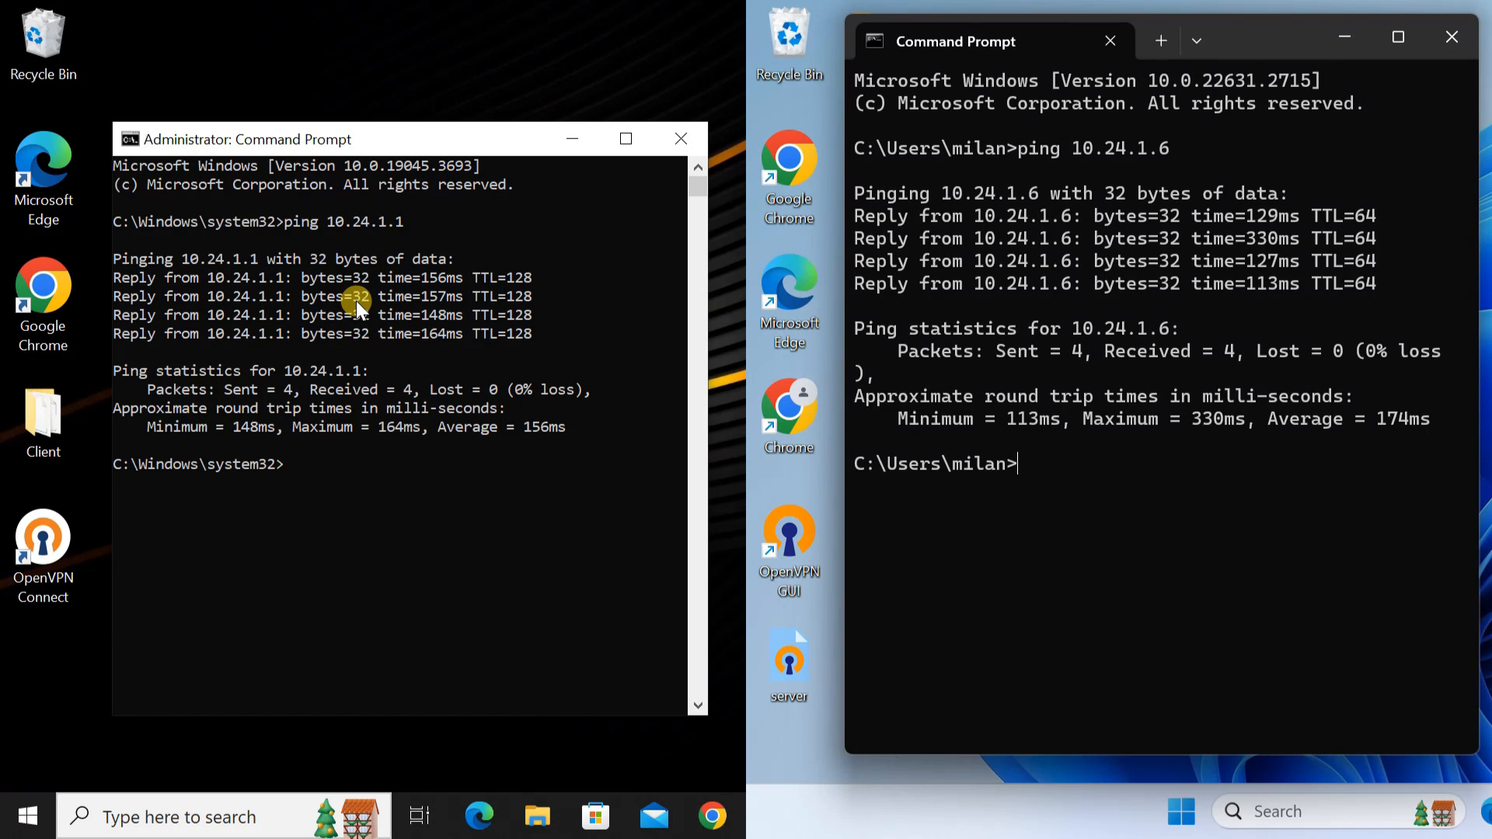
mouse_move(277, 400)
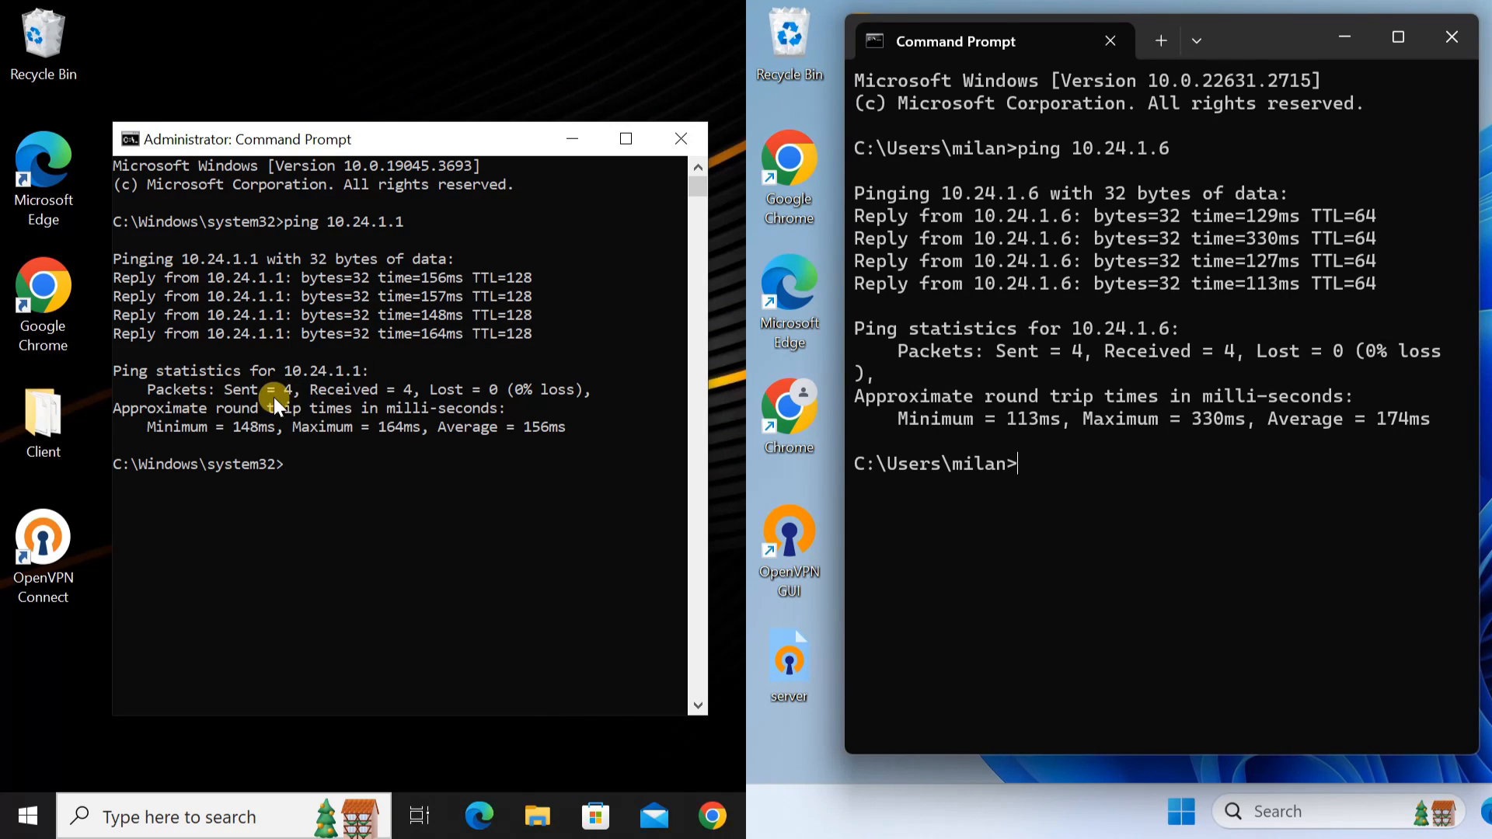
mouse_move(359, 451)
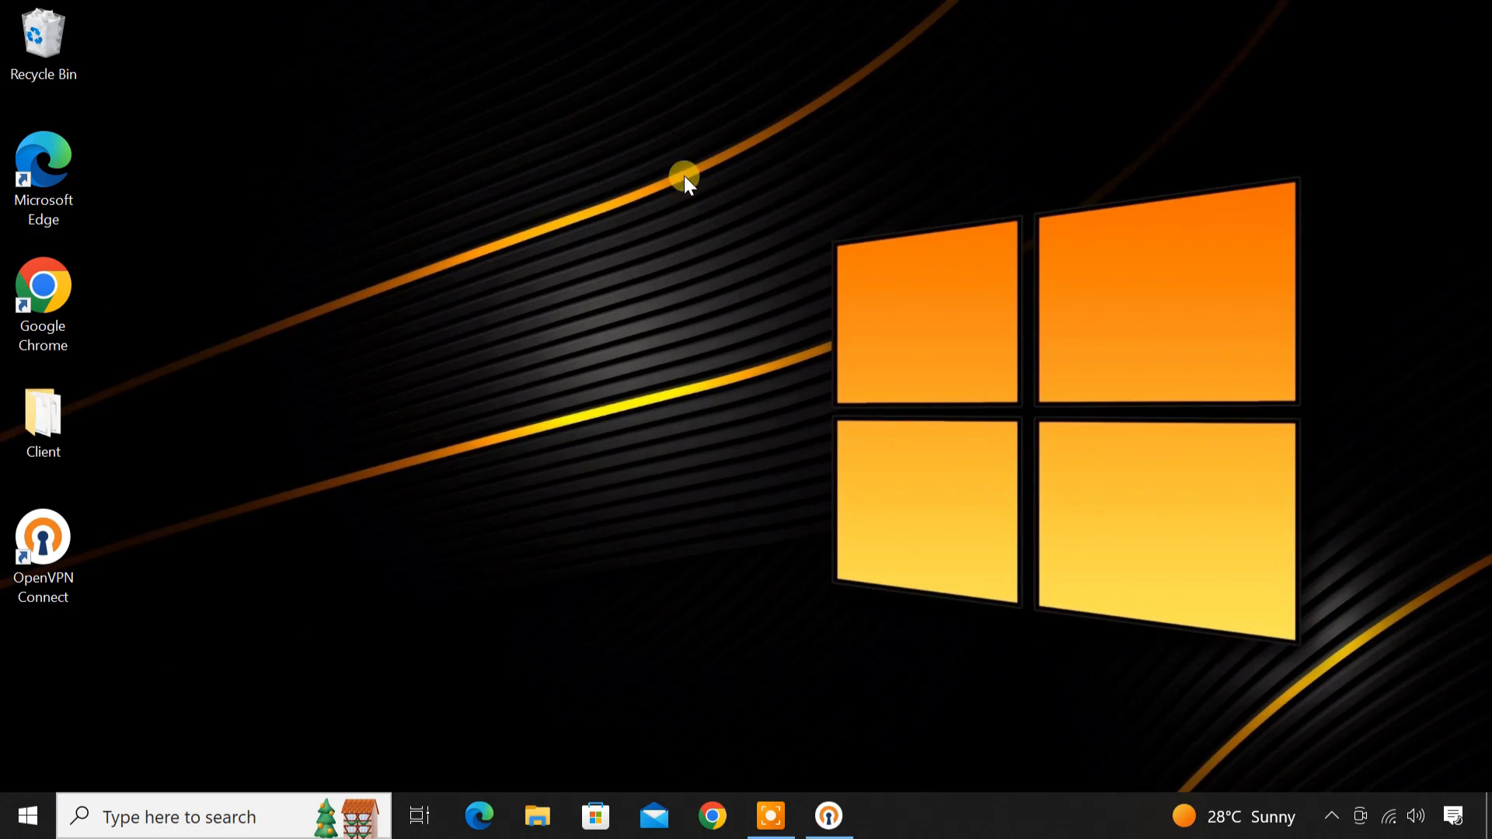
click(712, 816)
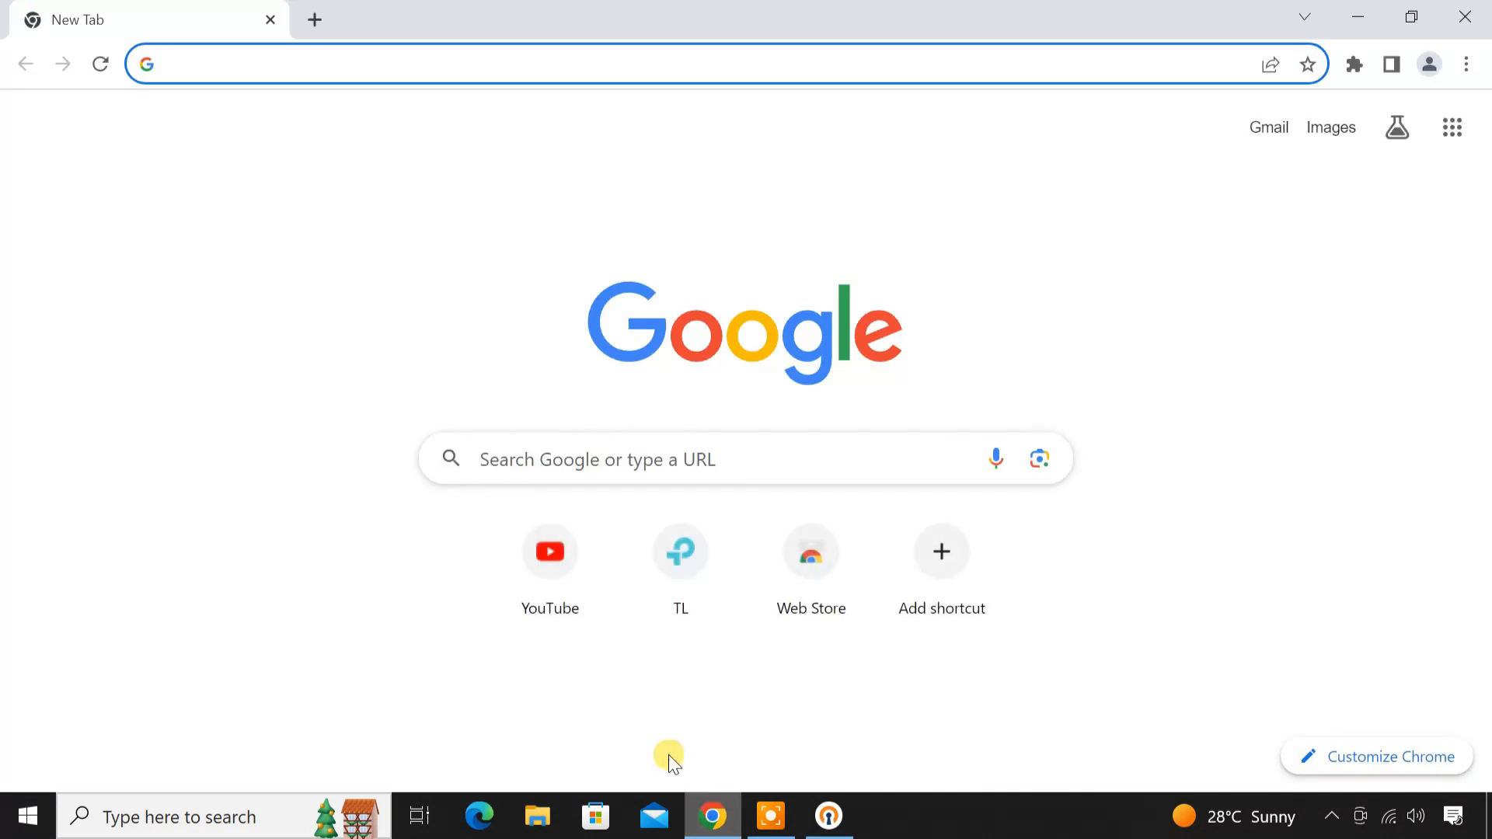
text(what is my ip)
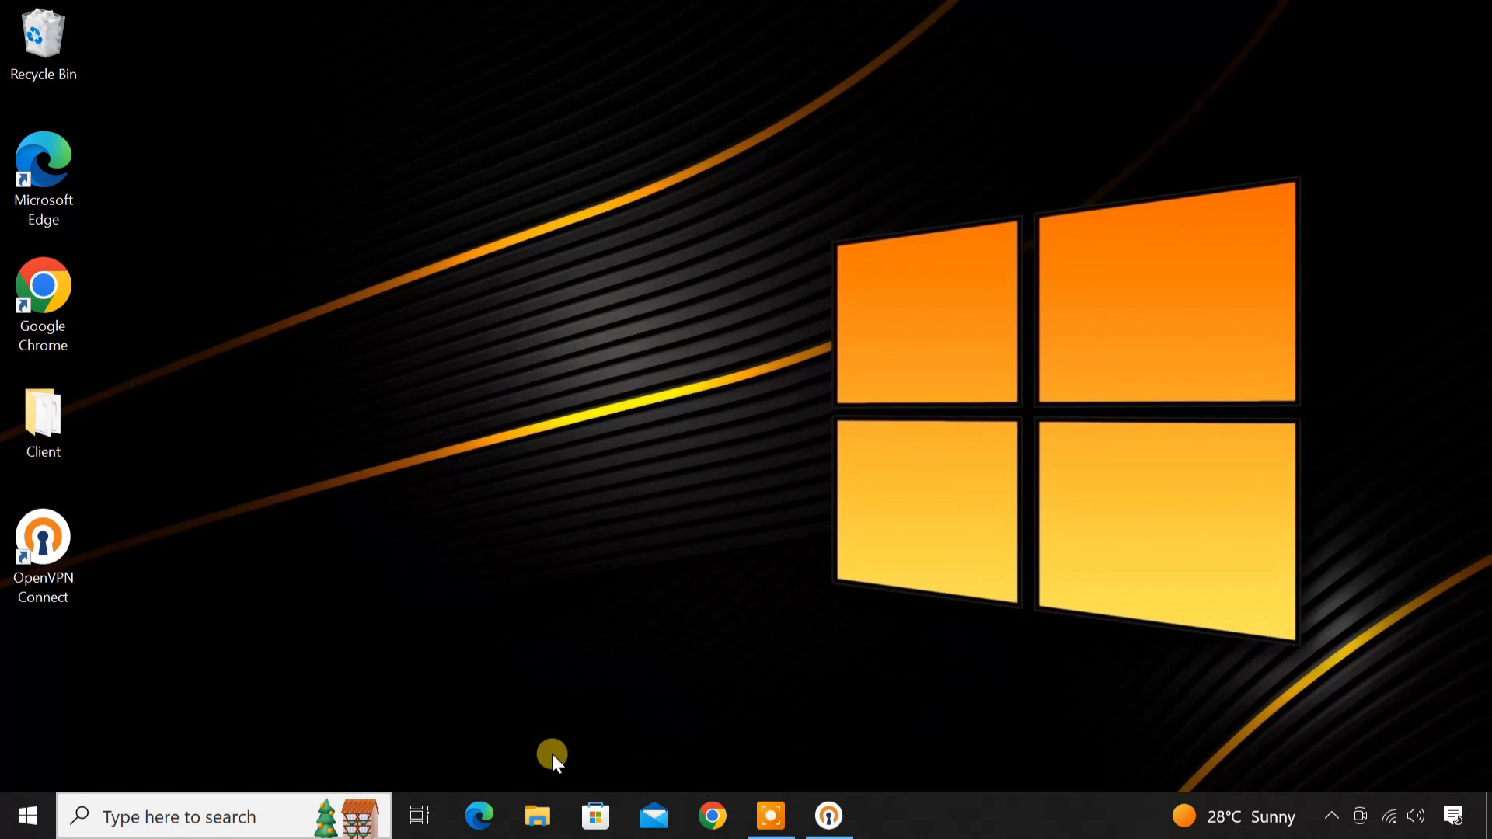
In File Explorer go to \\10.24.1.1 from Network and open Users then the user's home folder
click(536, 816)
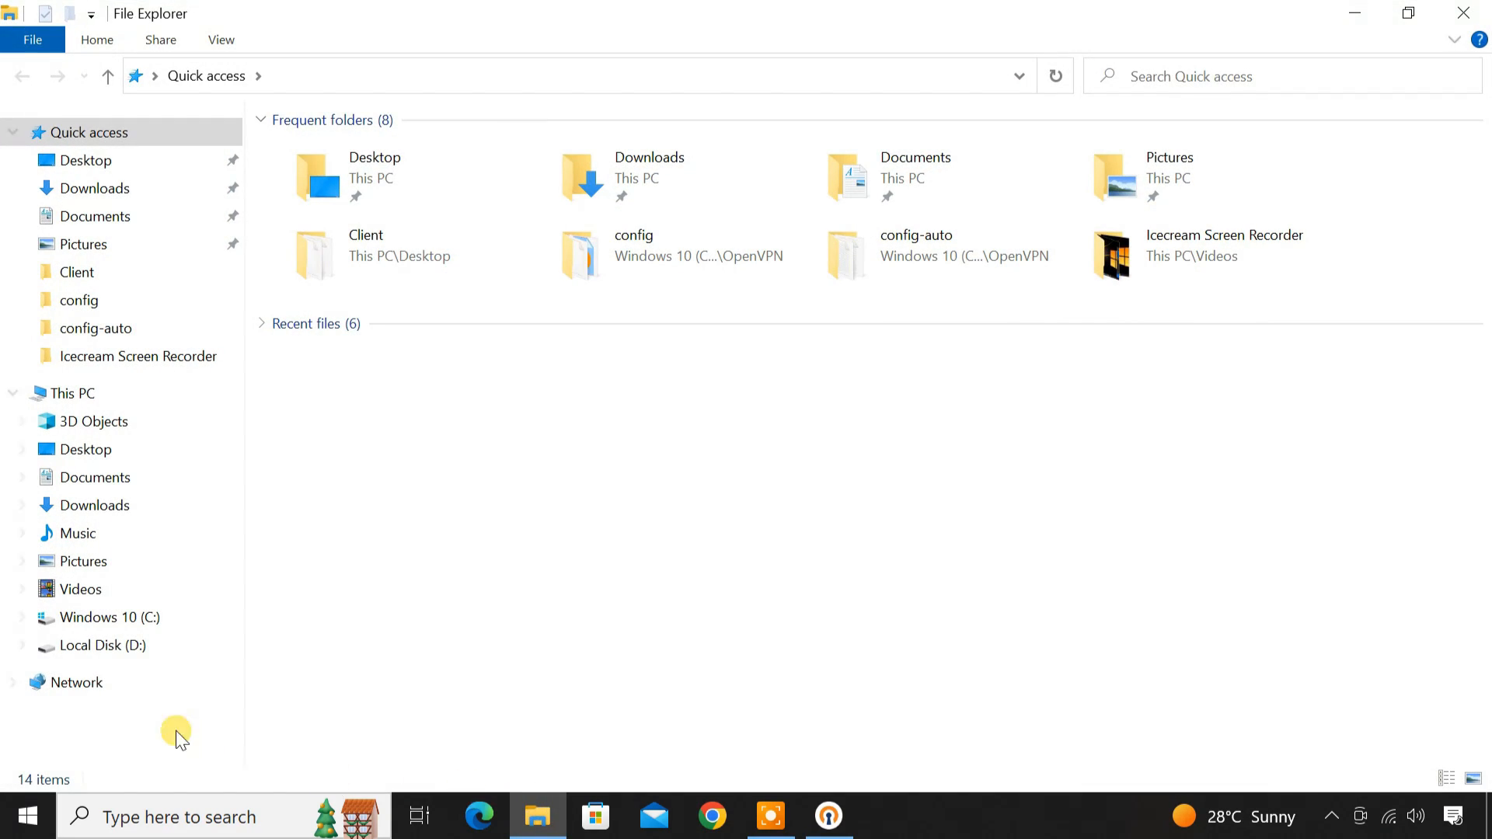
click(75, 682)
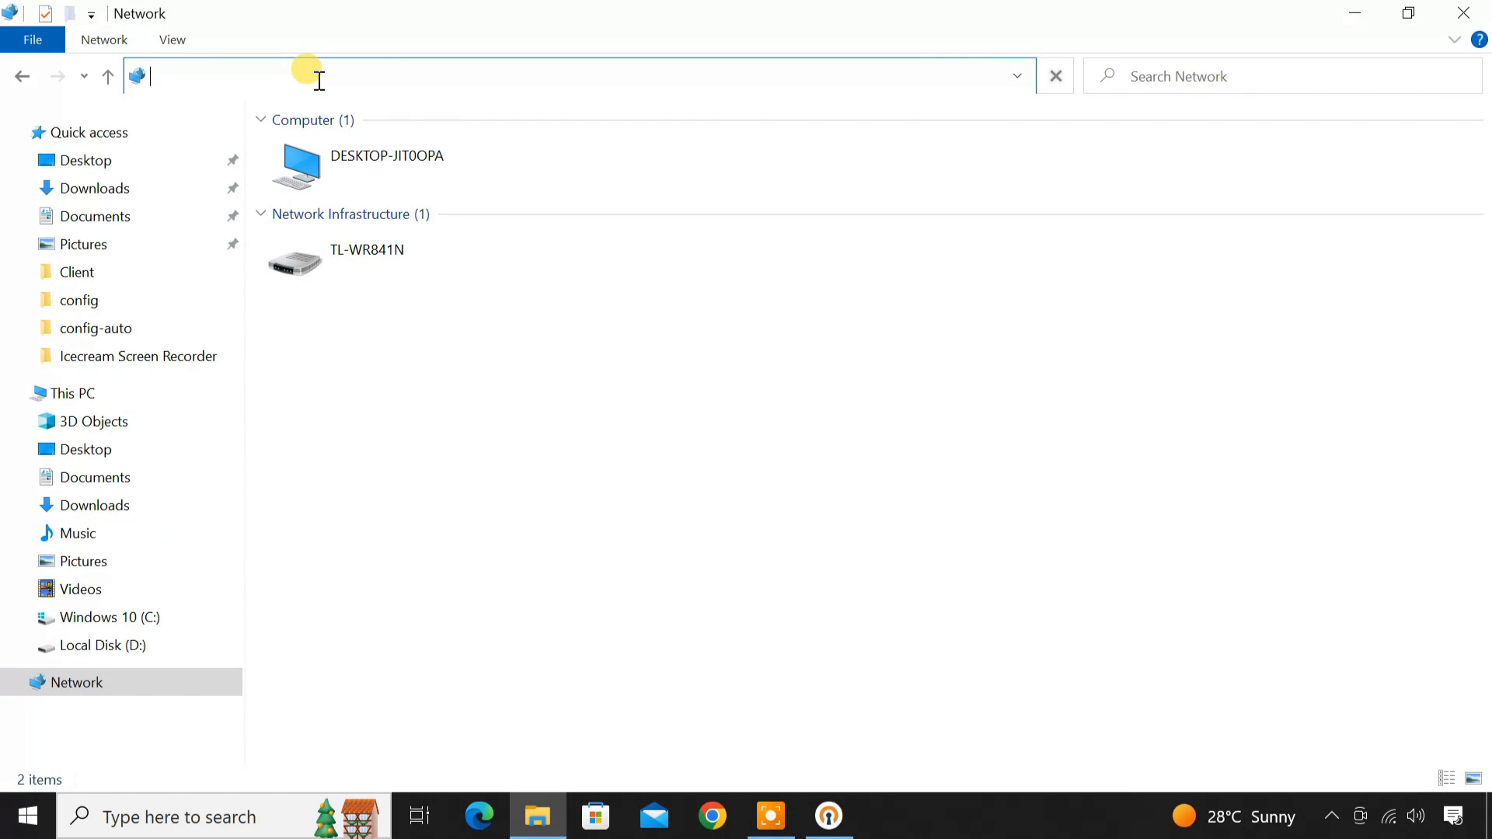
text(\\10.24)
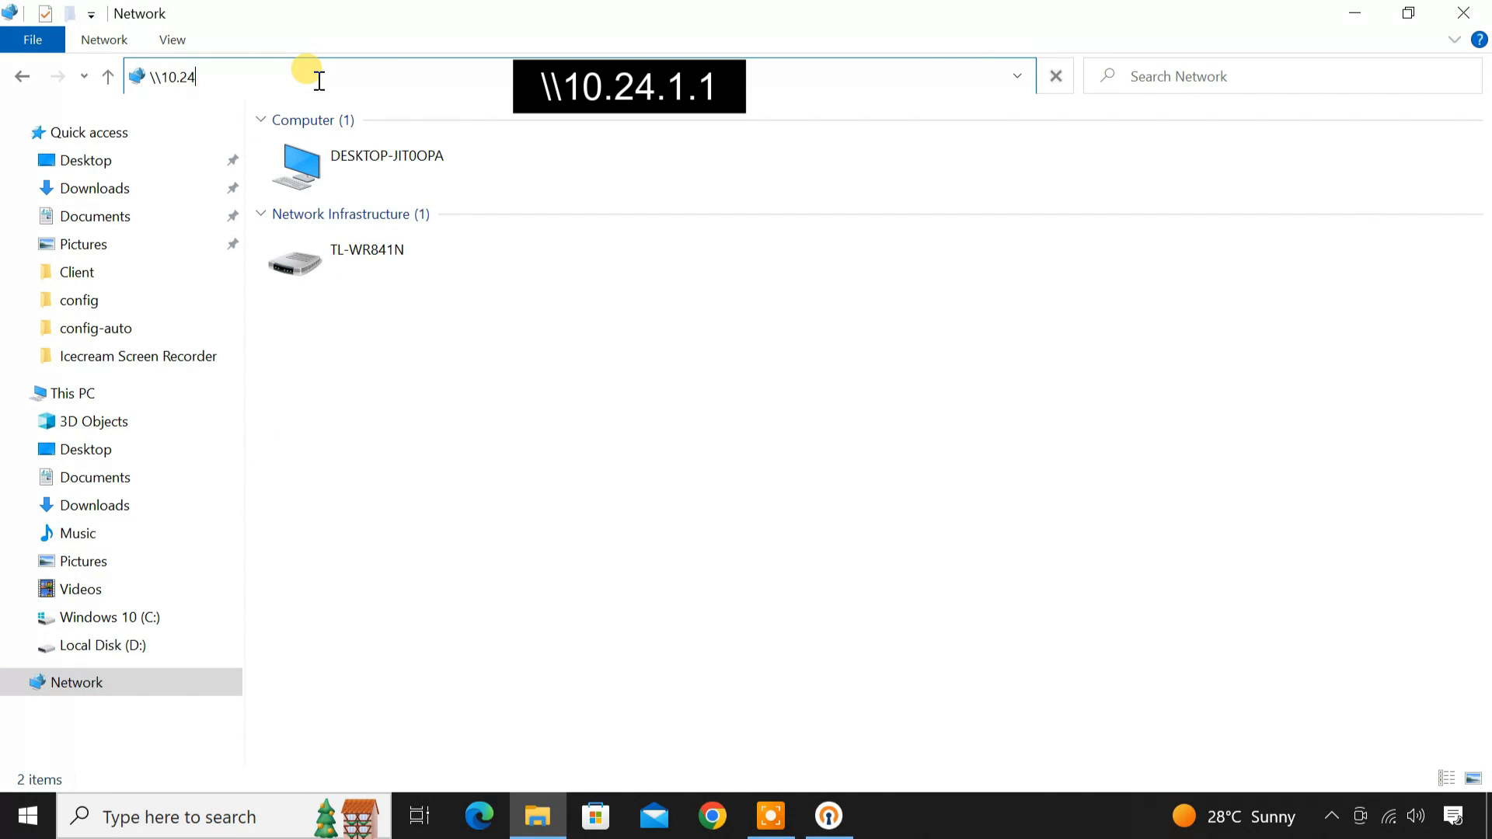
key(Enter)
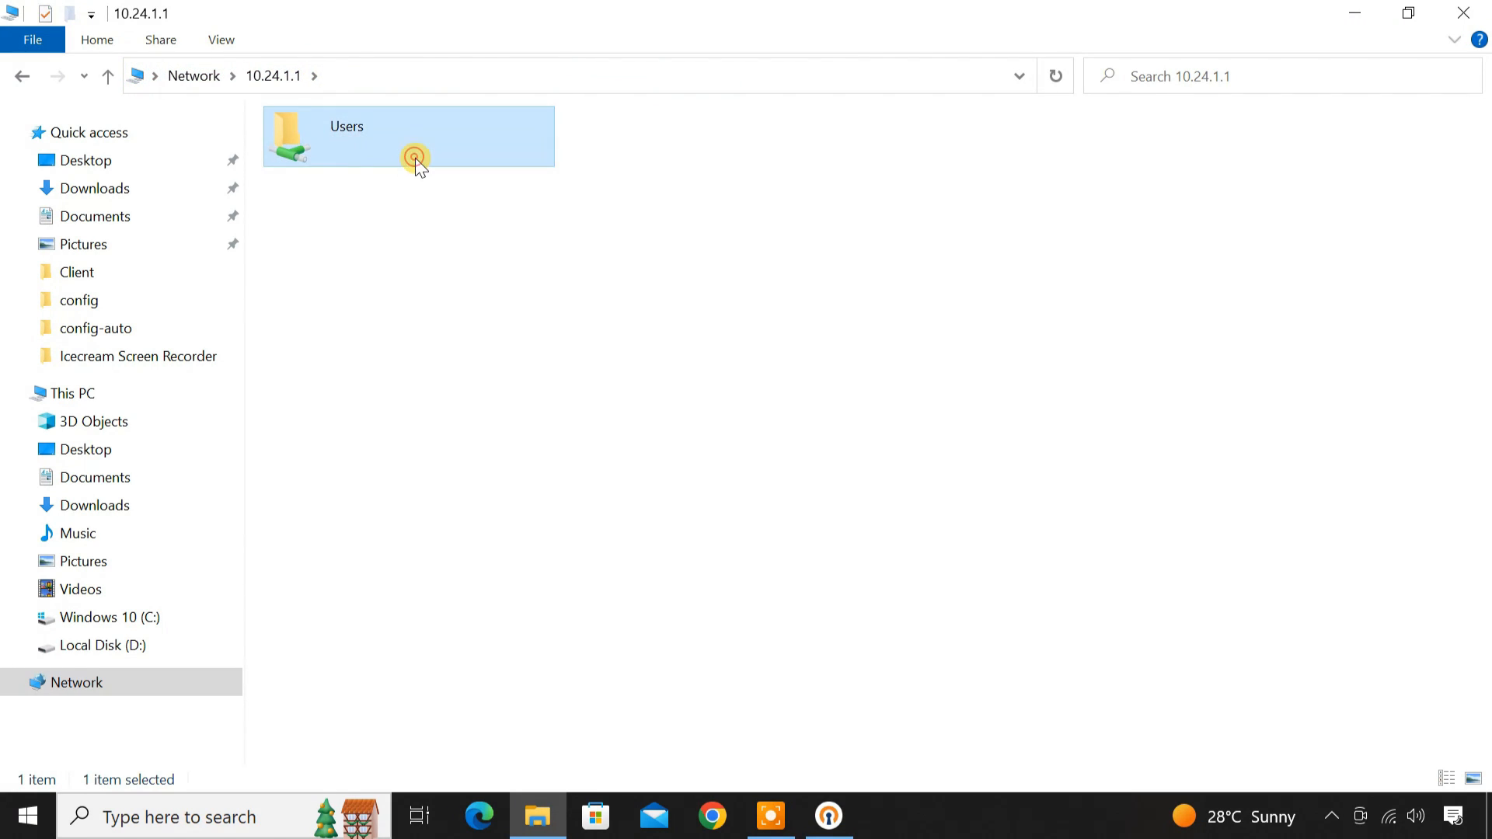
double_click(413, 137)
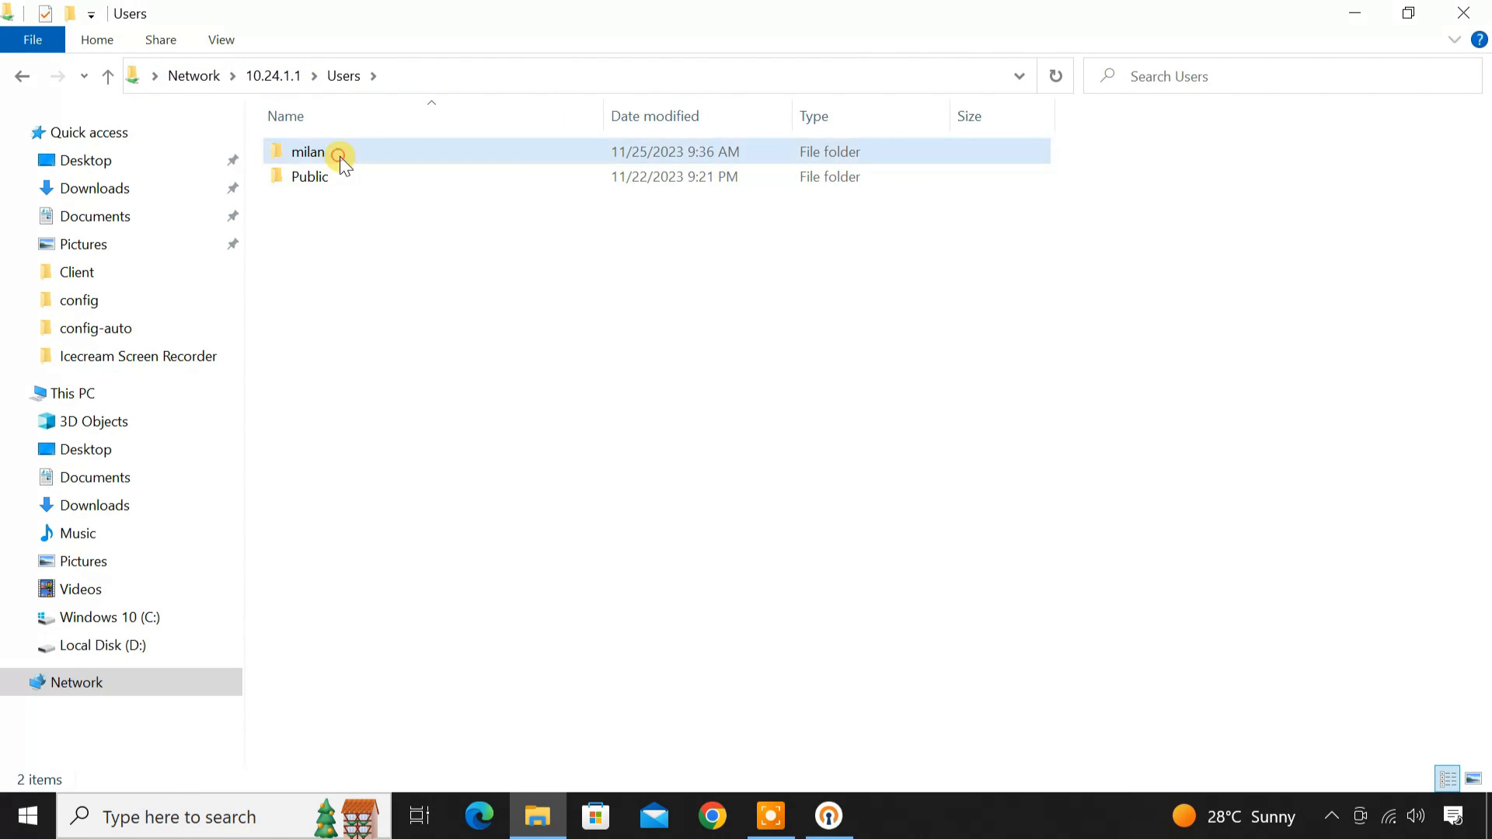
double_click(308, 151)
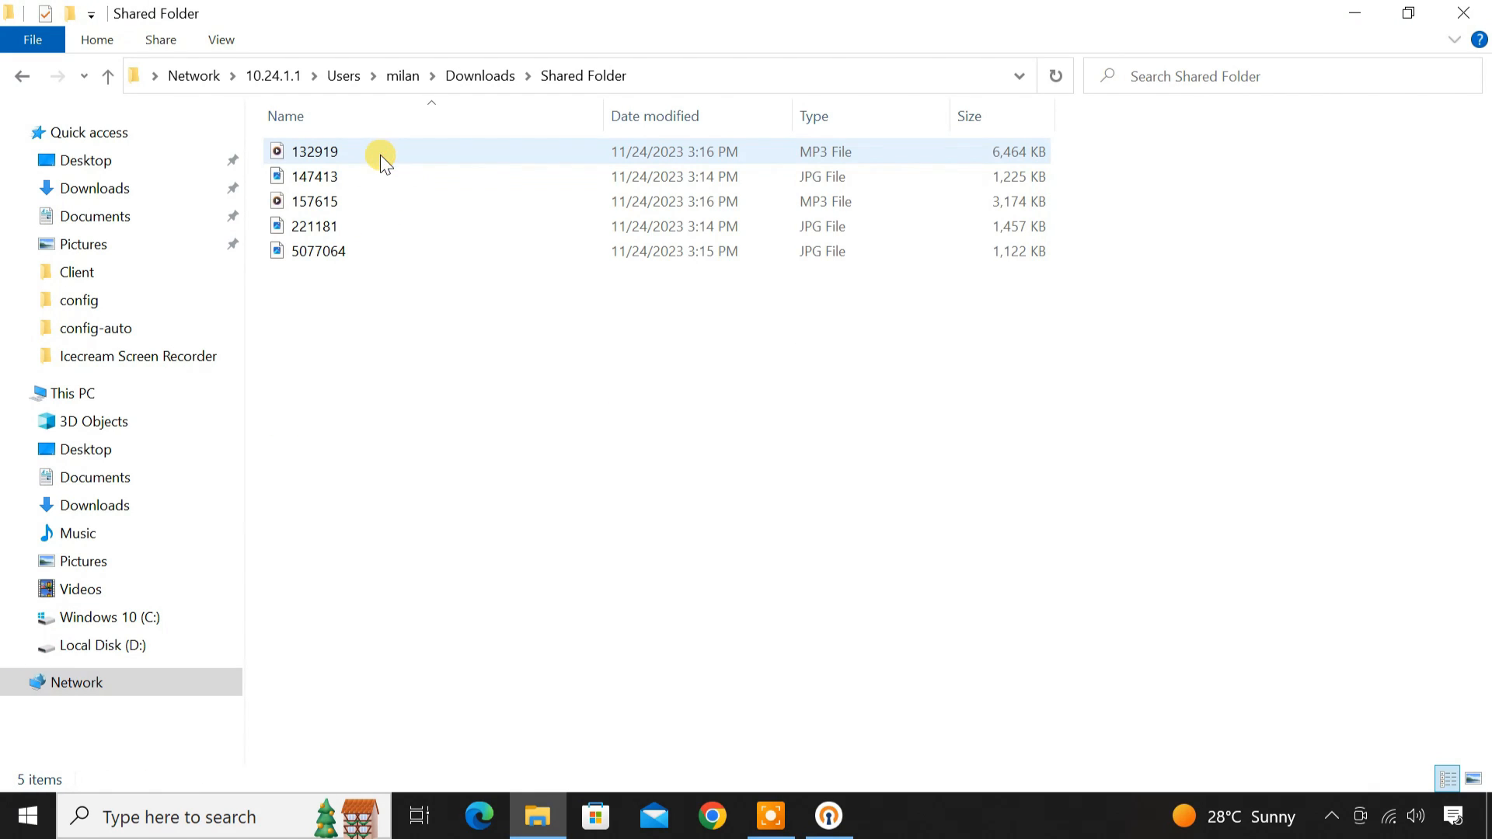
Open picture 221181 from the Shared Folder, then close the viewer and File Explorer
click(314, 226)
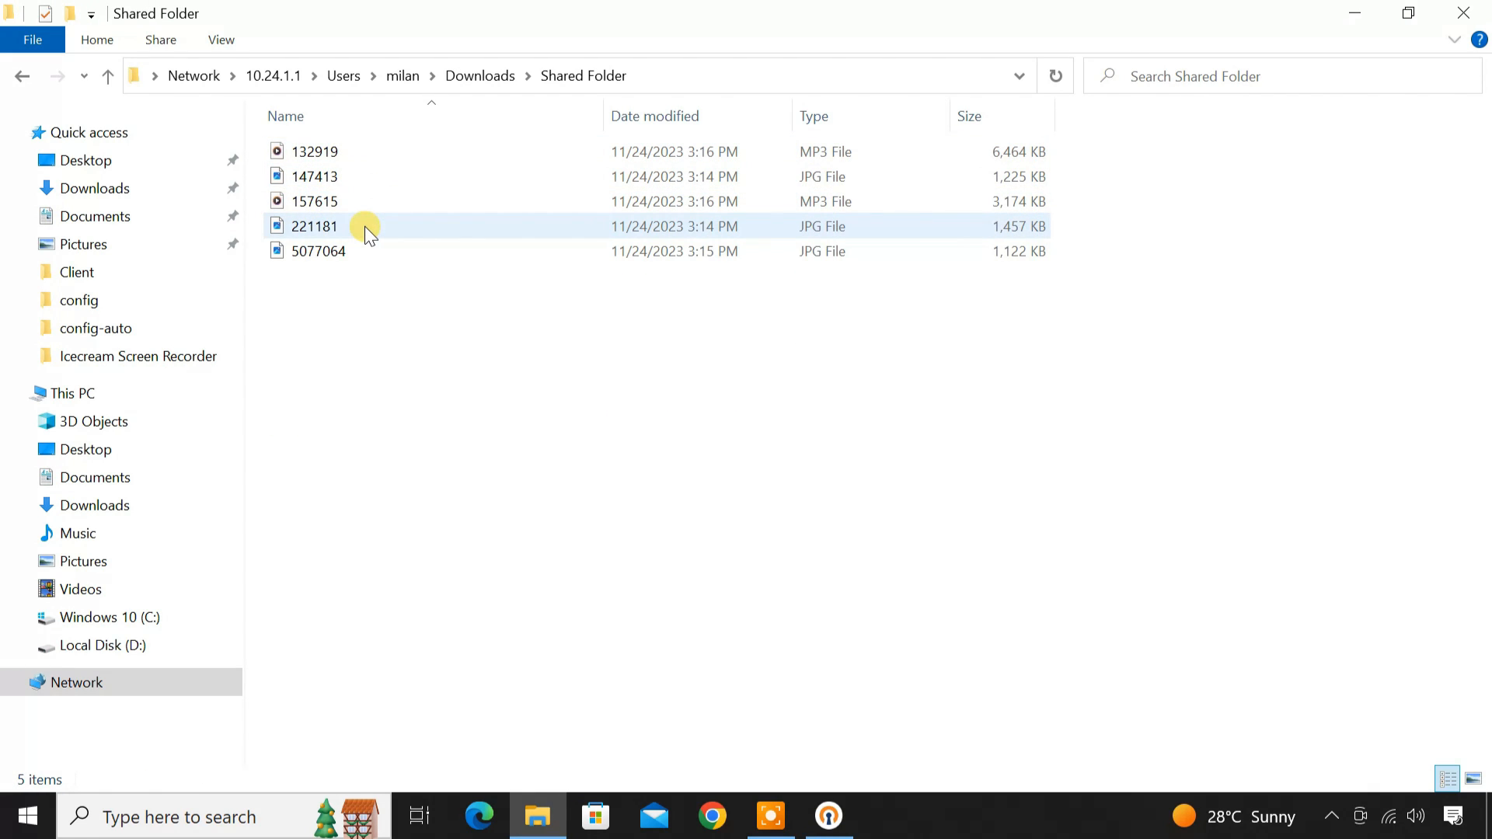
double_click(313, 227)
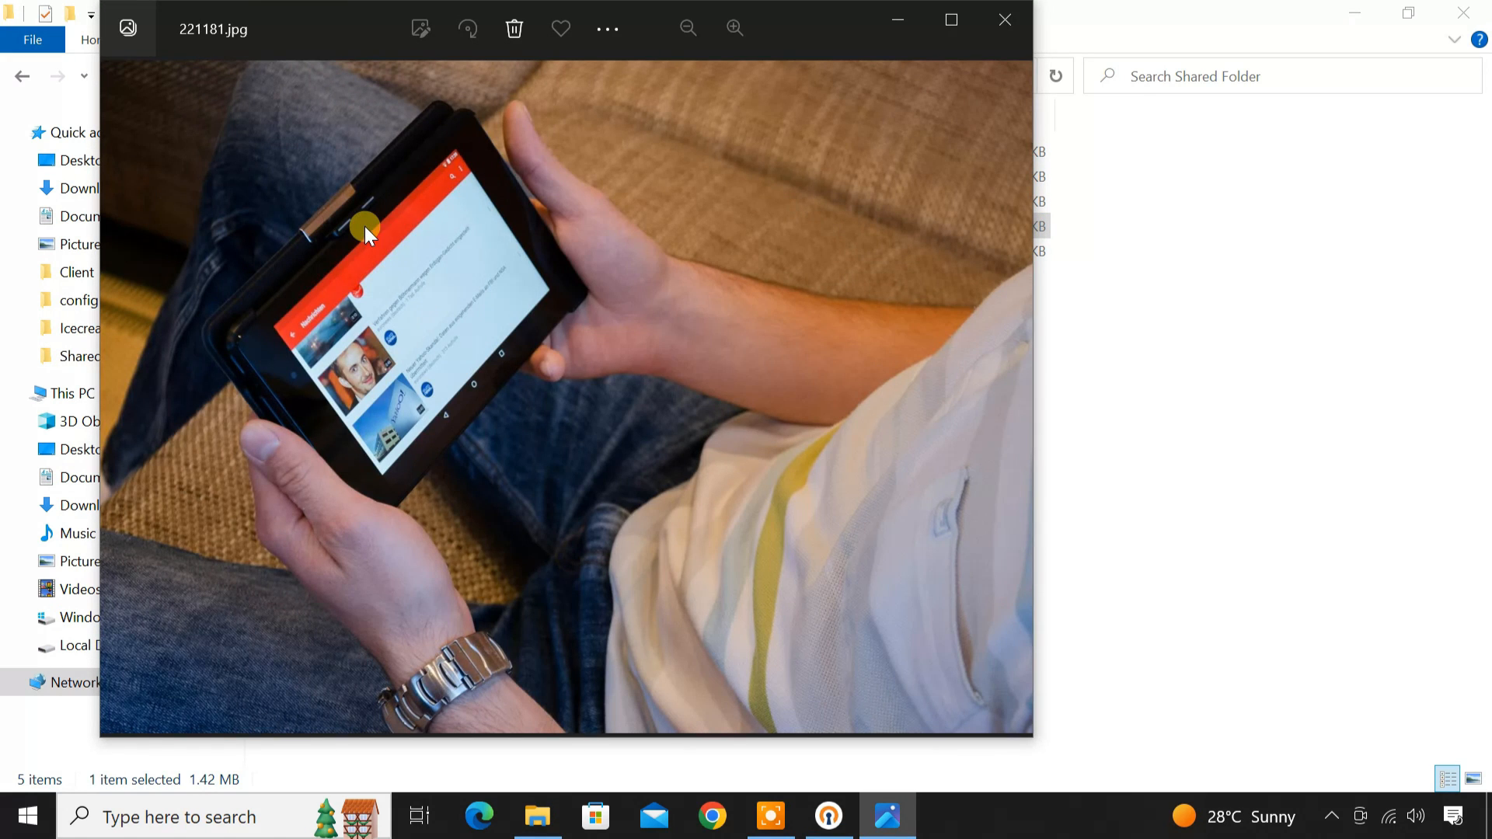
click(1004, 19)
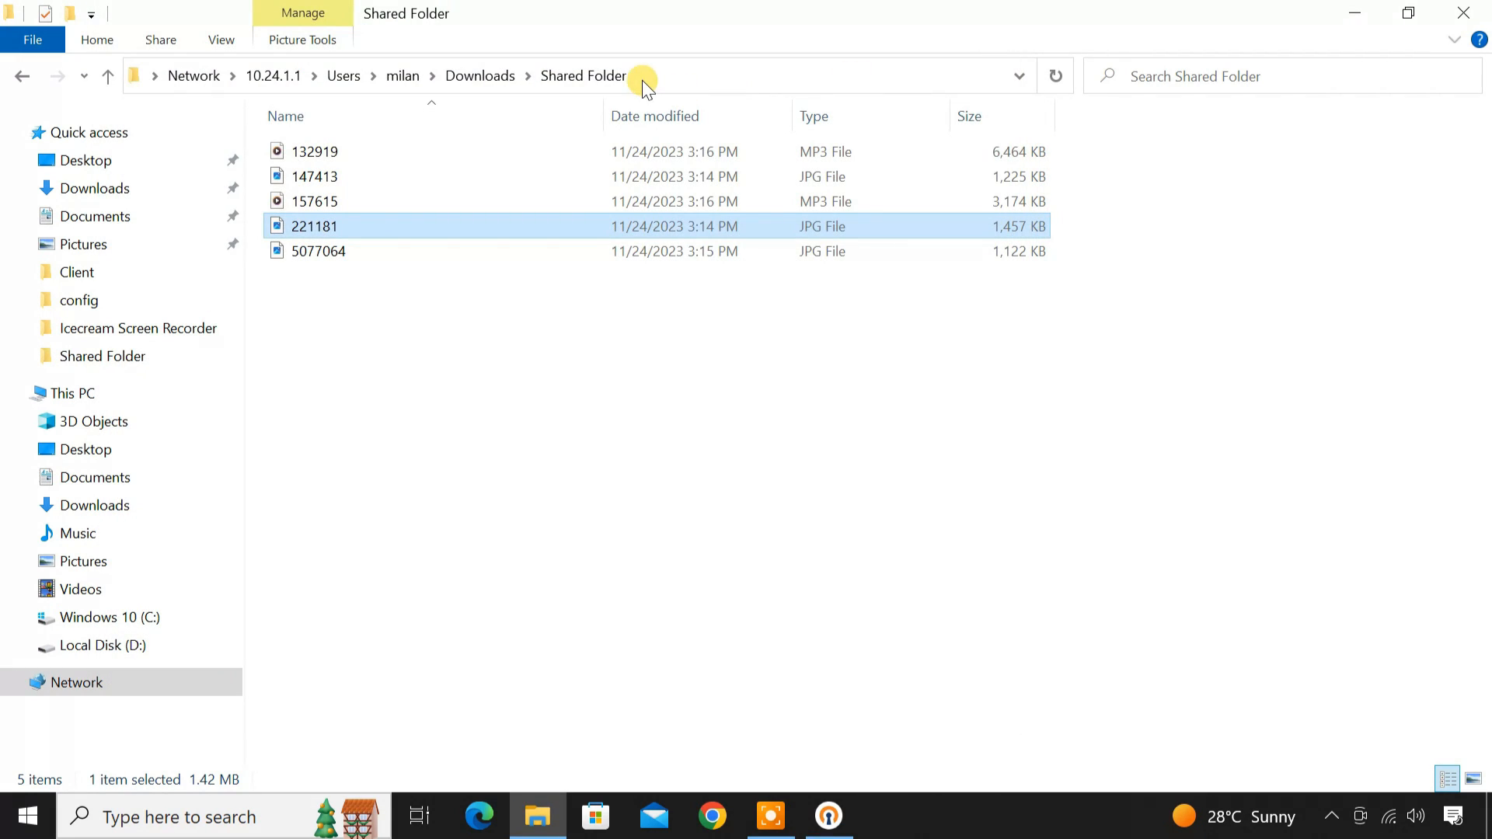
click(666, 76)
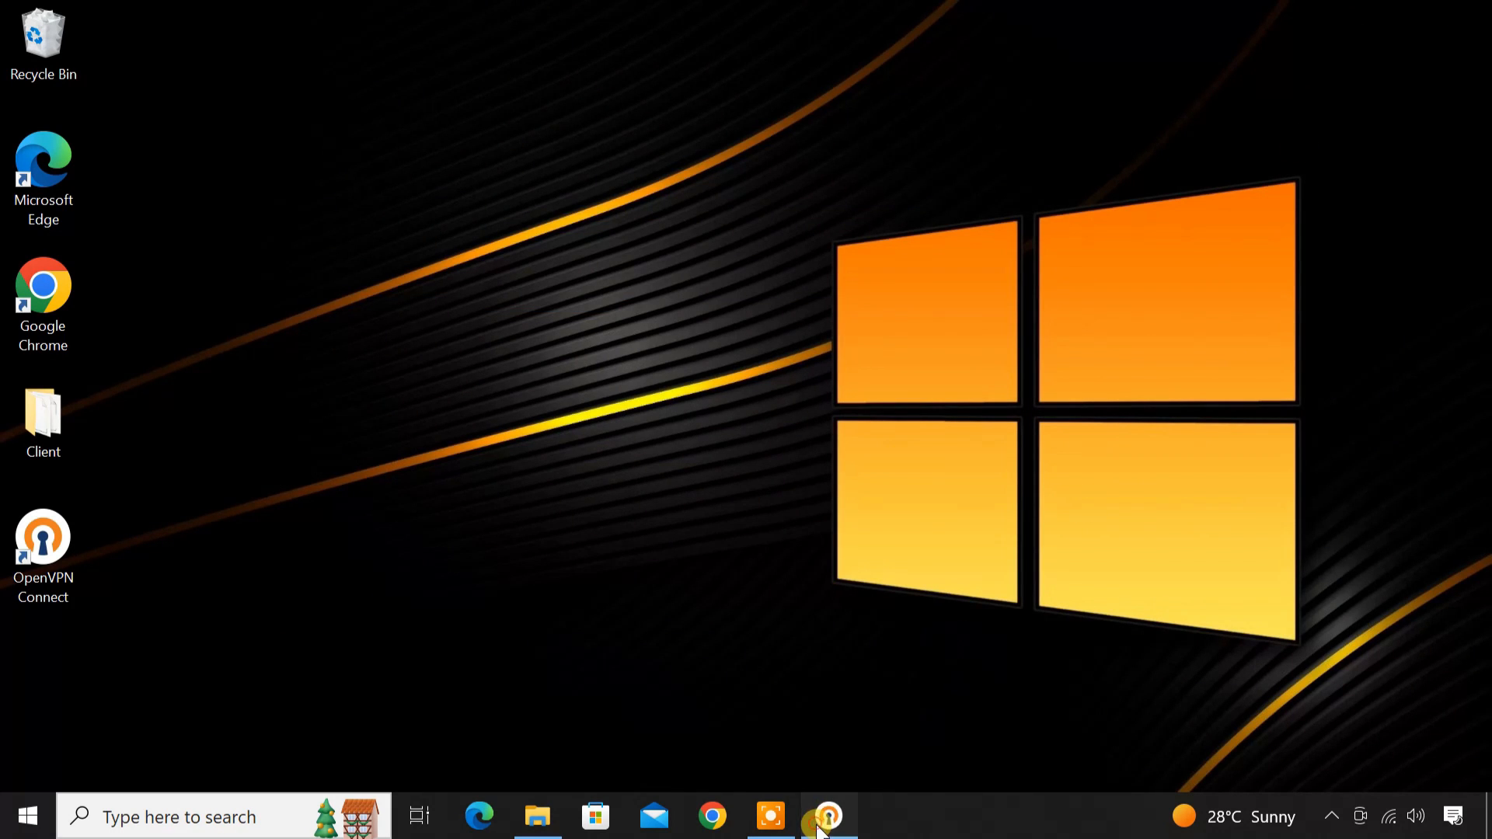
Restore OpenVPN Connect and disconnect the 103.244.5.21 profile, confirming the Disconnect VPN prompt
click(827, 816)
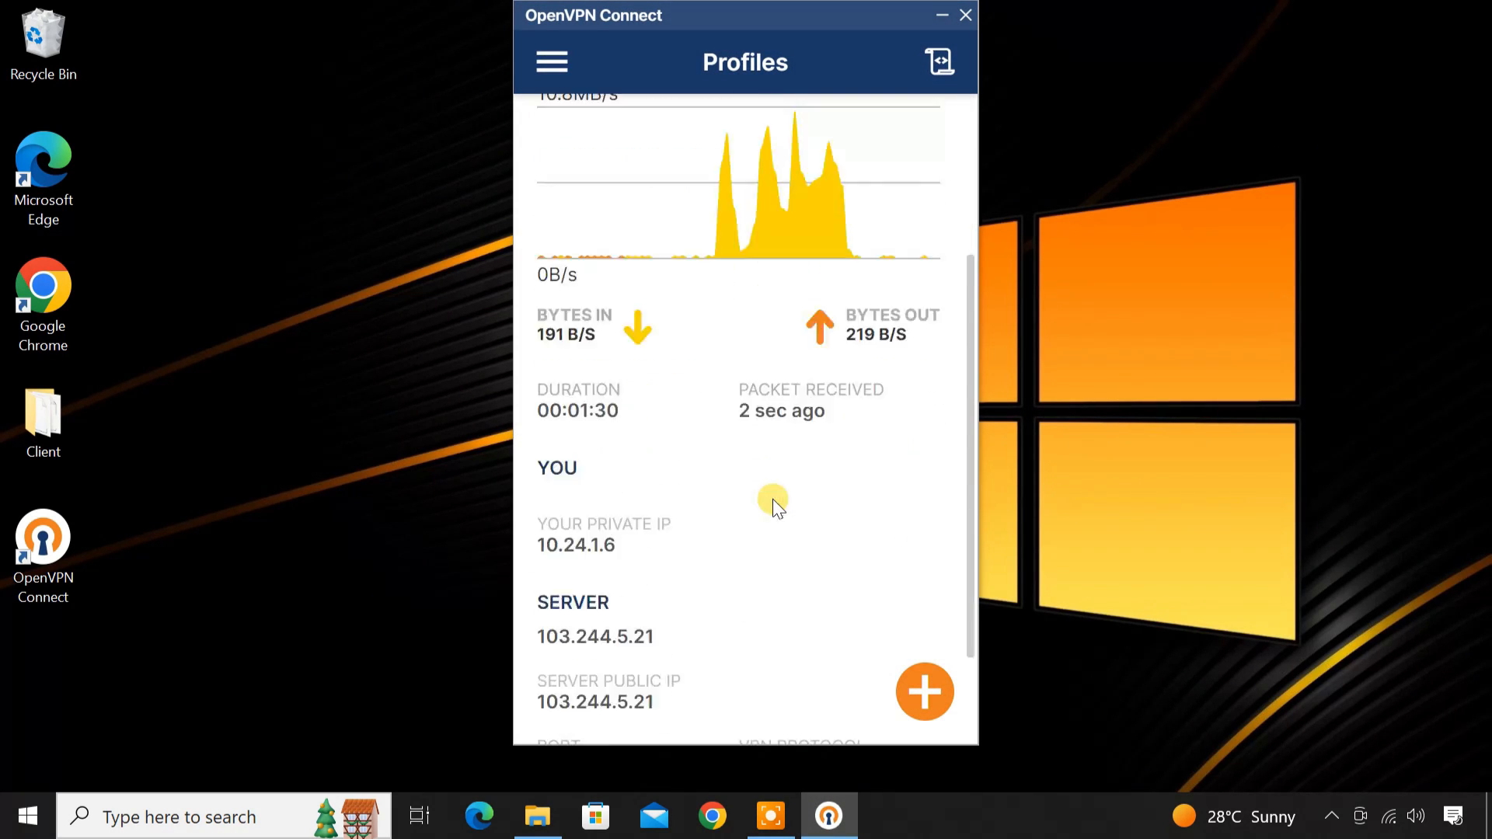
scroll(down, 3)
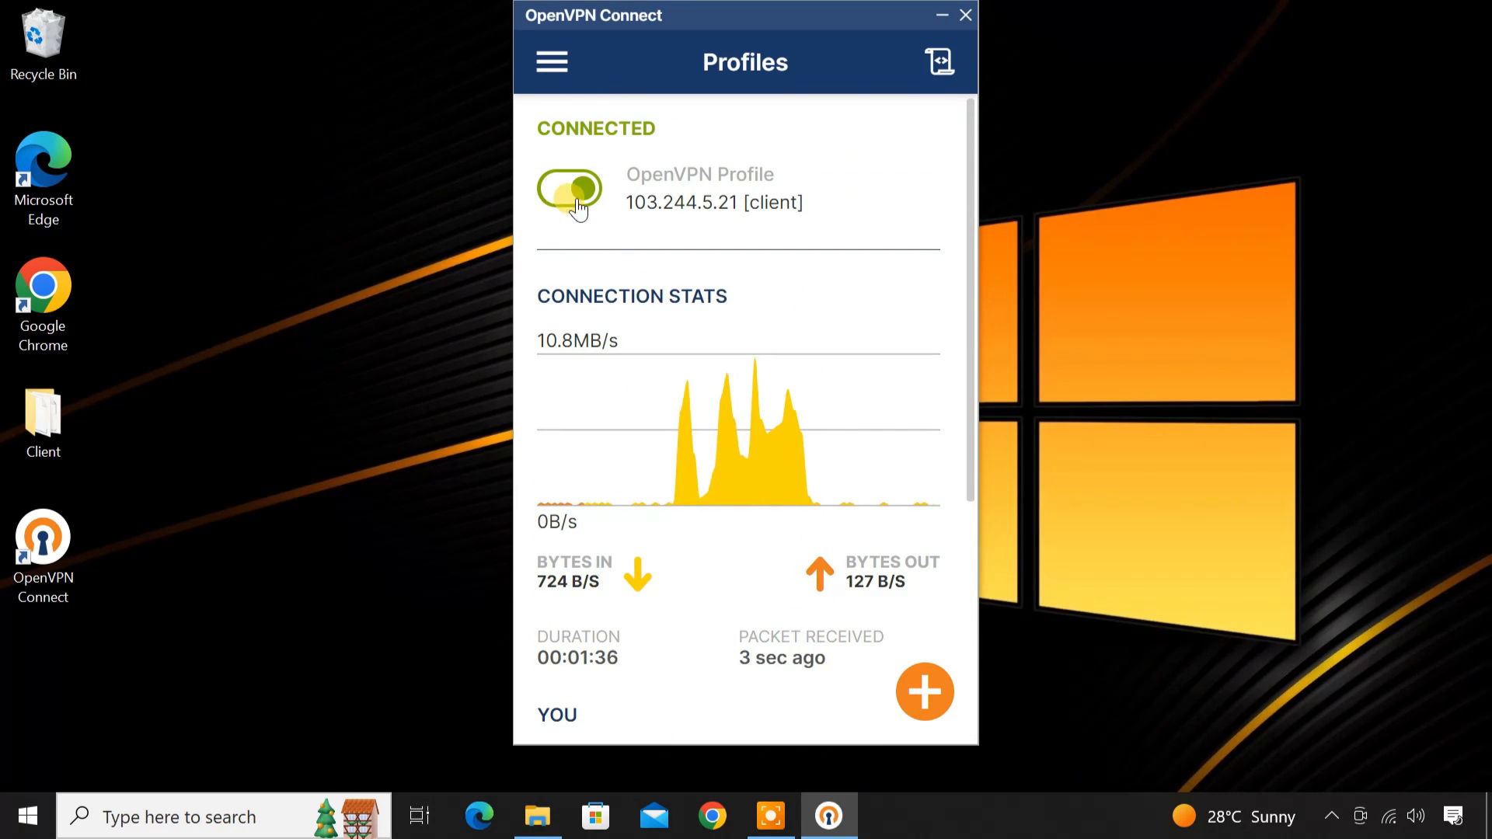
click(569, 188)
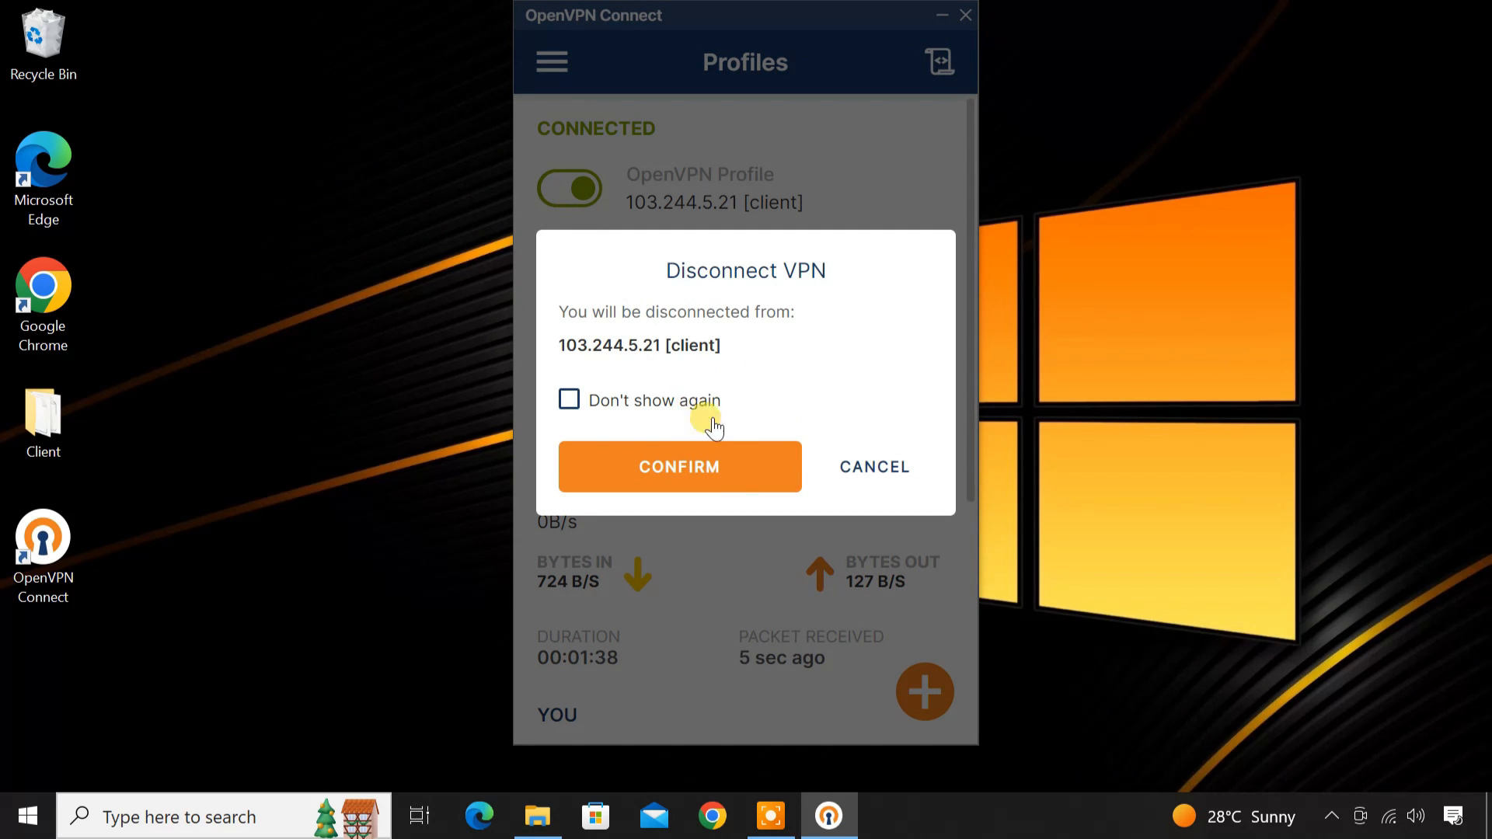
click(679, 466)
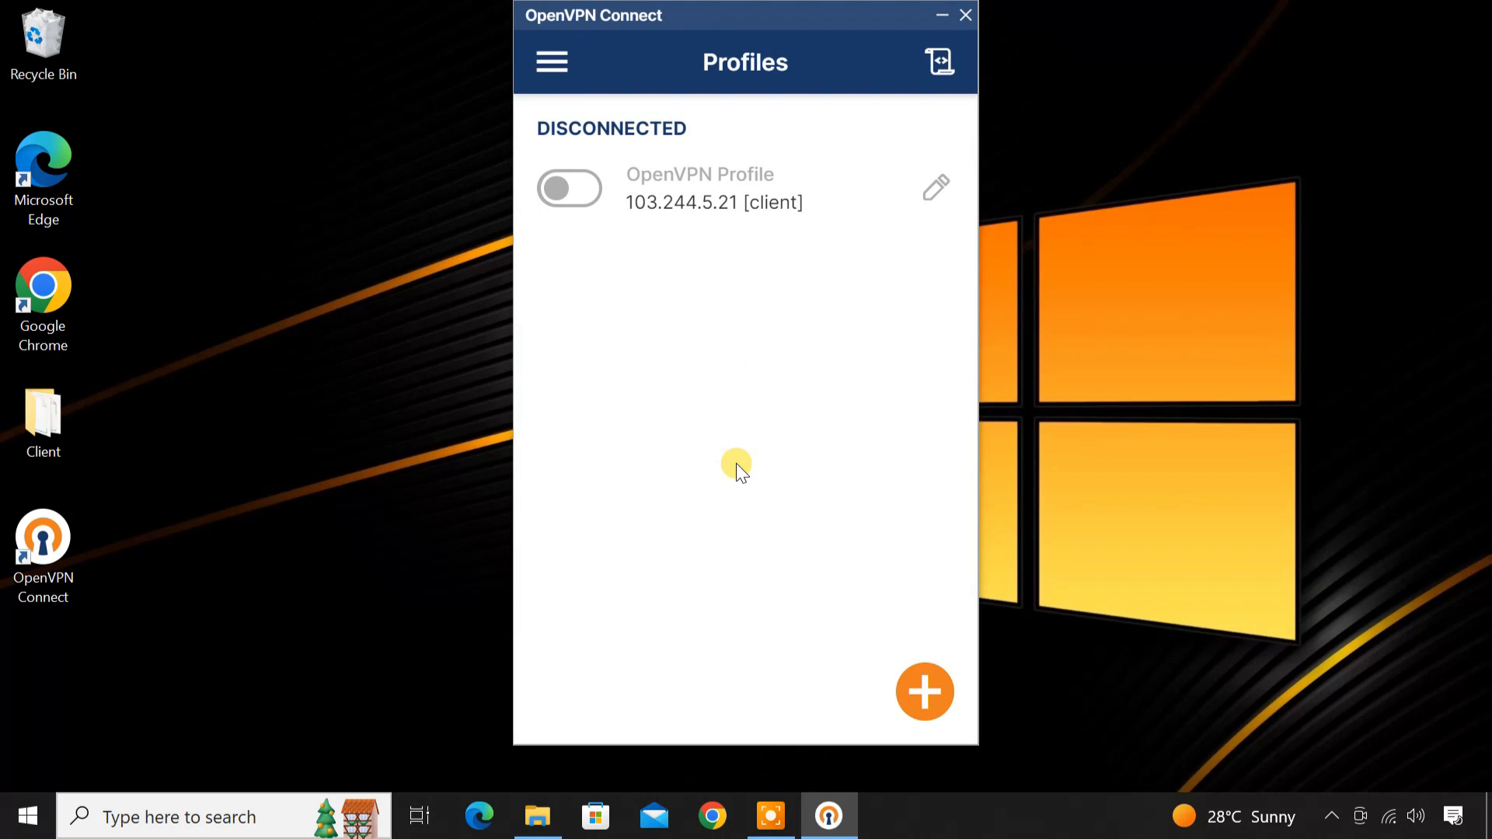